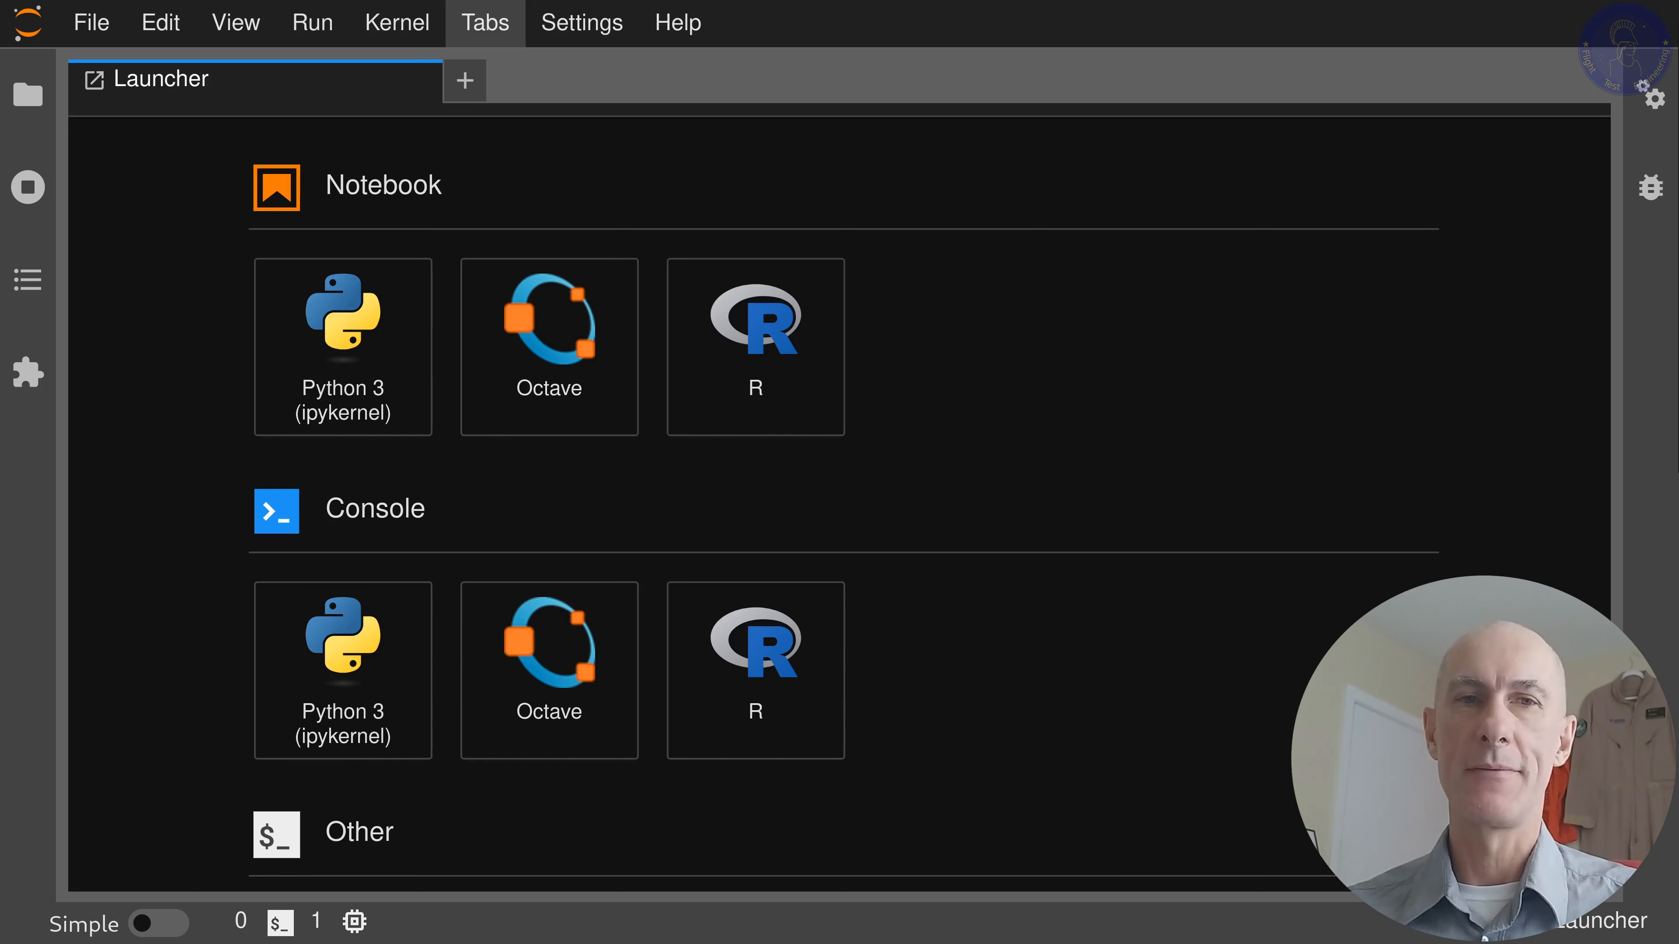
- Bring up the IGRA archive page and scroll to the Data Access 'Download via HTTPS' link
click(342, 347)
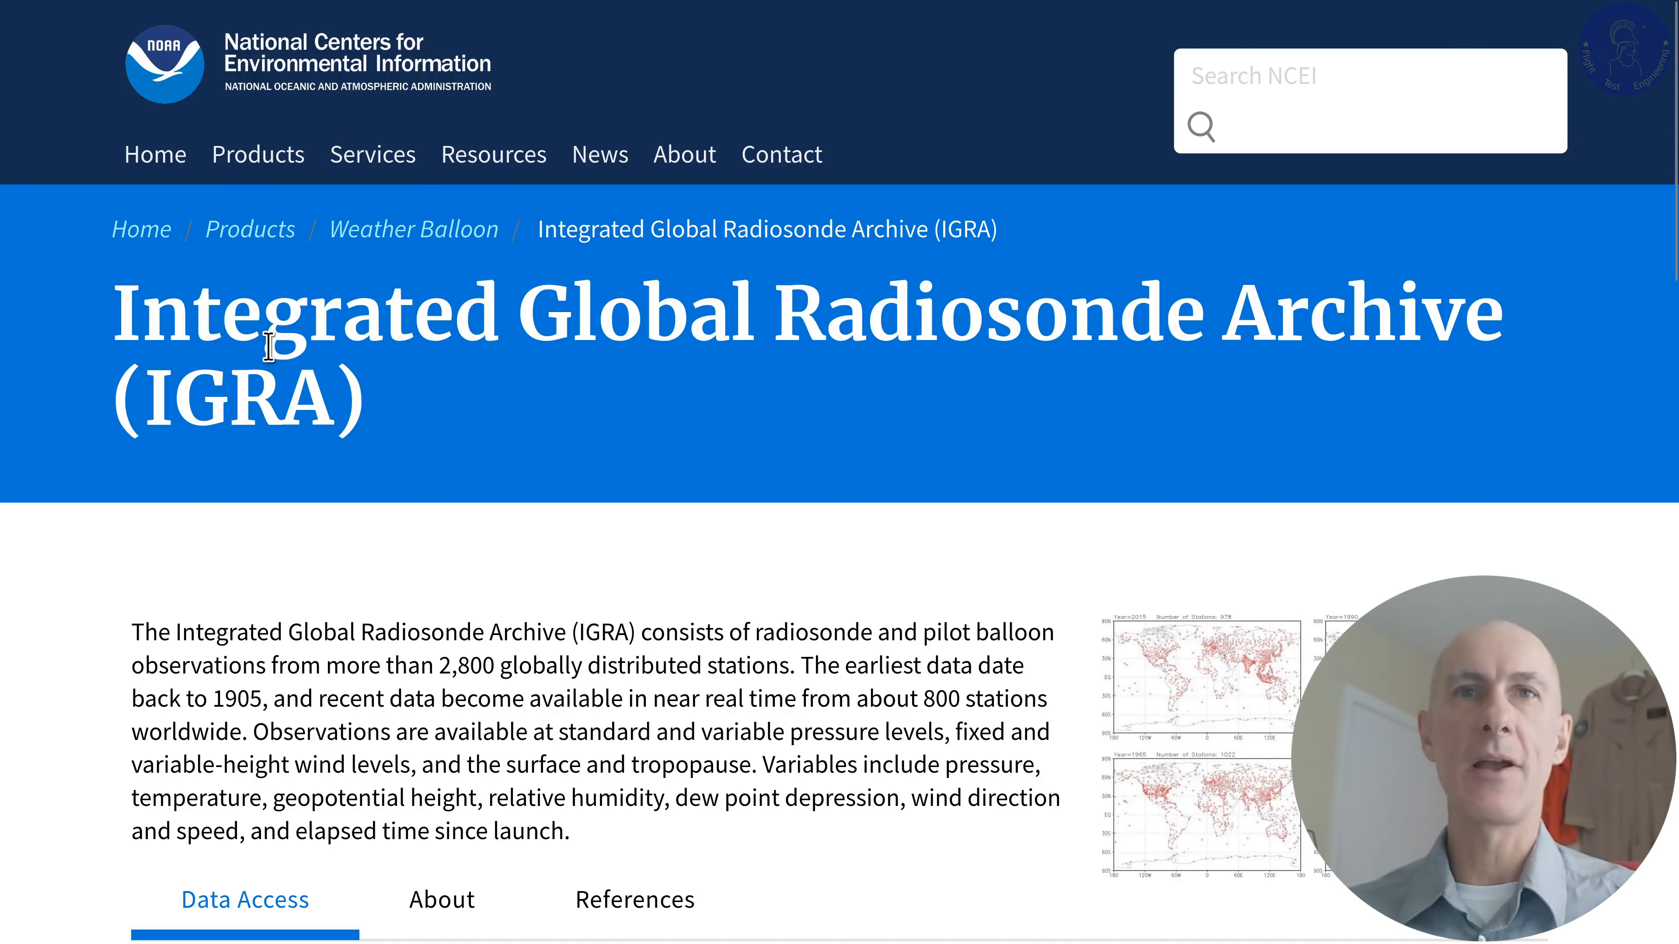
mouse_move(9, 511)
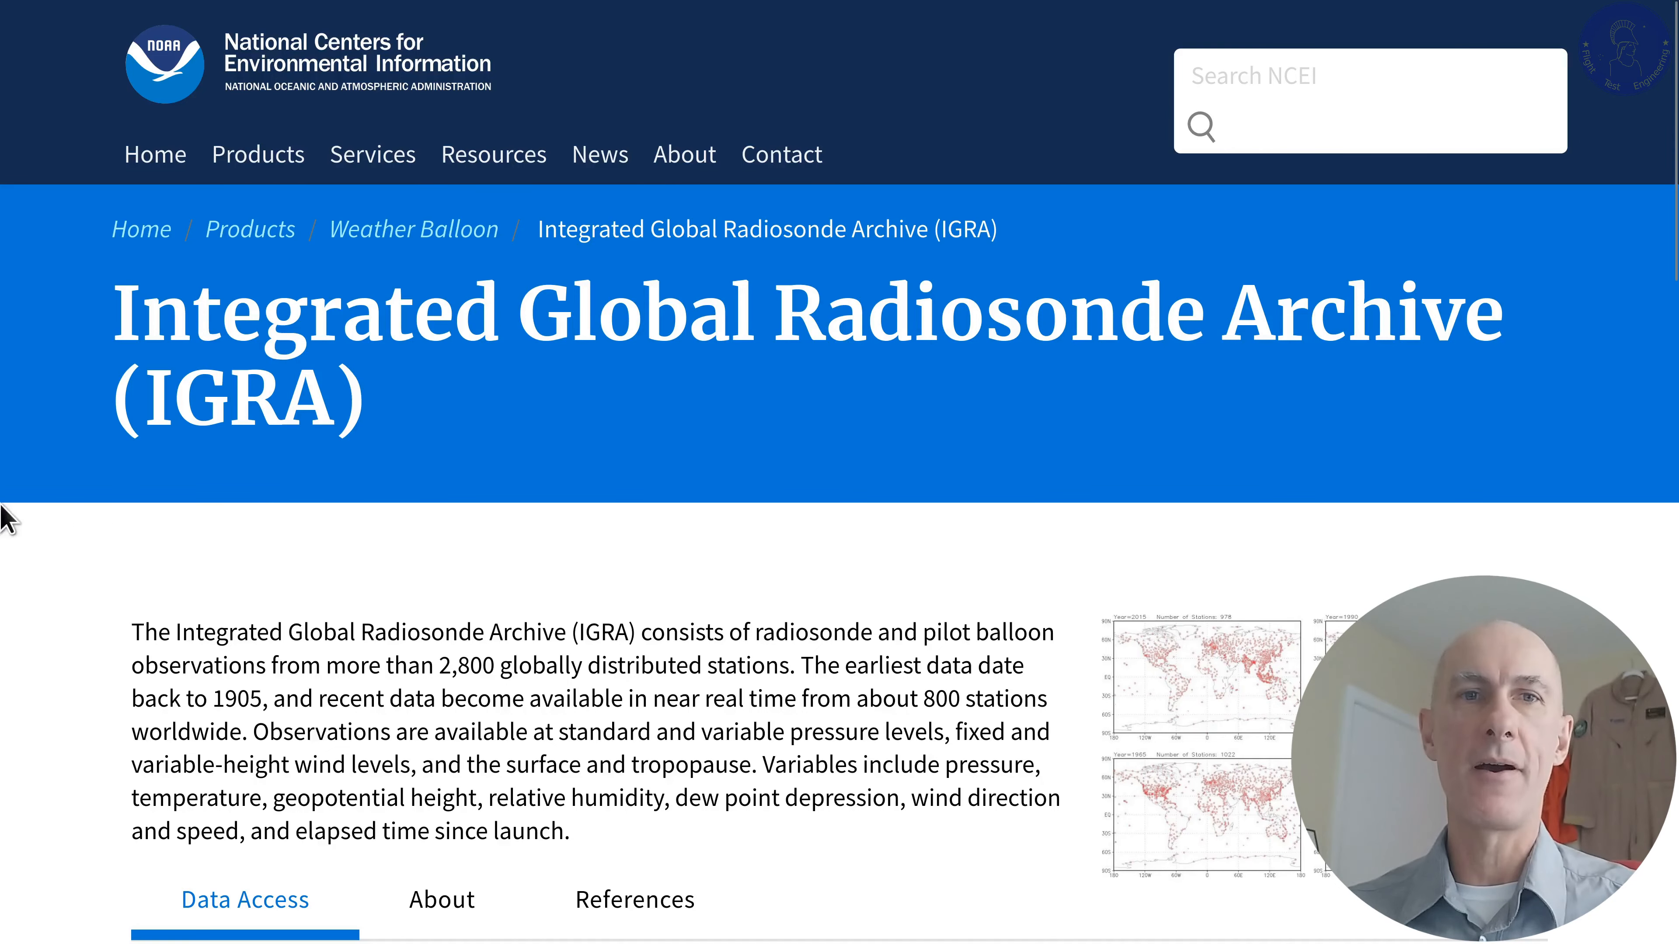
scroll(down, 3)
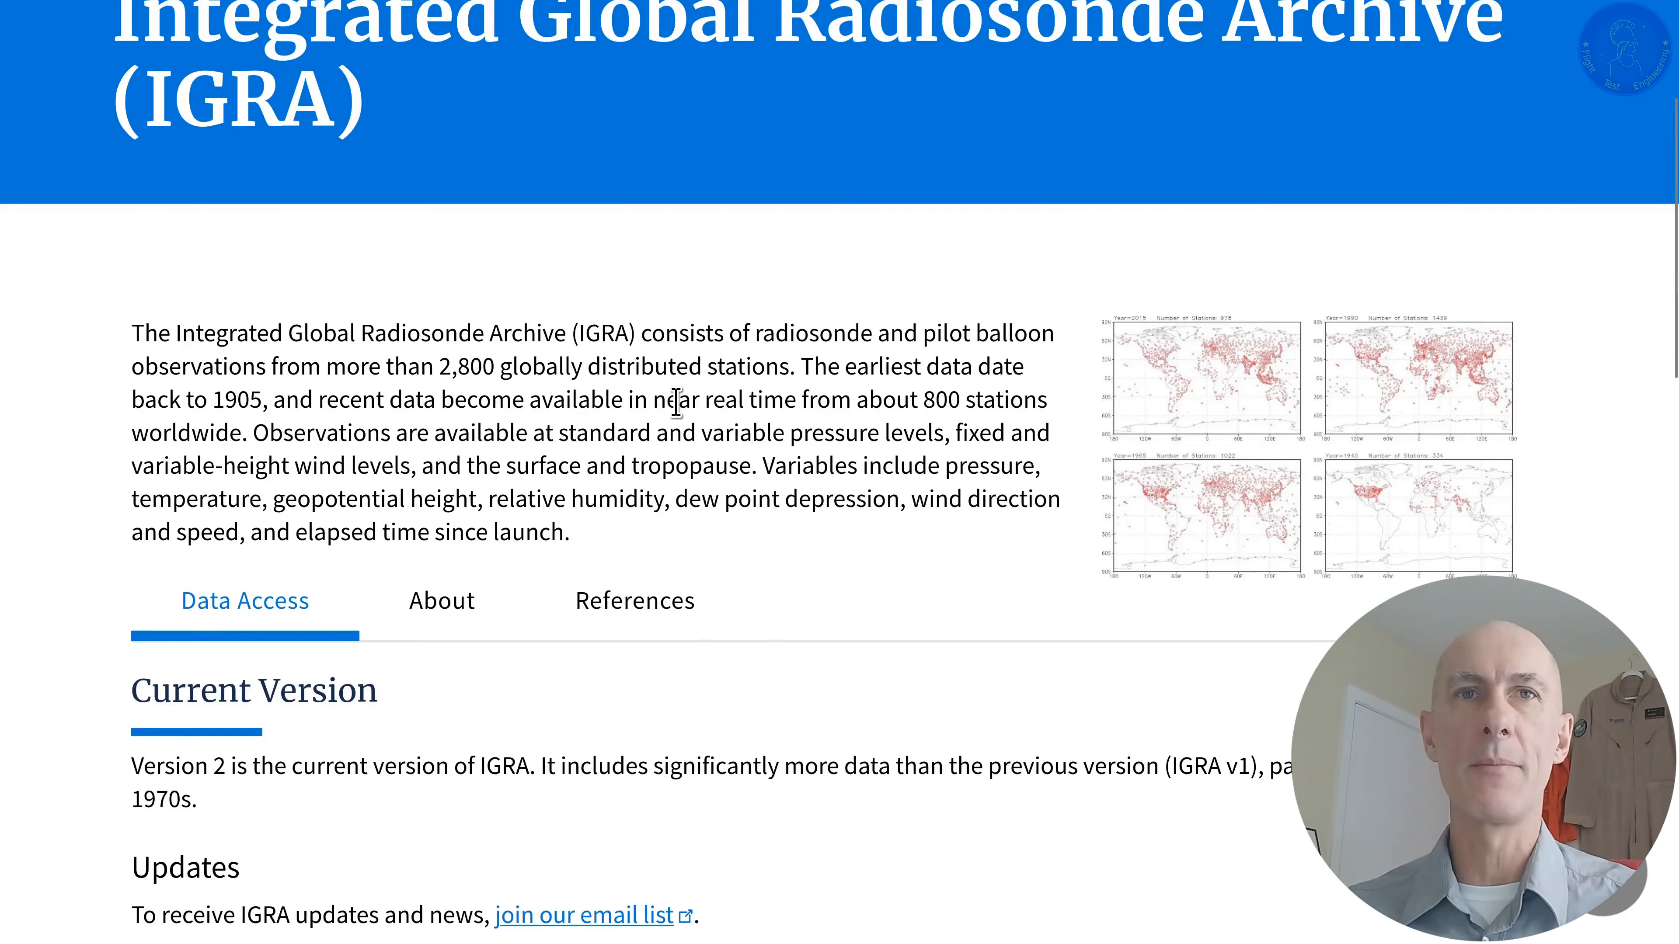
scroll(down, 3)
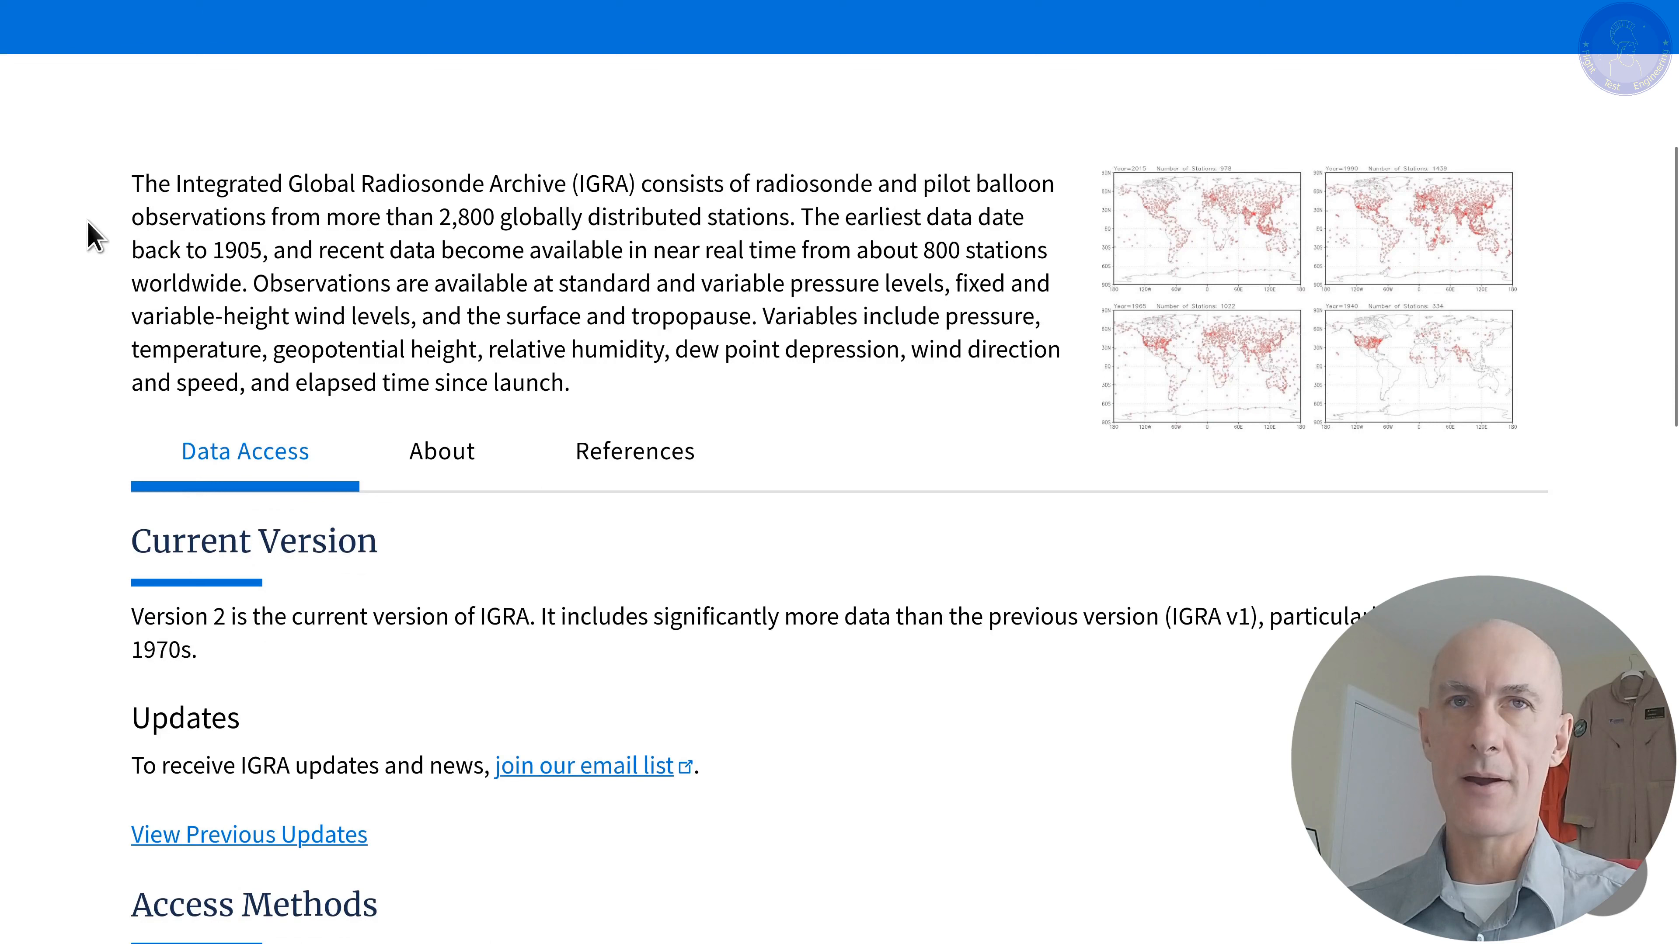
mouse_move(1058, 228)
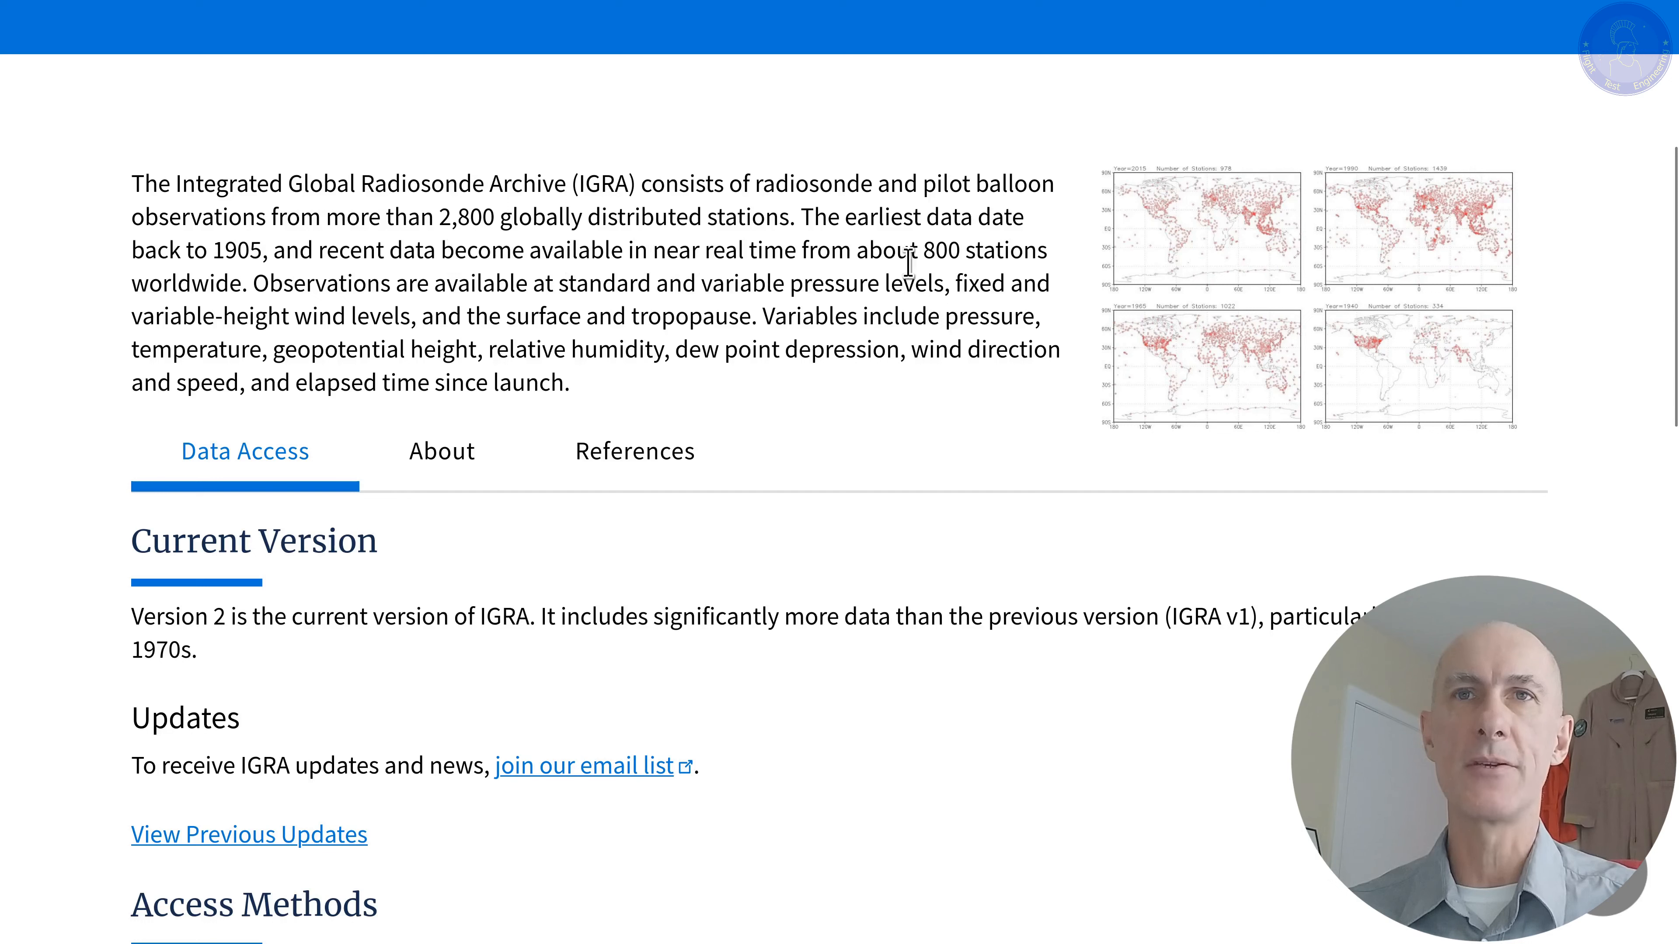
mouse_move(1092, 258)
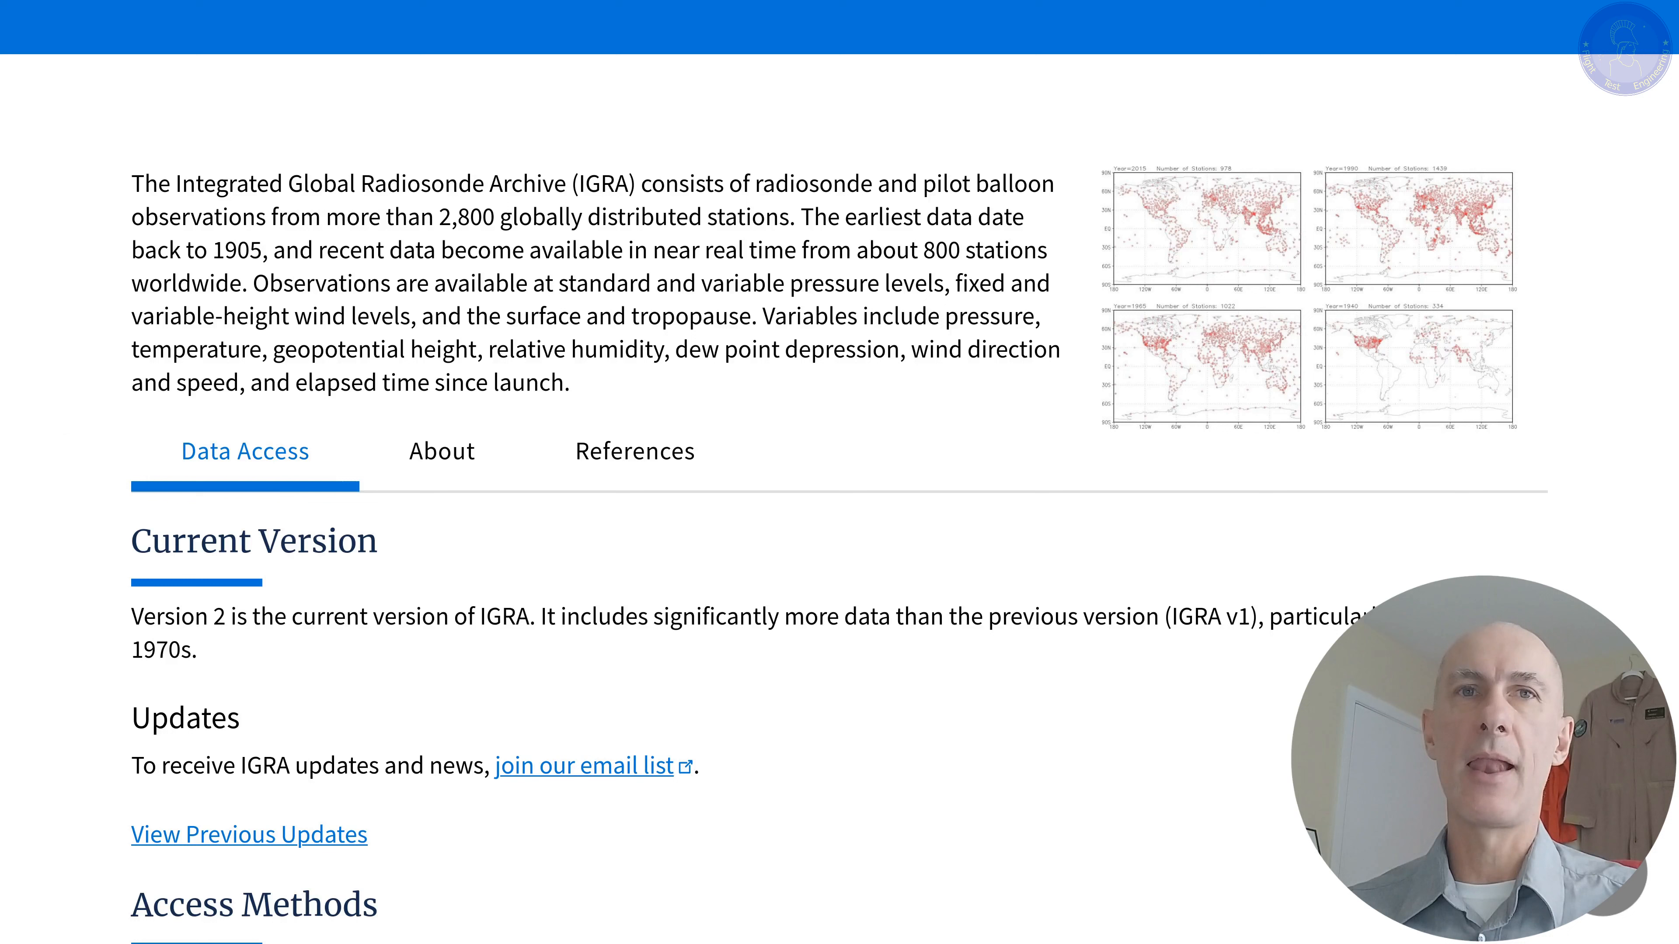
mouse_move(87, 340)
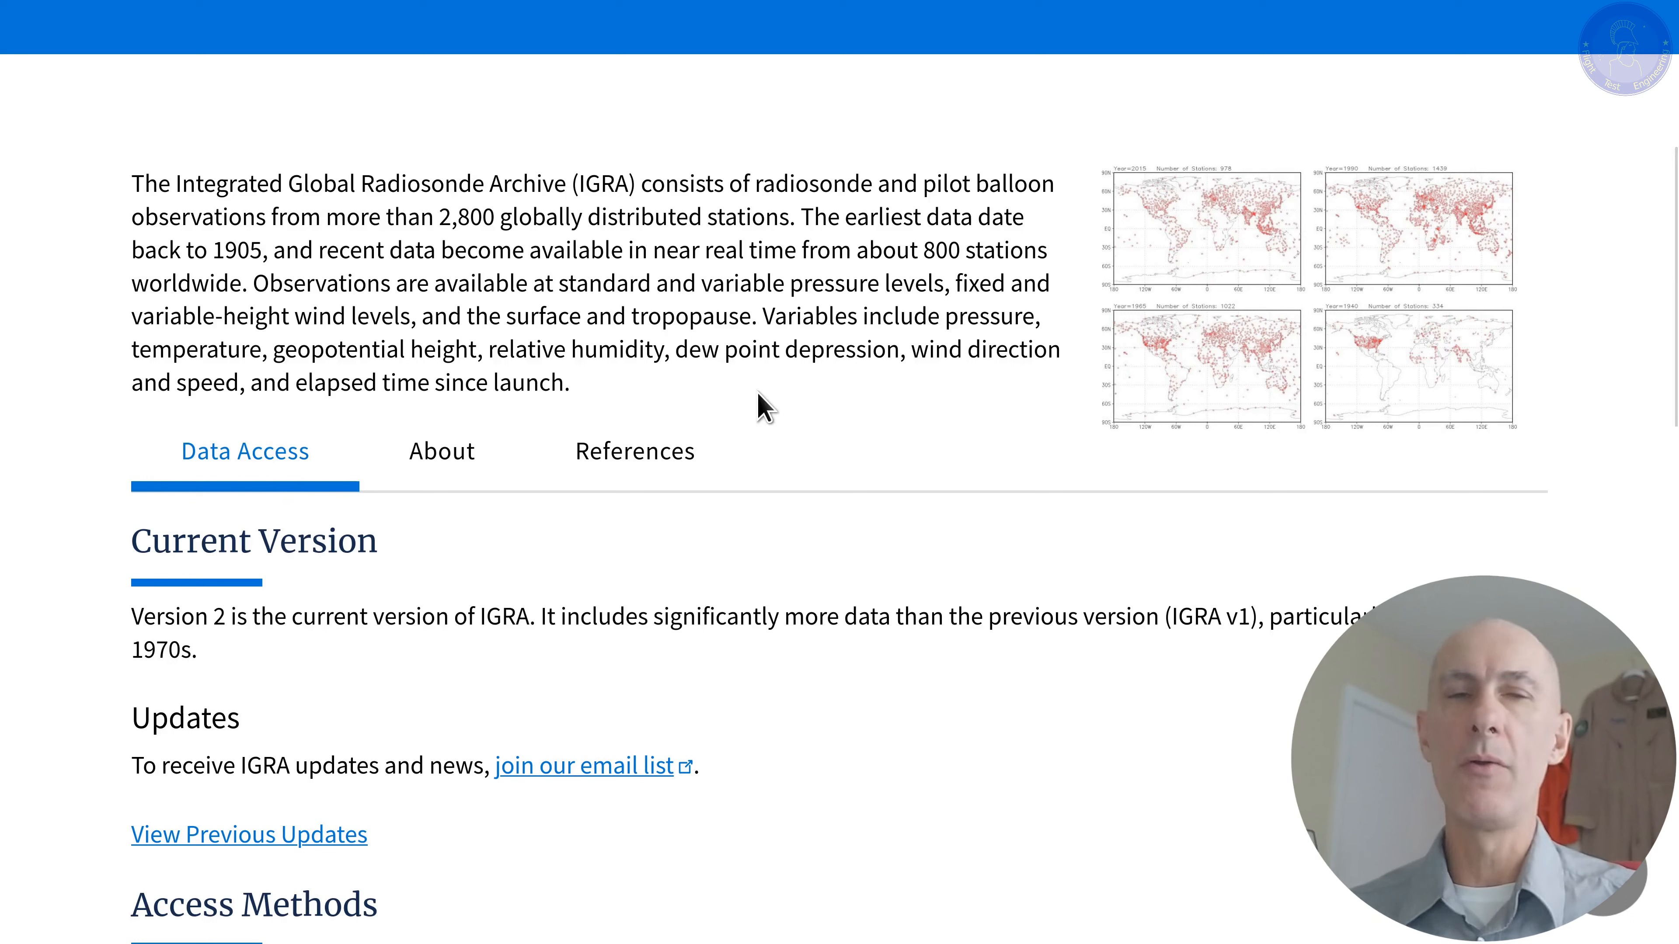
mouse_move(753, 397)
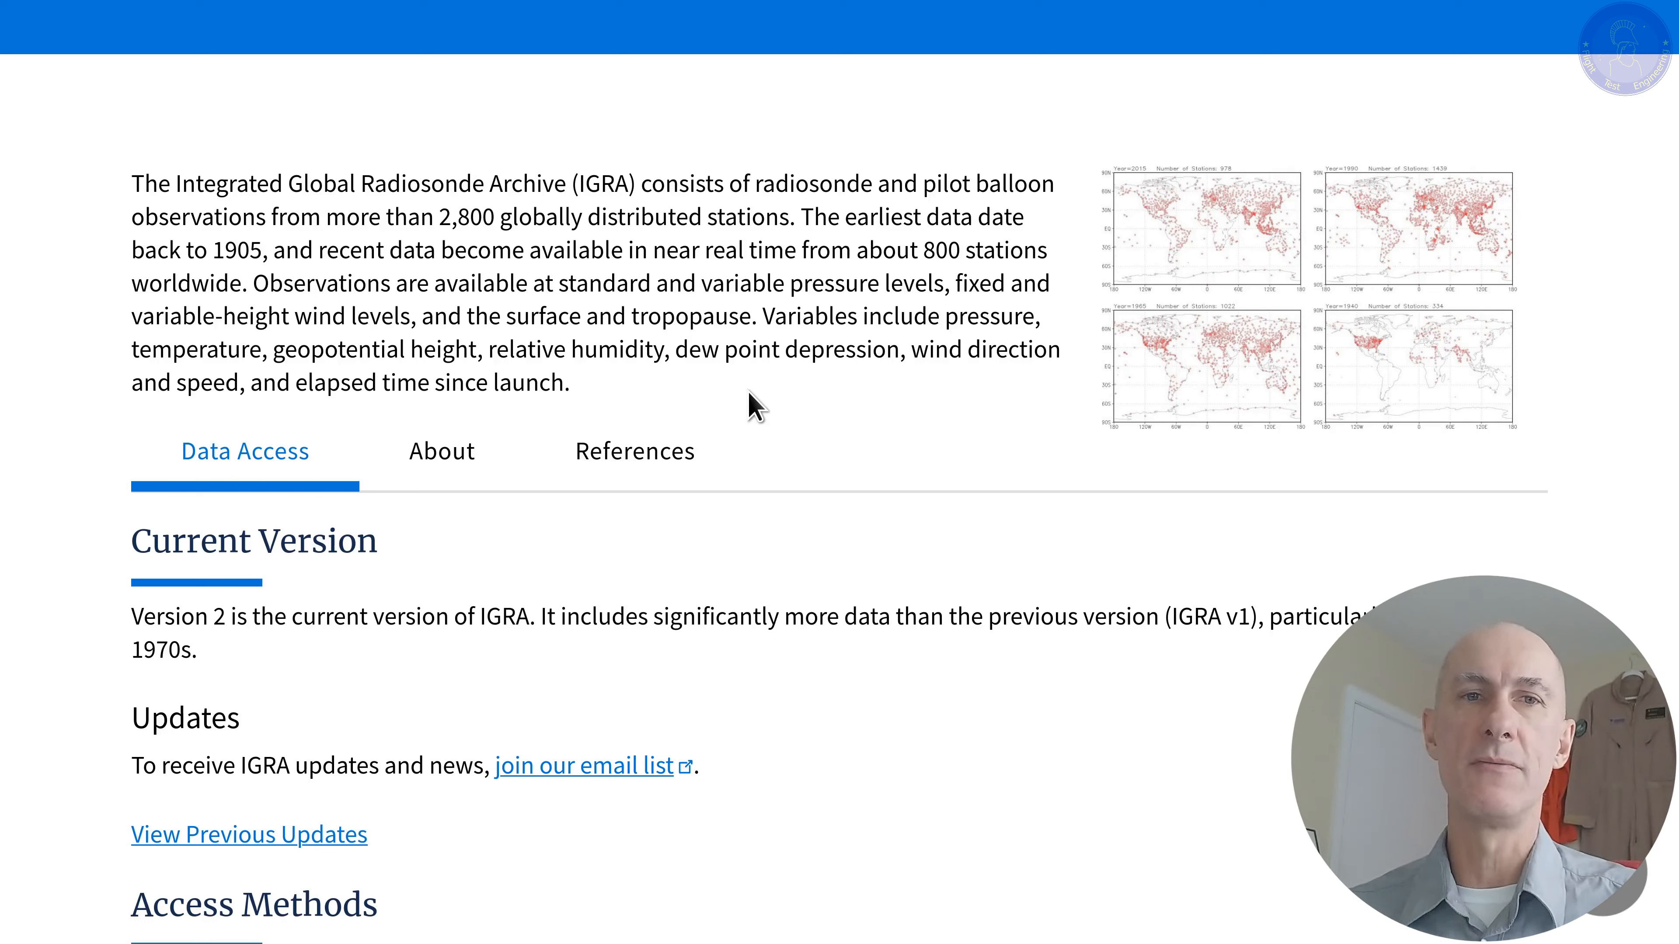
mouse_move(97, 291)
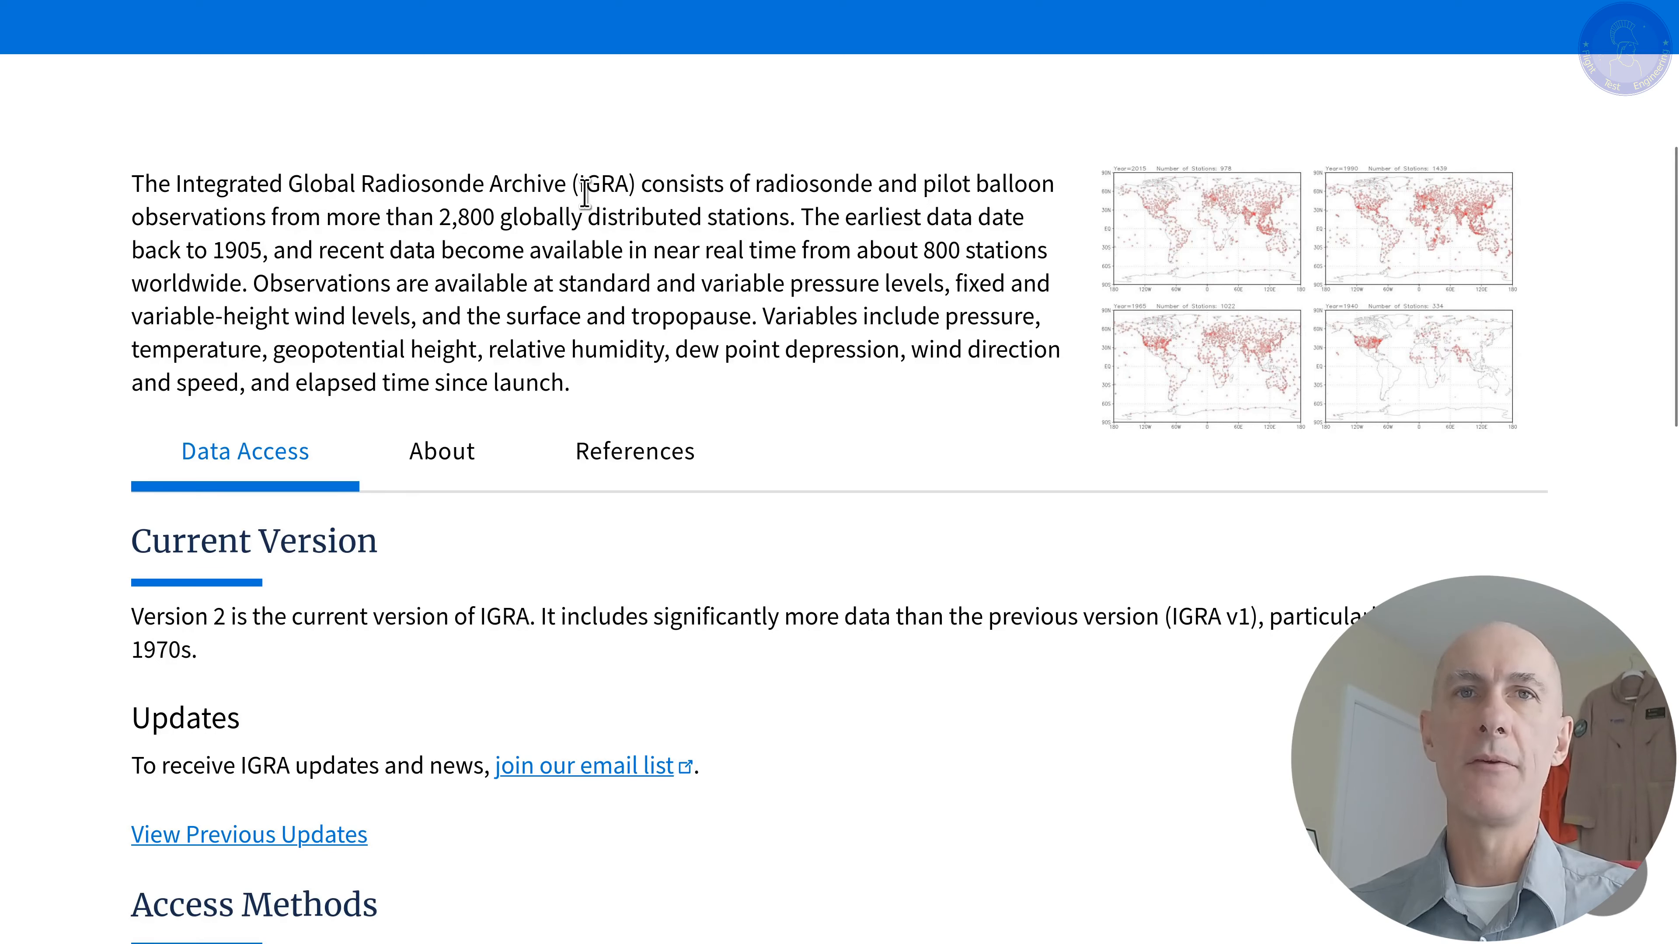
scroll(down, 3)
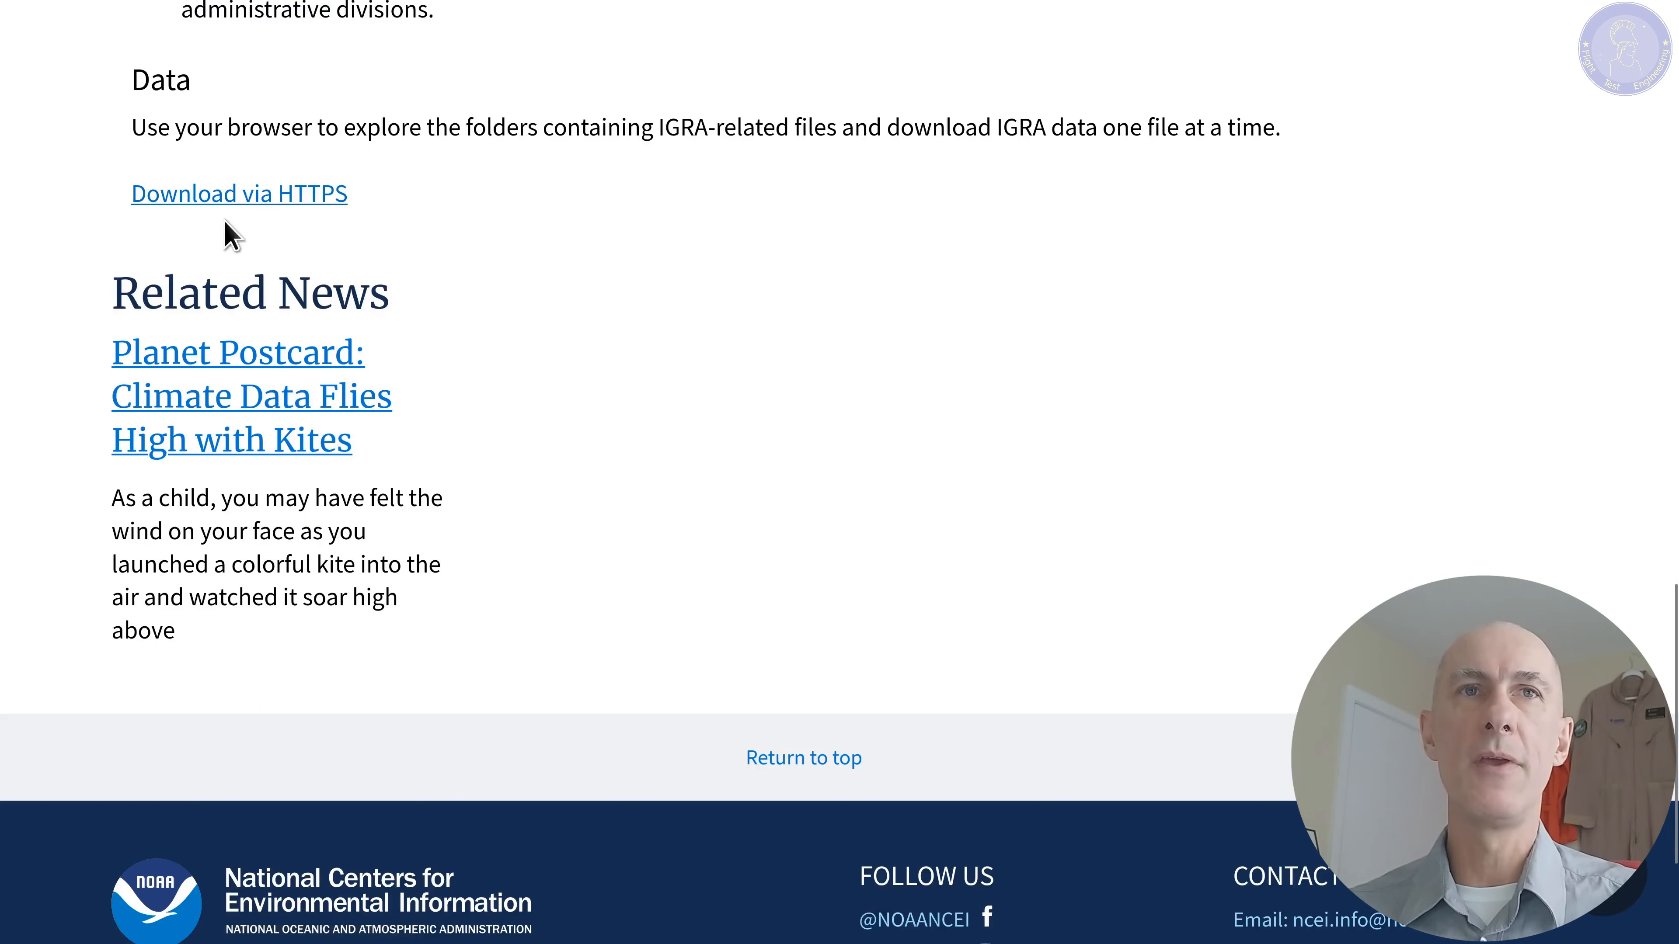
- Navigate the HTTPS listing into access/data-por to reach the per-station zip files
click(238, 192)
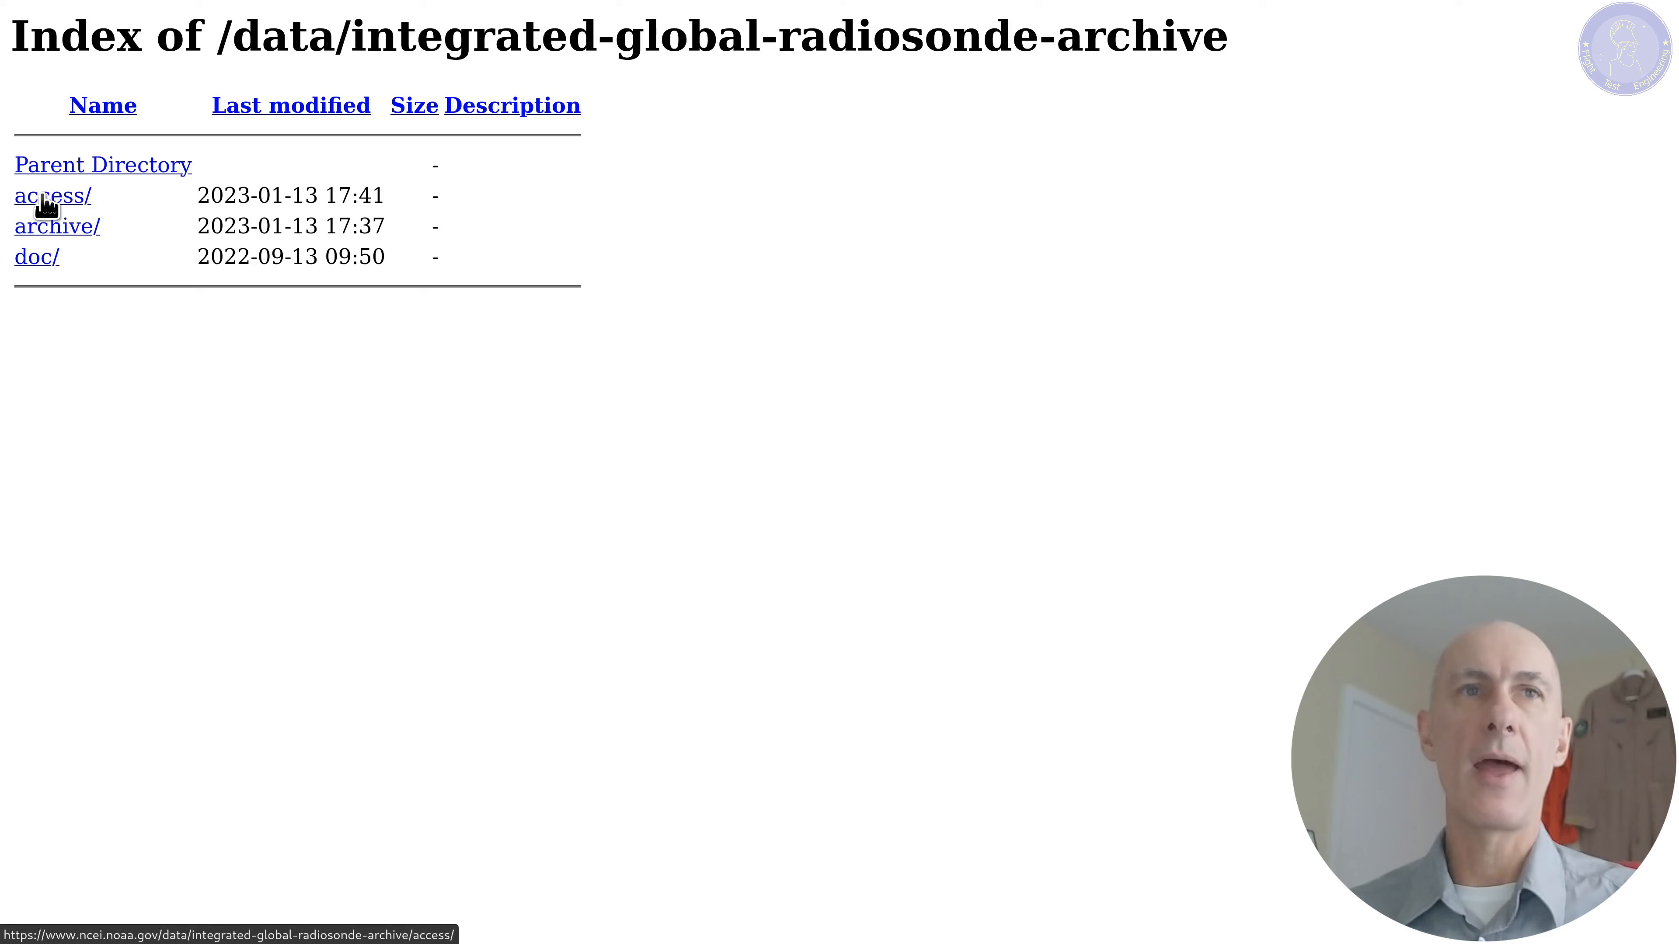
click(48, 196)
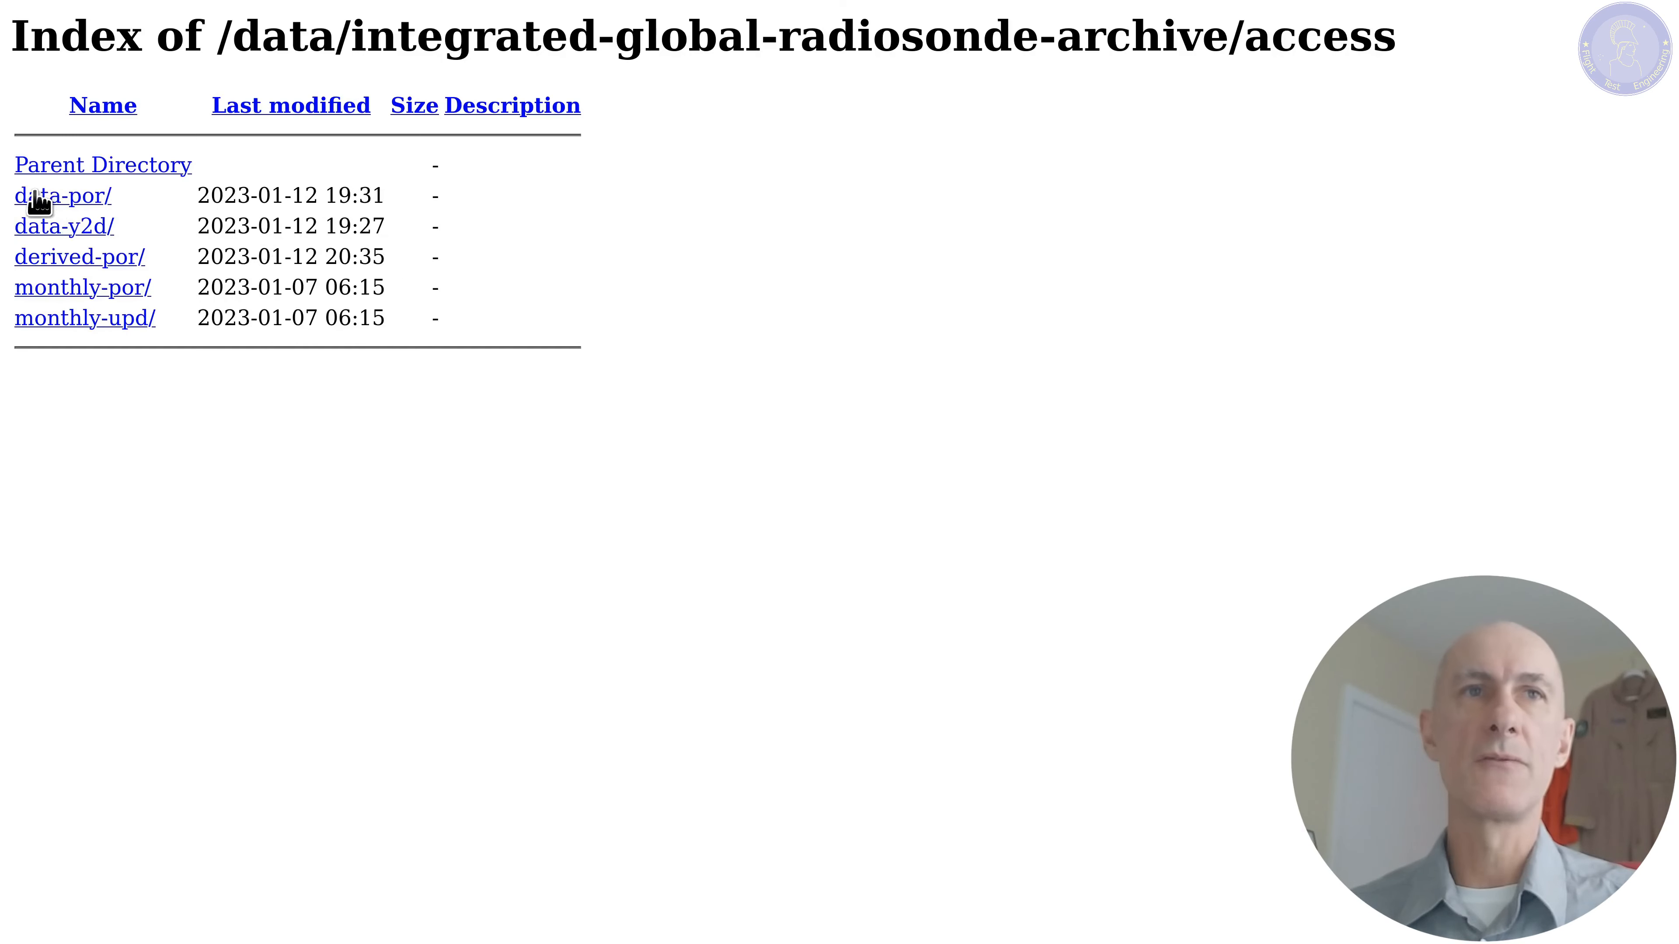
click(63, 196)
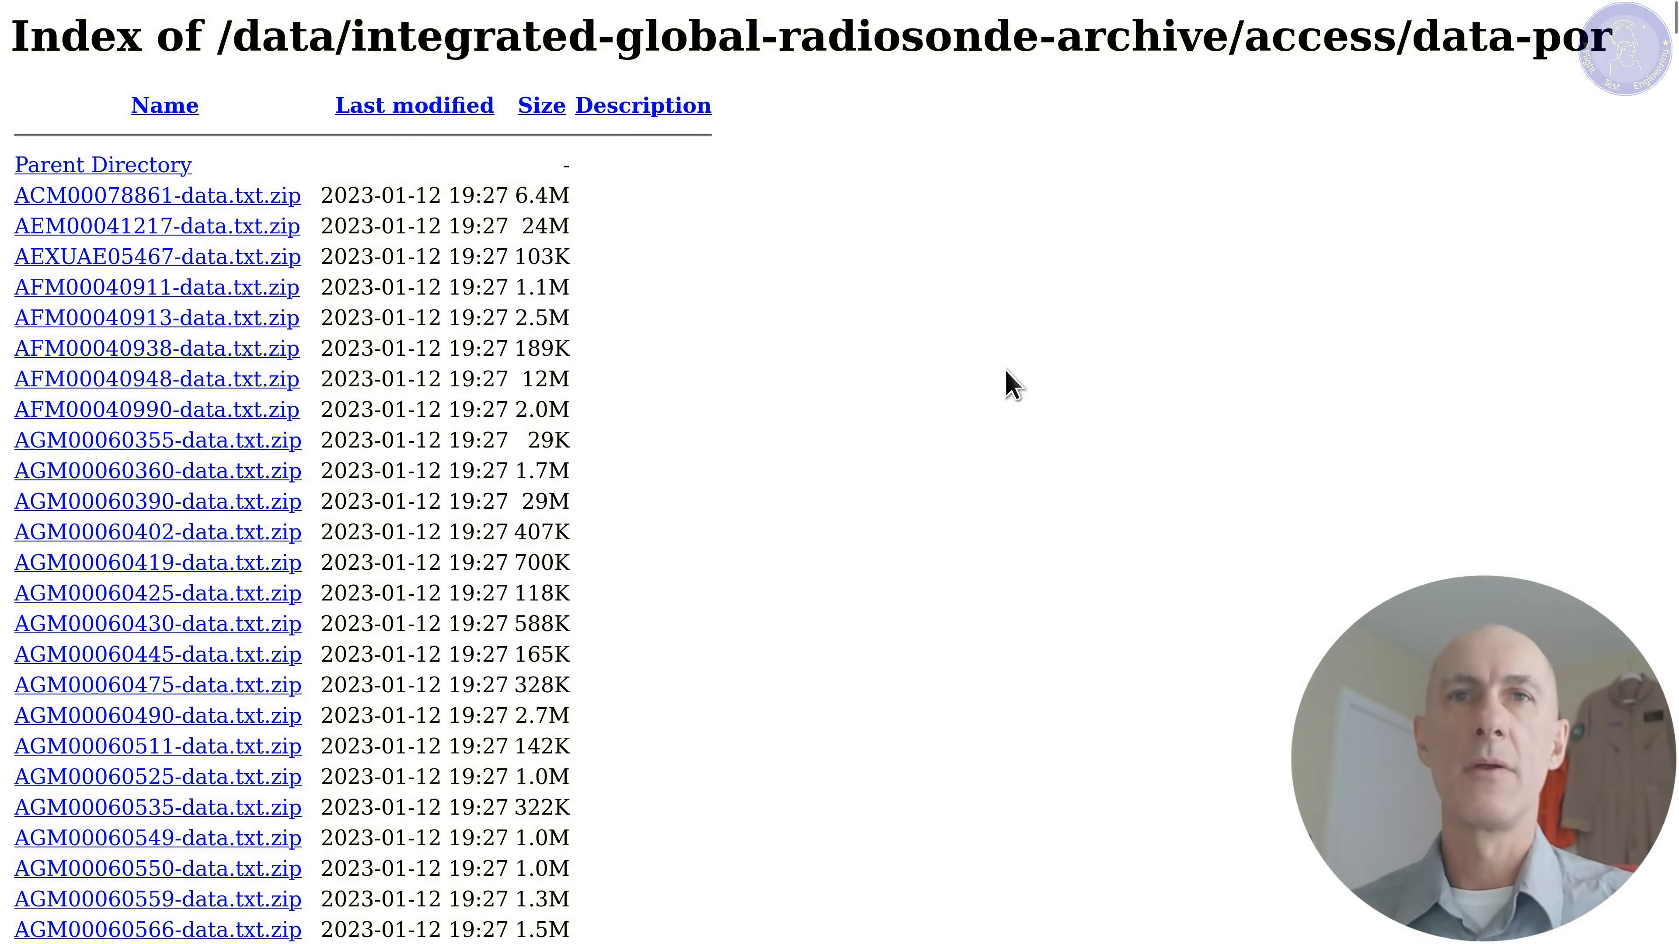
mouse_move(1305, 301)
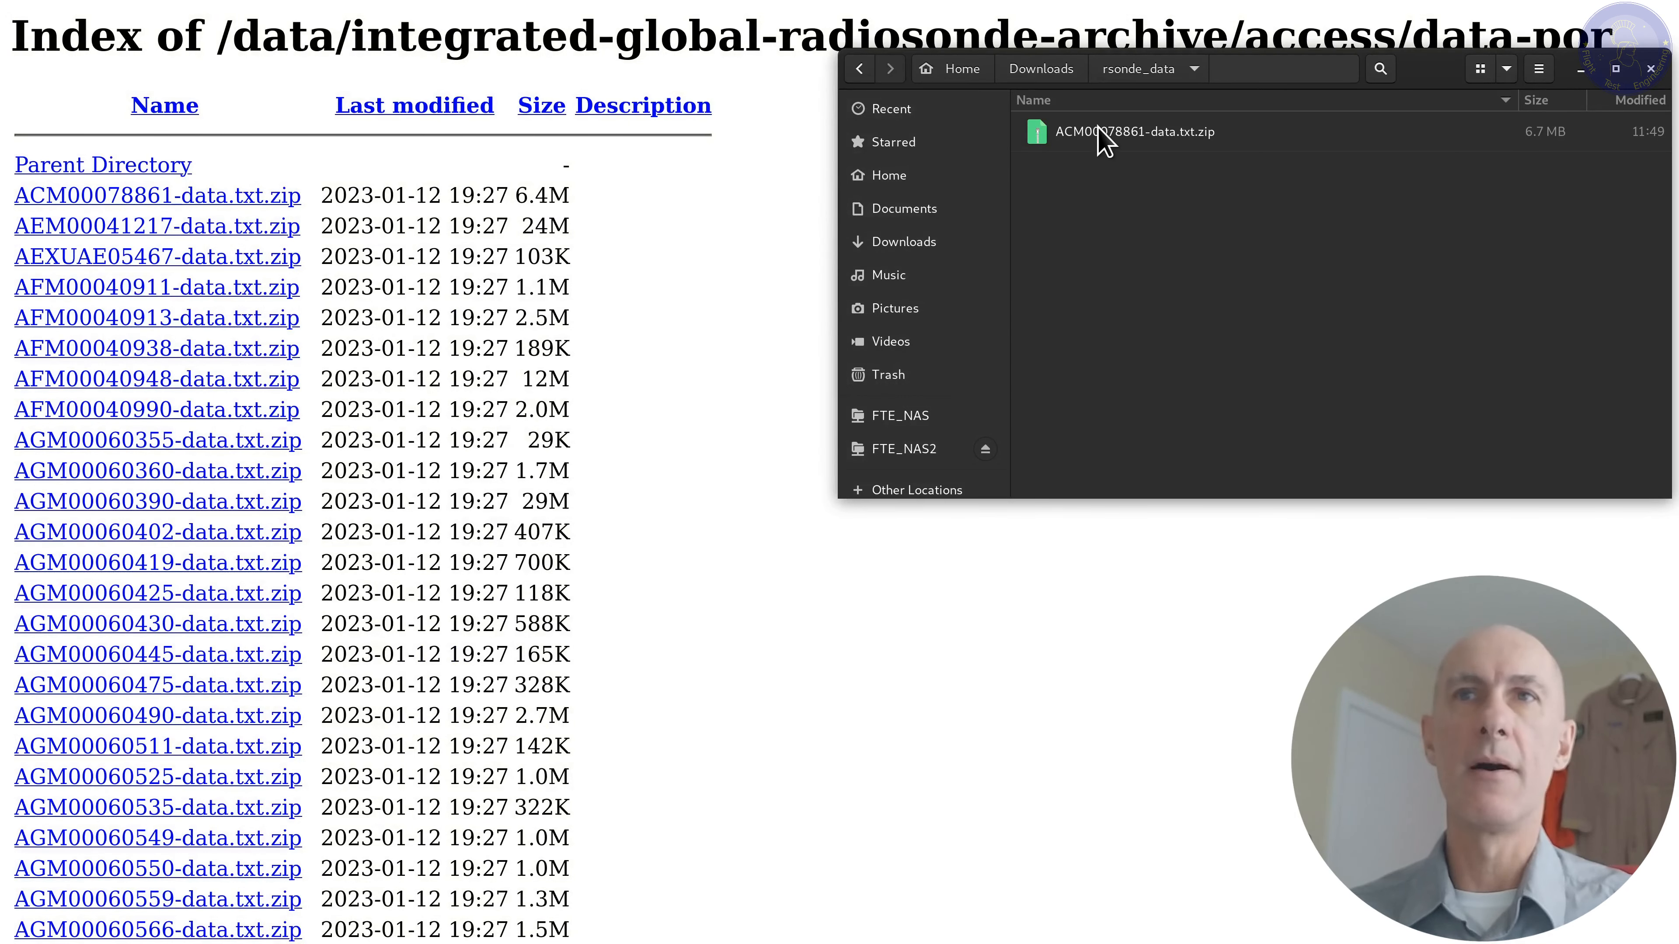
- Open ACM00078861-data.txt.zip in Archive Manager and view its data.txt in gedit
double_click(1109, 131)
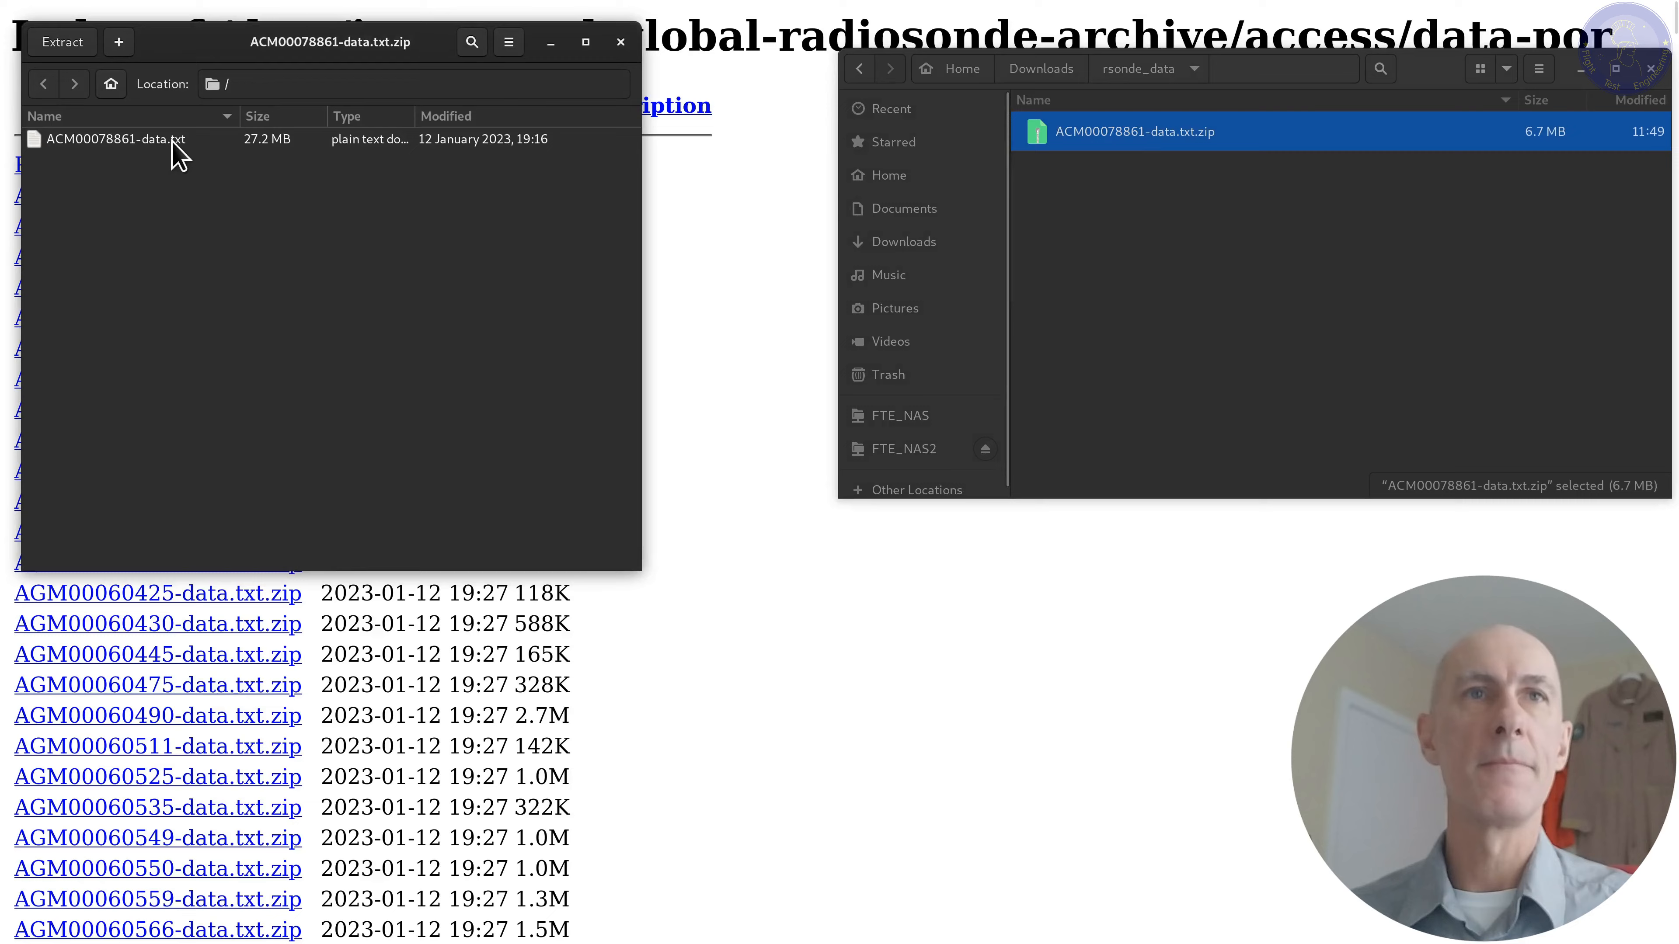
double_click(115, 140)
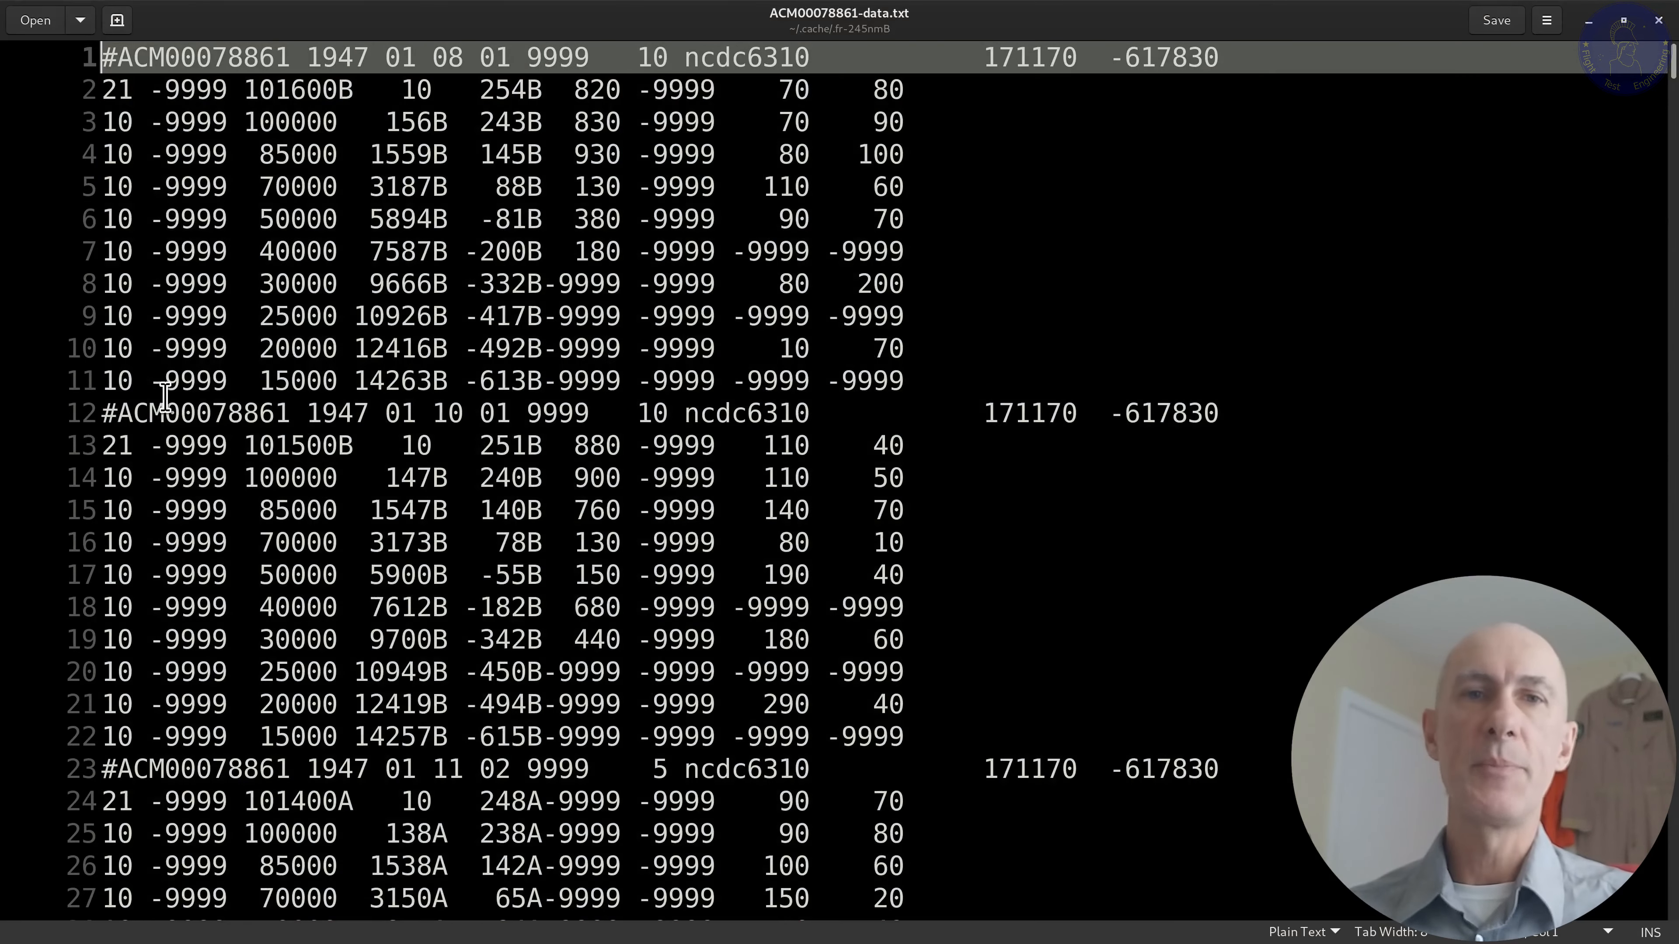
mouse_move(342, 313)
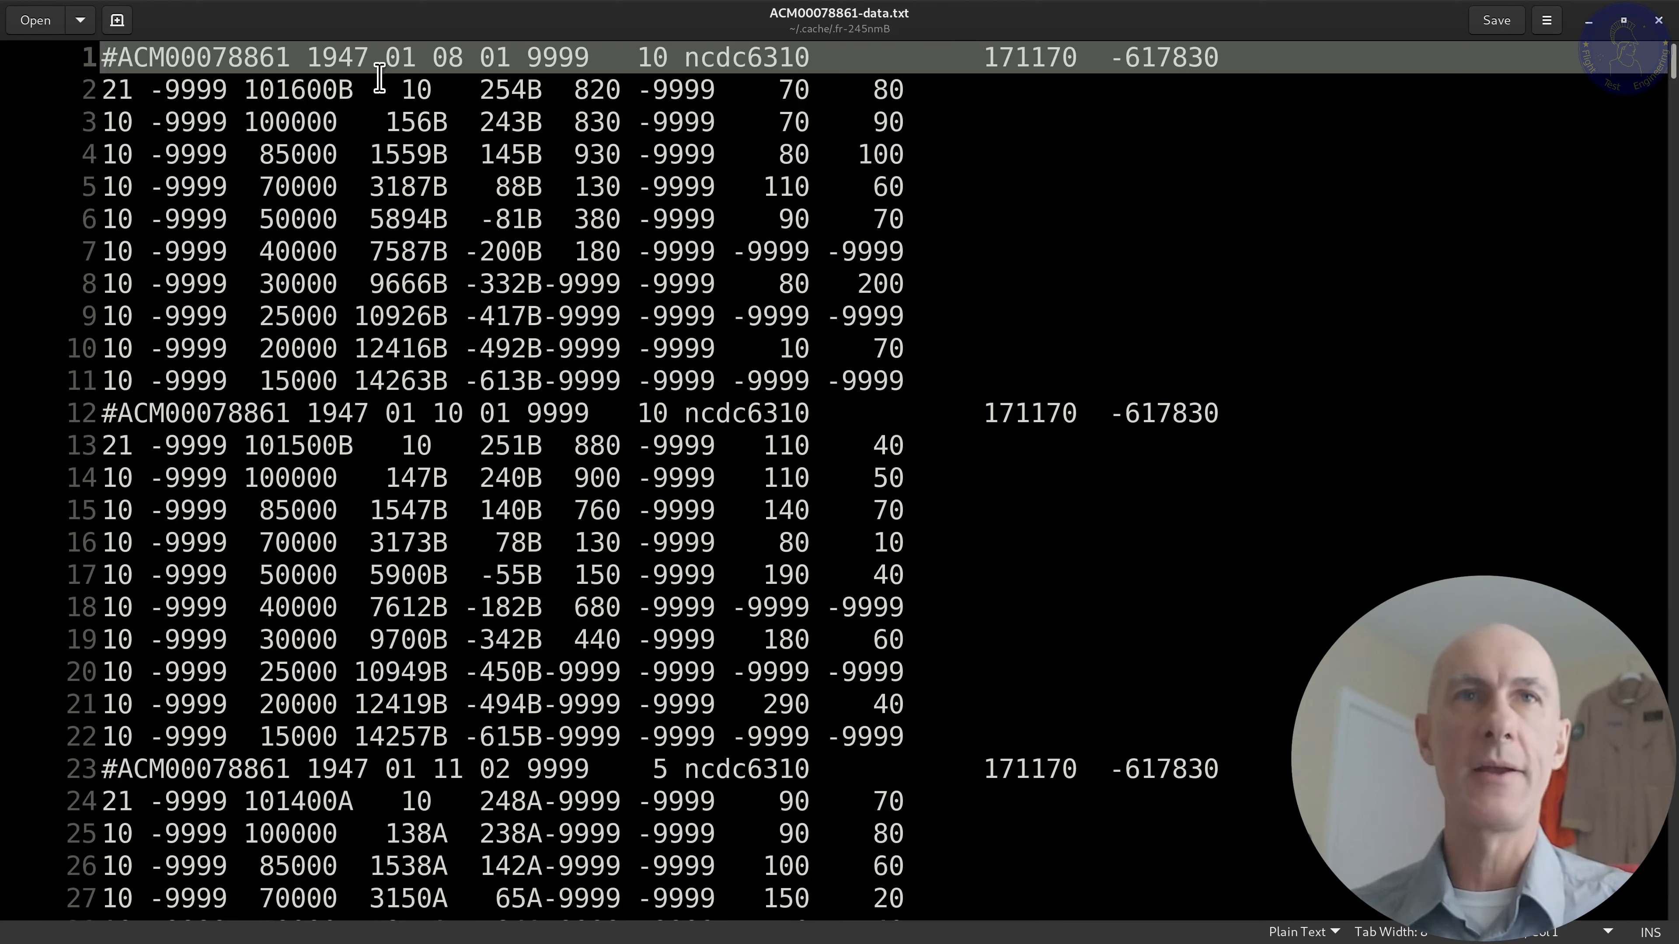
double_click(337, 57)
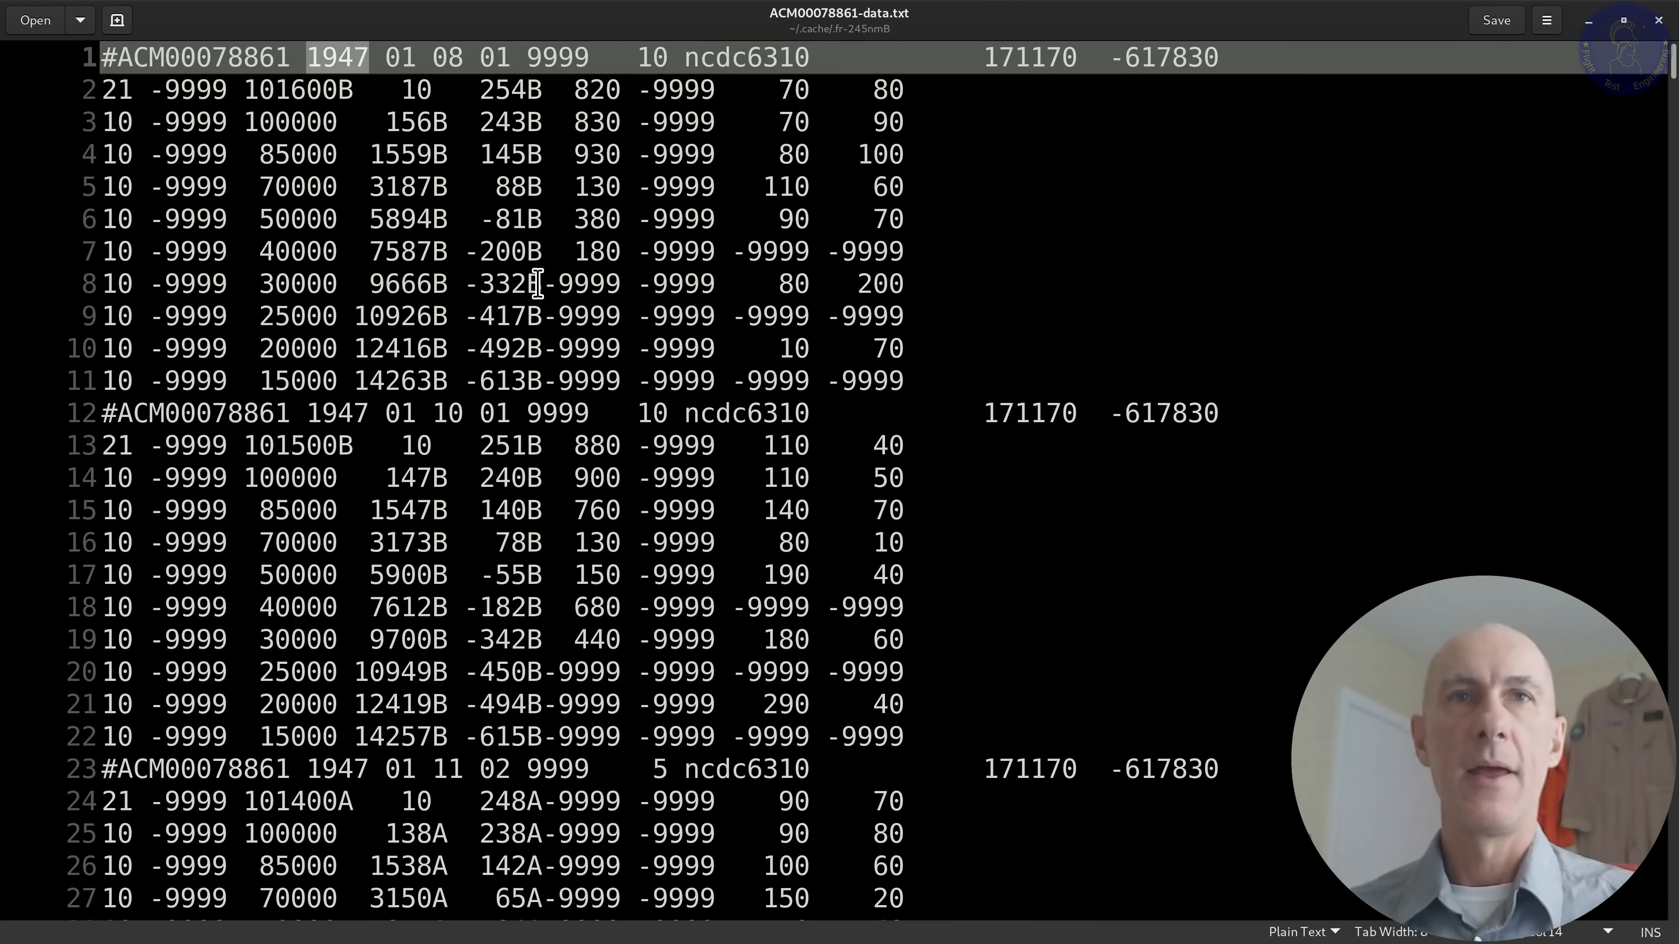
click(396, 284)
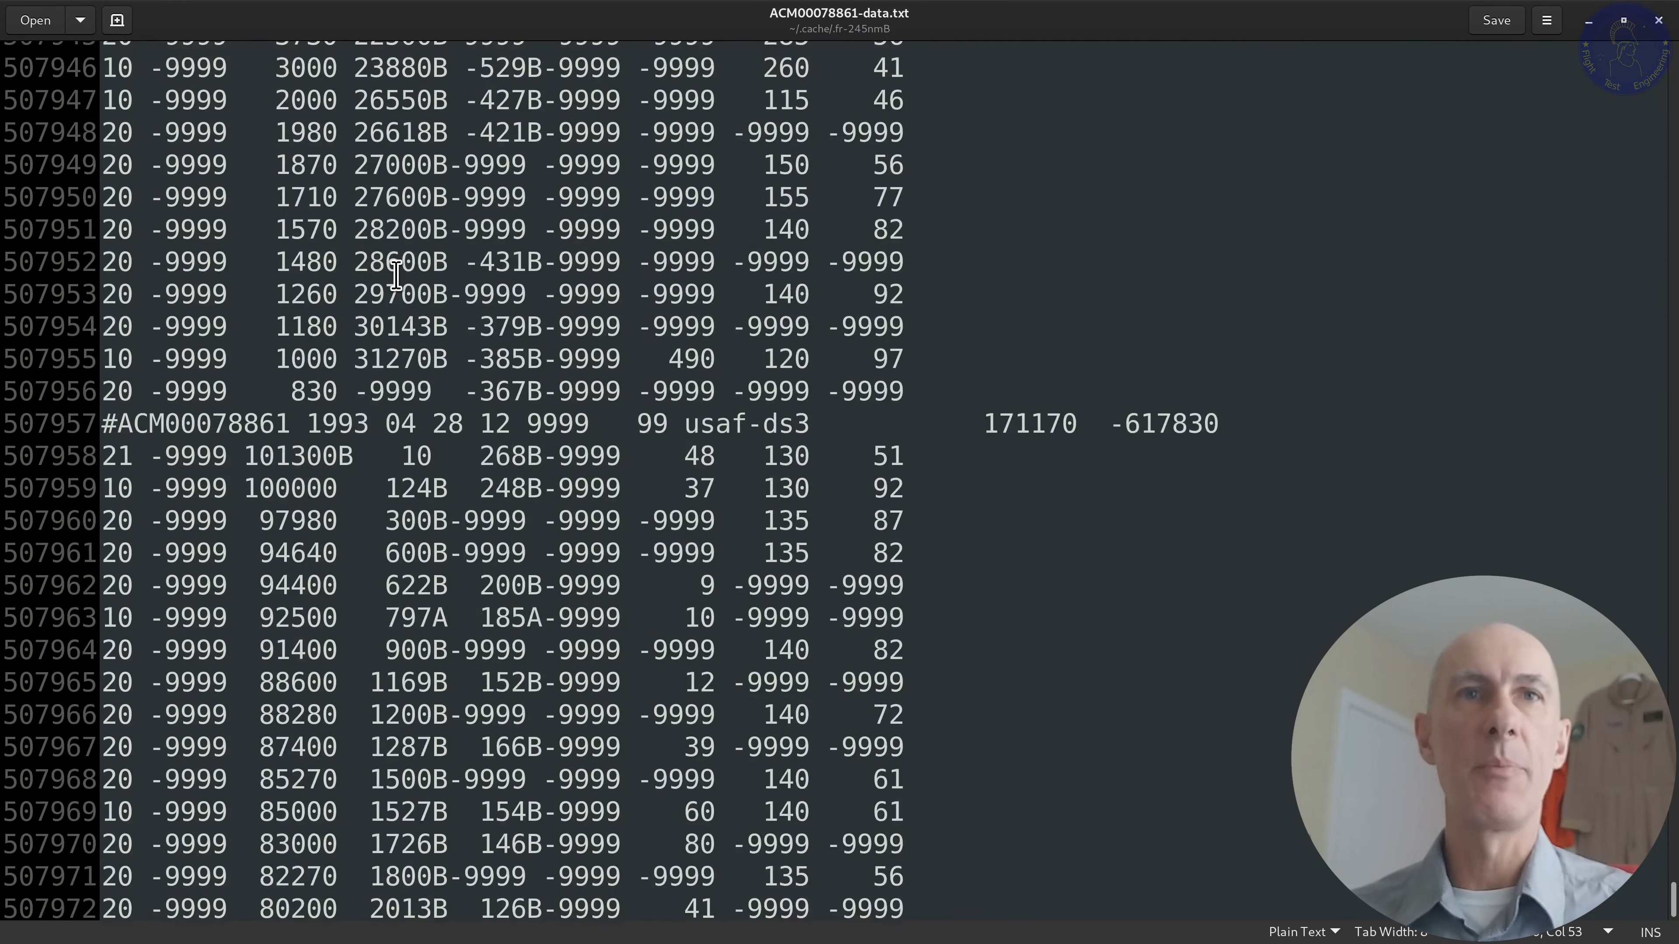
click(316, 248)
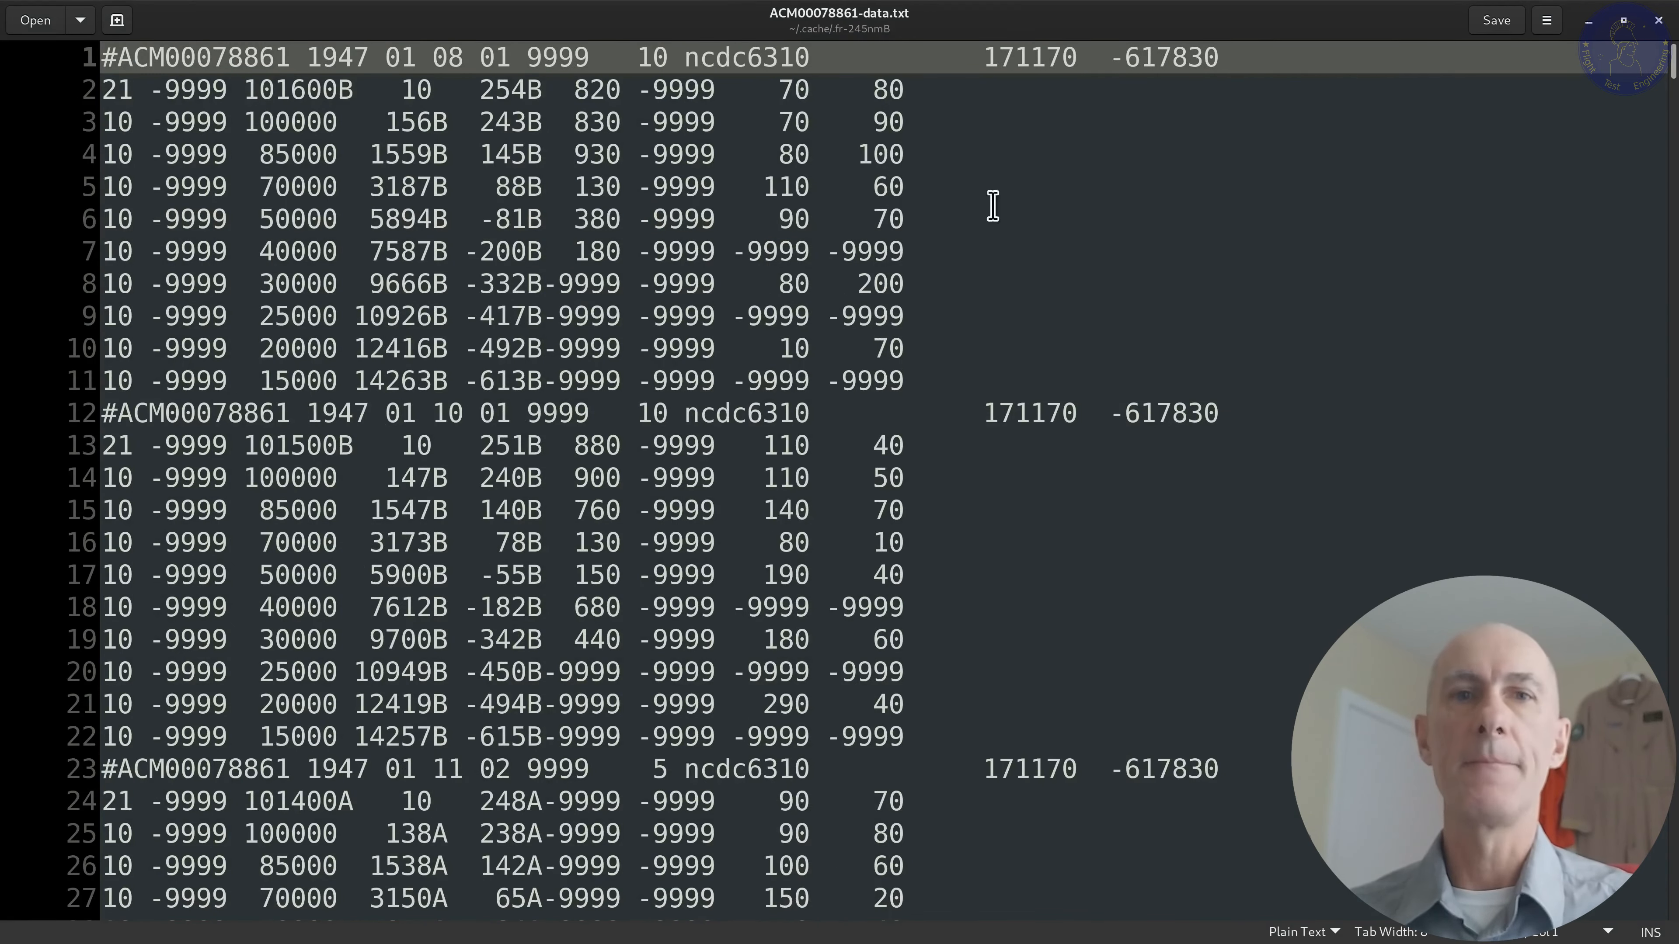
scroll(down, 3)
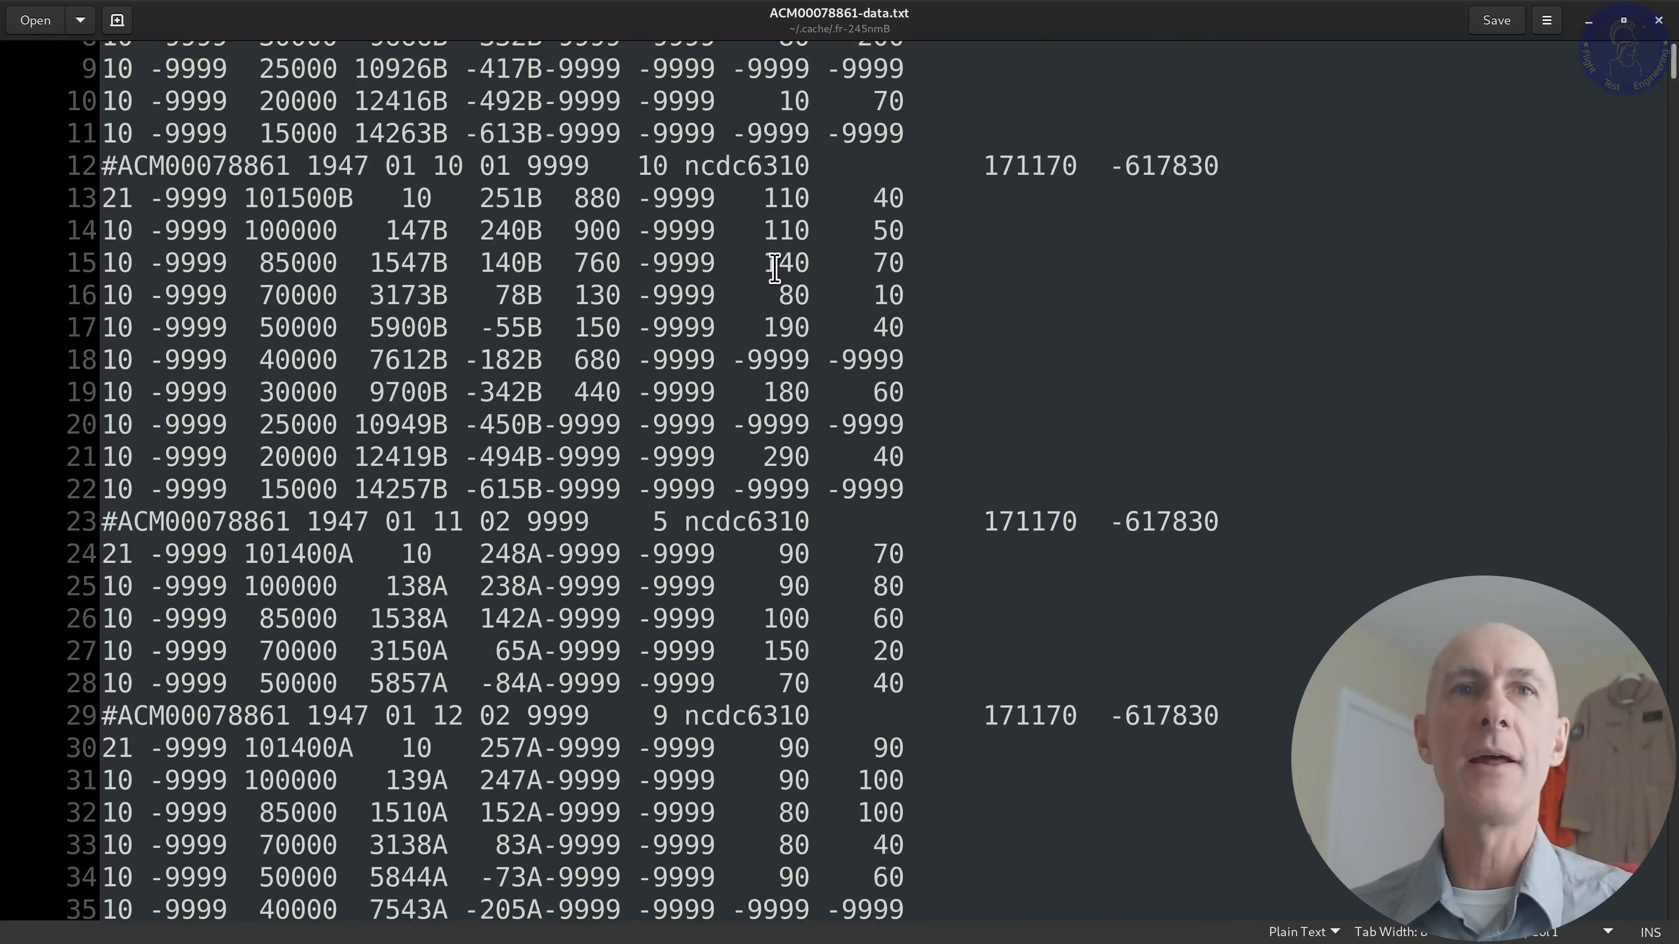
mouse_move(450, 164)
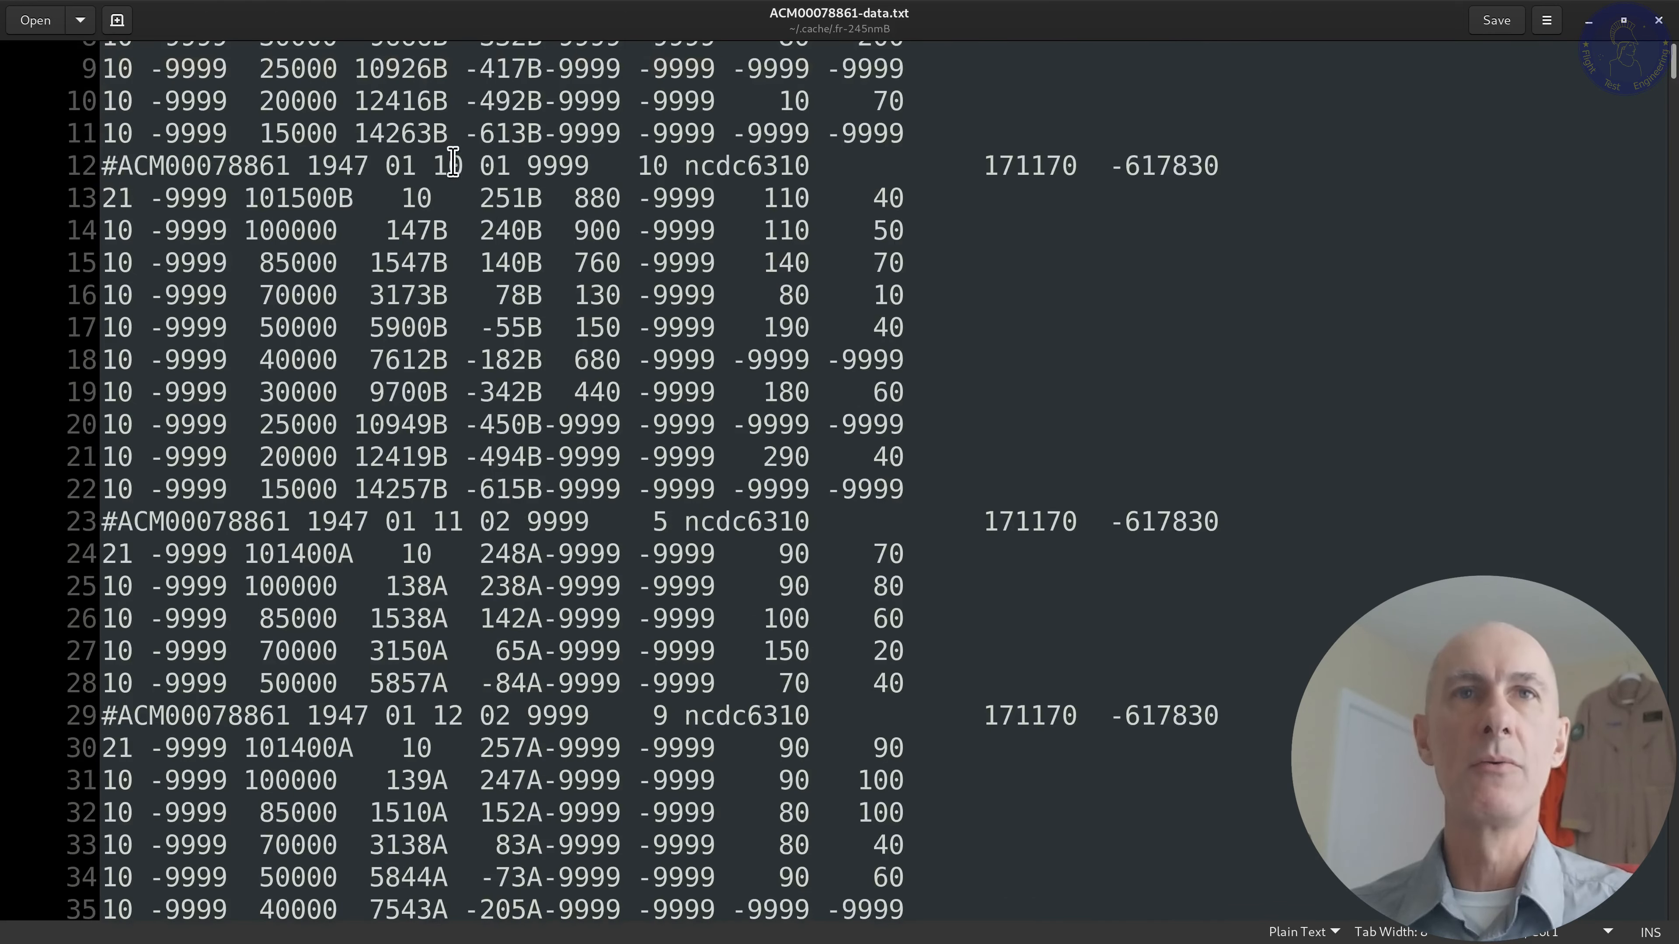
scroll(down, 3)
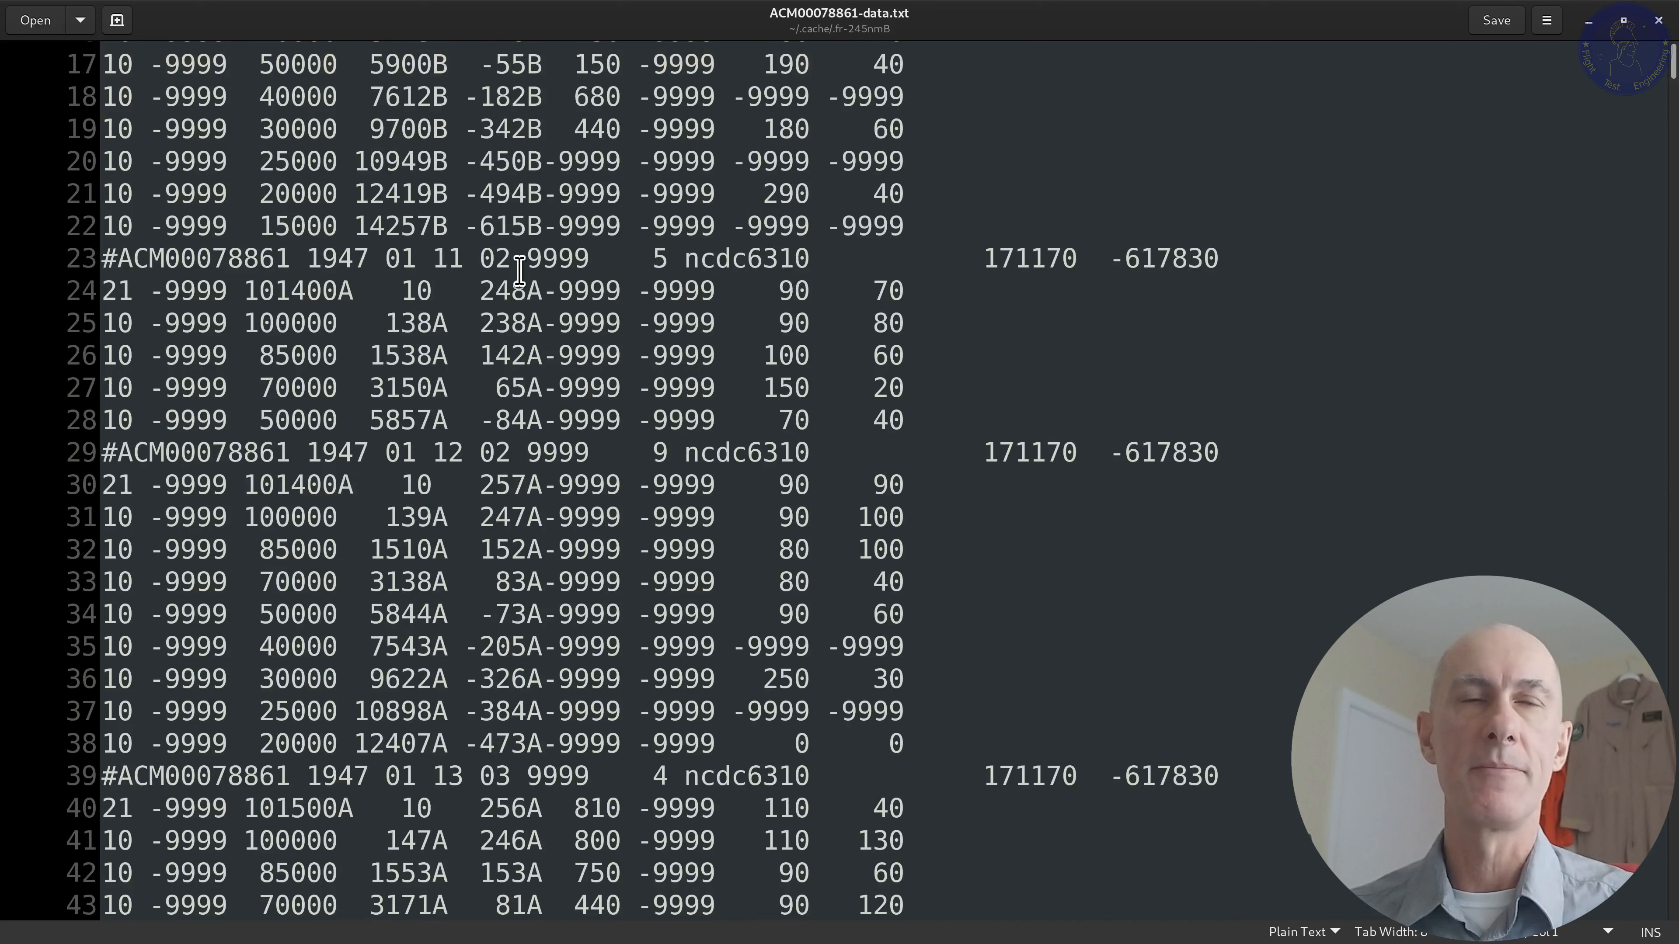
scroll(down, 3)
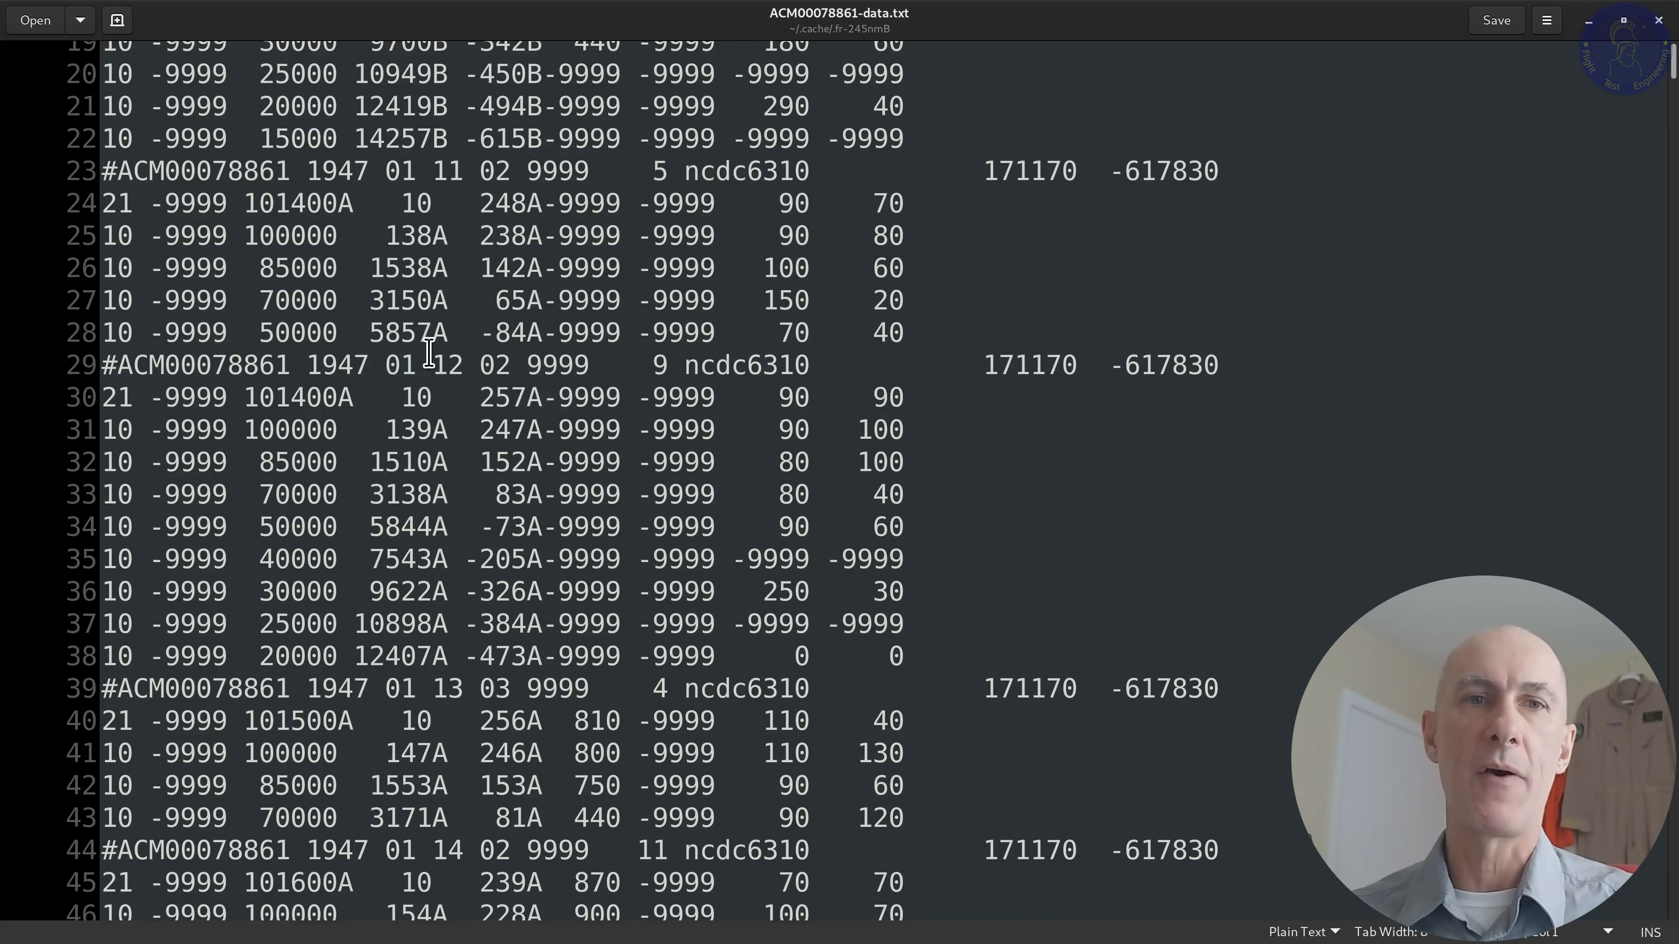
scroll(down, 3)
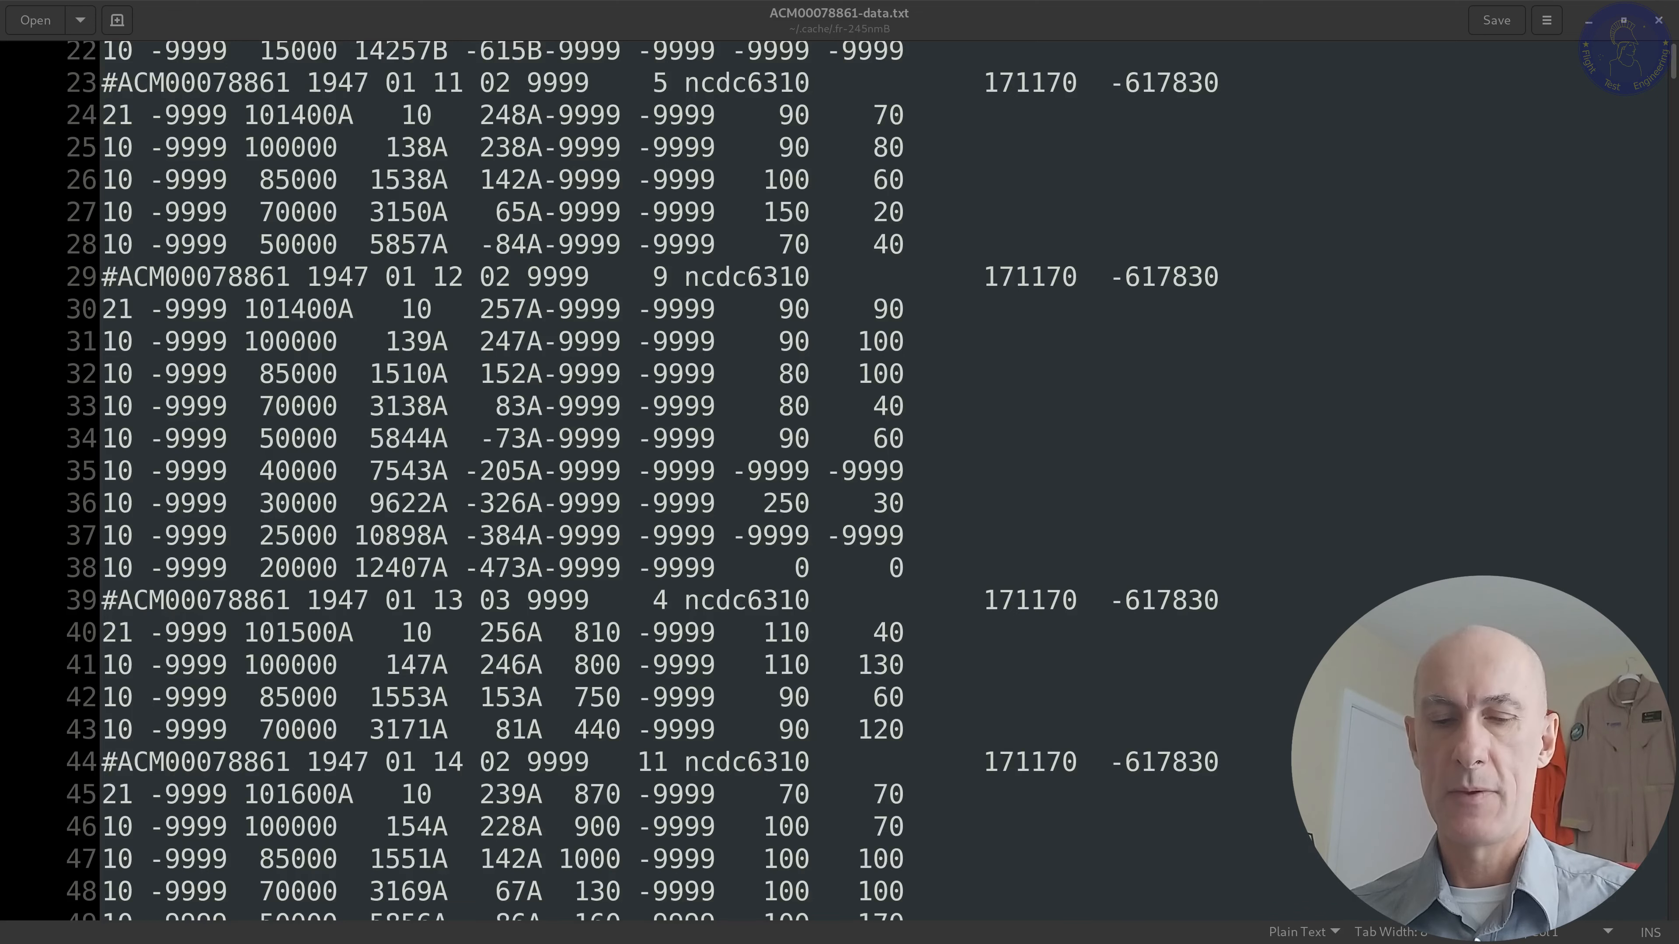
- Show the igra PyPI page's Install and Usage sections with 'pip install igra'
click(312, 257)
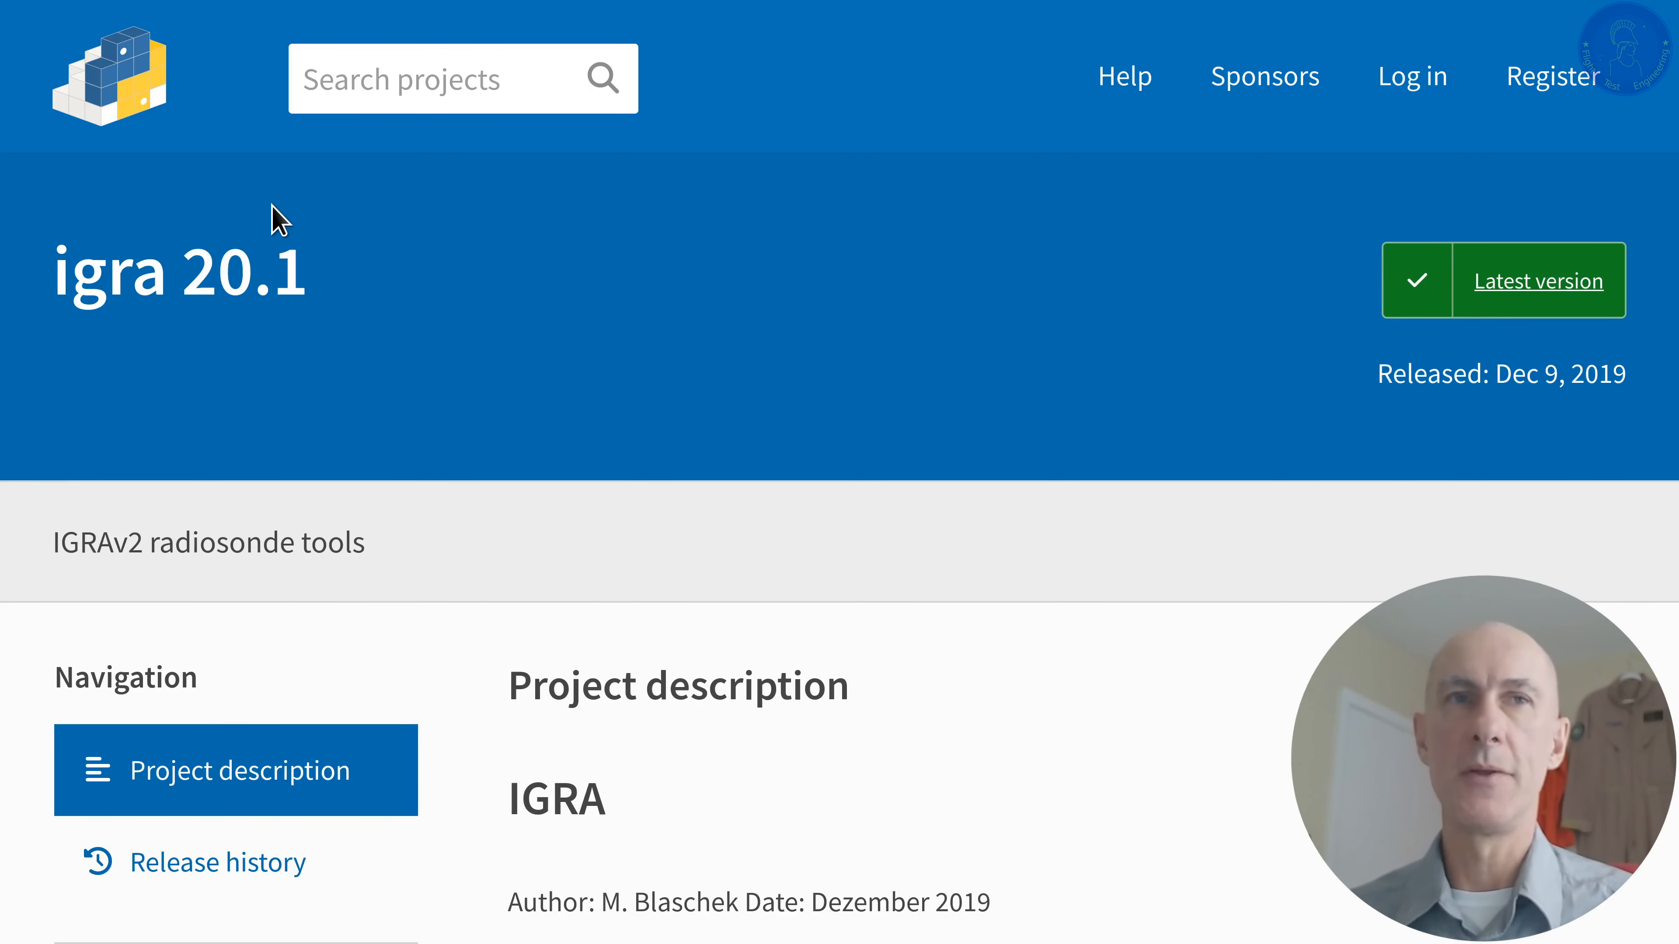
mouse_move(394, 299)
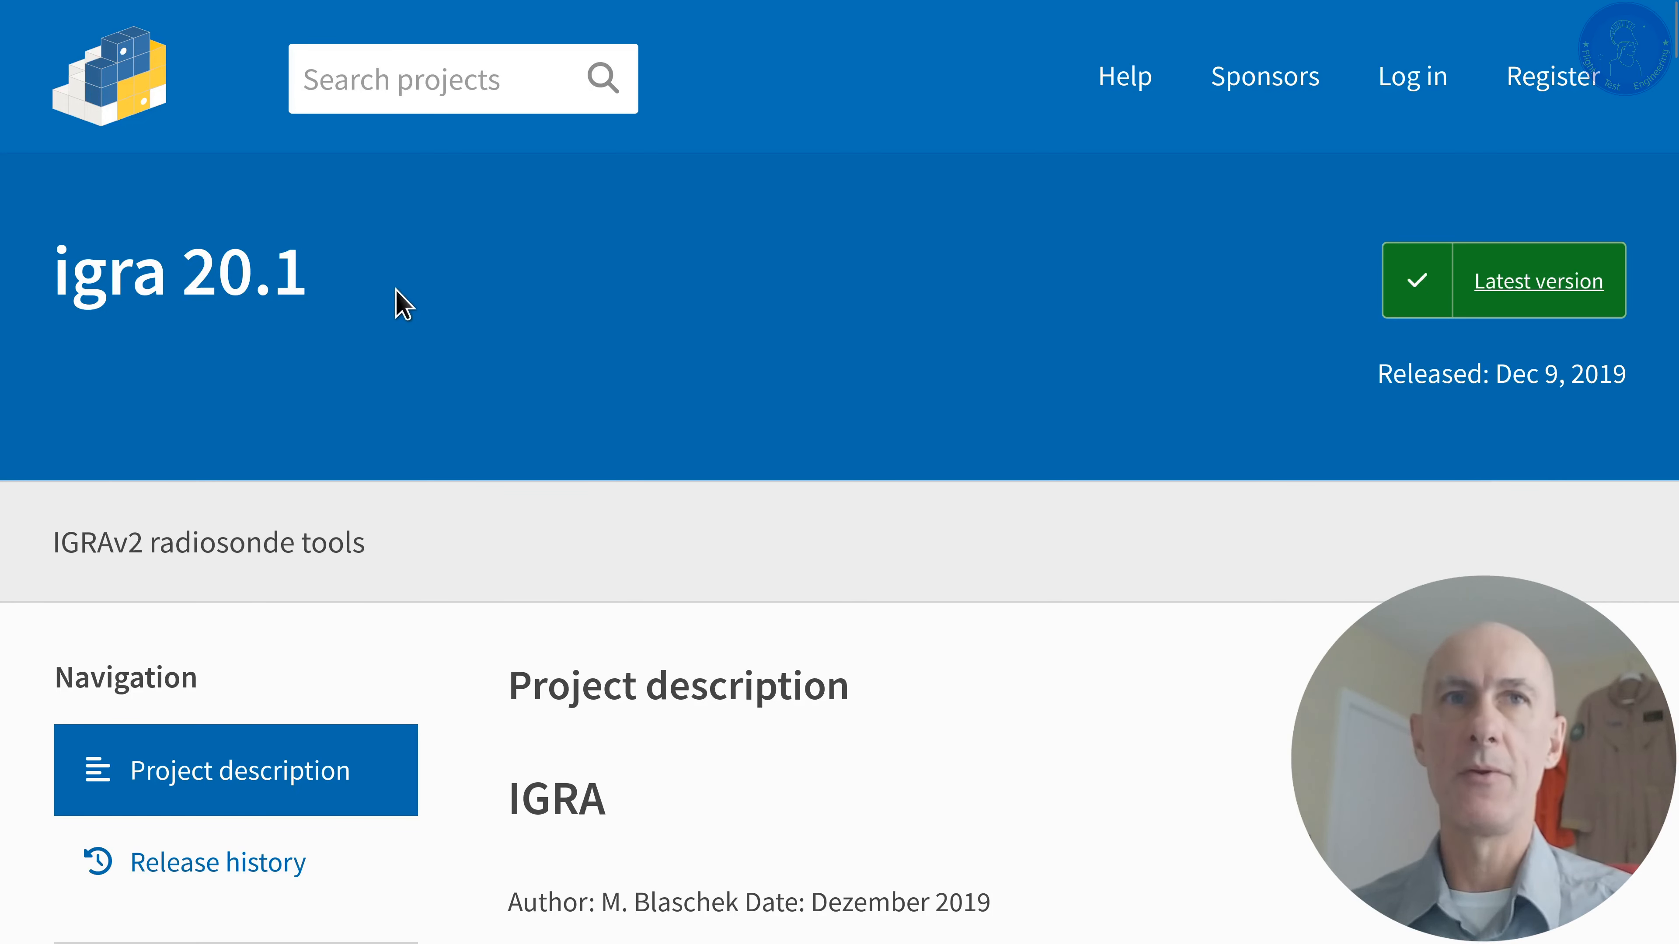
scroll(down, 3)
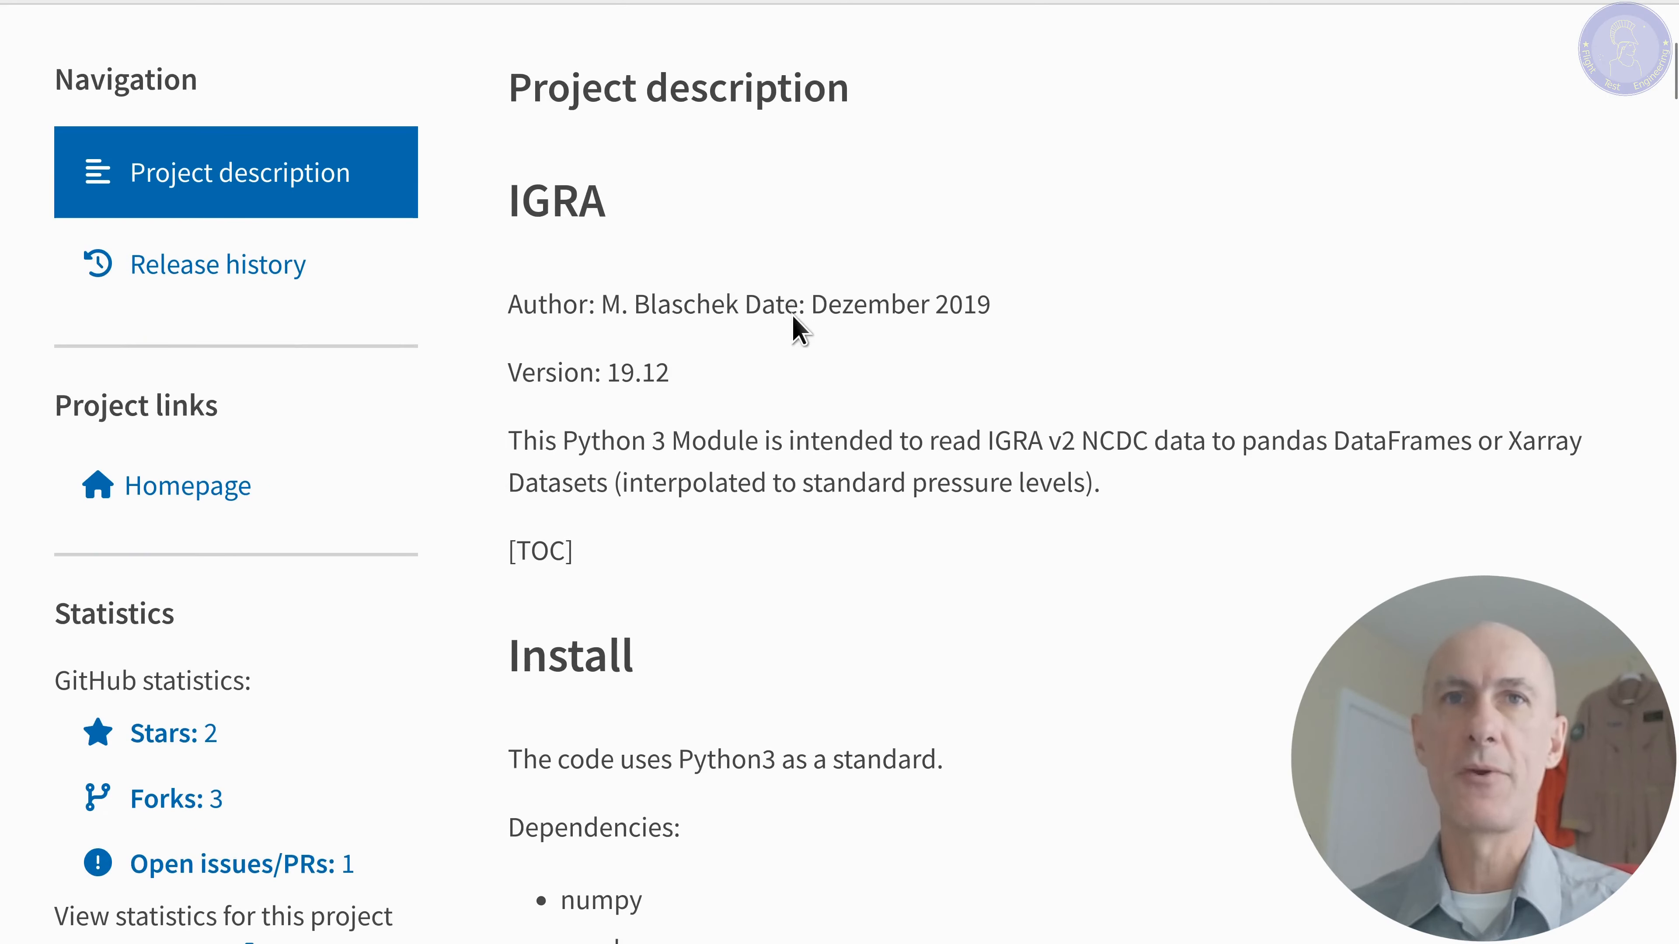
scroll(down, 3)
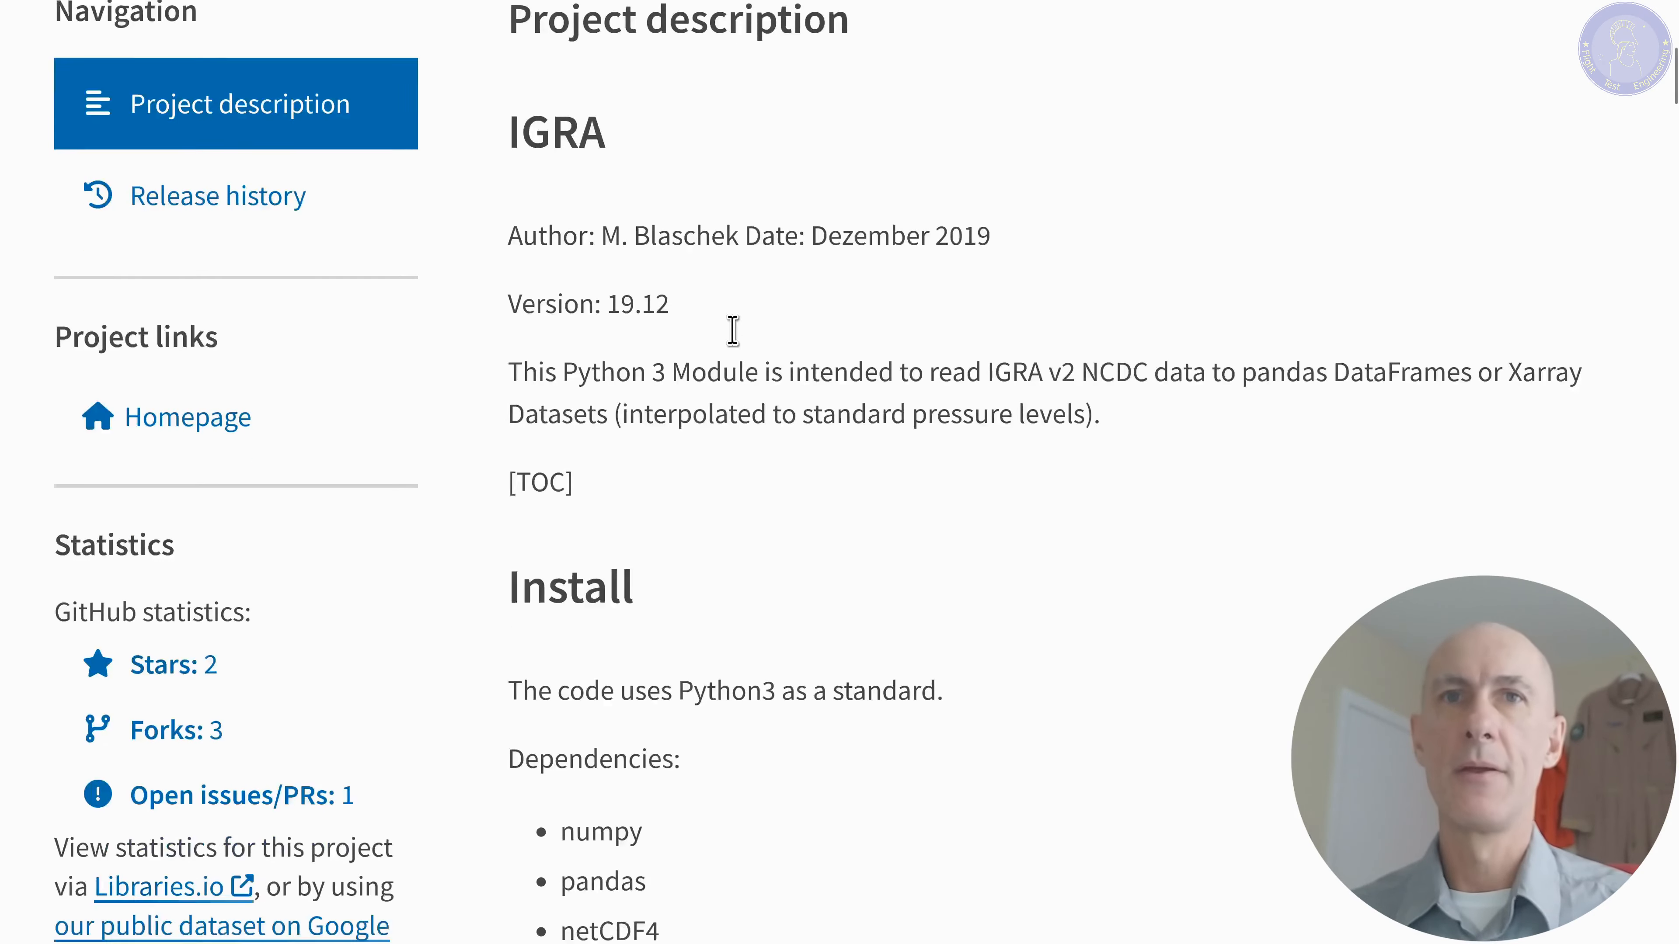
scroll(down, 3)
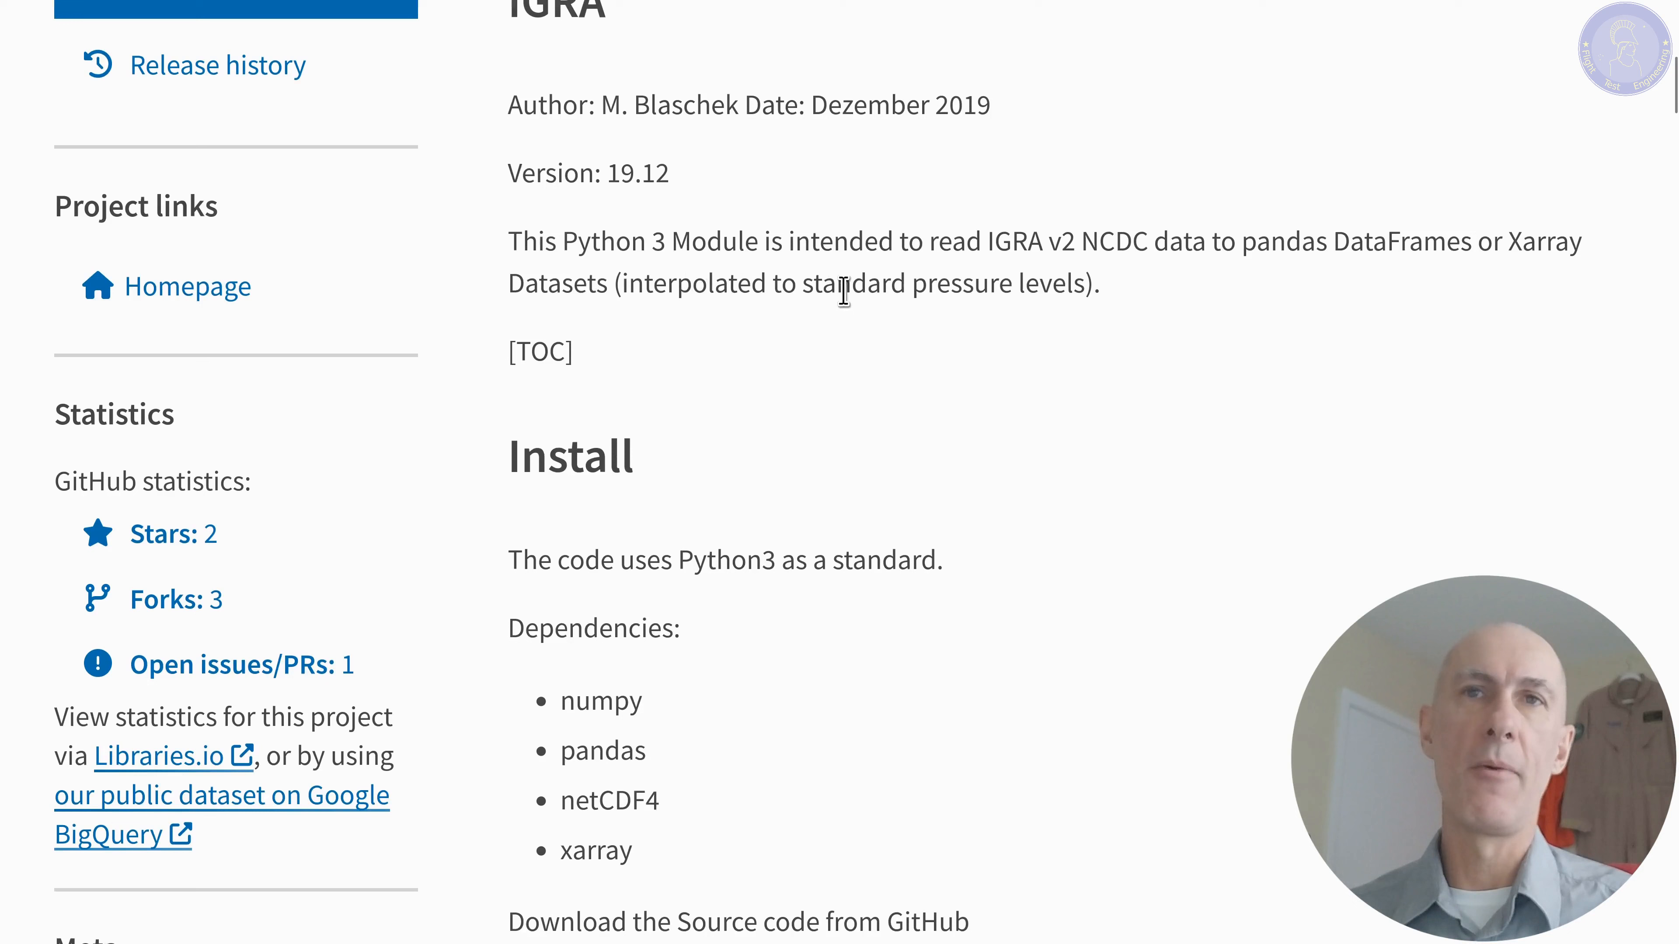
mouse_move(1046, 273)
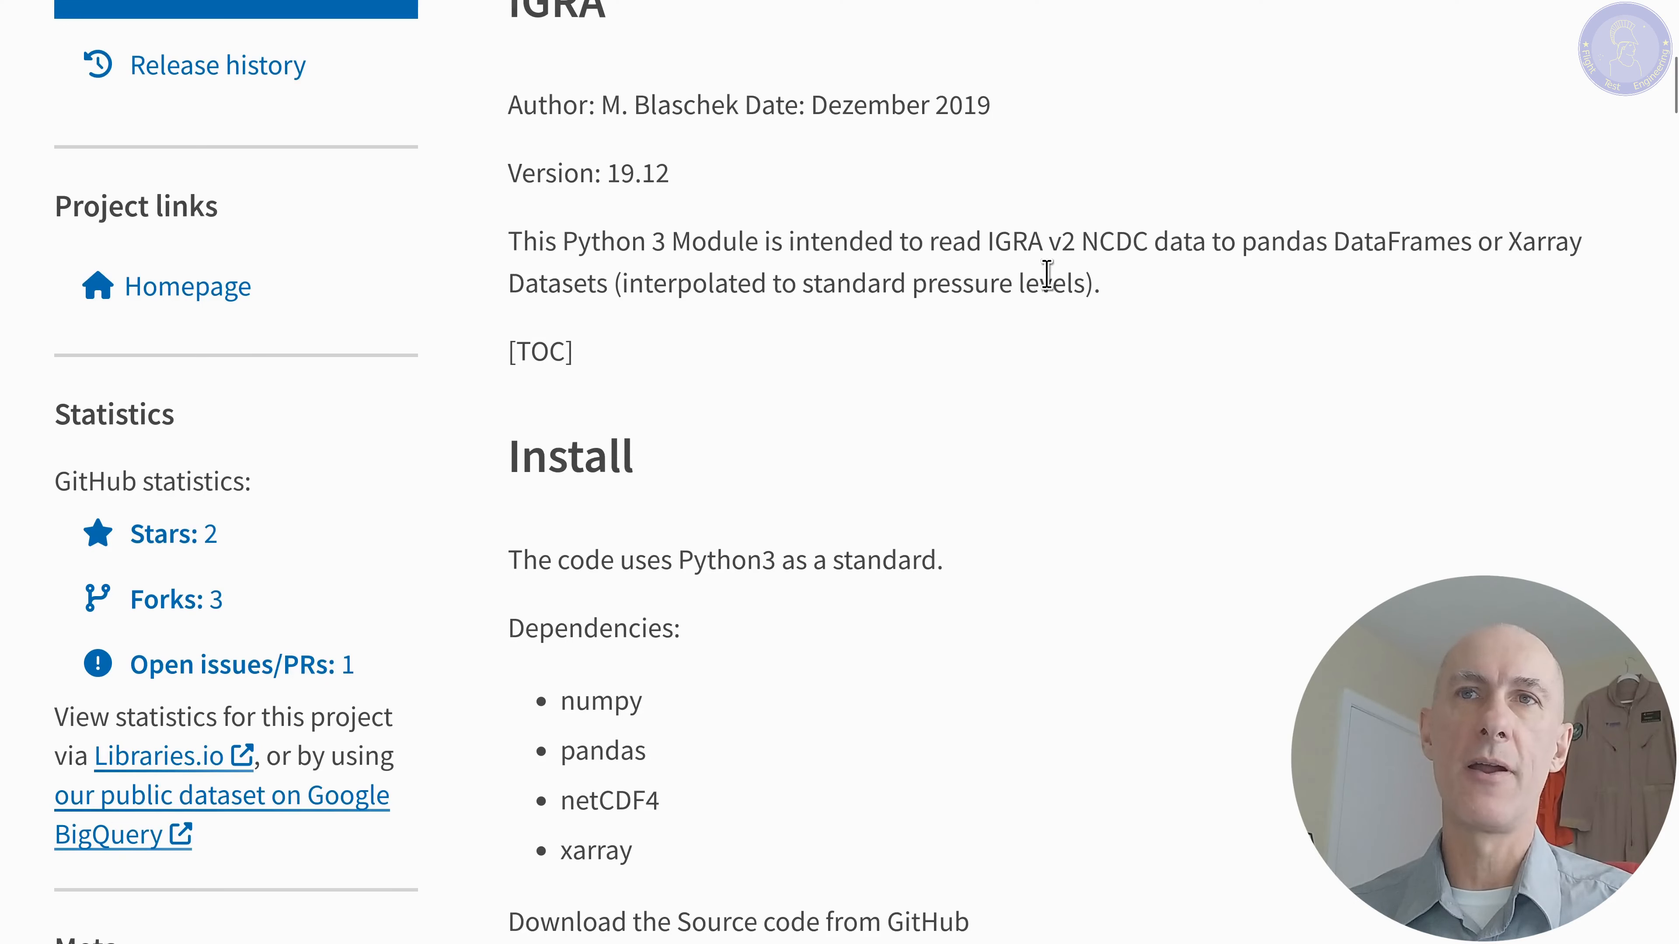
mouse_move(1212, 279)
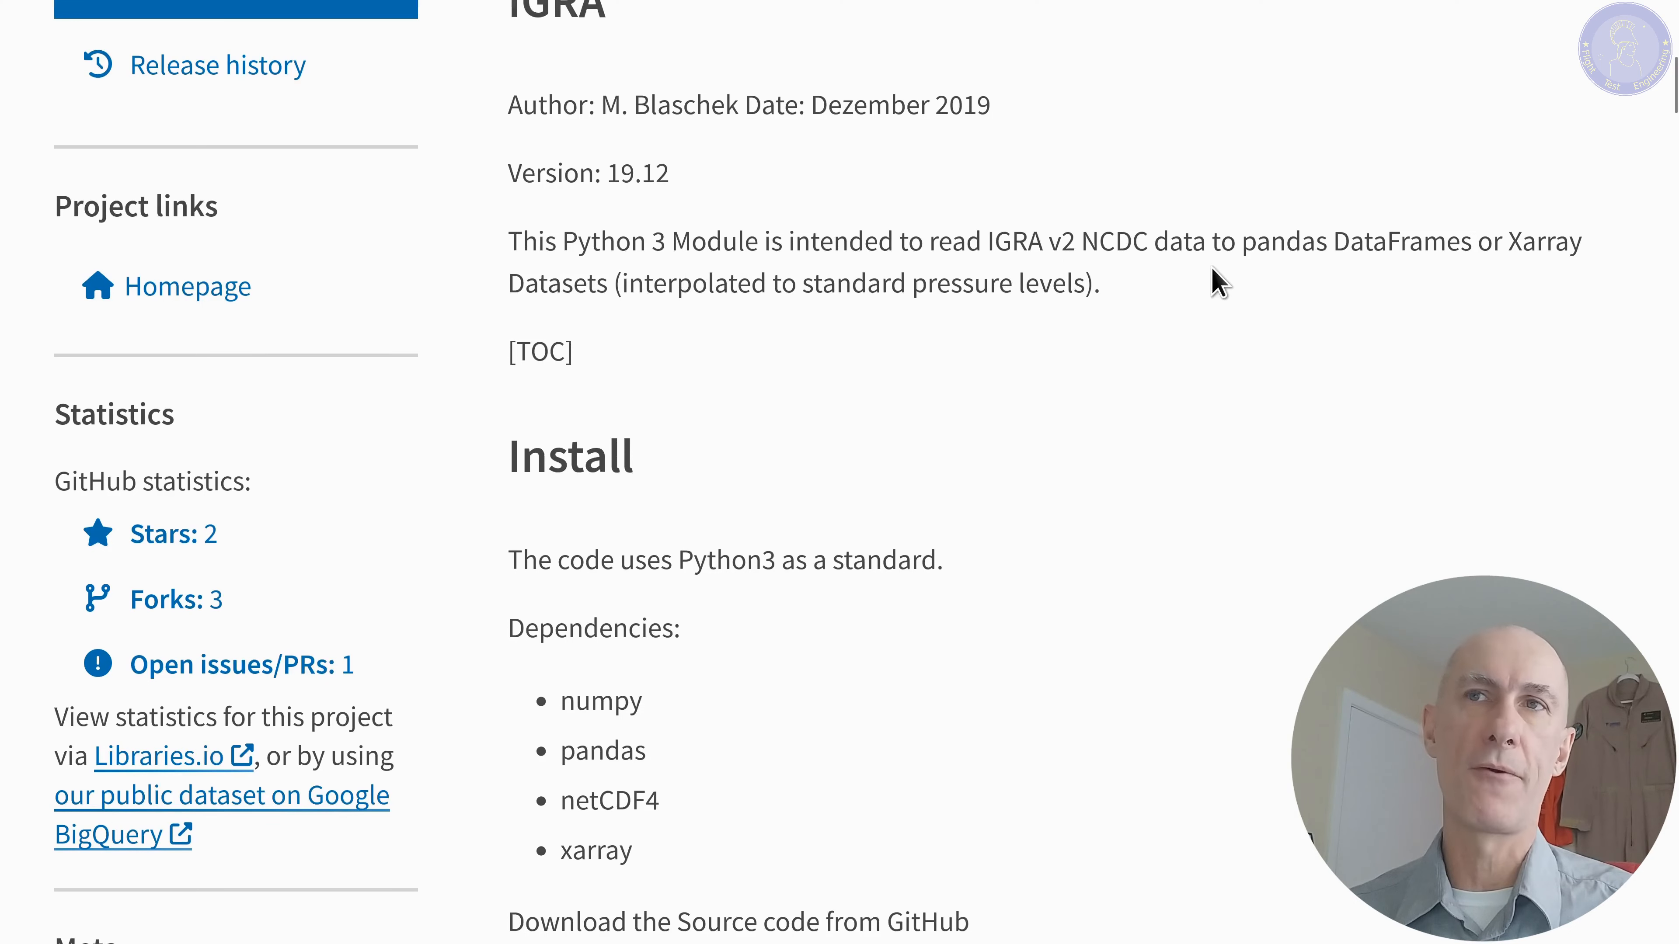
mouse_move(1467, 288)
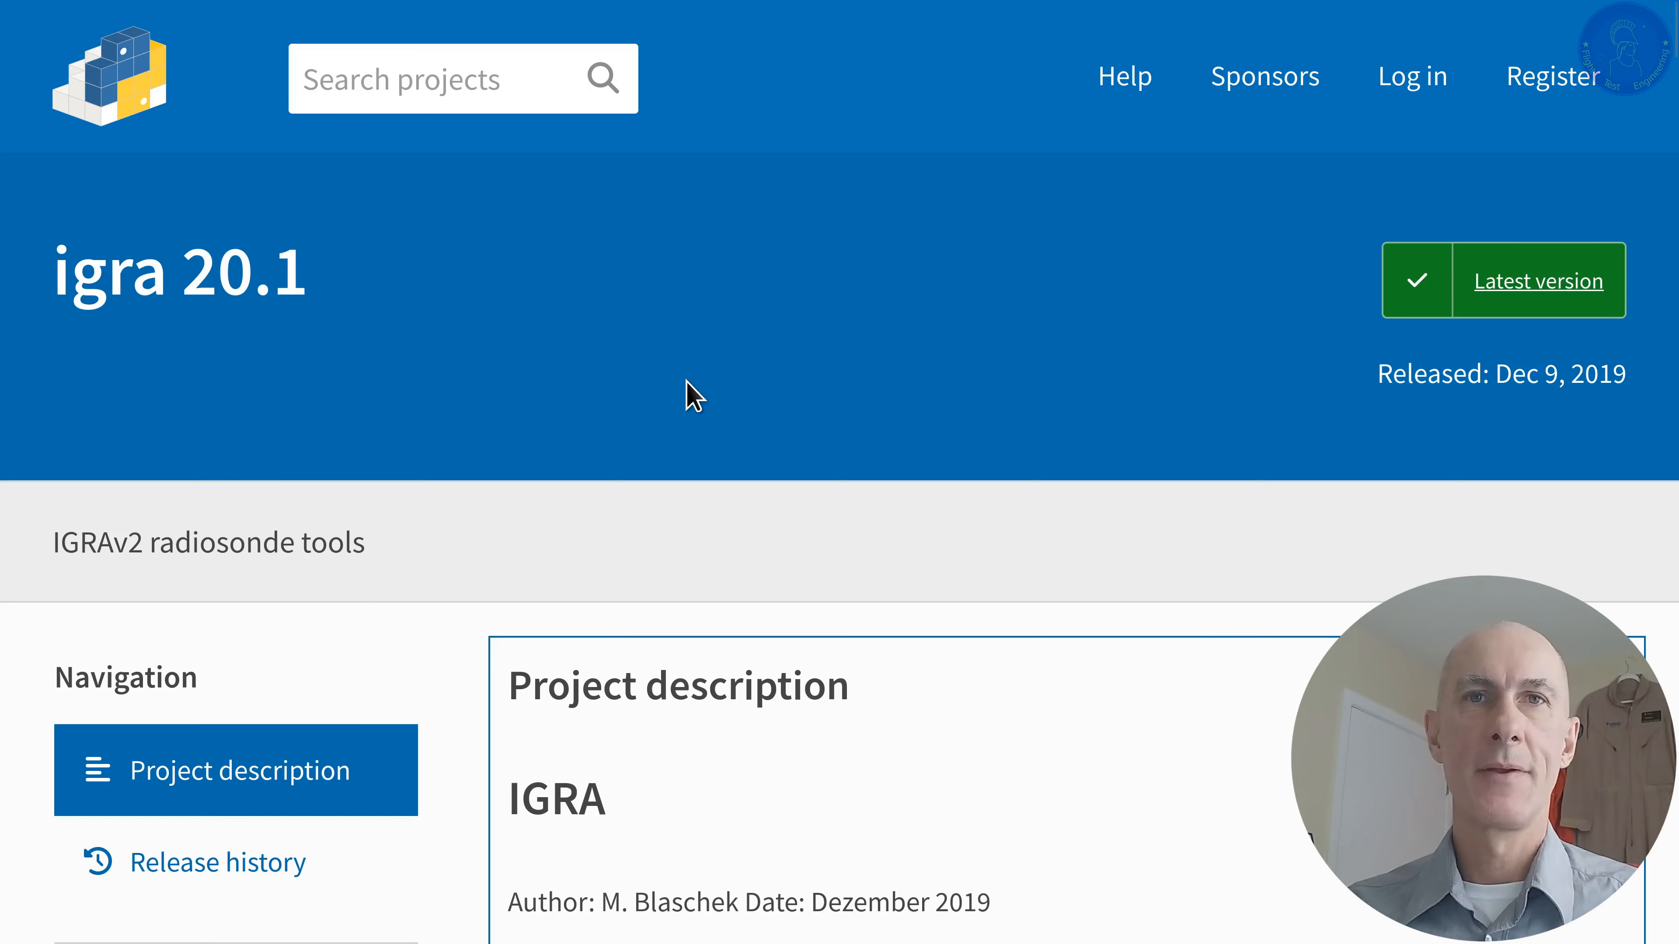
scroll(down, 3)
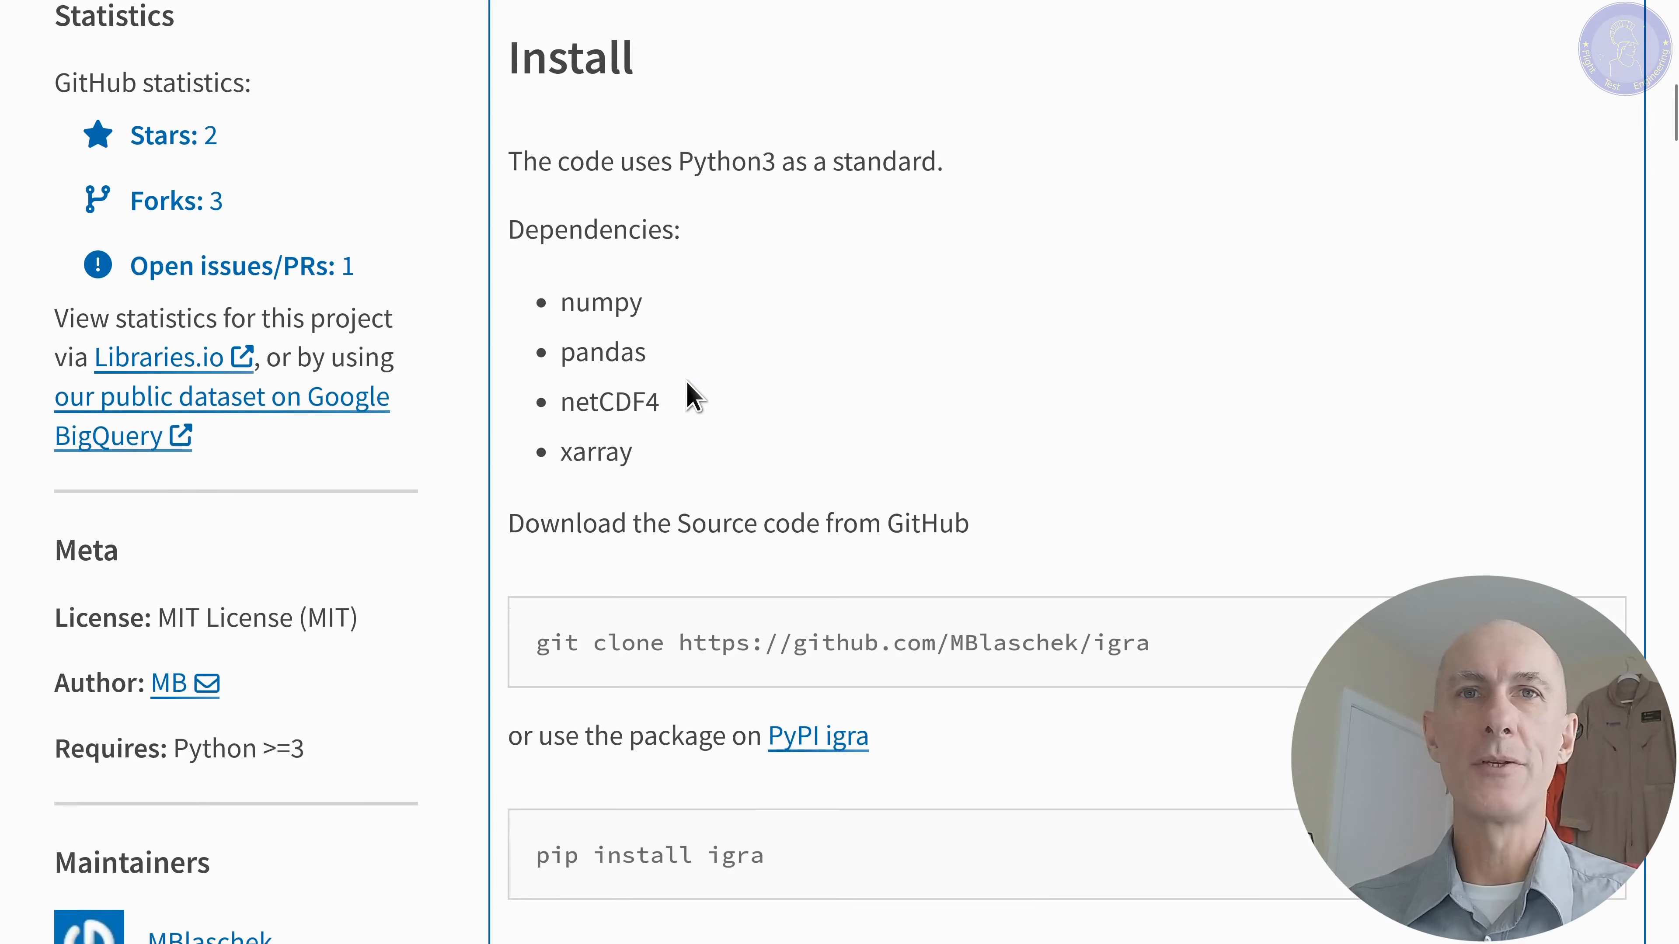
scroll(down, 3)
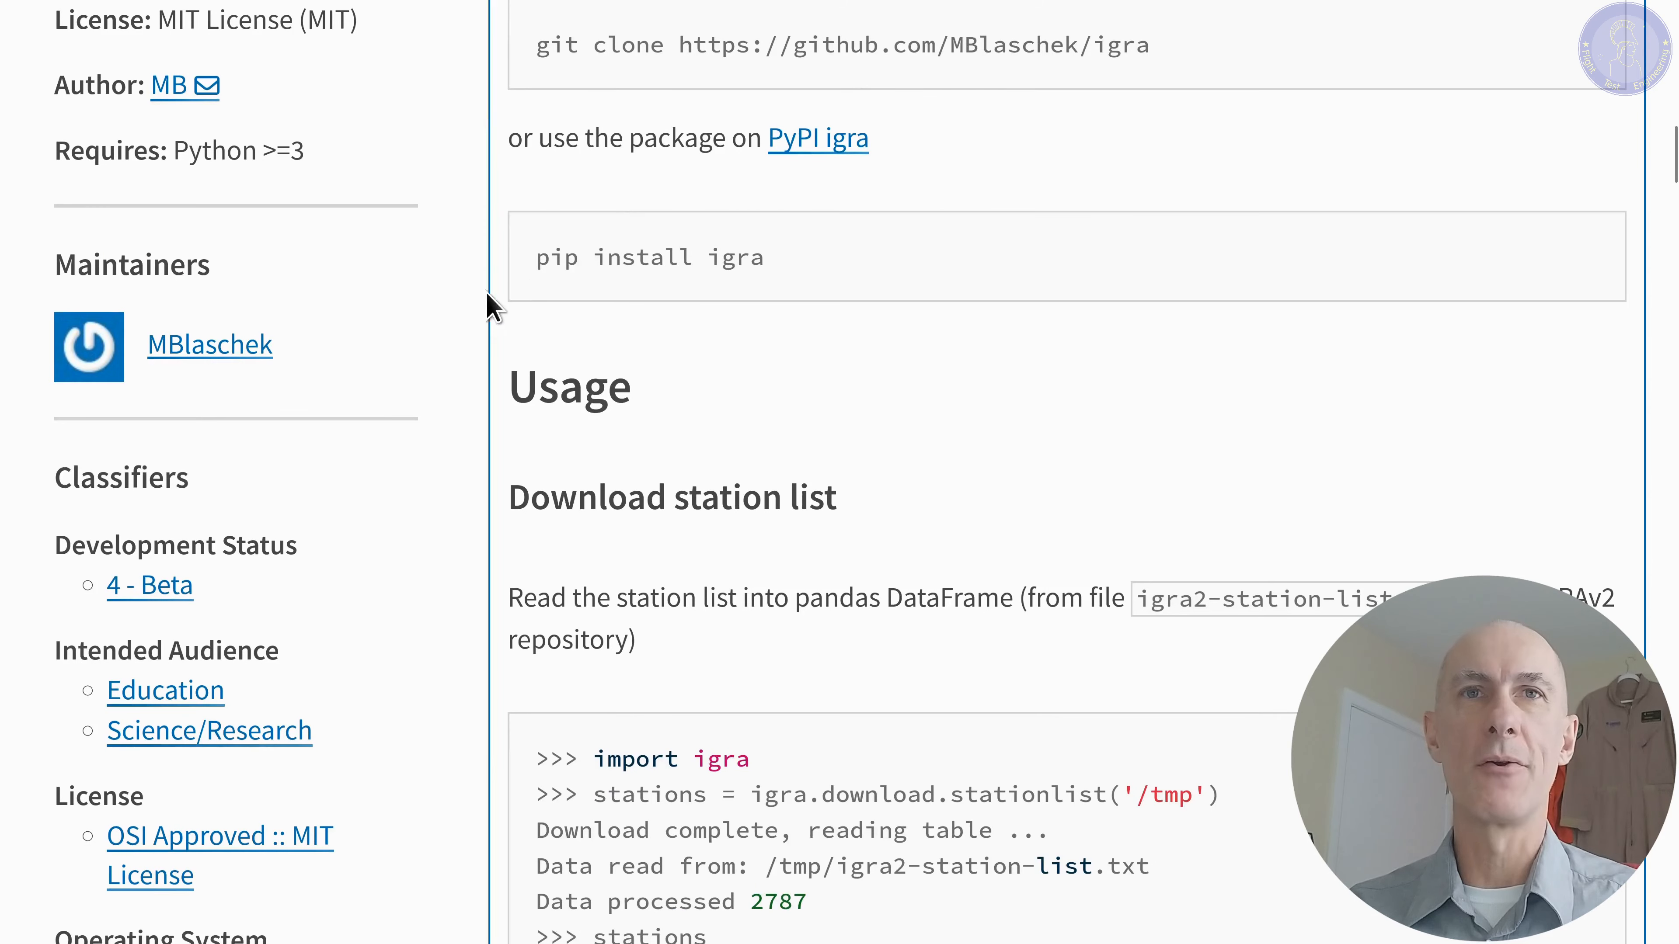
mouse_move(765, 217)
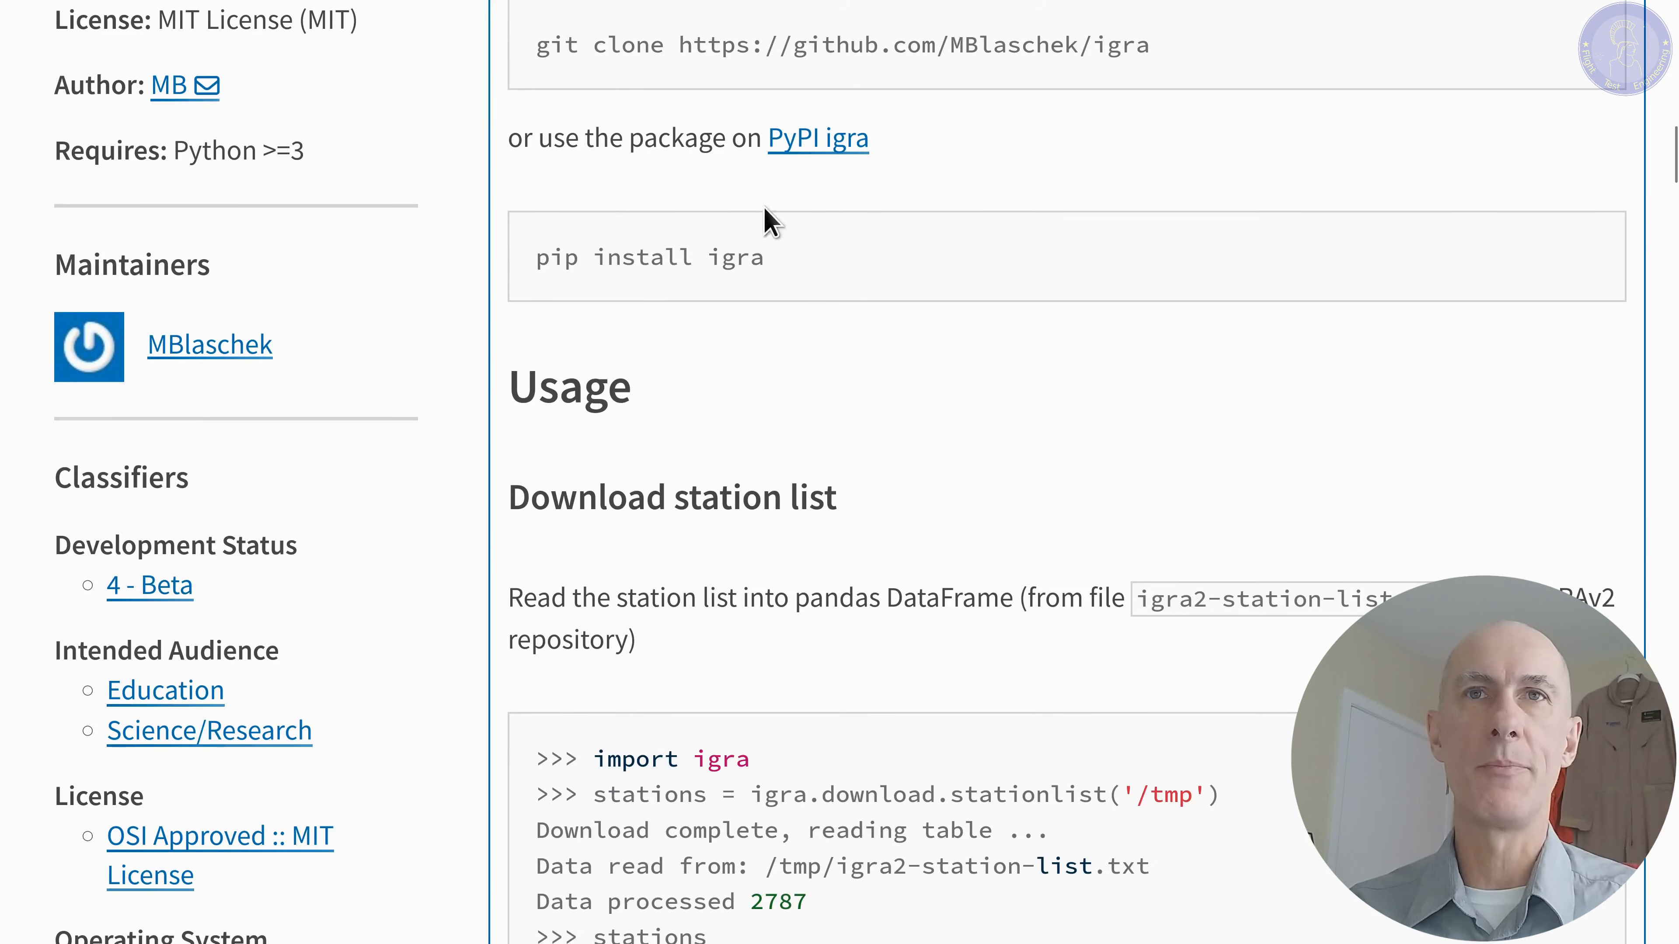
mouse_move(558, 297)
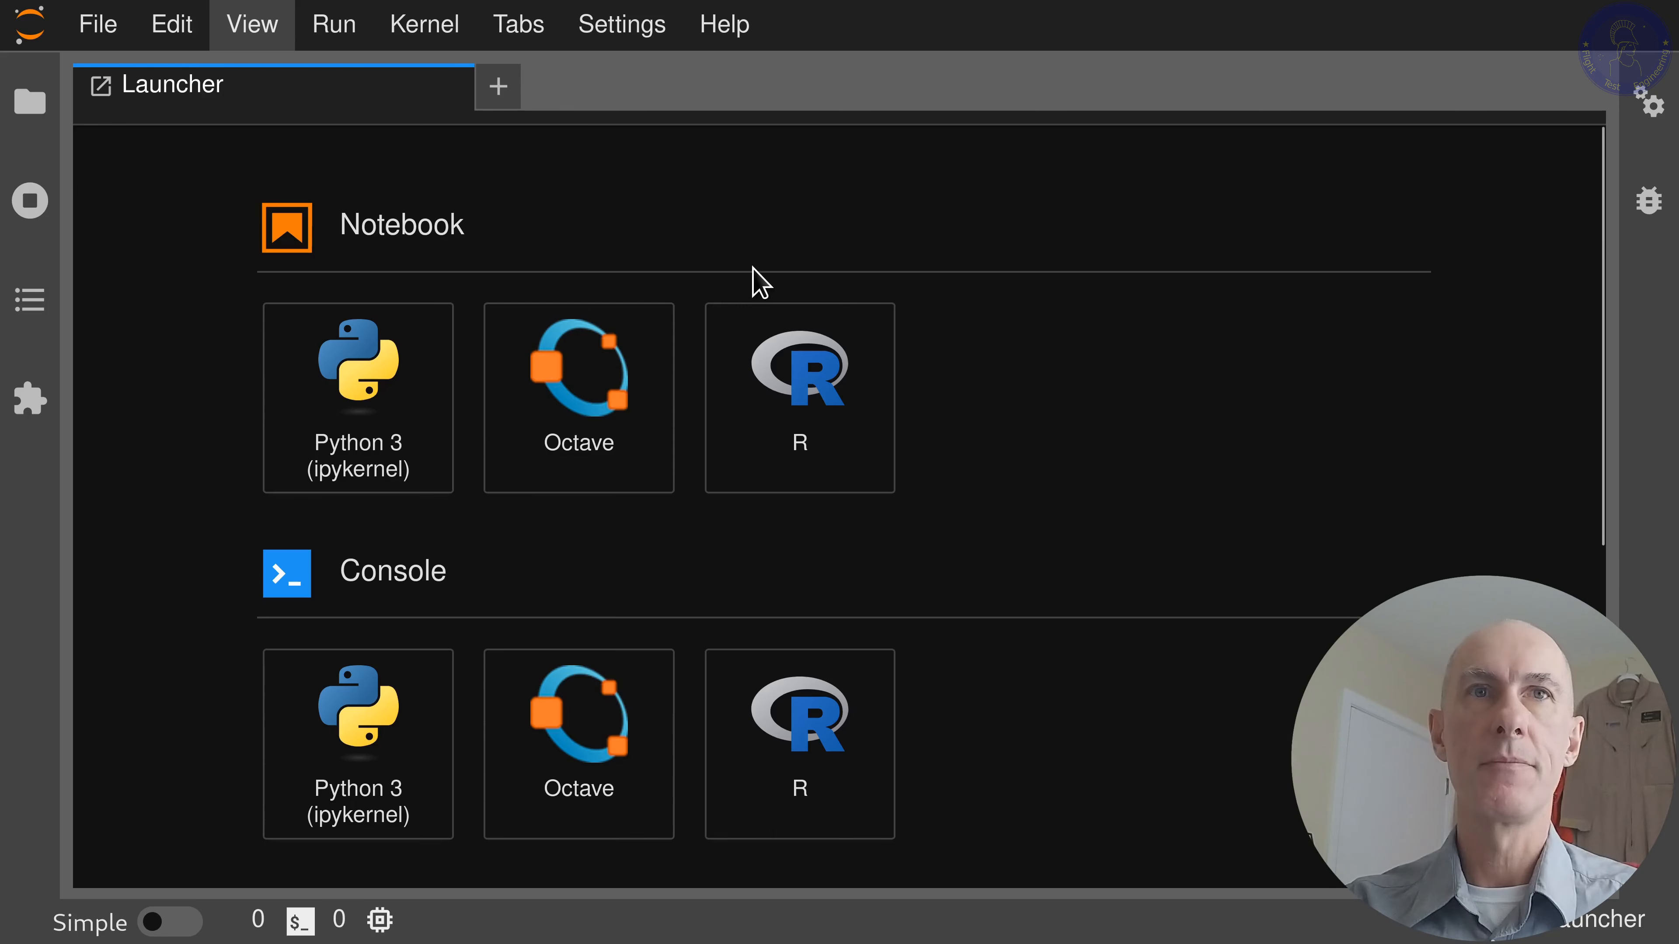
- Start a JupyterLab terminal and run 'pip install igra'
scroll(down, 3)
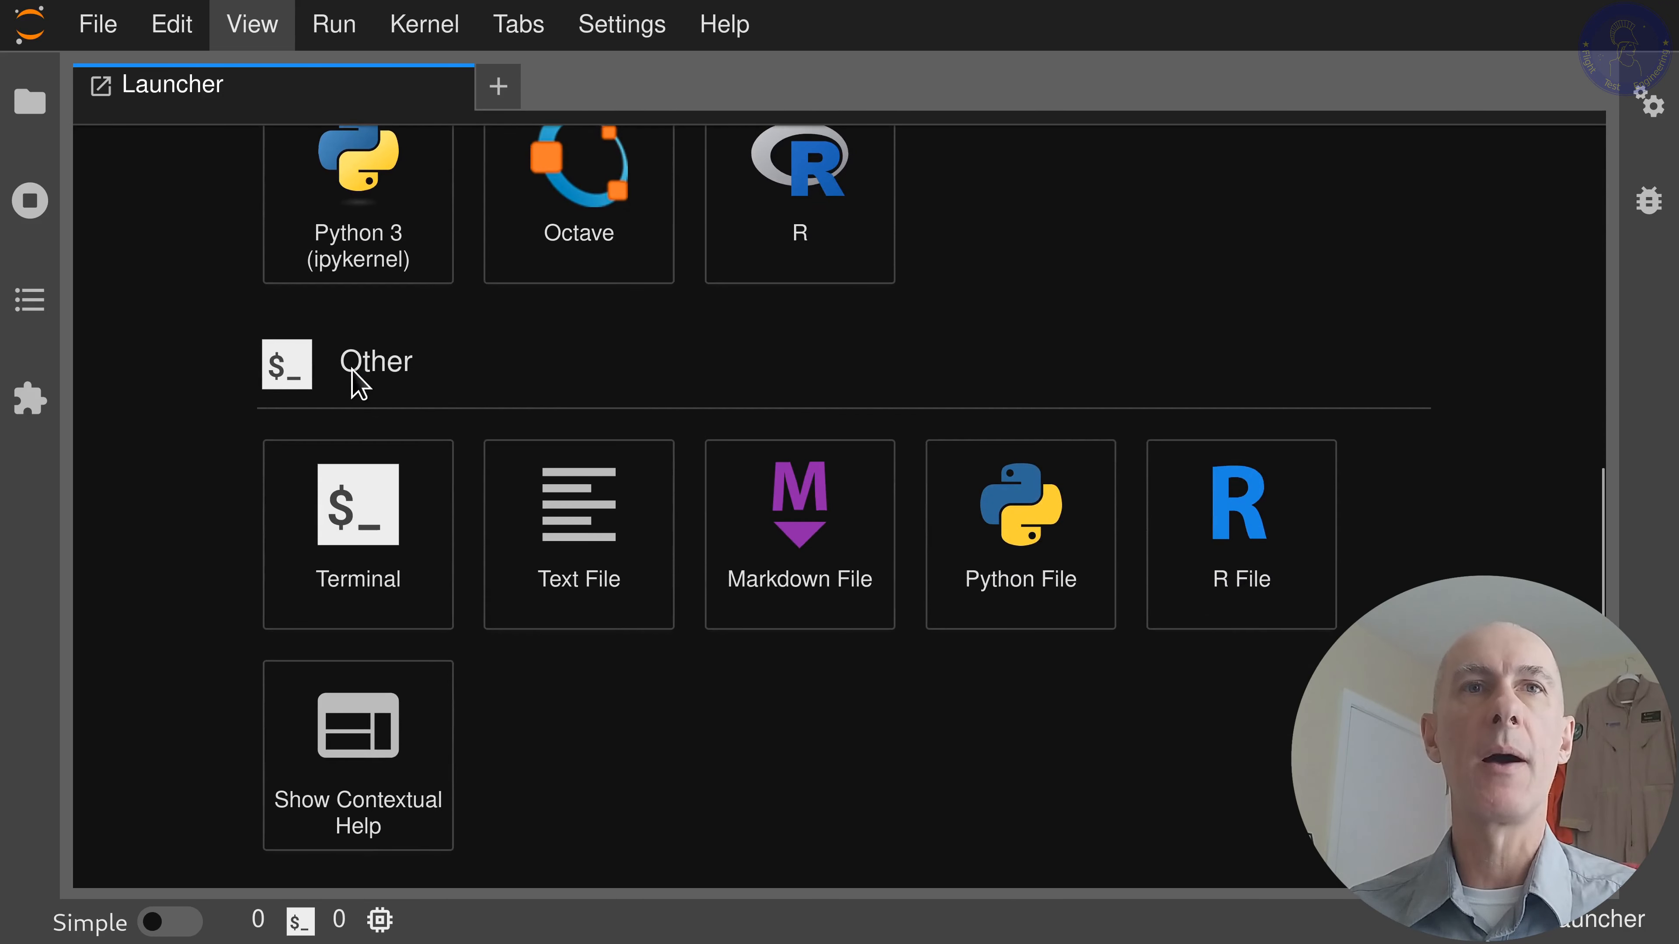
click(357, 517)
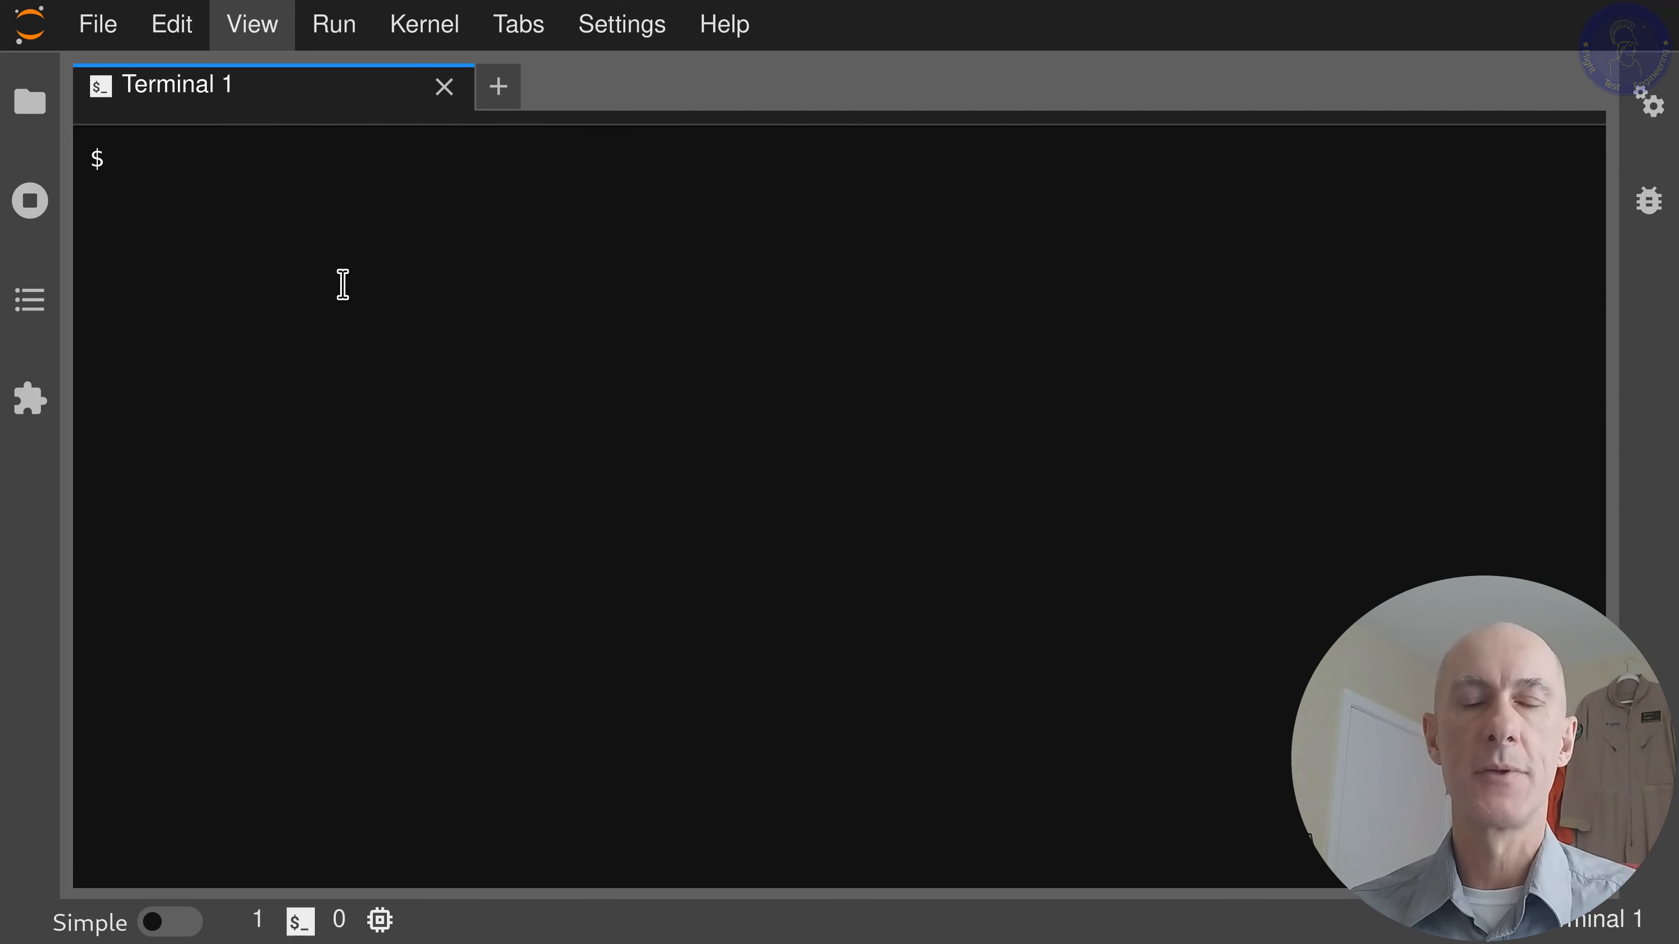
text(pip)
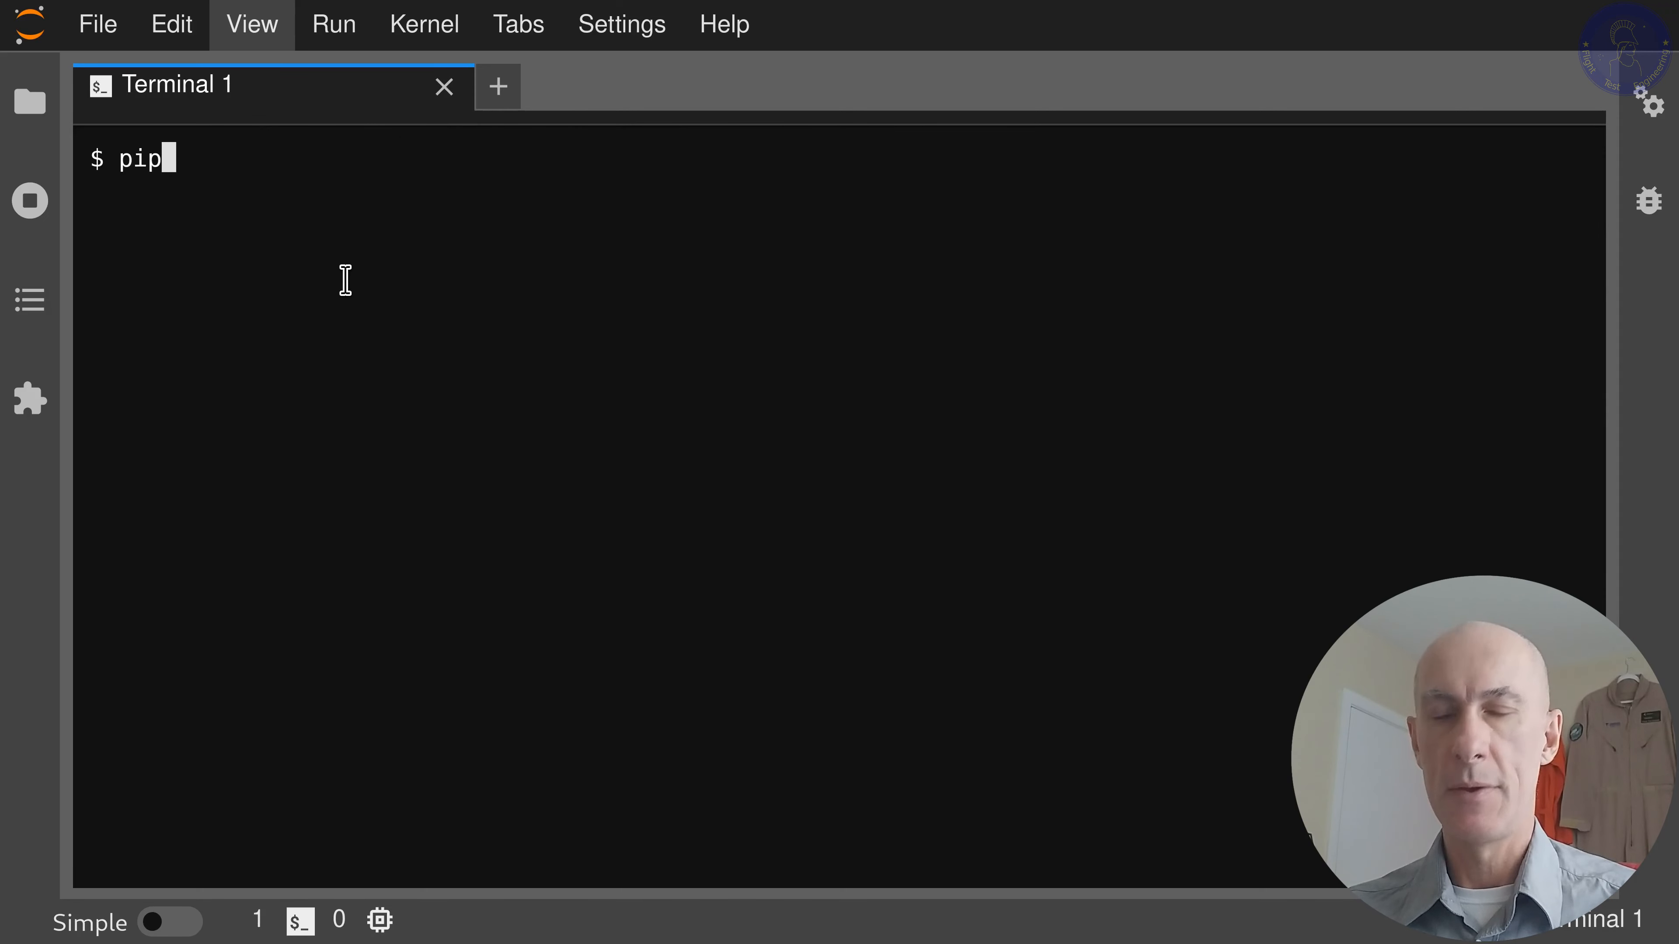
text(install igra)
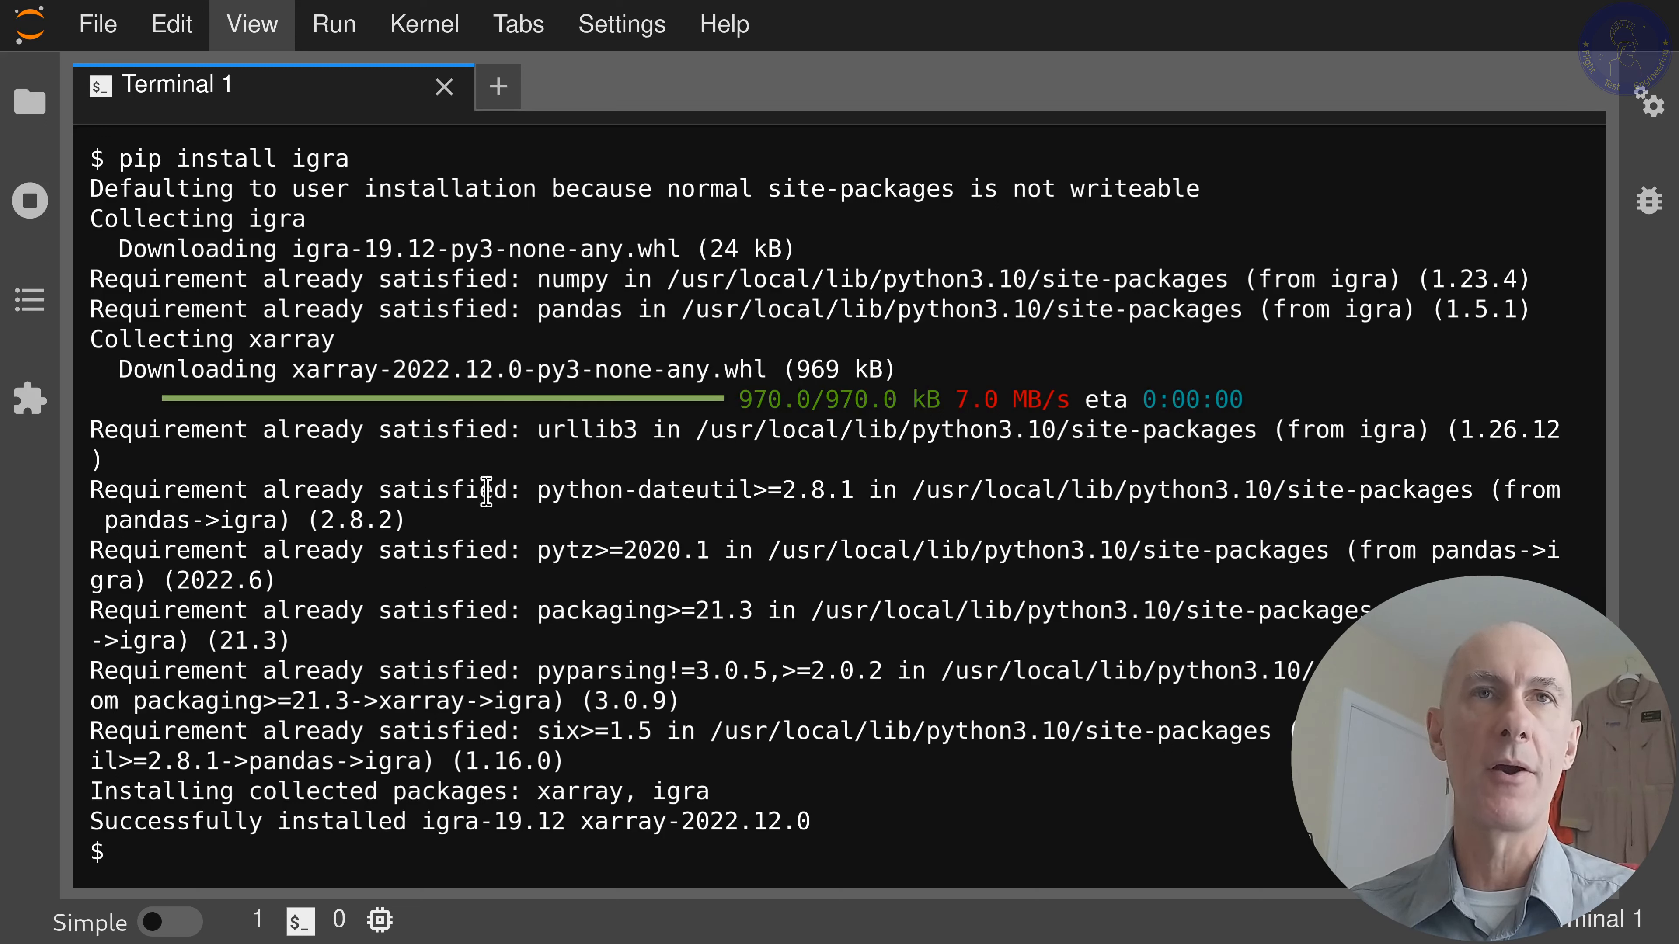
mouse_move(598, 525)
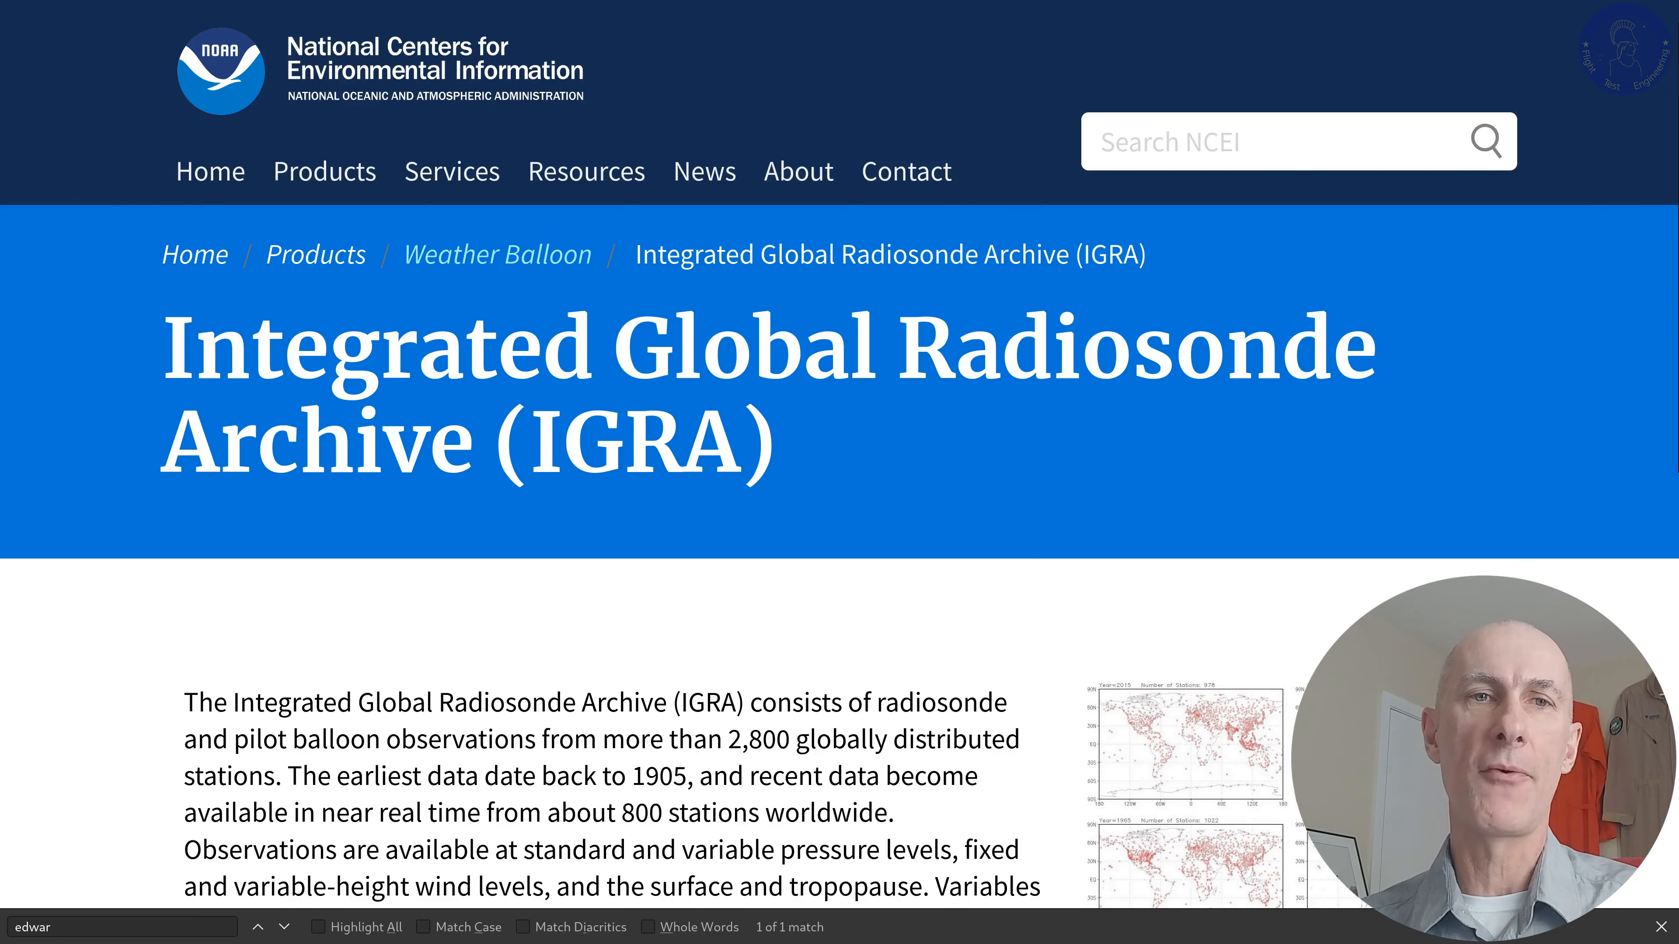
mouse_move(37, 378)
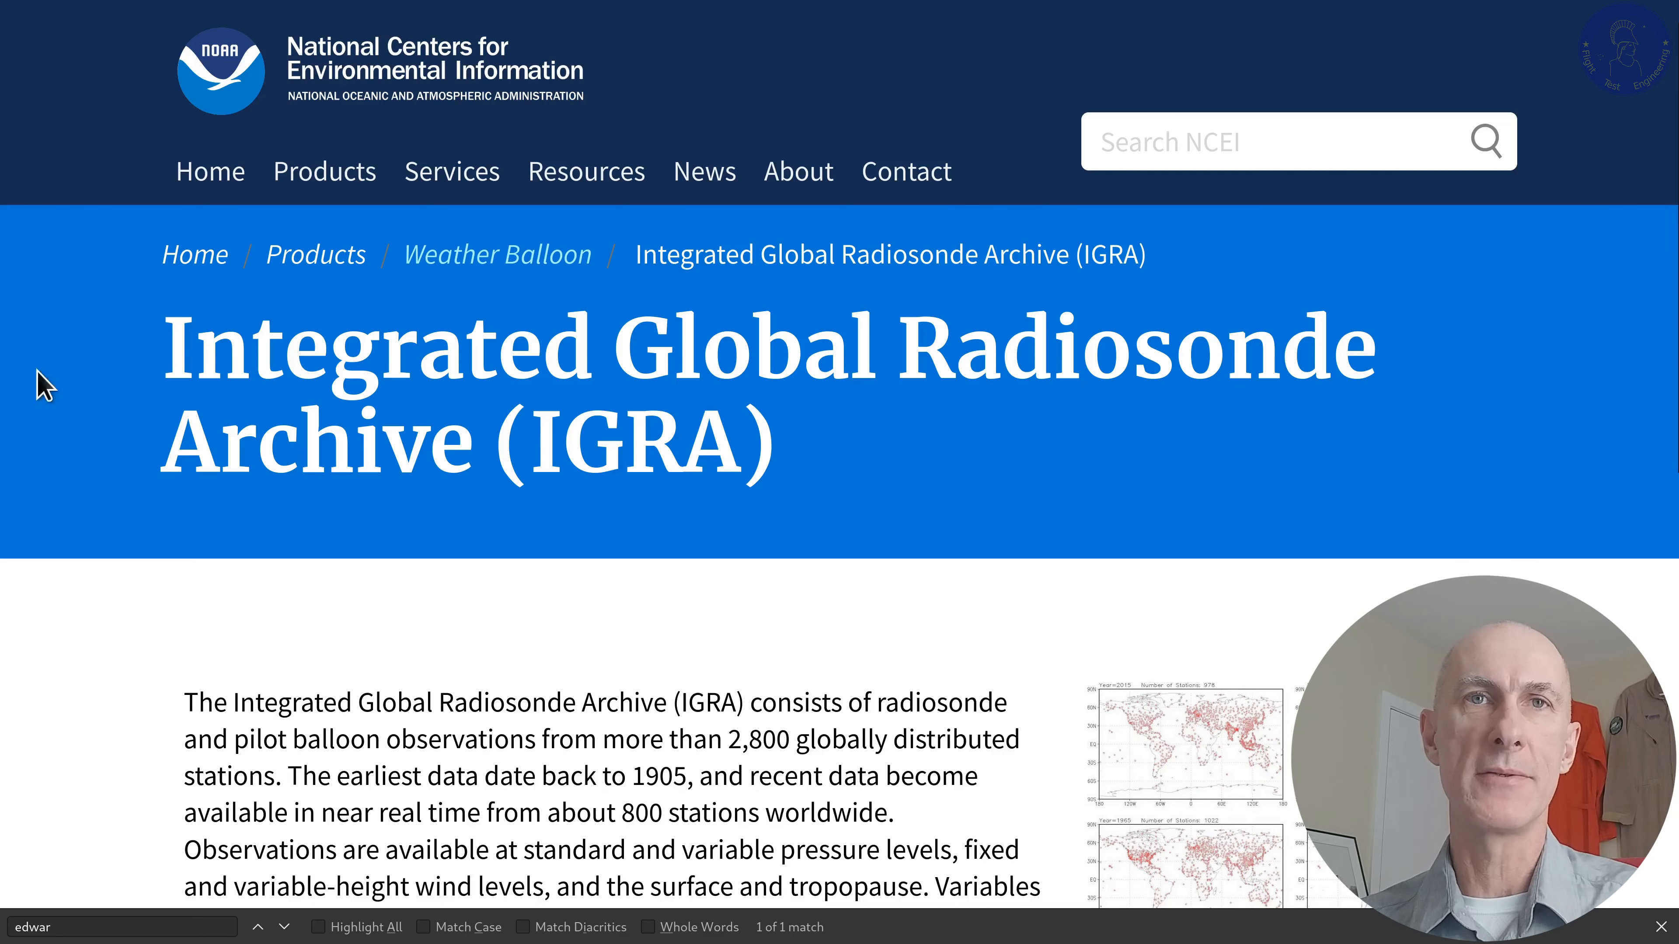
- Open the IGRA station inventory and search the page for 'Edwards'
scroll(down, 3)
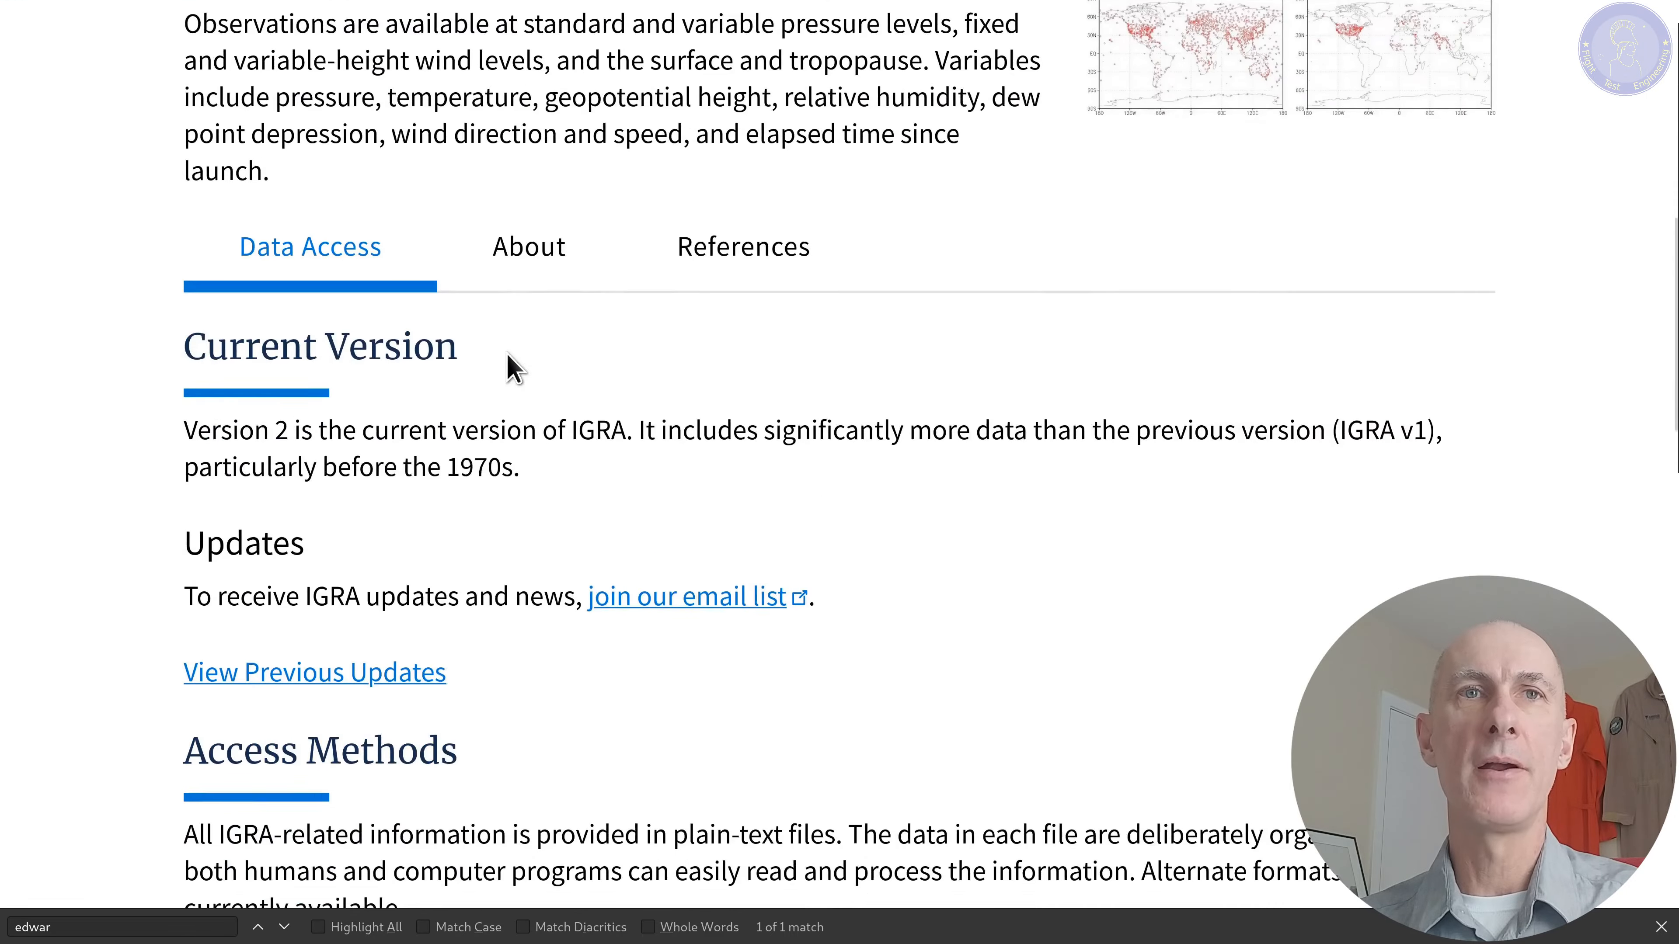
scroll(down, 3)
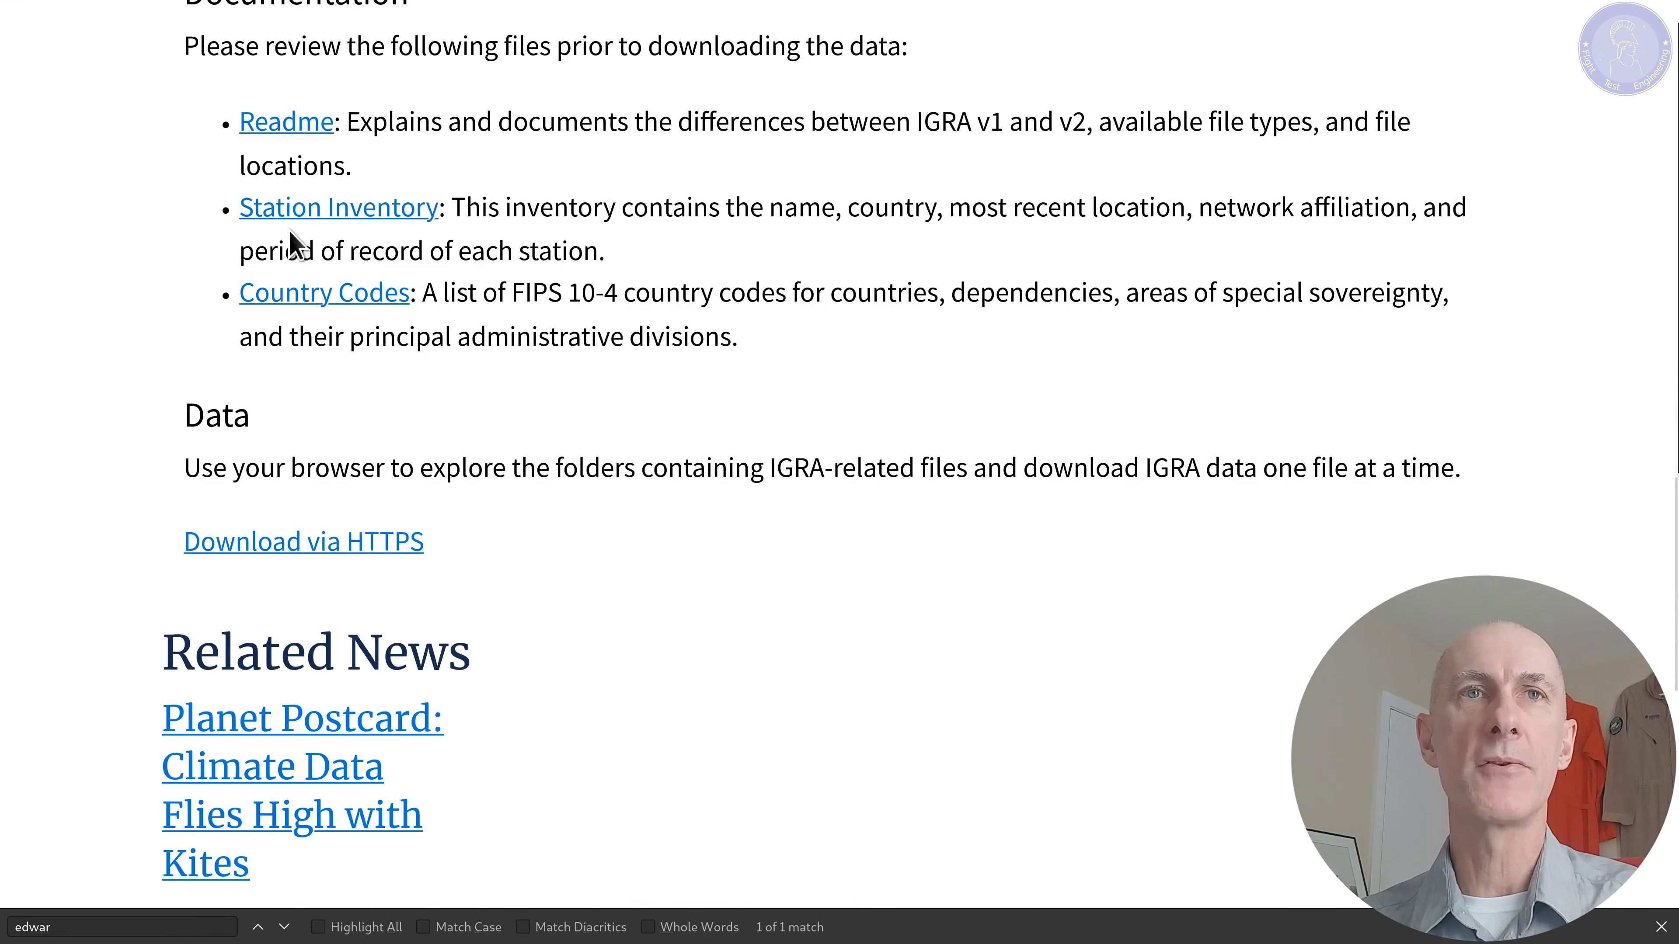
click(337, 208)
text(e)
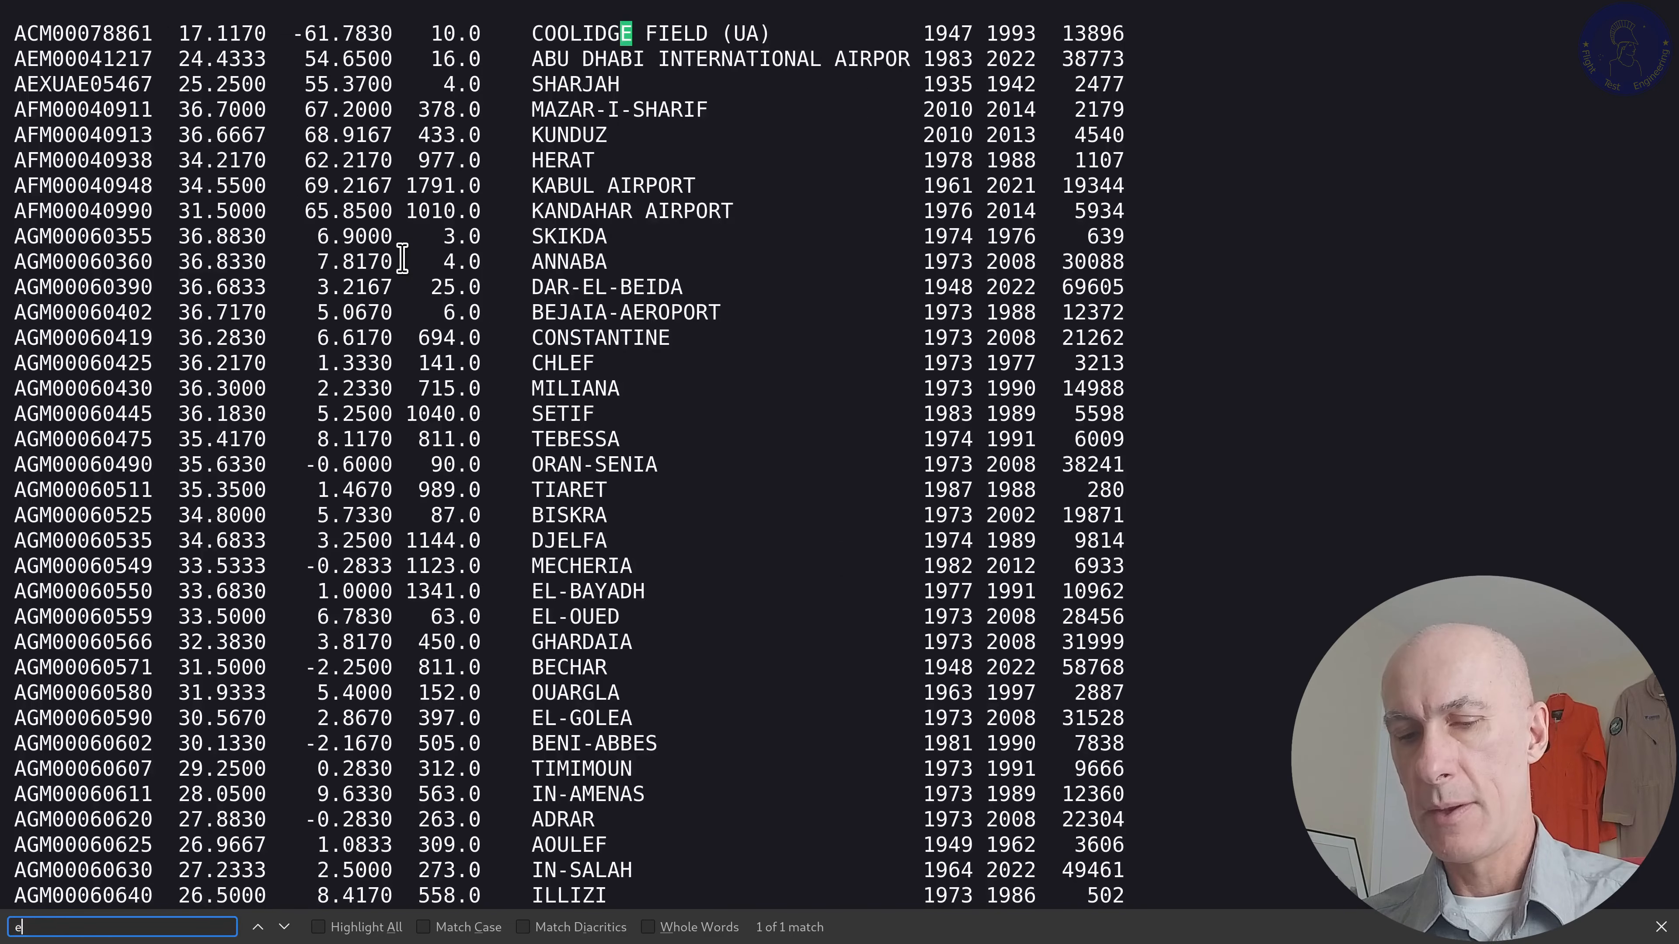
text(dwar)
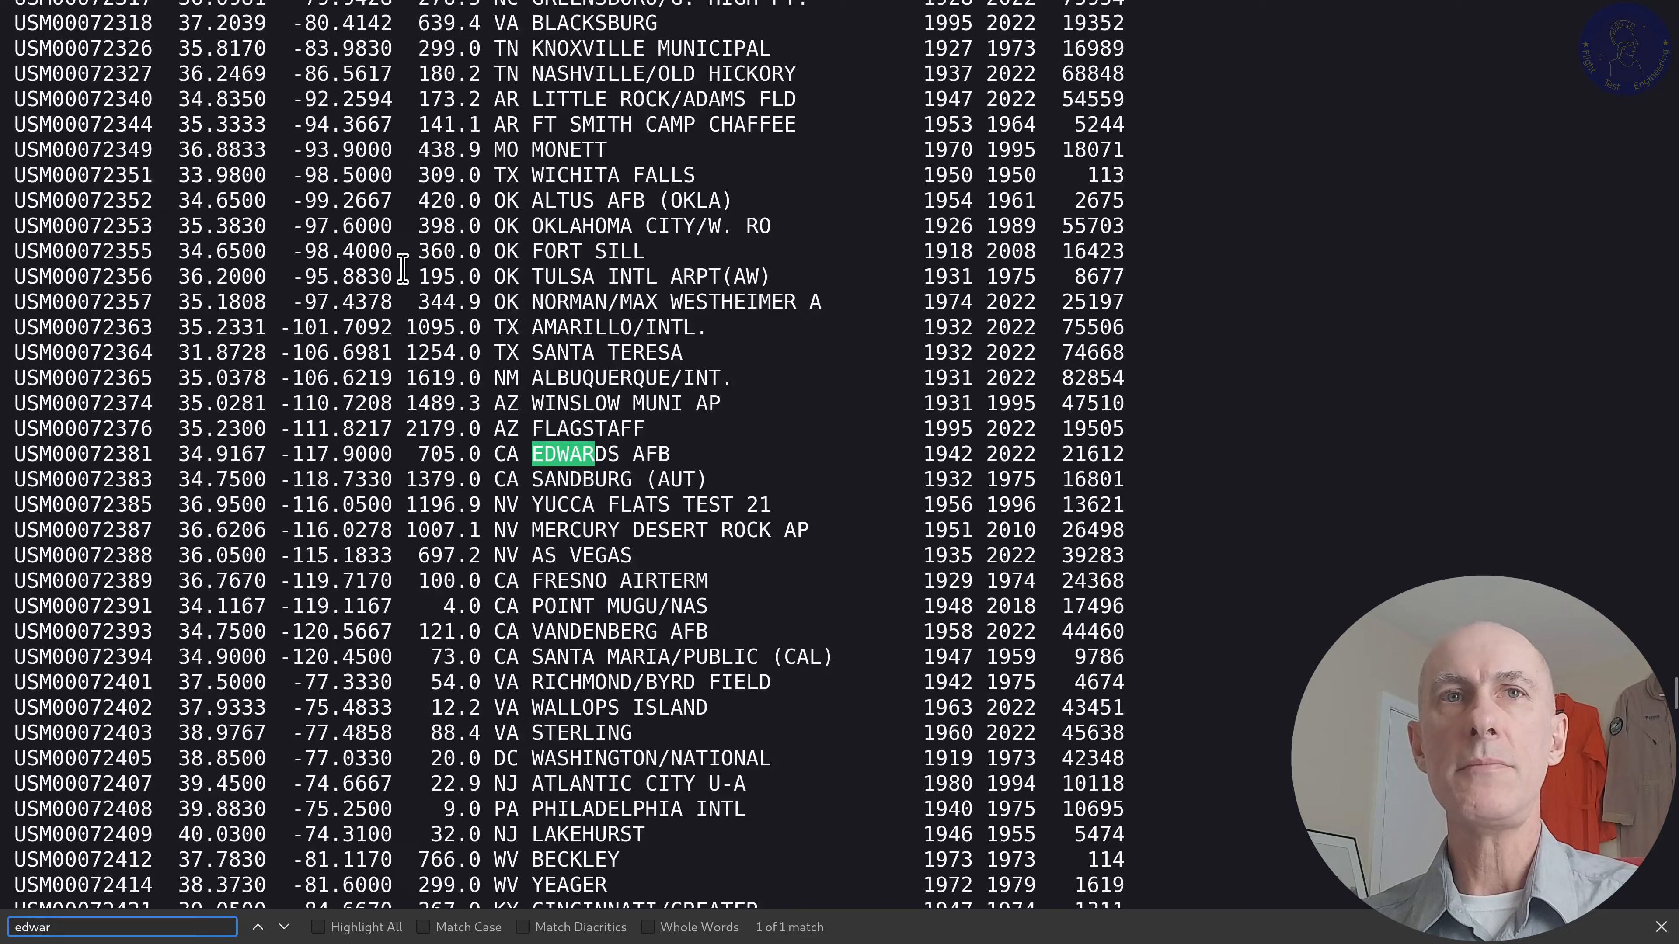
scroll(down, 3)
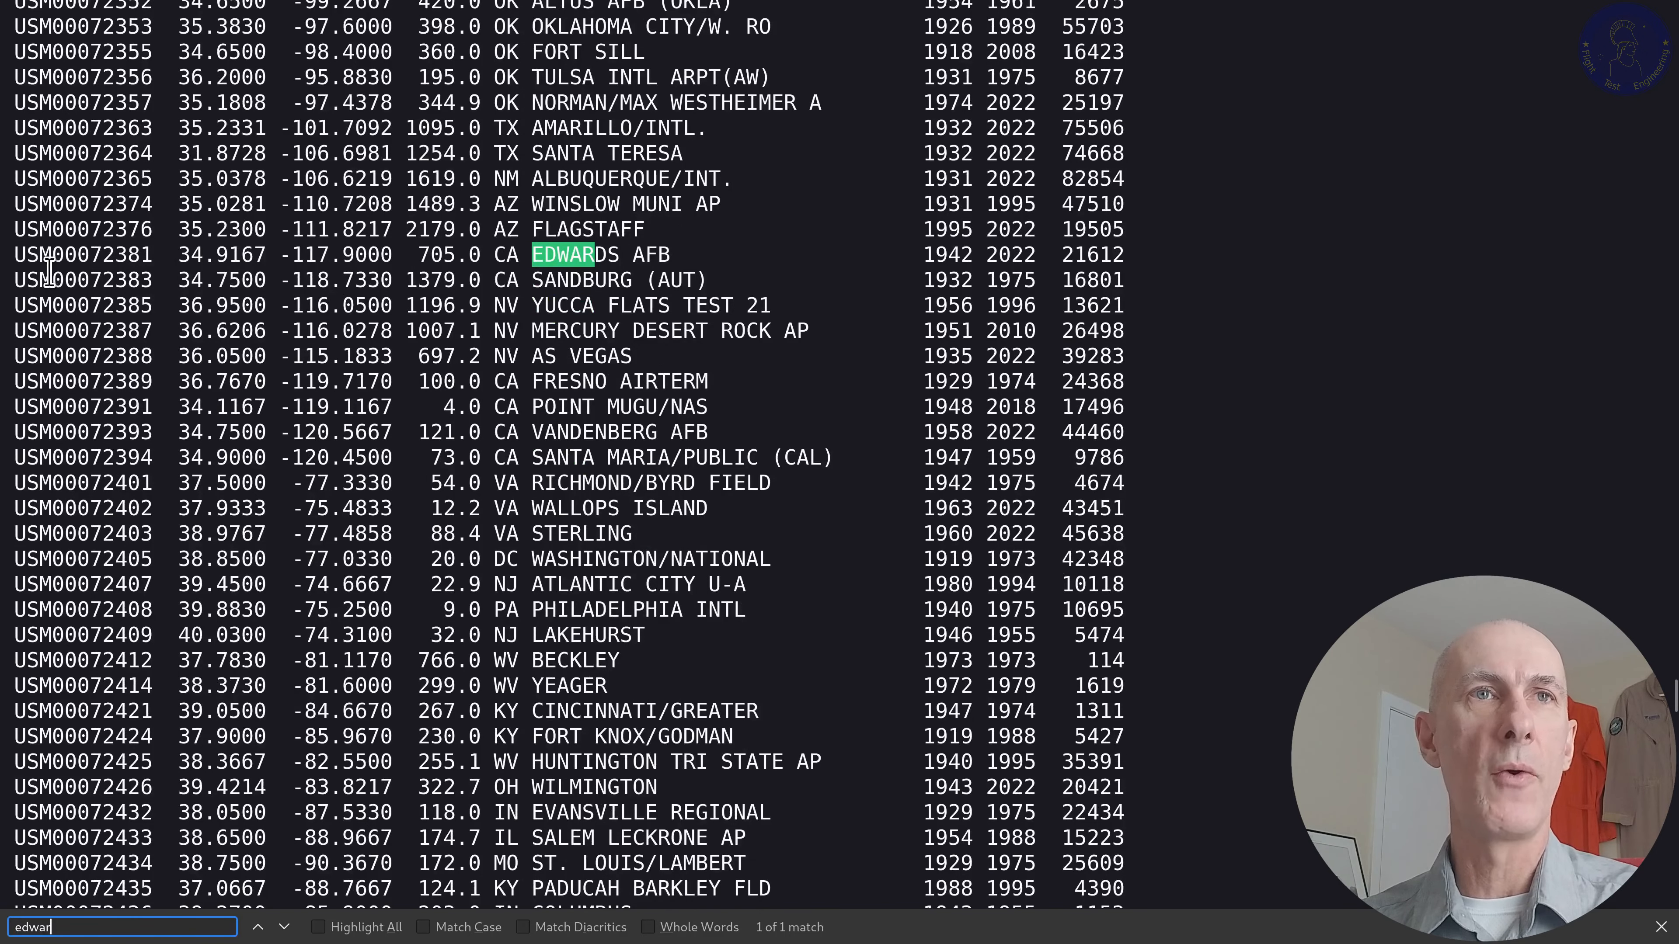
mouse_move(121, 270)
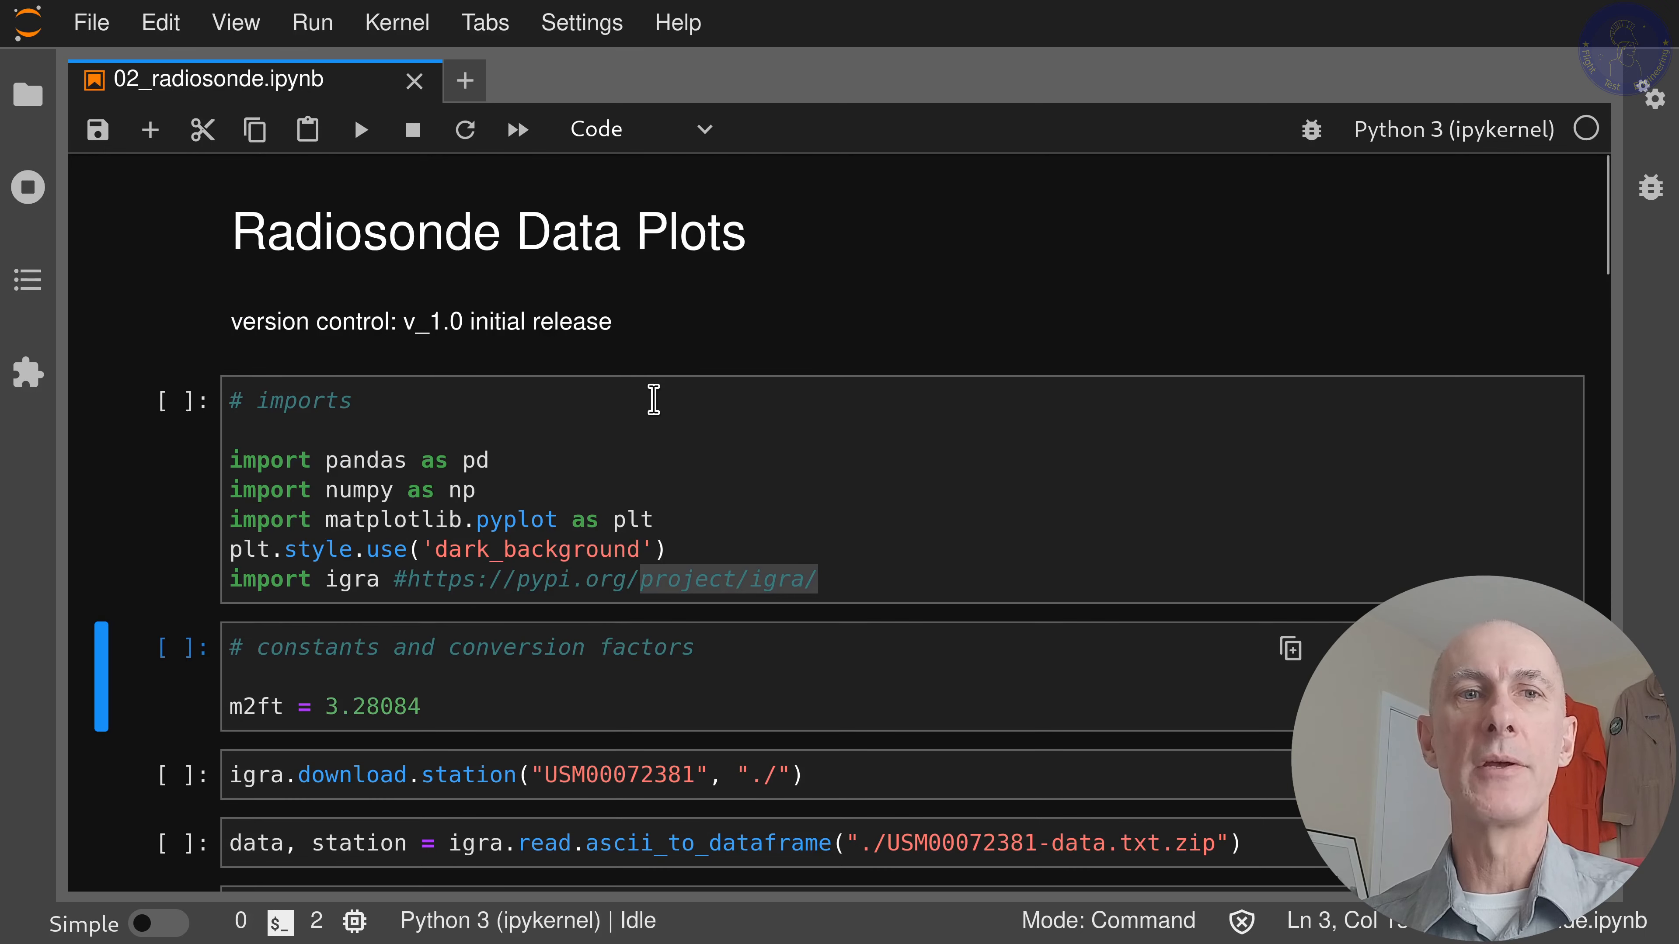
- Run the notebook's constants cell defining m2ft = 3.28084
scroll(down, 3)
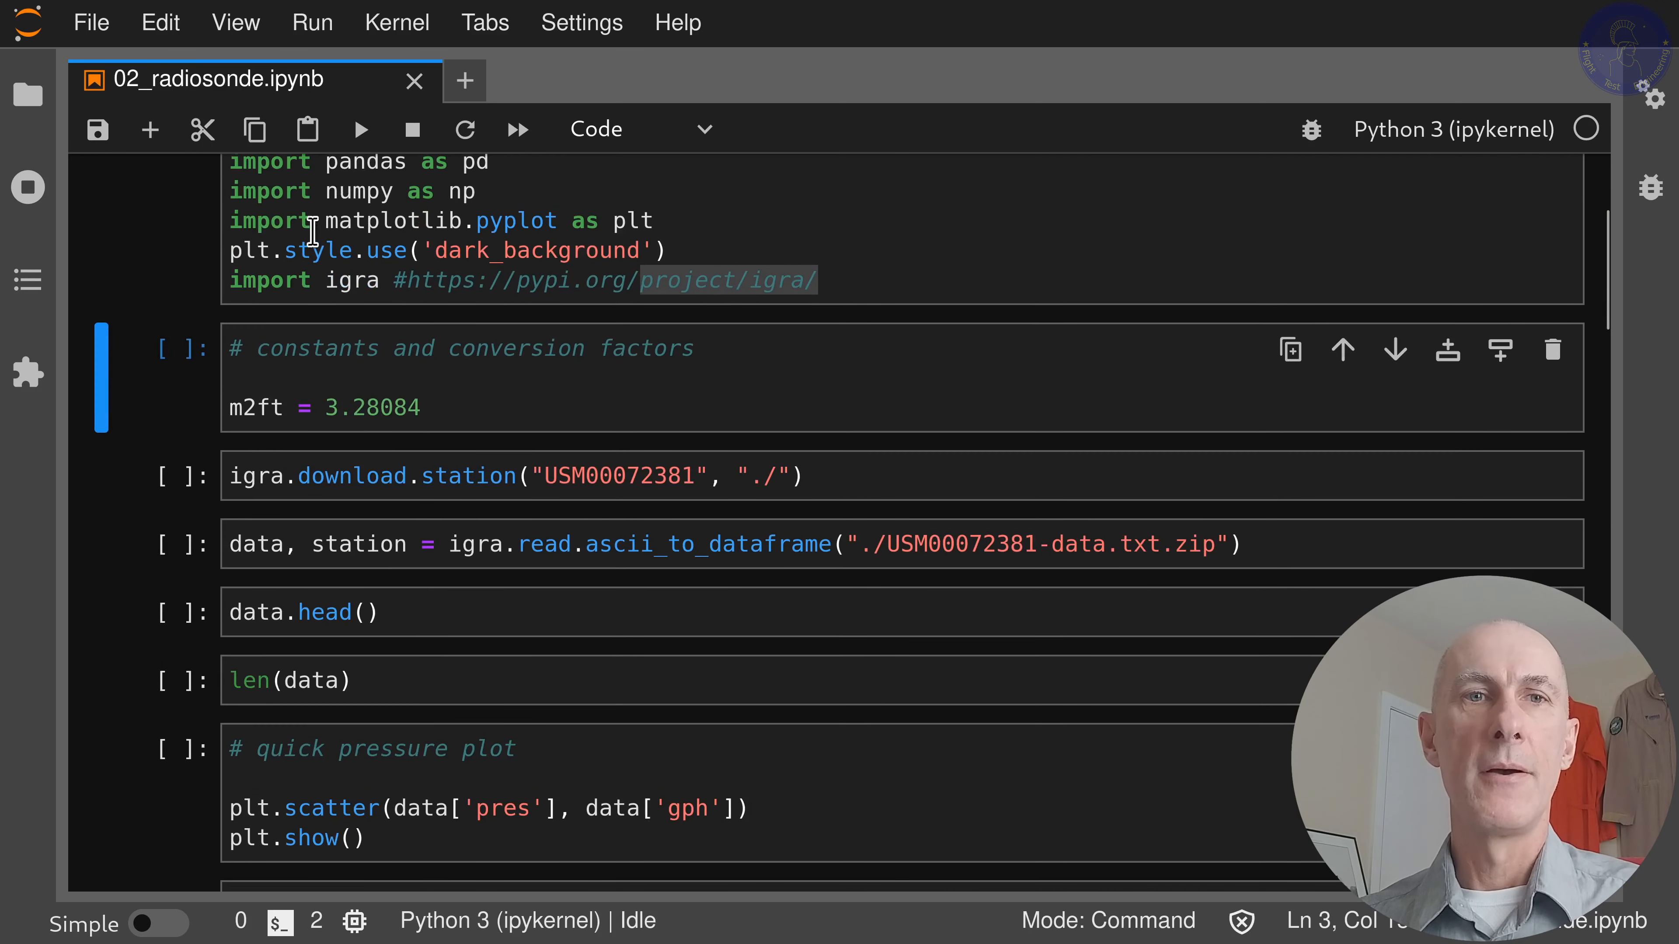
mouse_move(601, 211)
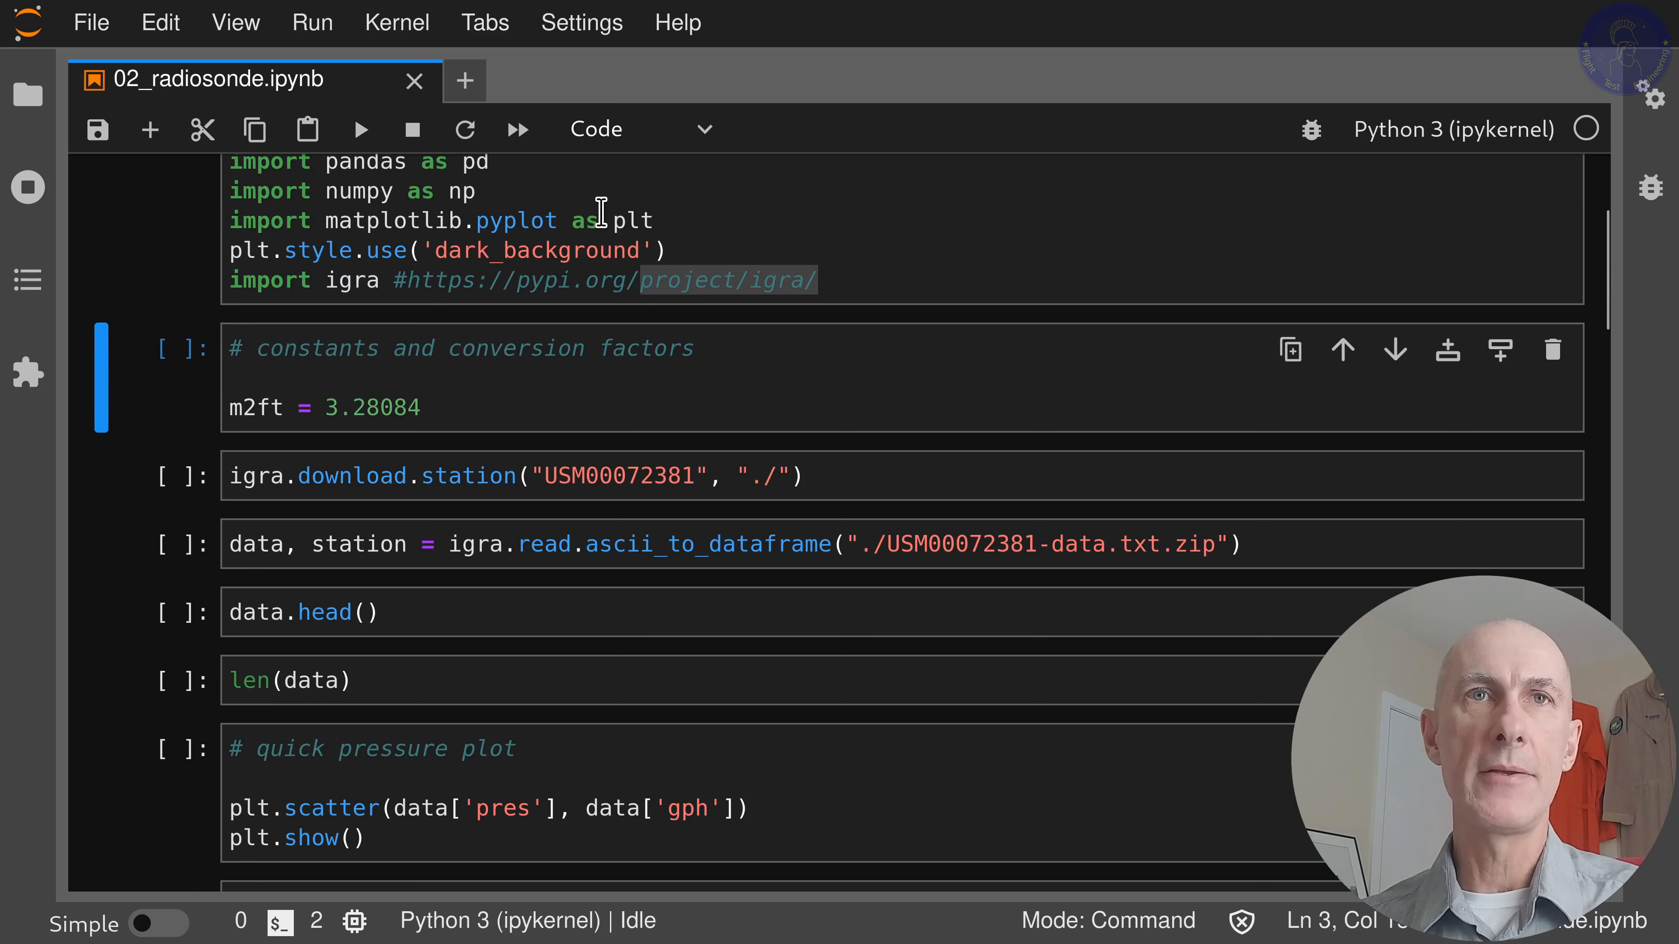
mouse_move(609, 244)
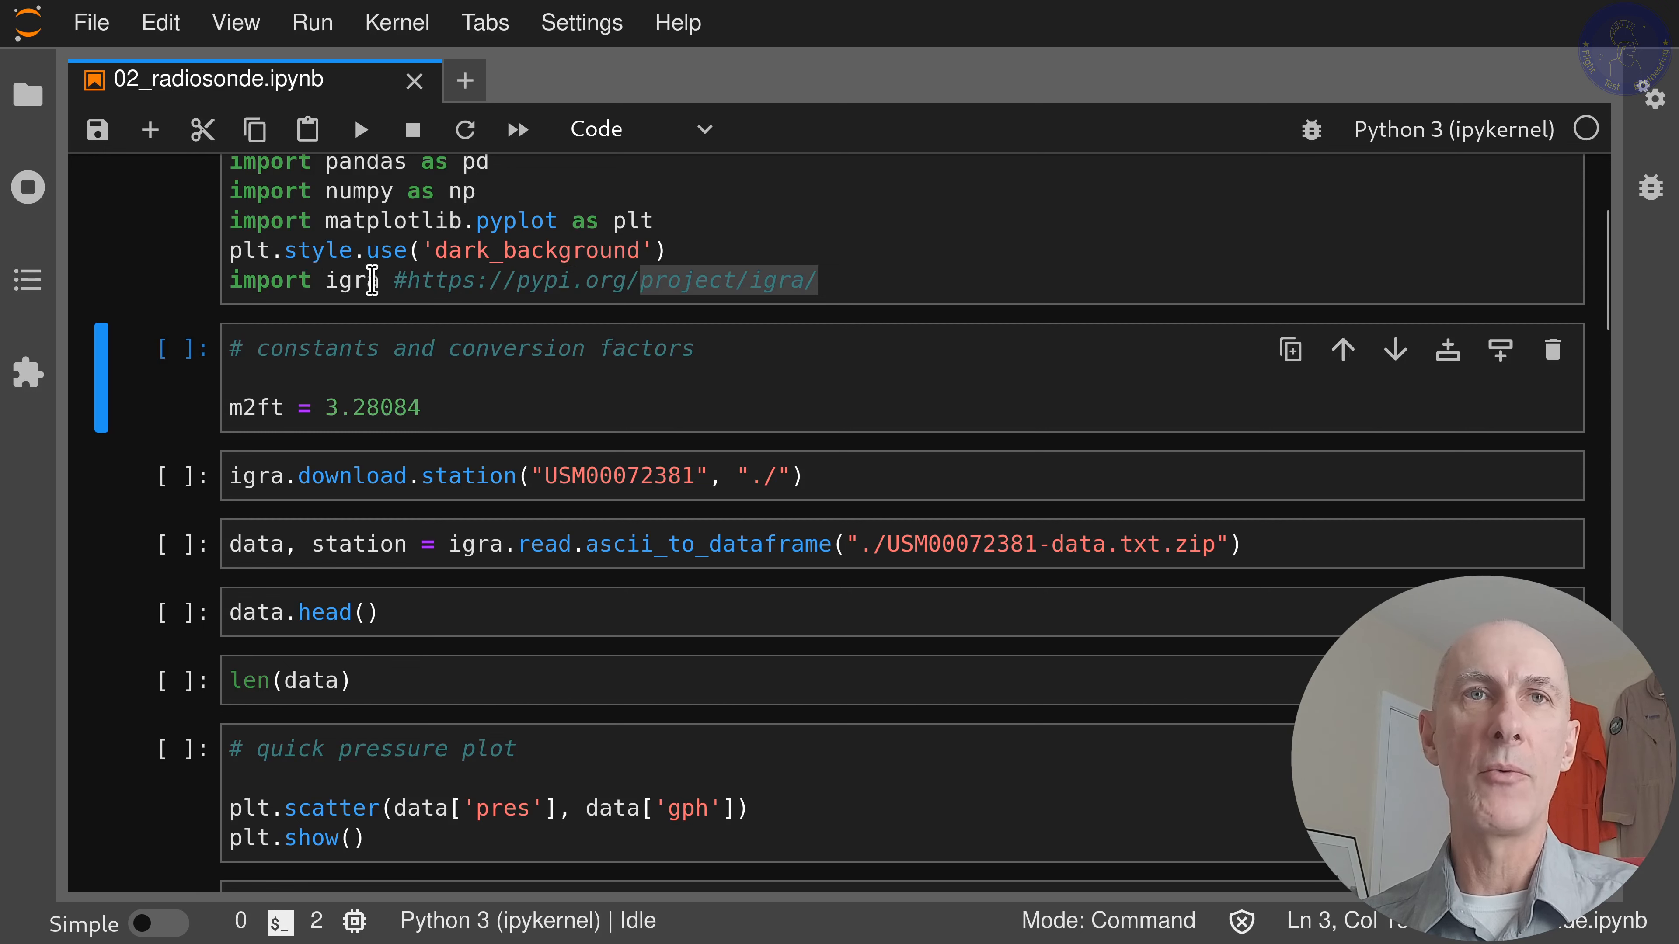
scroll(down, 3)
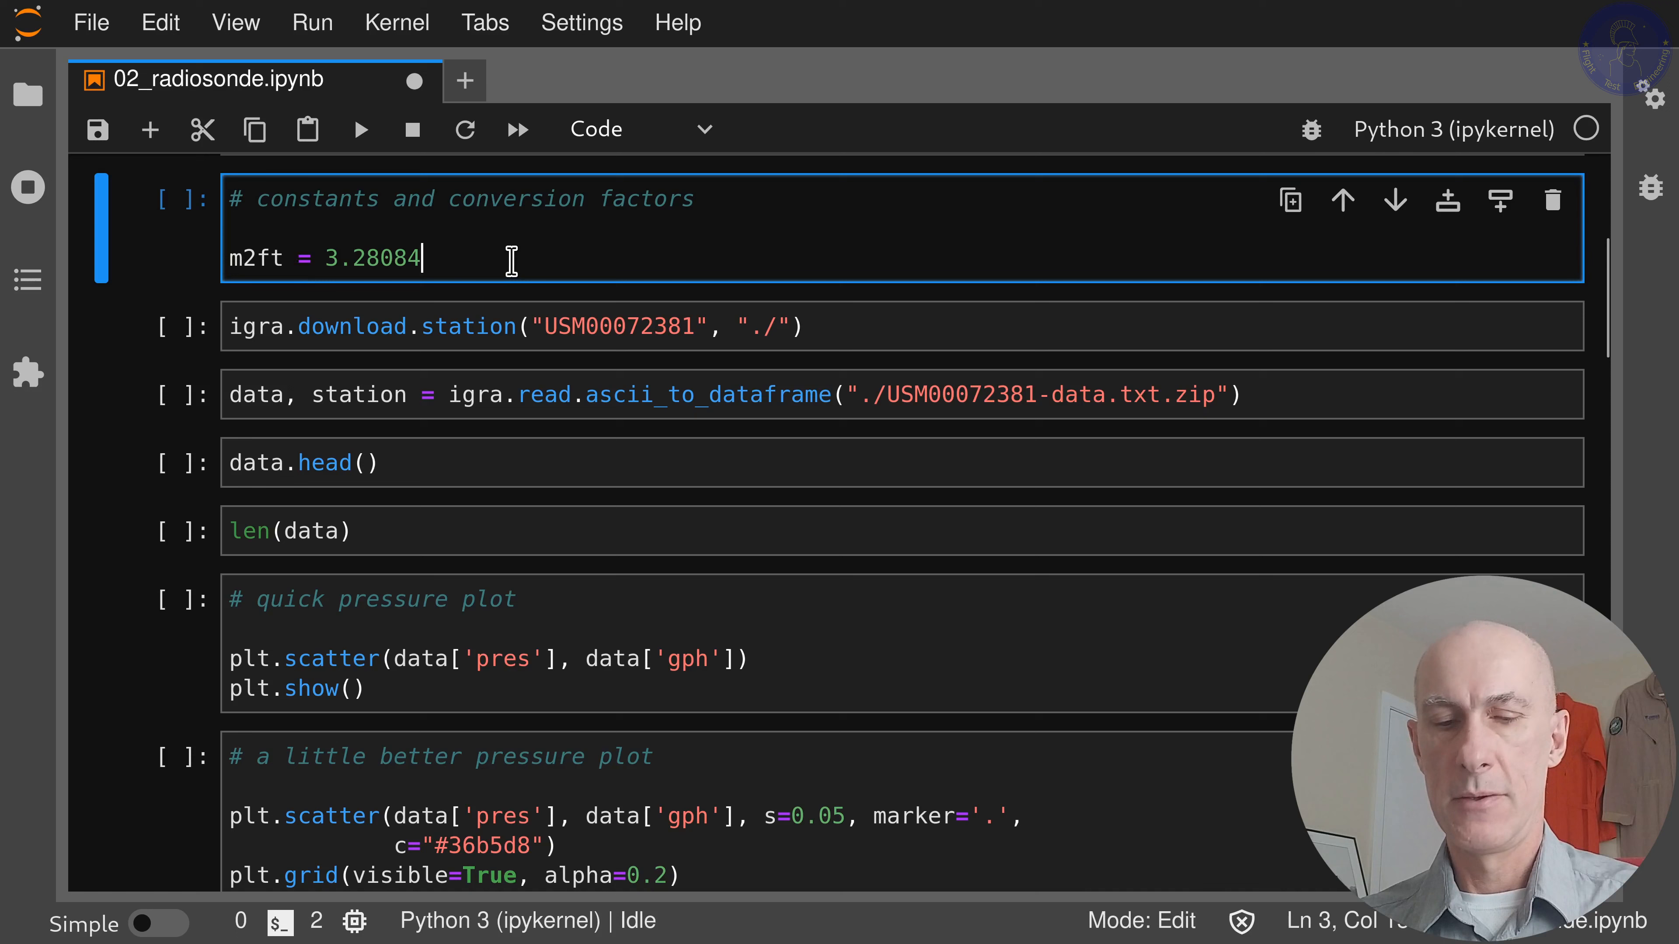
key(Shift+Enter)
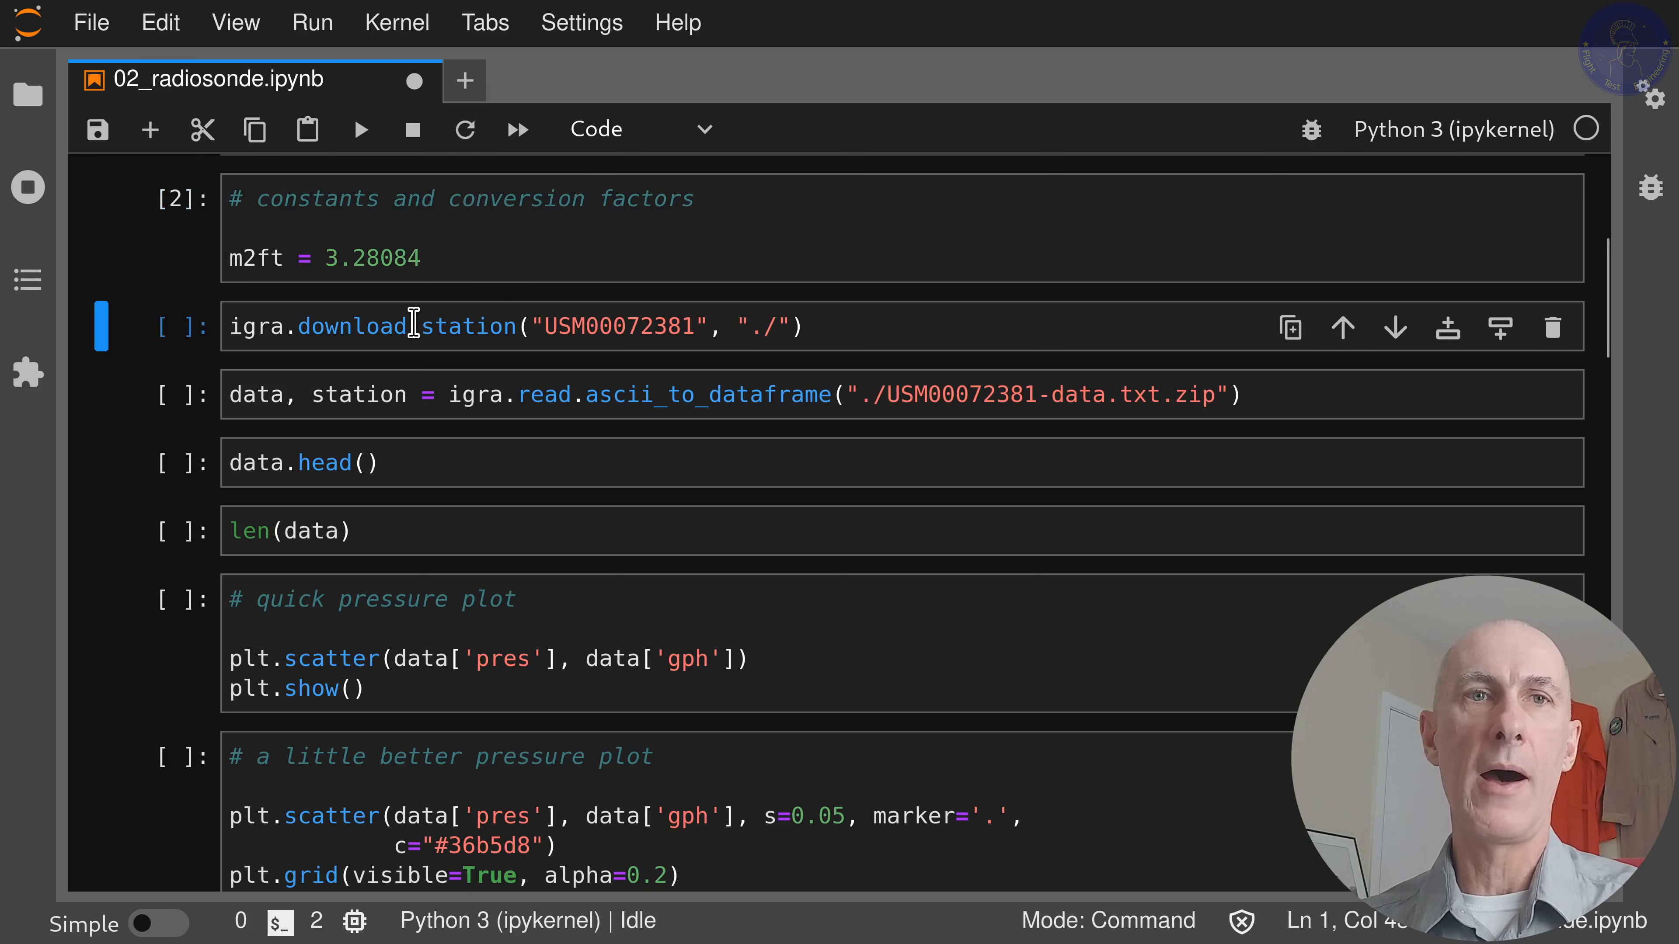
mouse_move(418, 252)
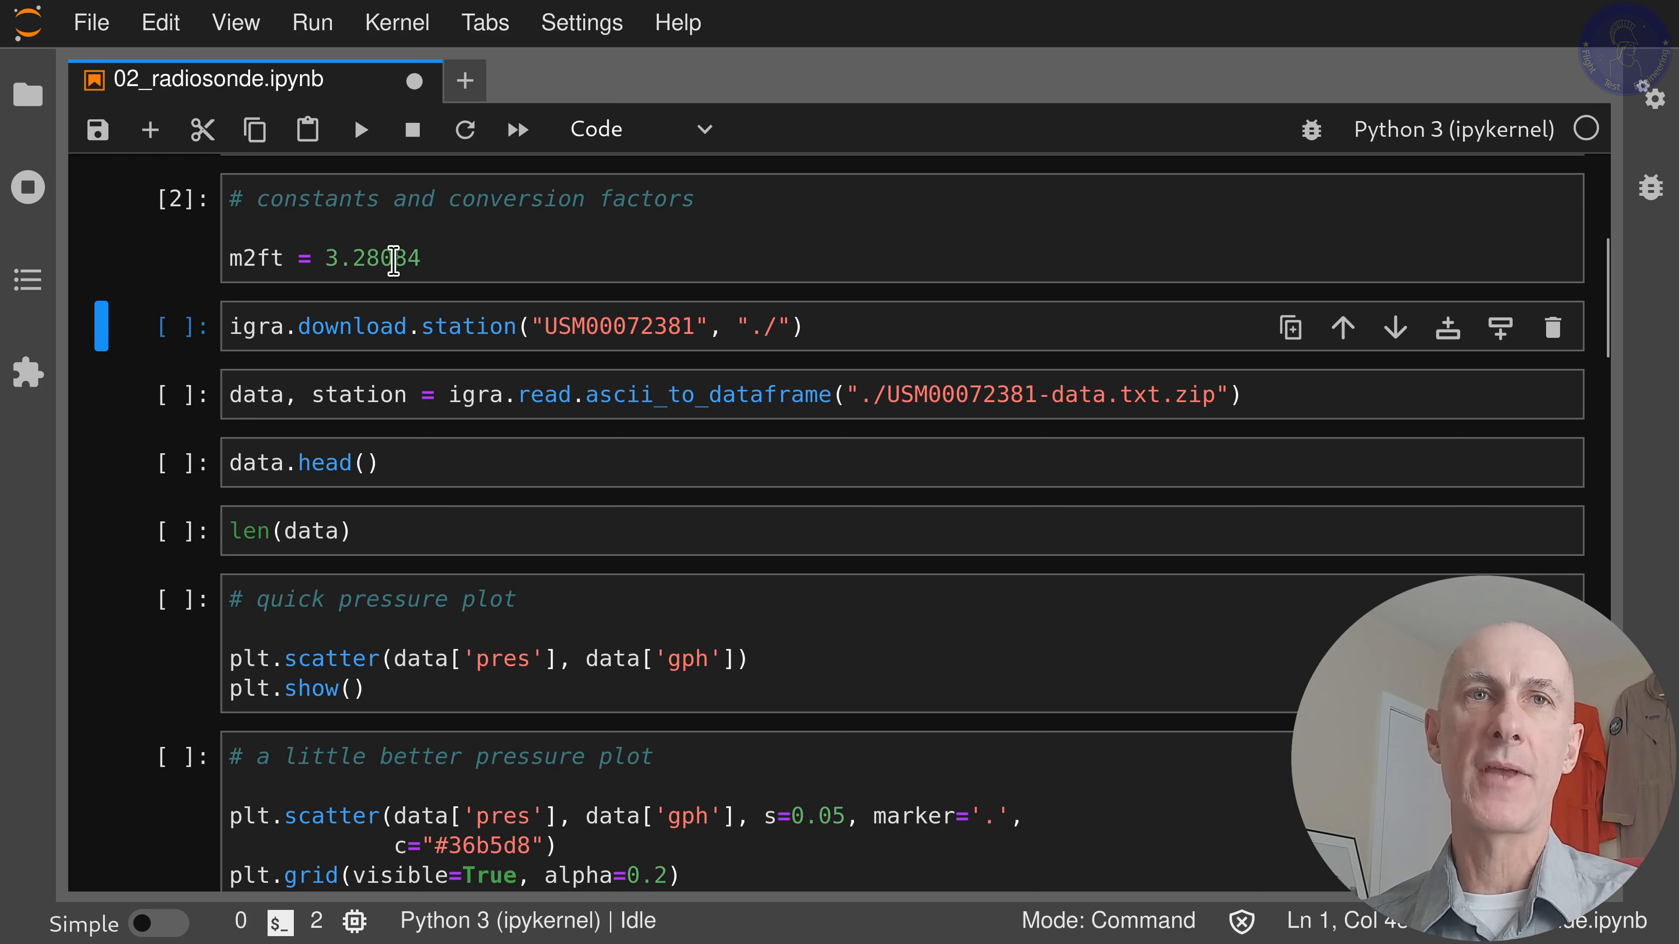
mouse_move(491, 347)
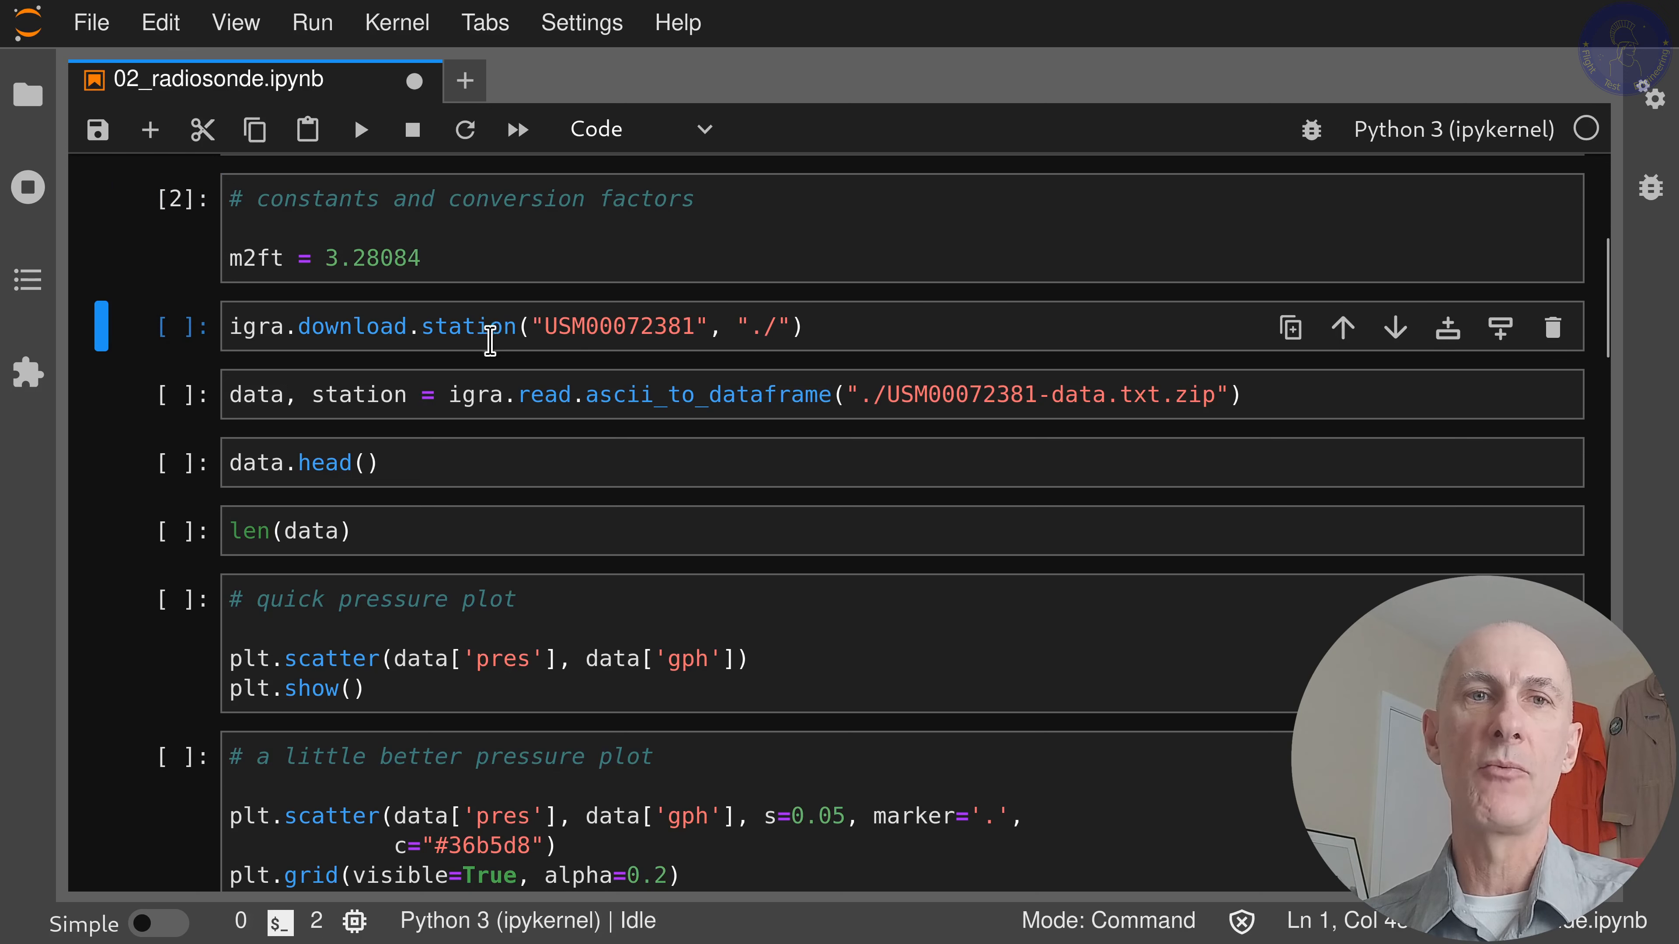
mouse_move(733, 326)
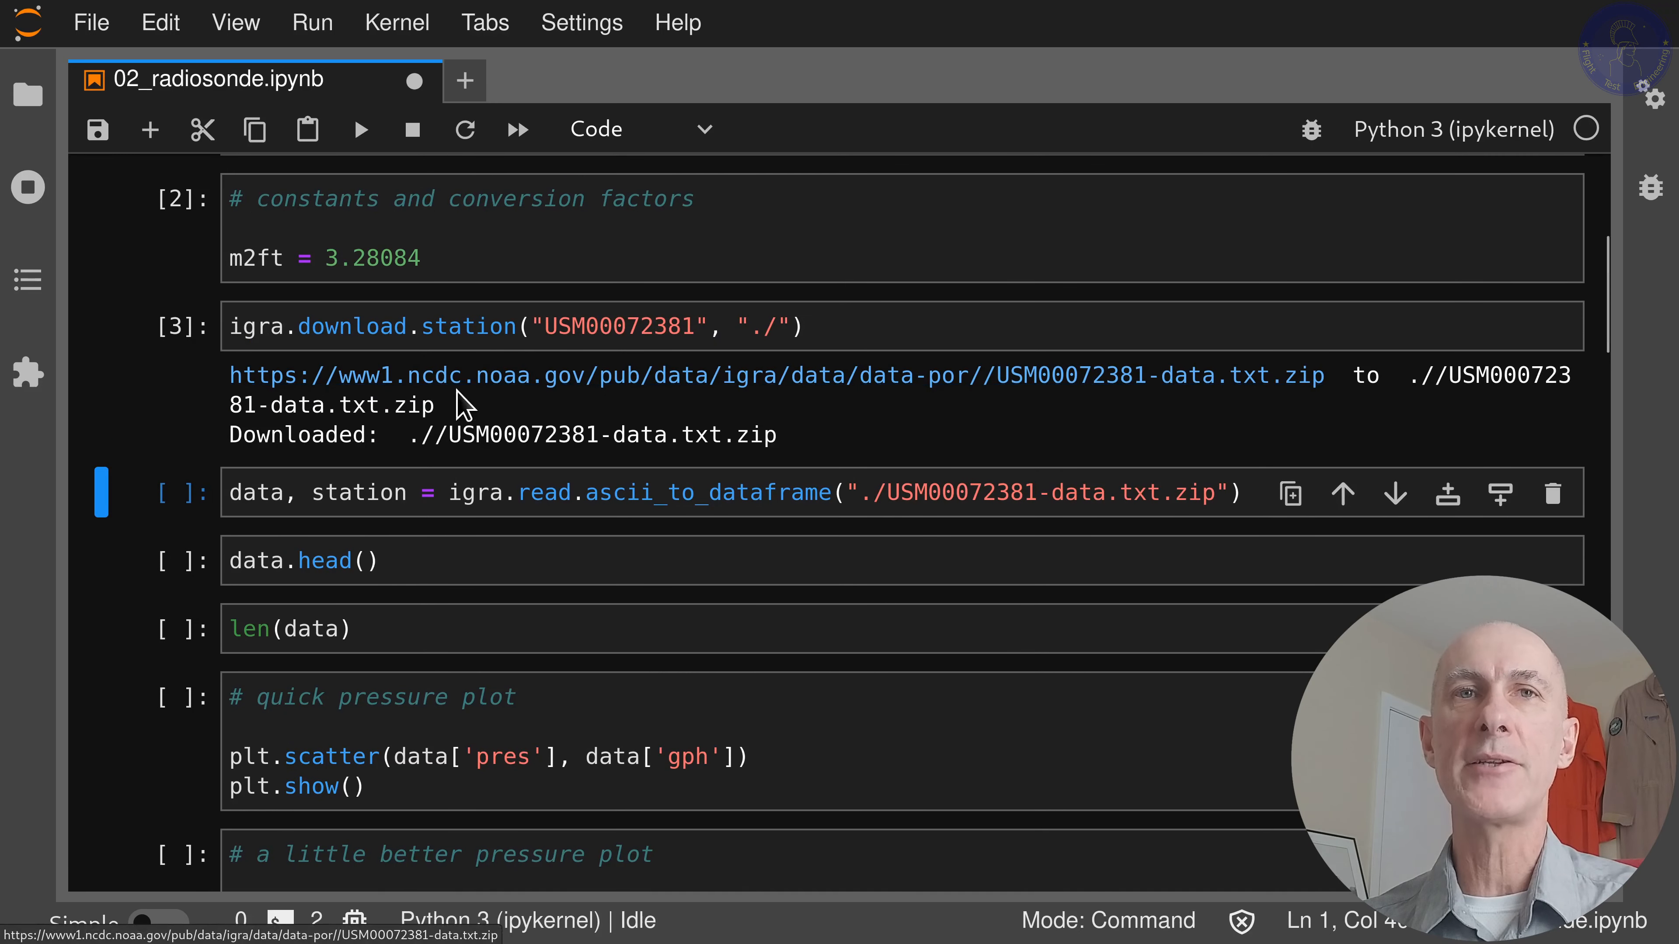
mouse_move(501, 394)
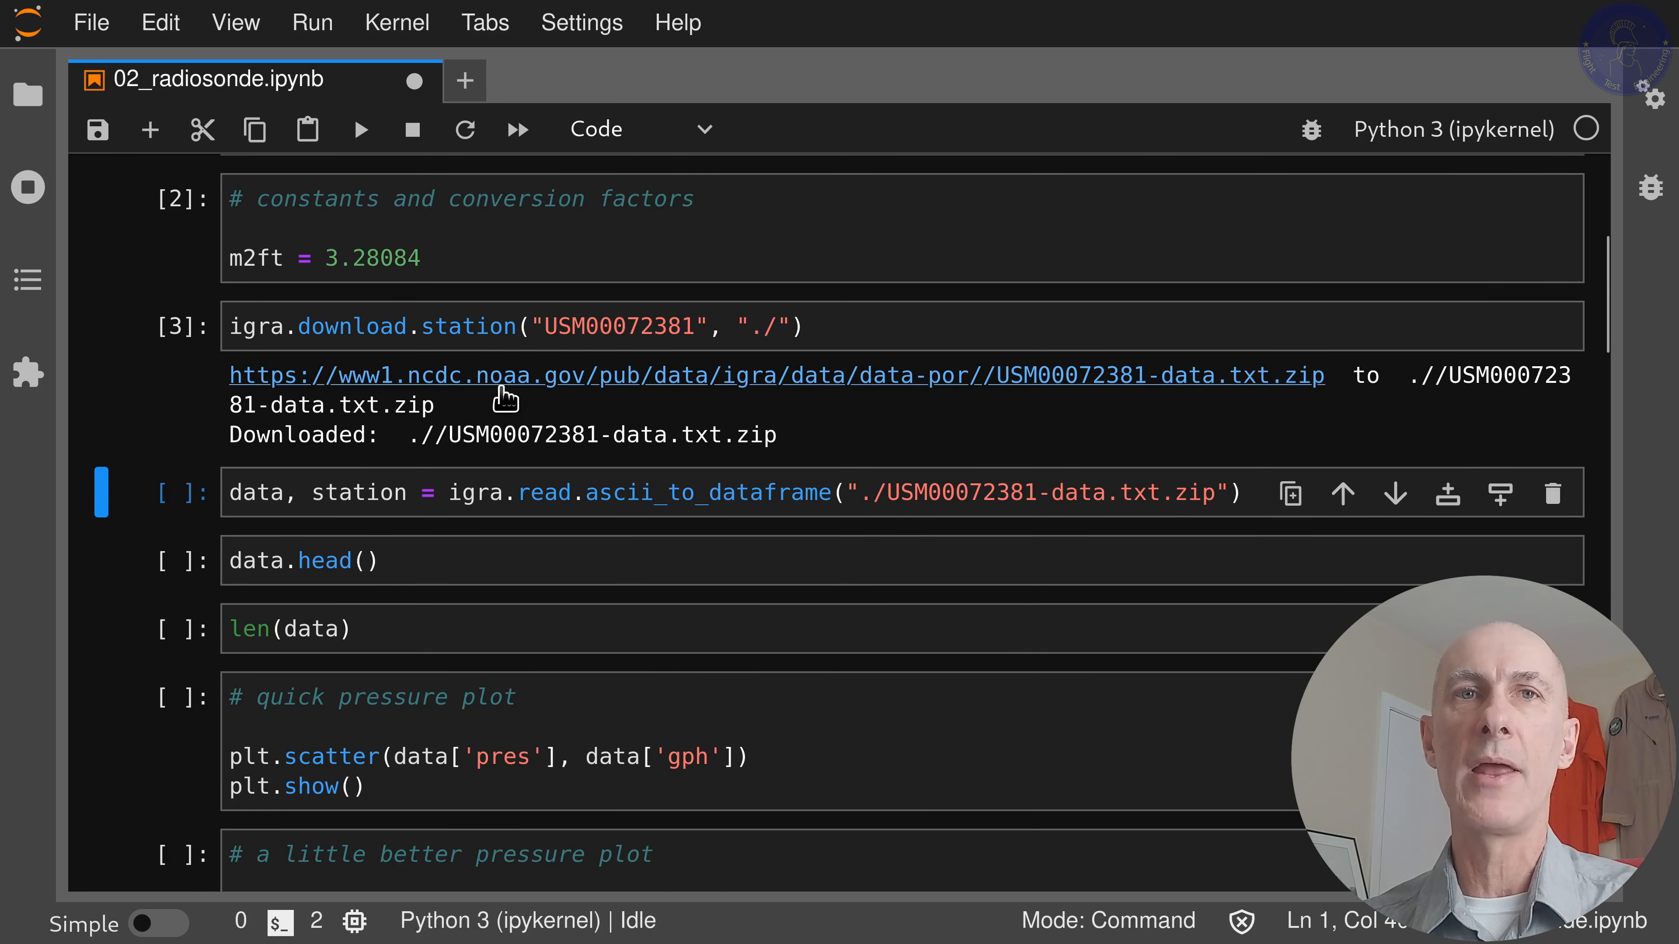
mouse_move(822, 440)
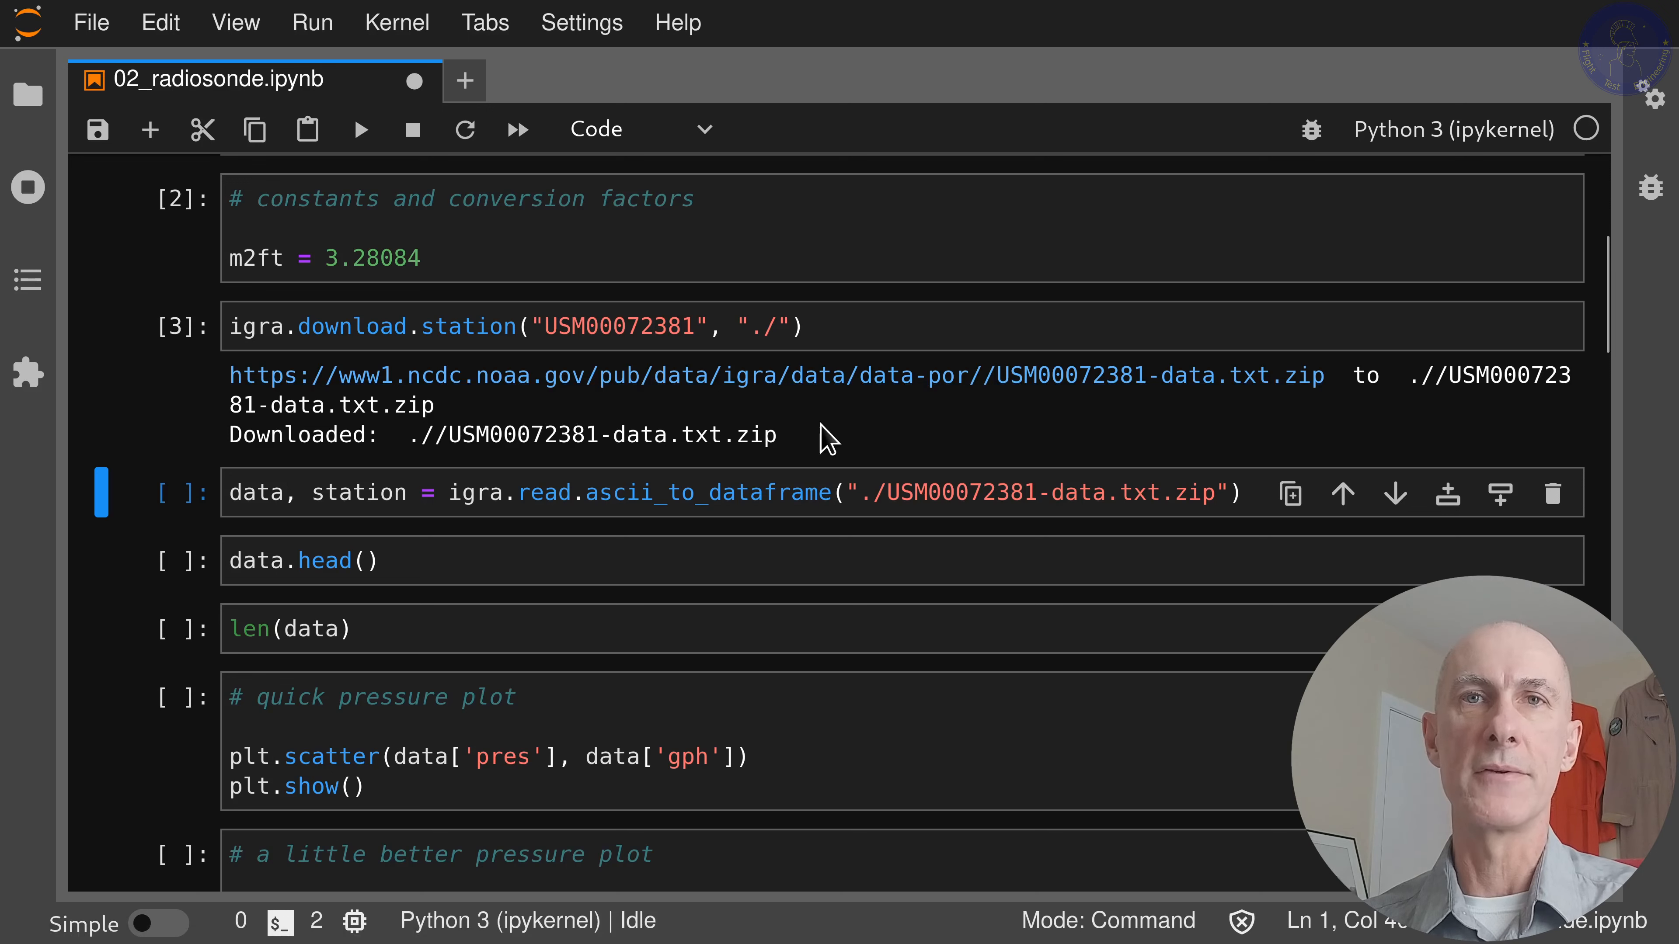
mouse_move(798, 326)
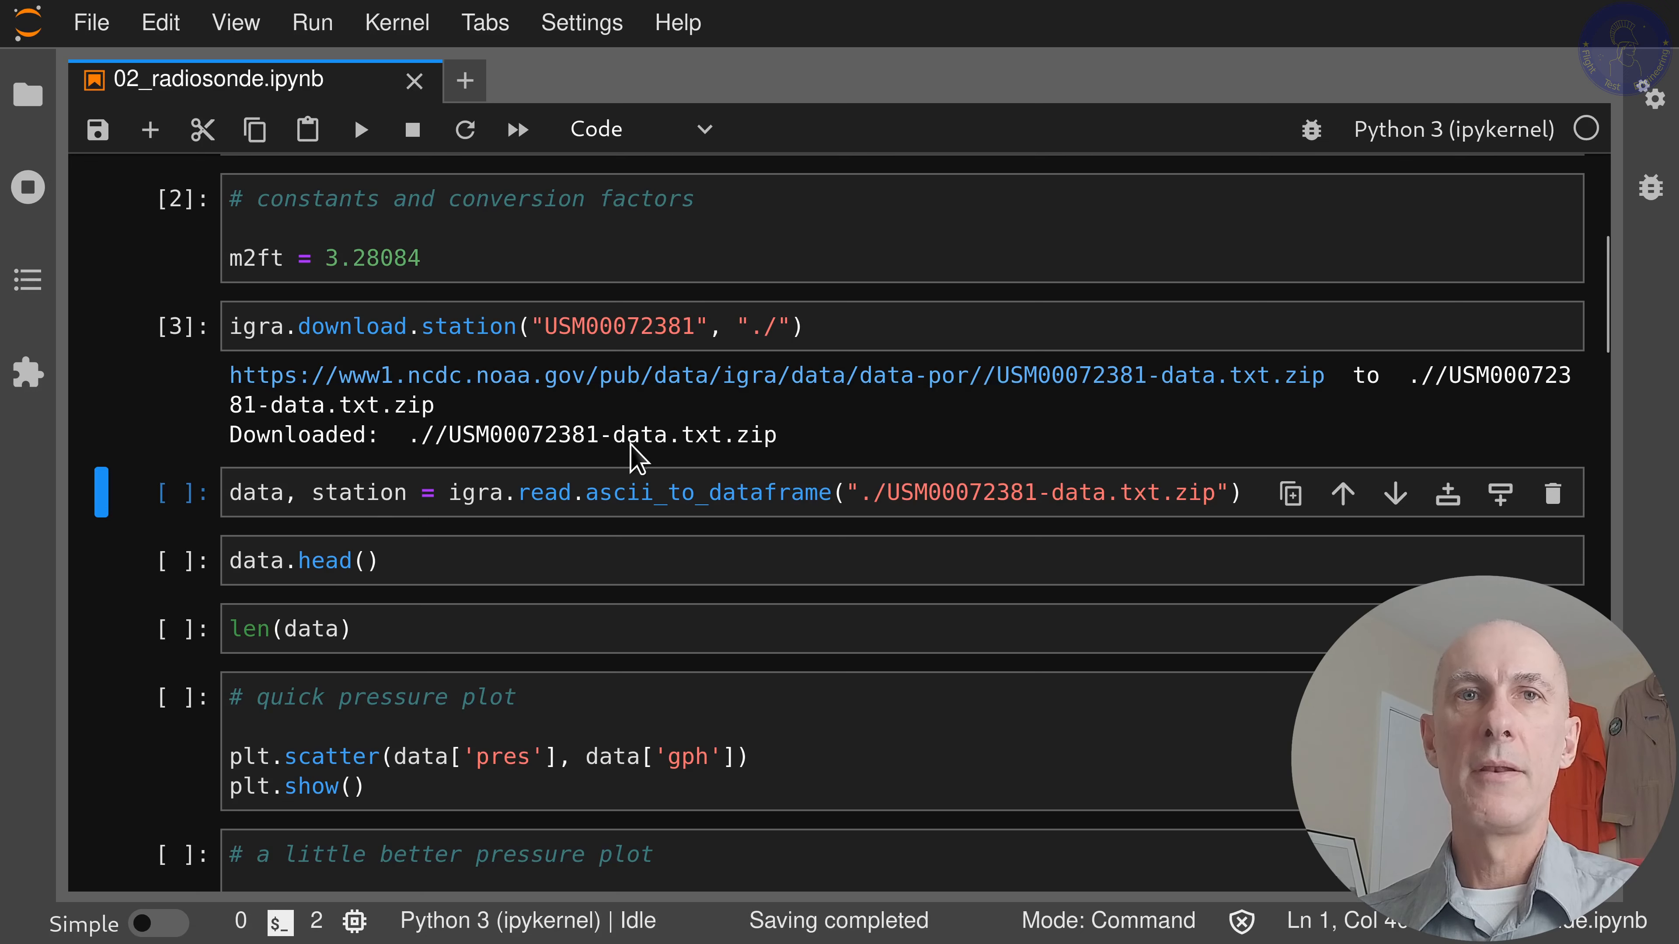
- Scroll to the ascii_to_dataframe cell reading the USM00072381 zip
scroll(down, 3)
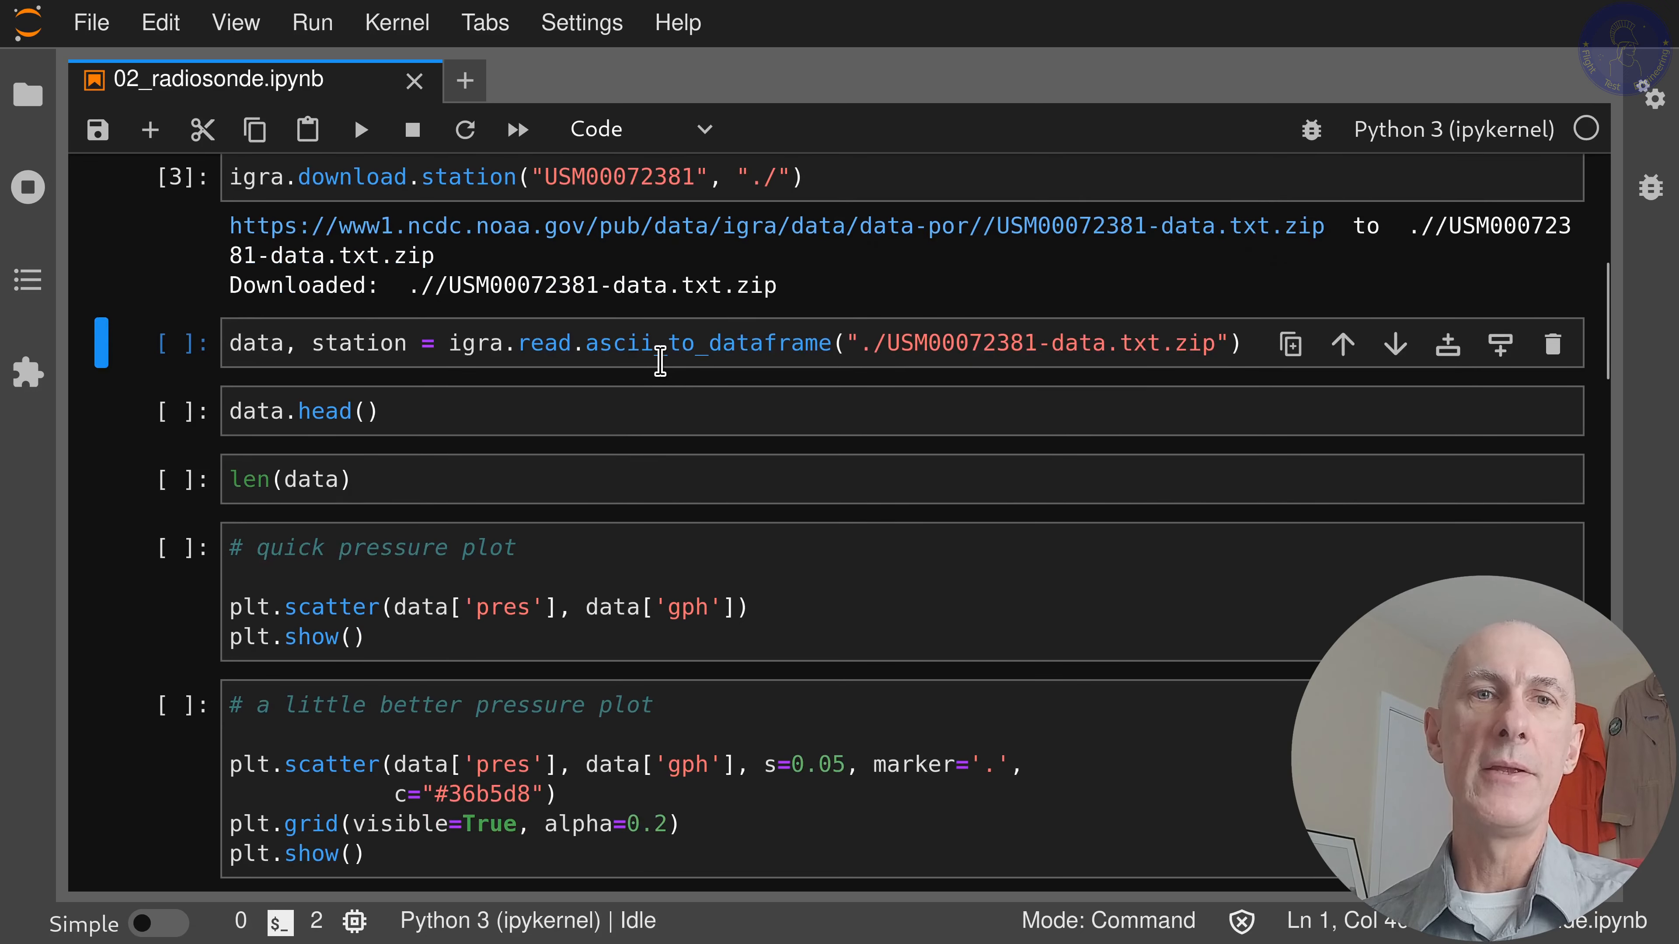
mouse_move(683, 369)
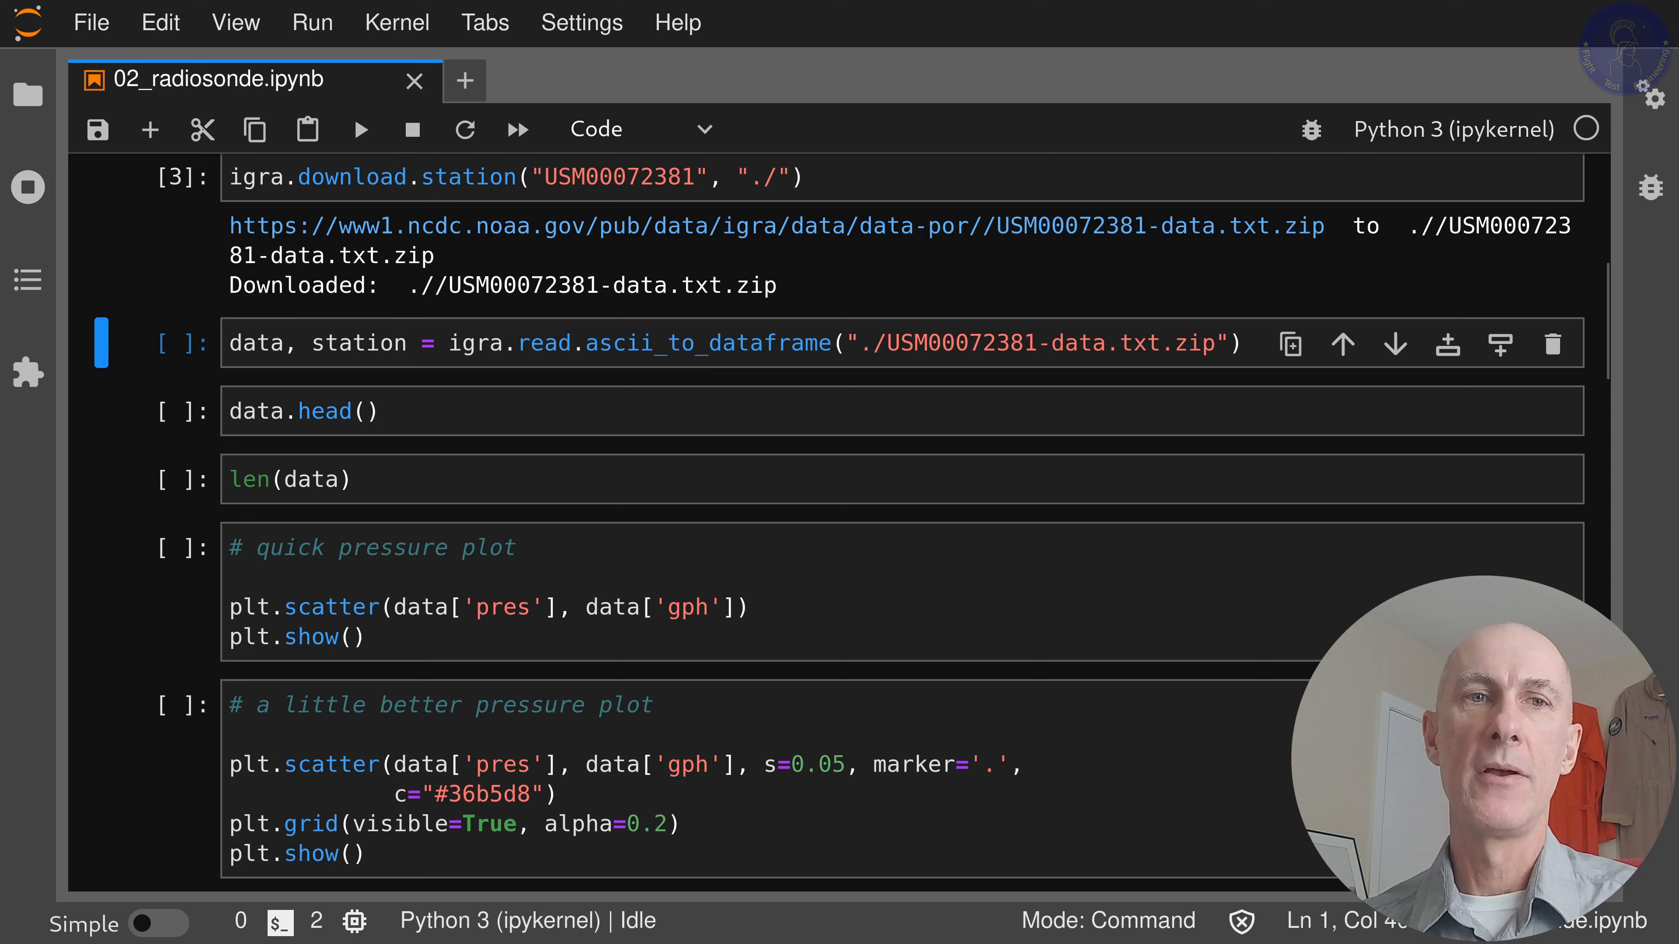
mouse_move(715, 371)
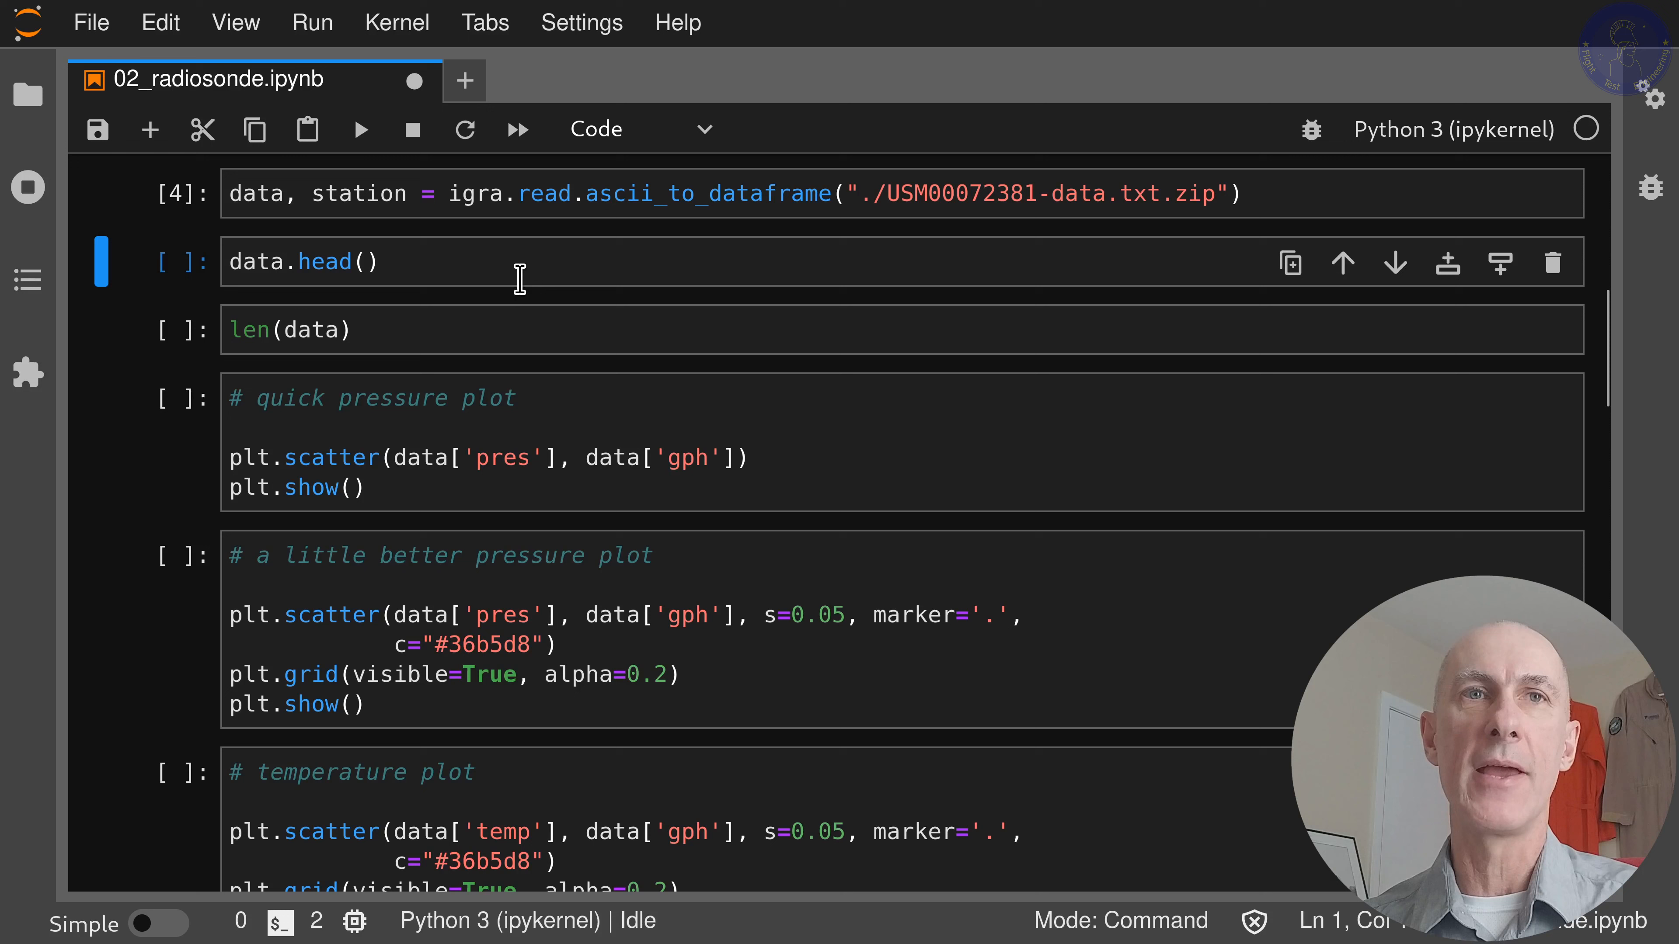
mouse_move(522, 304)
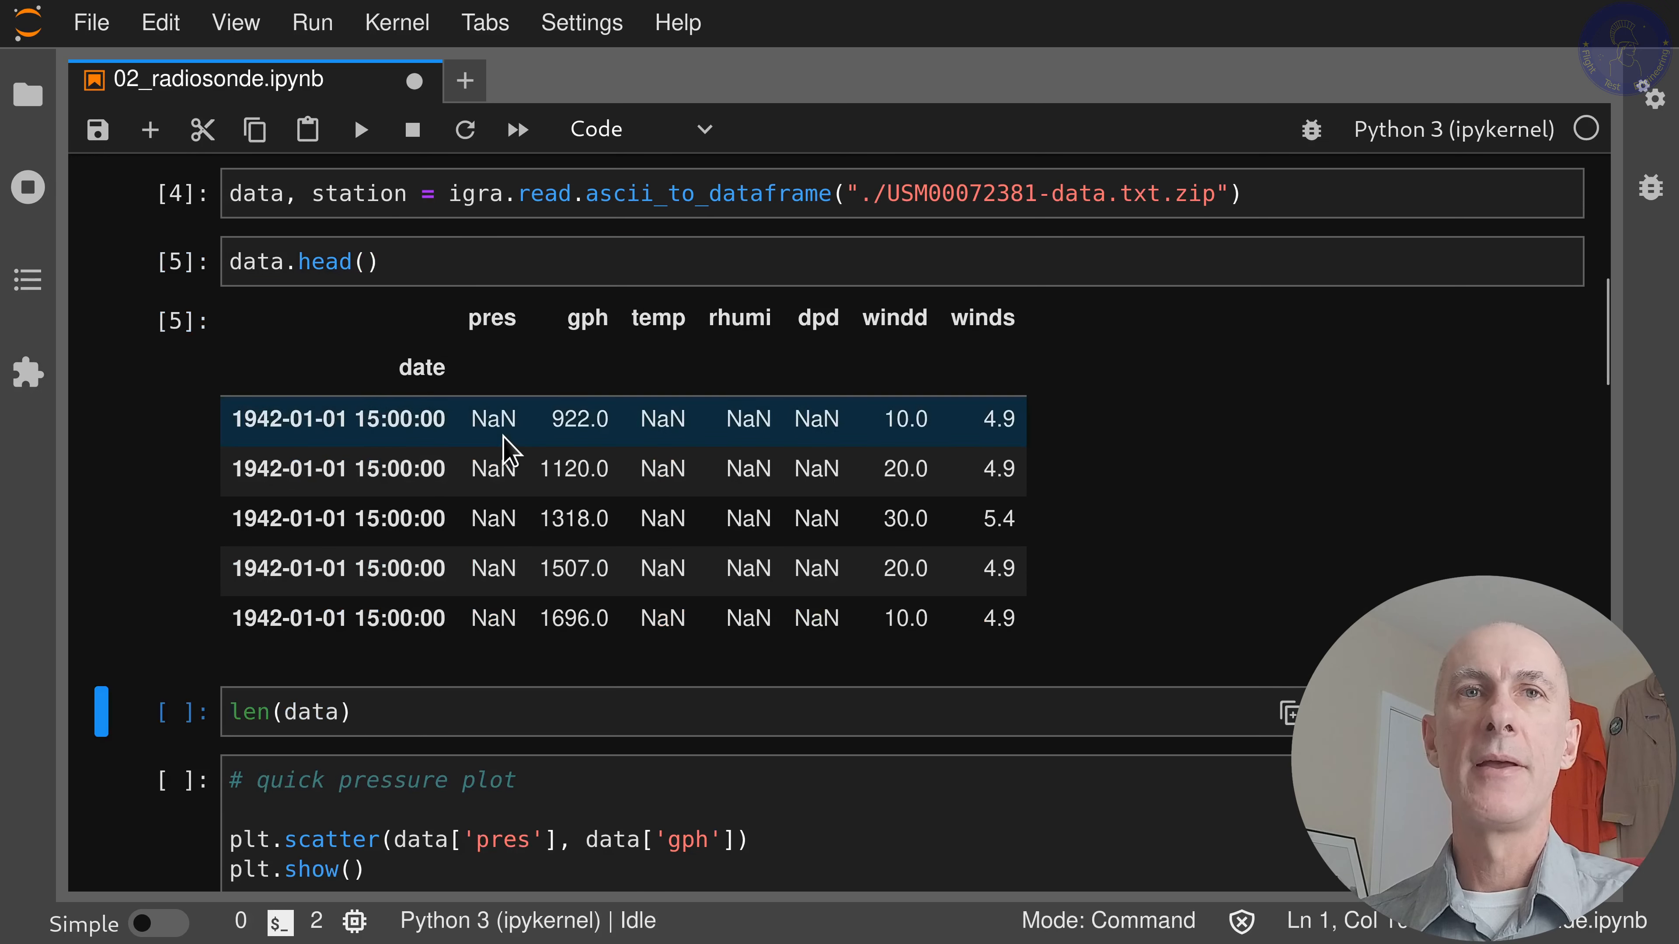
- Review the data.head() preview of the 1942 sounding rows and the 919,769 record count
scroll(down, 3)
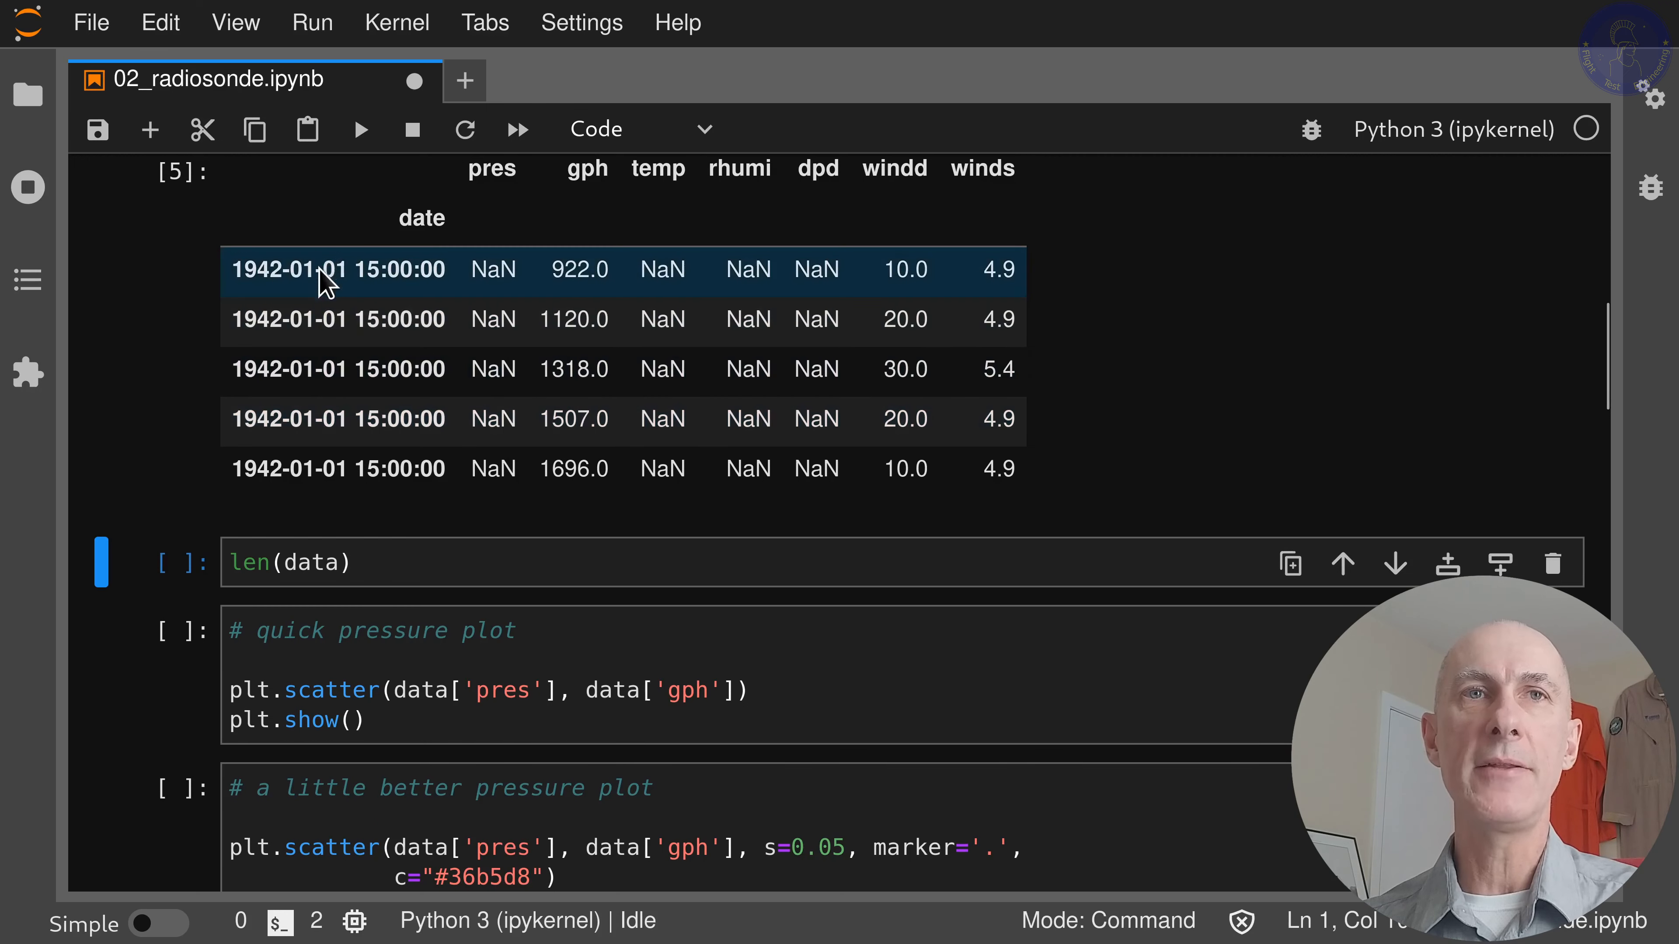
mouse_move(373, 291)
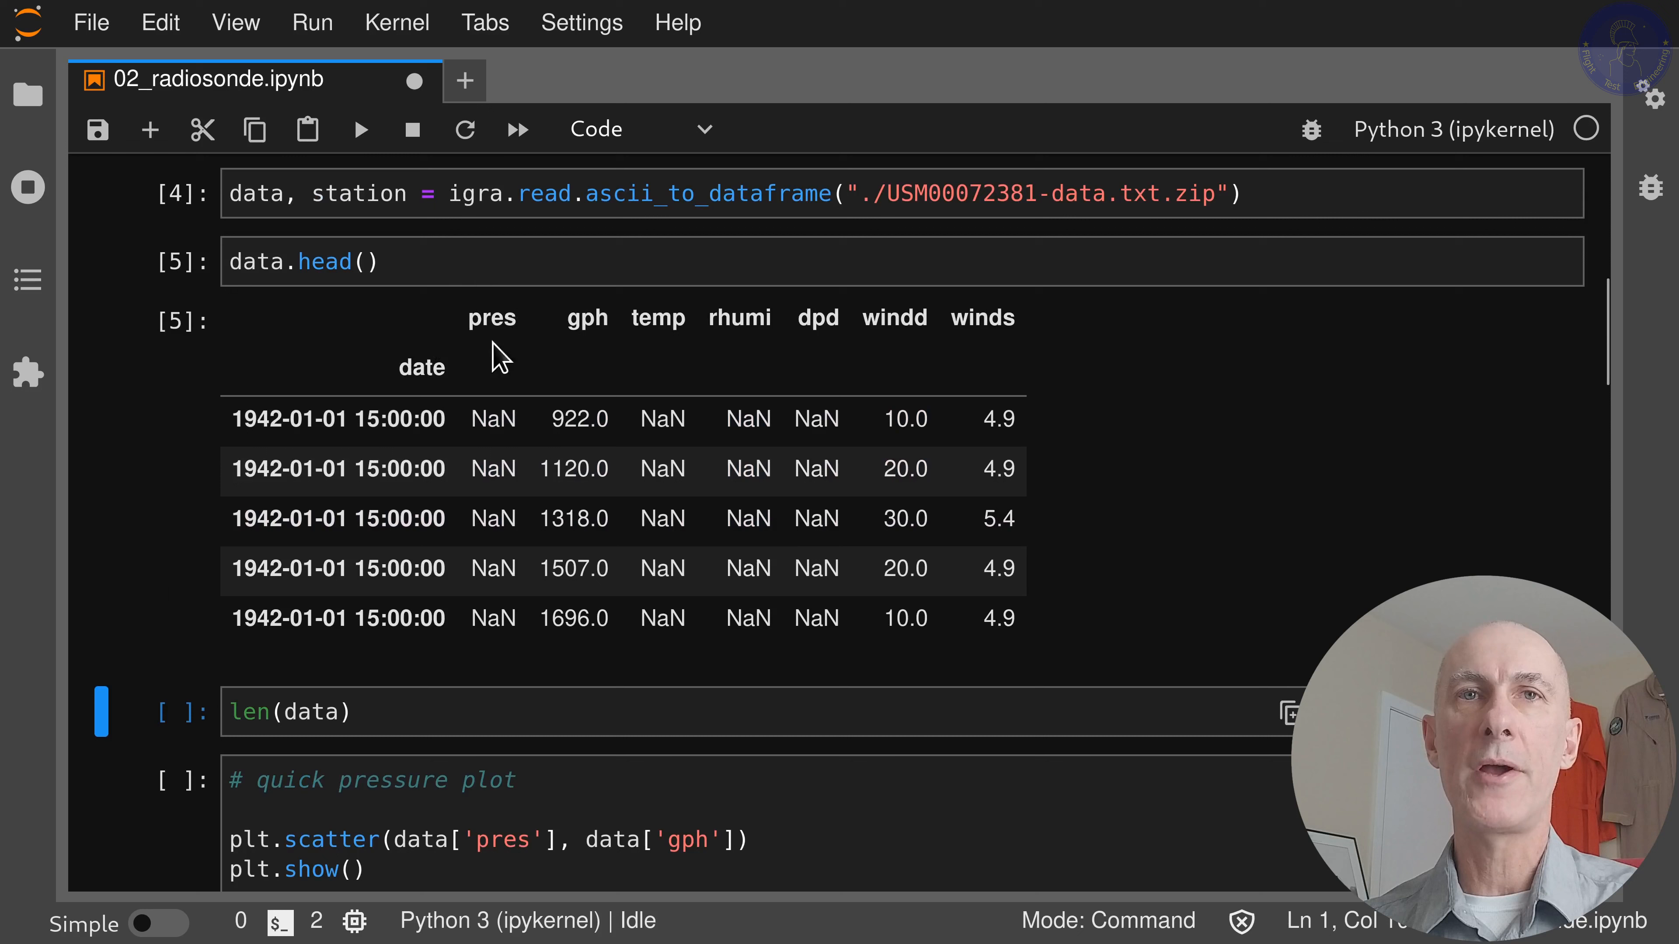
mouse_move(600, 359)
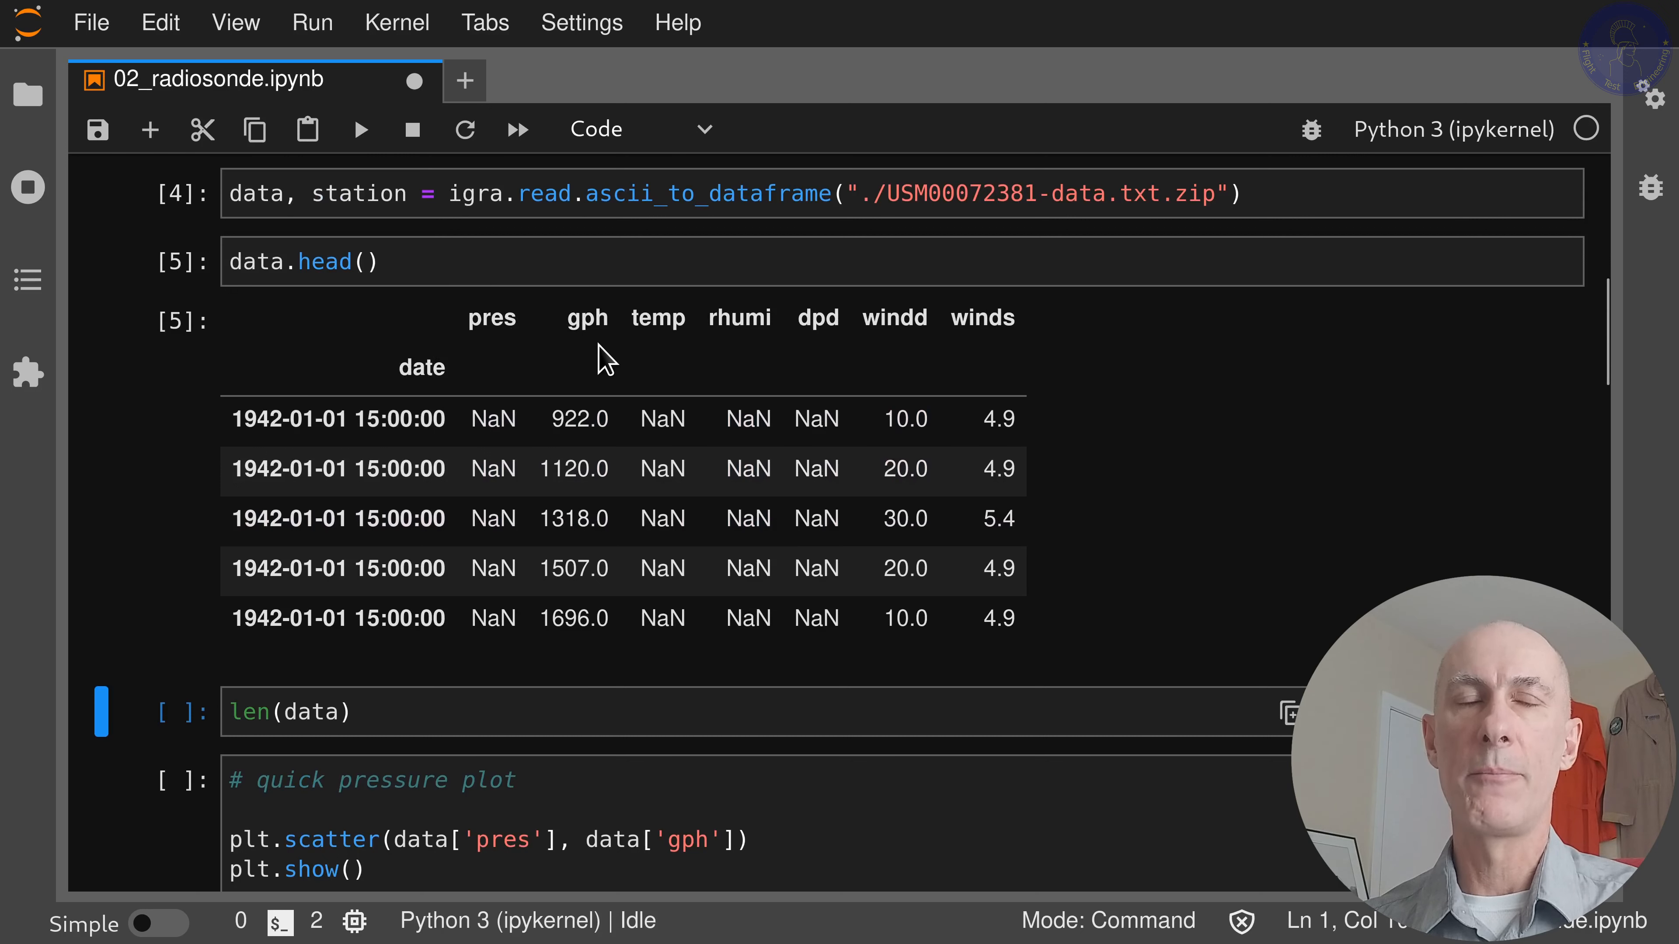
mouse_move(691, 376)
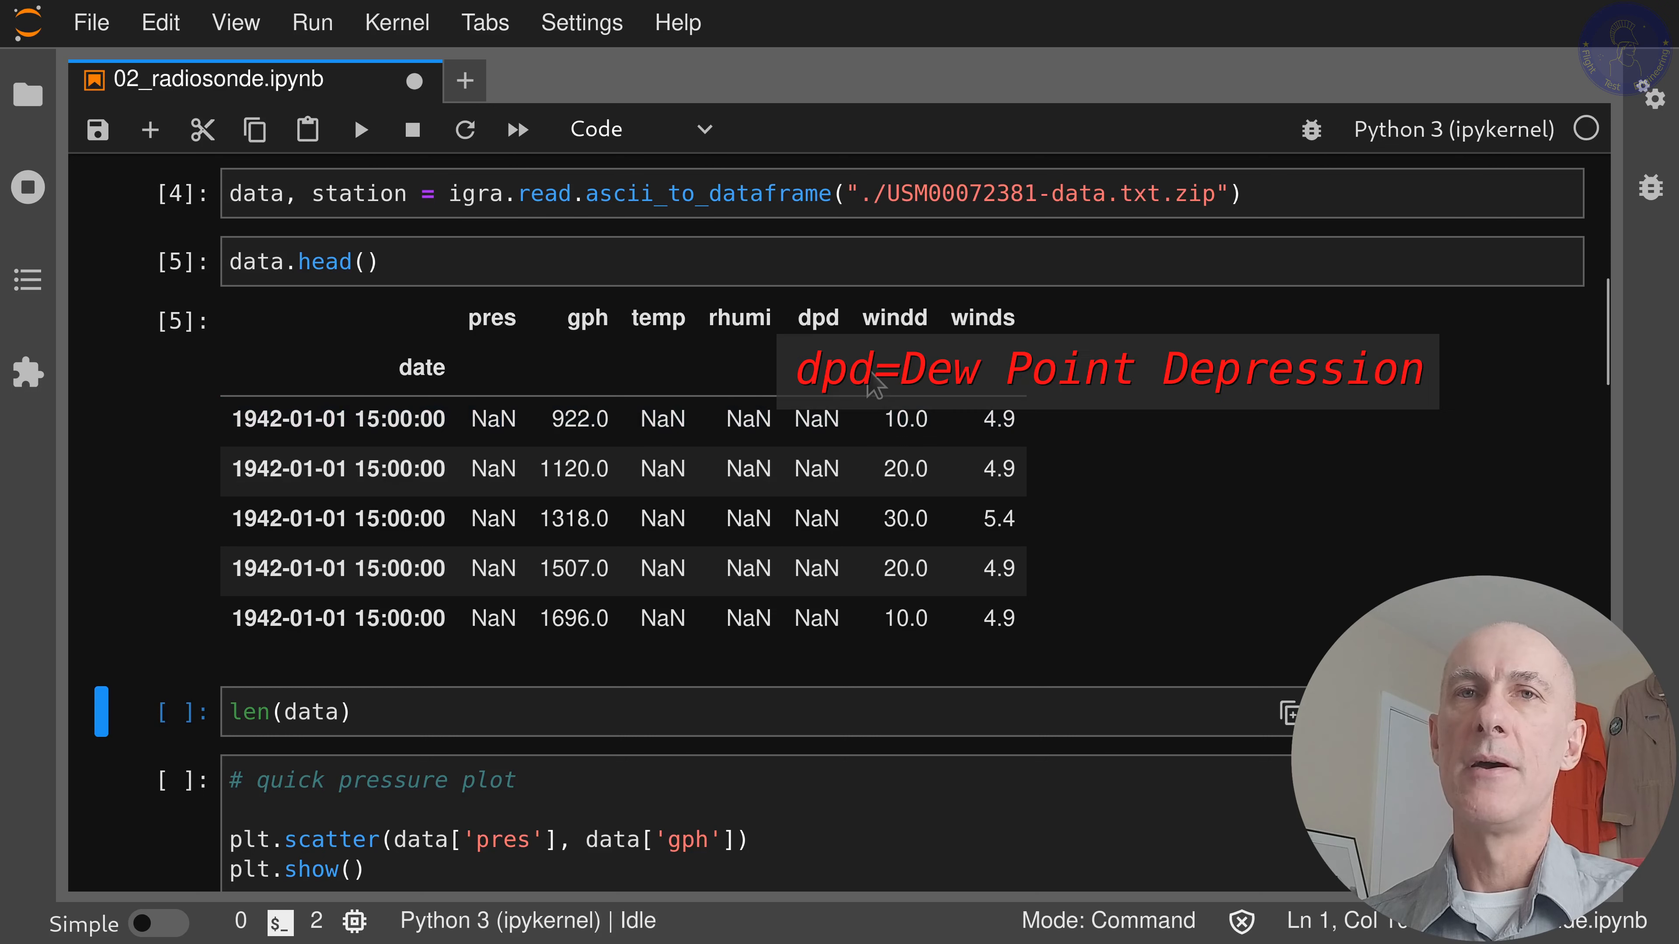
mouse_move(835, 351)
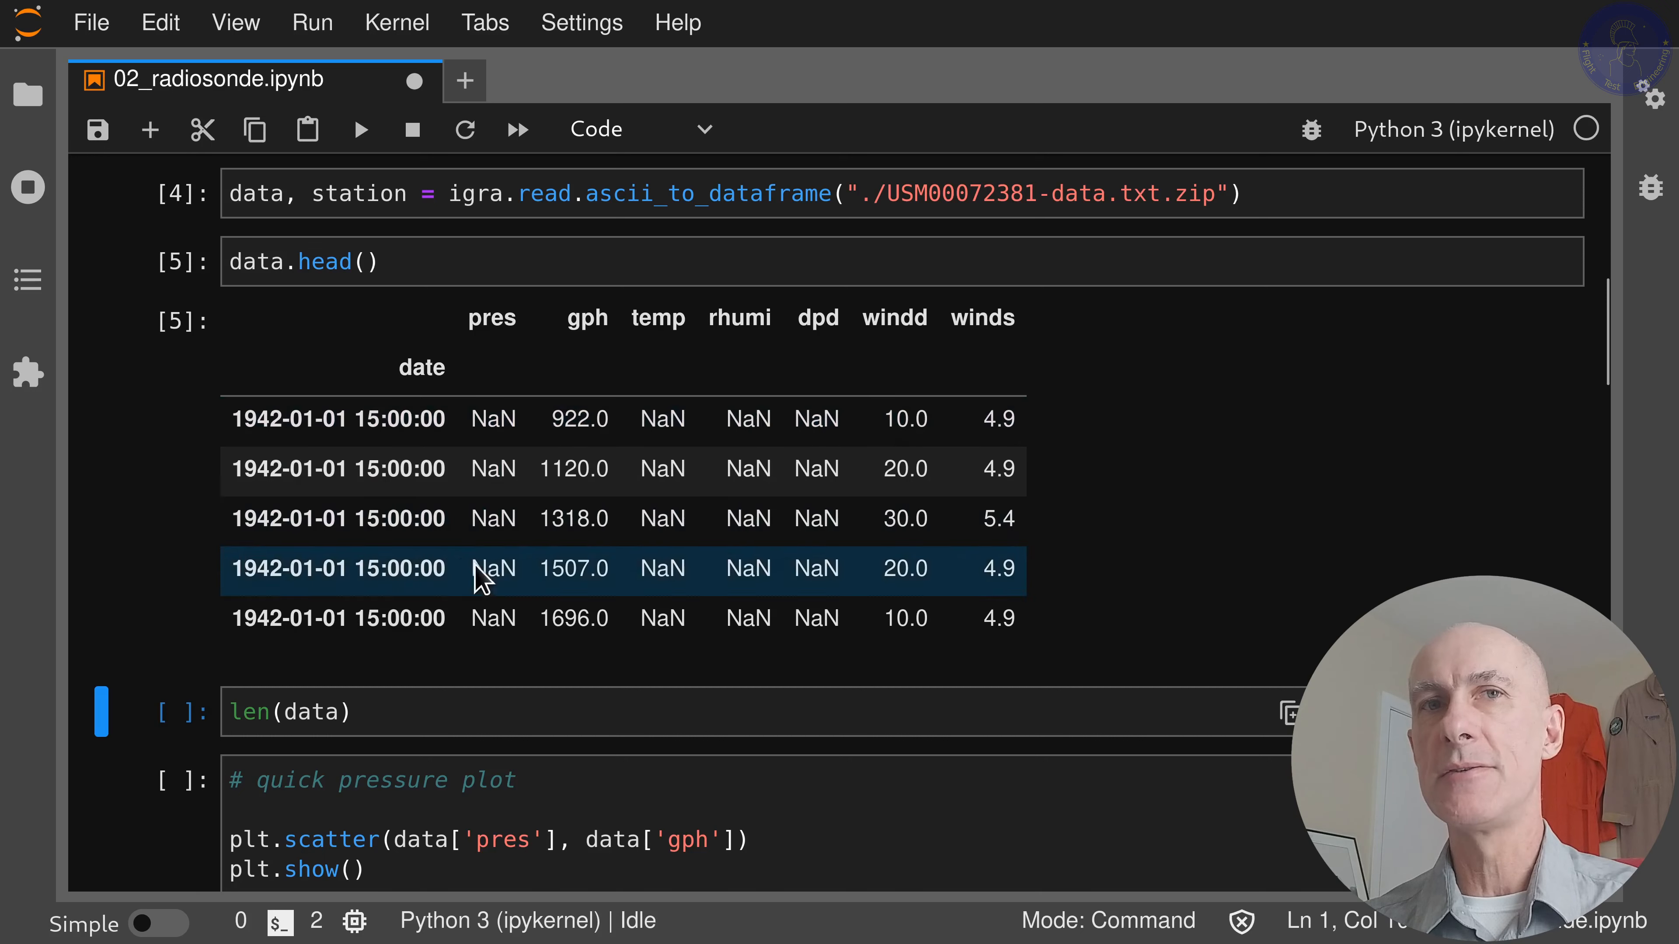
scroll(down, 3)
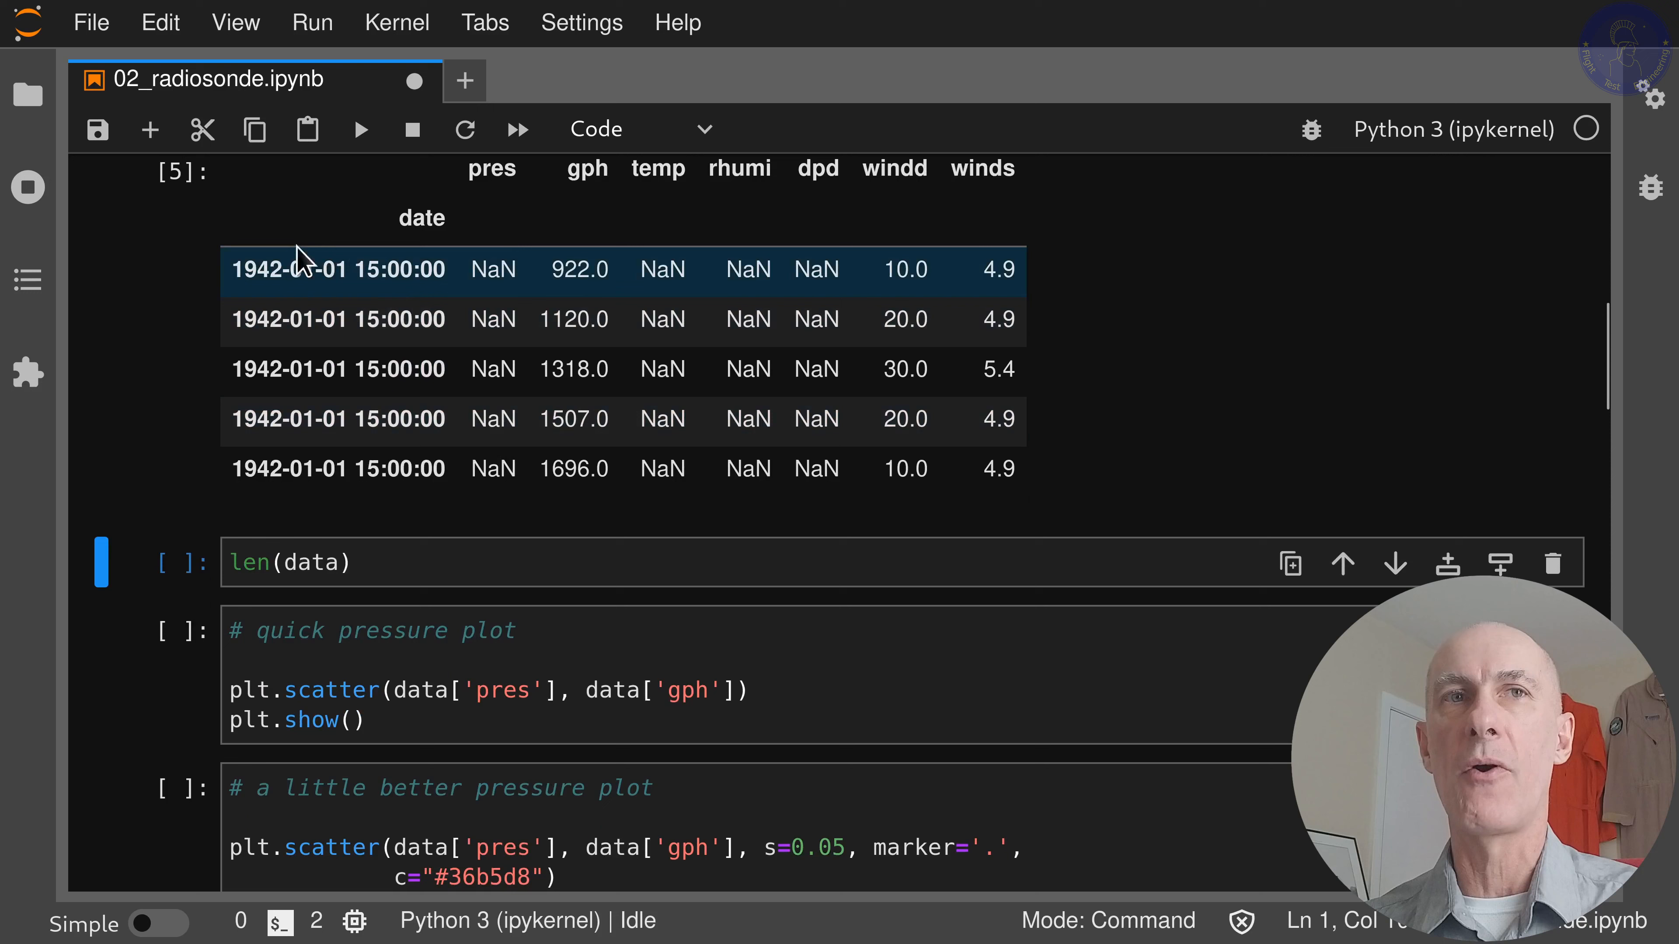
mouse_move(348, 307)
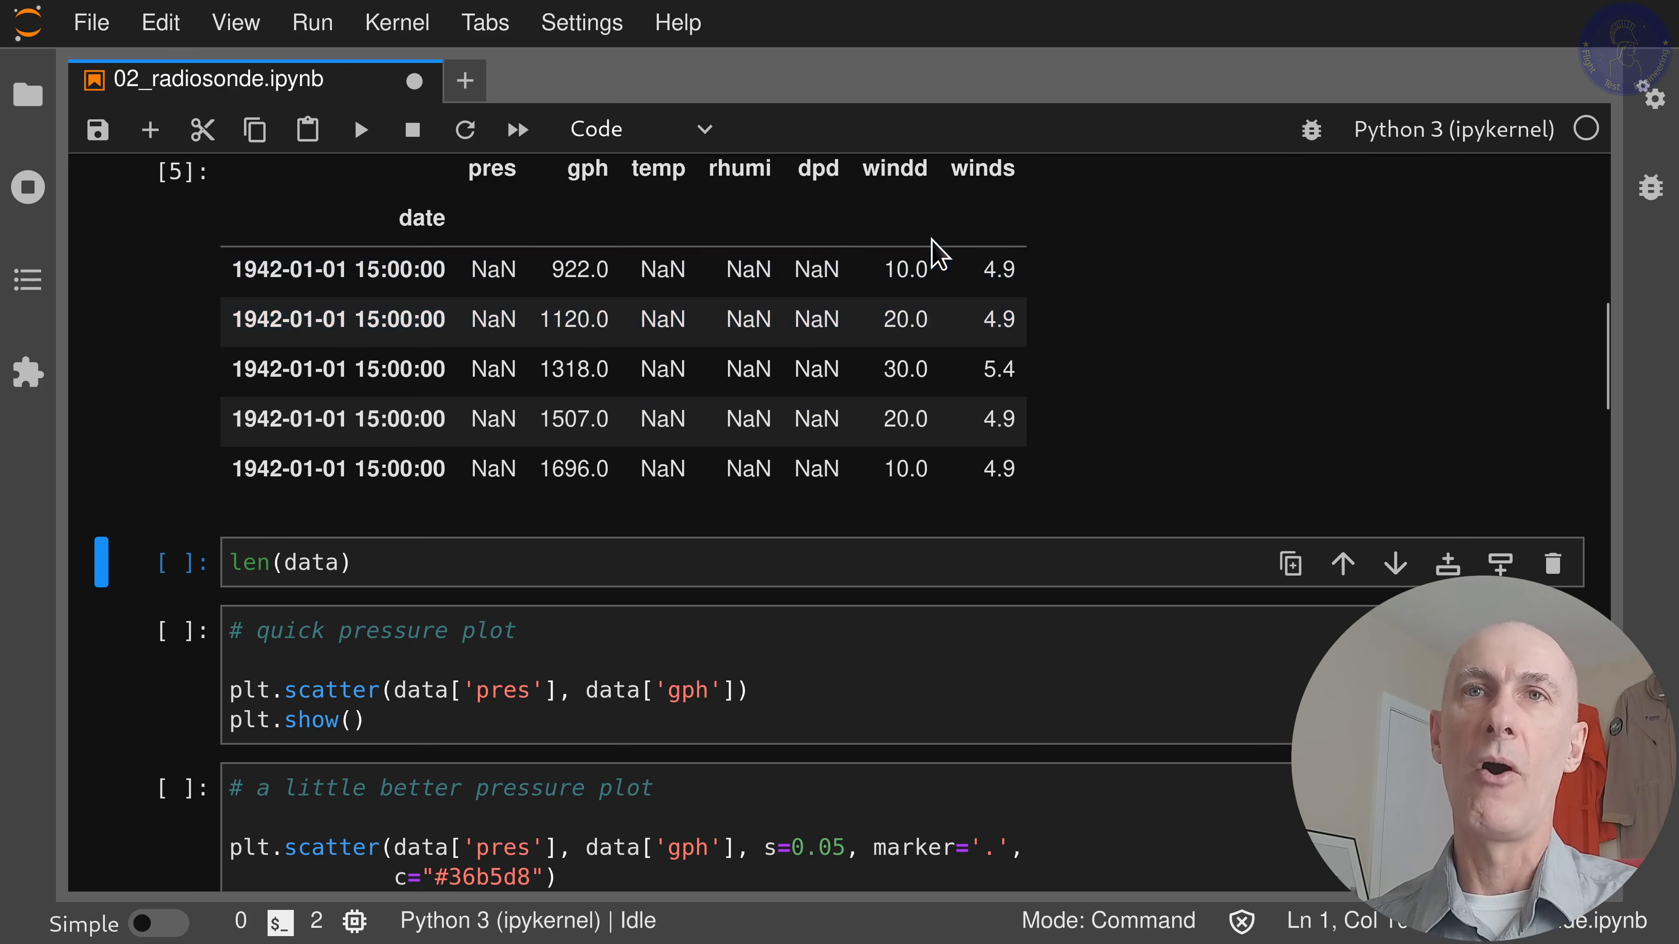
mouse_move(962, 224)
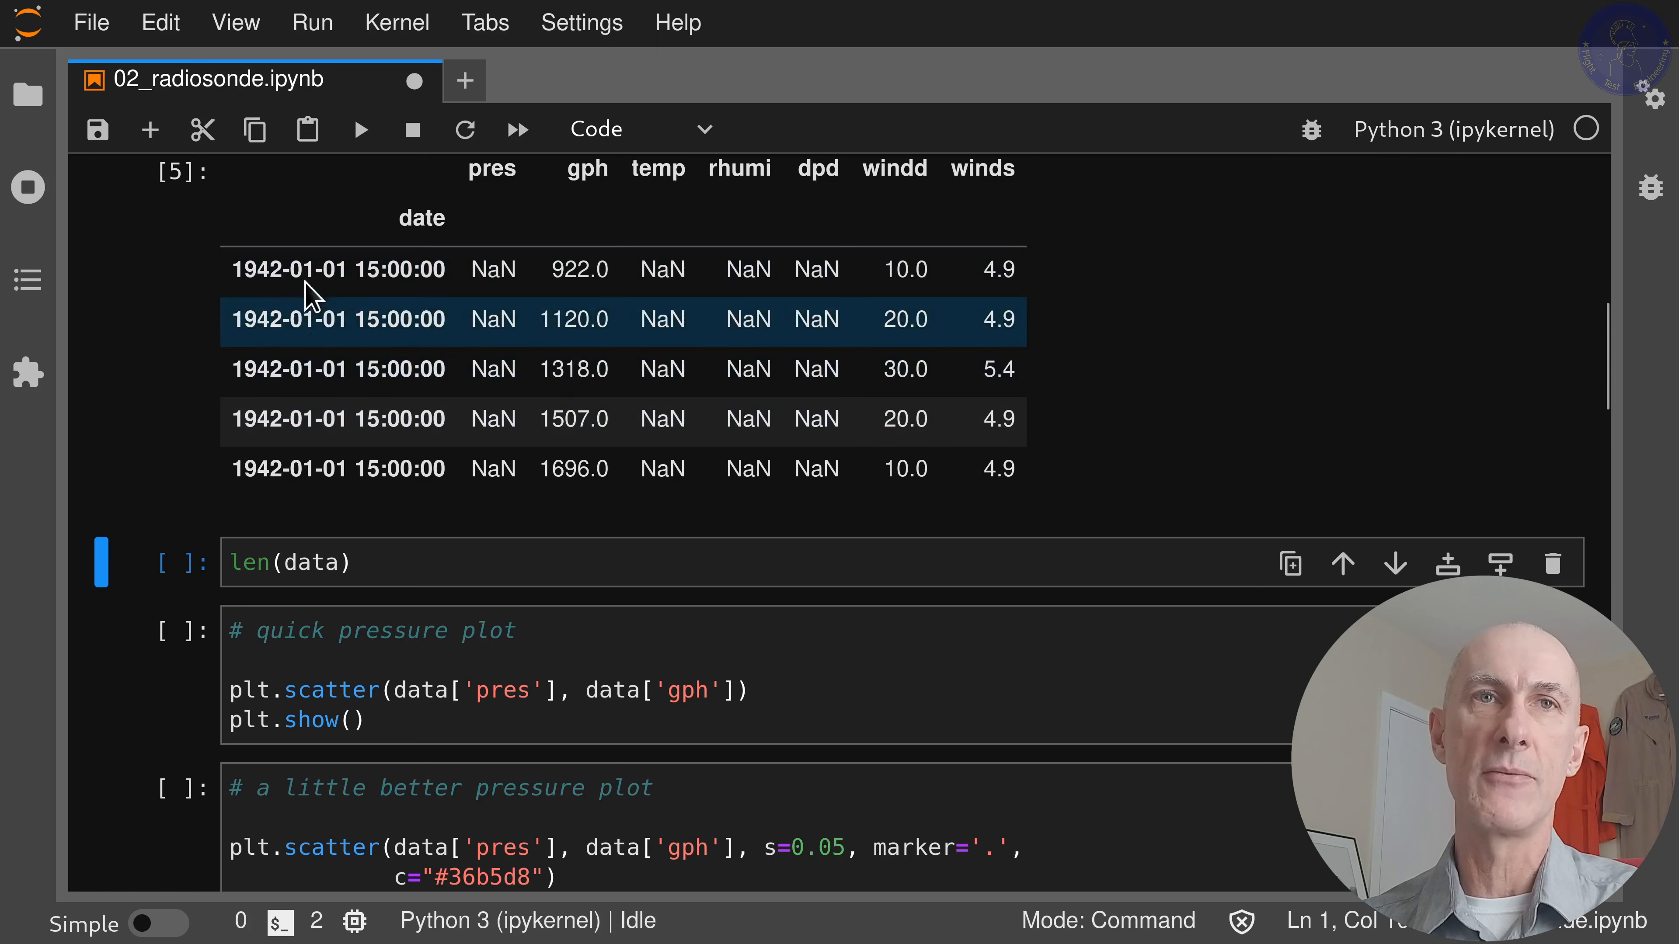
mouse_move(532, 354)
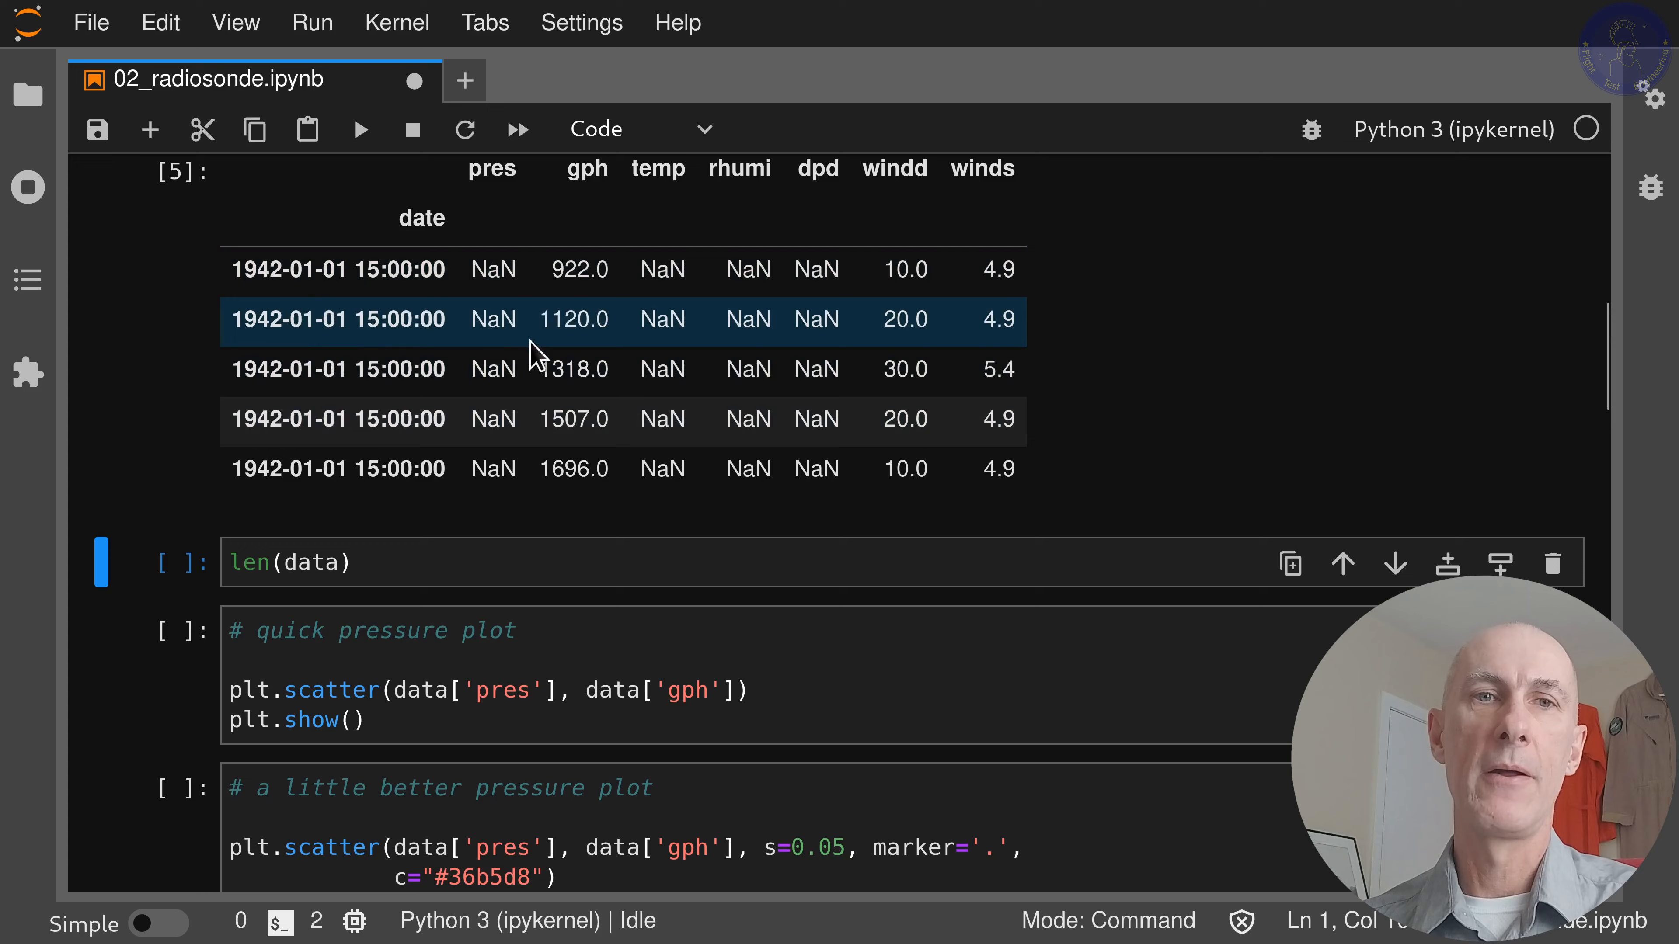
scroll(down, 3)
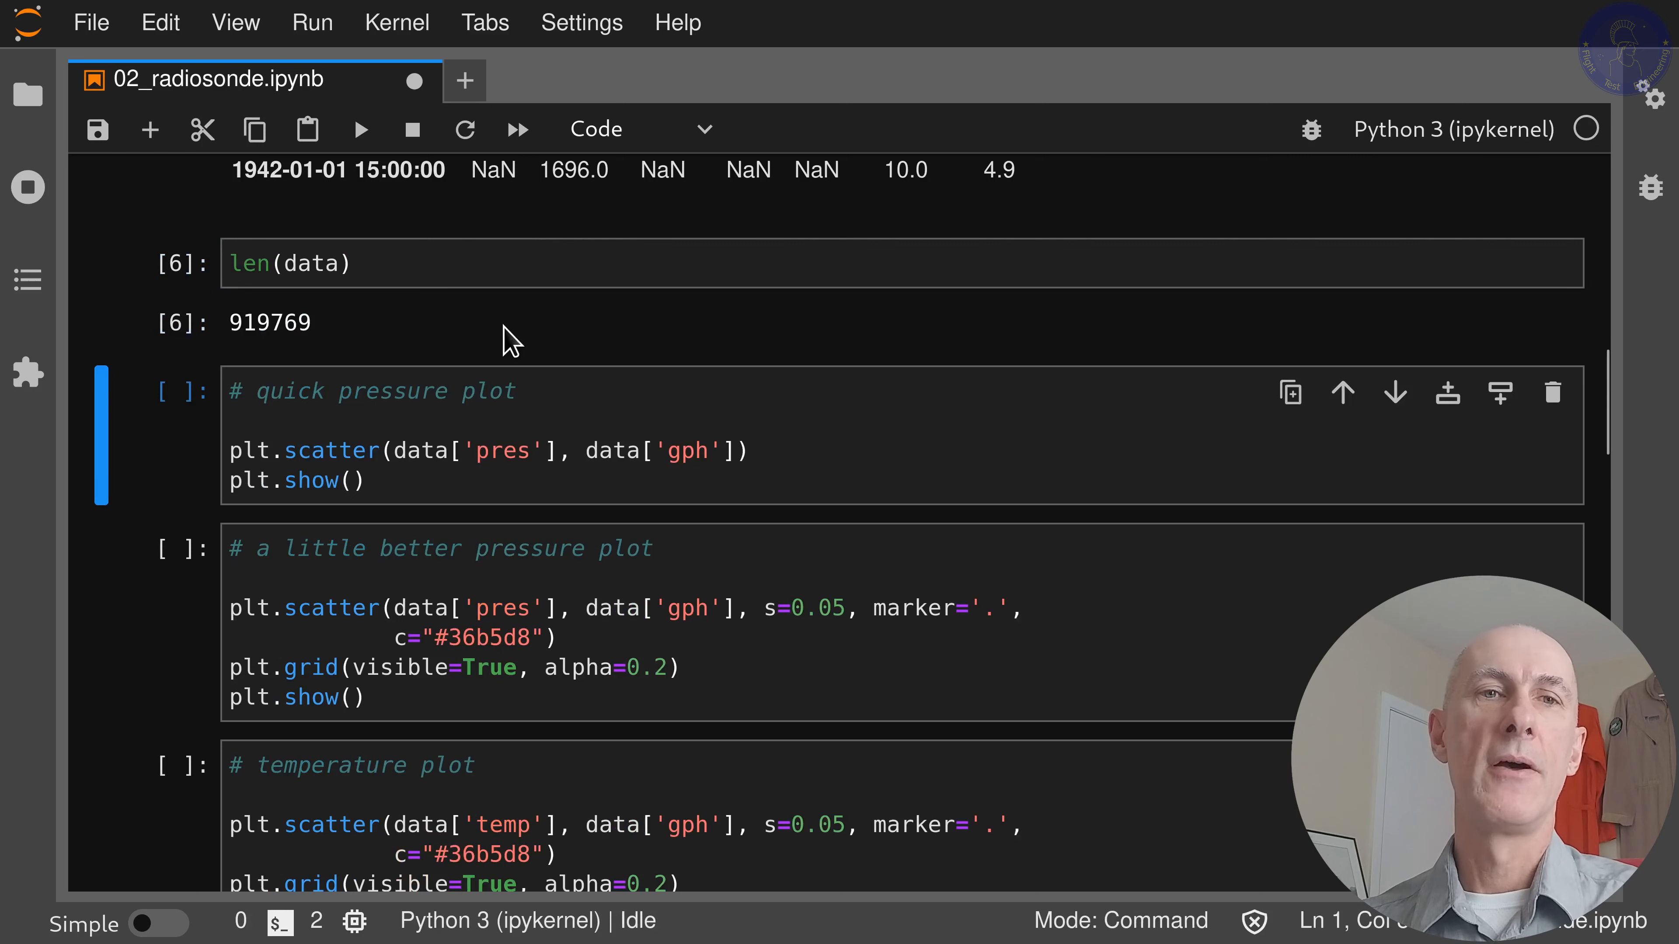
mouse_move(251, 349)
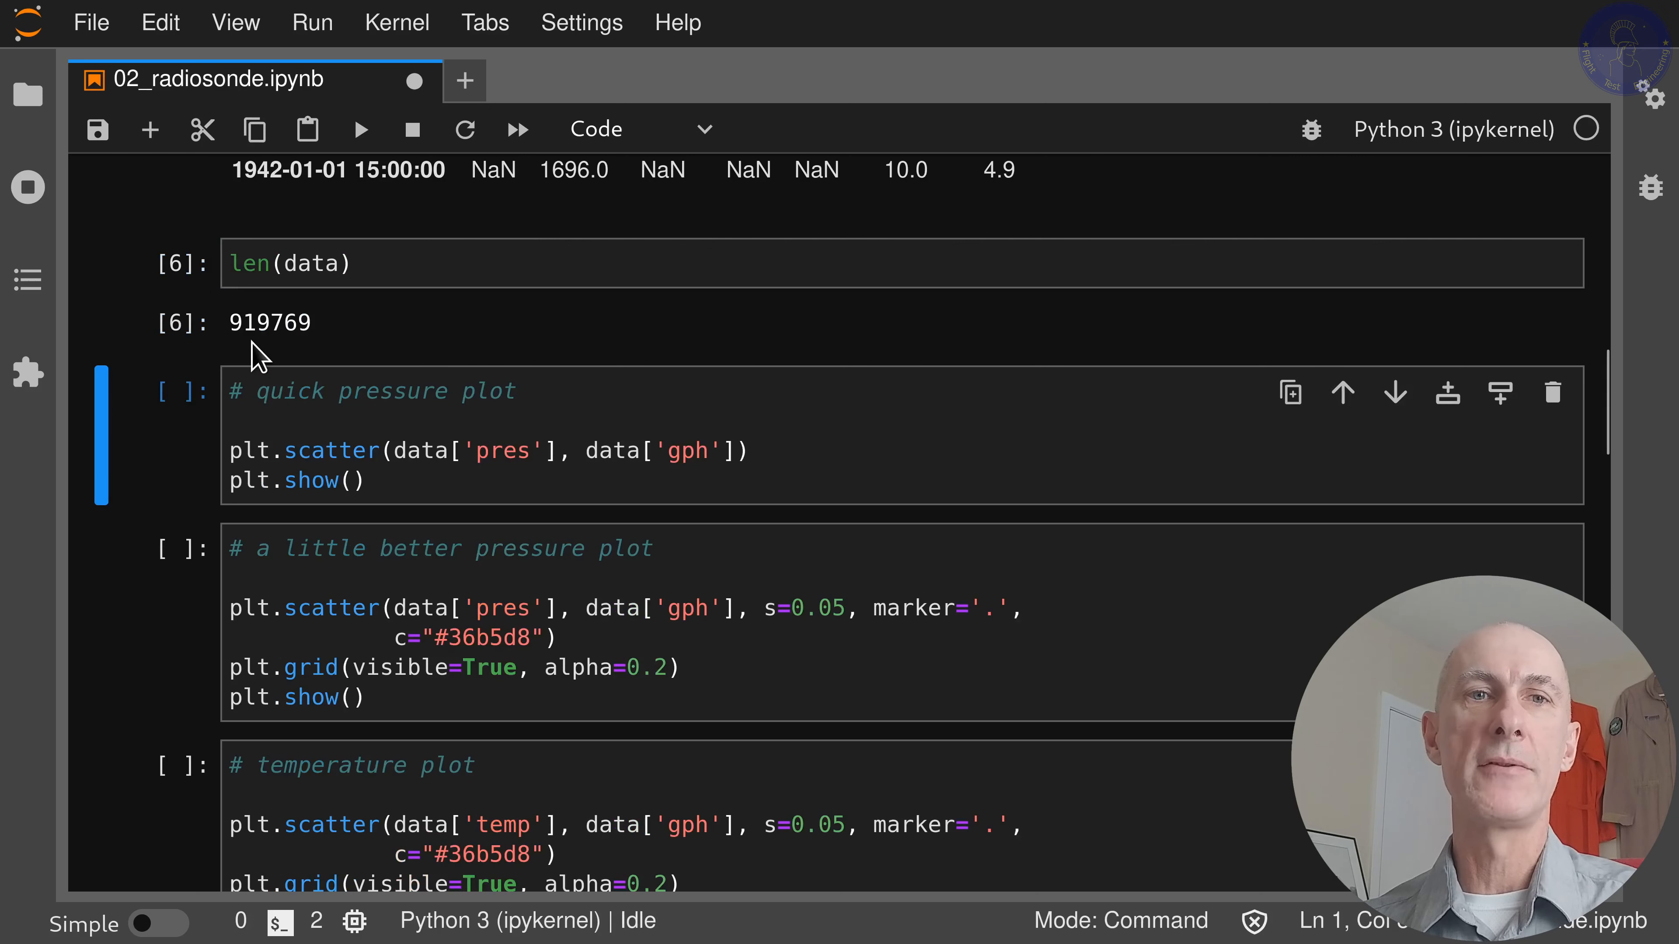
mouse_move(485, 389)
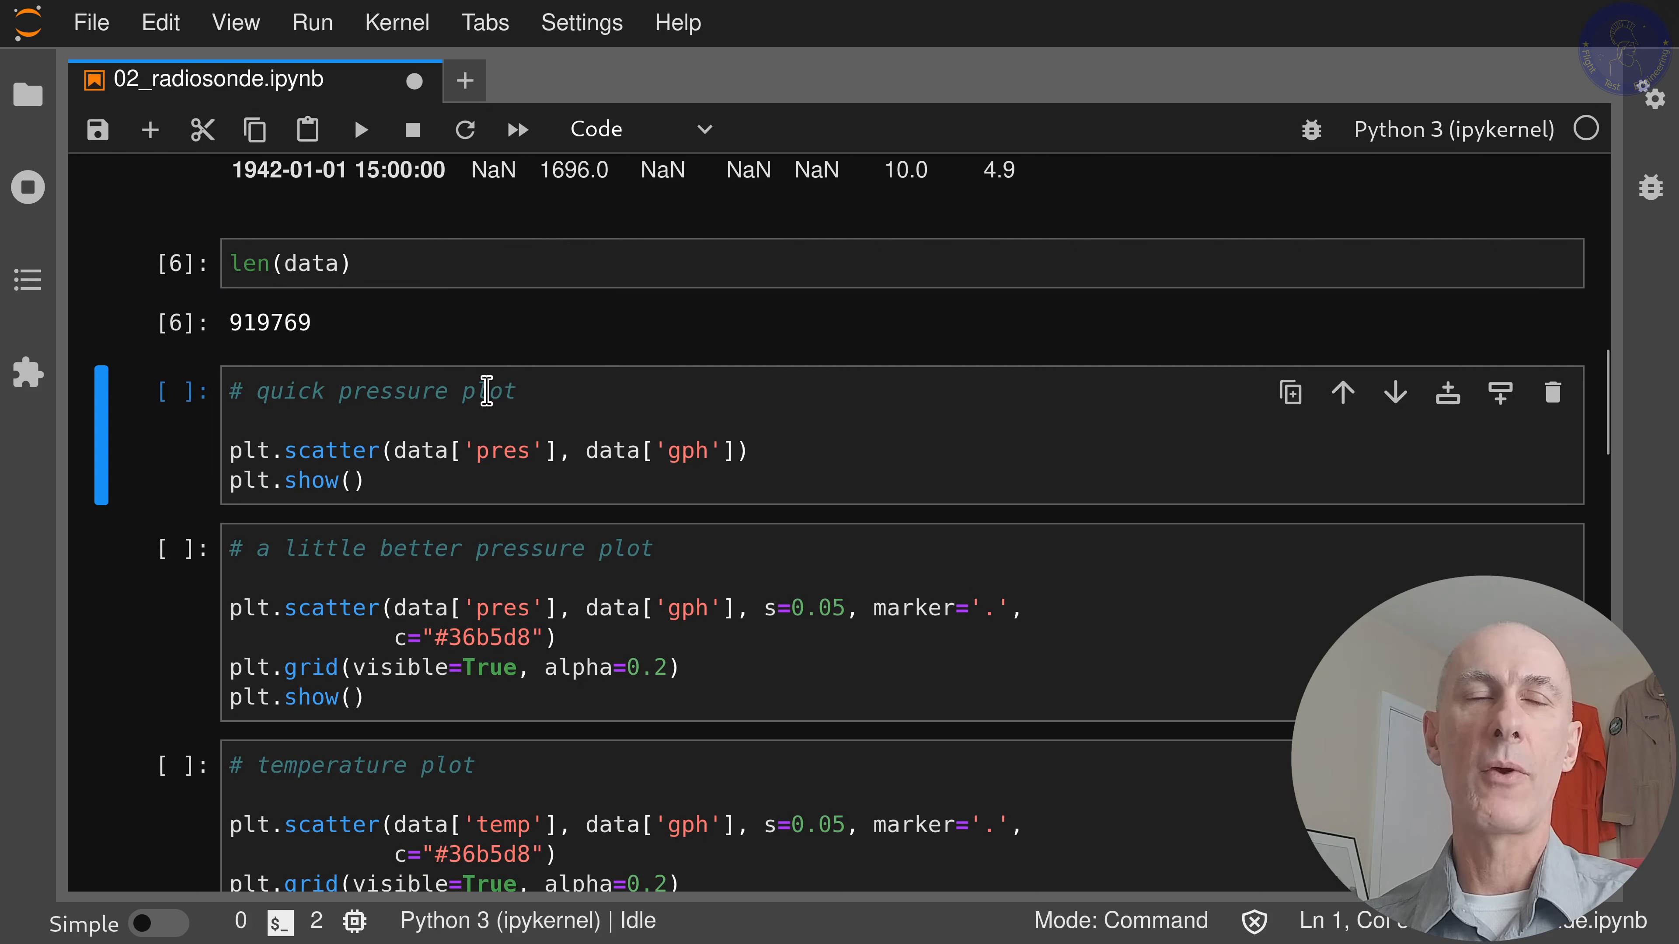
mouse_move(586, 365)
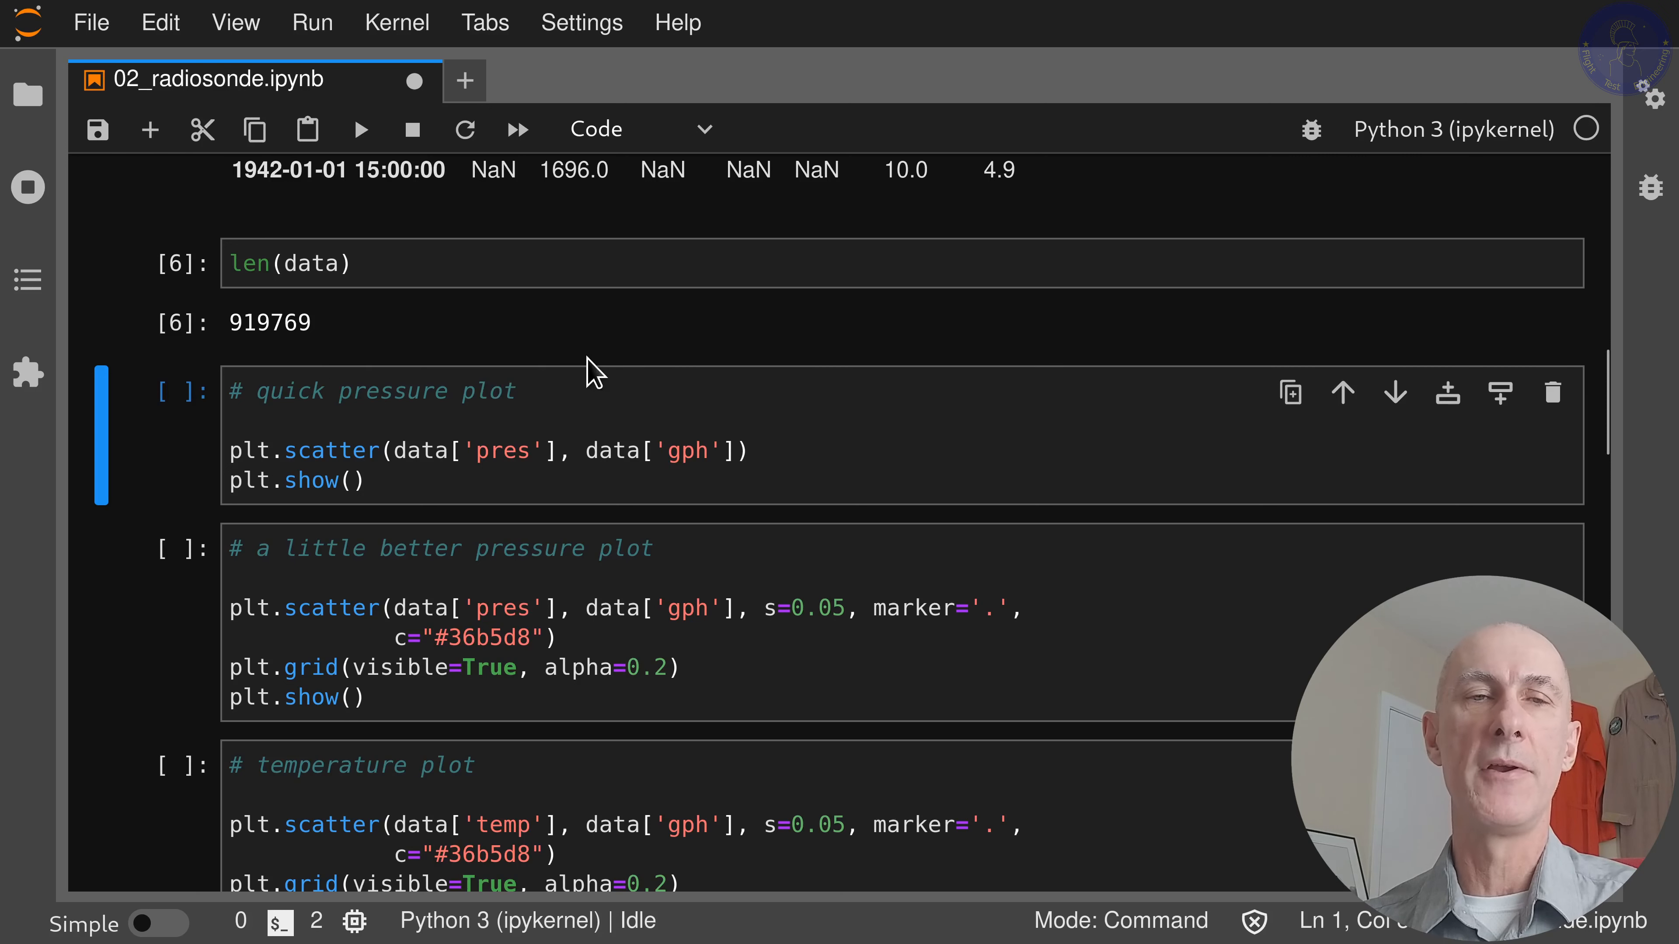
mouse_move(583, 371)
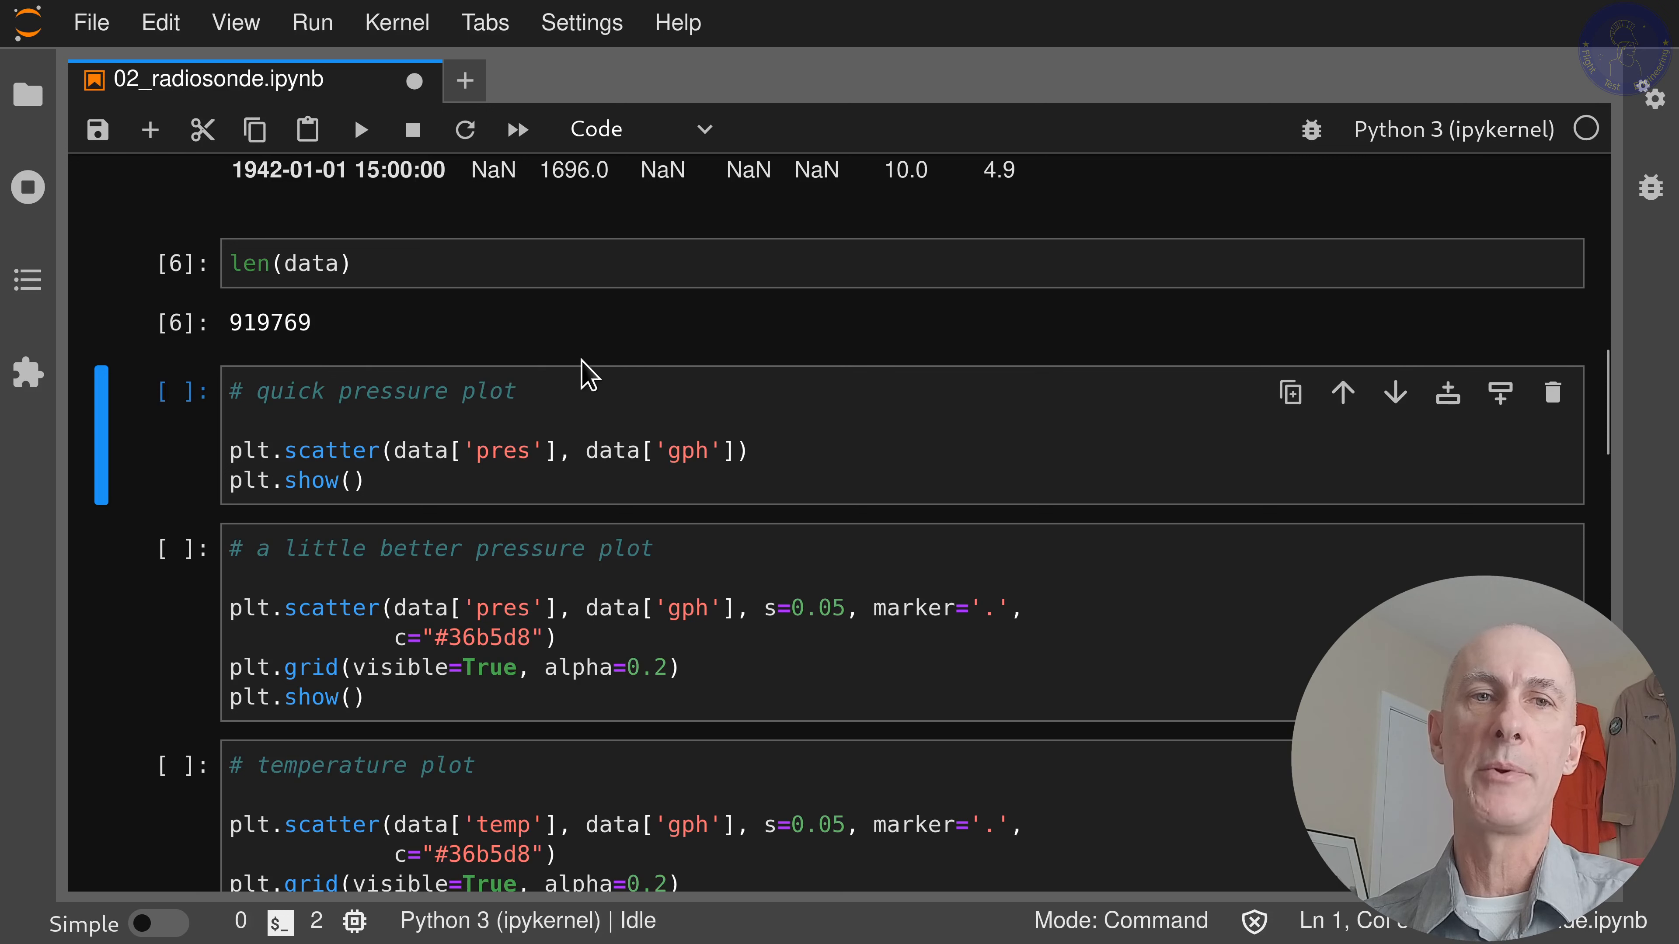
mouse_move(559, 390)
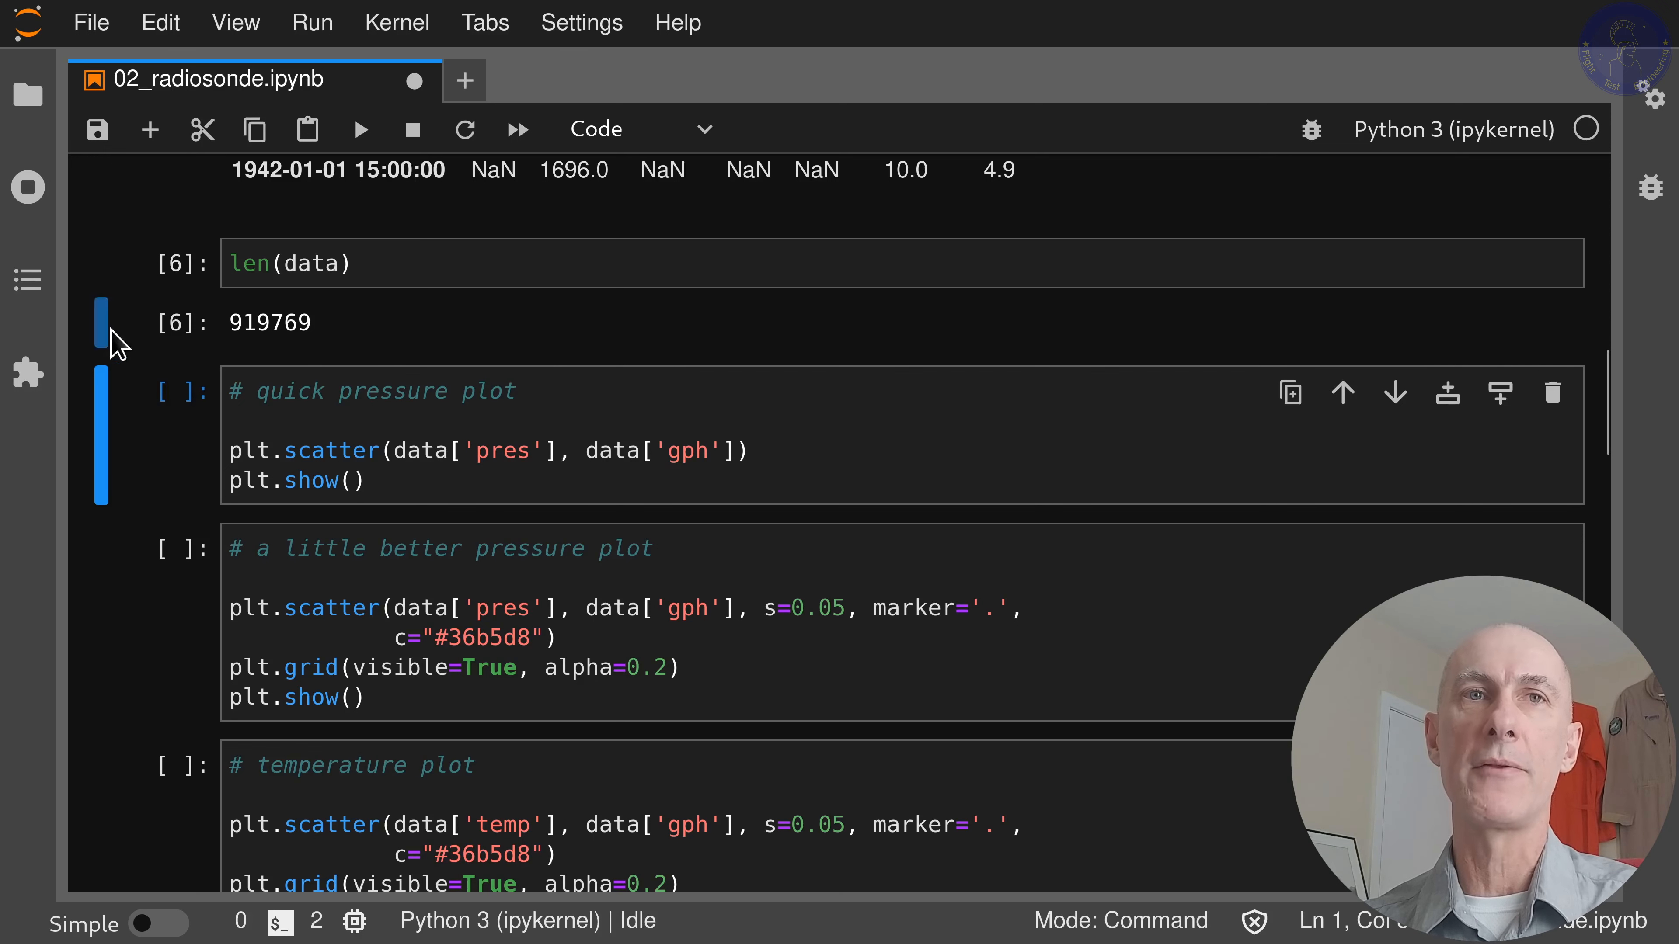
- Scroll to the quick pressure vs geopotential height scatter cell
scroll(down, 3)
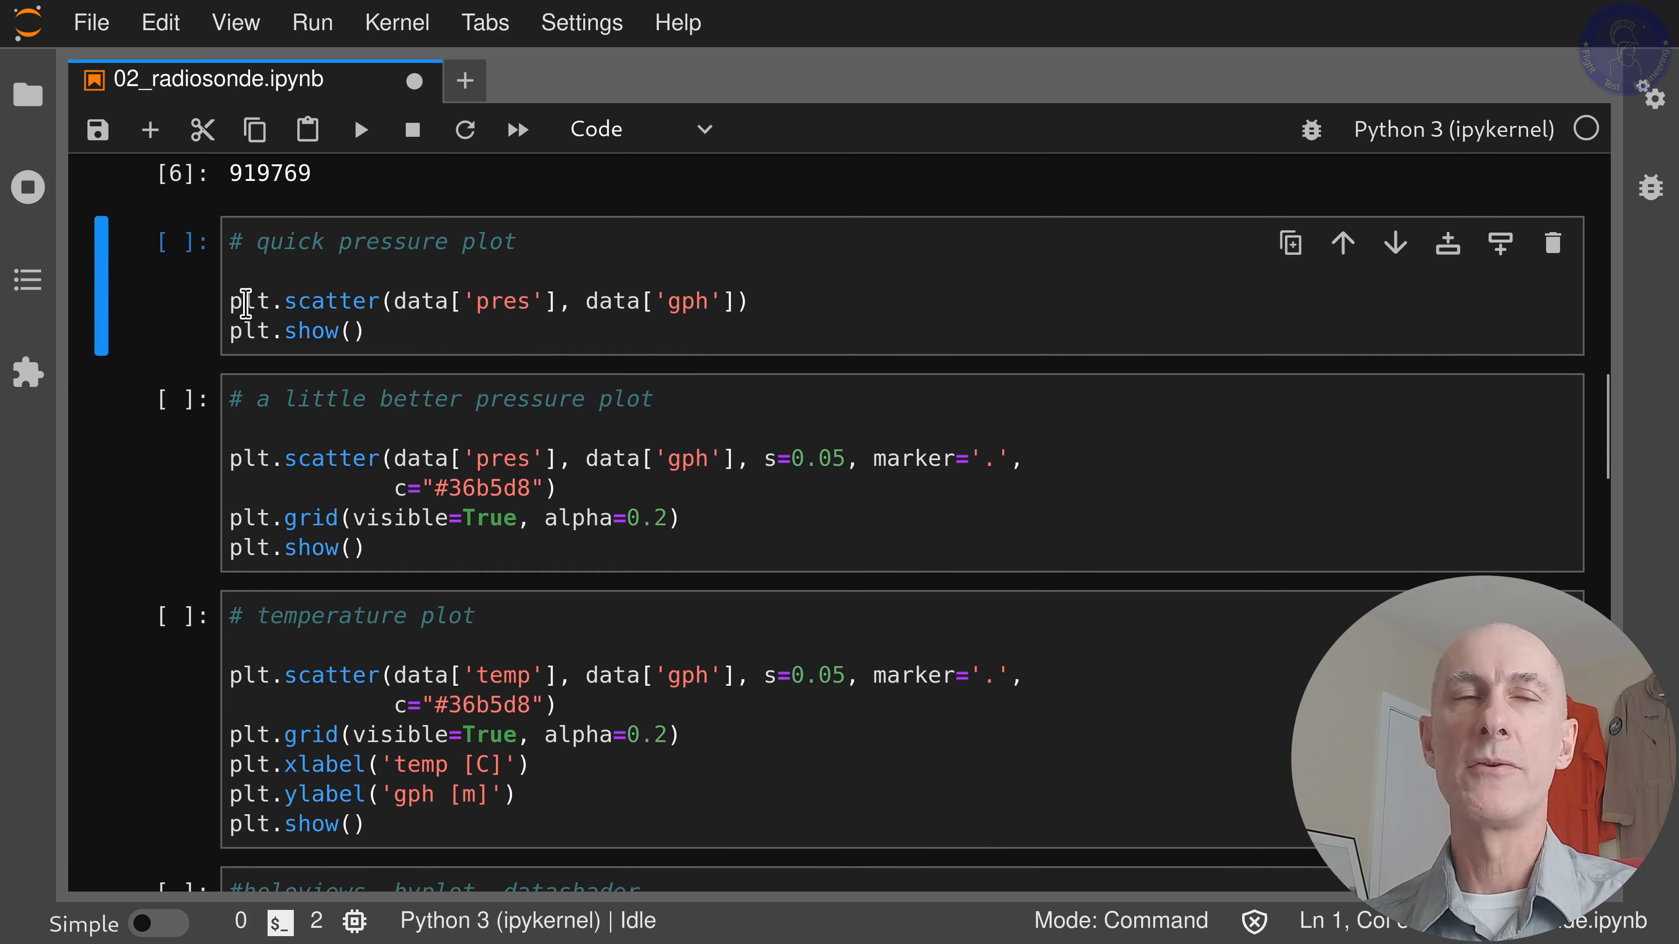
- Save the notebook and run the quick pressure plot cell, drawing height against pressure
key(Ctrl+s)
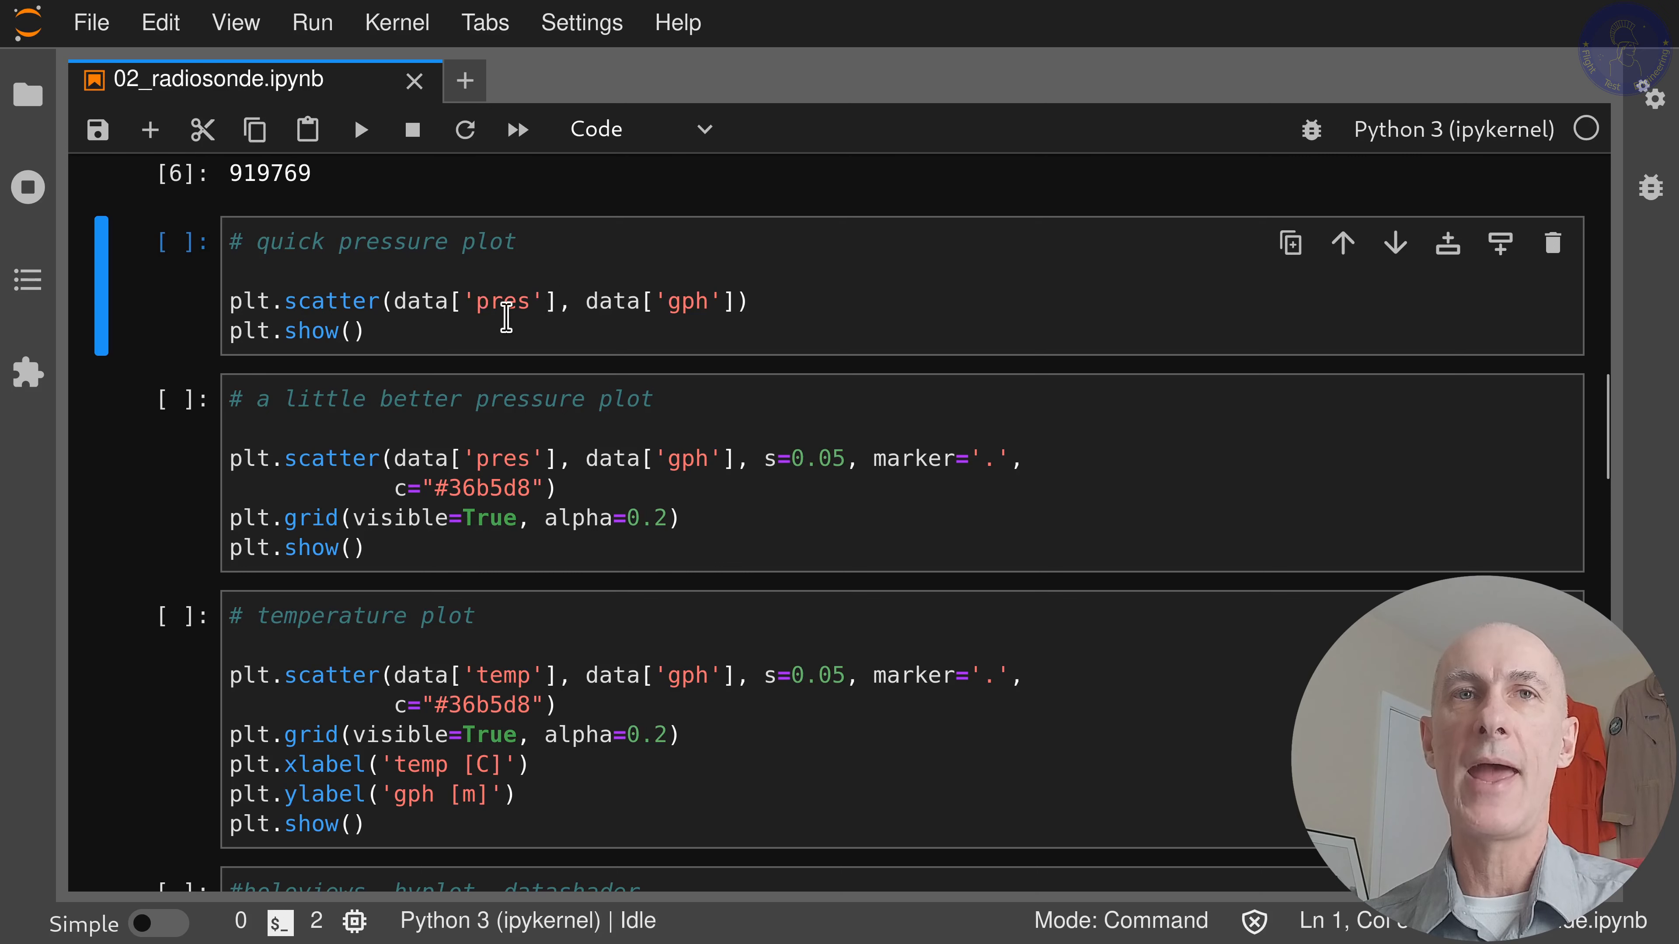
mouse_move(686, 314)
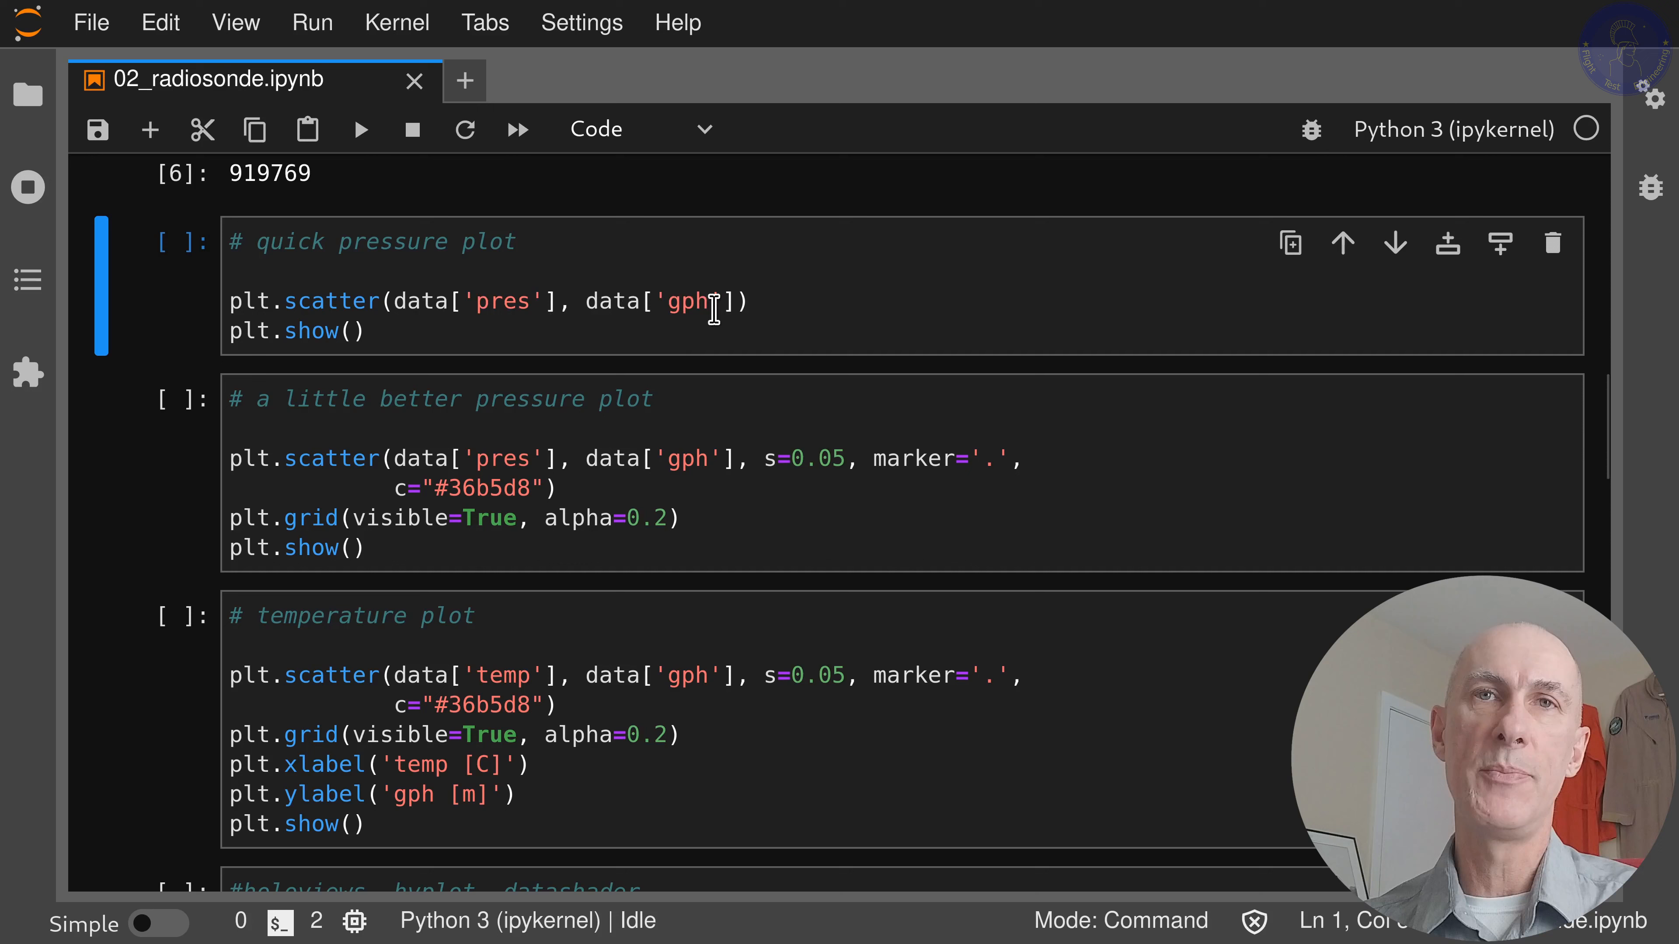
mouse_move(694, 336)
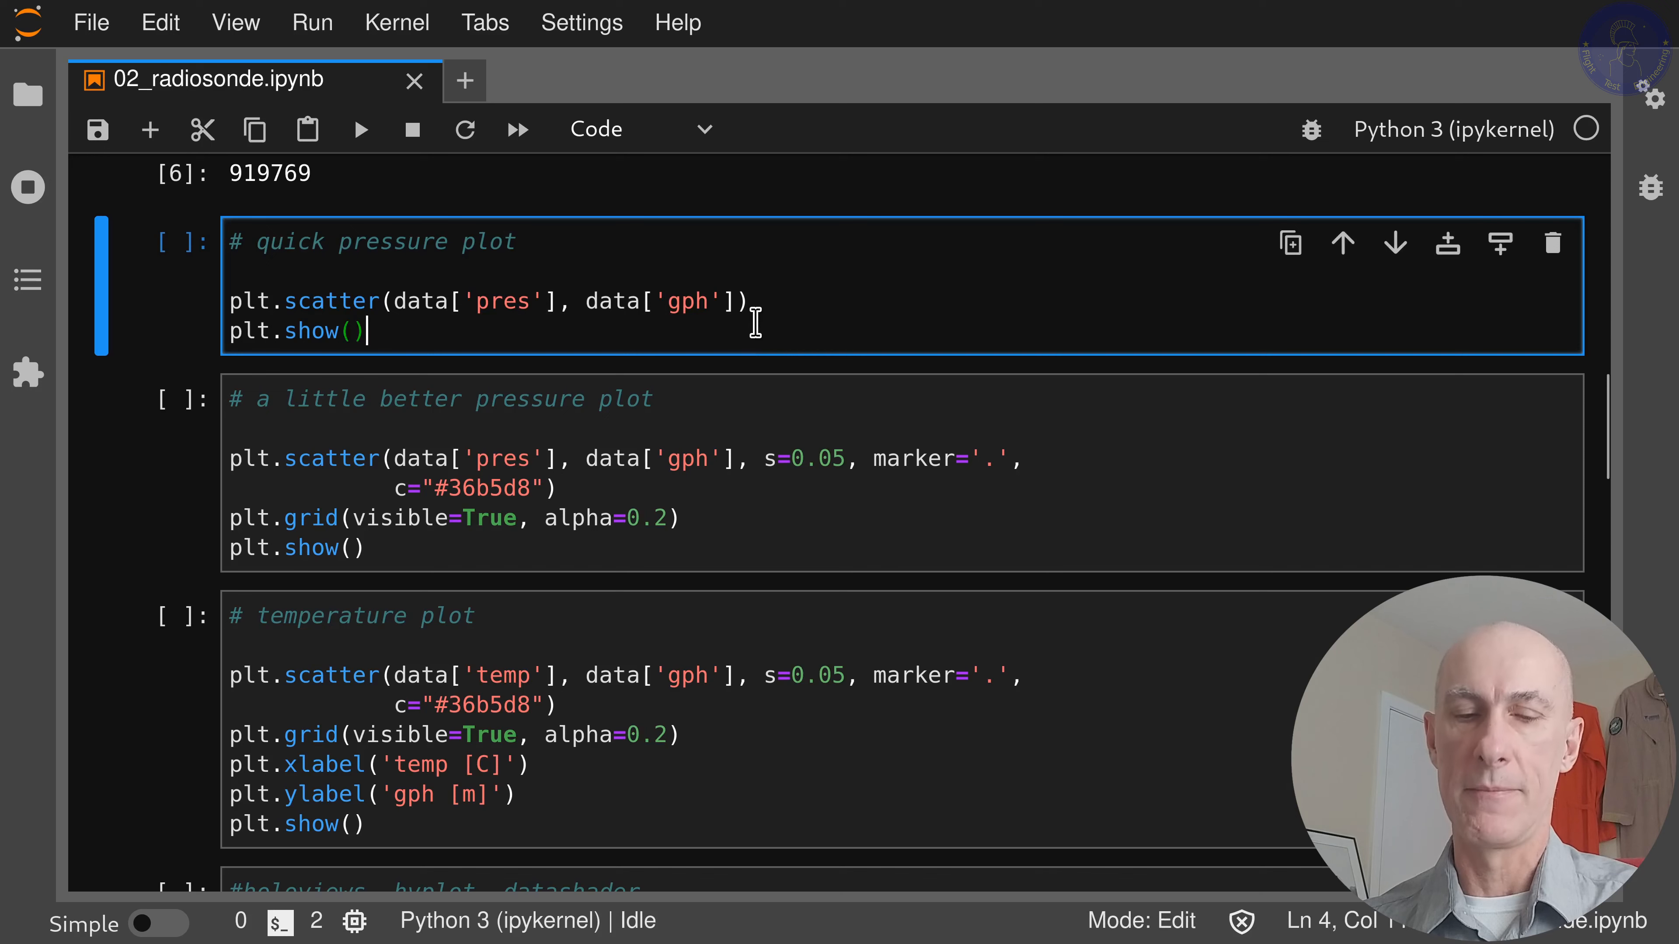
key(Shift+Enter)
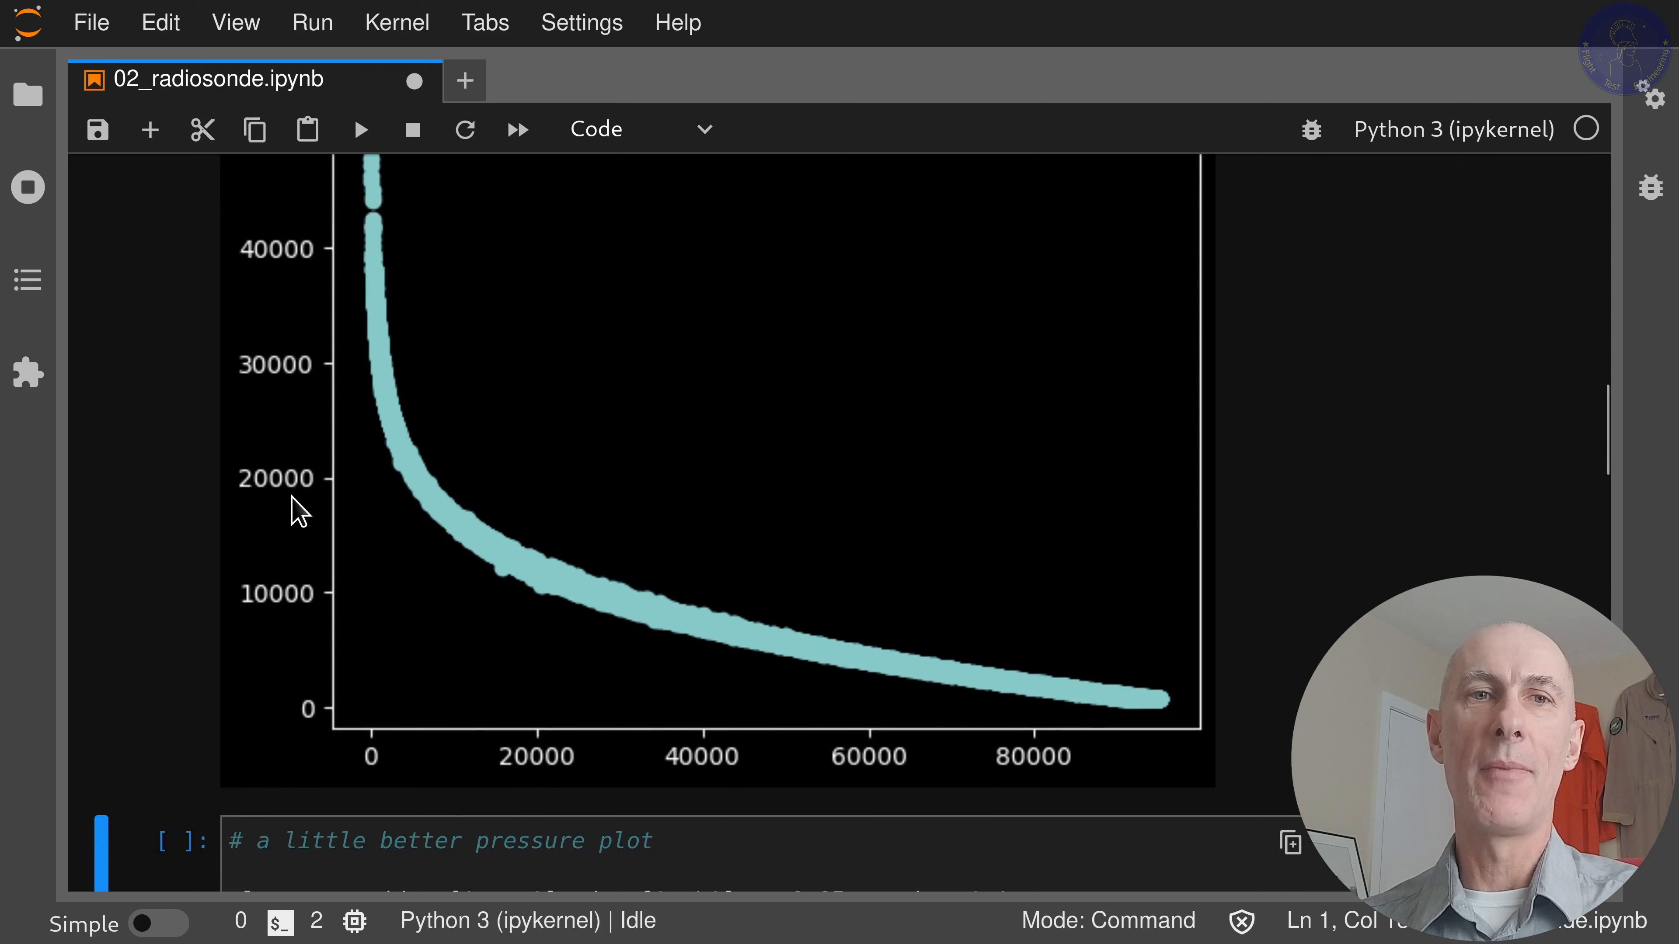
mouse_move(498, 366)
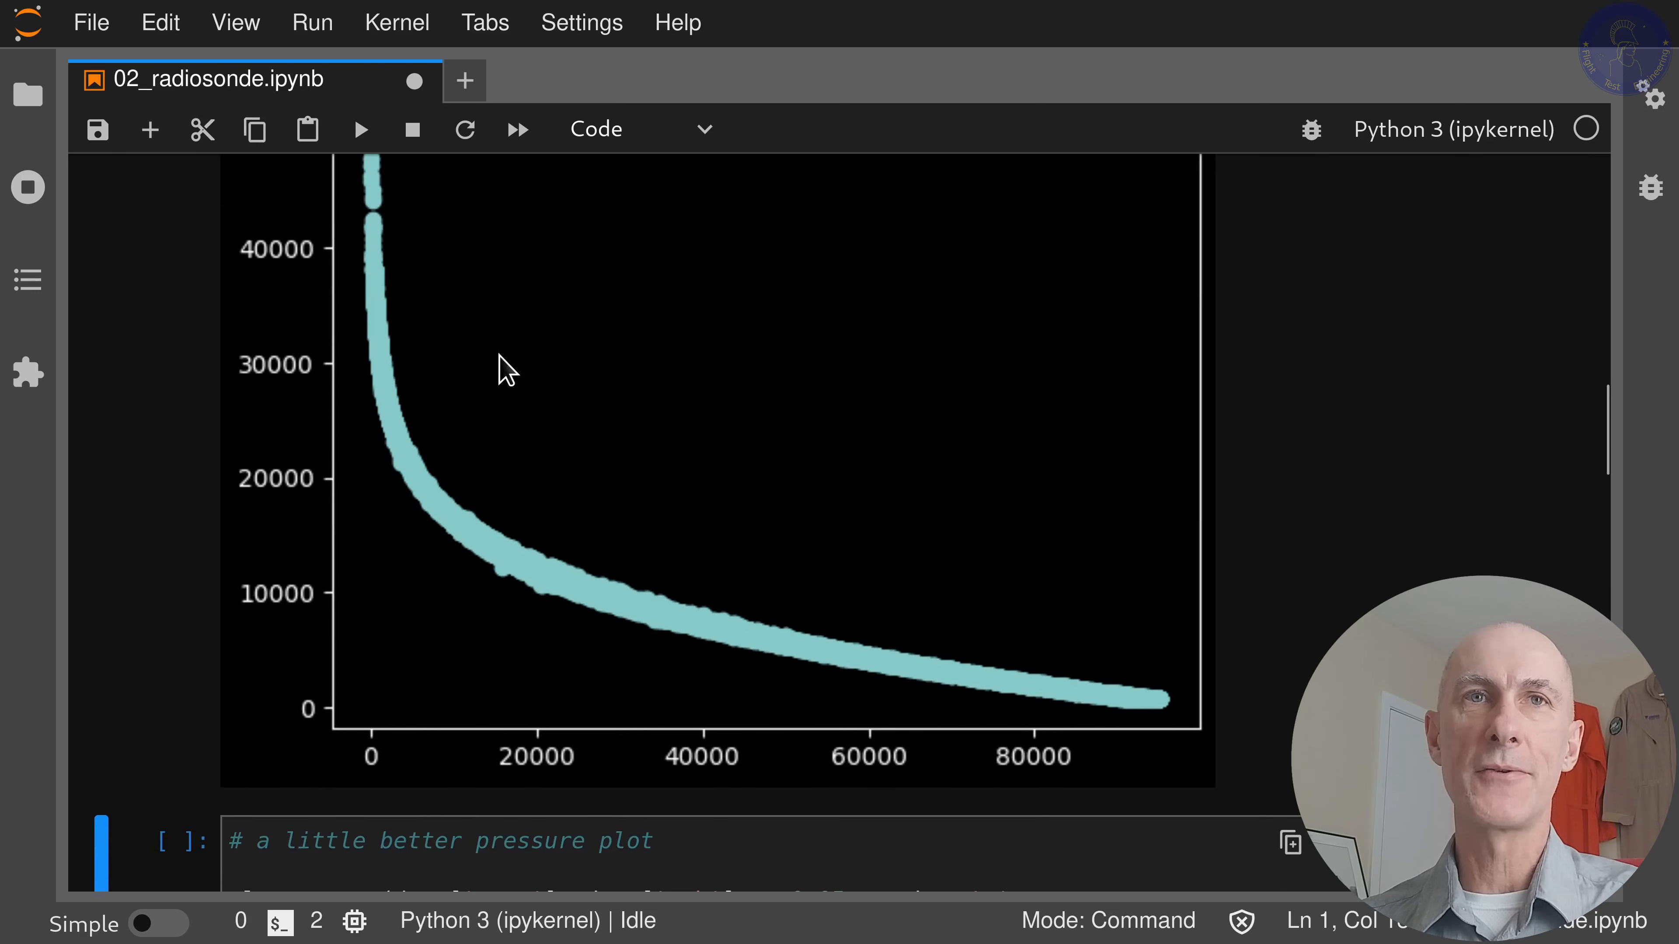
mouse_move(451, 424)
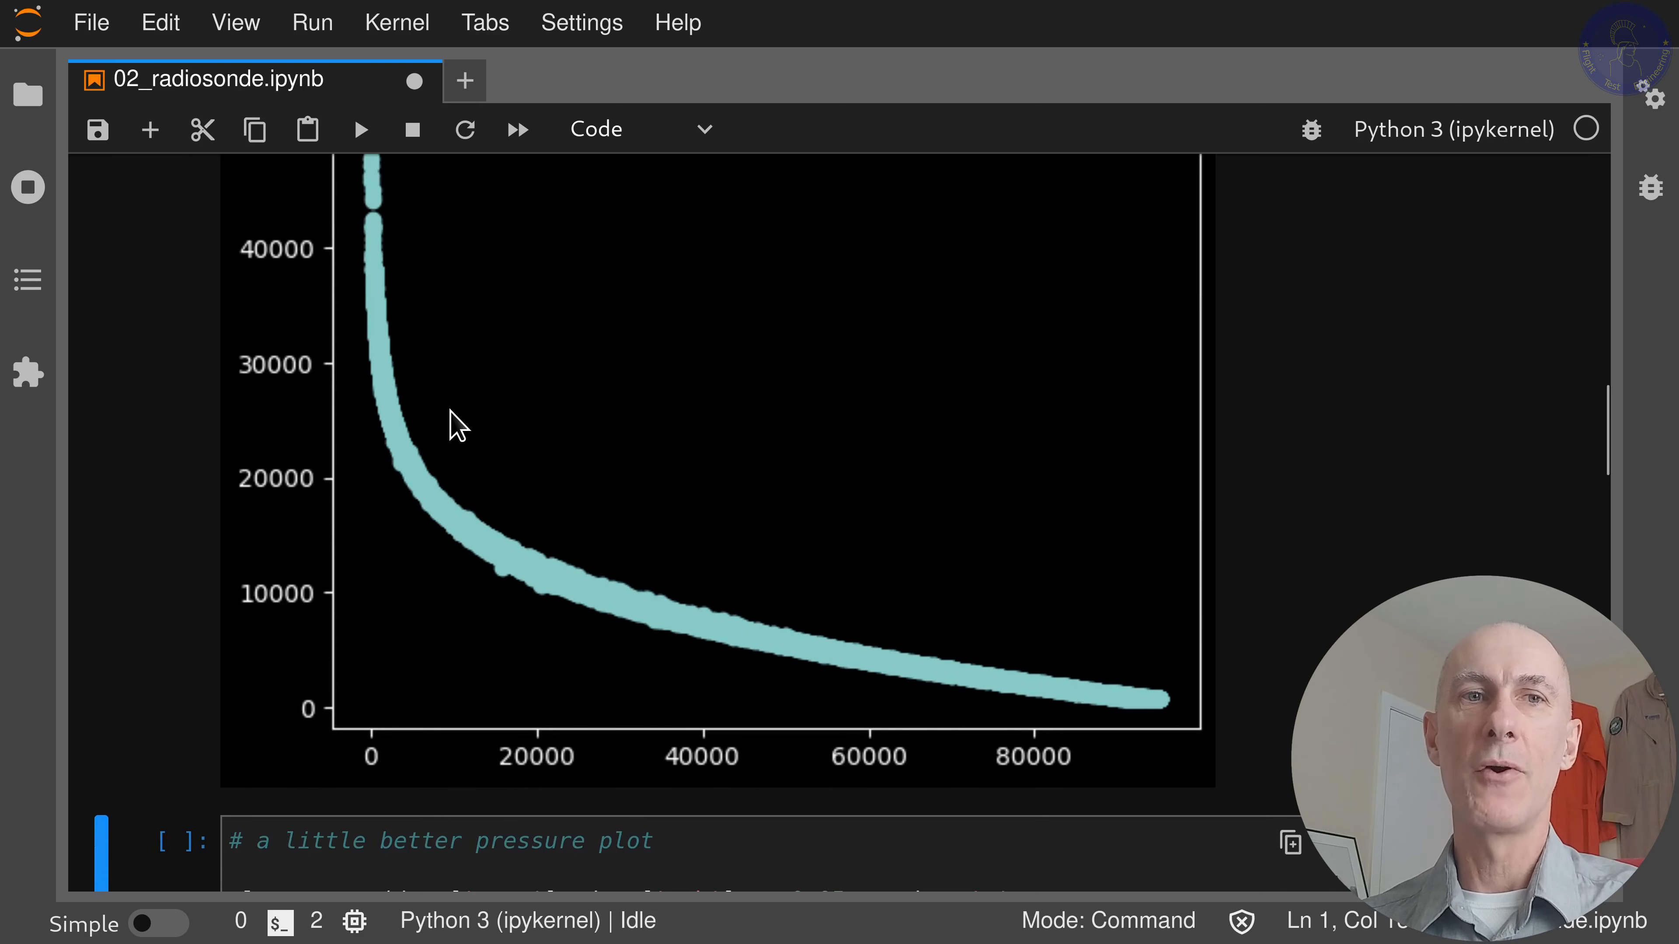
mouse_move(717, 439)
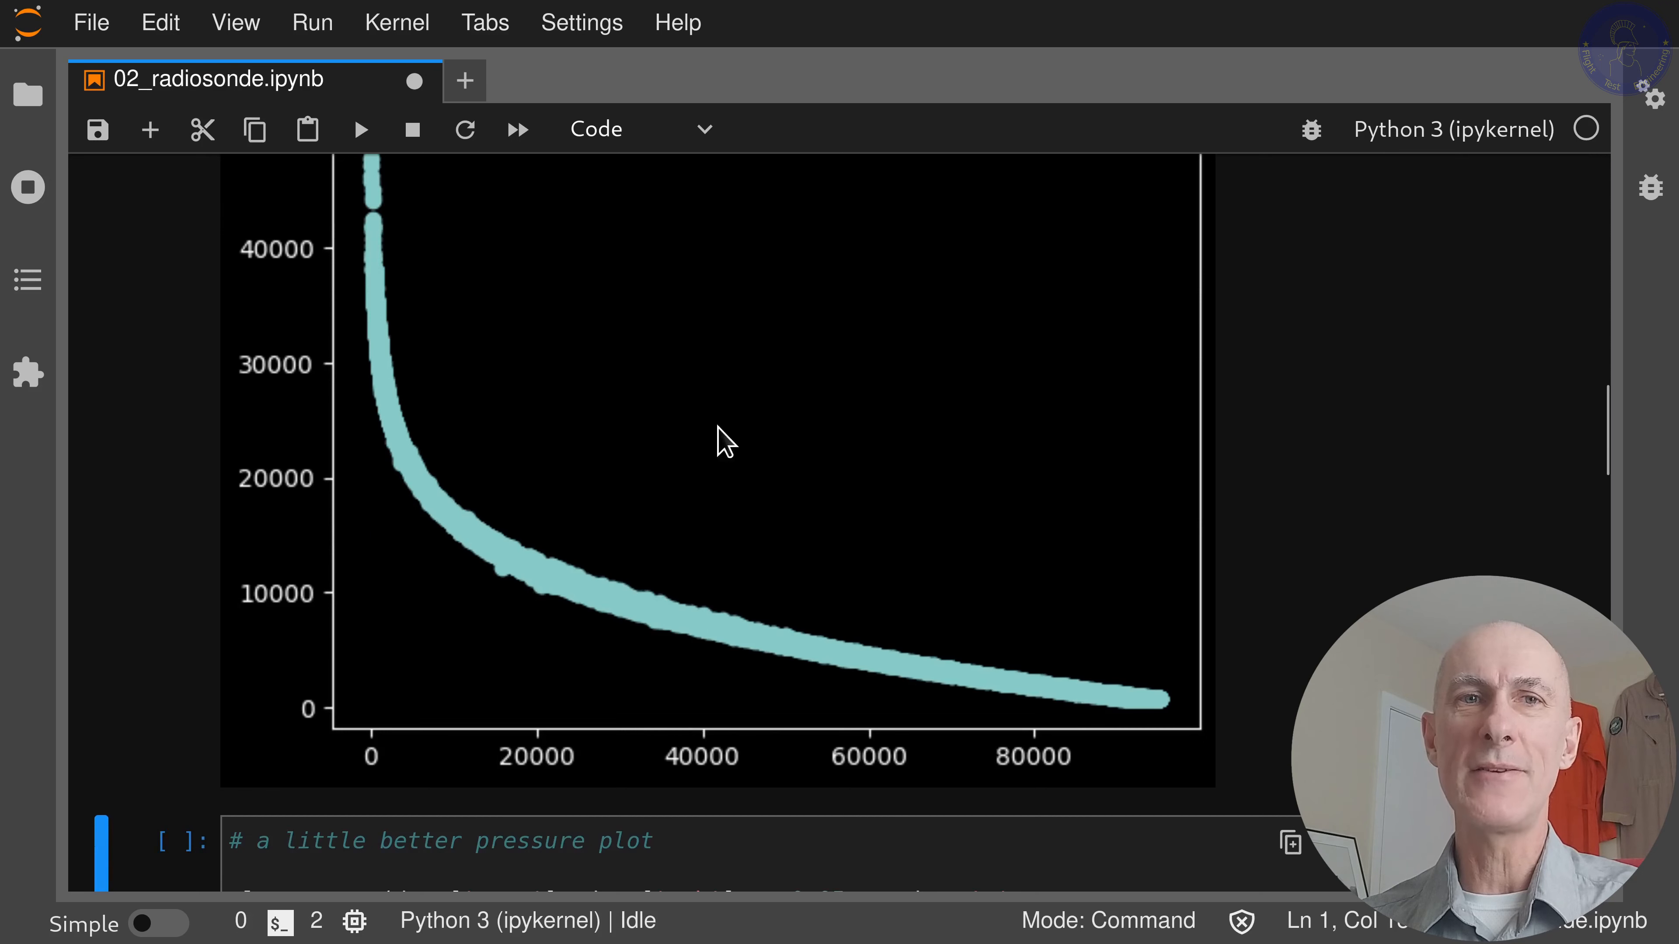
mouse_move(417, 465)
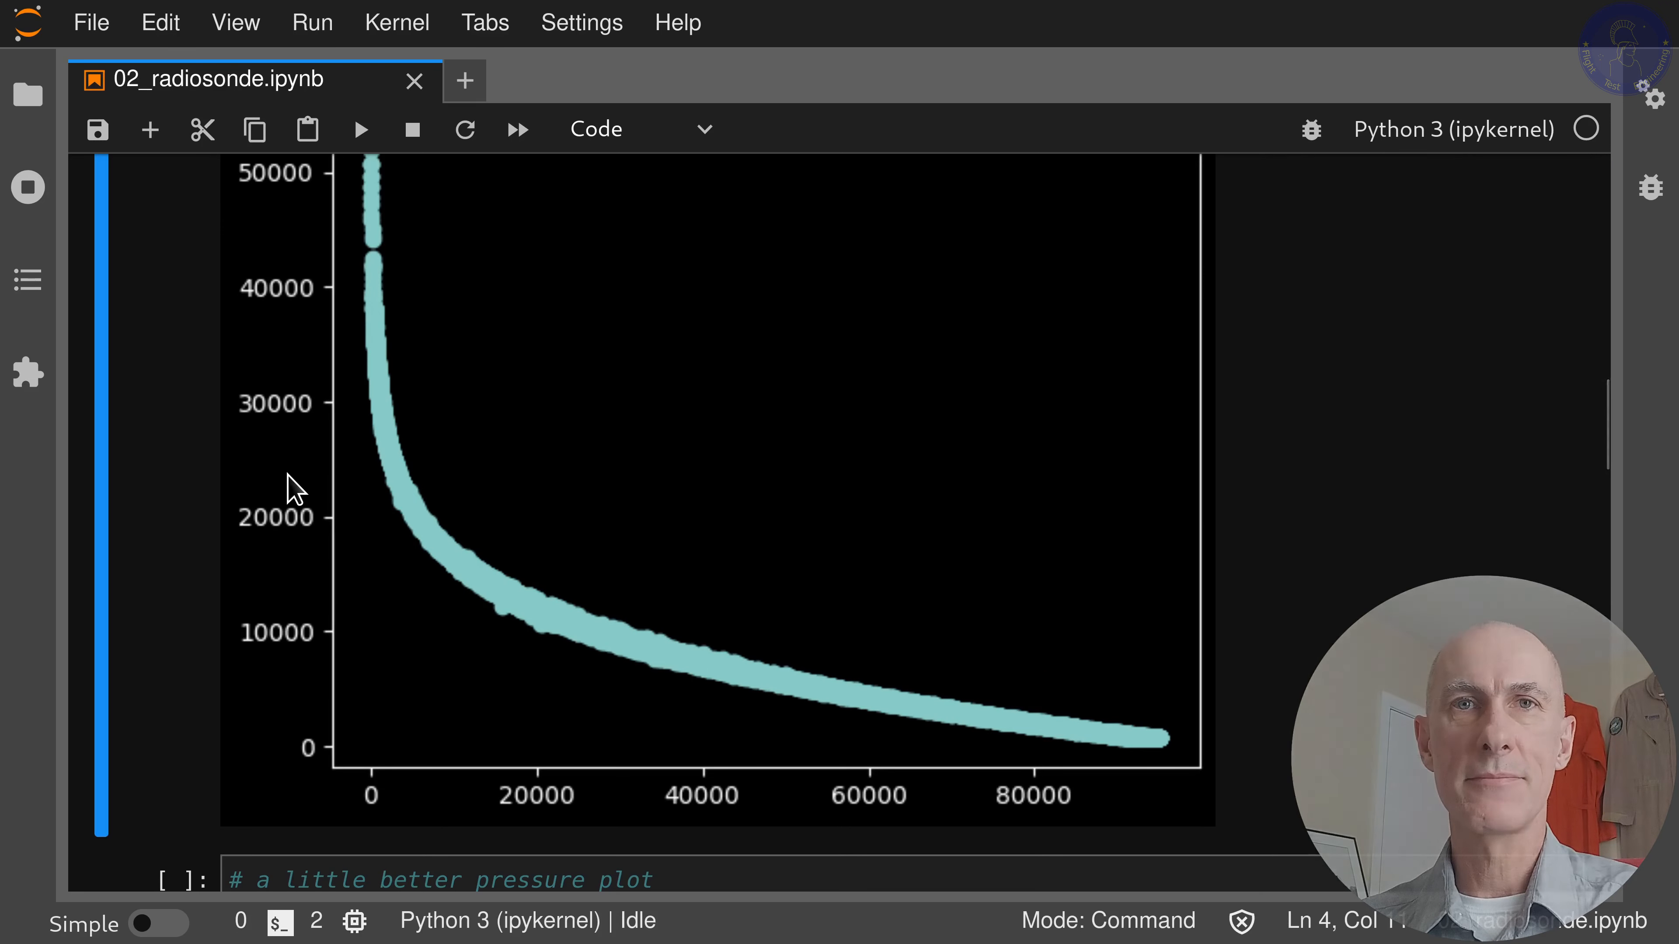
scroll(down, 3)
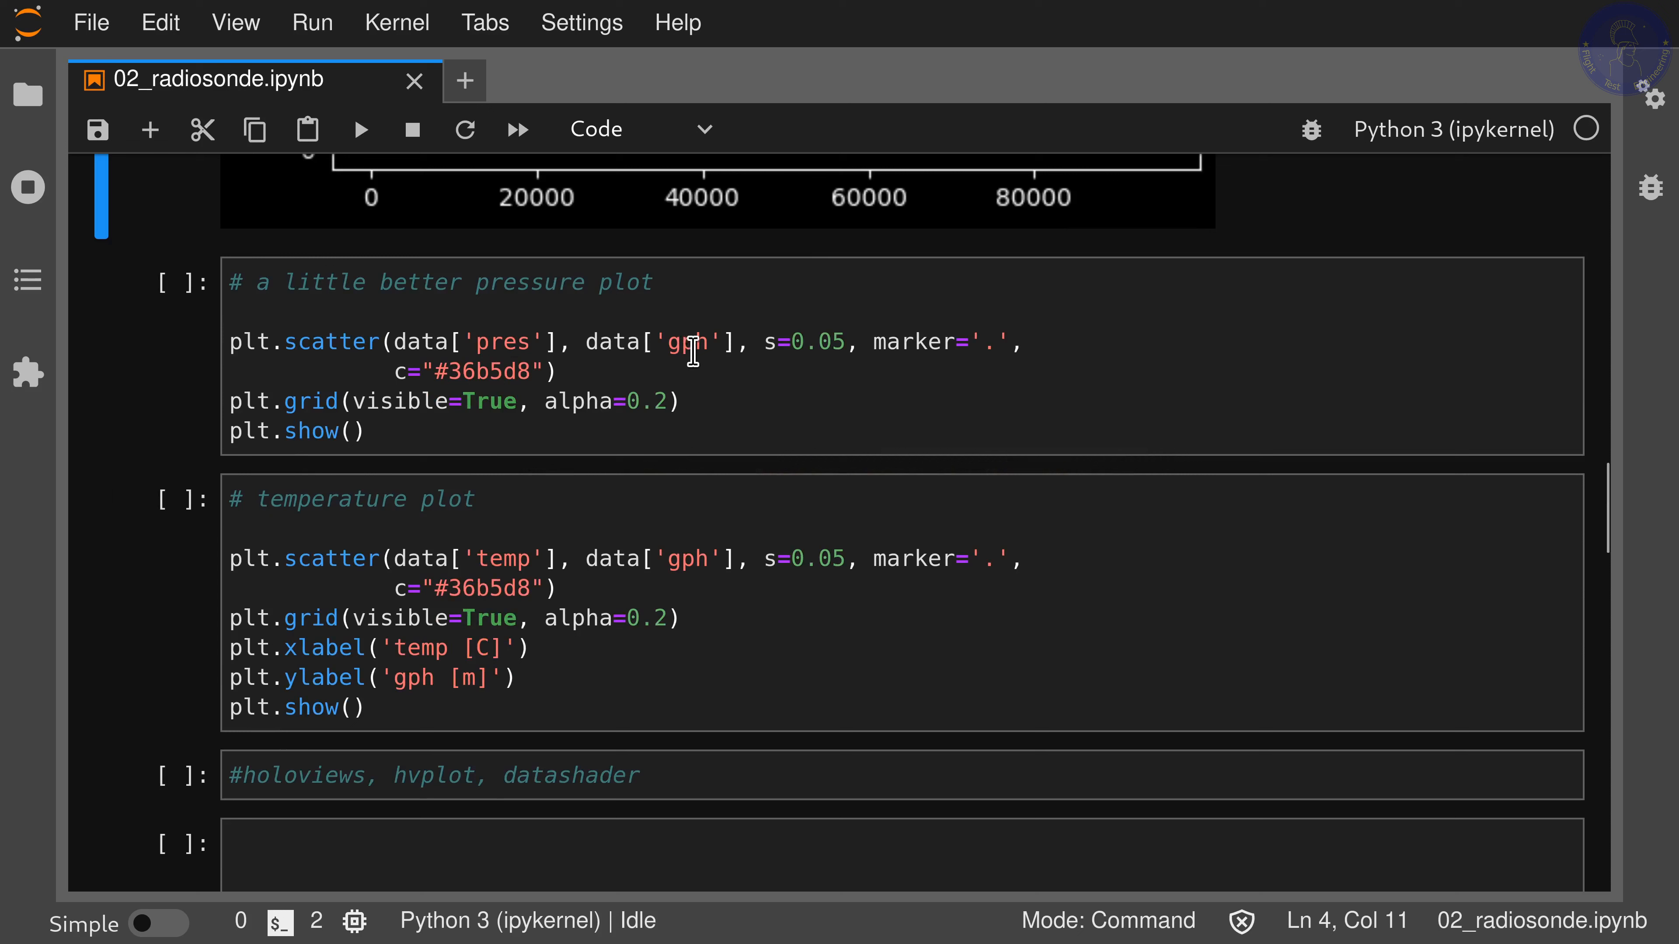
mouse_move(748, 362)
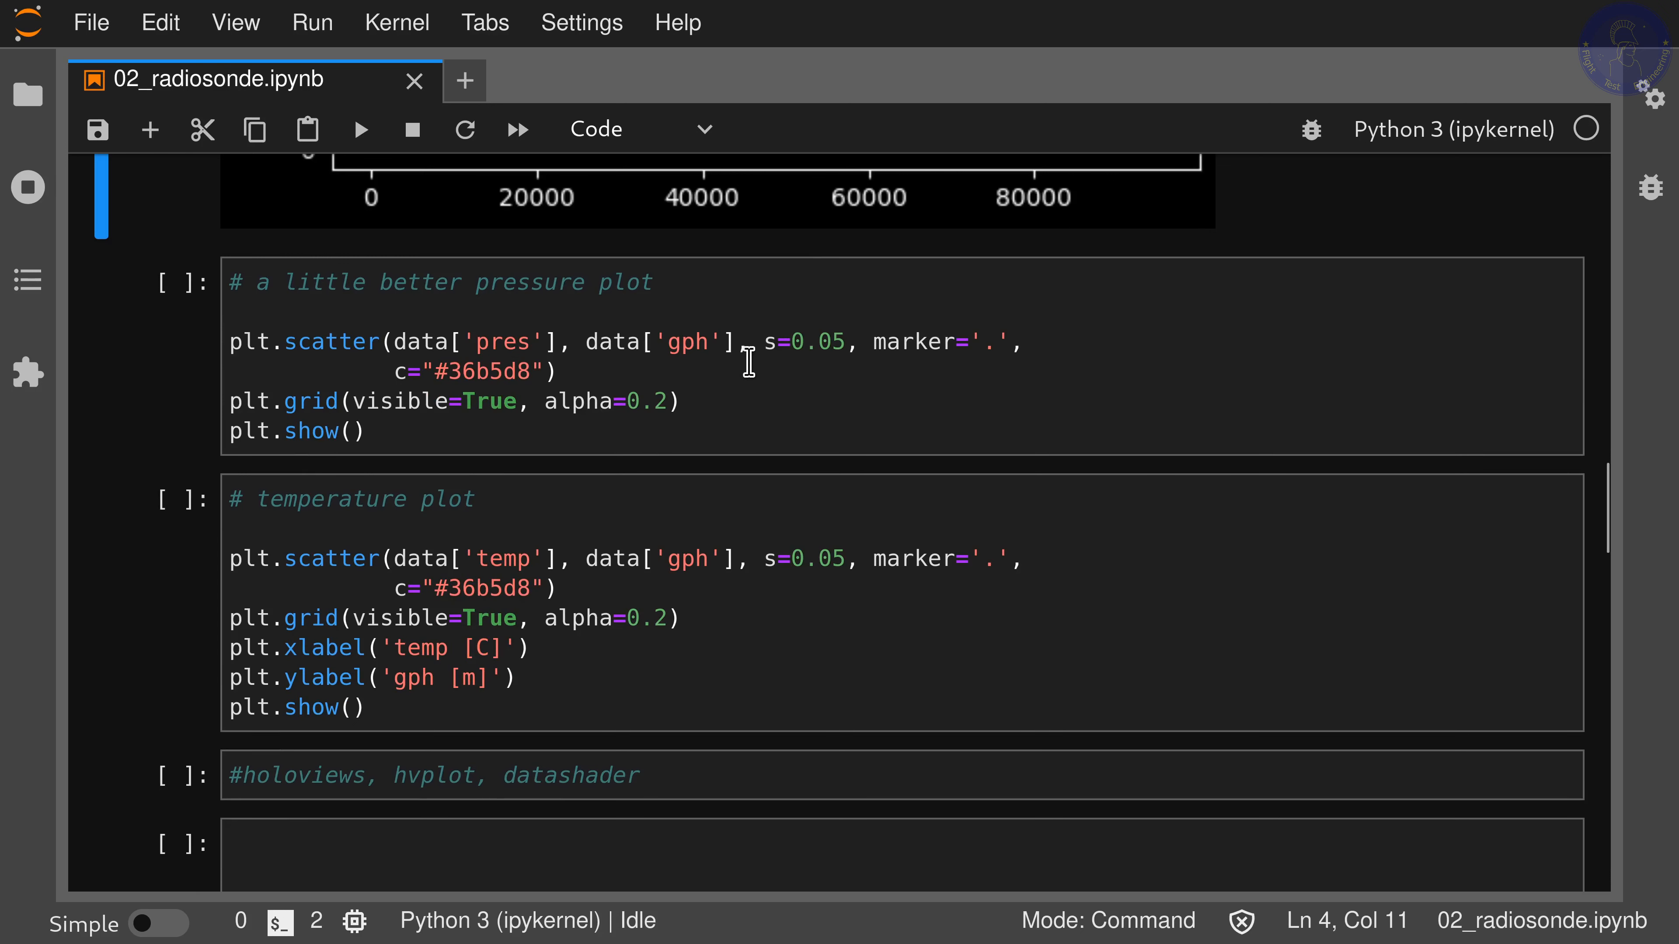
mouse_move(826, 371)
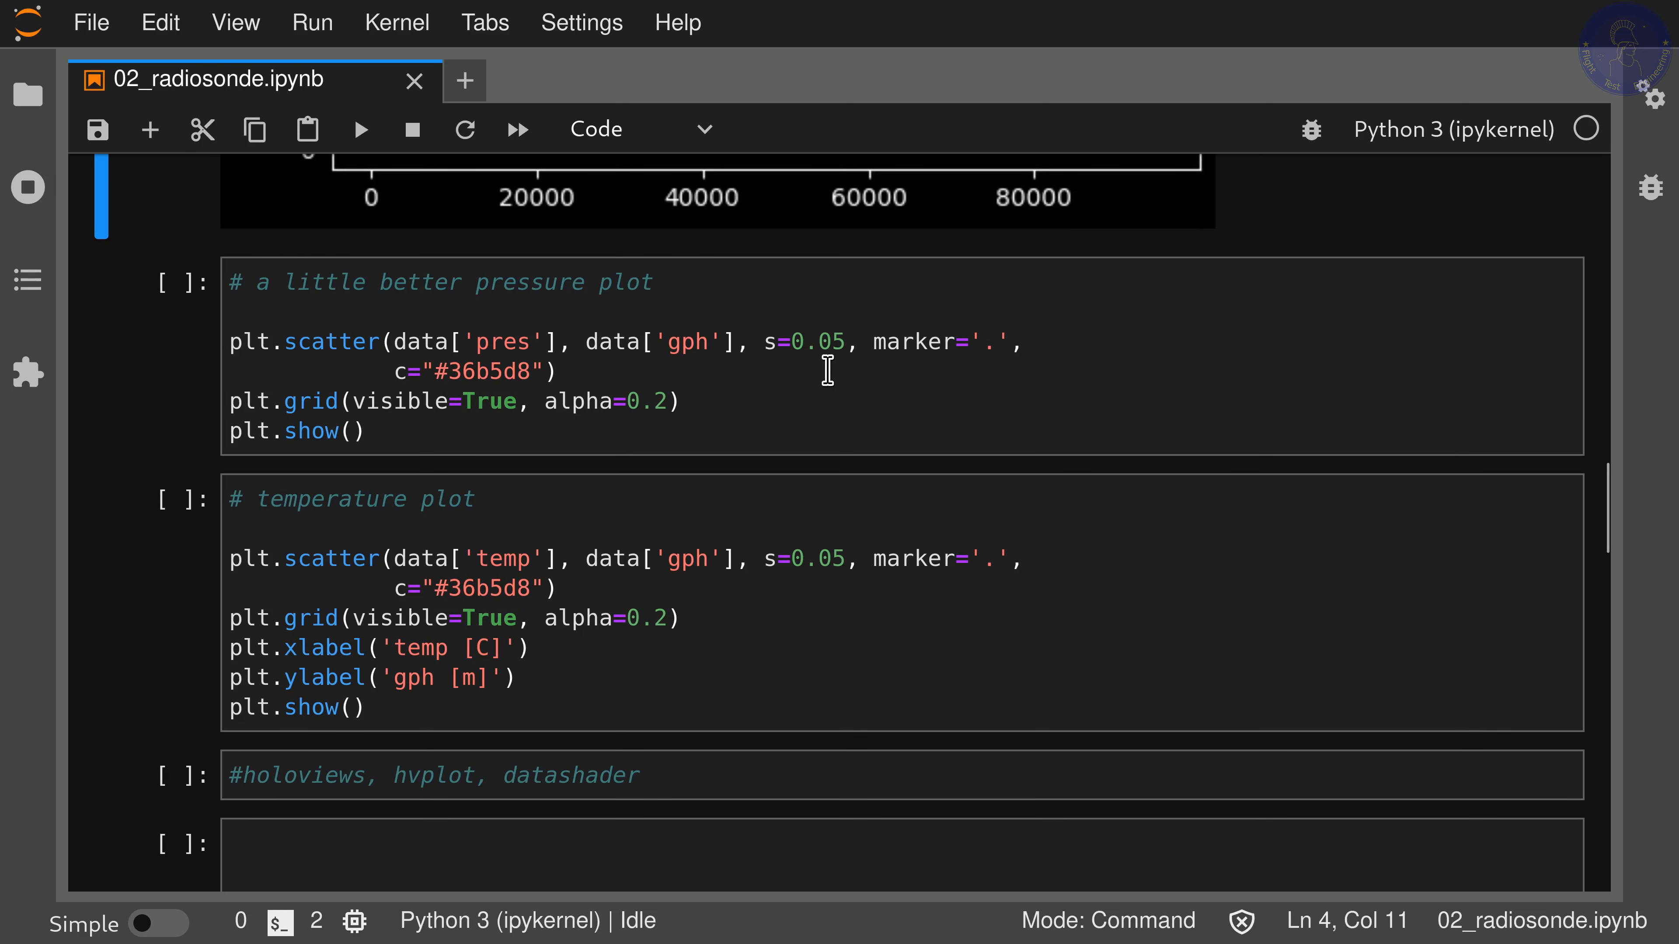
mouse_move(977, 371)
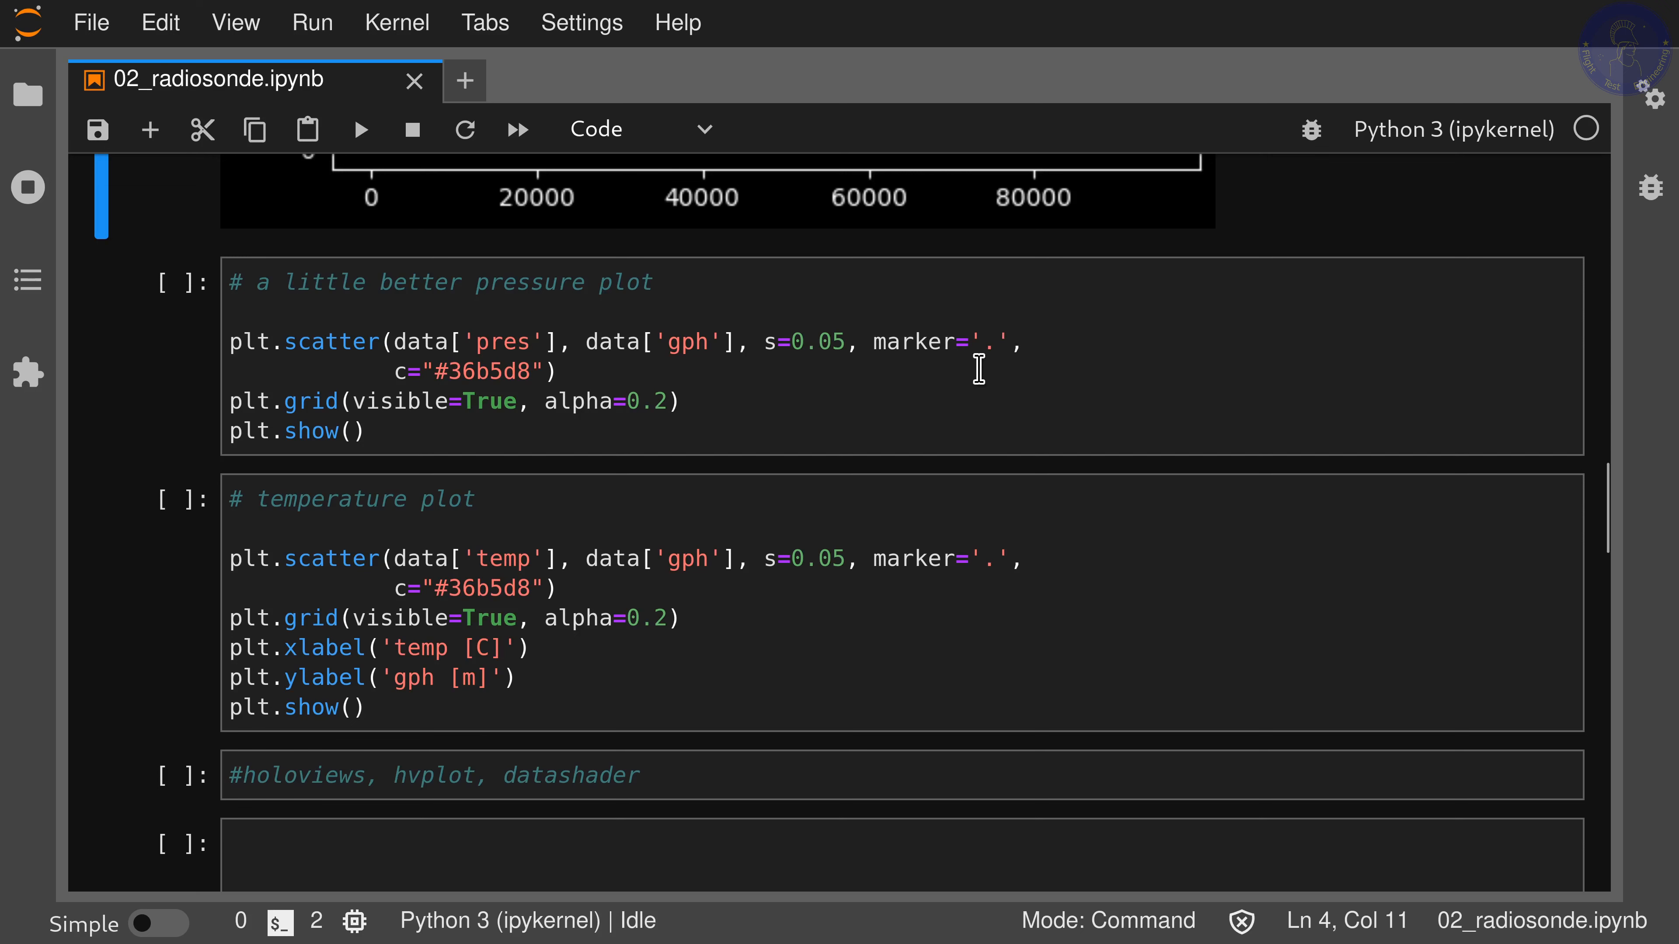
mouse_move(981, 346)
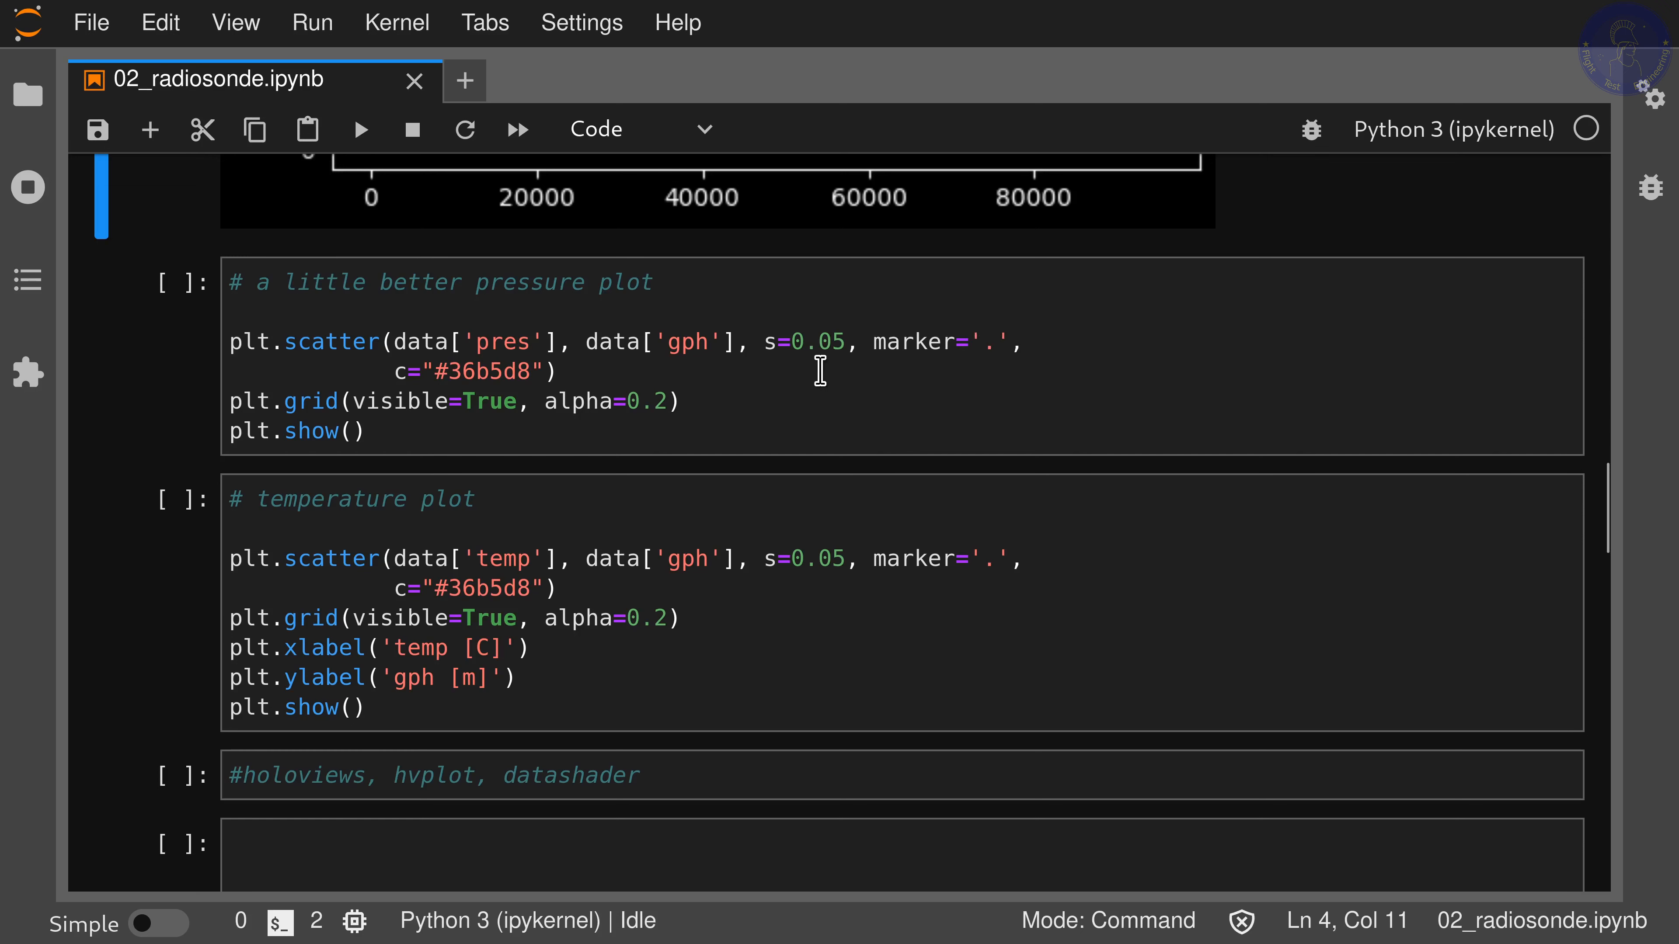
mouse_move(401, 376)
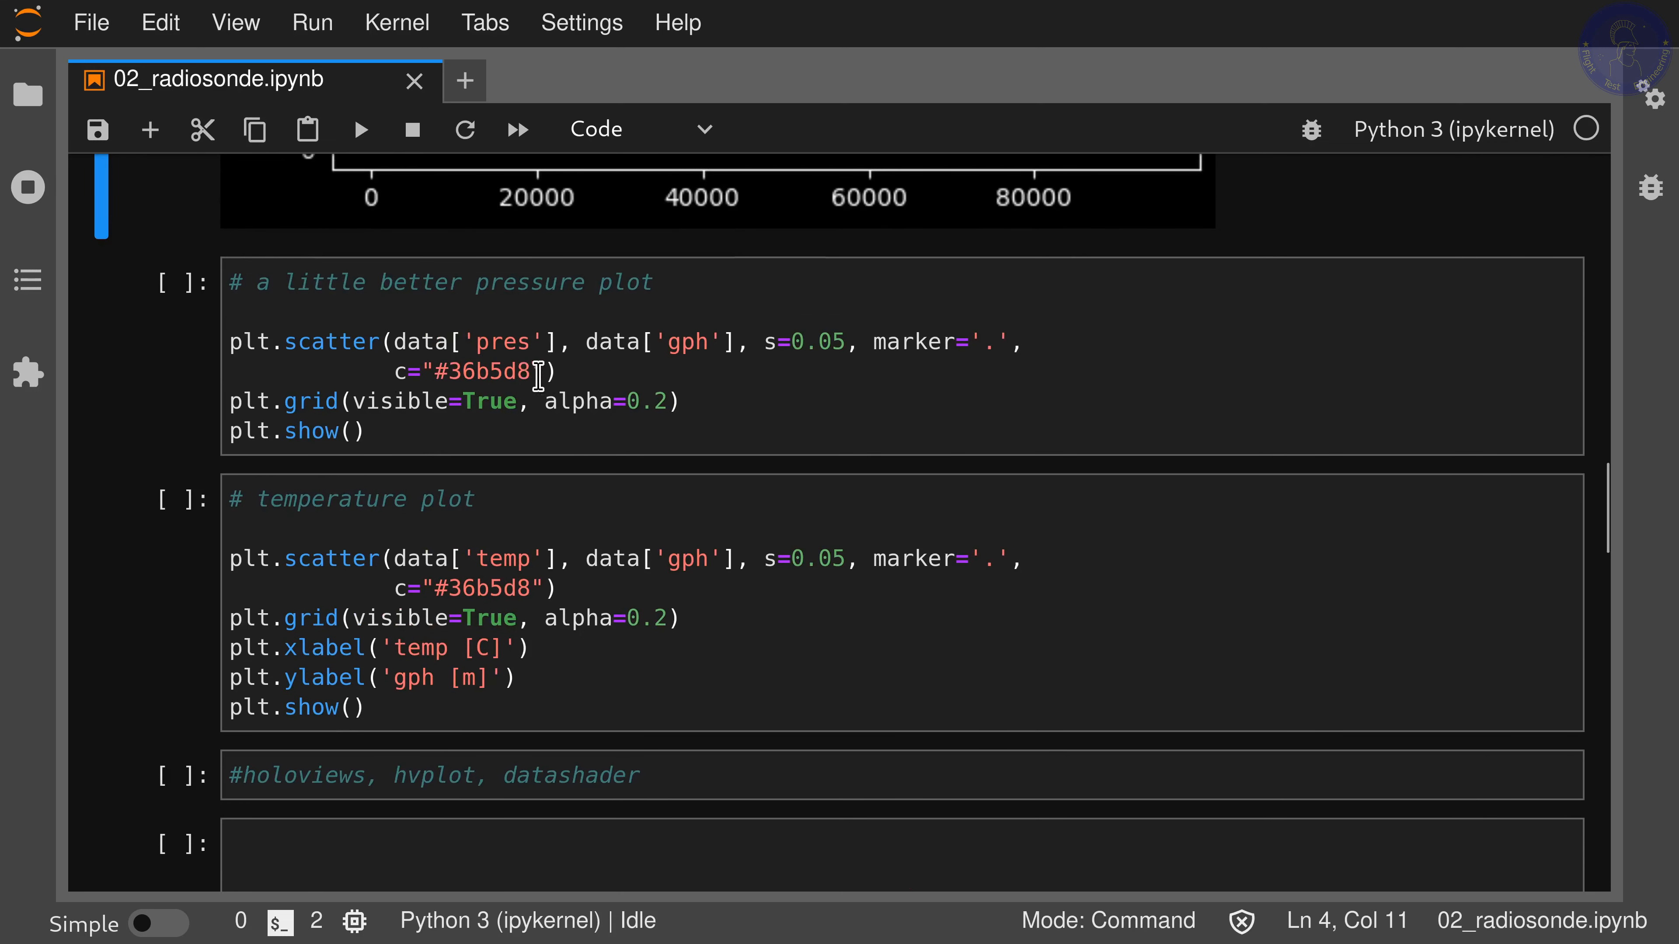
- Scroll down to the temperature plot and hvplot import cells
scroll(down, 3)
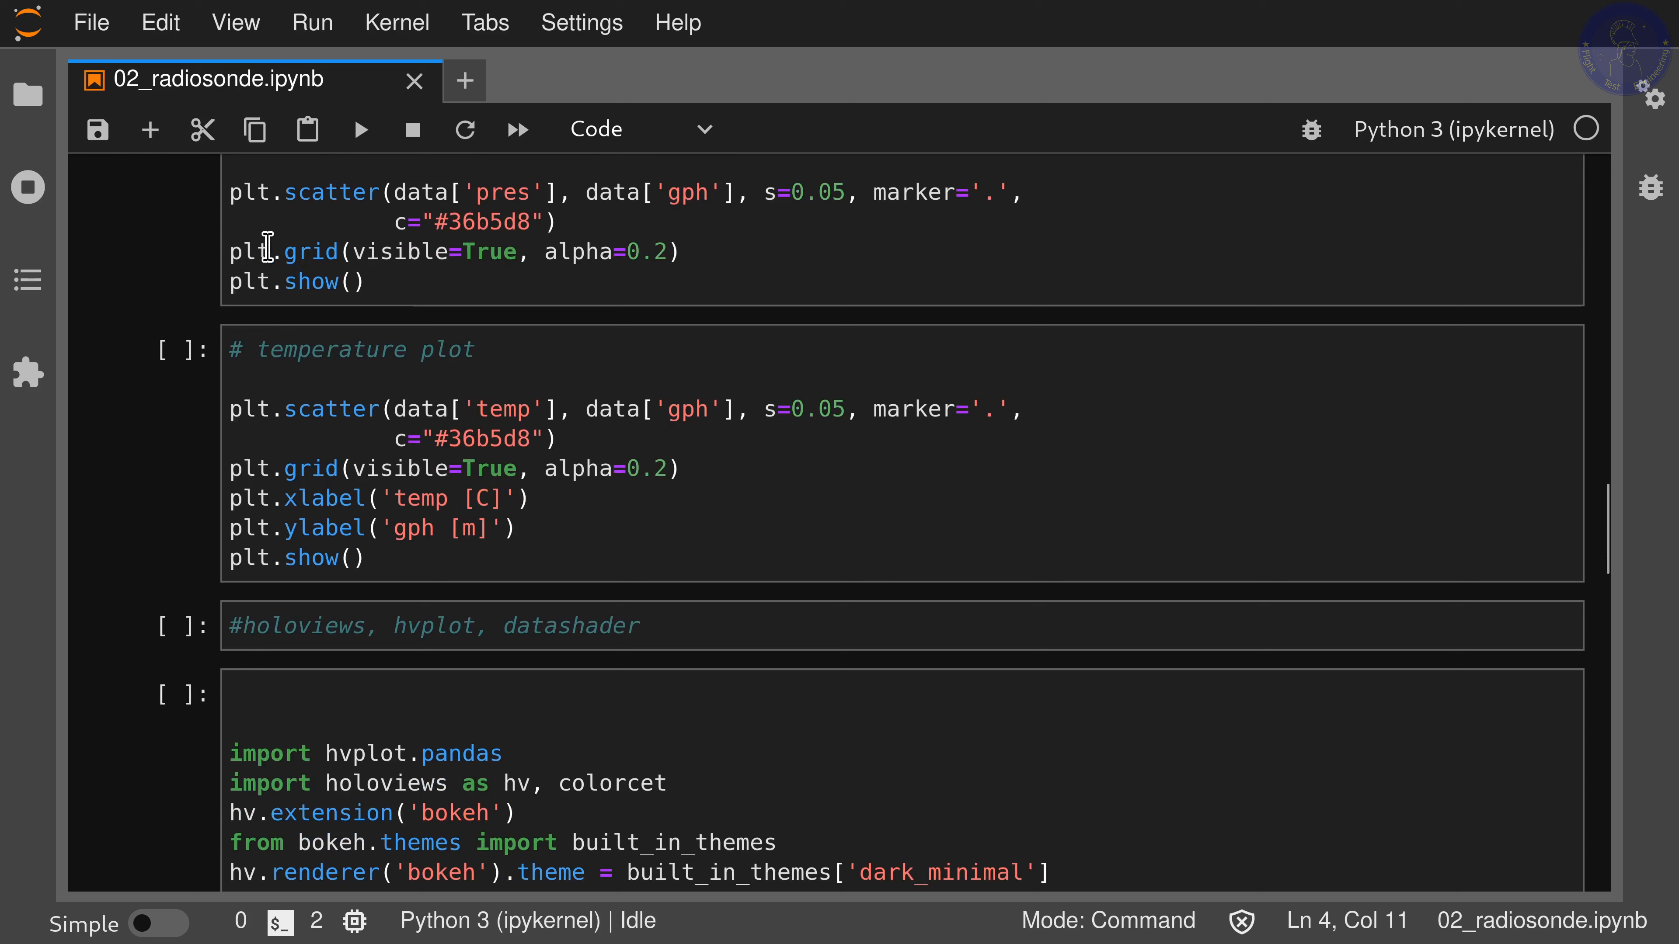
mouse_move(397, 285)
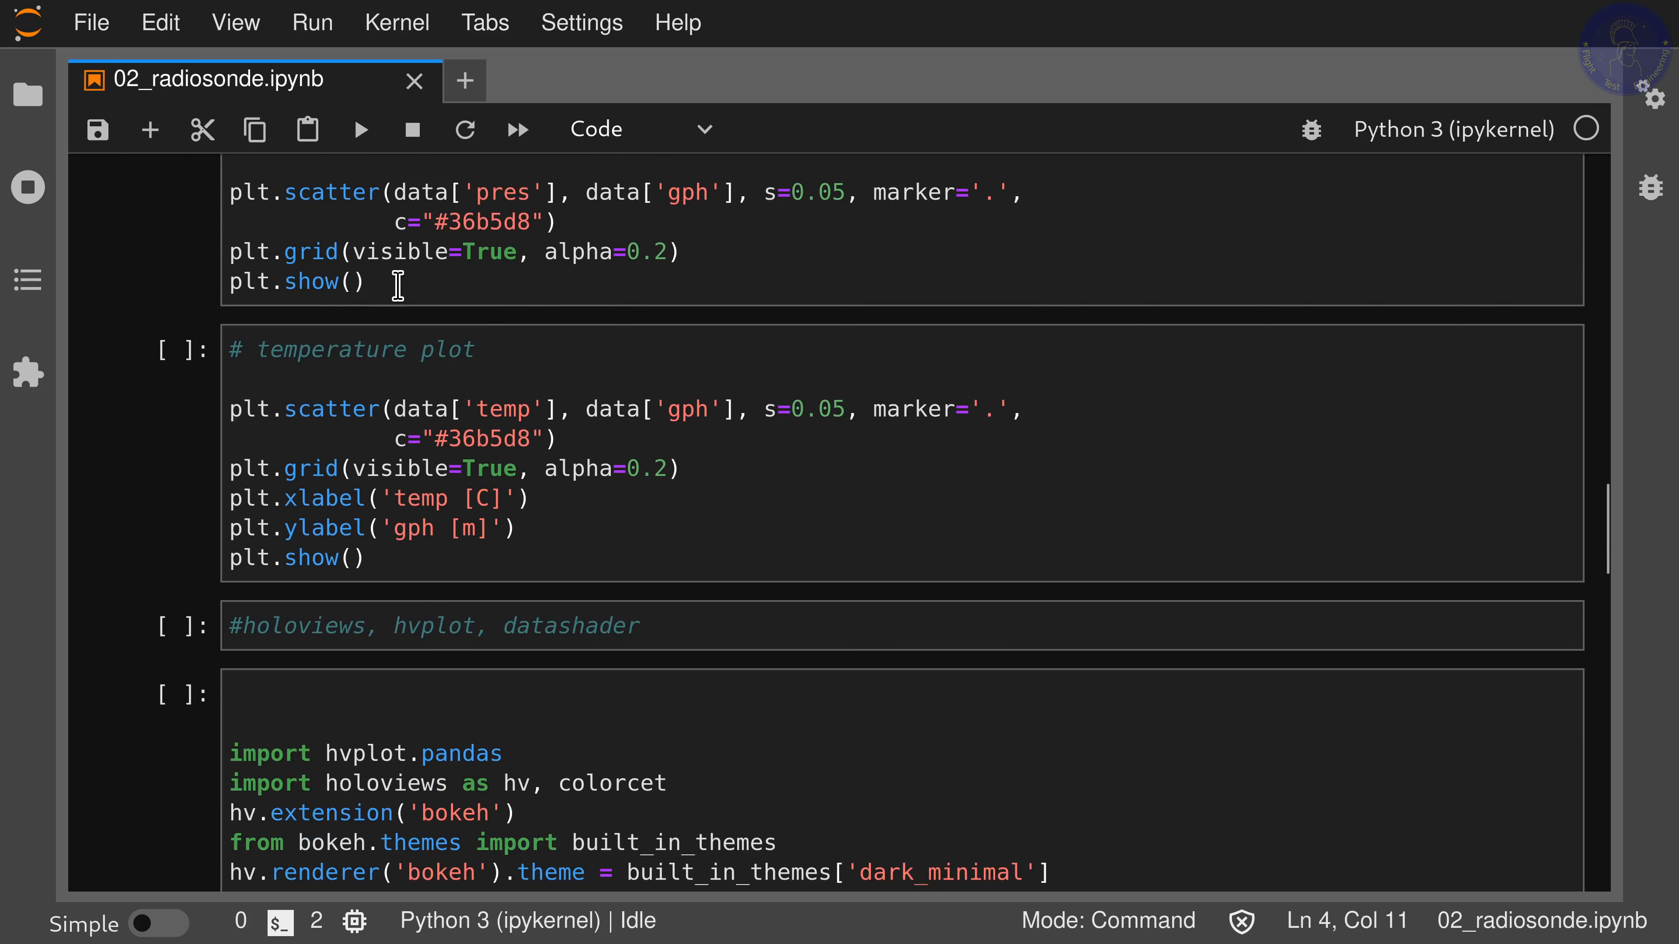
mouse_move(529, 269)
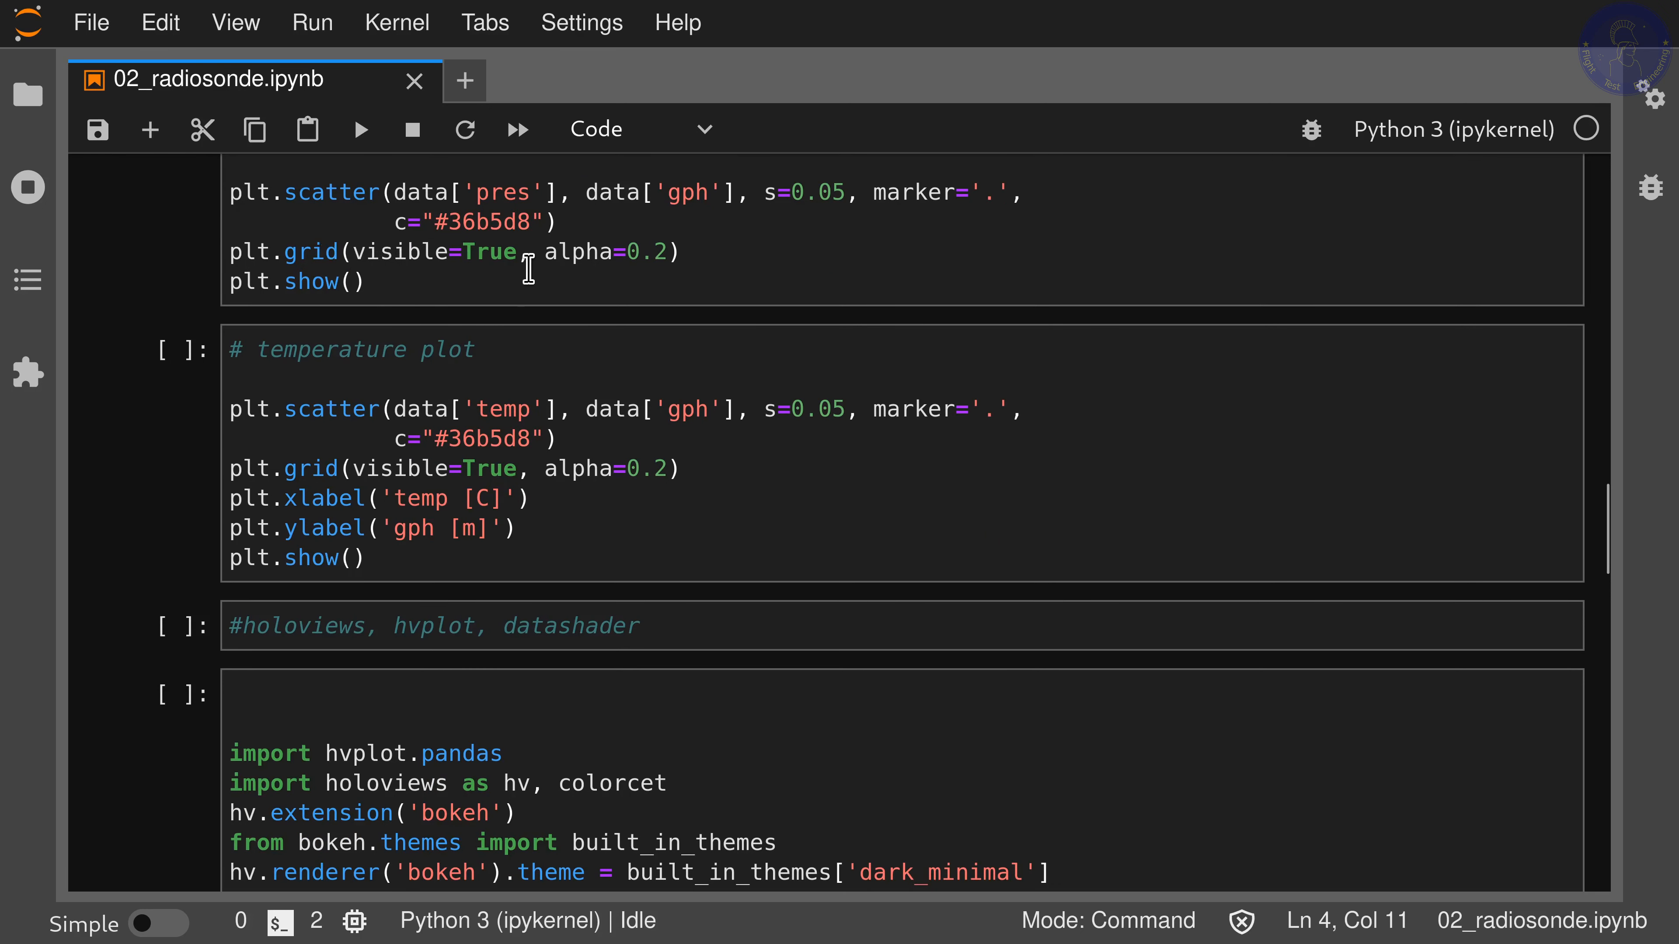
mouse_move(668, 251)
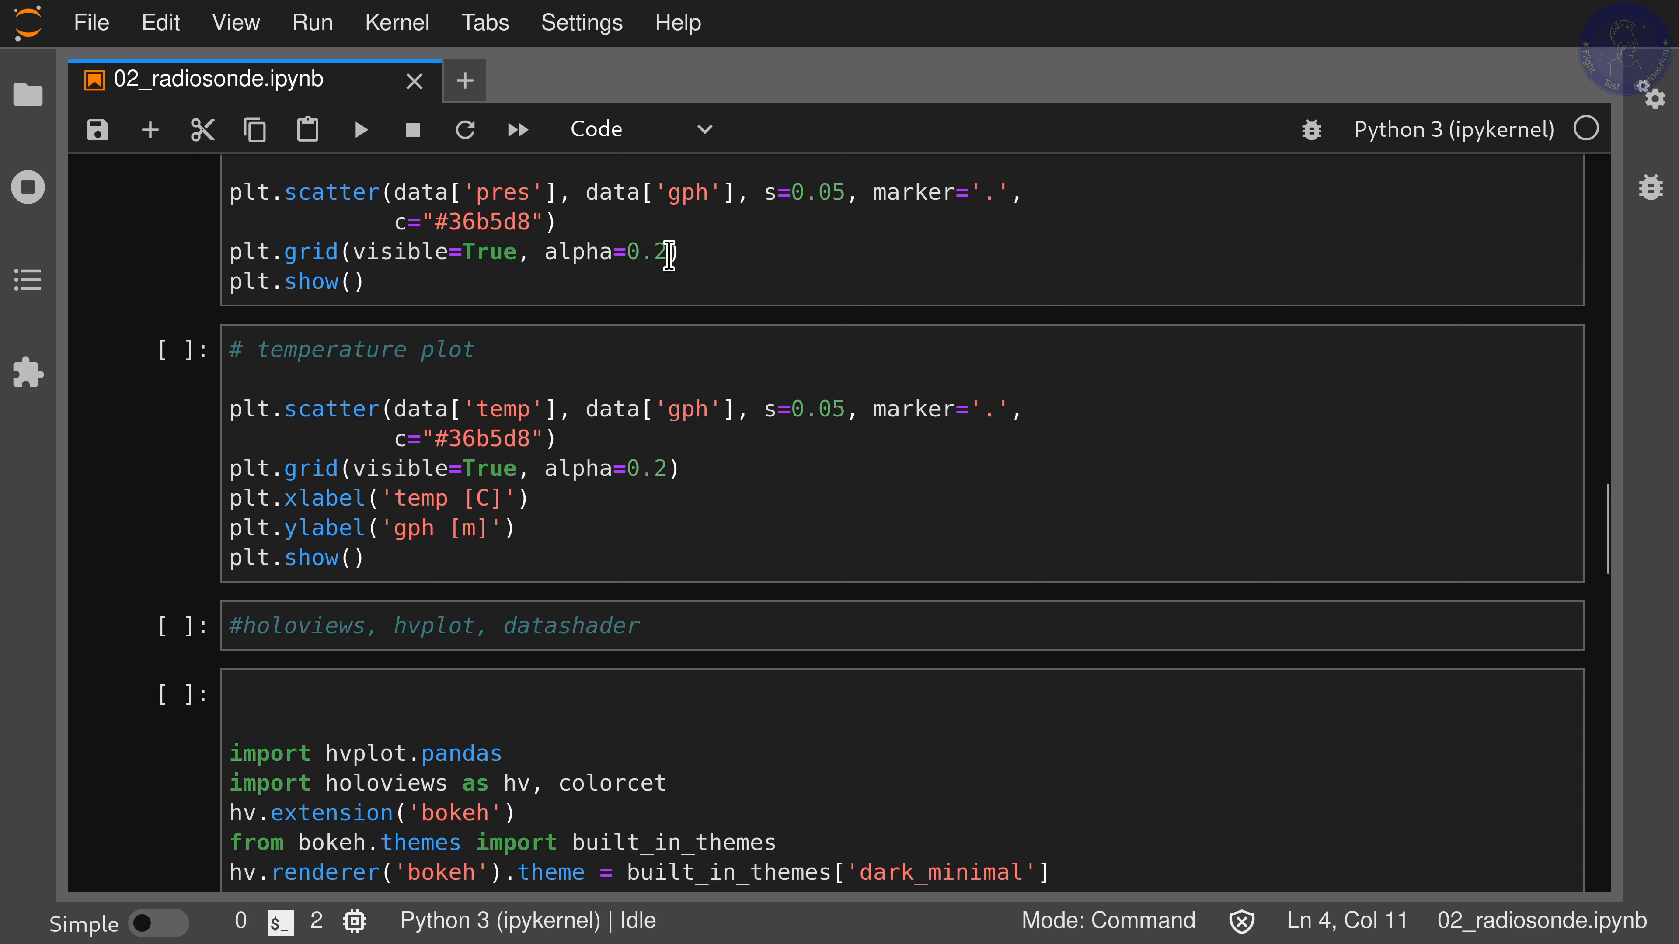
mouse_move(675, 252)
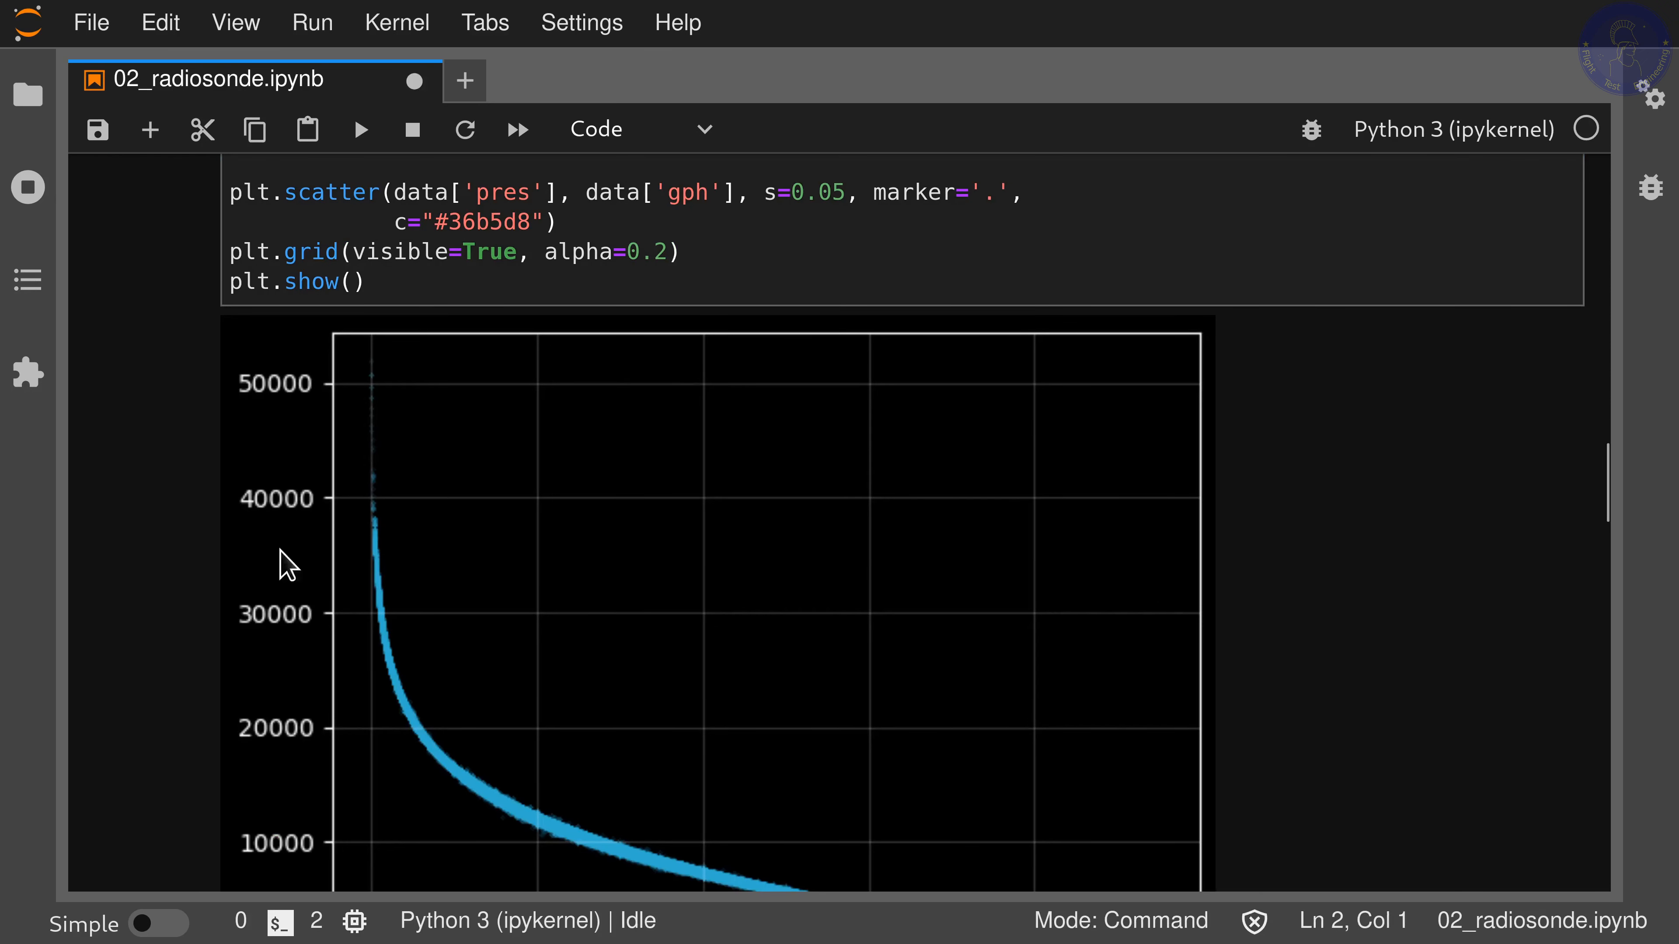
scroll(down, 3)
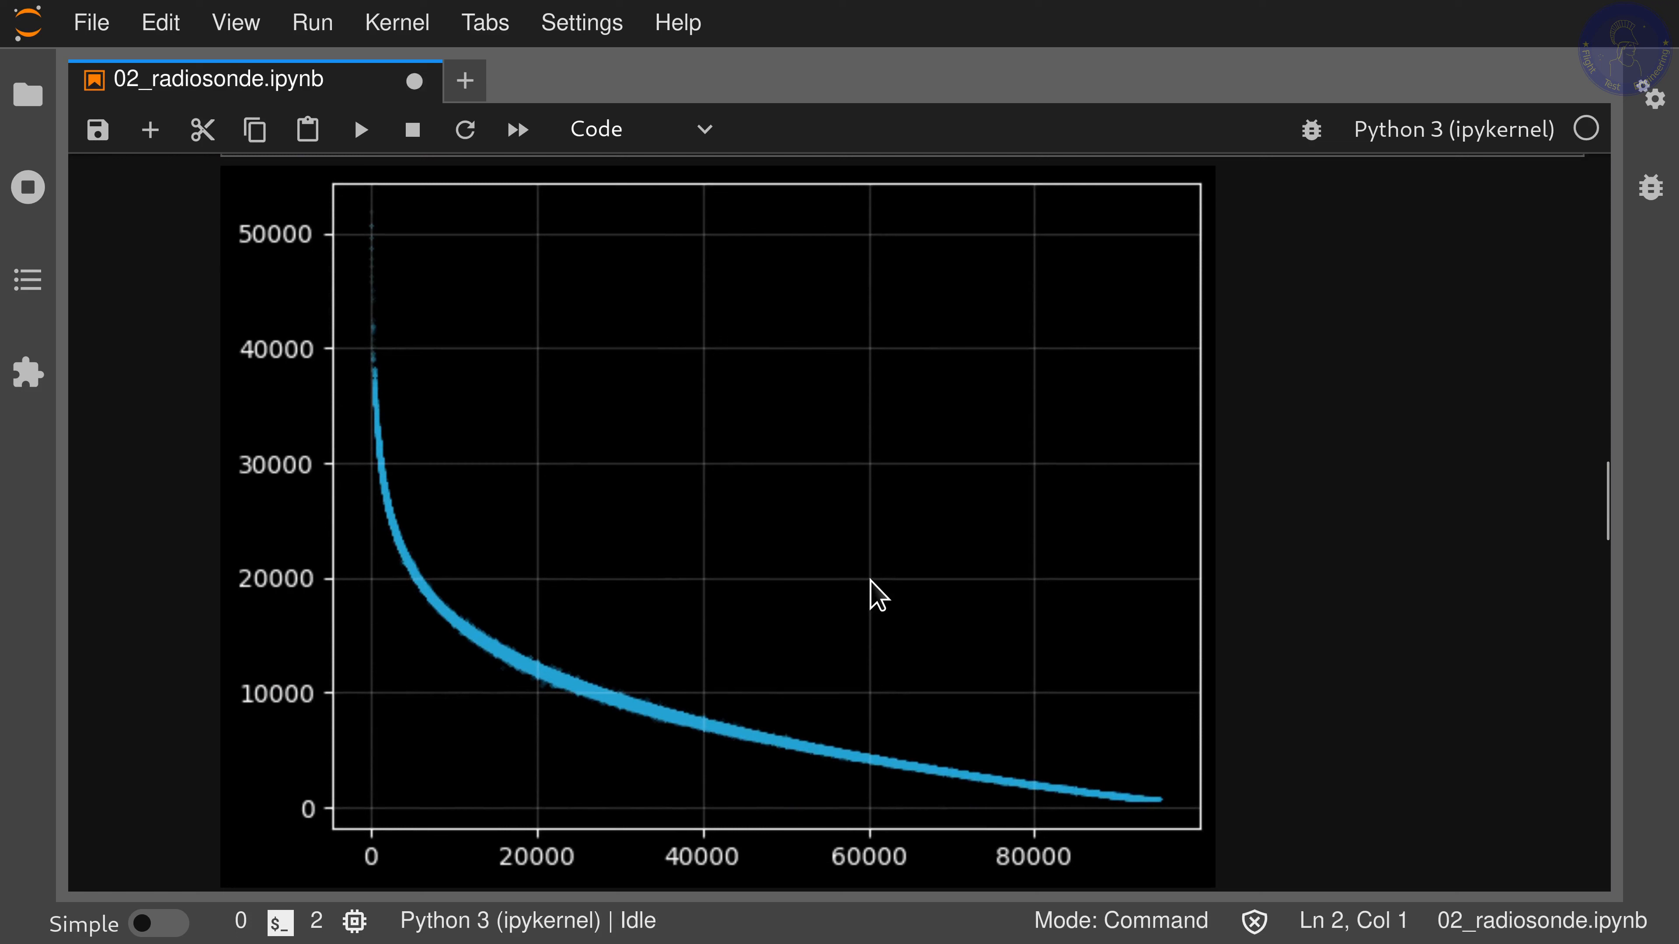
mouse_move(851, 549)
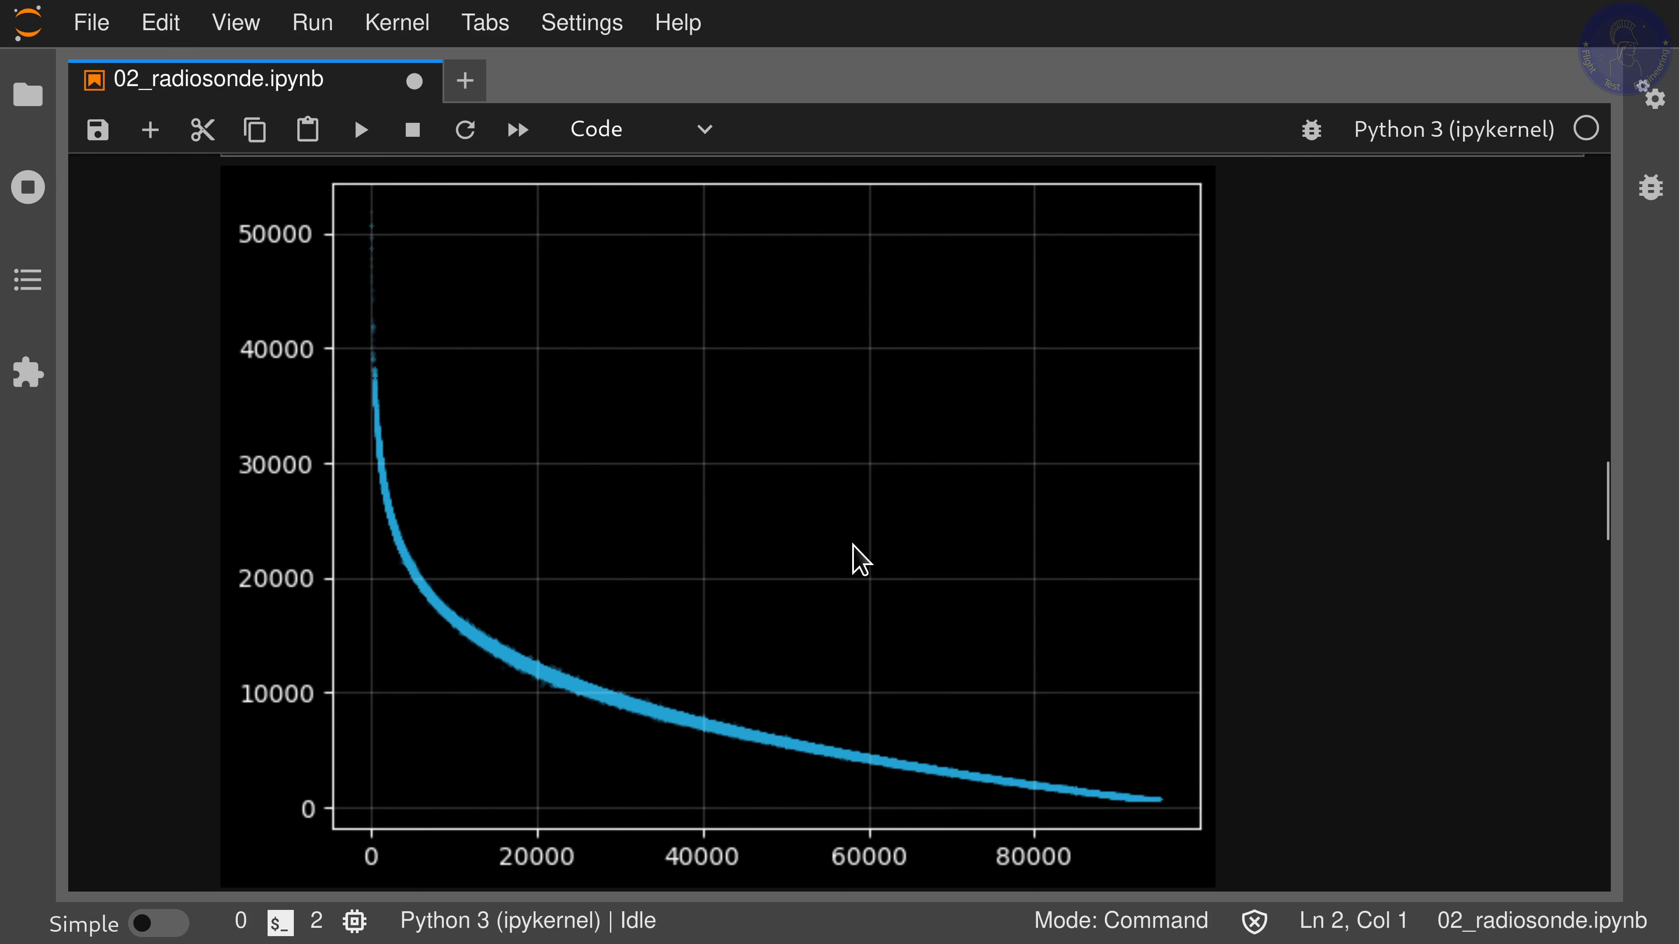
scroll(down, 3)
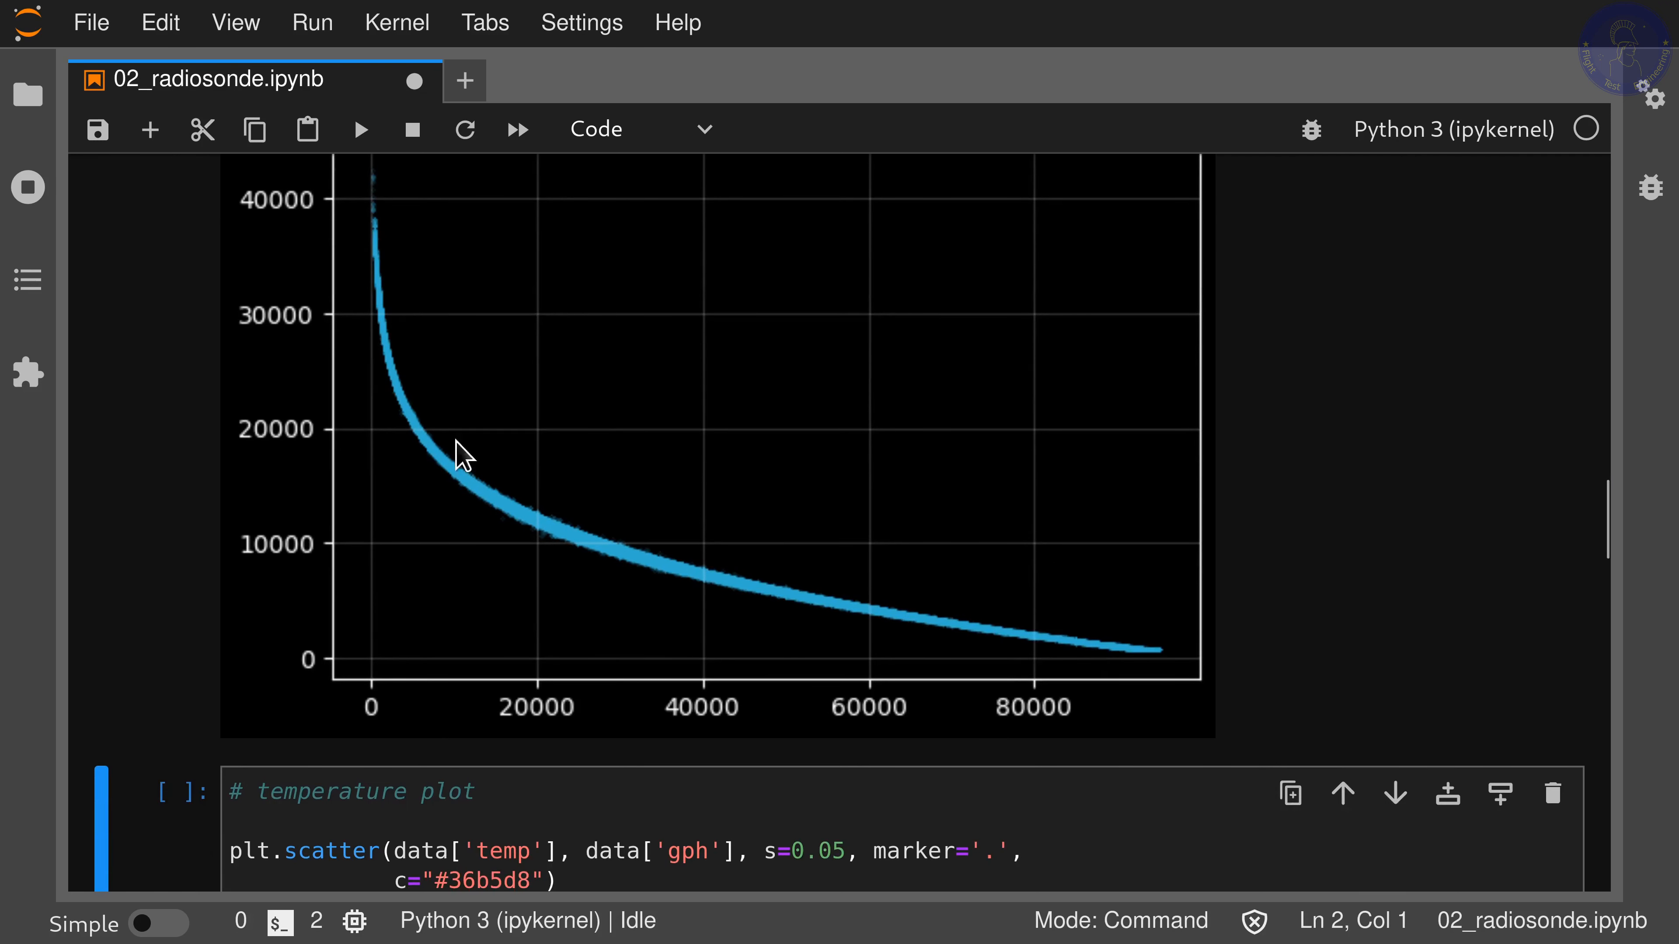
mouse_move(756, 592)
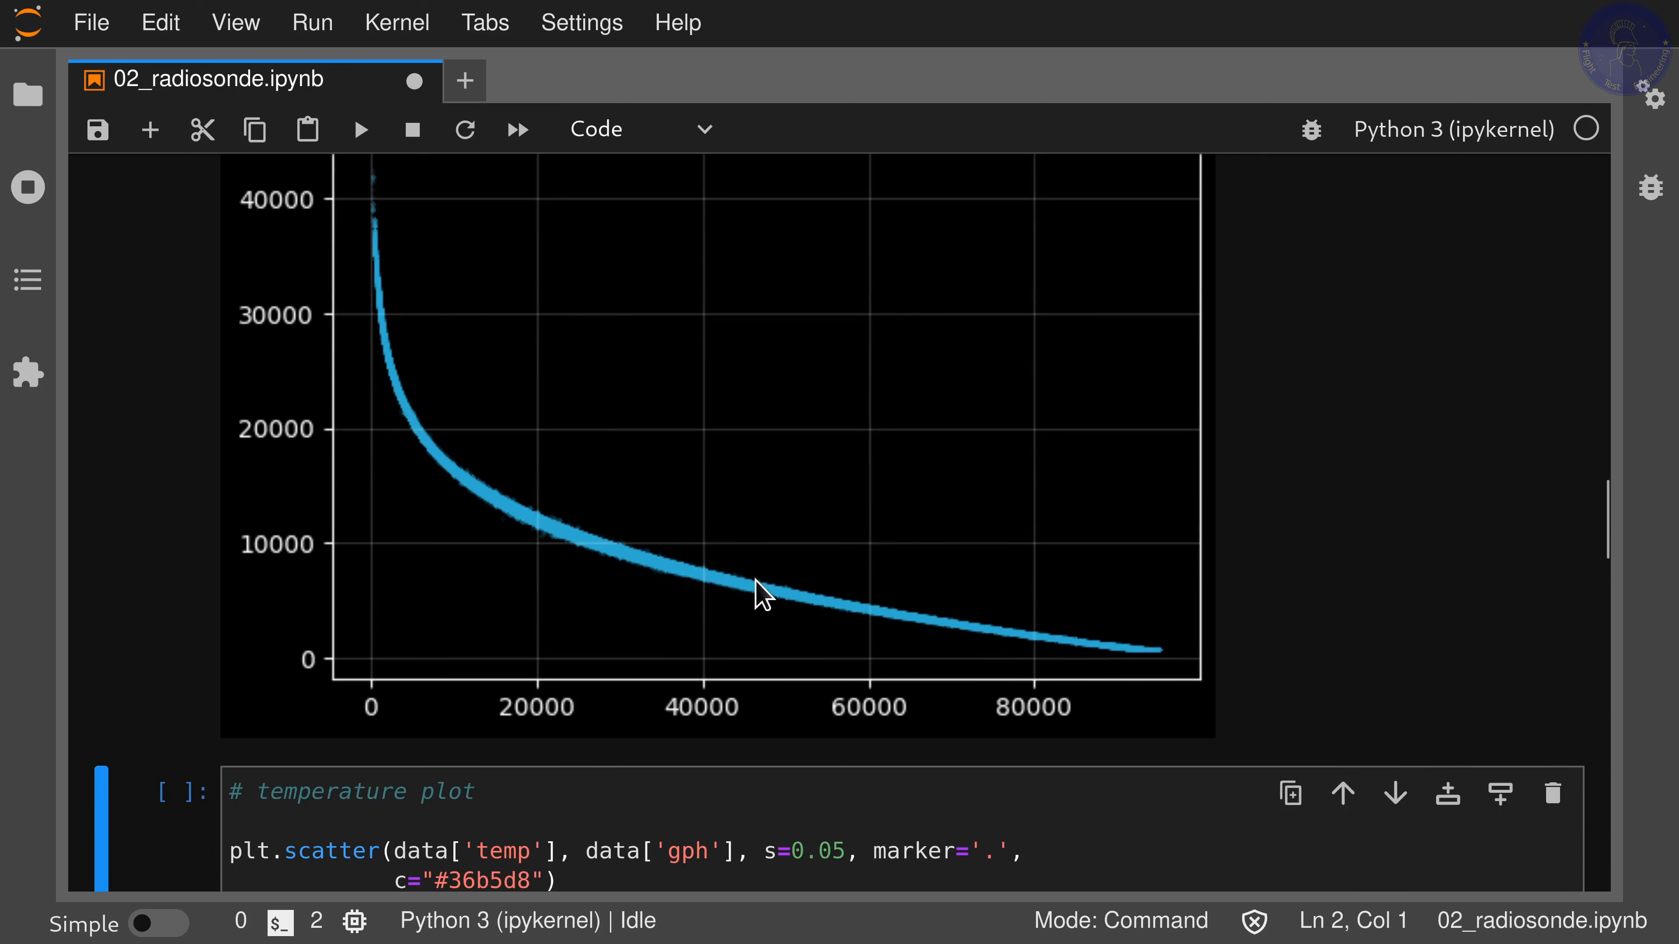
mouse_move(63, 511)
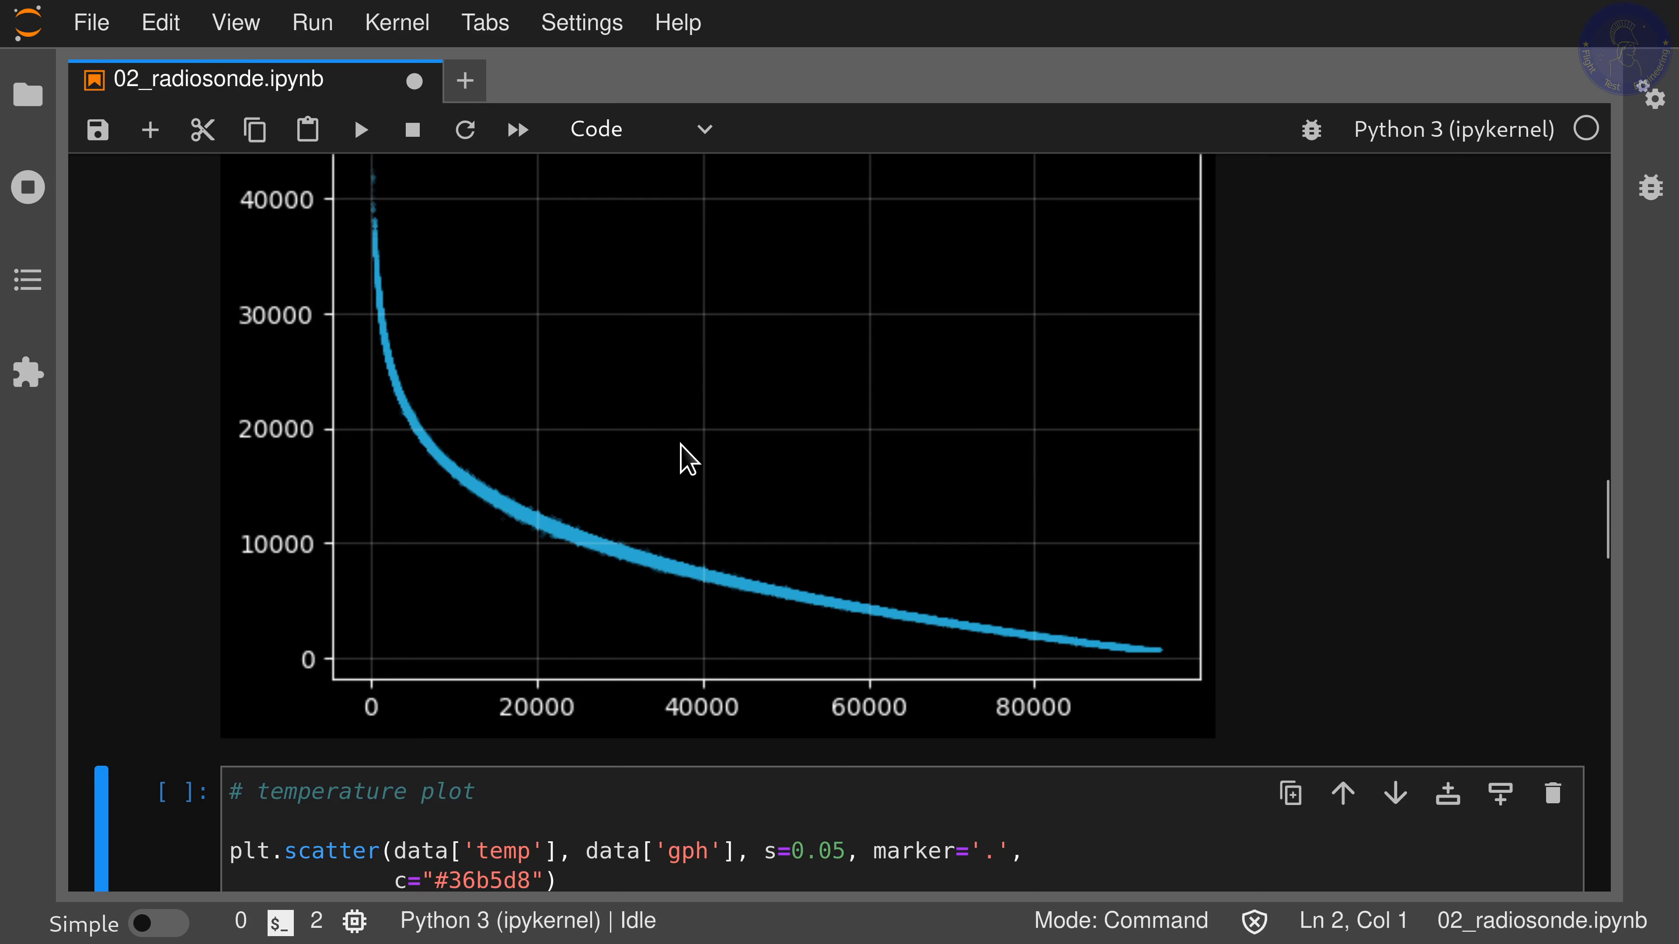
mouse_move(82, 403)
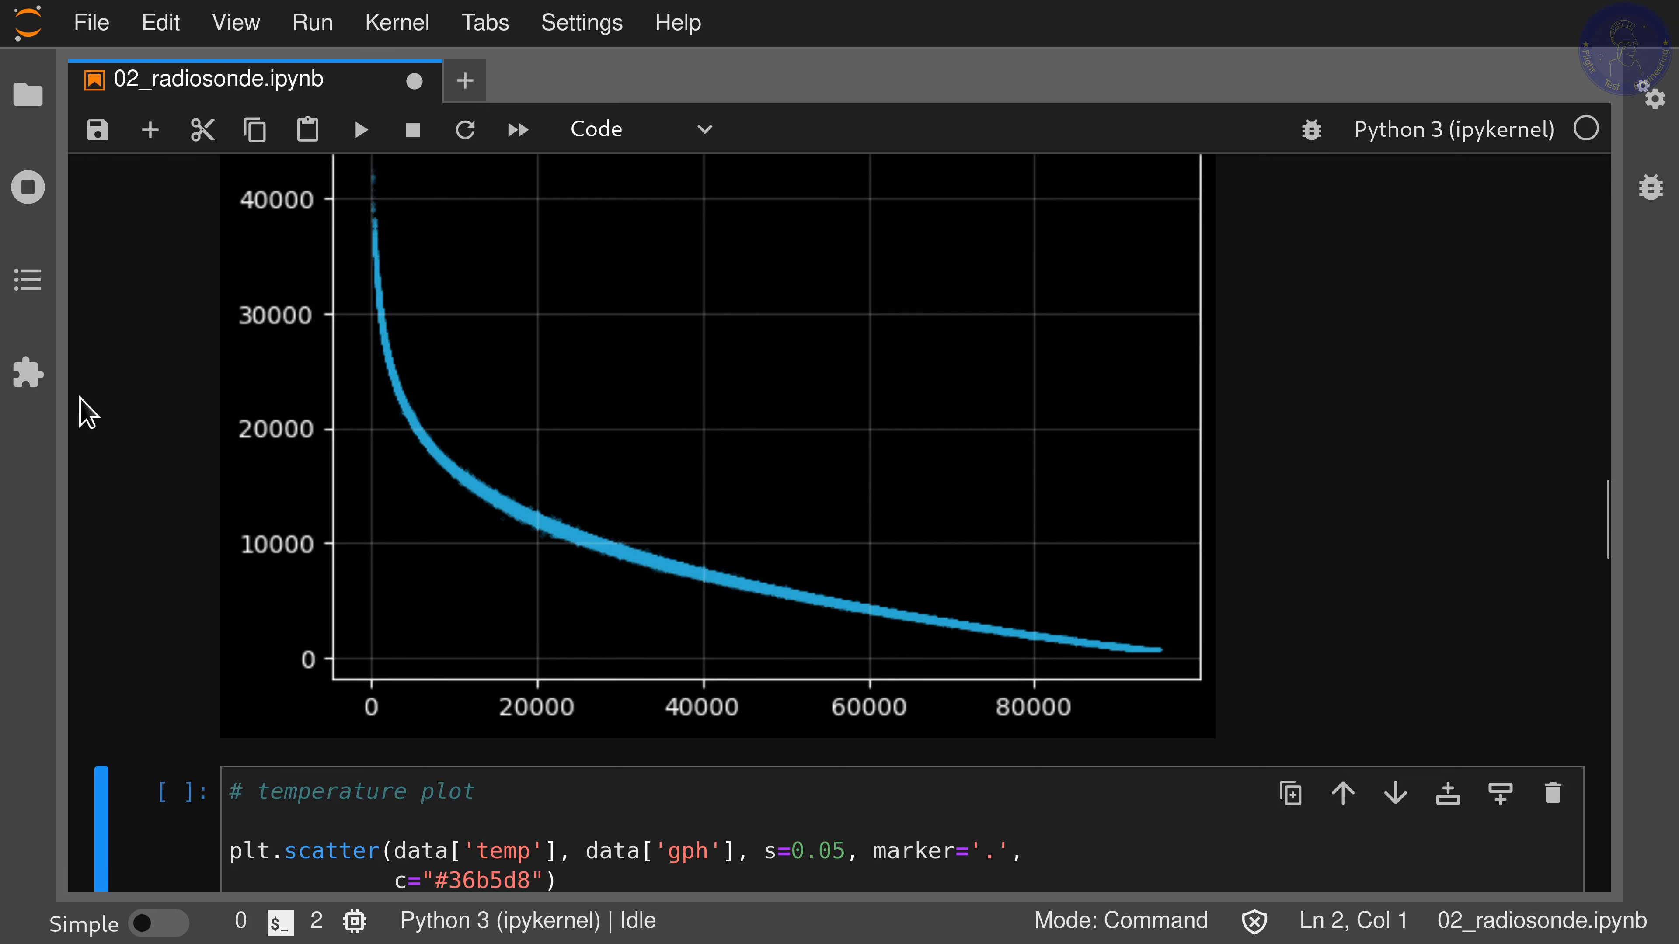
mouse_move(354, 344)
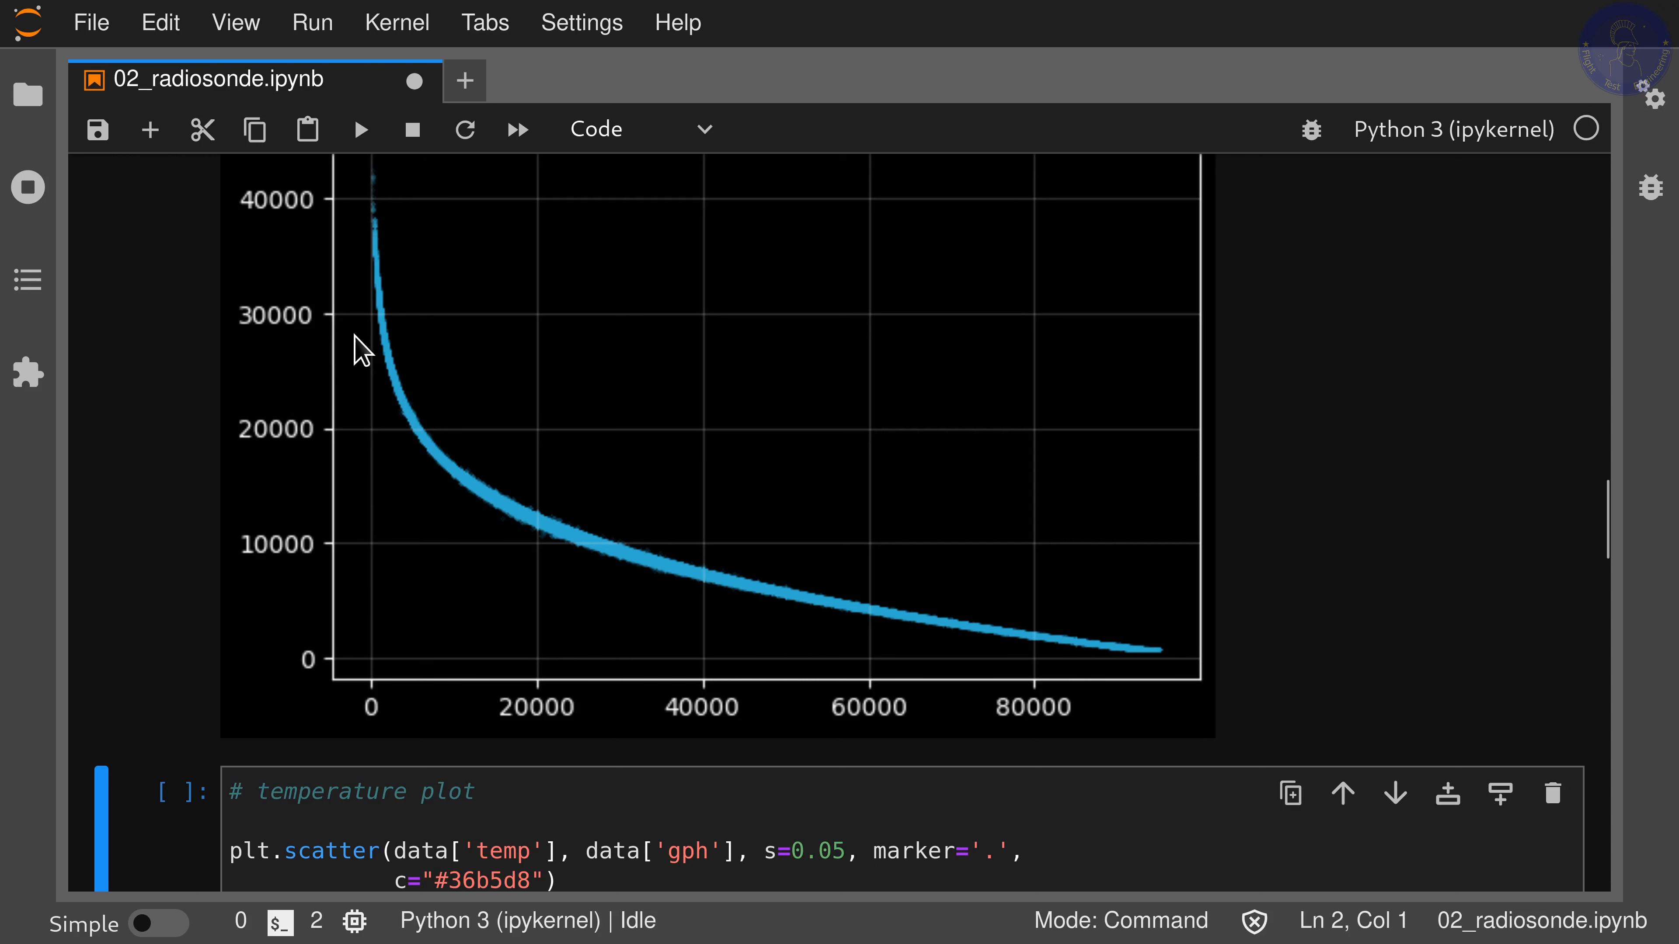
mouse_move(267, 342)
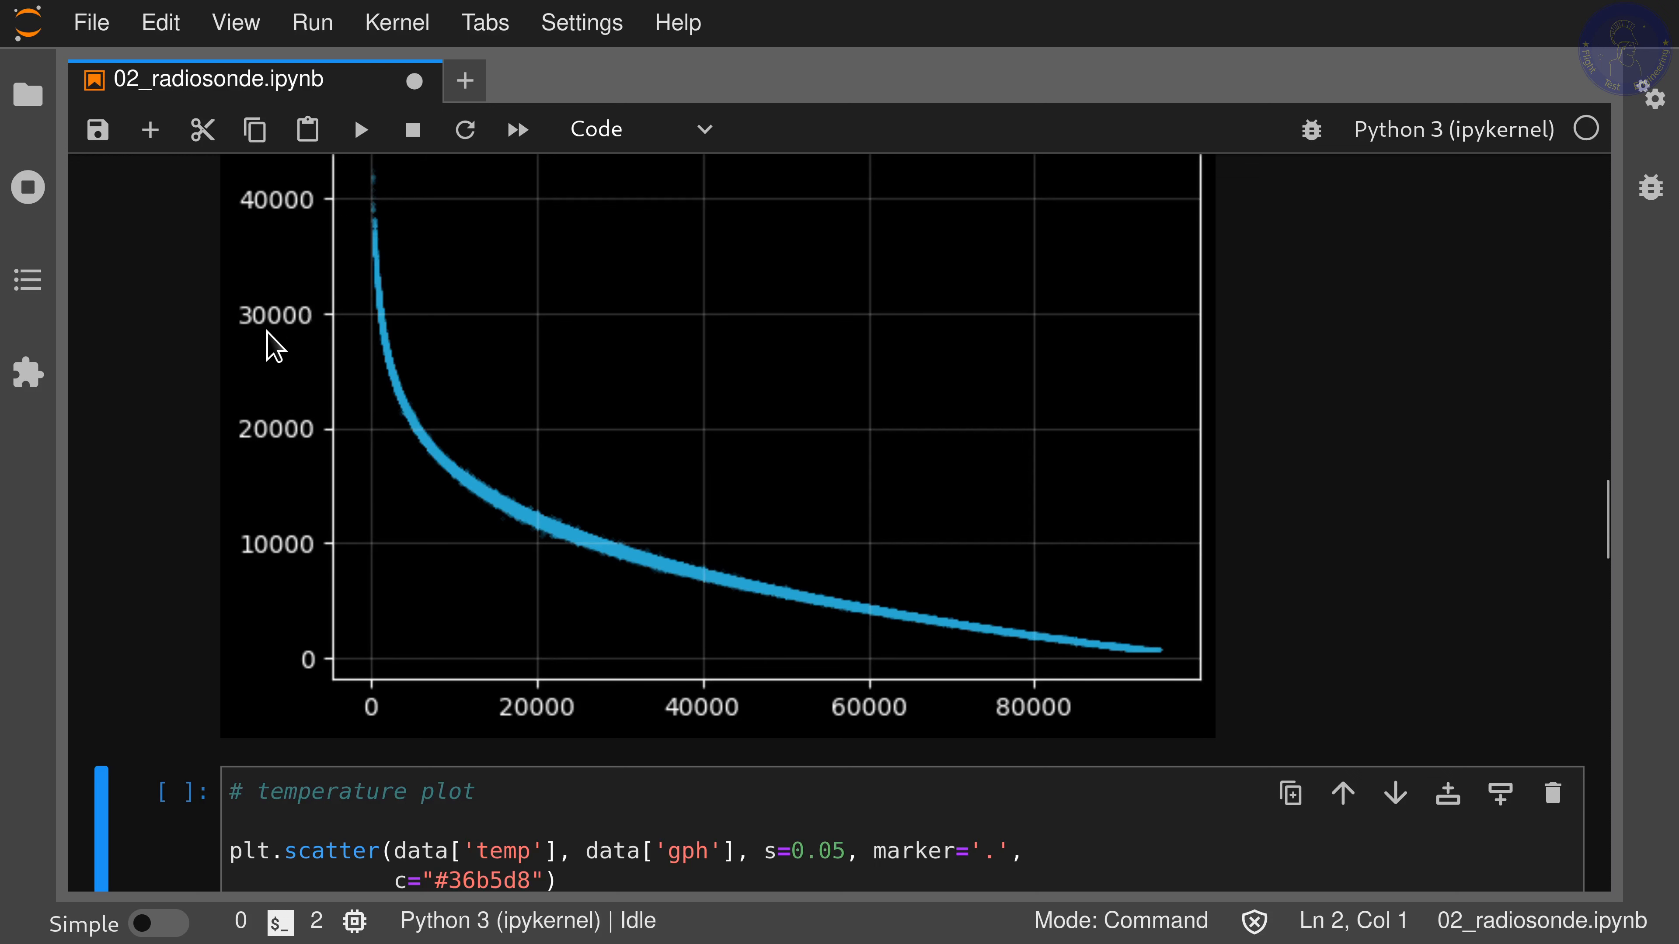
mouse_move(288, 340)
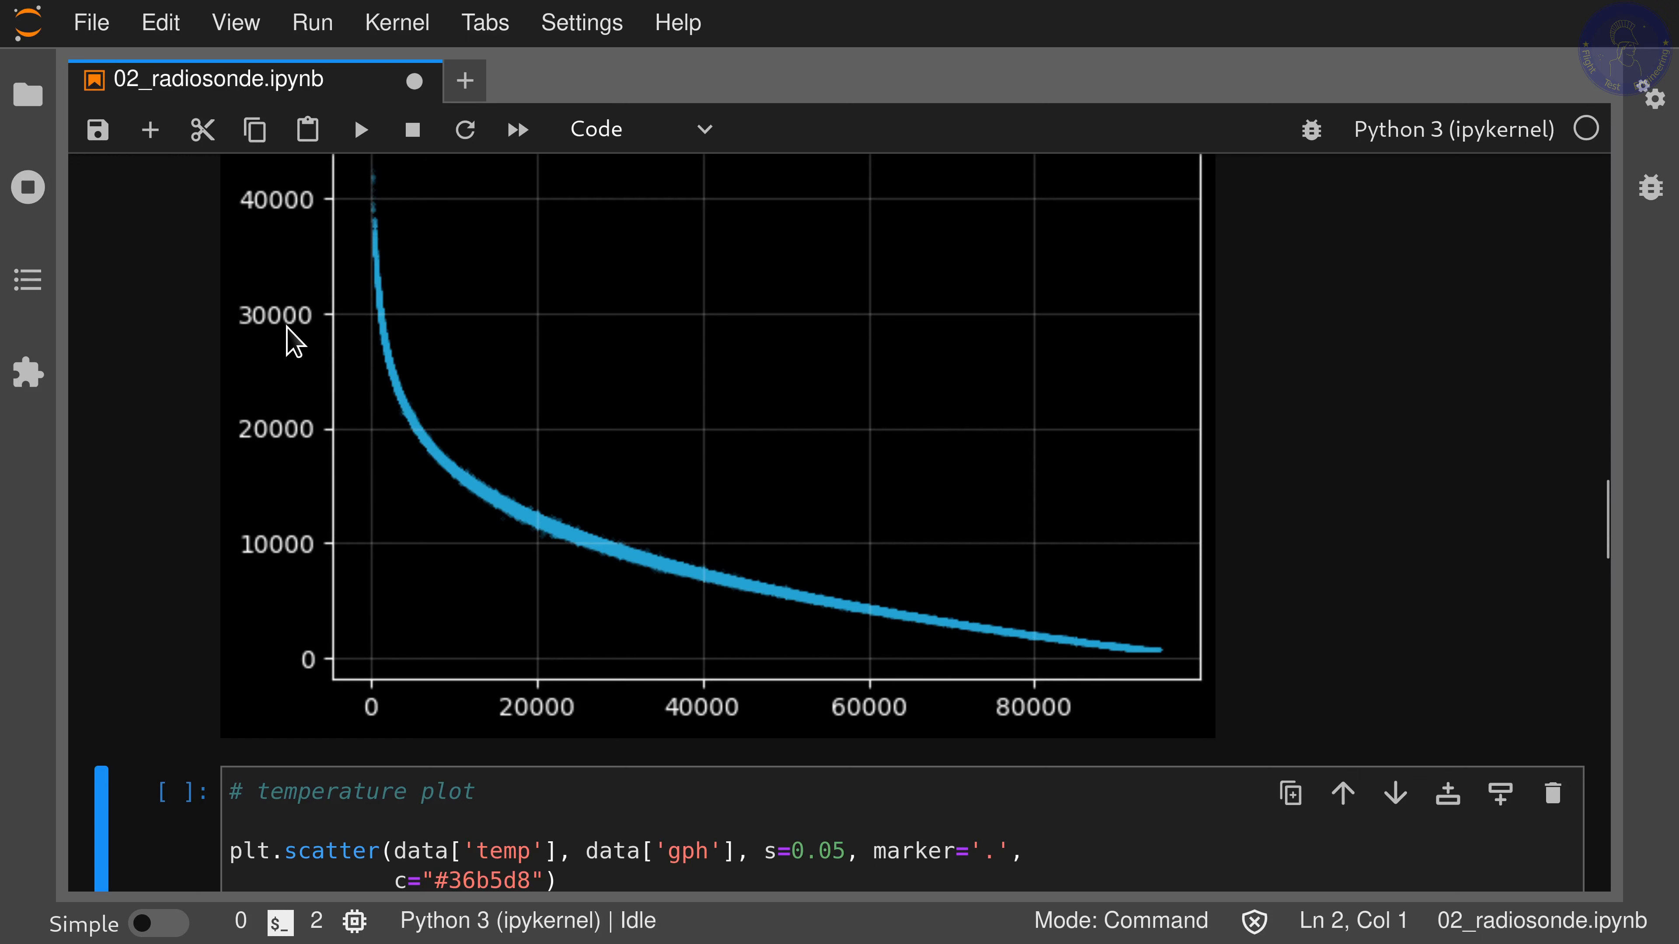
mouse_move(358, 452)
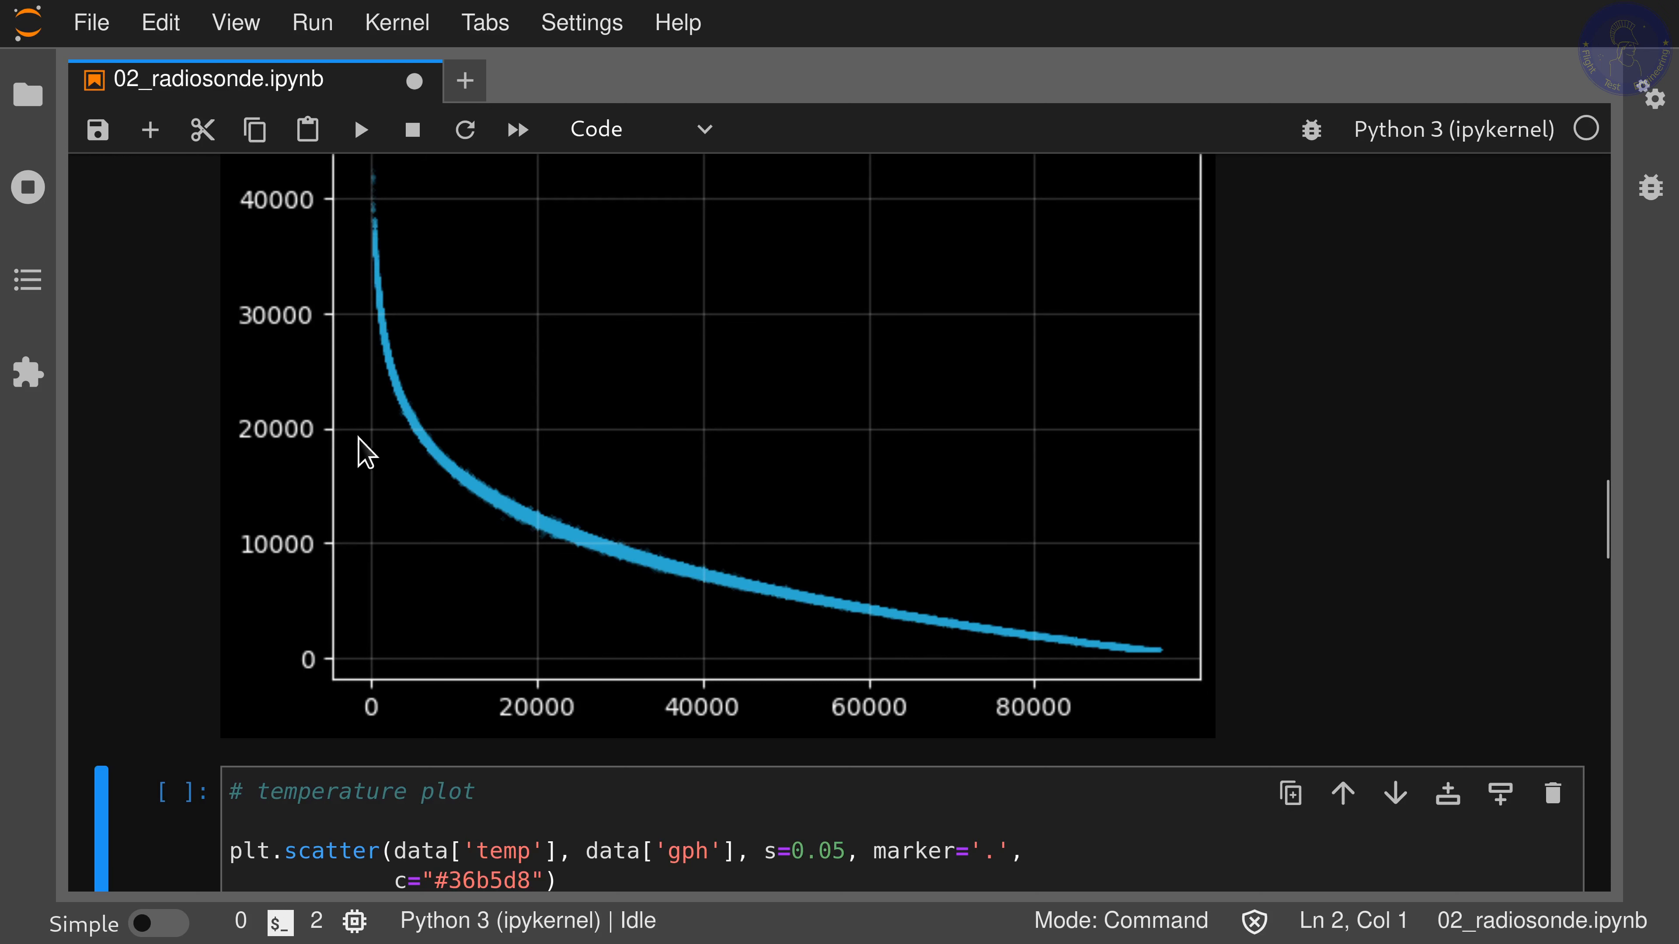
mouse_move(516, 559)
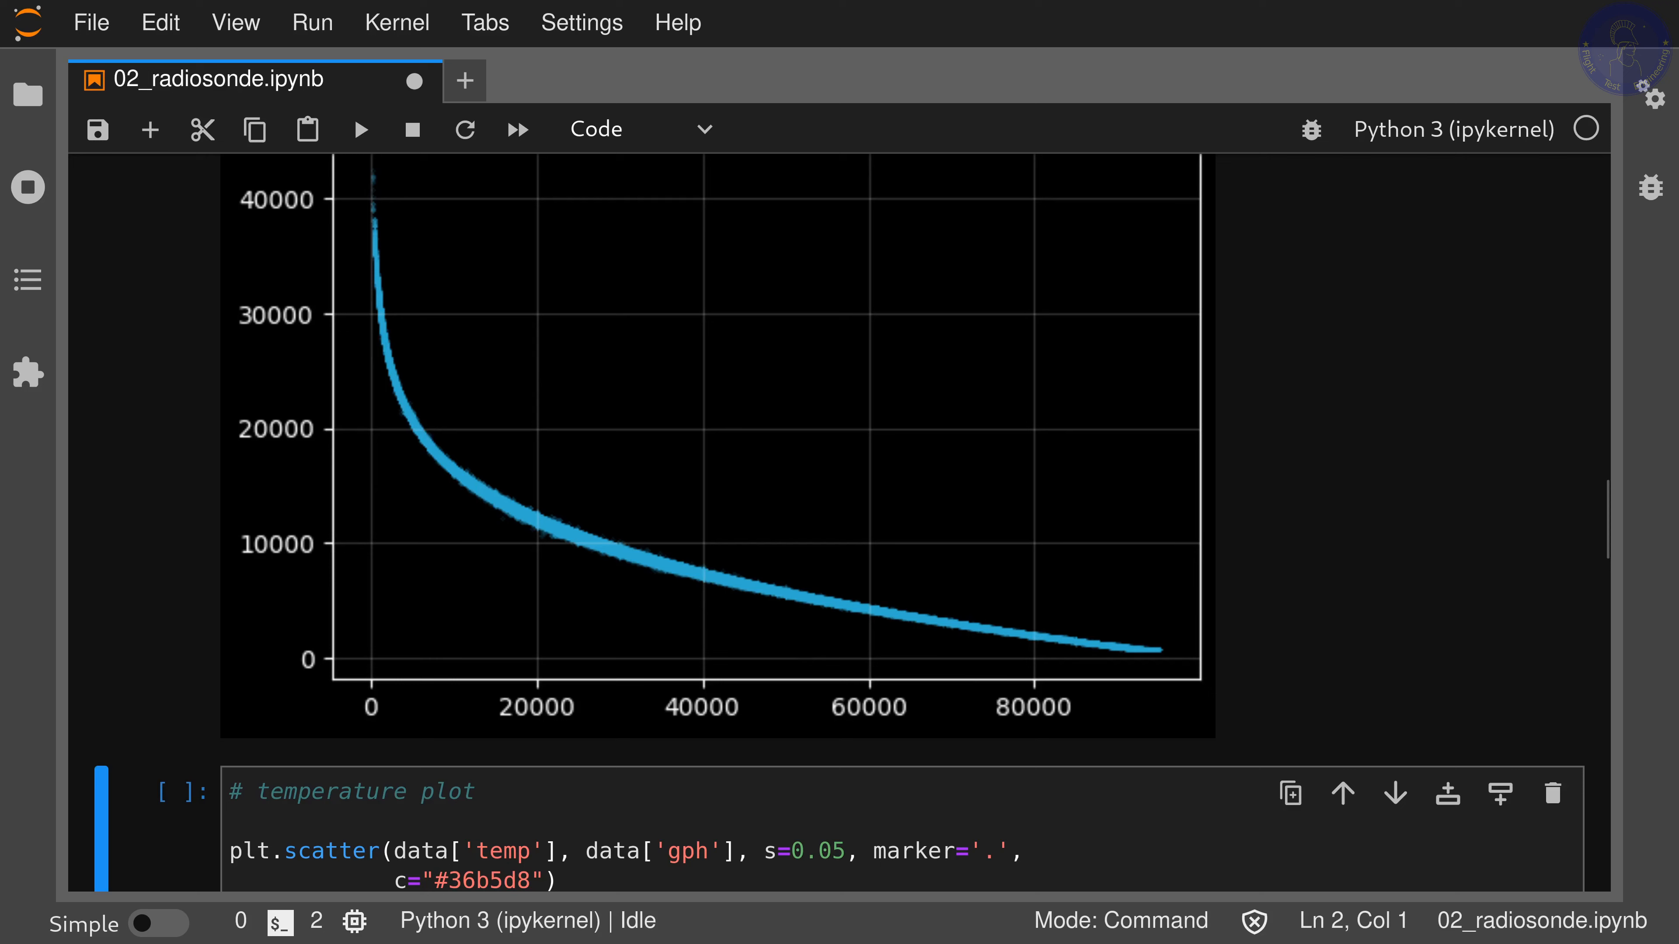
mouse_move(768, 493)
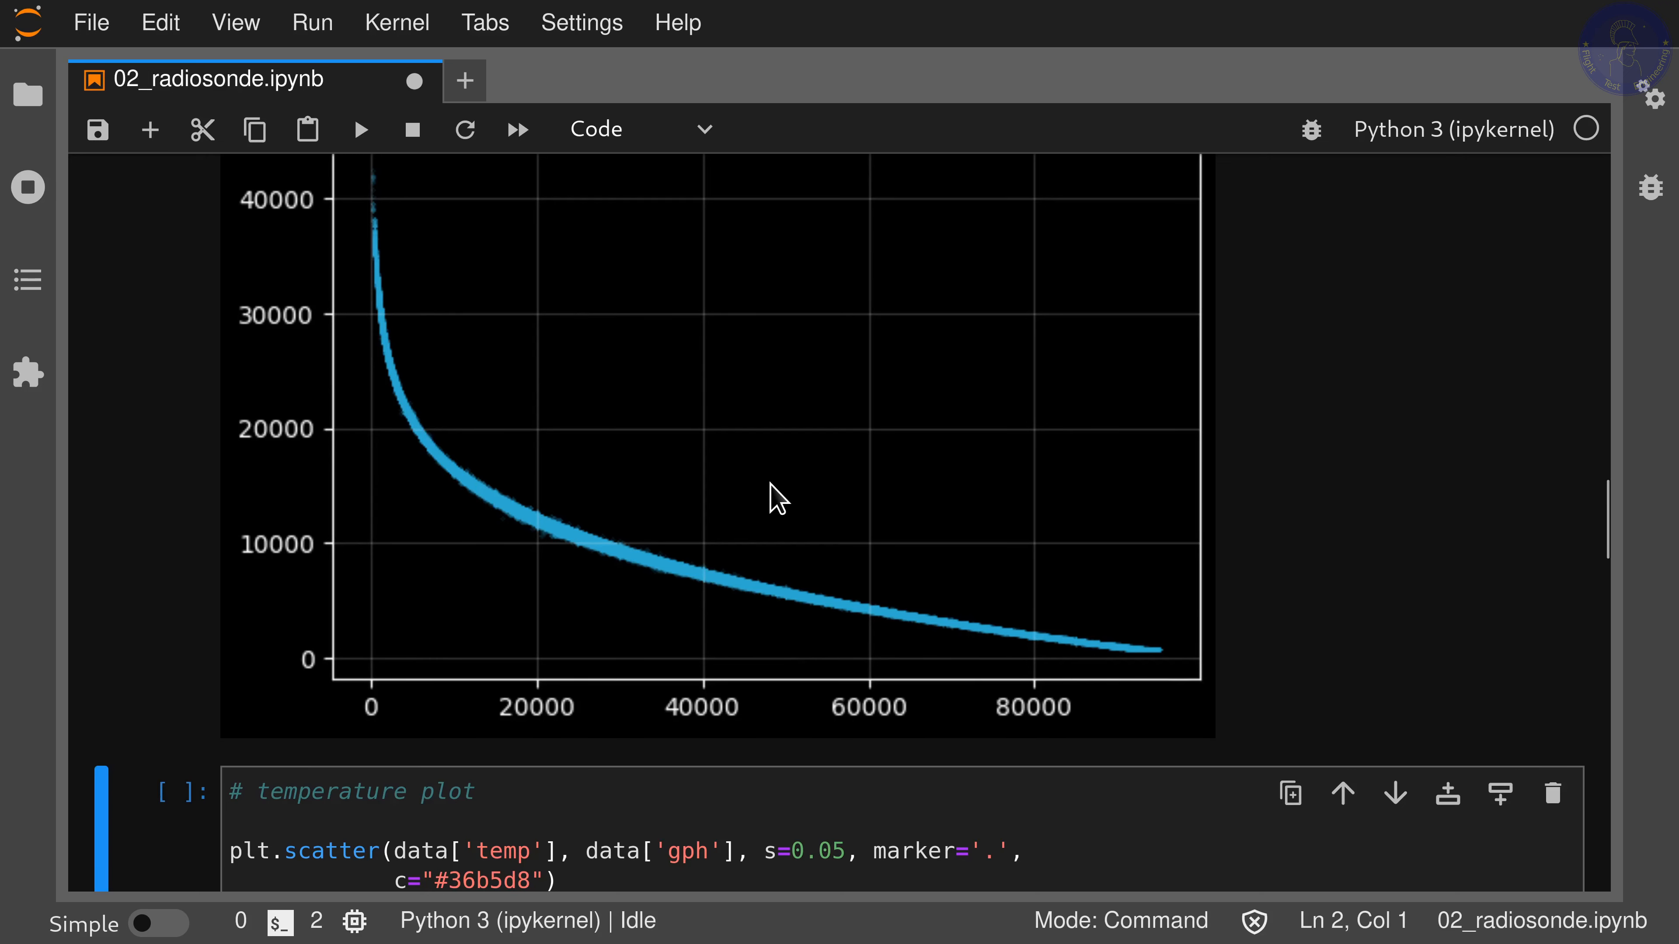
scroll(down, 3)
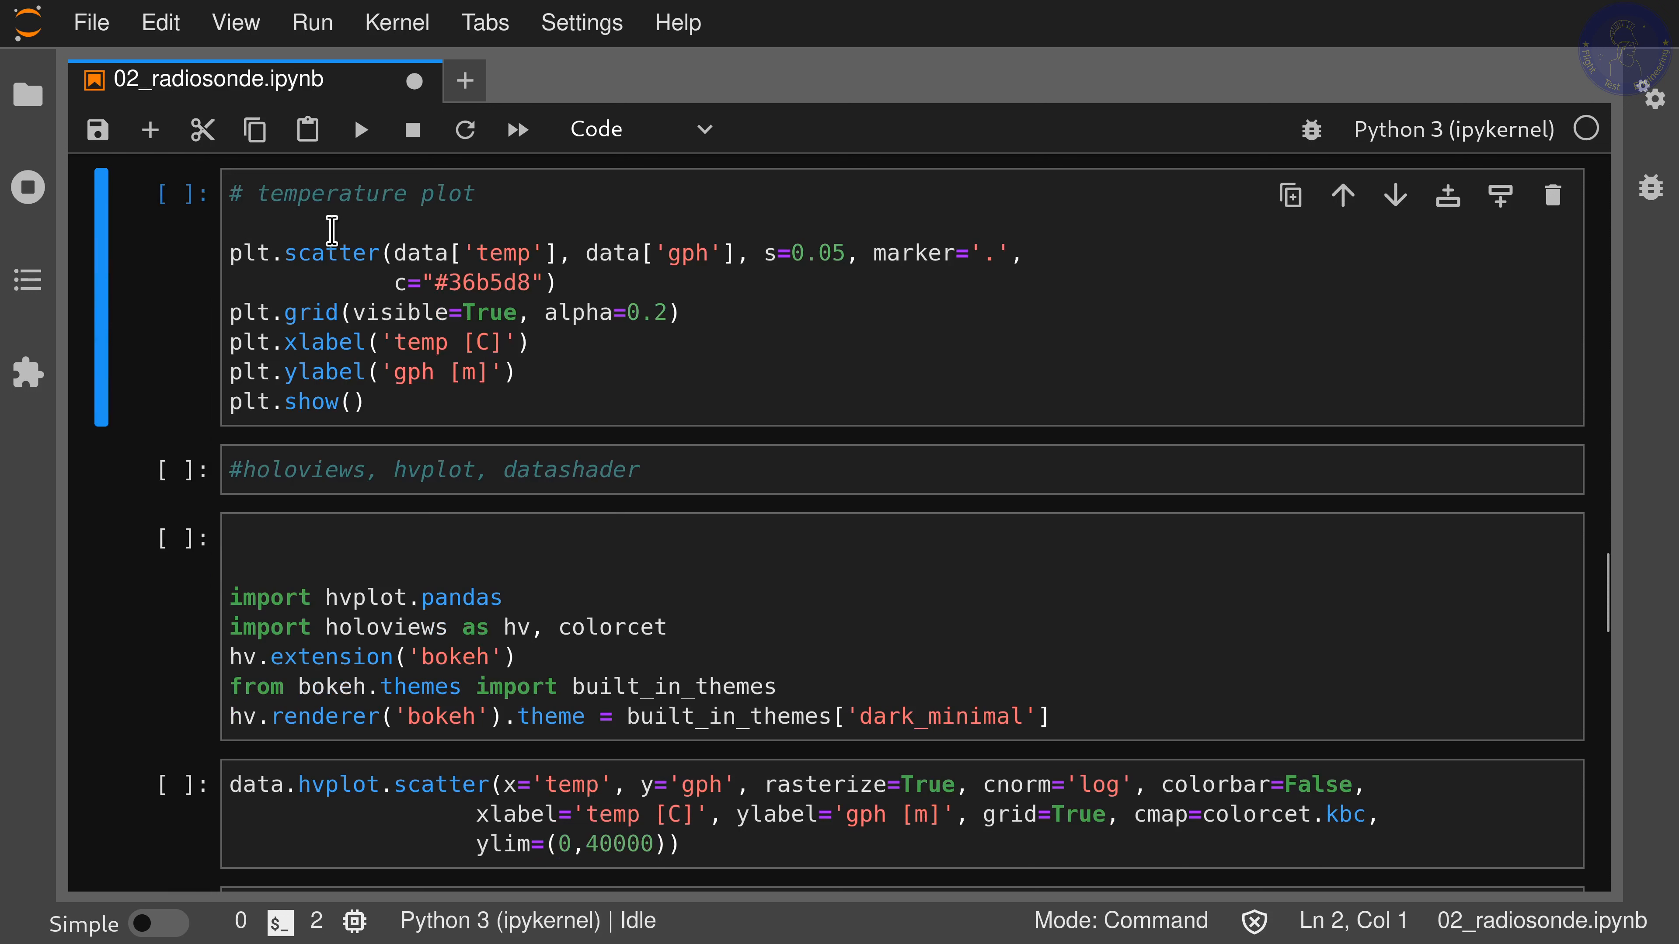
mouse_move(478, 252)
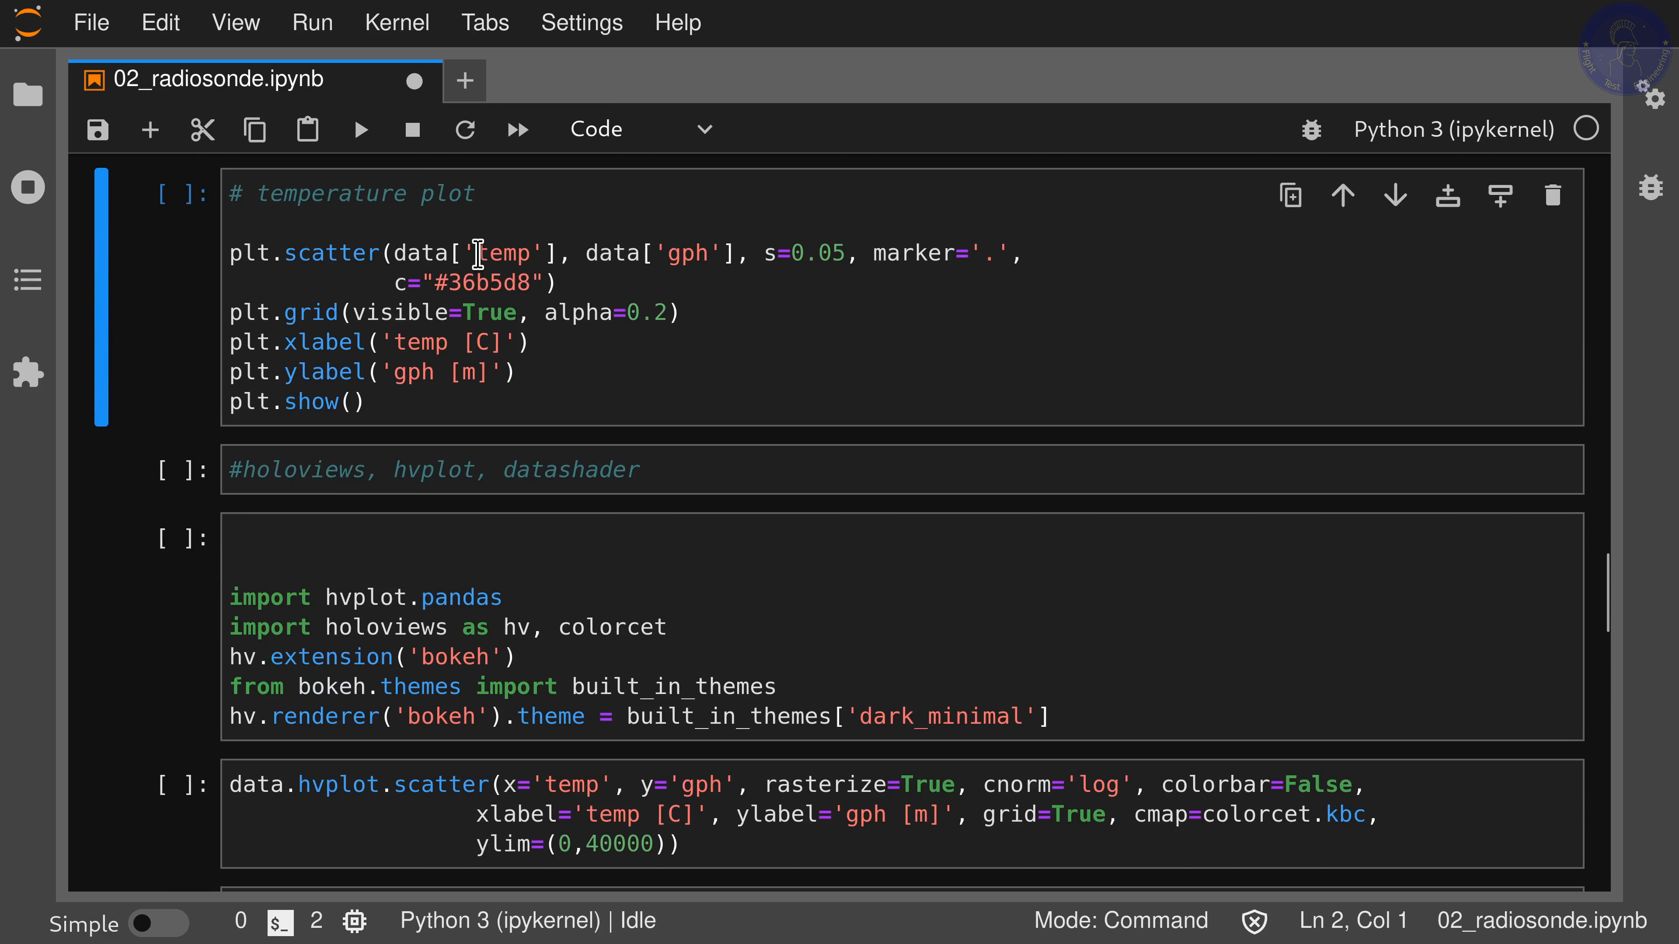
mouse_move(696, 251)
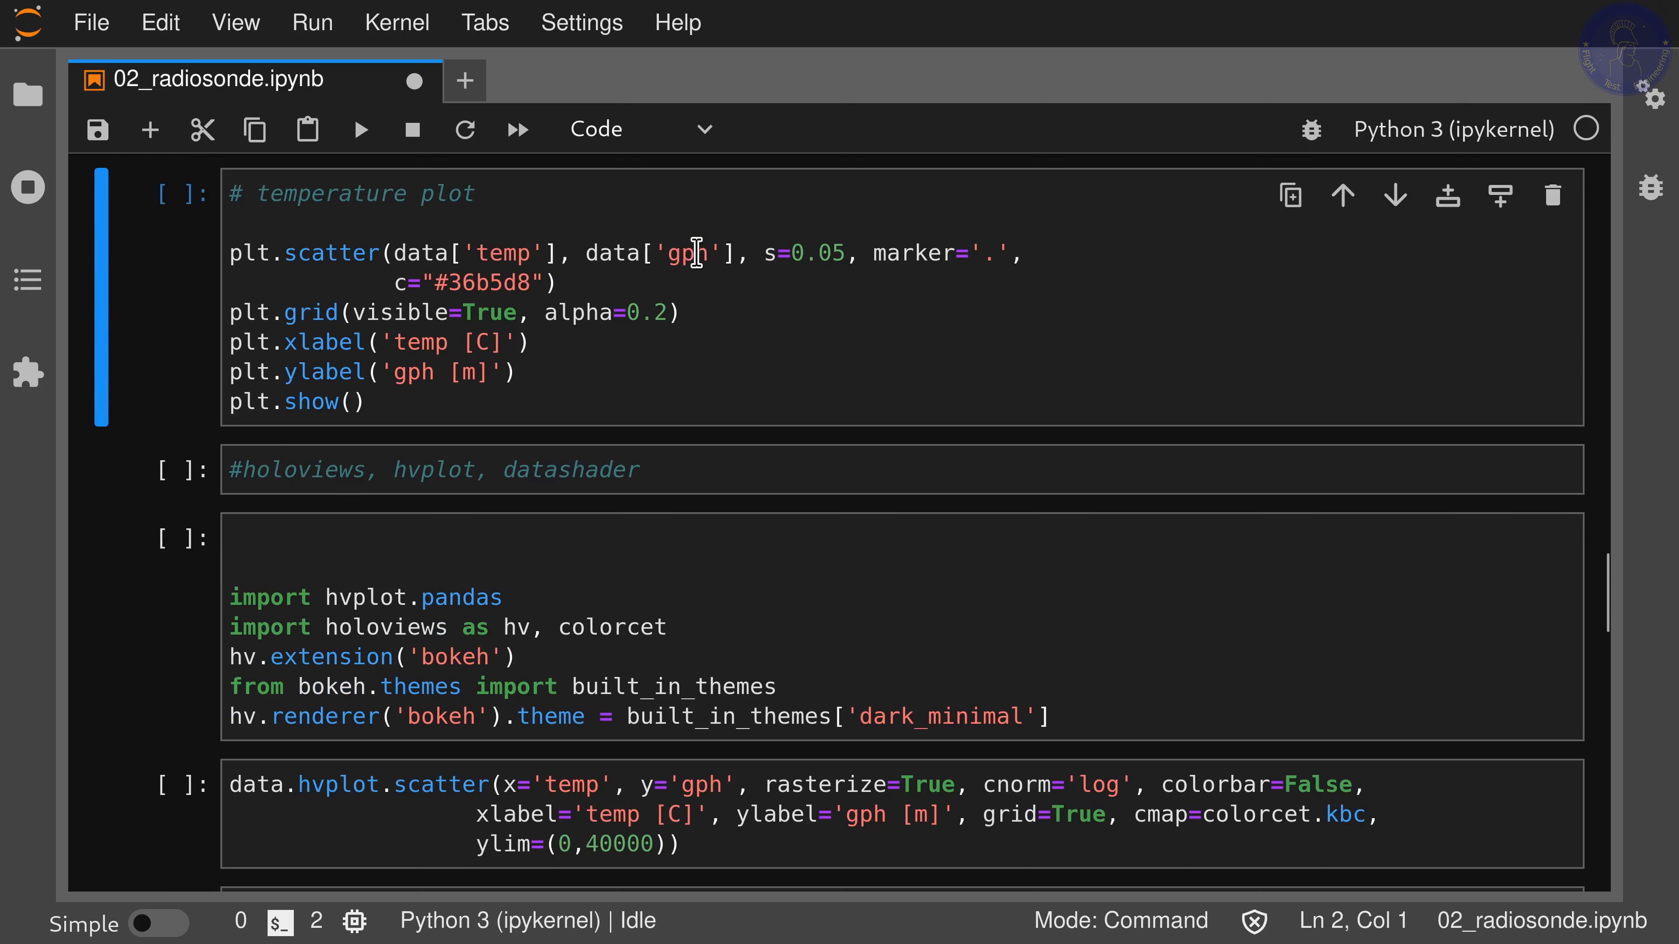
mouse_move(789, 280)
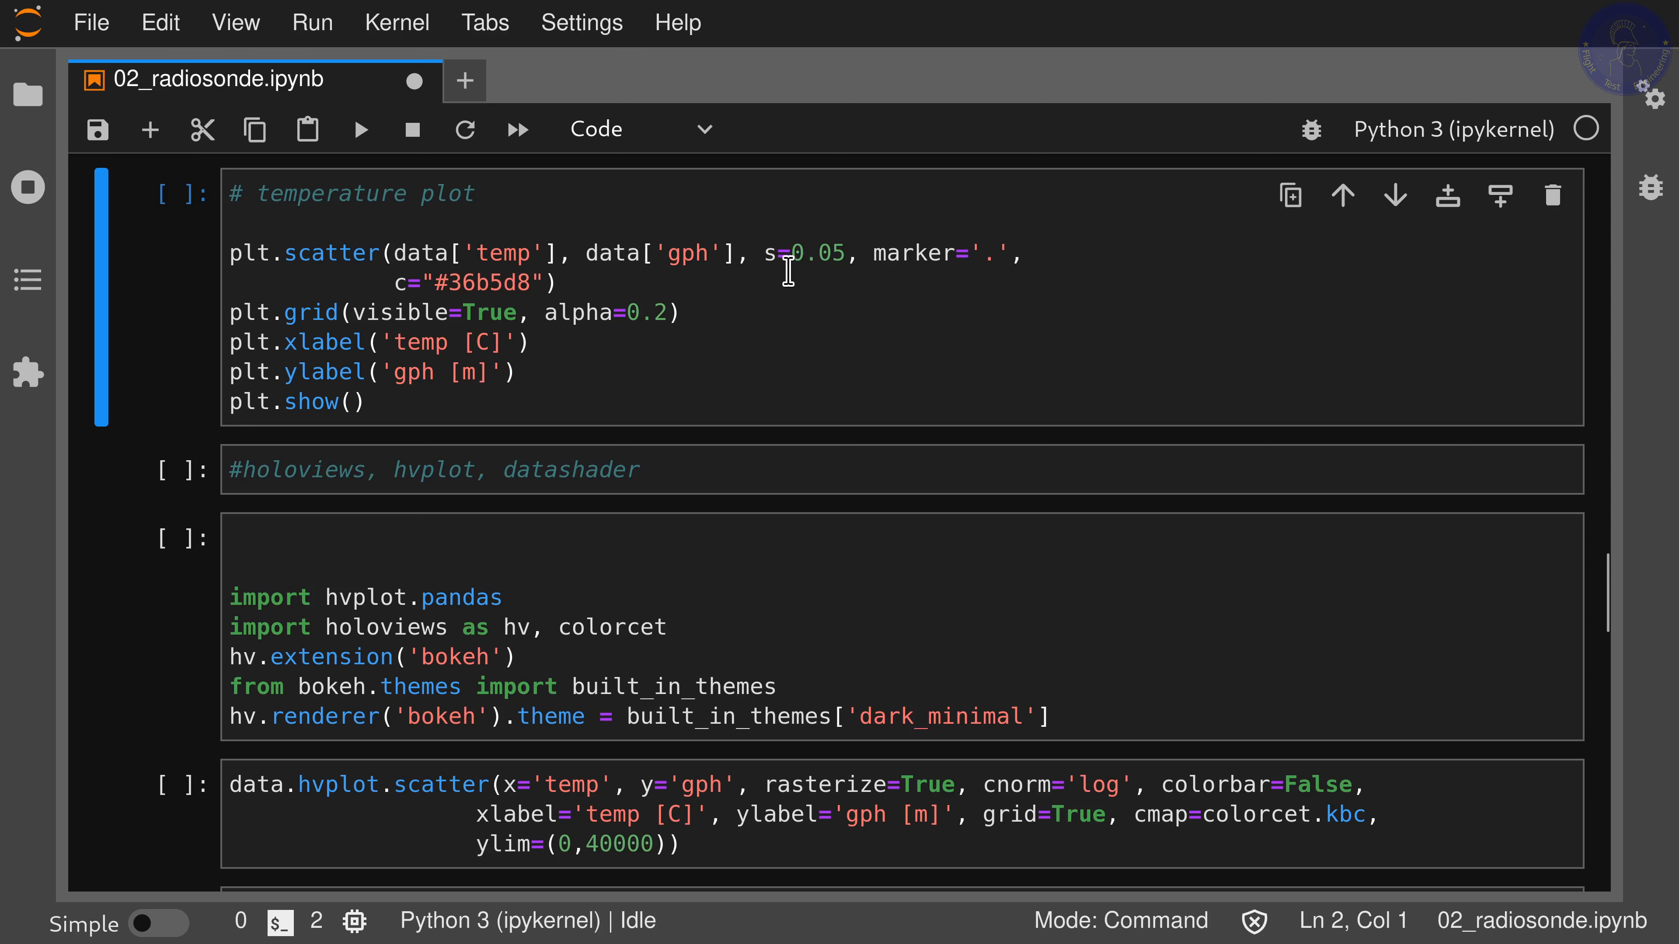
mouse_move(921, 266)
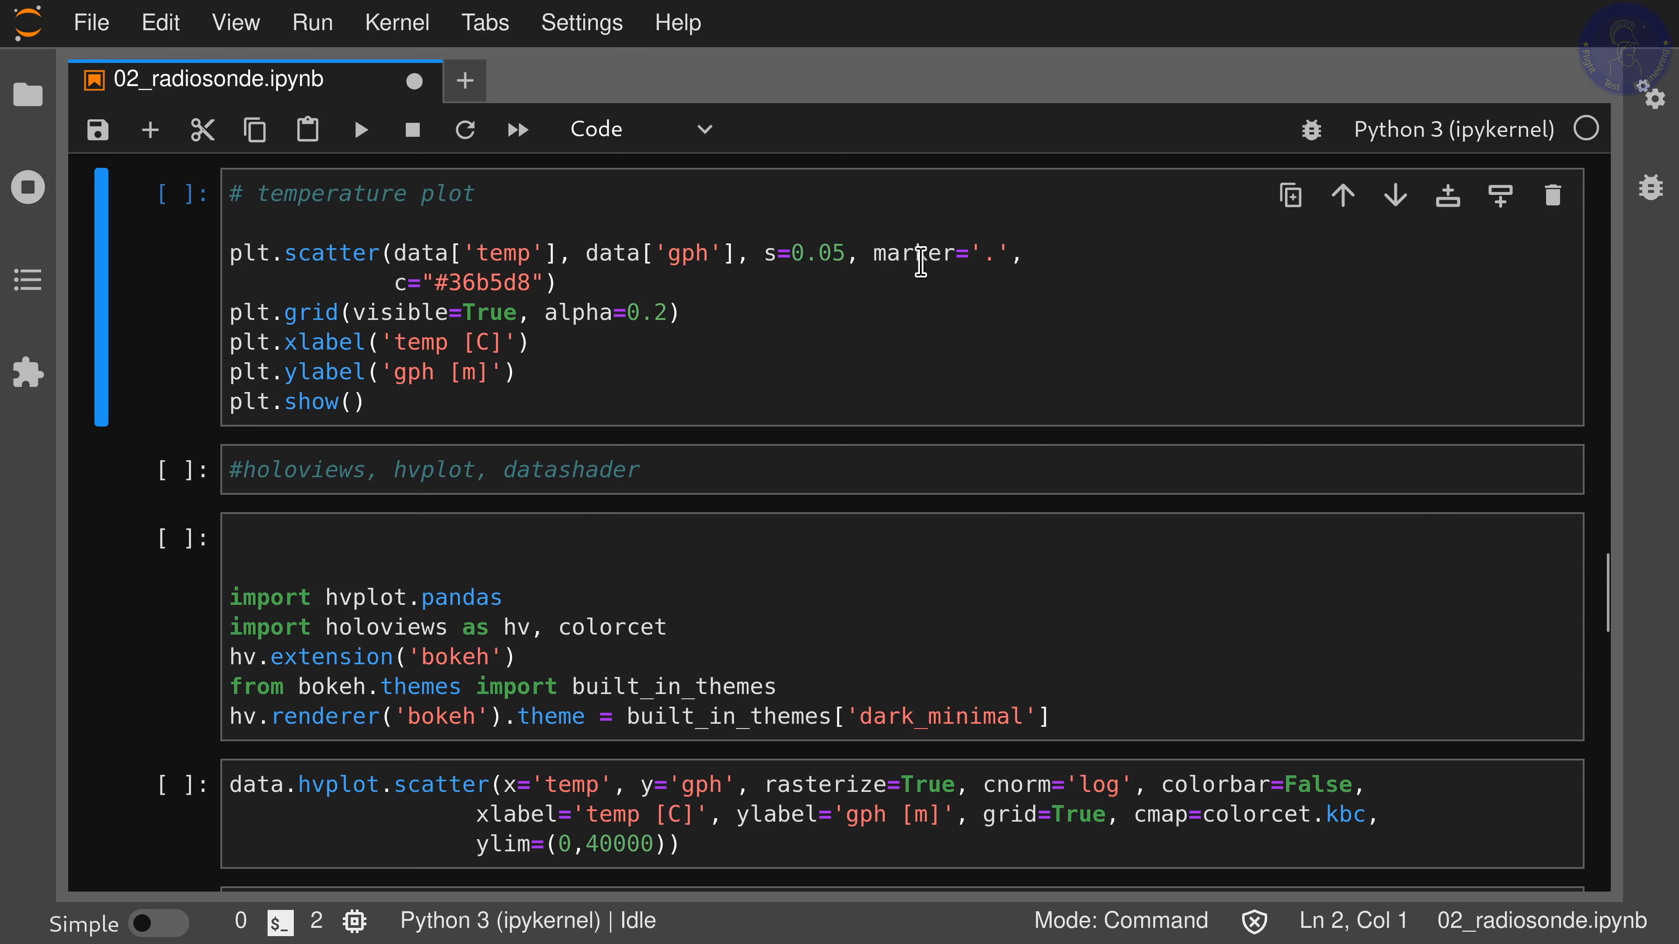
mouse_move(453, 312)
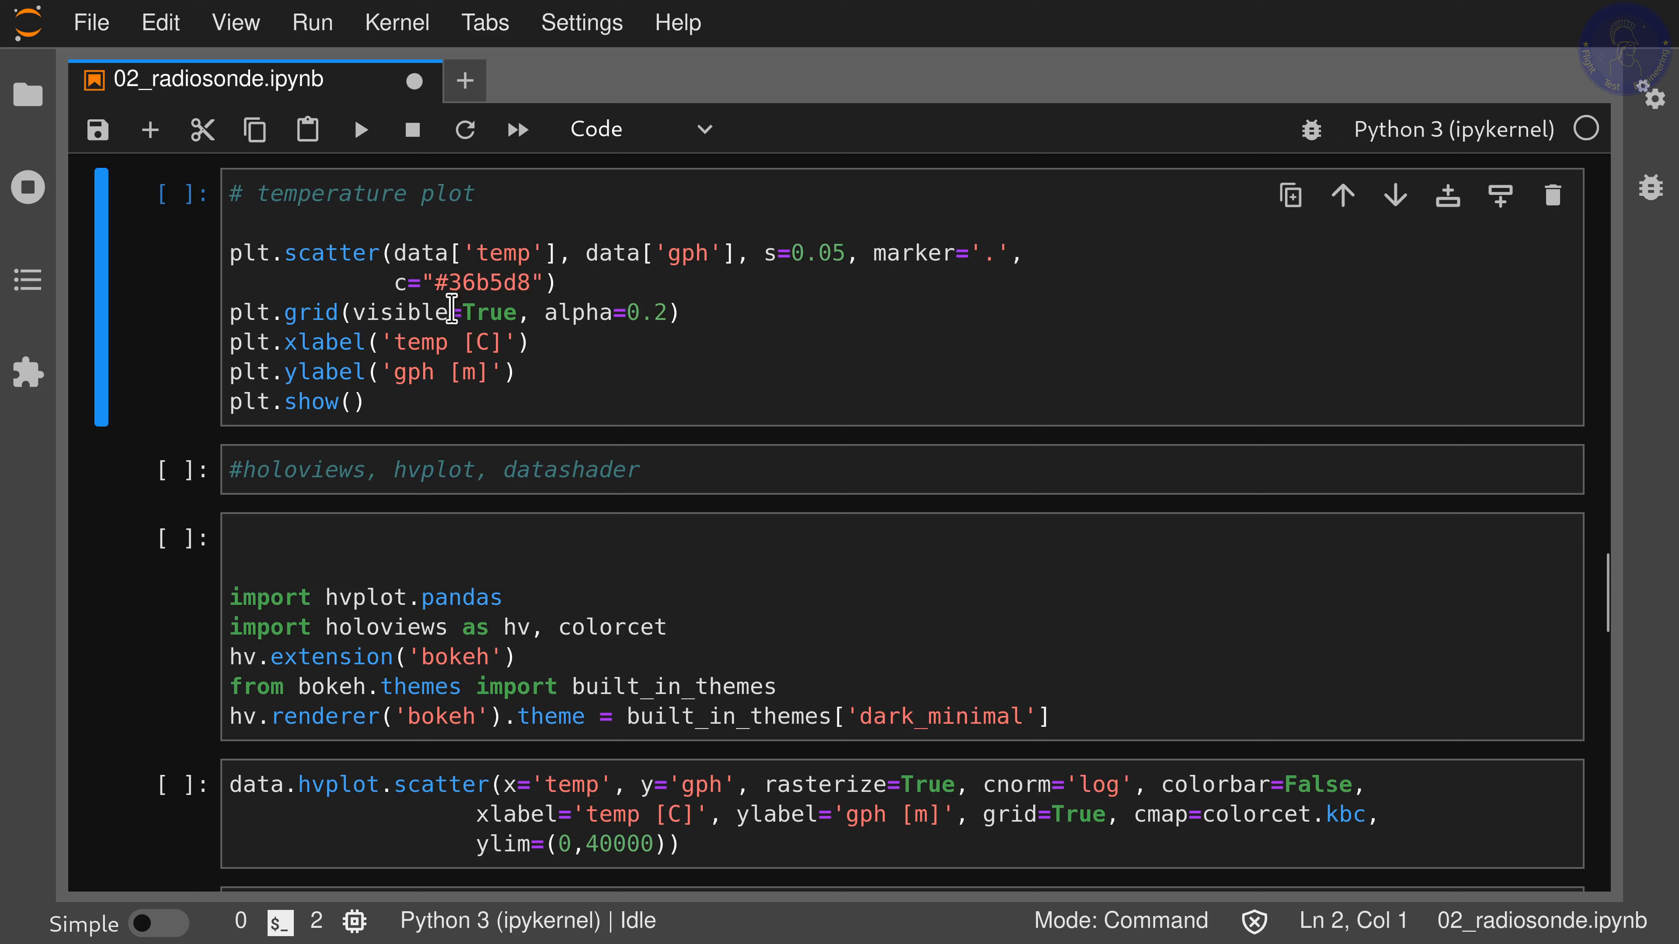
mouse_move(283, 366)
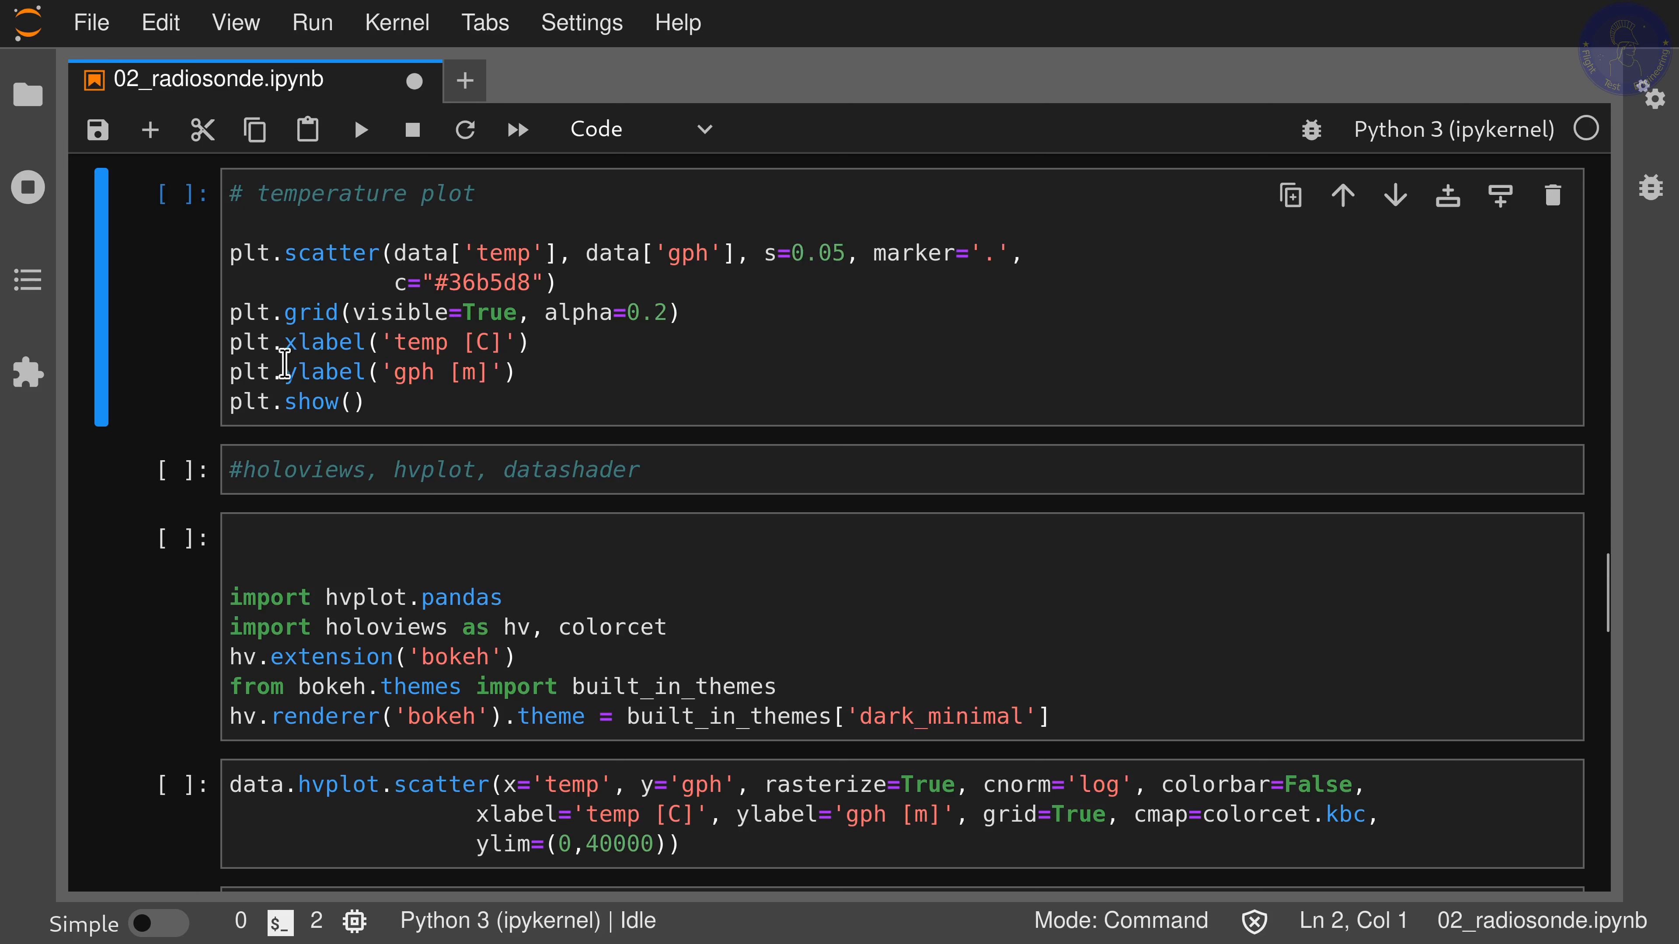
mouse_move(316, 343)
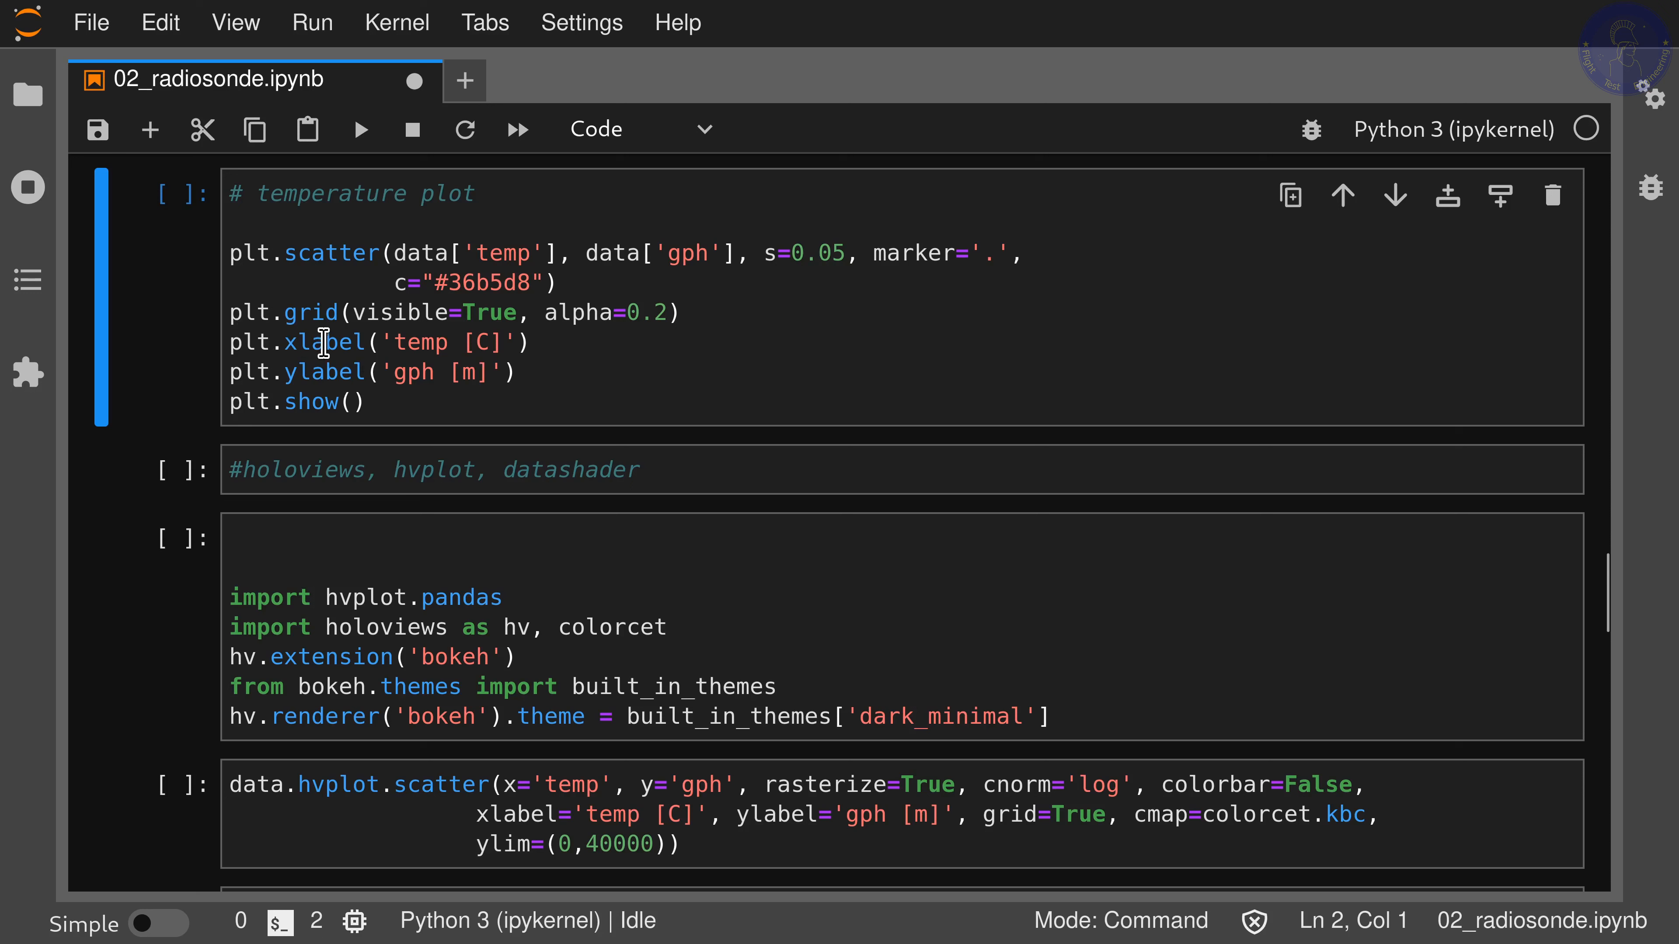
mouse_move(521, 347)
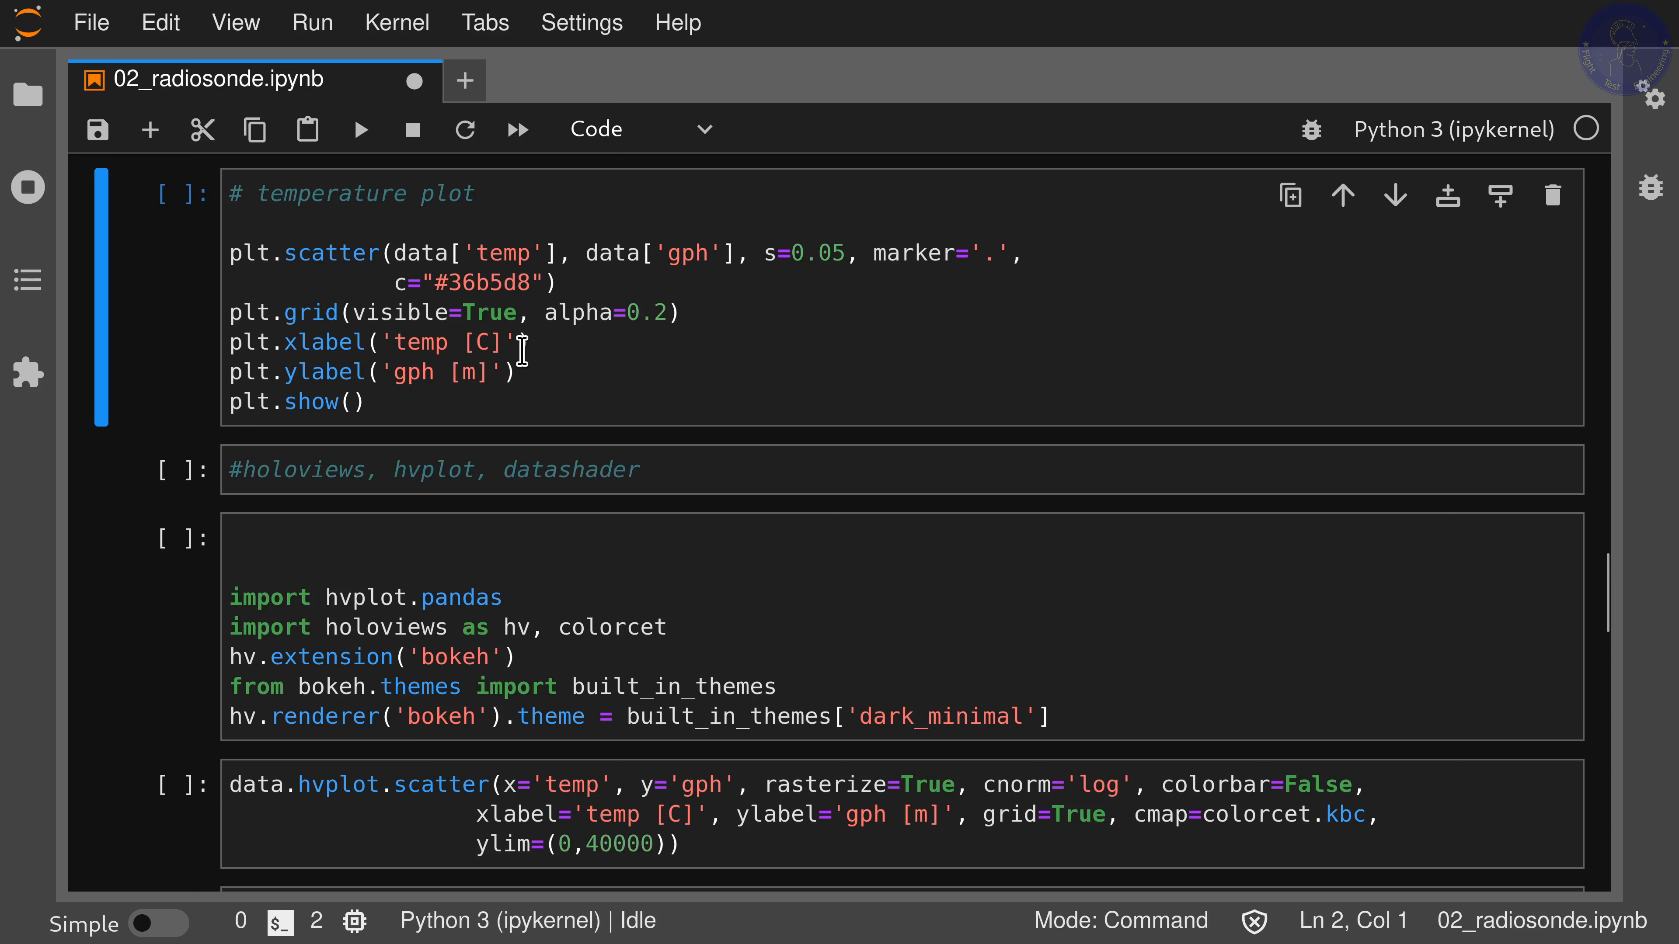
mouse_move(385, 373)
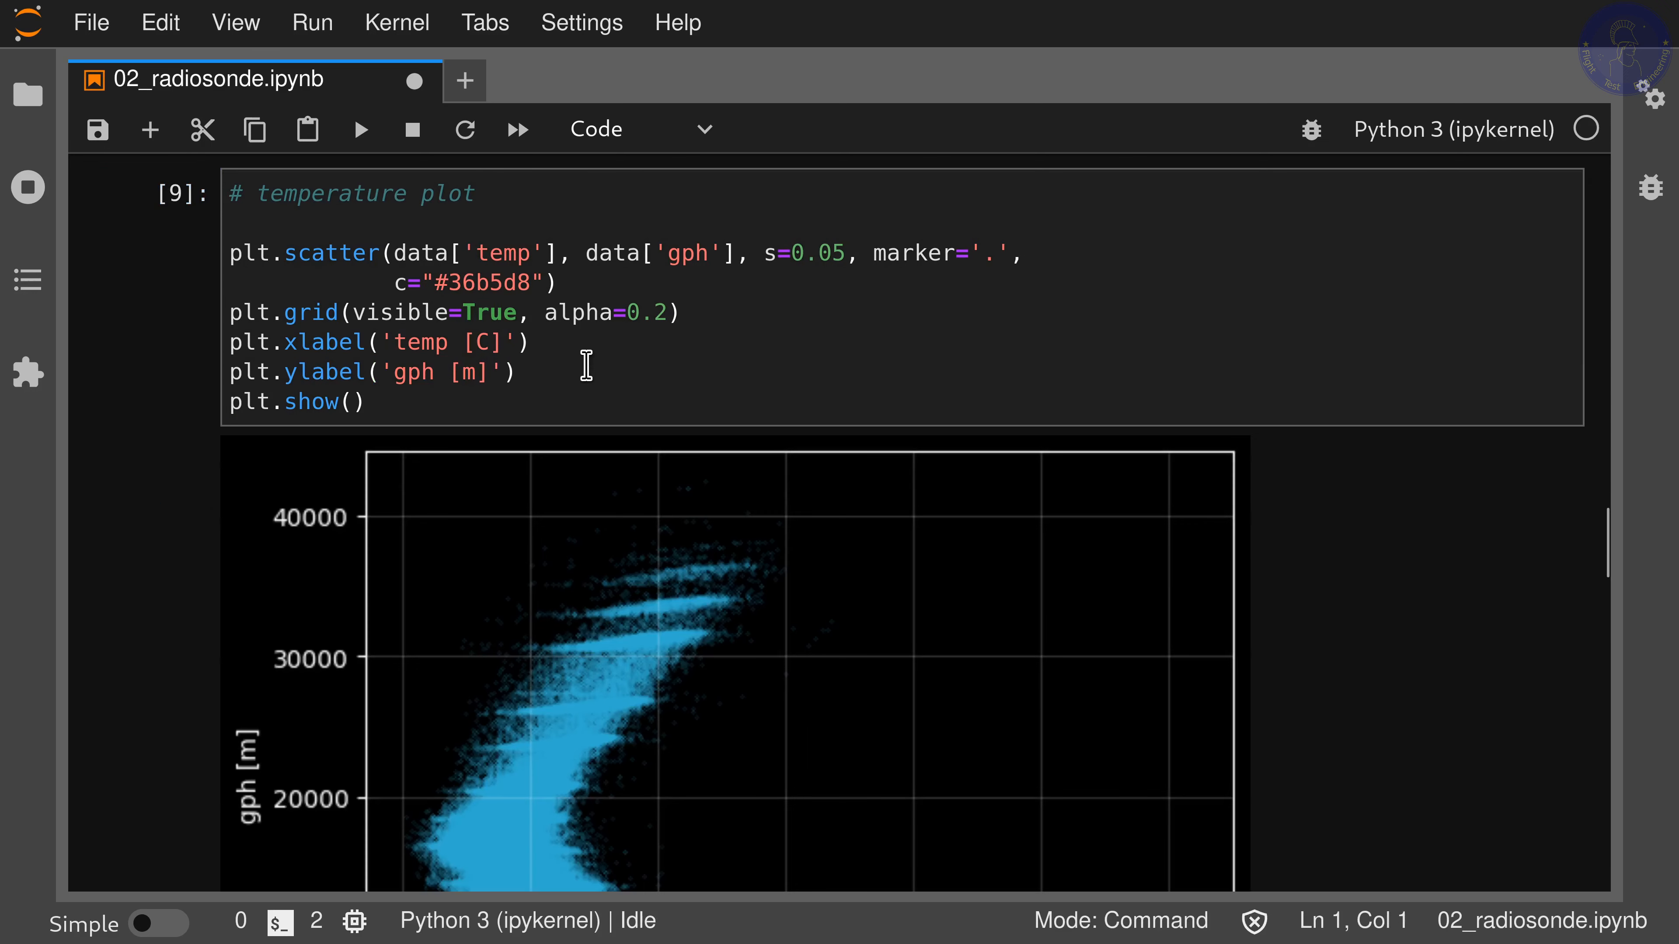
- Scroll down to bring the finished temperature-versus-height scatter fully into view
scroll(down, 3)
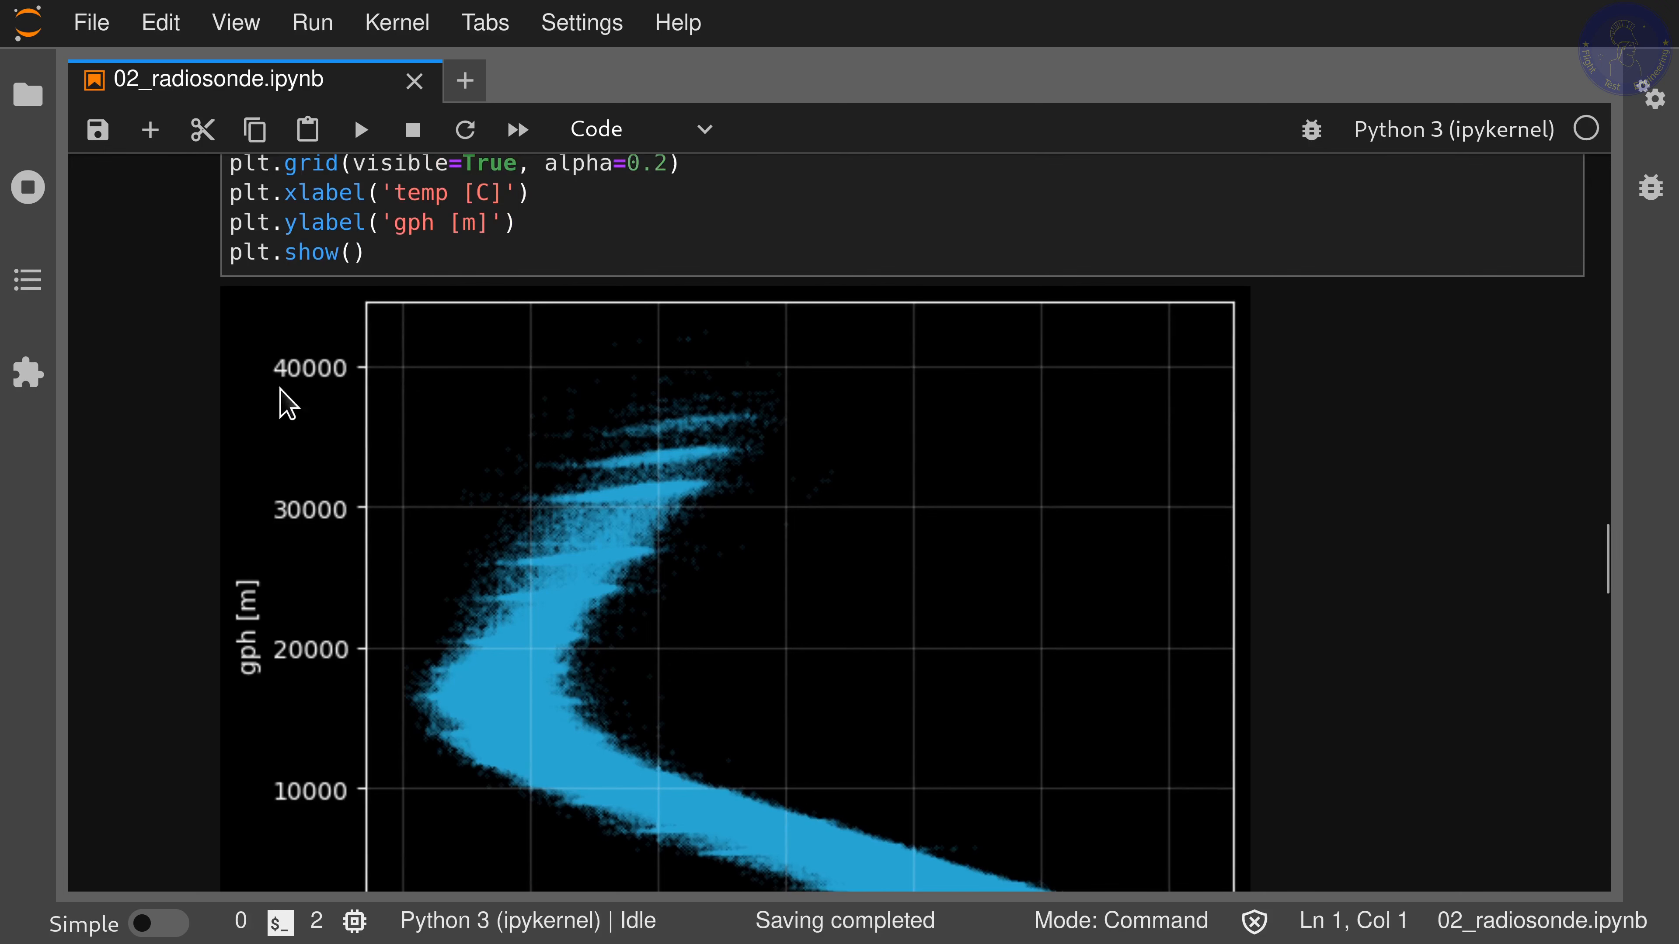
mouse_move(671, 528)
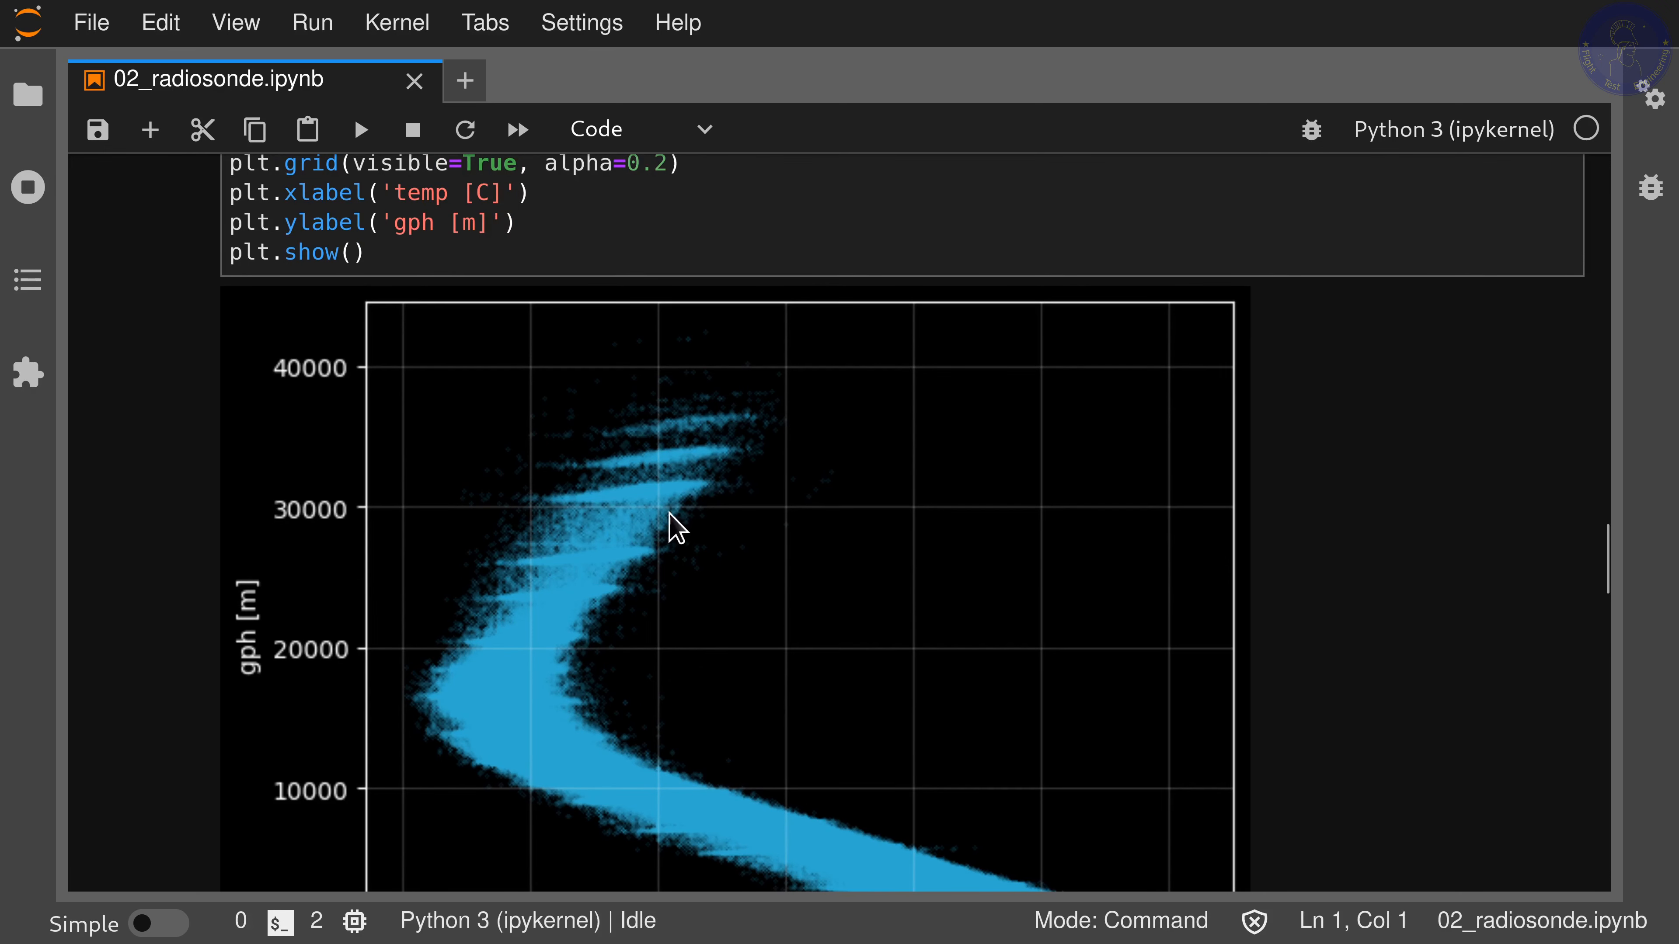
scroll(down, 3)
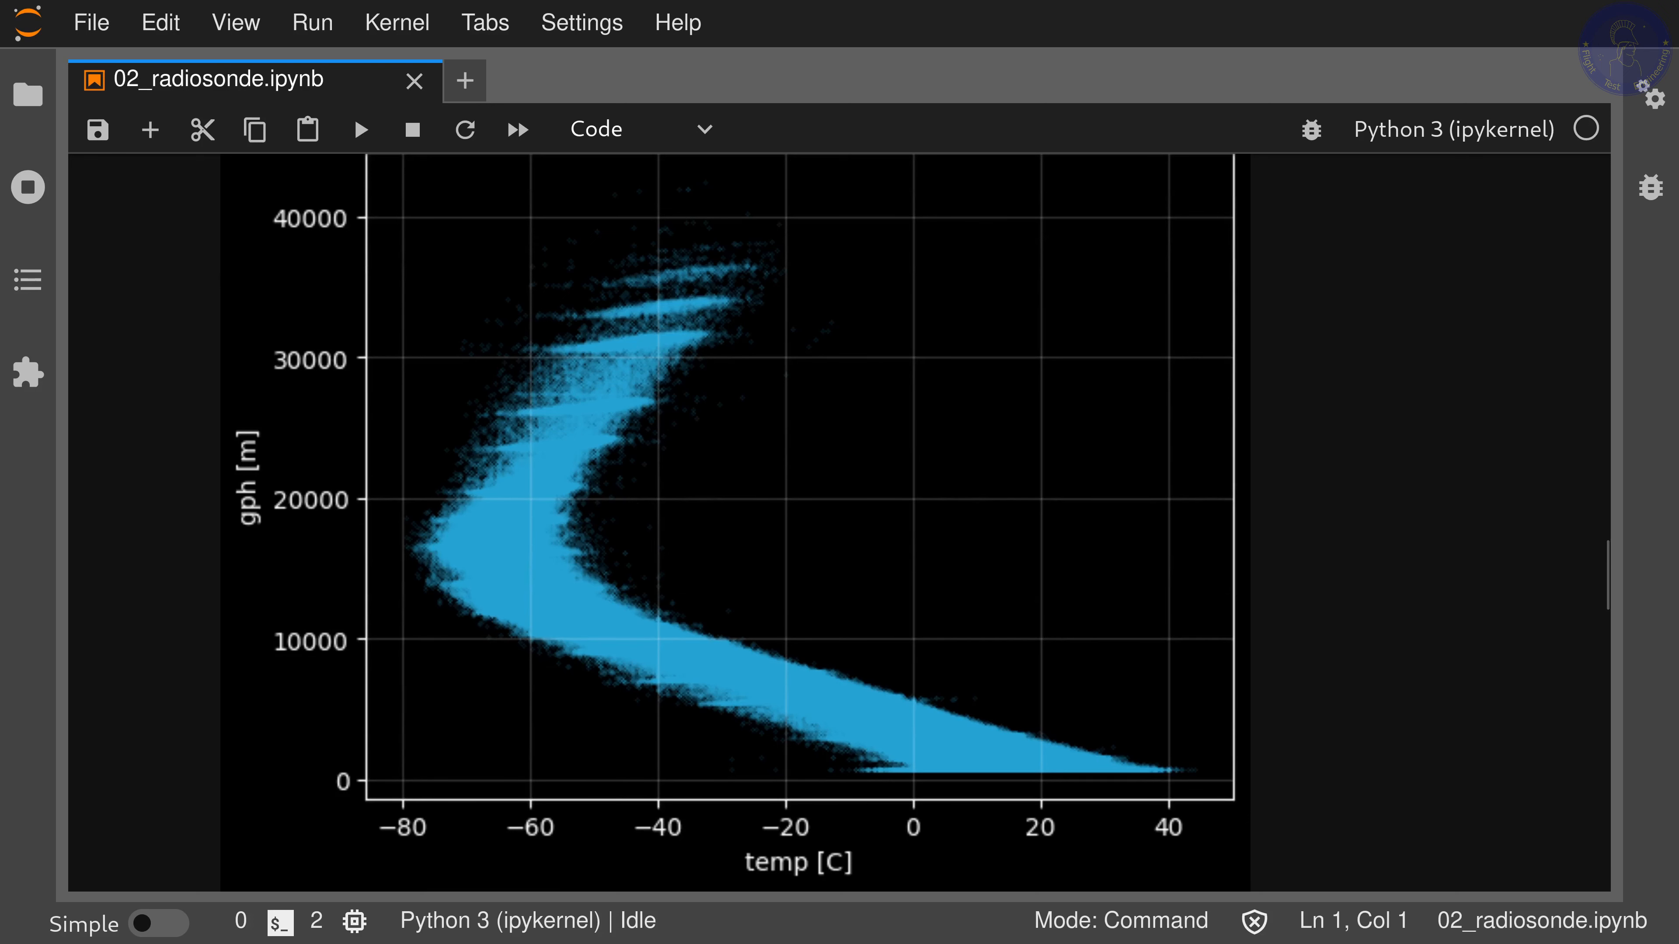
mouse_move(520, 352)
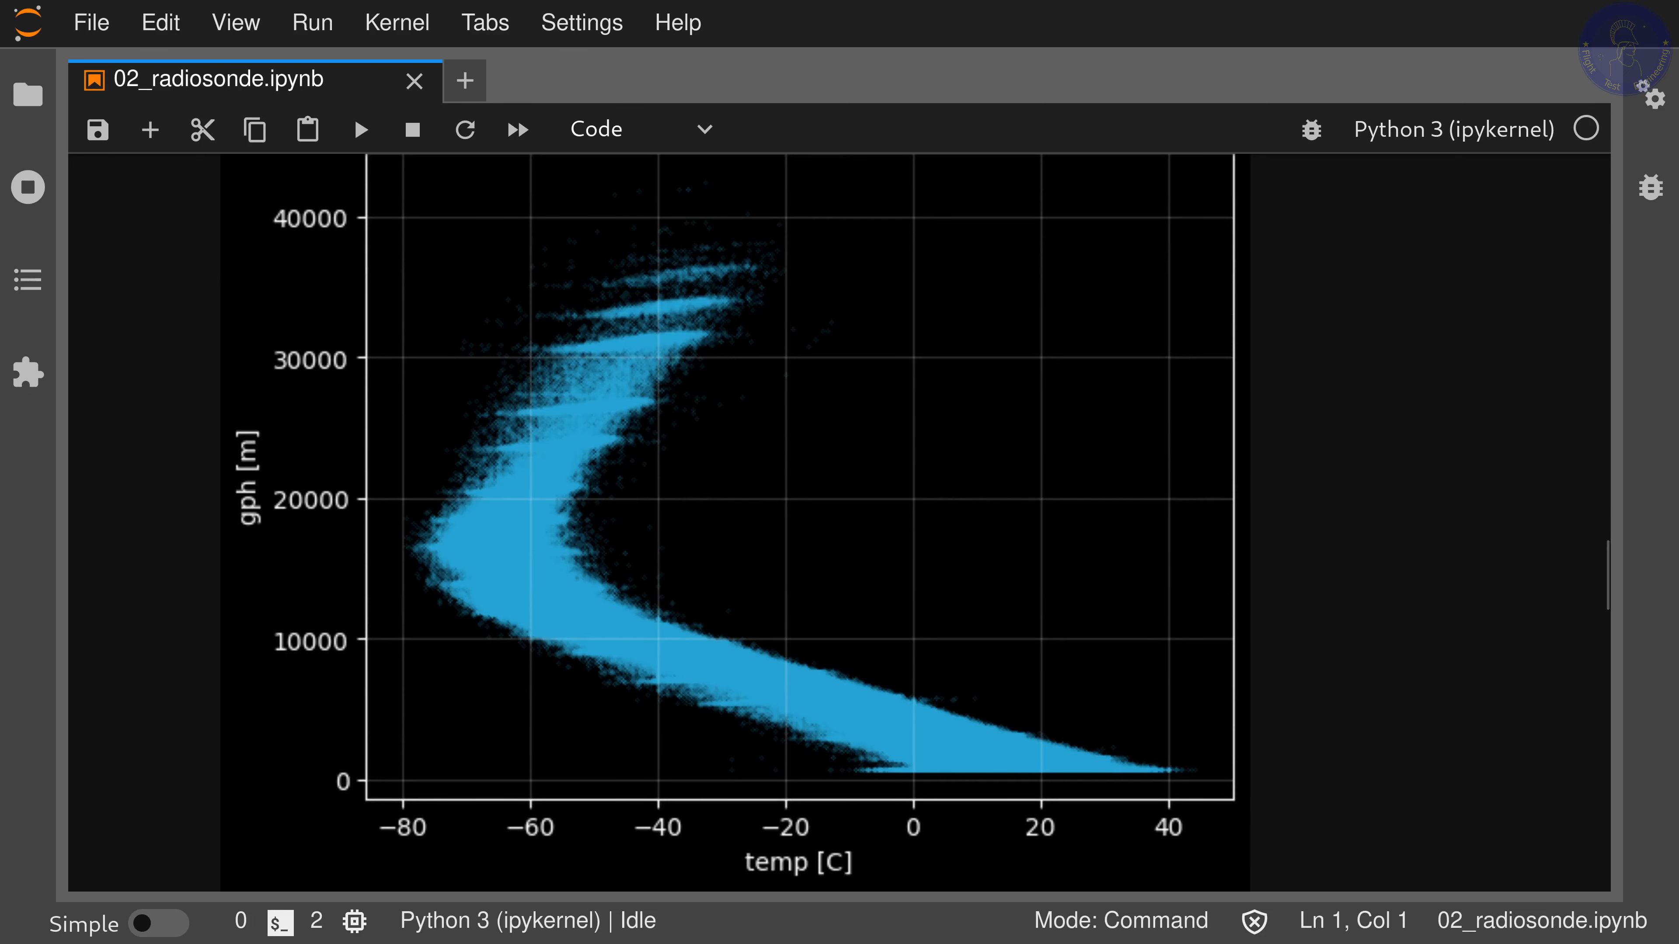
mouse_move(677, 418)
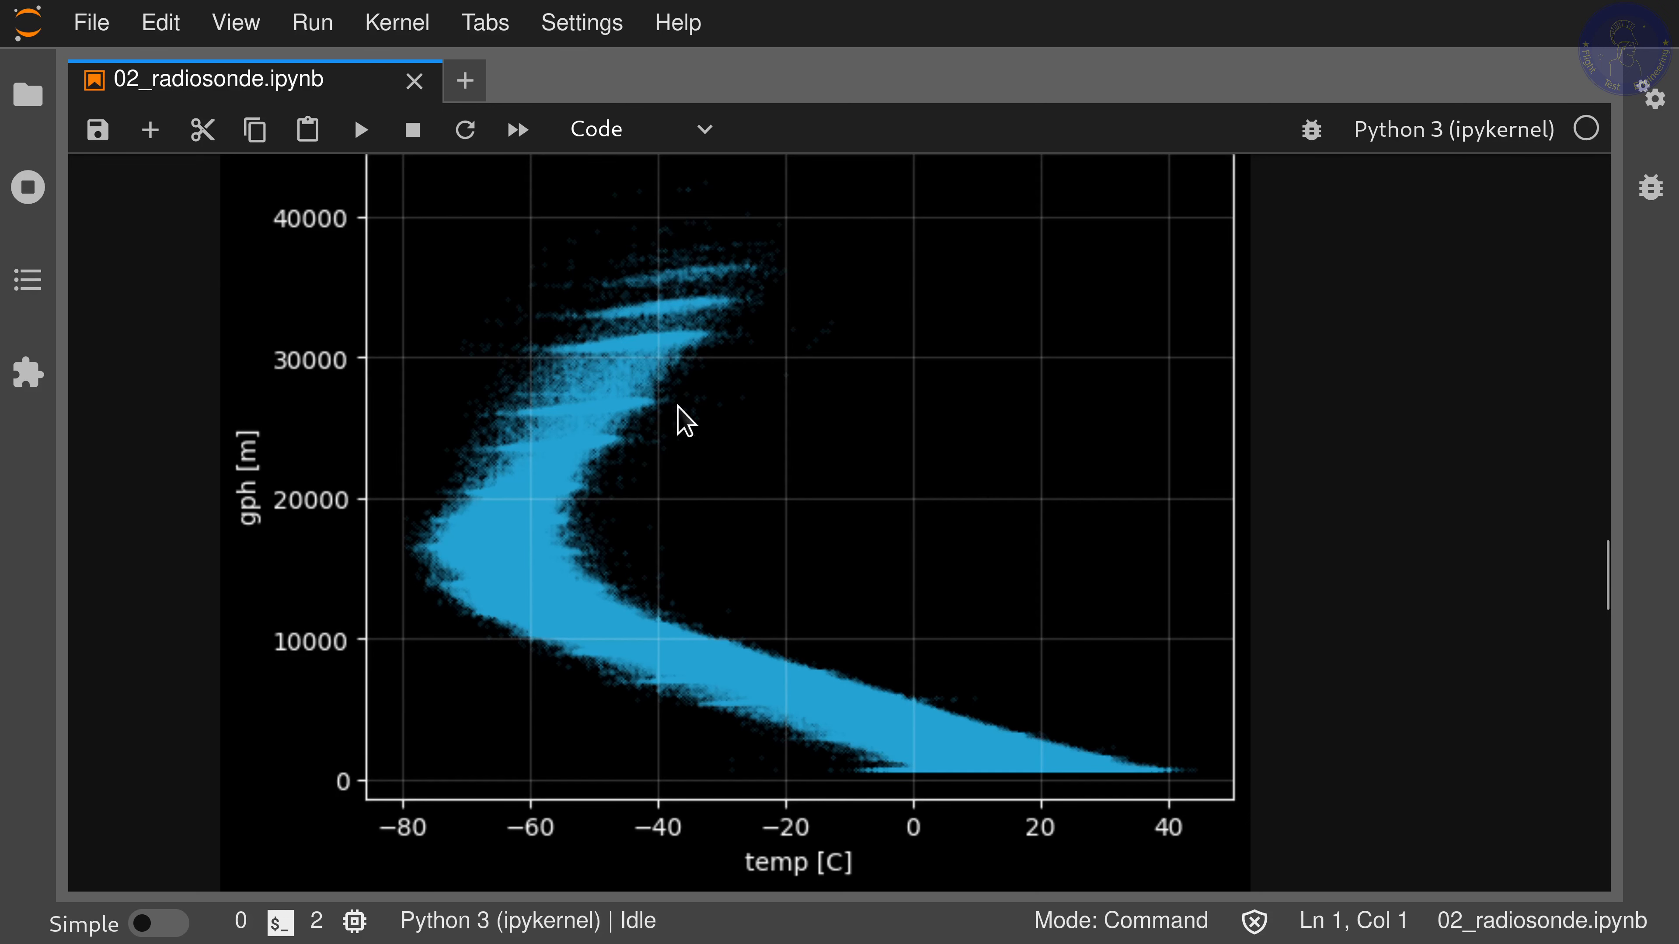
mouse_move(702, 400)
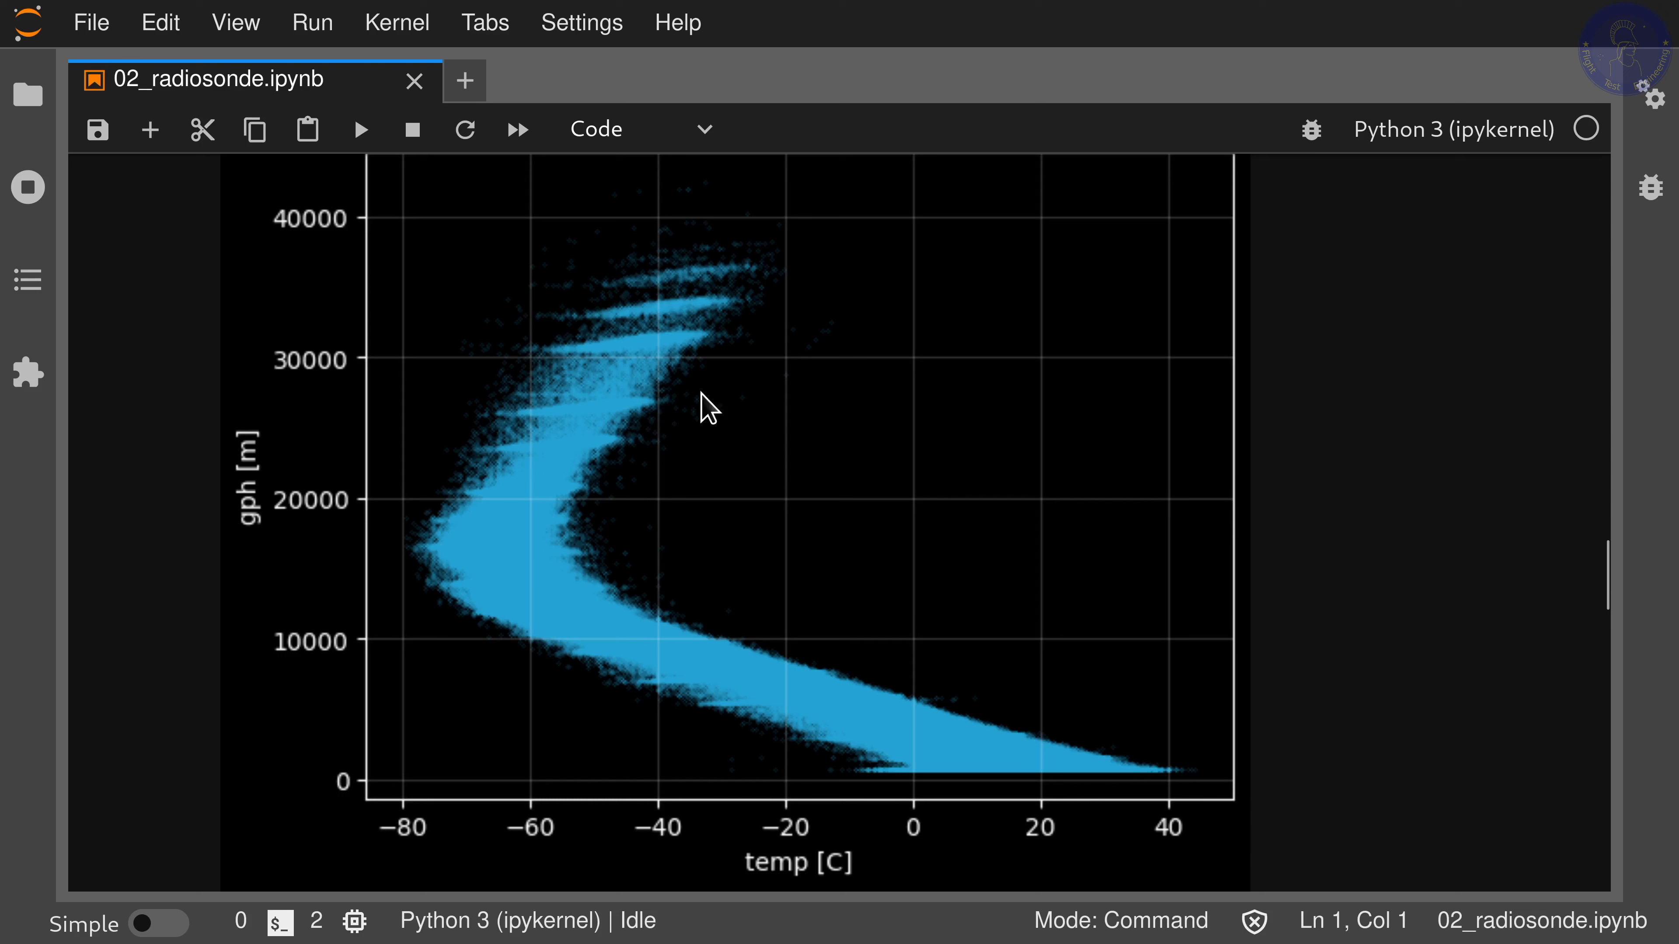
mouse_move(792, 379)
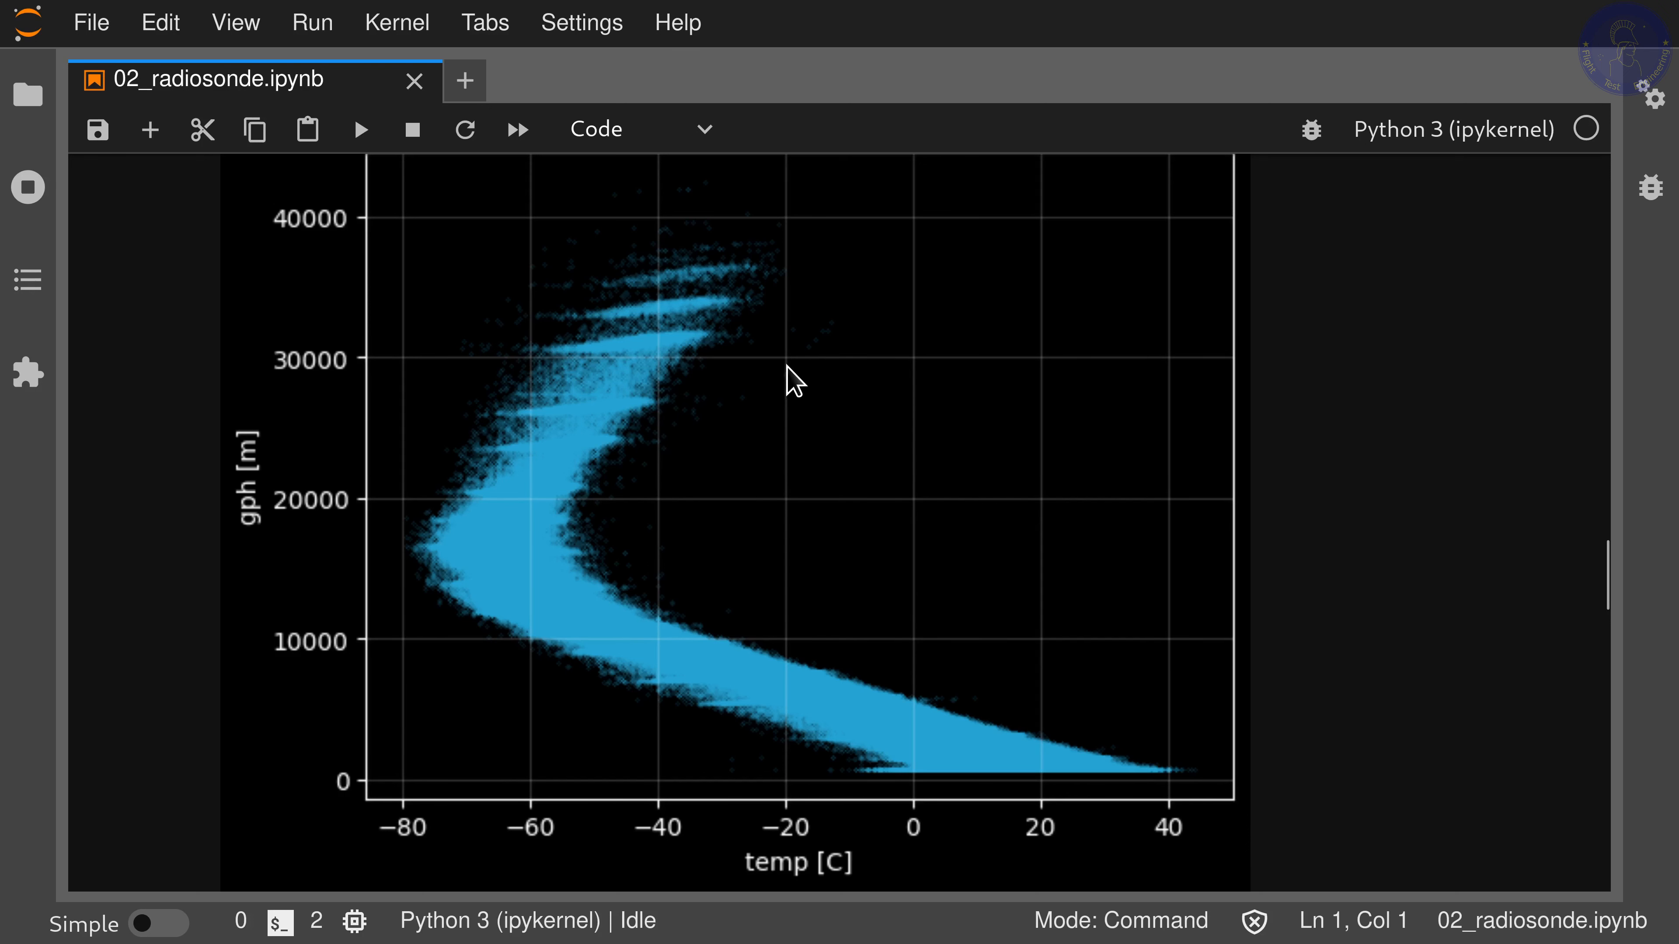
mouse_move(660, 384)
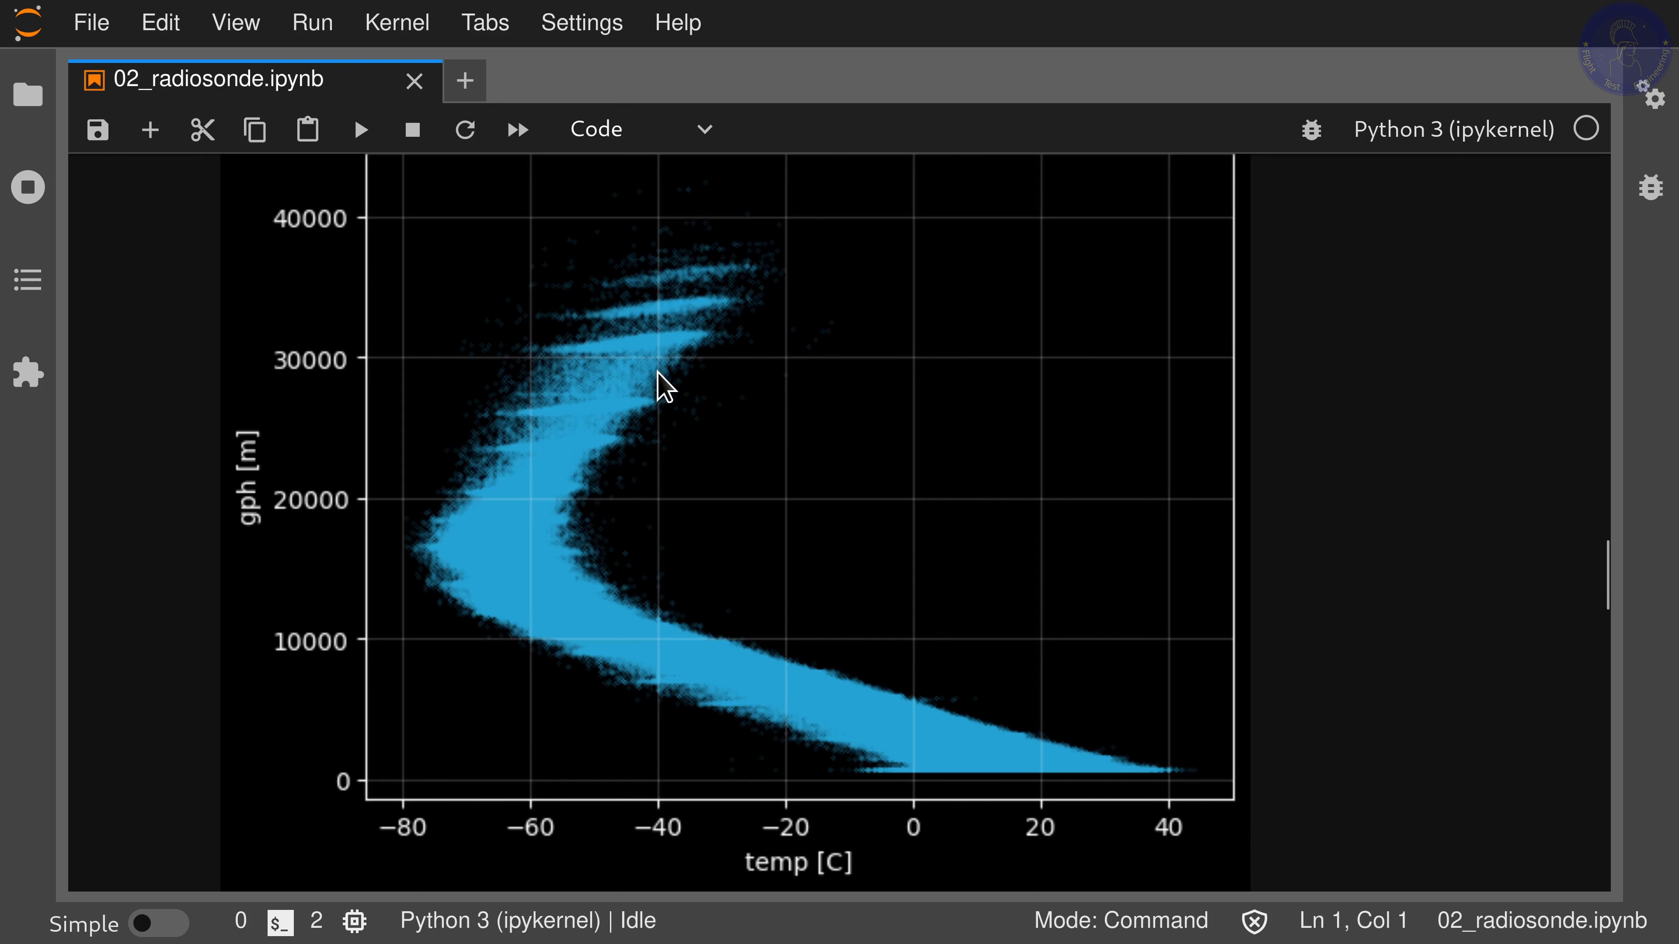
mouse_move(635, 376)
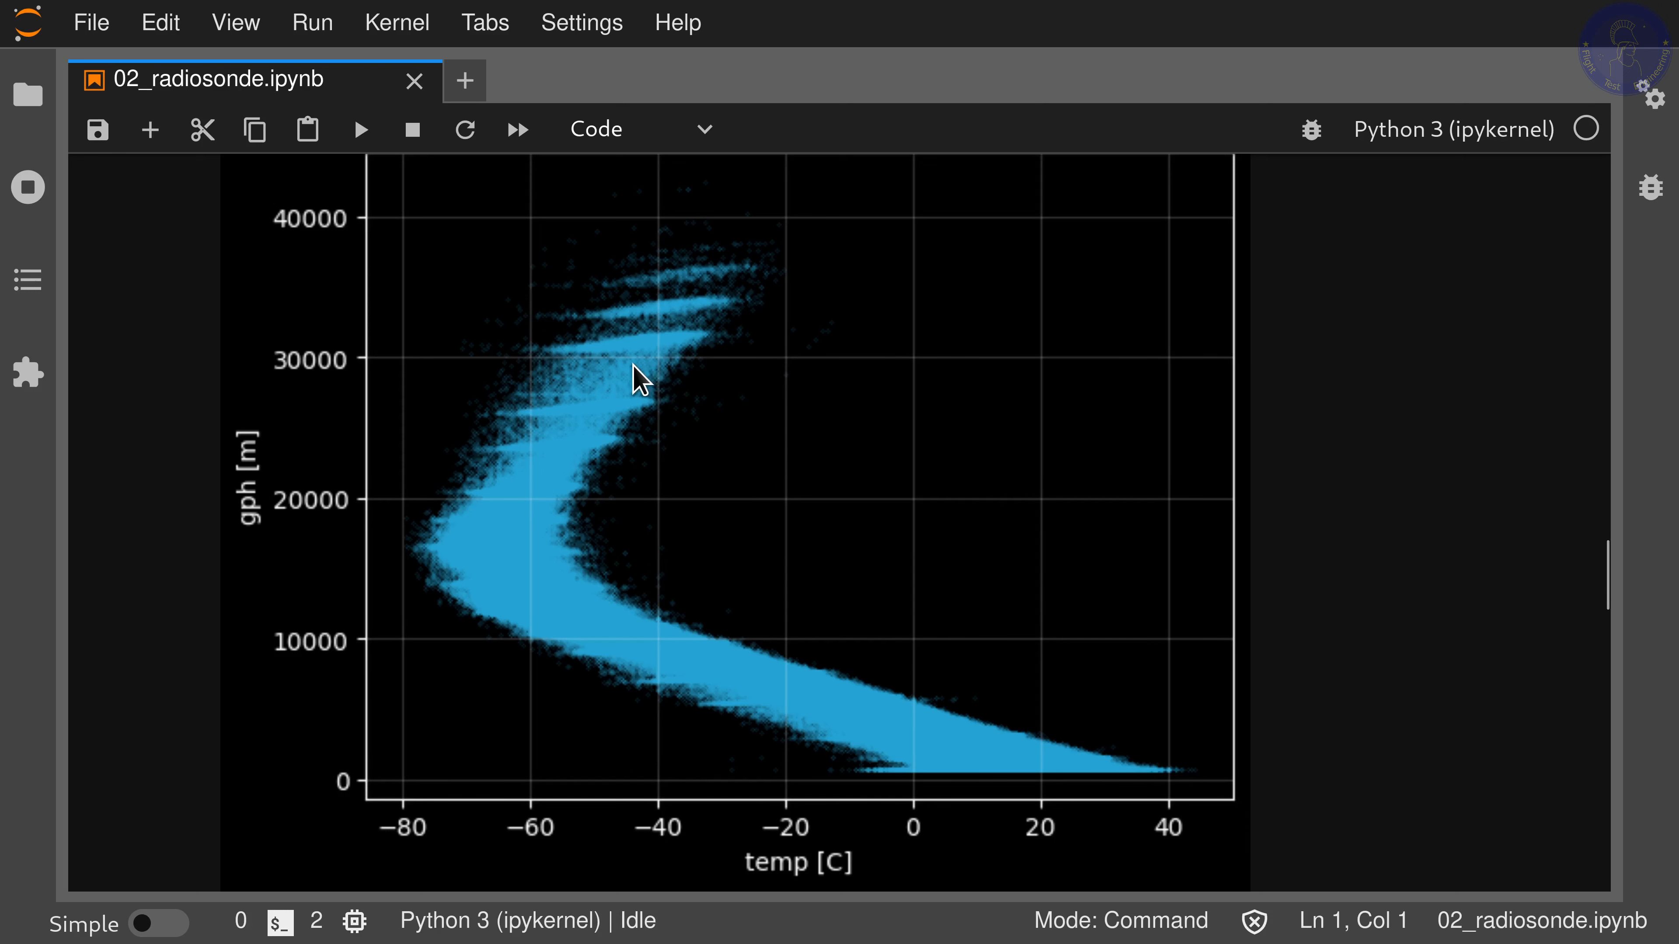
mouse_move(627, 379)
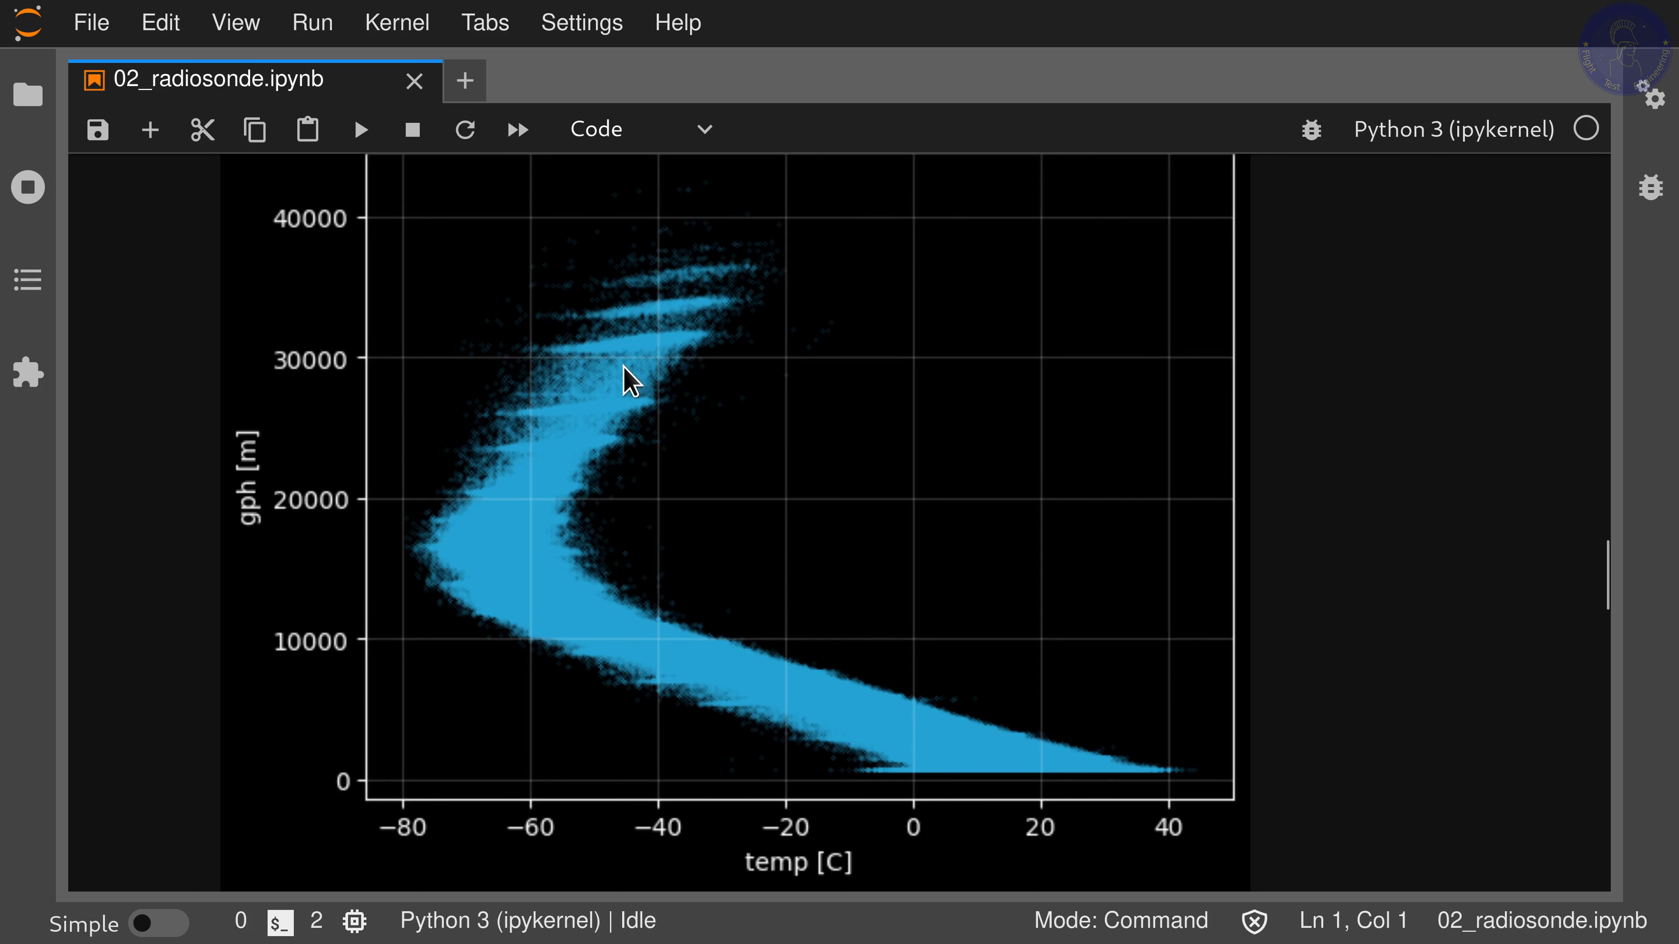
mouse_move(587, 404)
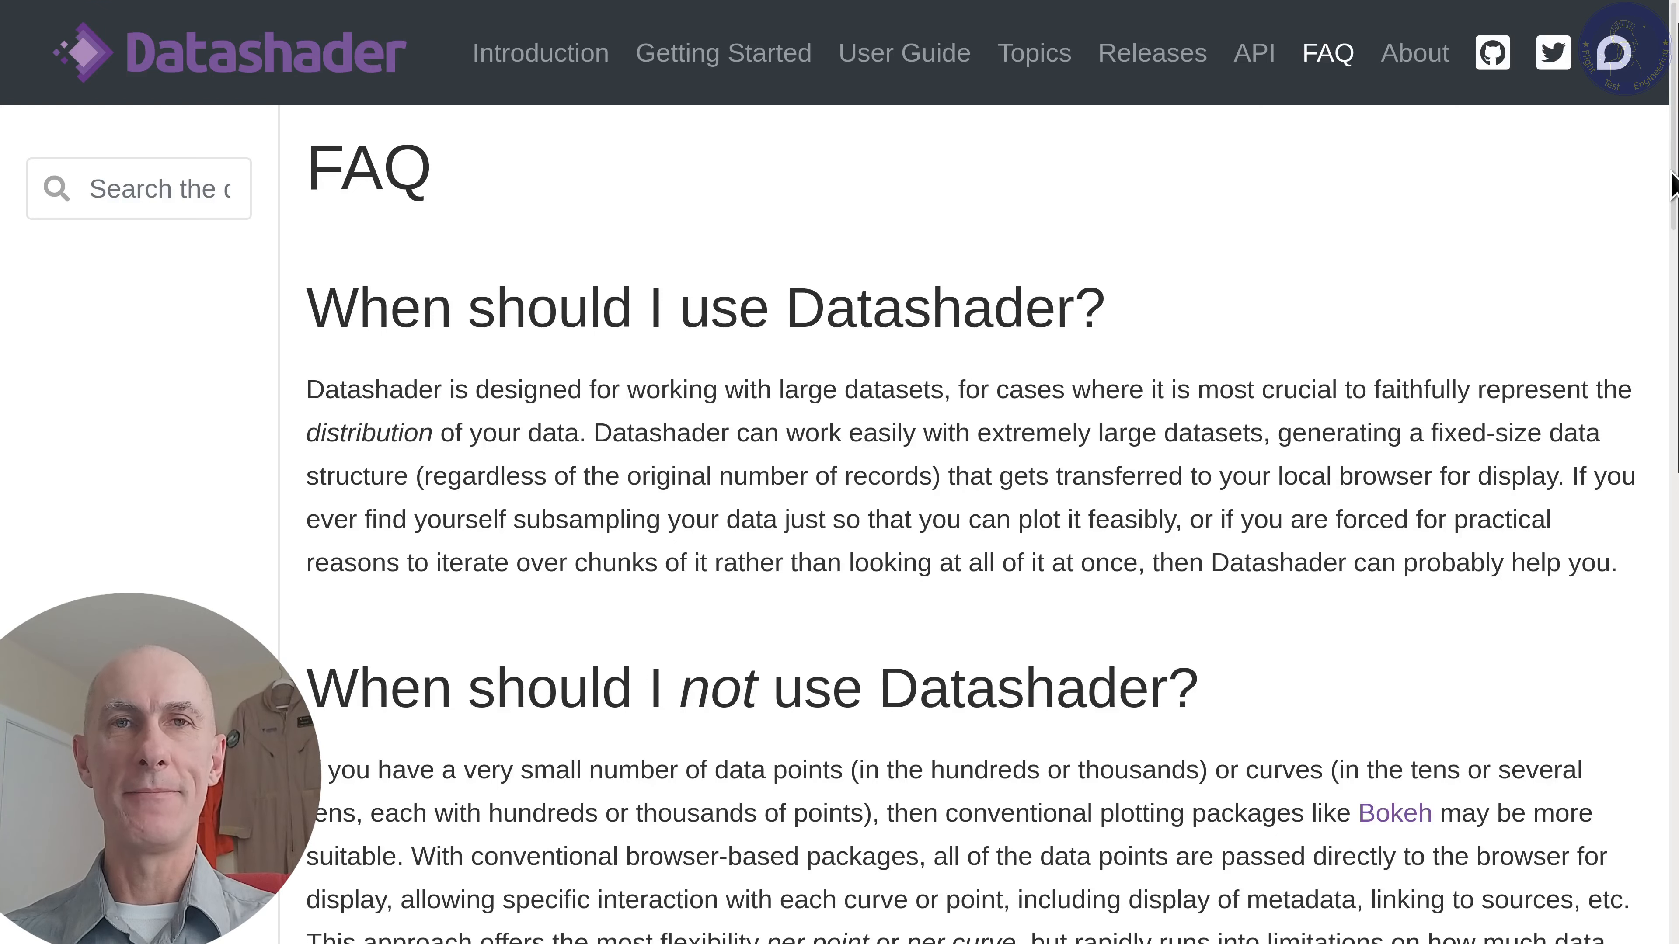
scroll(down, 3)
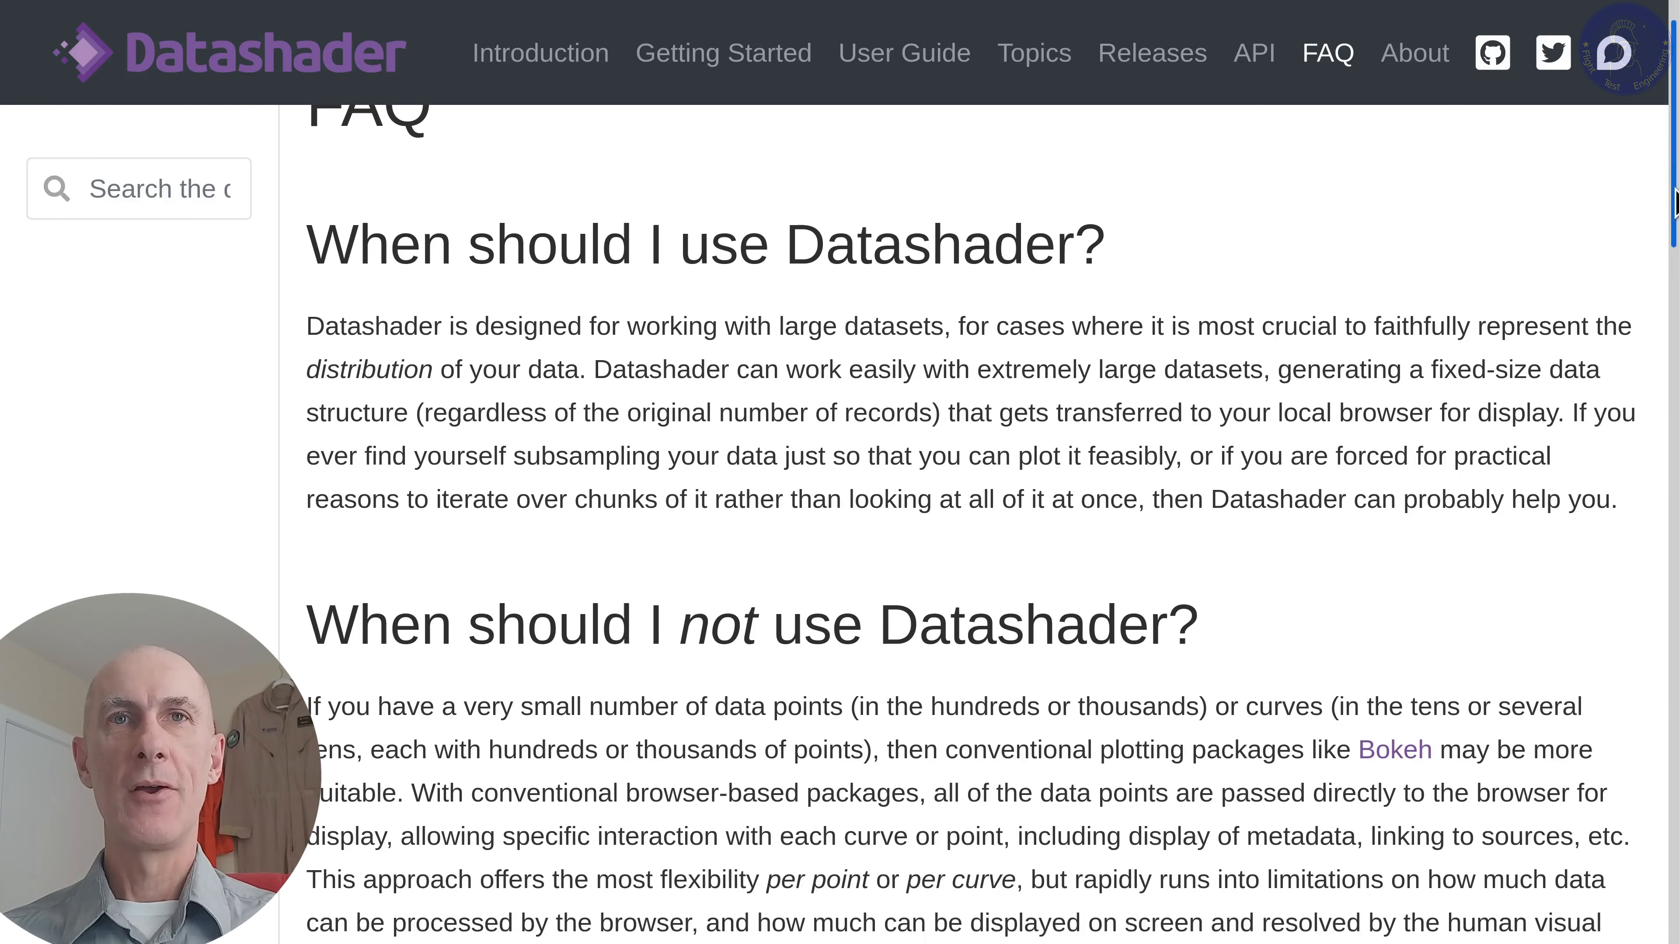
scroll(down, 3)
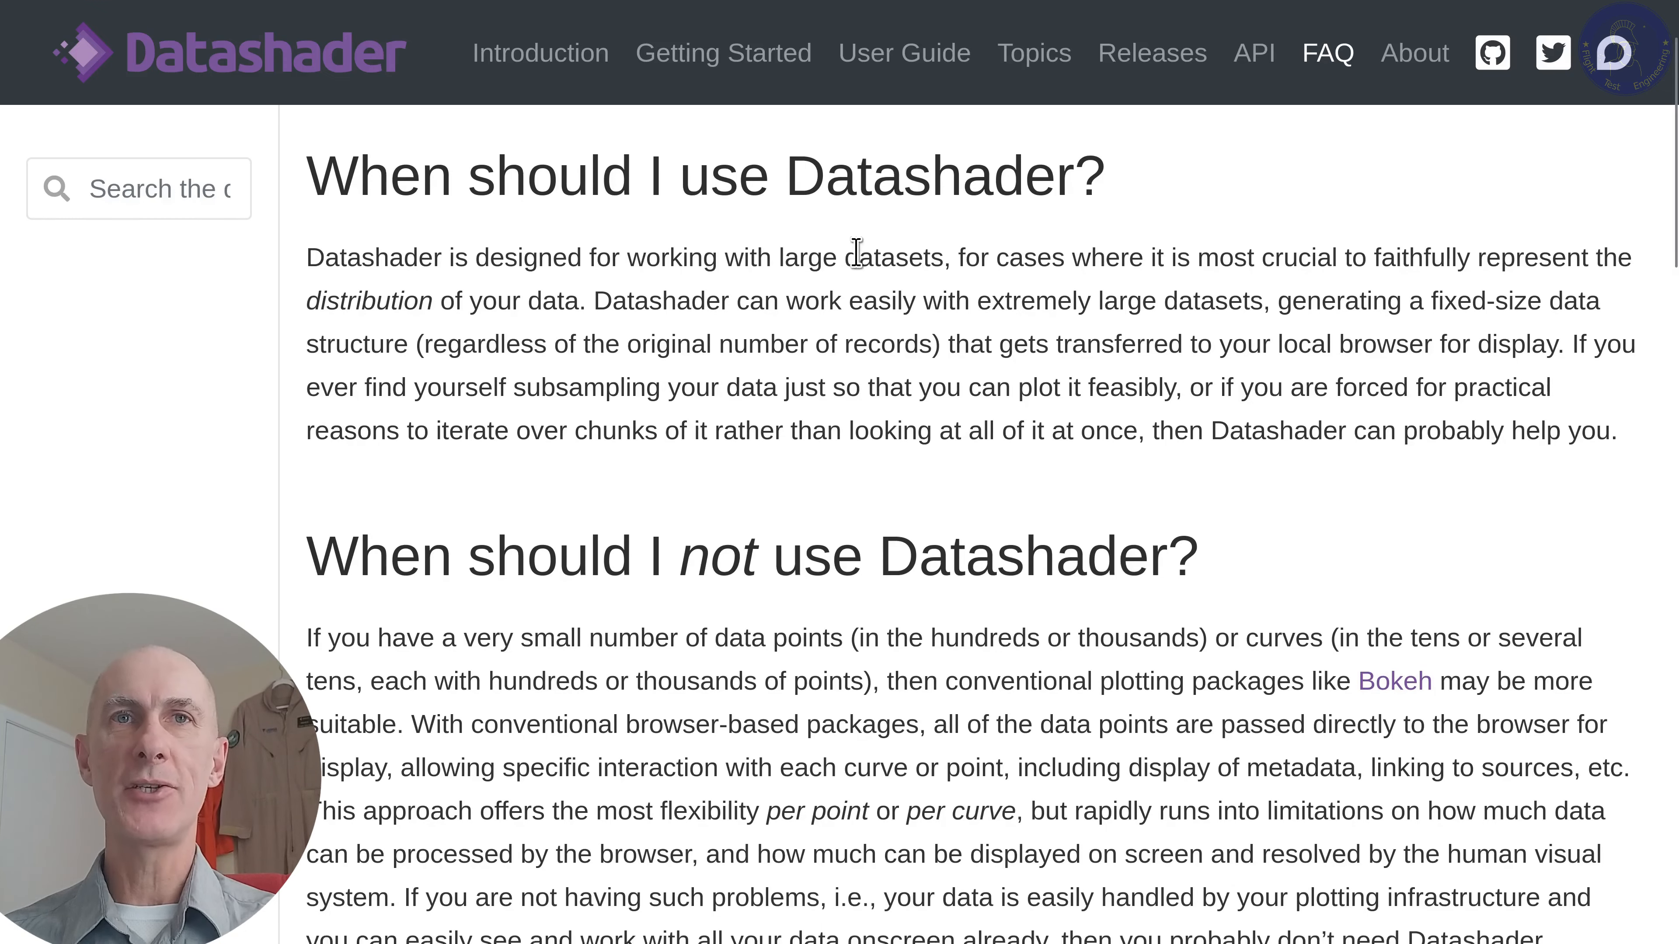
mouse_move(909, 304)
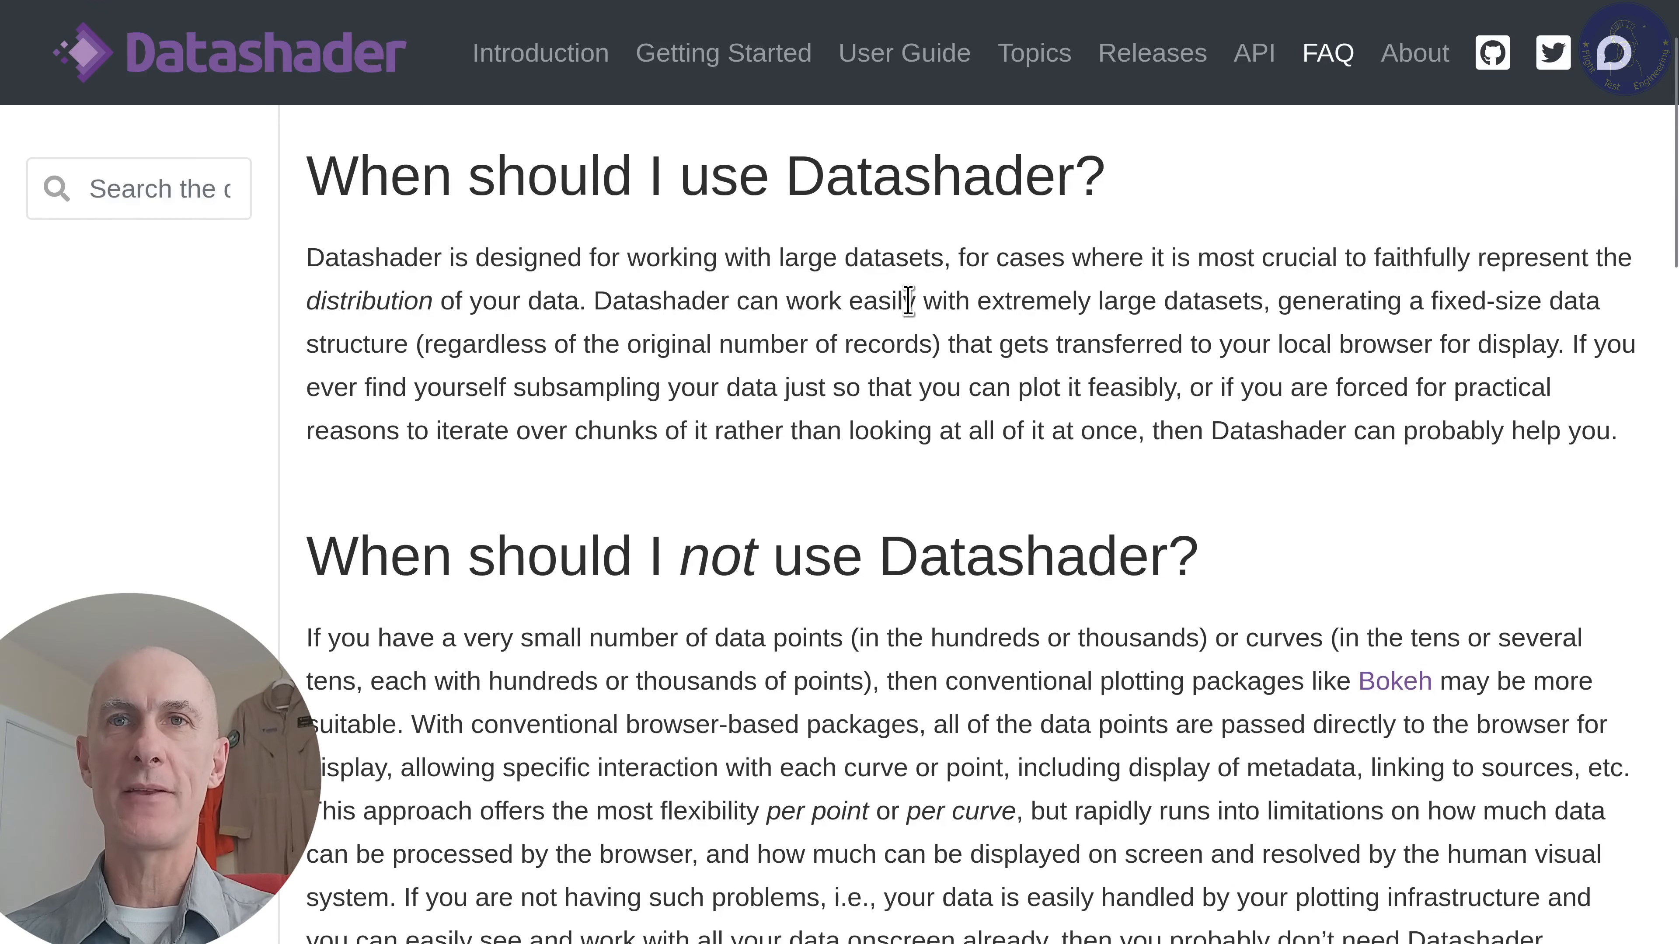
mouse_move(1320, 294)
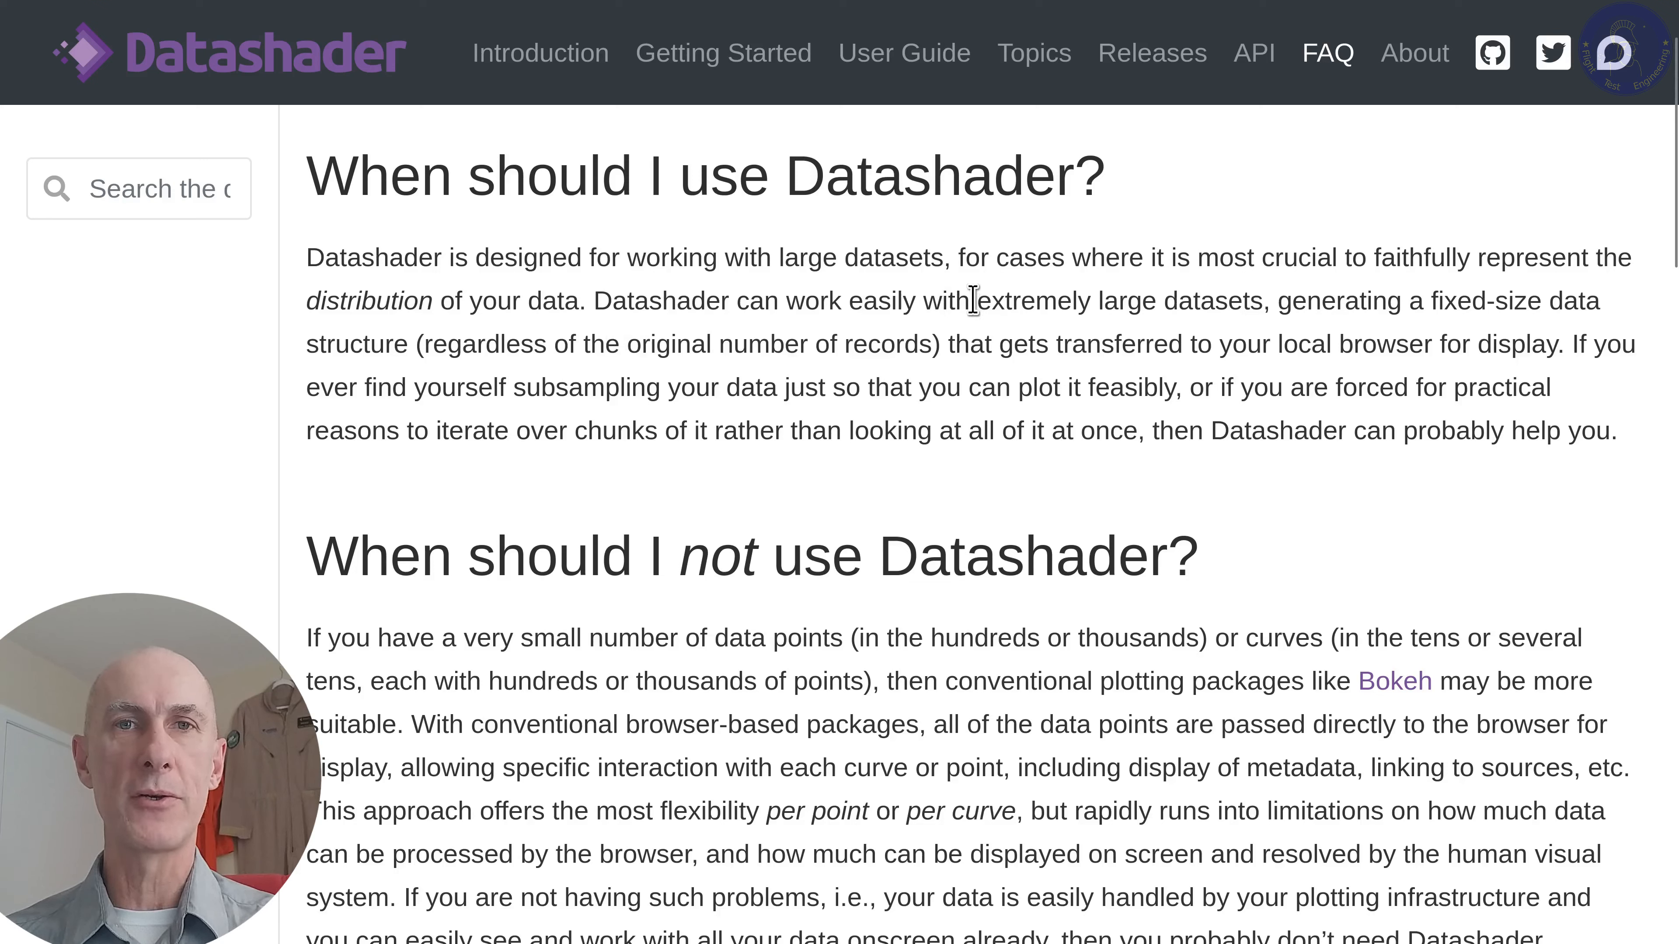
mouse_move(965, 300)
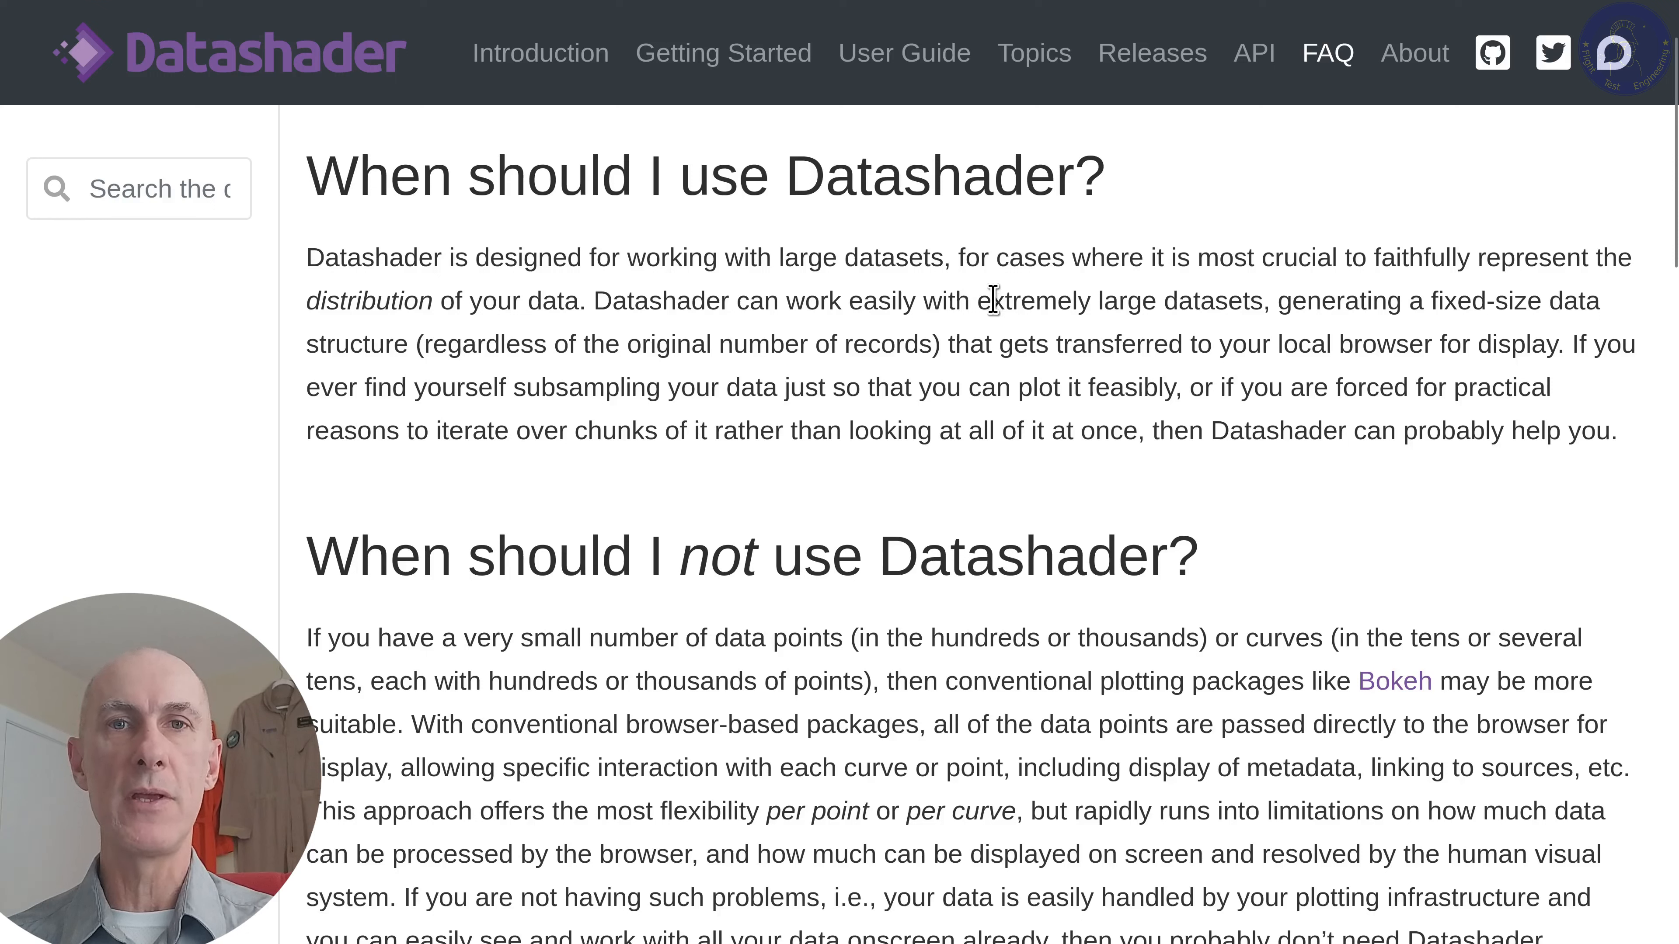
mouse_move(927, 357)
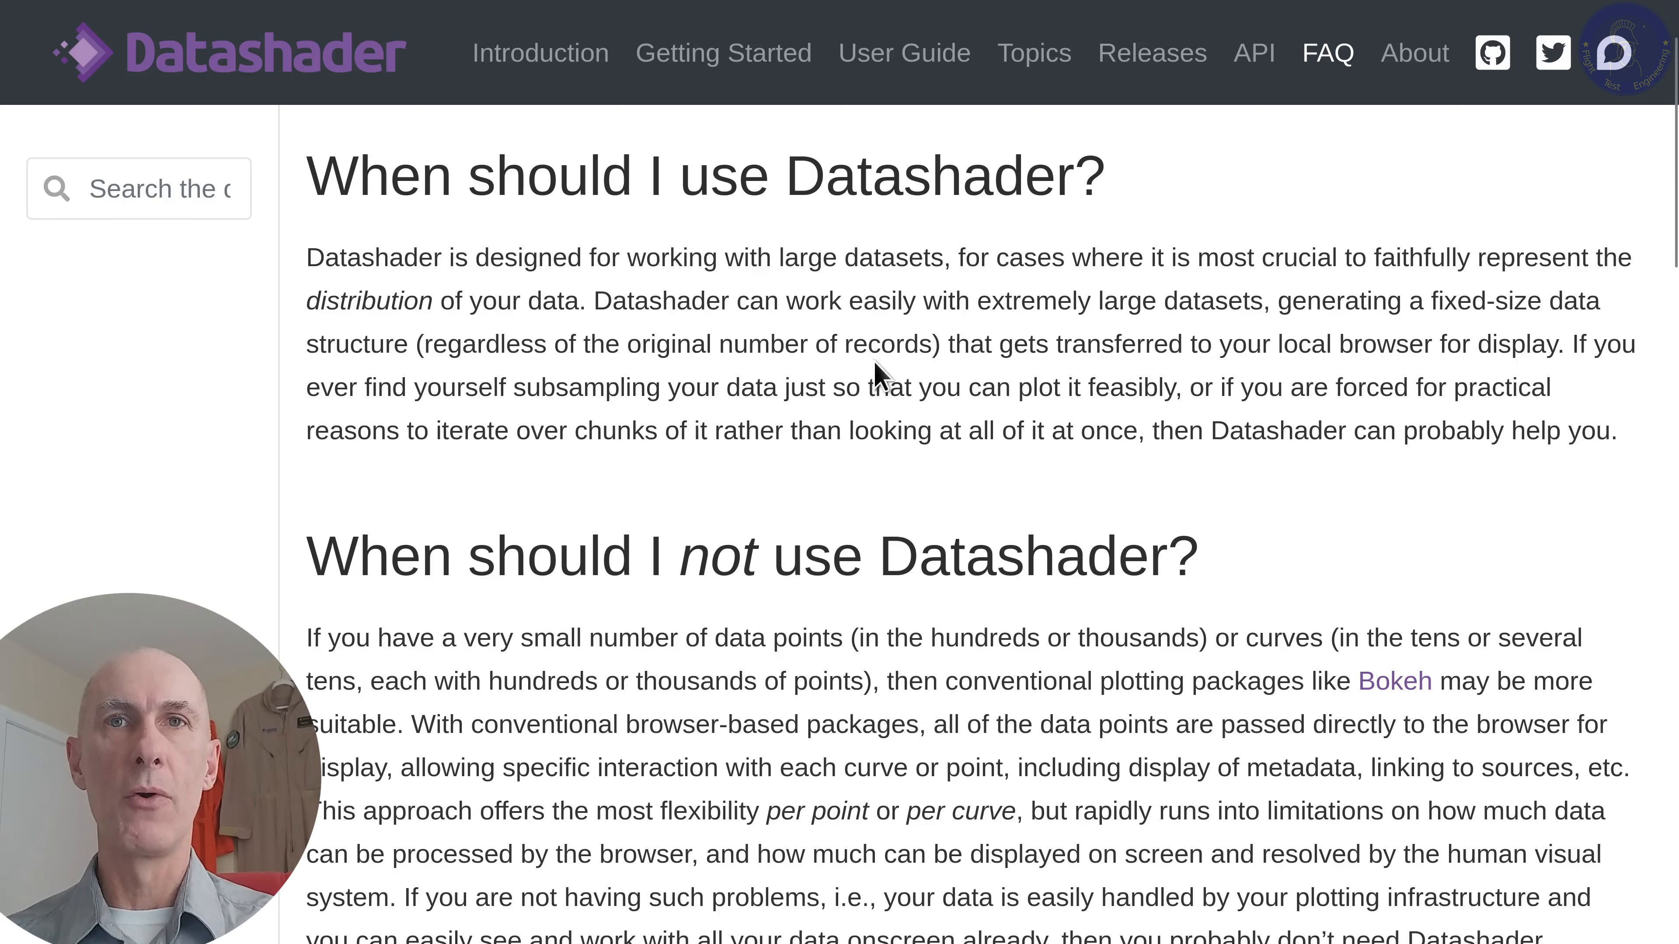
mouse_move(826, 396)
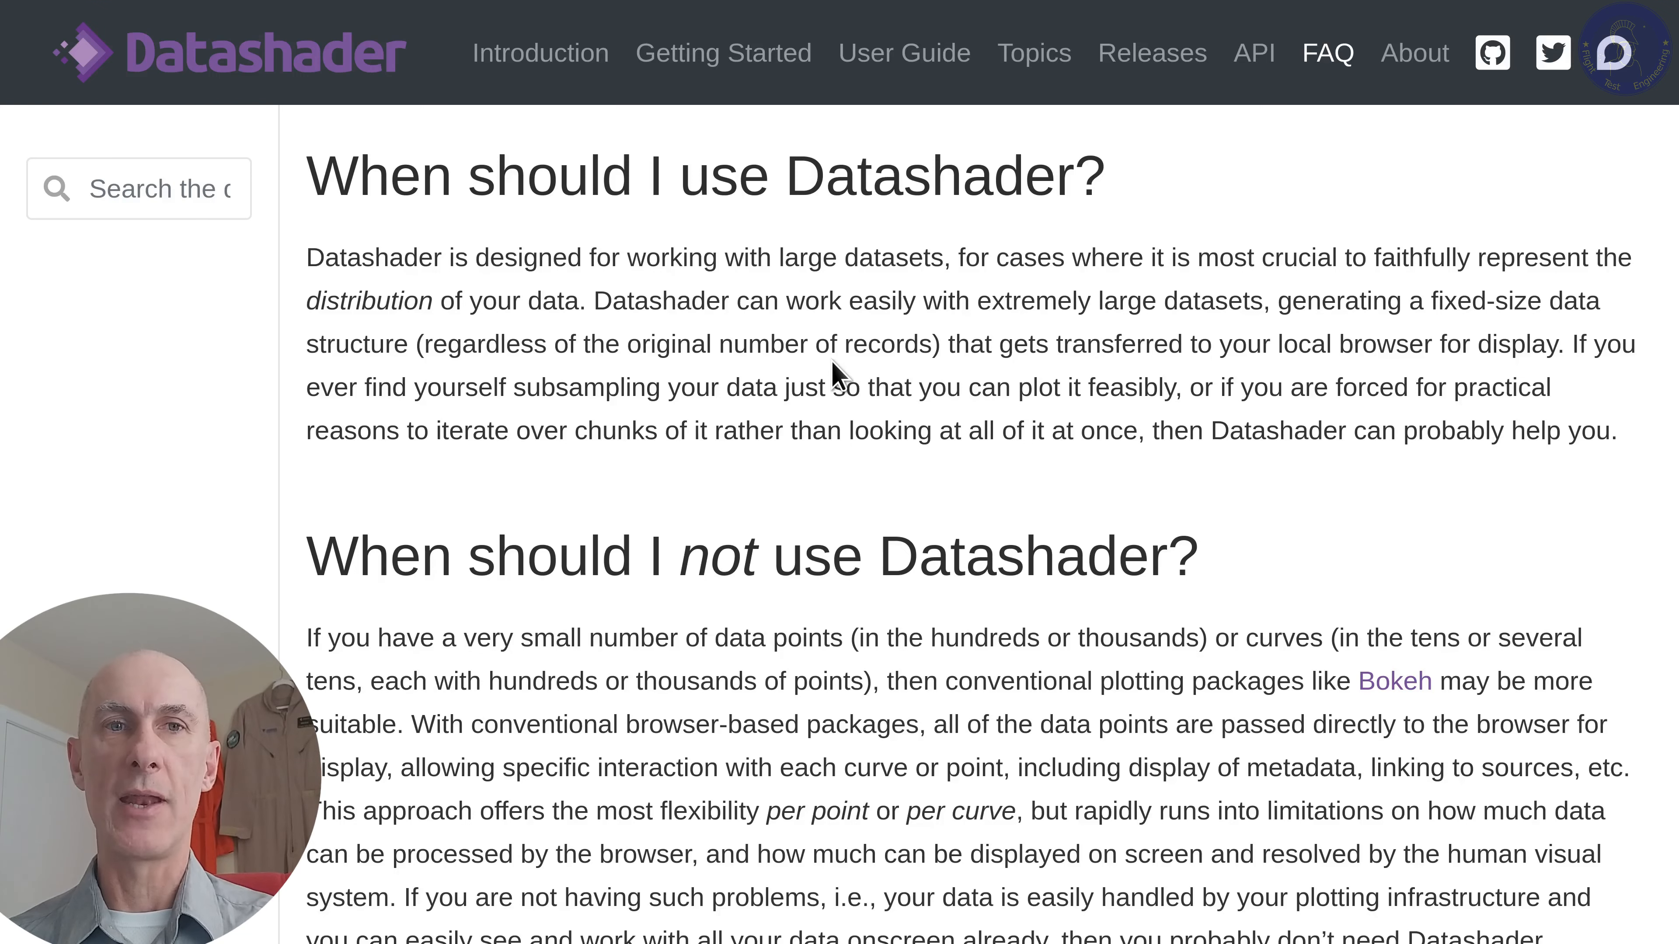
click(904, 53)
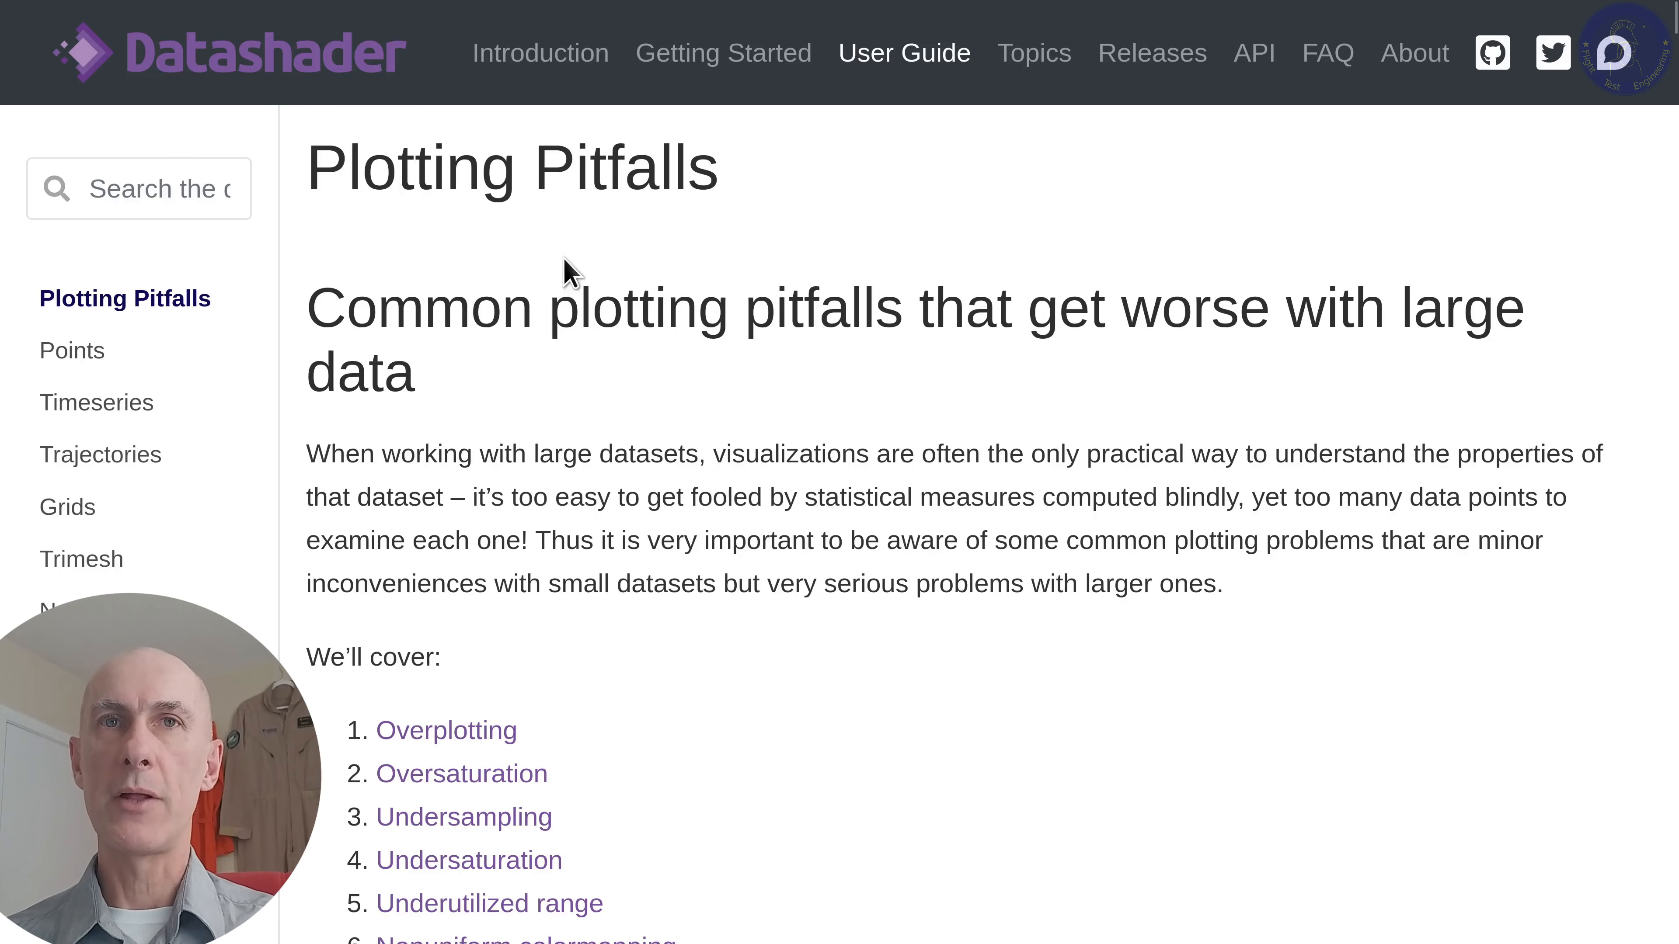
- Scroll the Plotting Pitfalls page down to the Overplotting section and its 3D scatter example
scroll(down, 3)
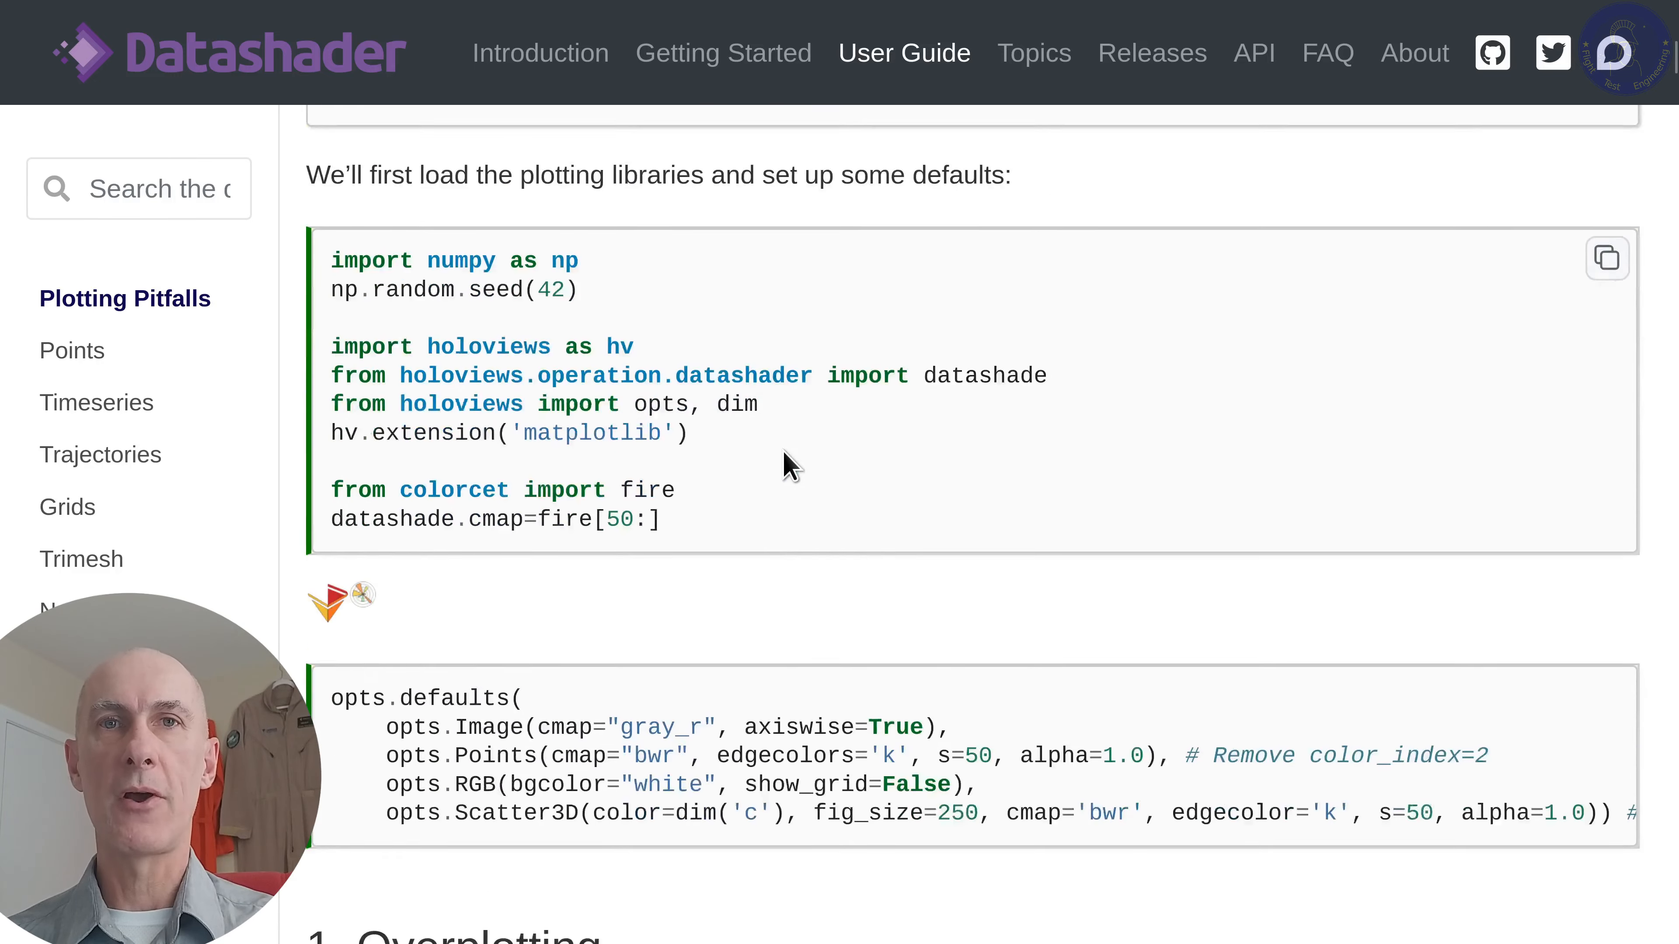
scroll(down, 3)
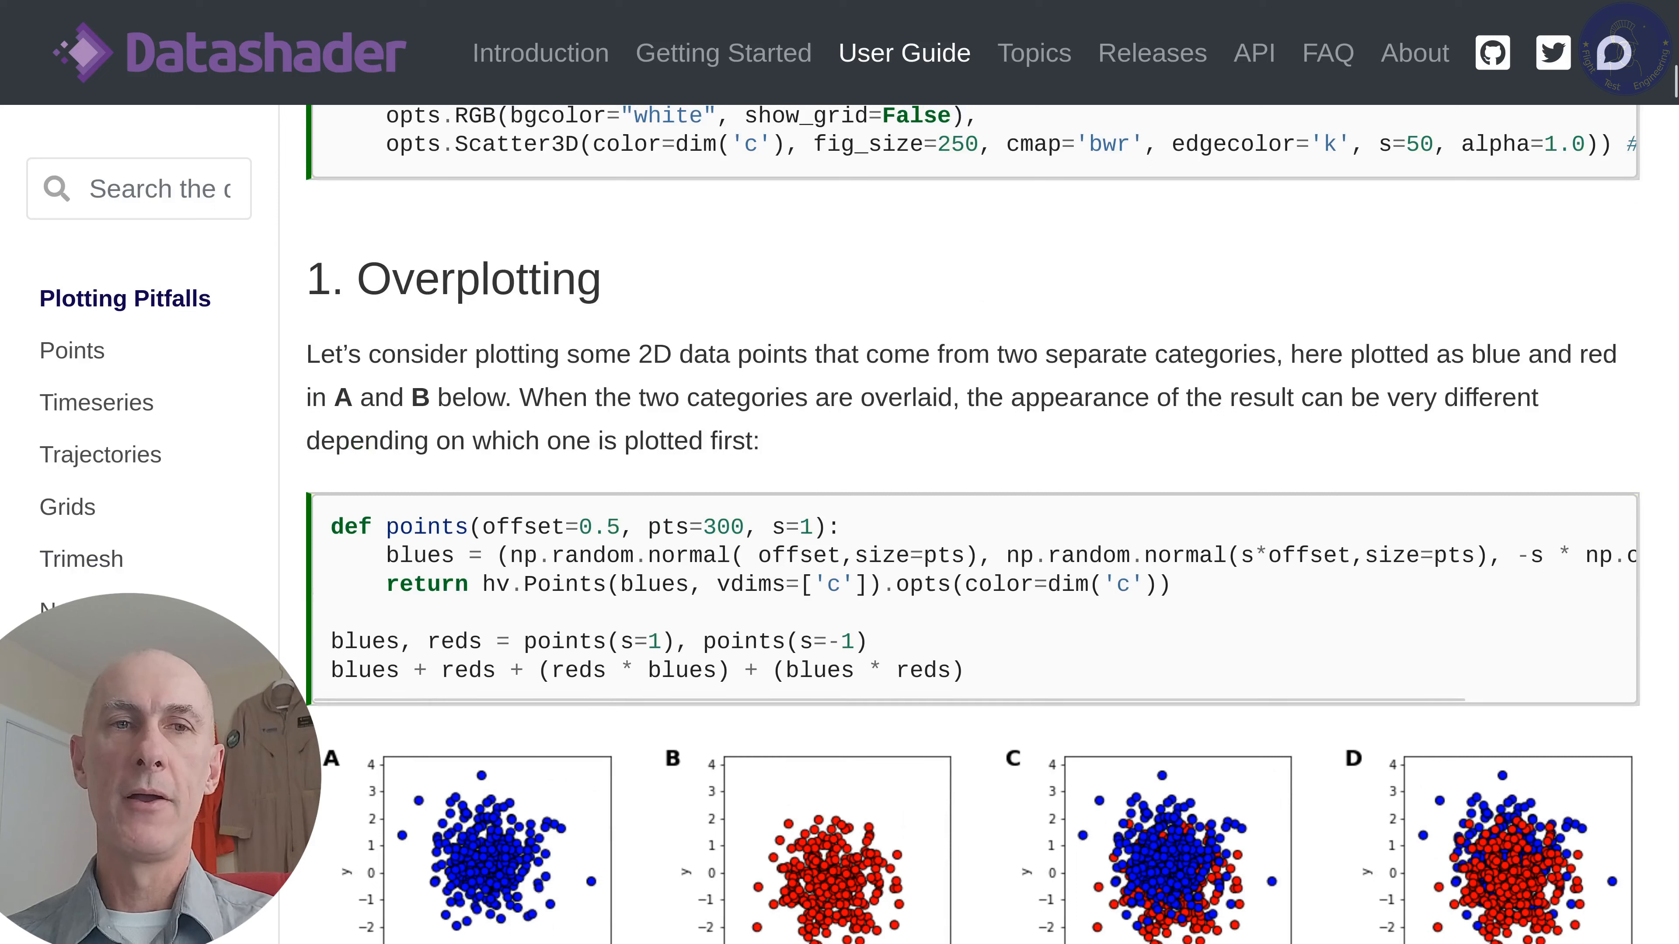
mouse_move(916, 473)
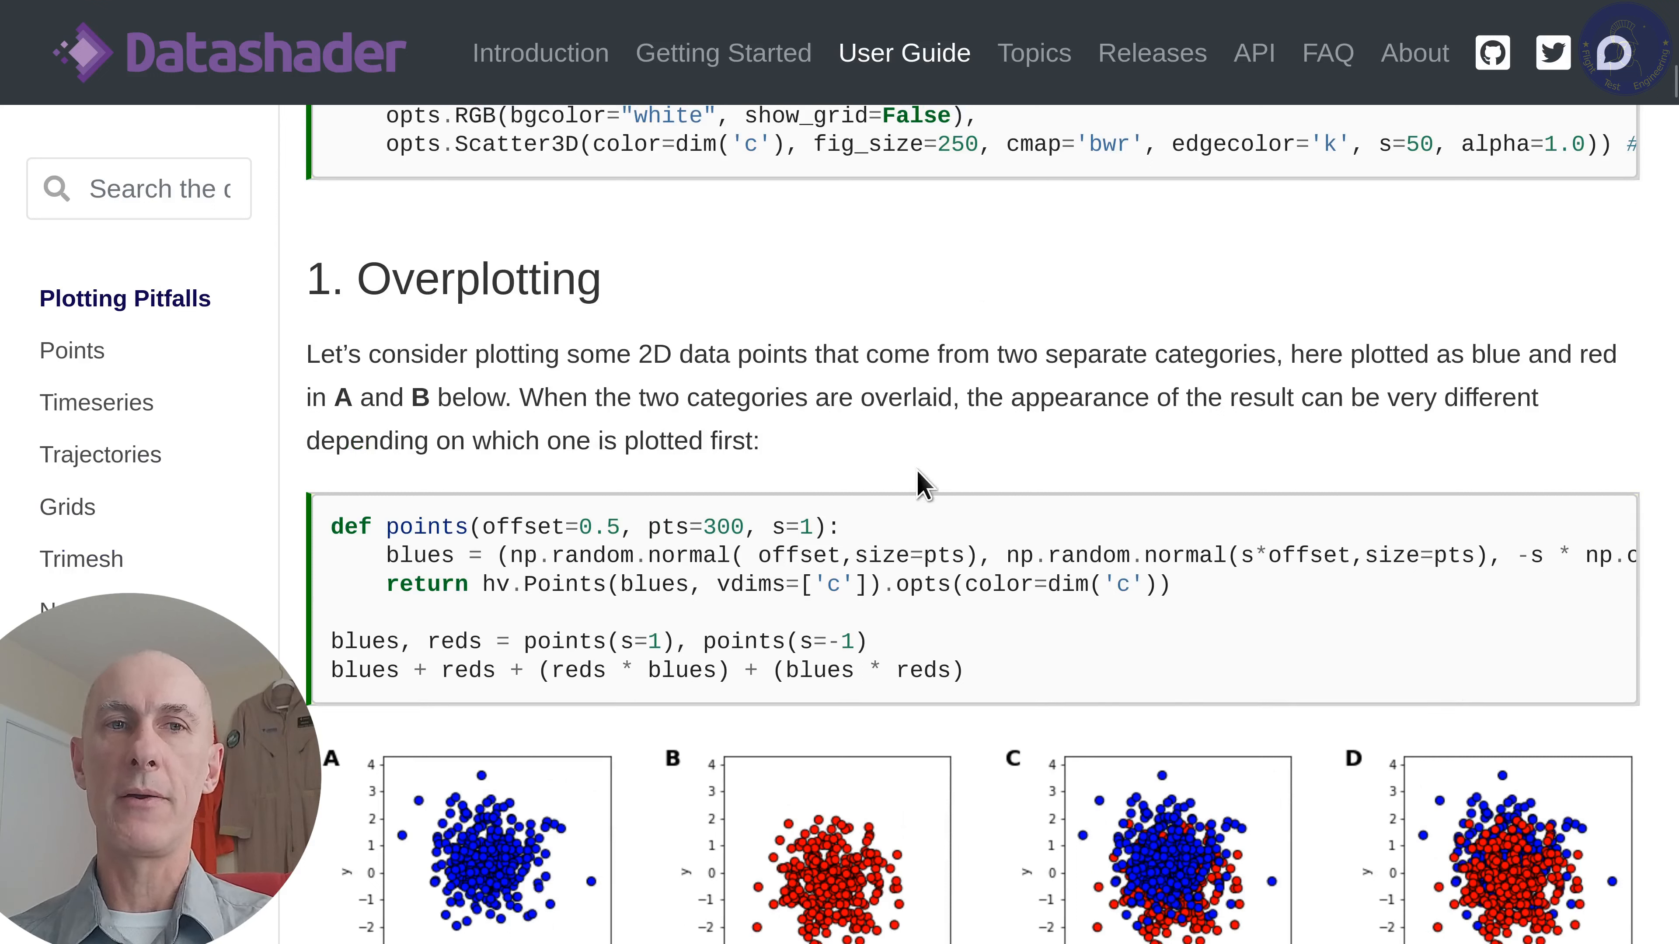
mouse_move(904, 507)
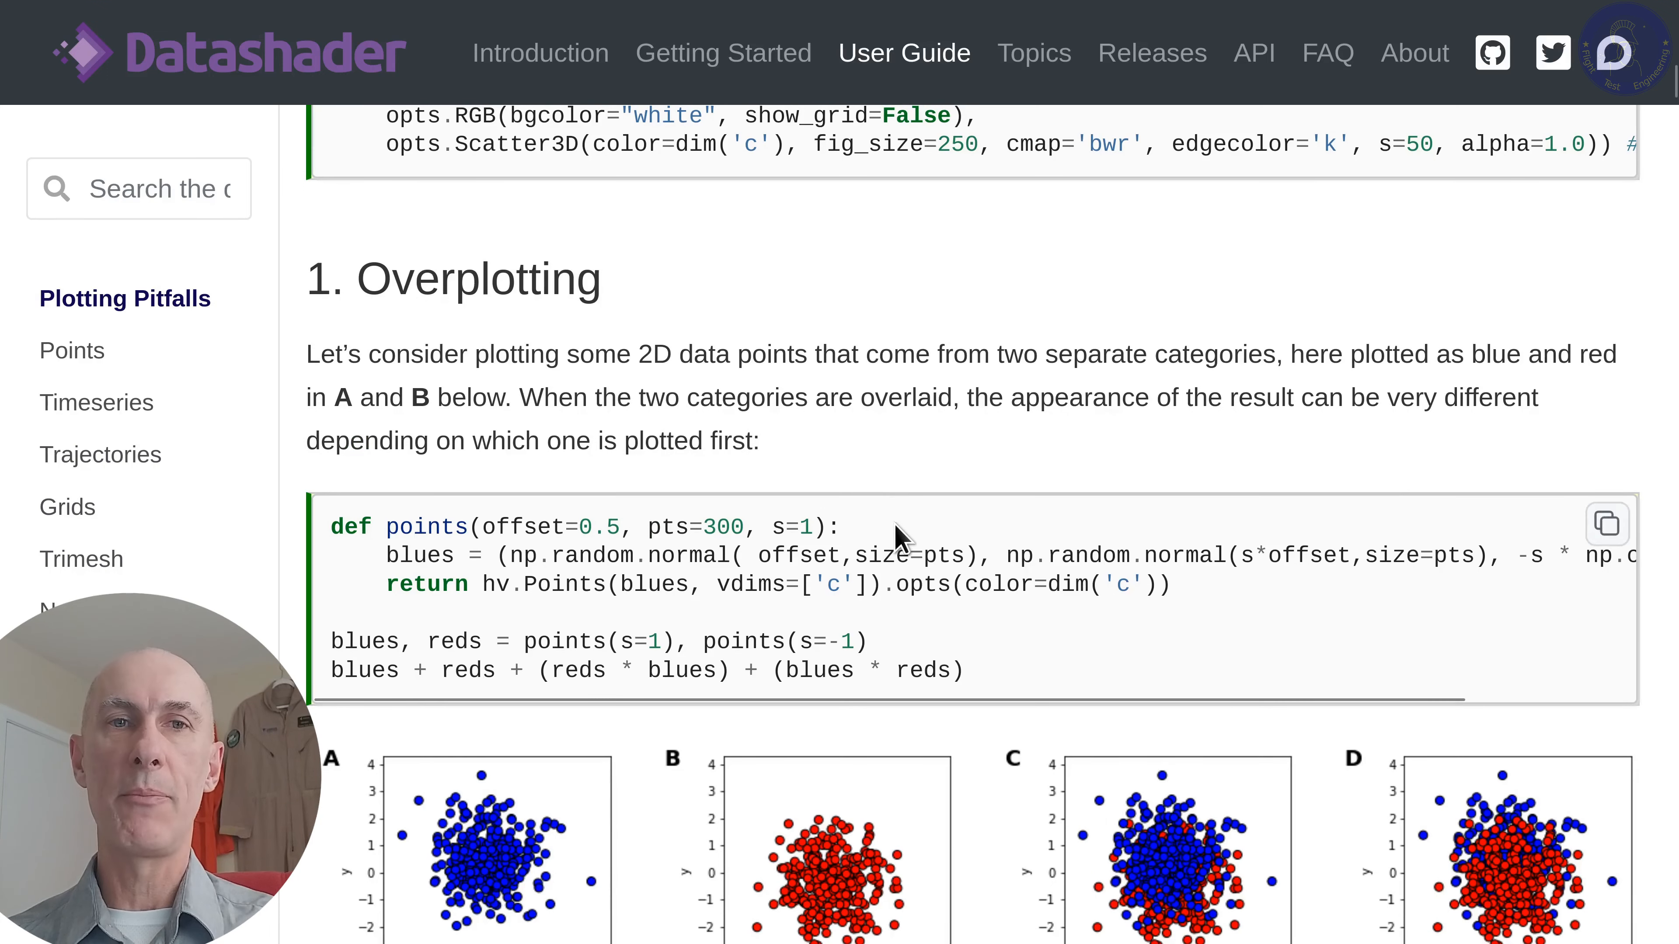
scroll(down, 3)
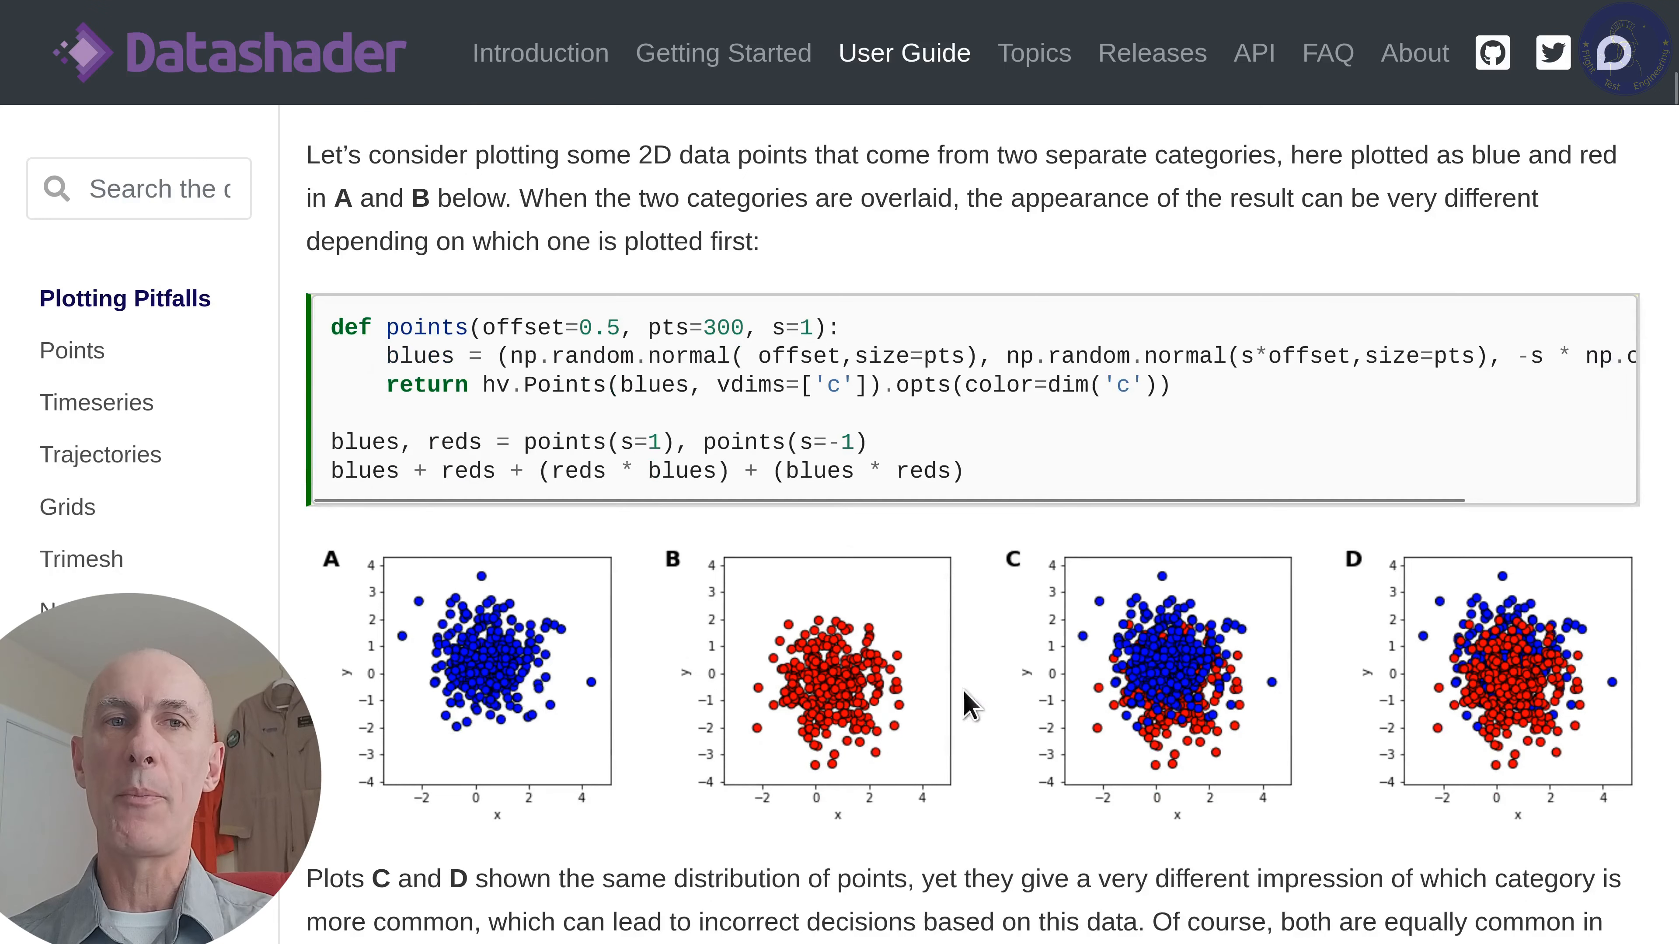
scroll(down, 3)
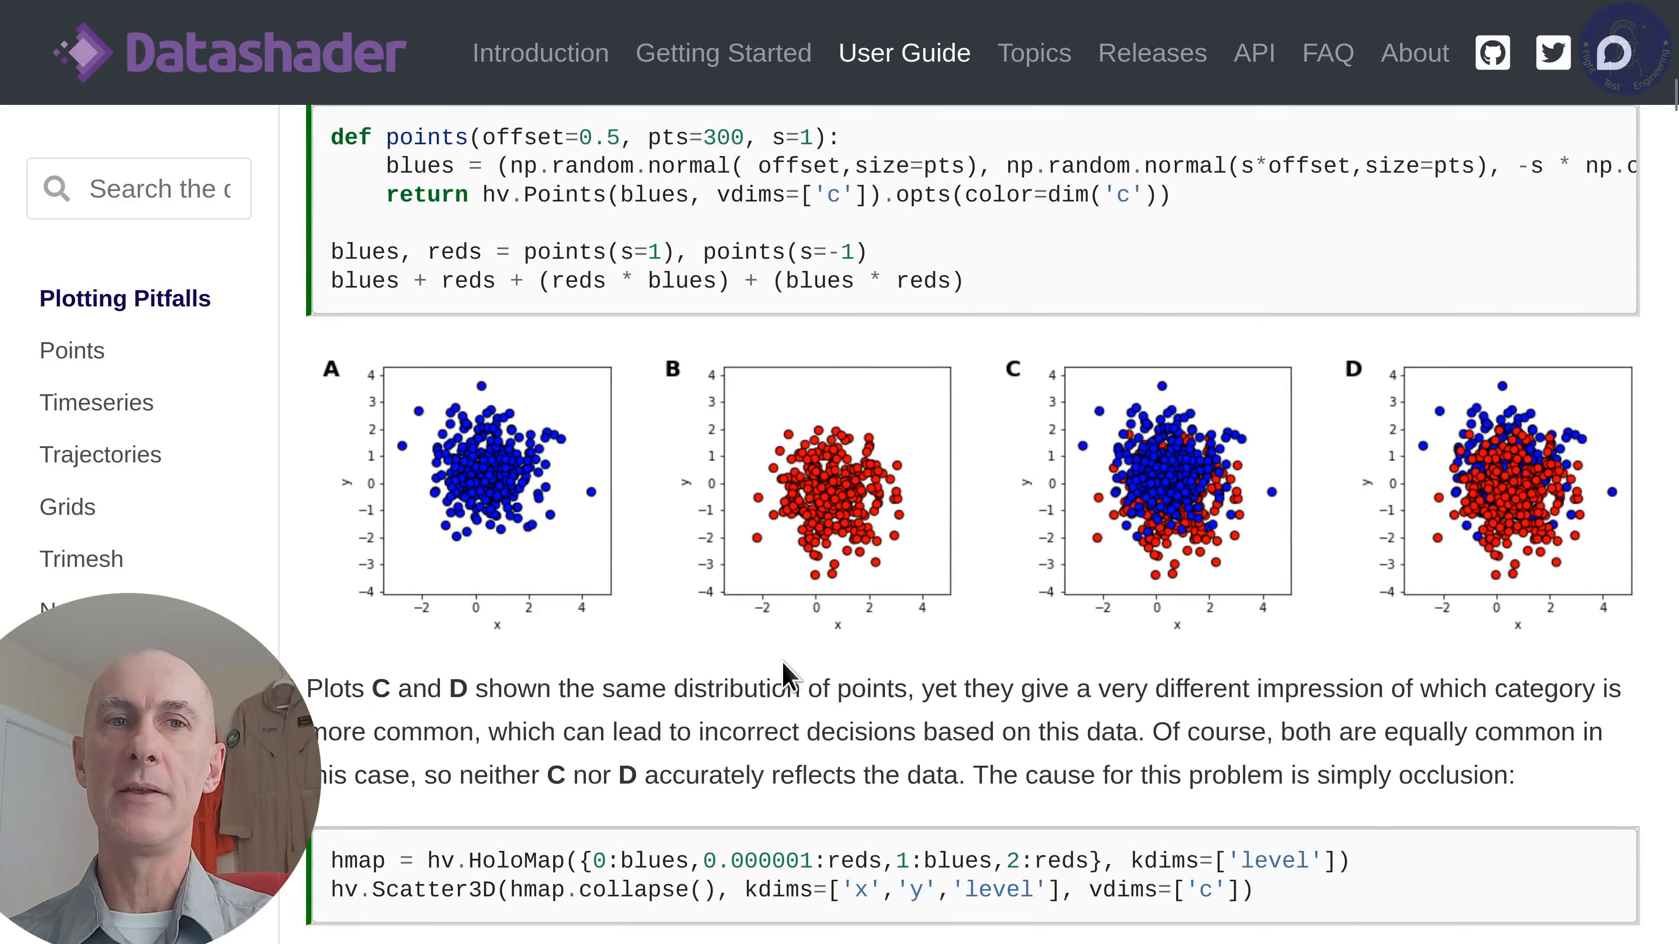
scroll(down, 3)
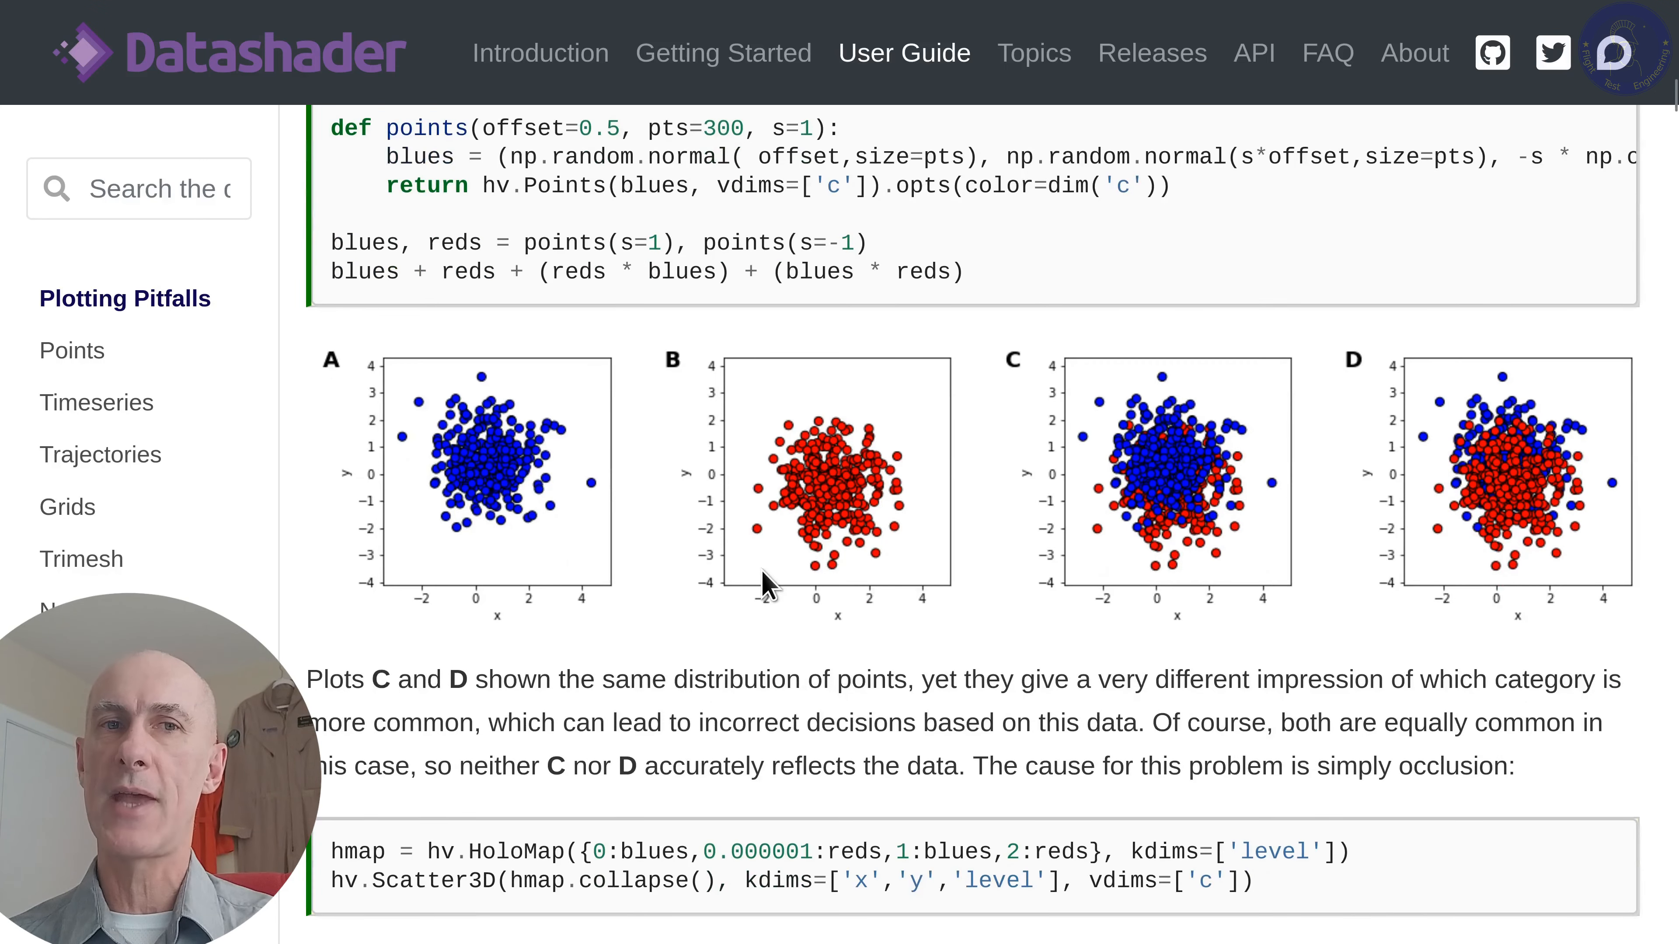
mouse_move(970, 591)
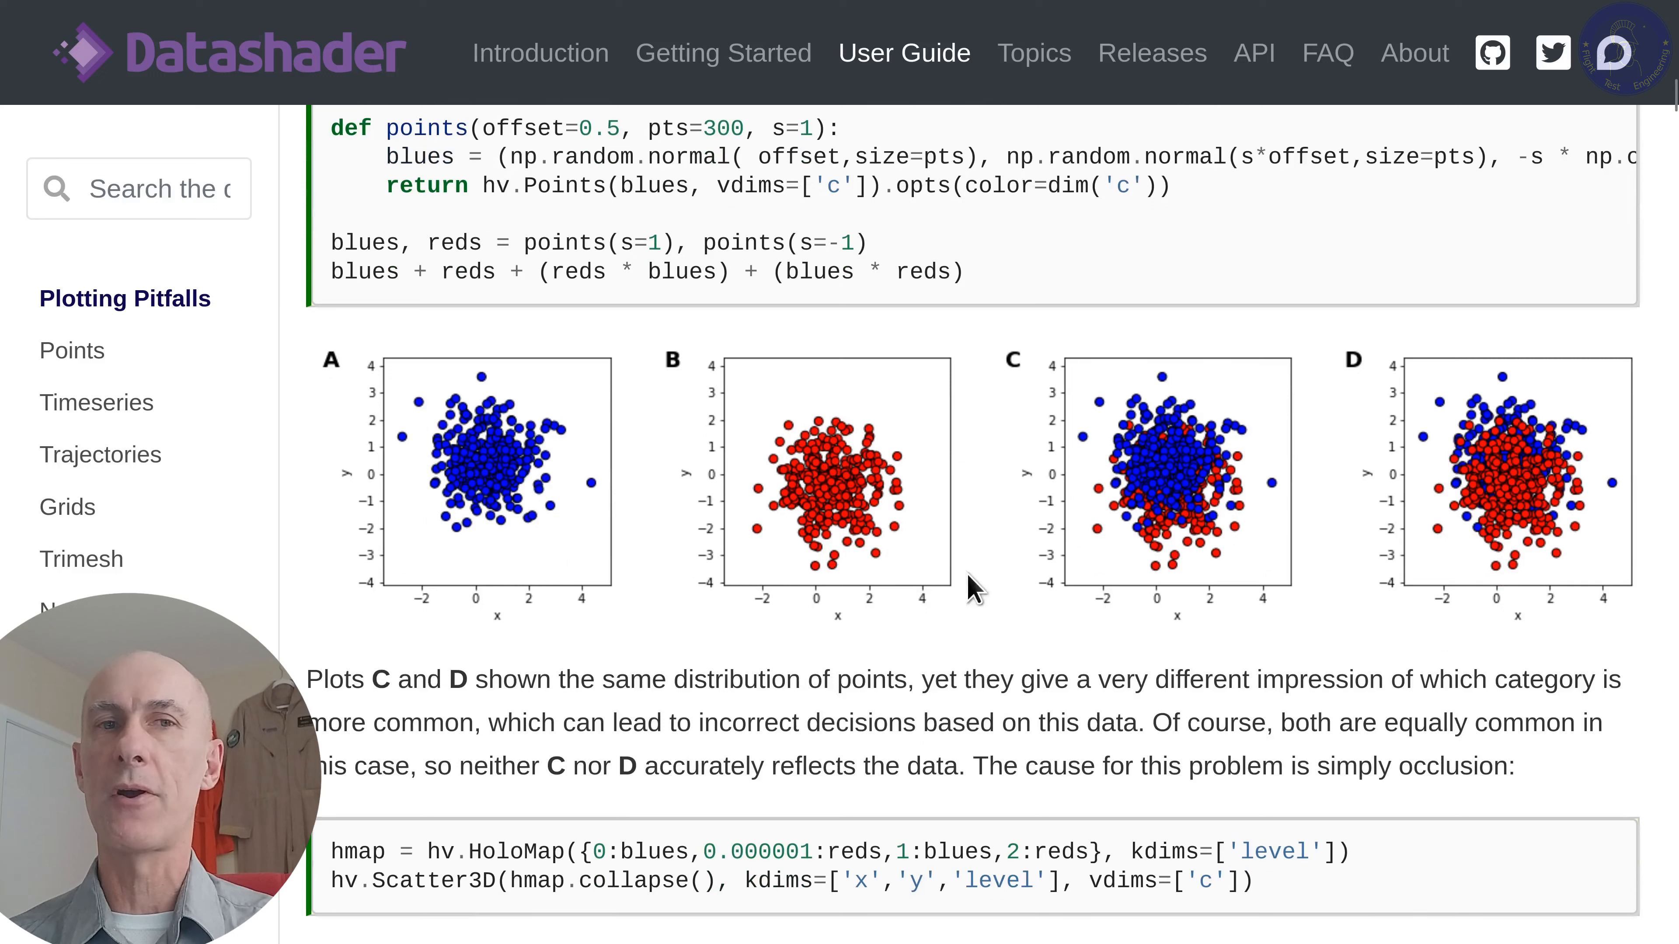
mouse_move(1142, 552)
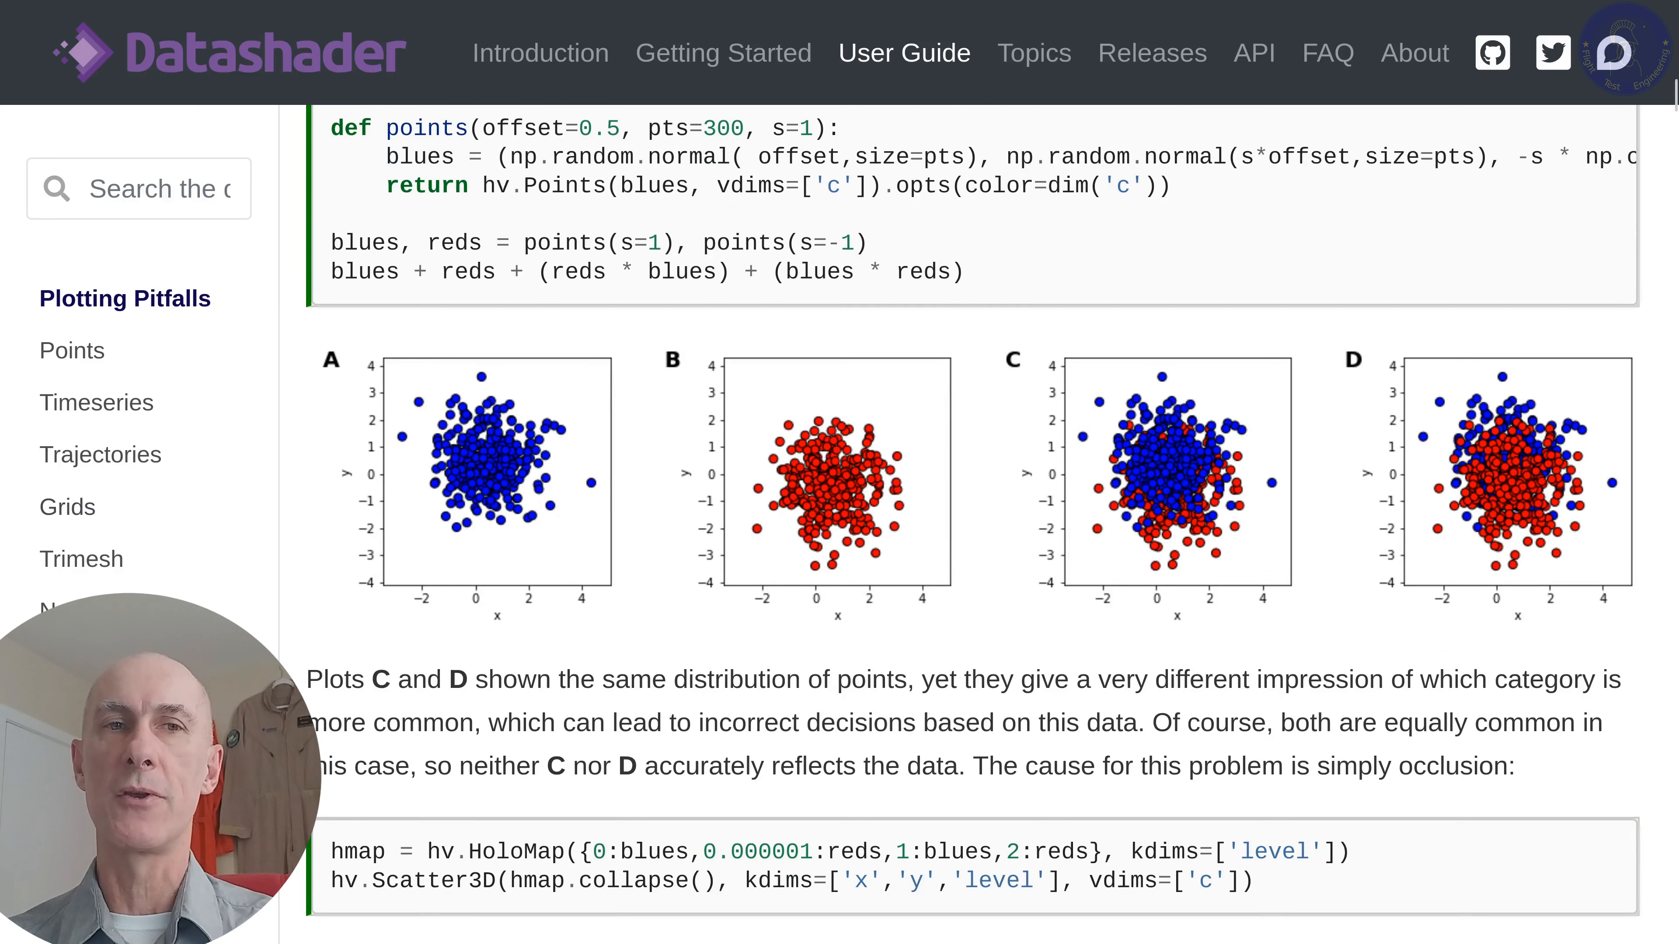
mouse_move(67, 516)
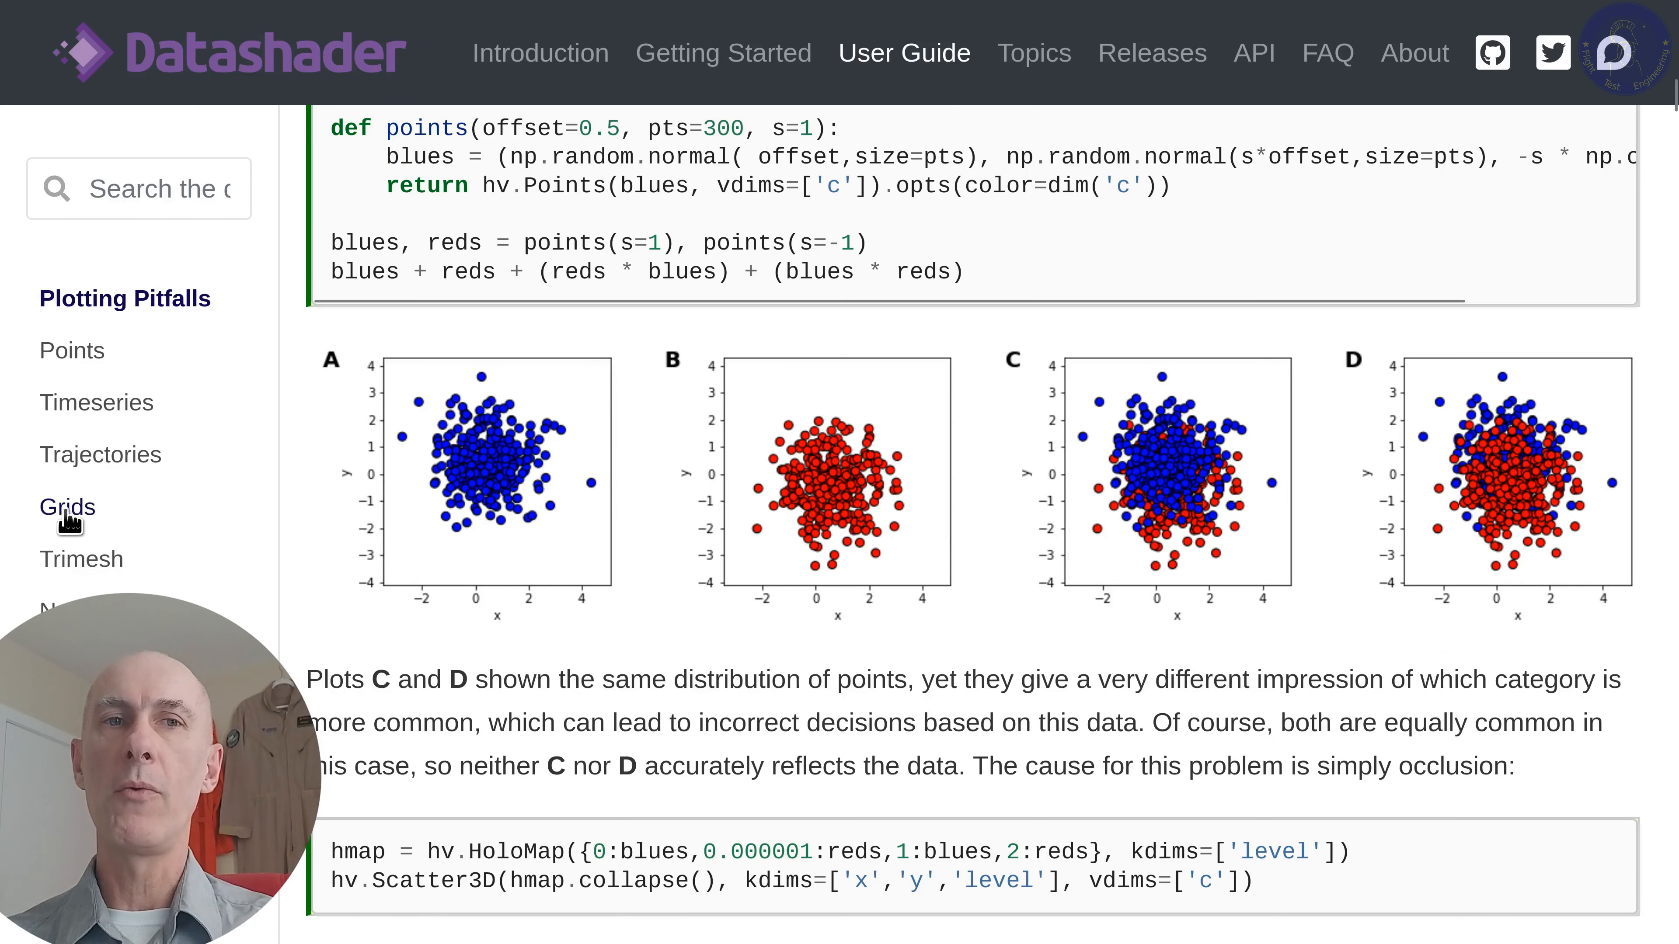
scroll(down, 3)
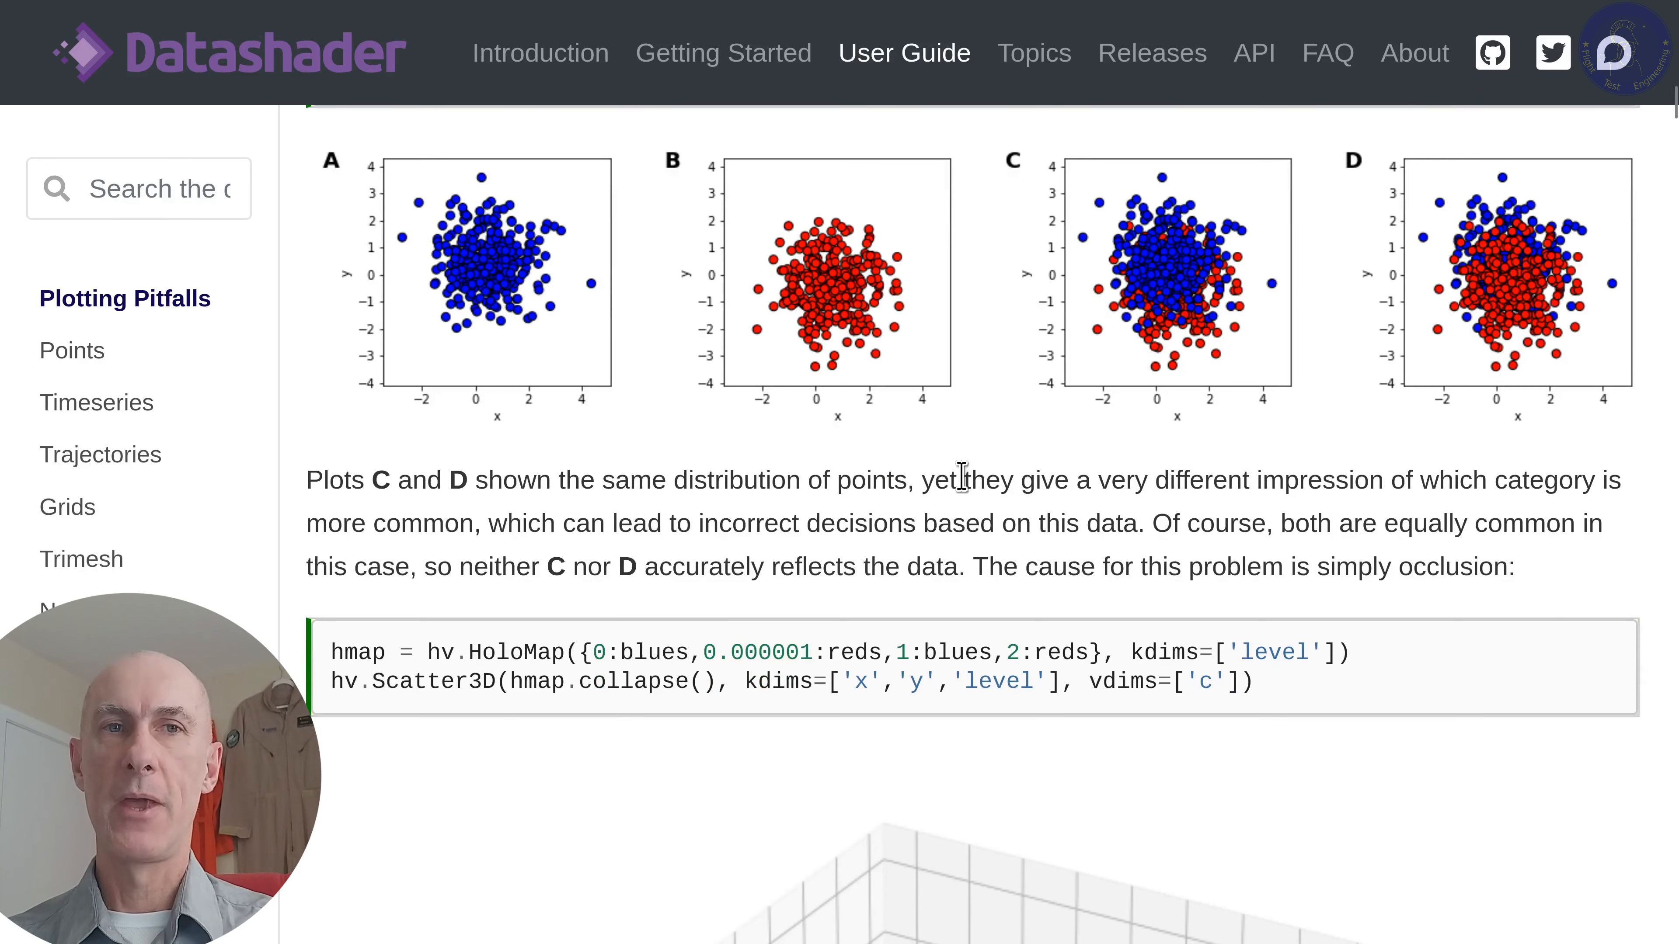
mouse_move(967, 467)
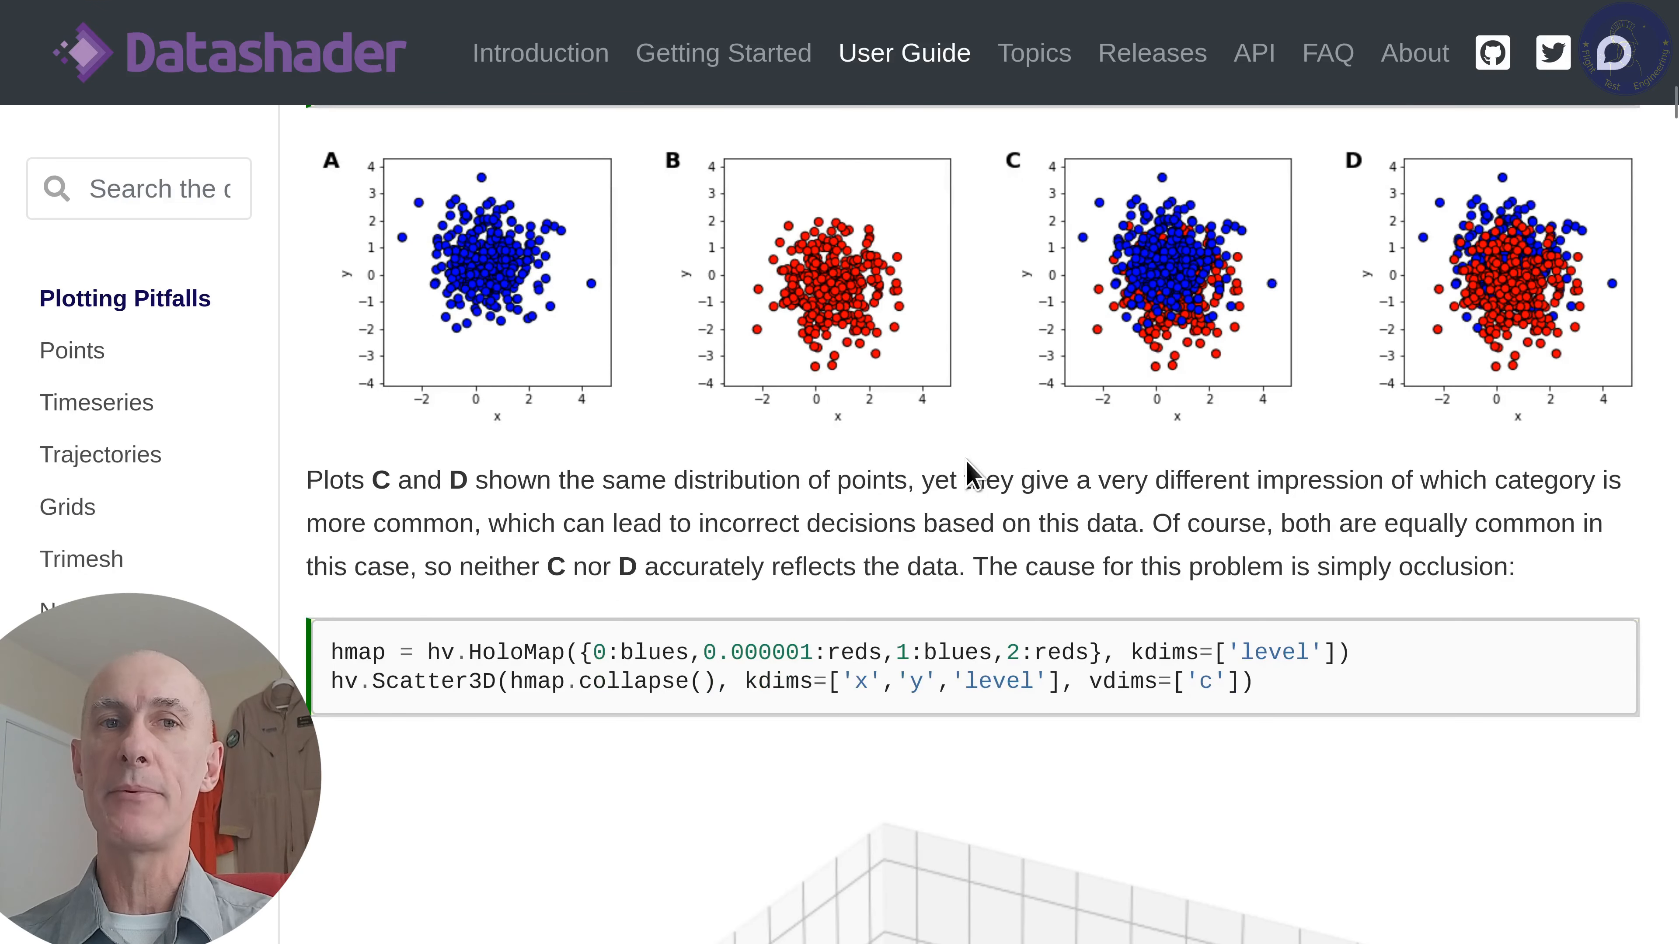
mouse_move(893, 458)
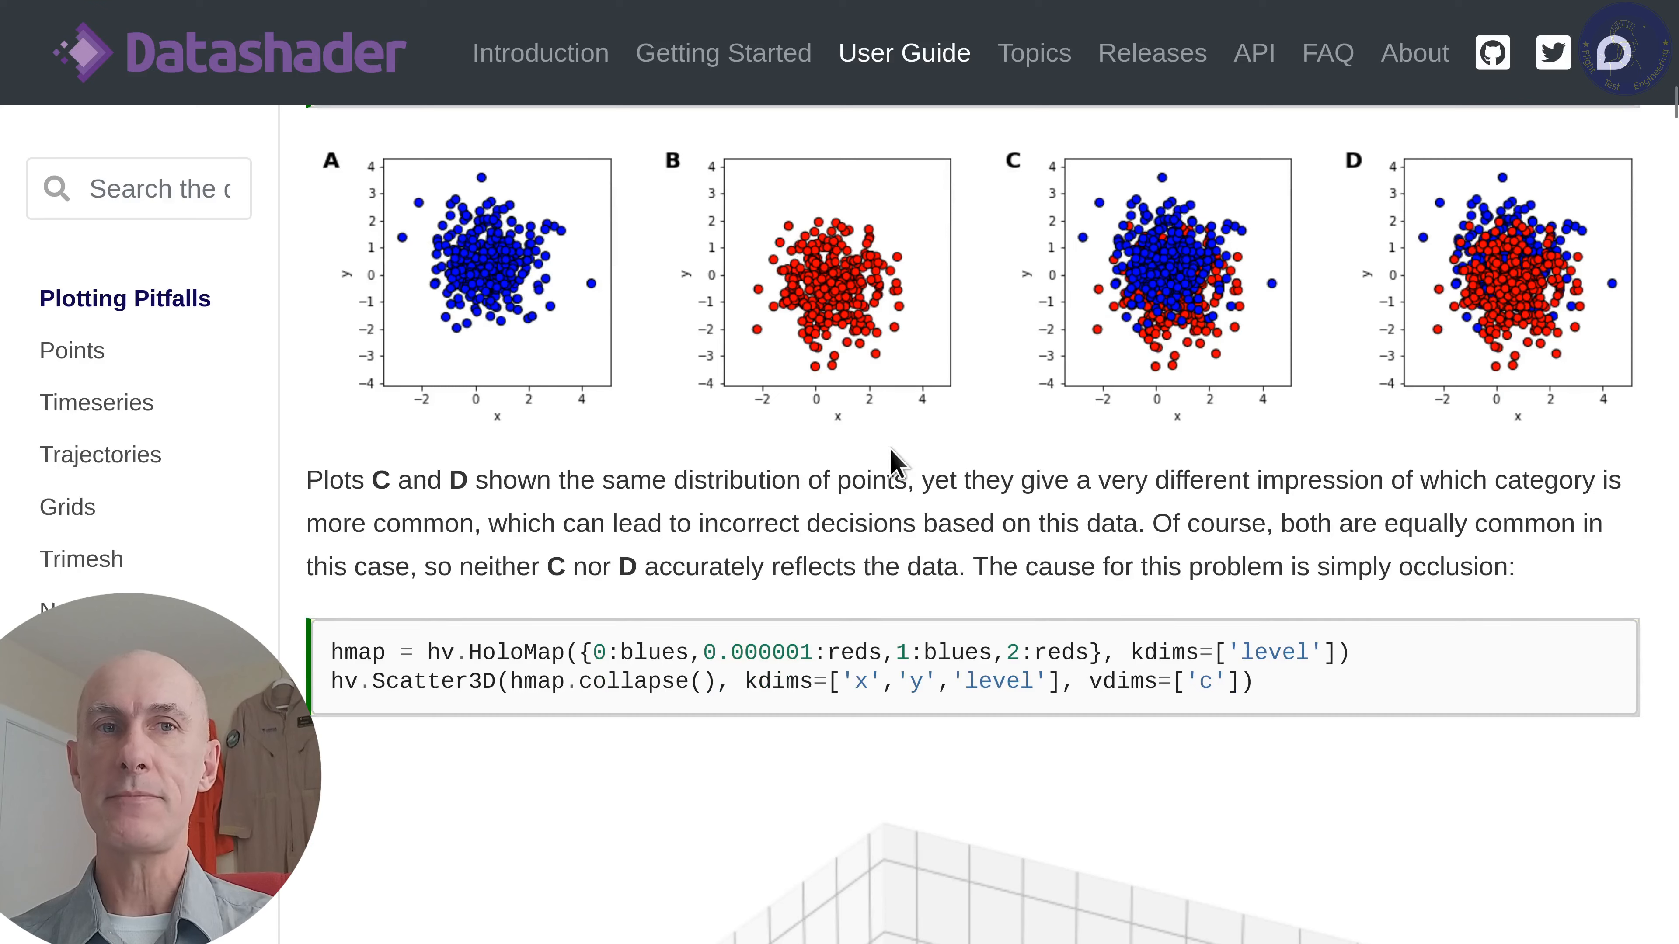
scroll(down, 3)
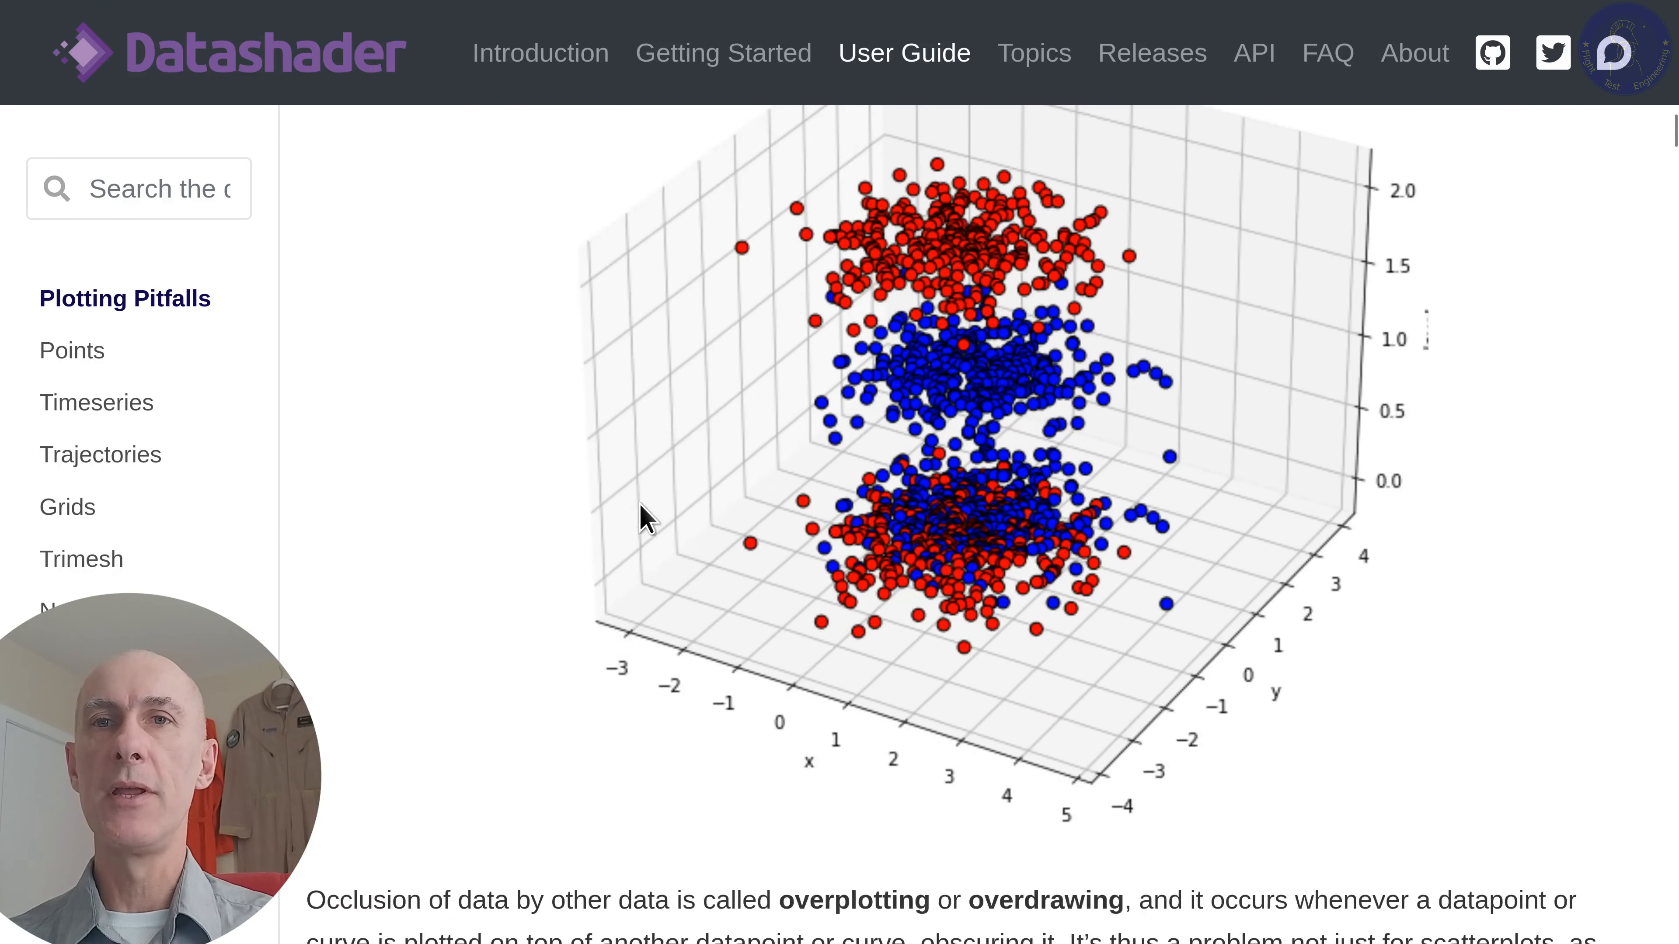
- Scroll down through the Oversaturation section and its examples
scroll(down, 3)
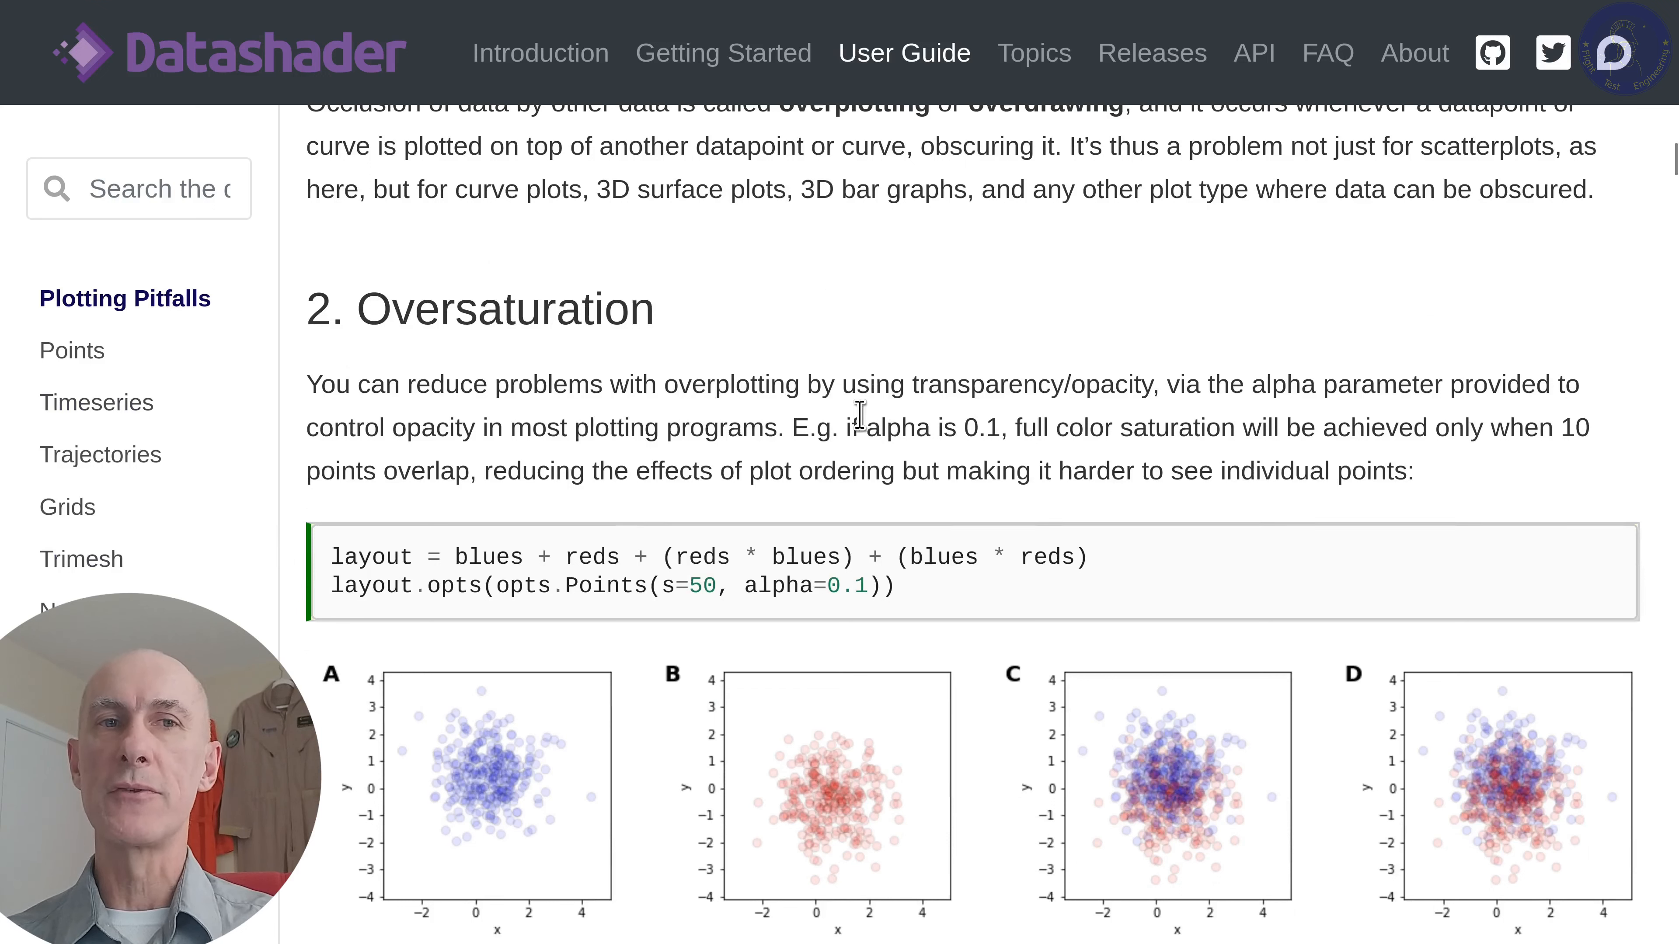
mouse_move(891, 416)
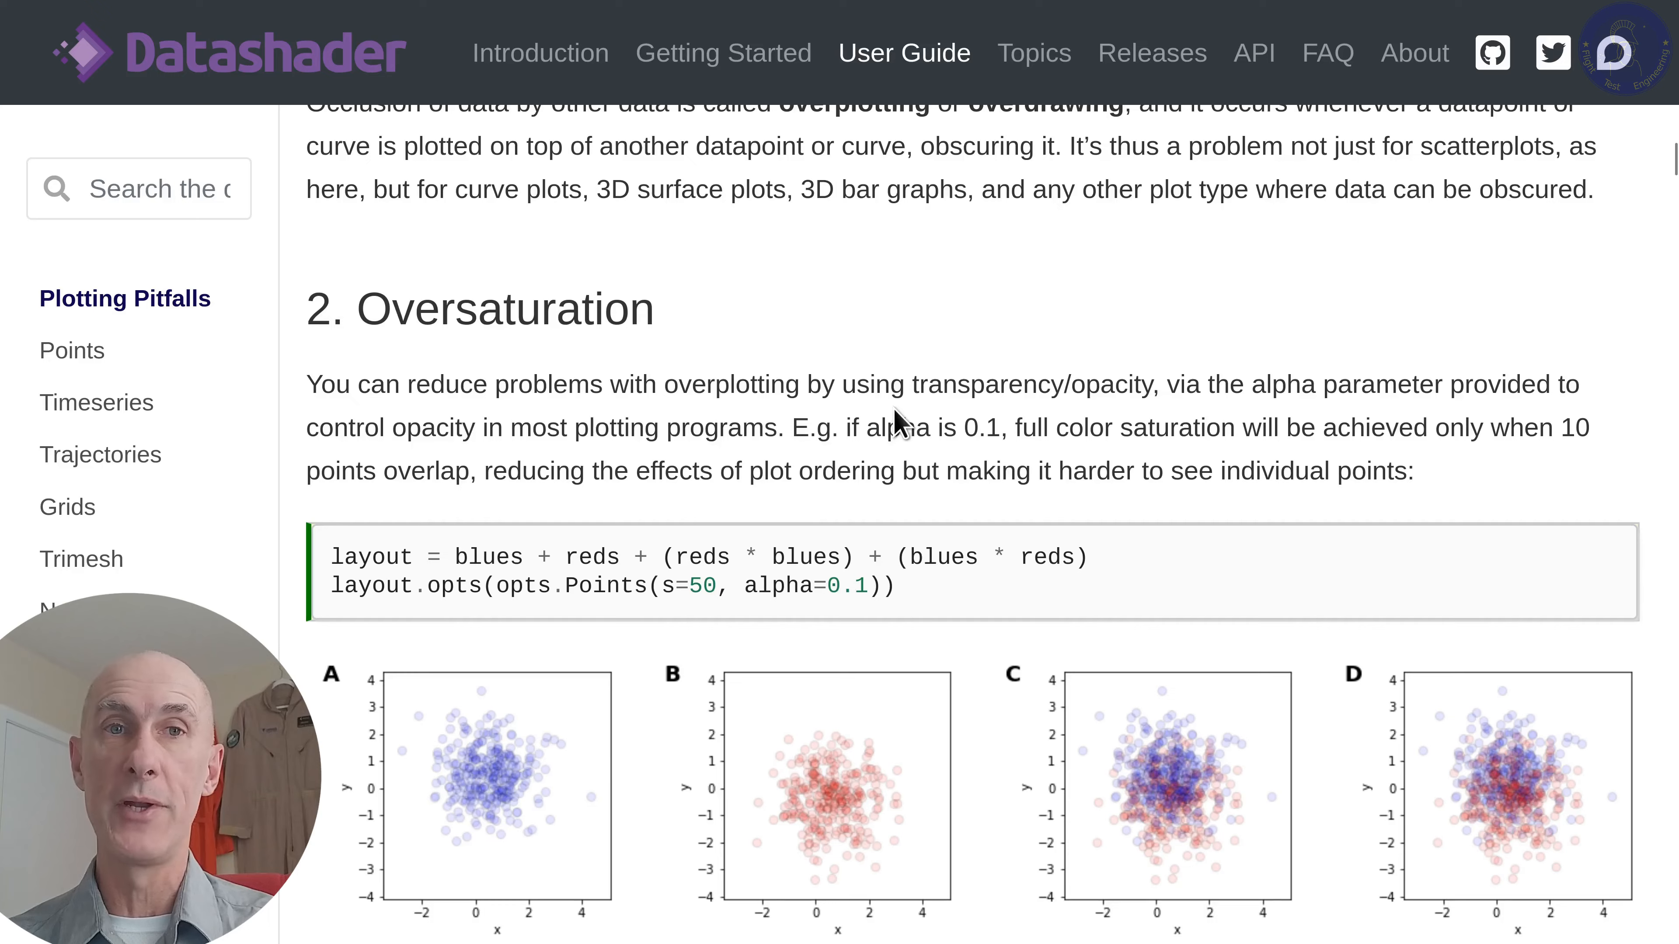
scroll(down, 3)
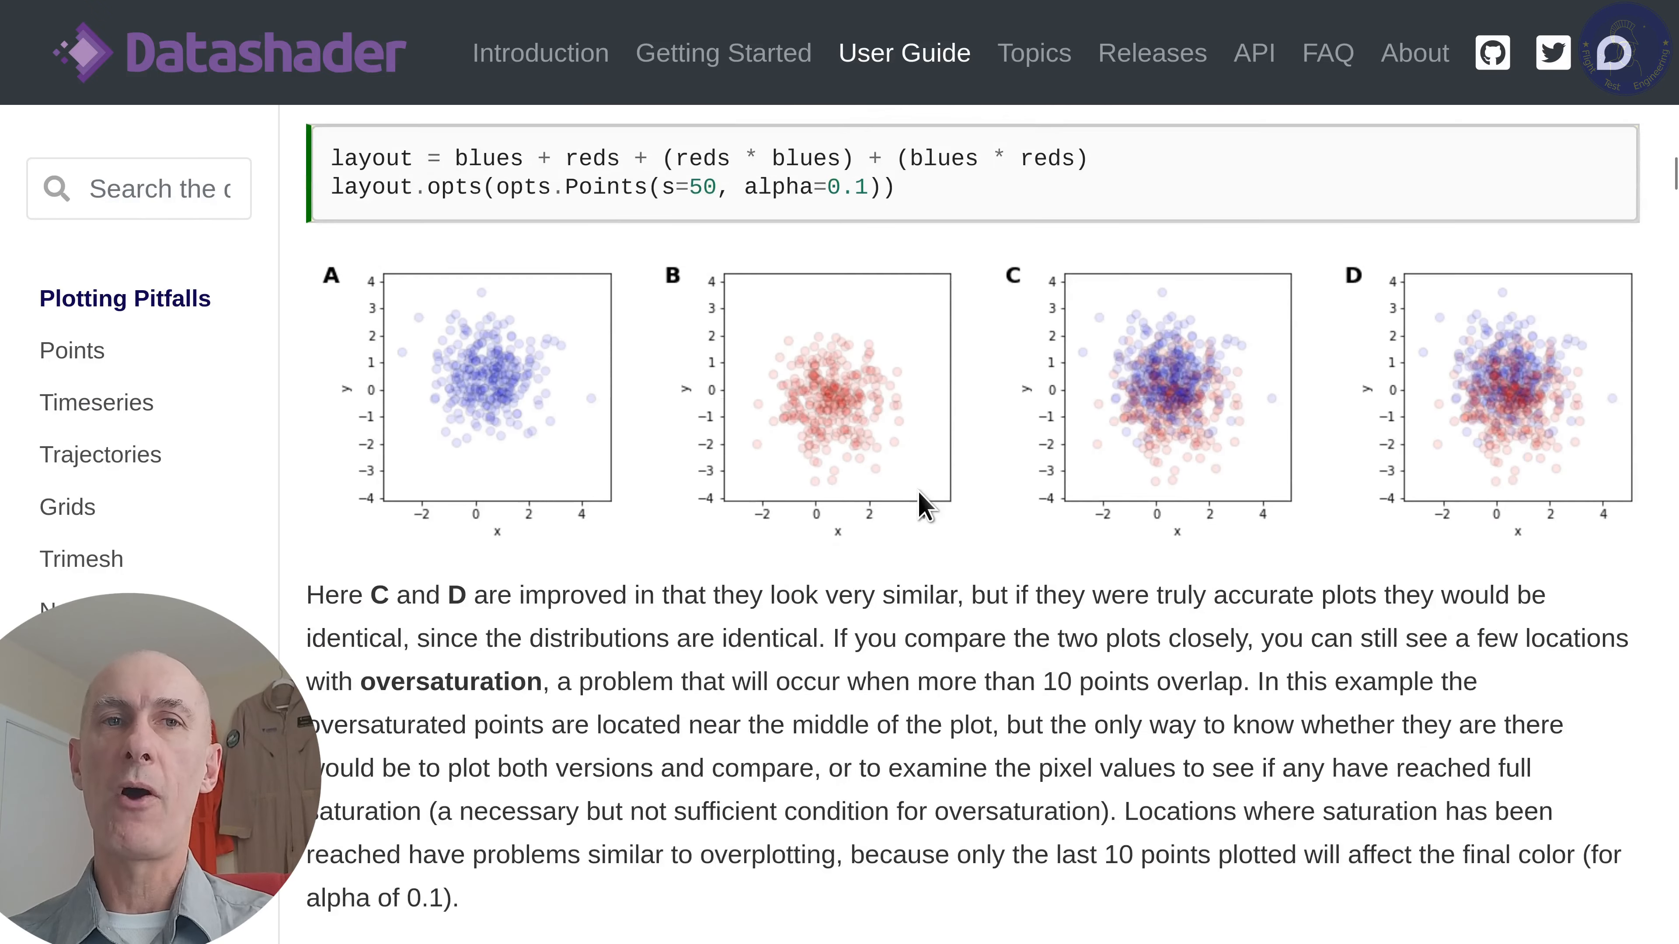
scroll(down, 3)
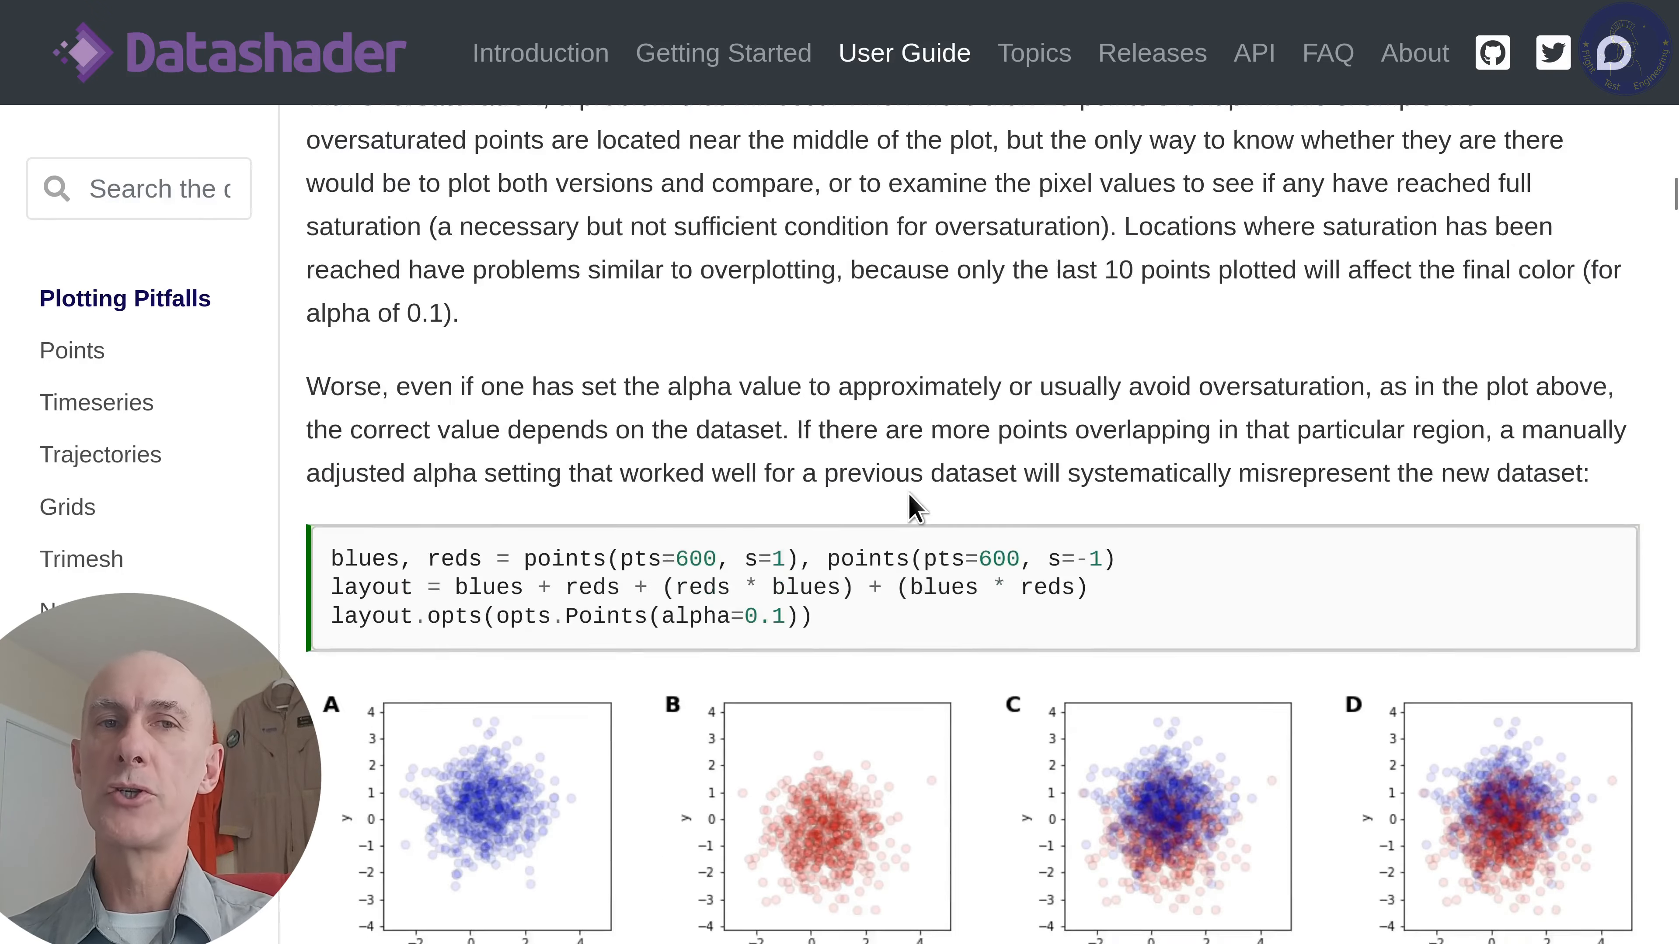
scroll(down, 3)
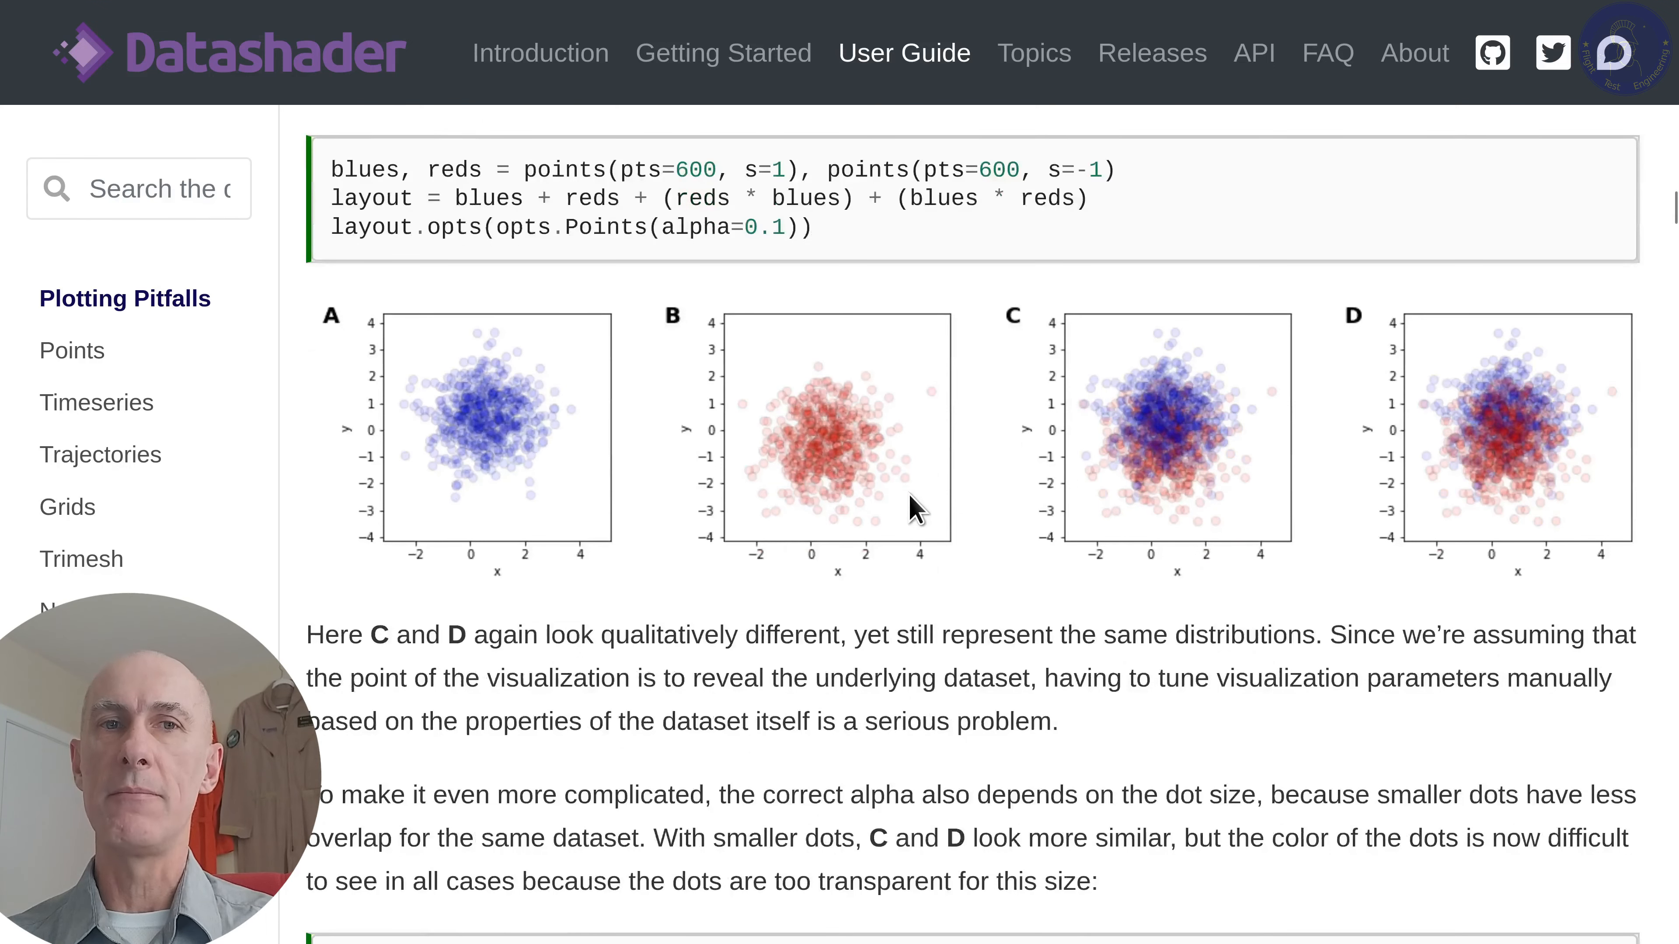
scroll(down, 3)
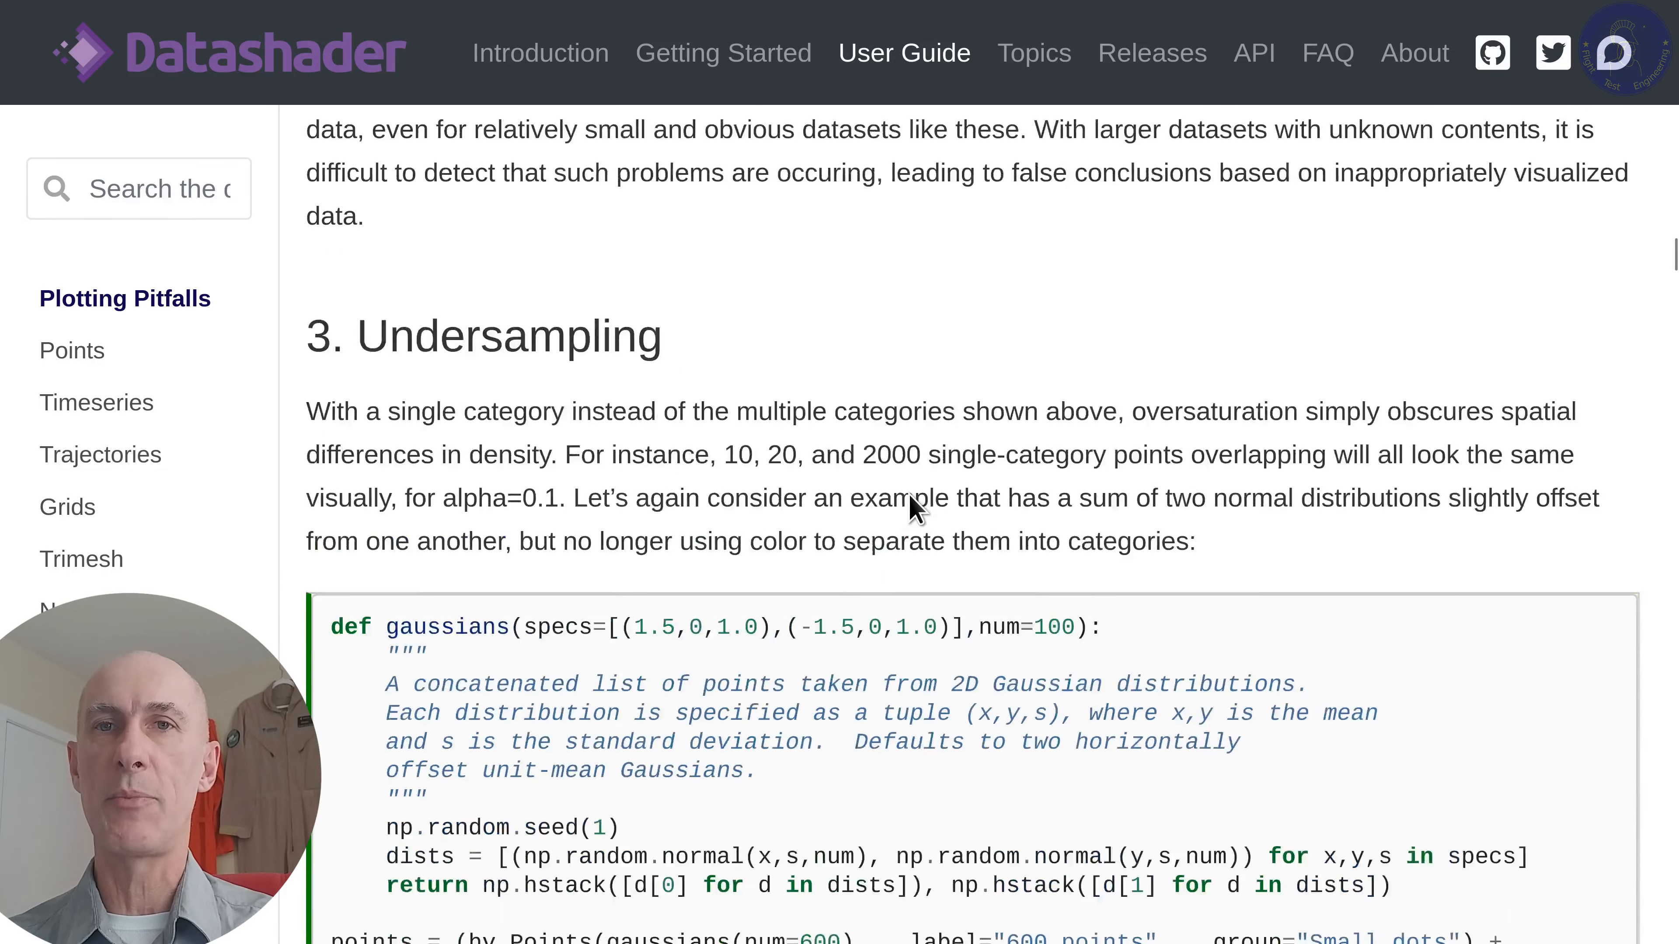
- Continue into Undersampling to the heatmaps comparing 8, 20 and 200 bins
scroll(down, 3)
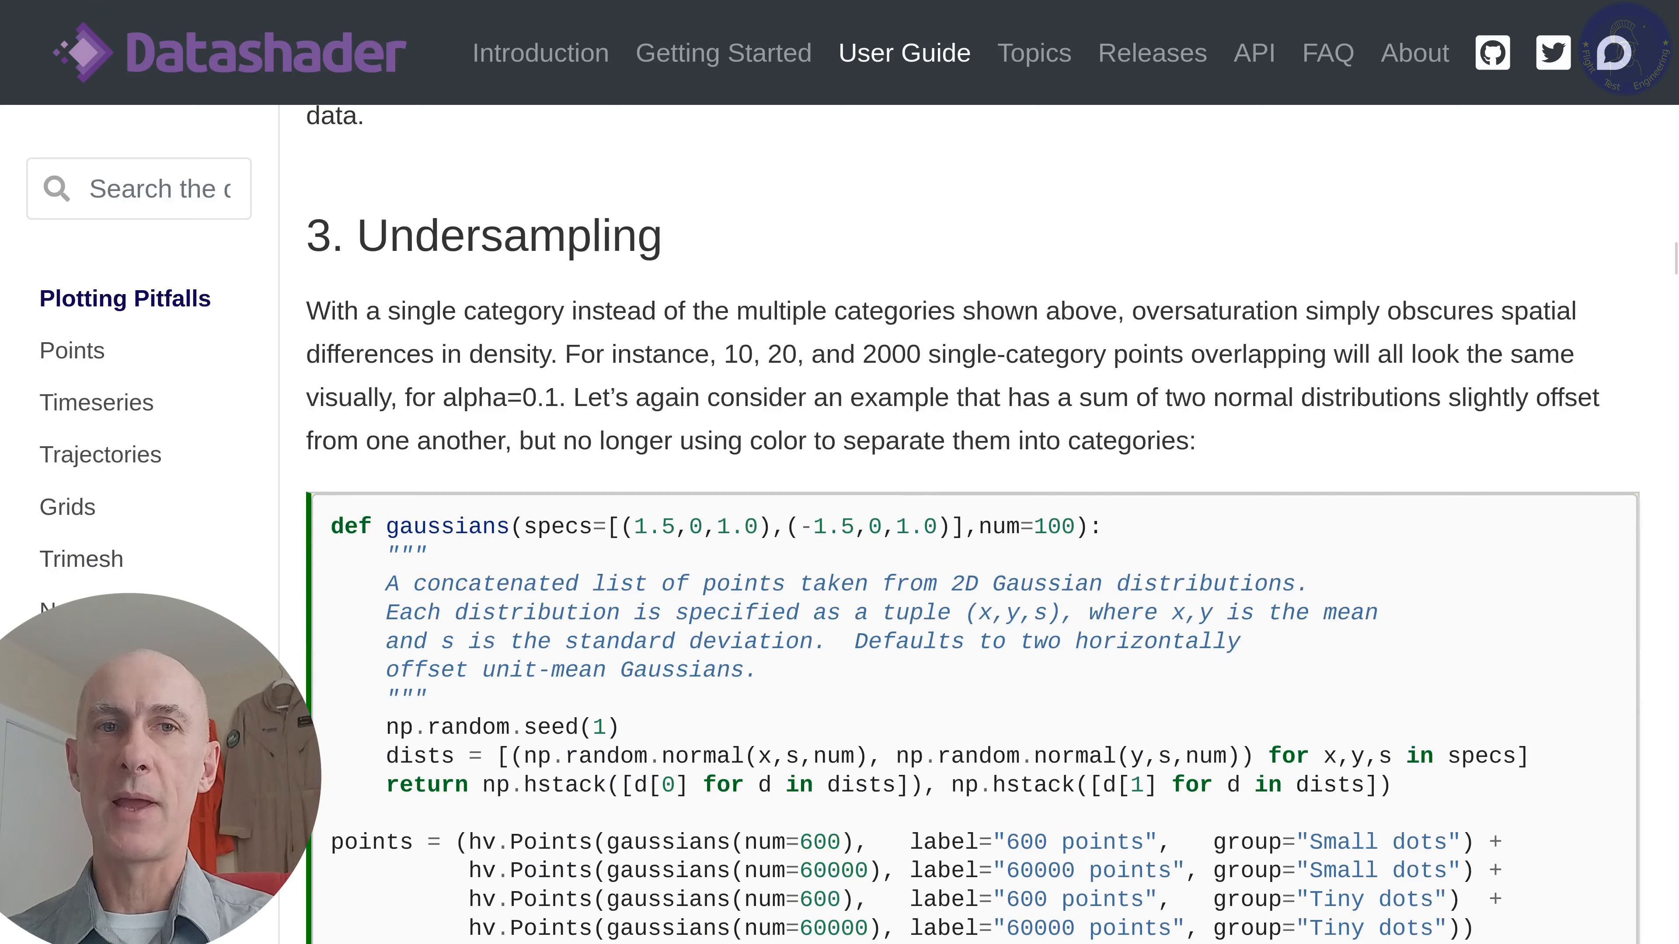
scroll(down, 3)
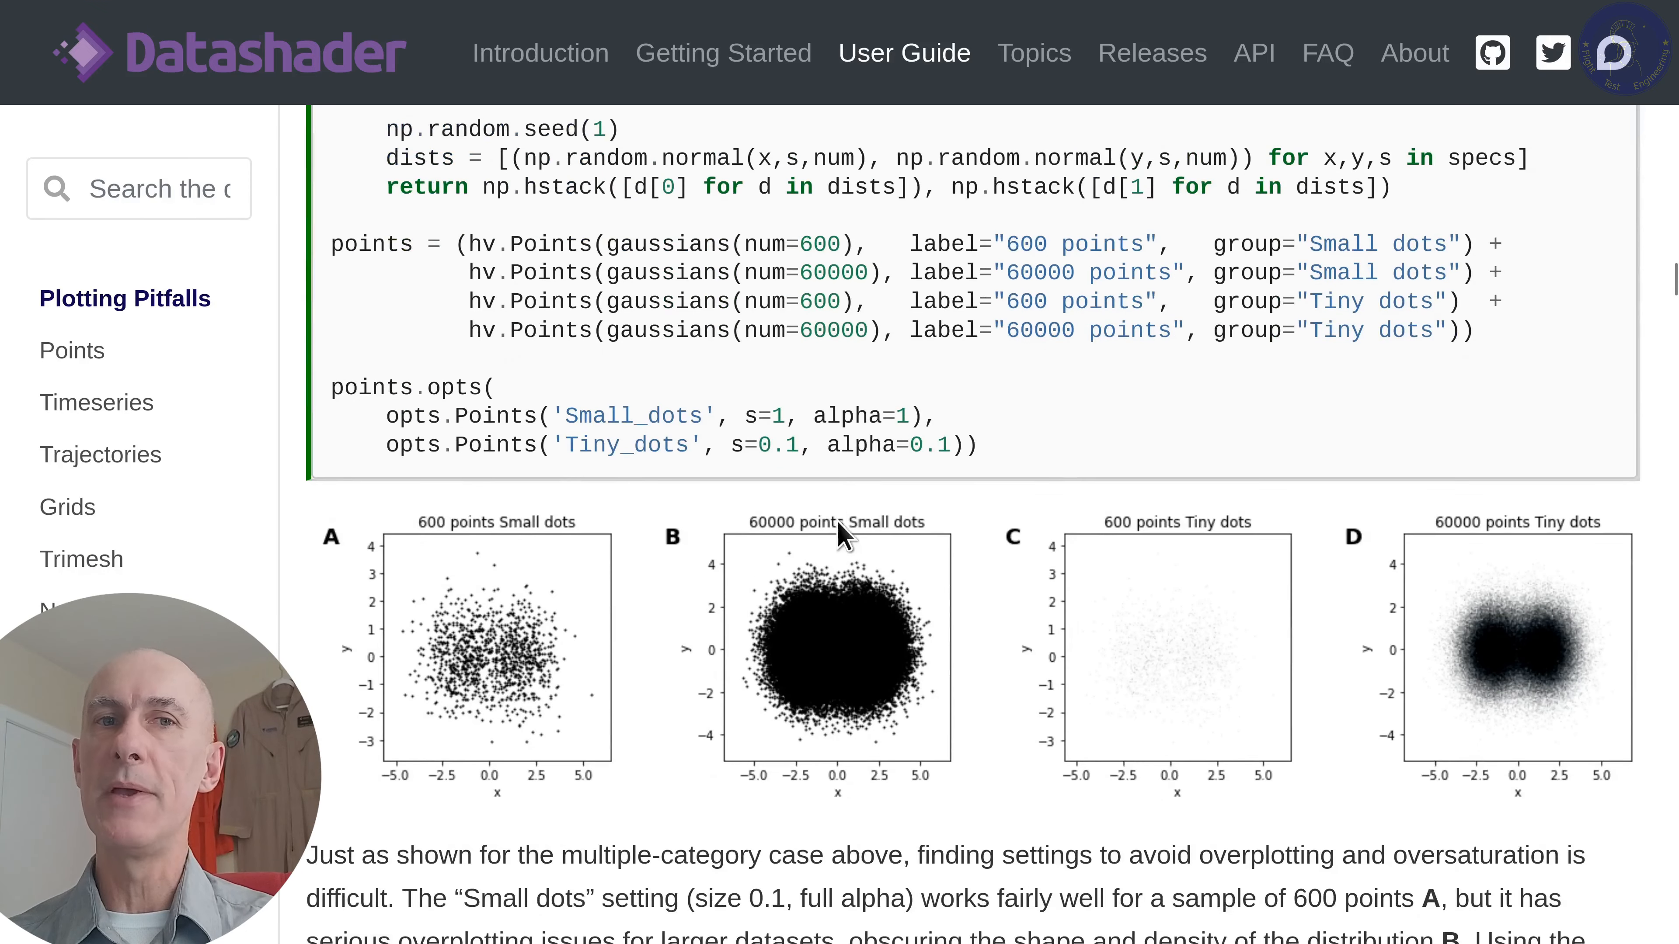
scroll(down, 3)
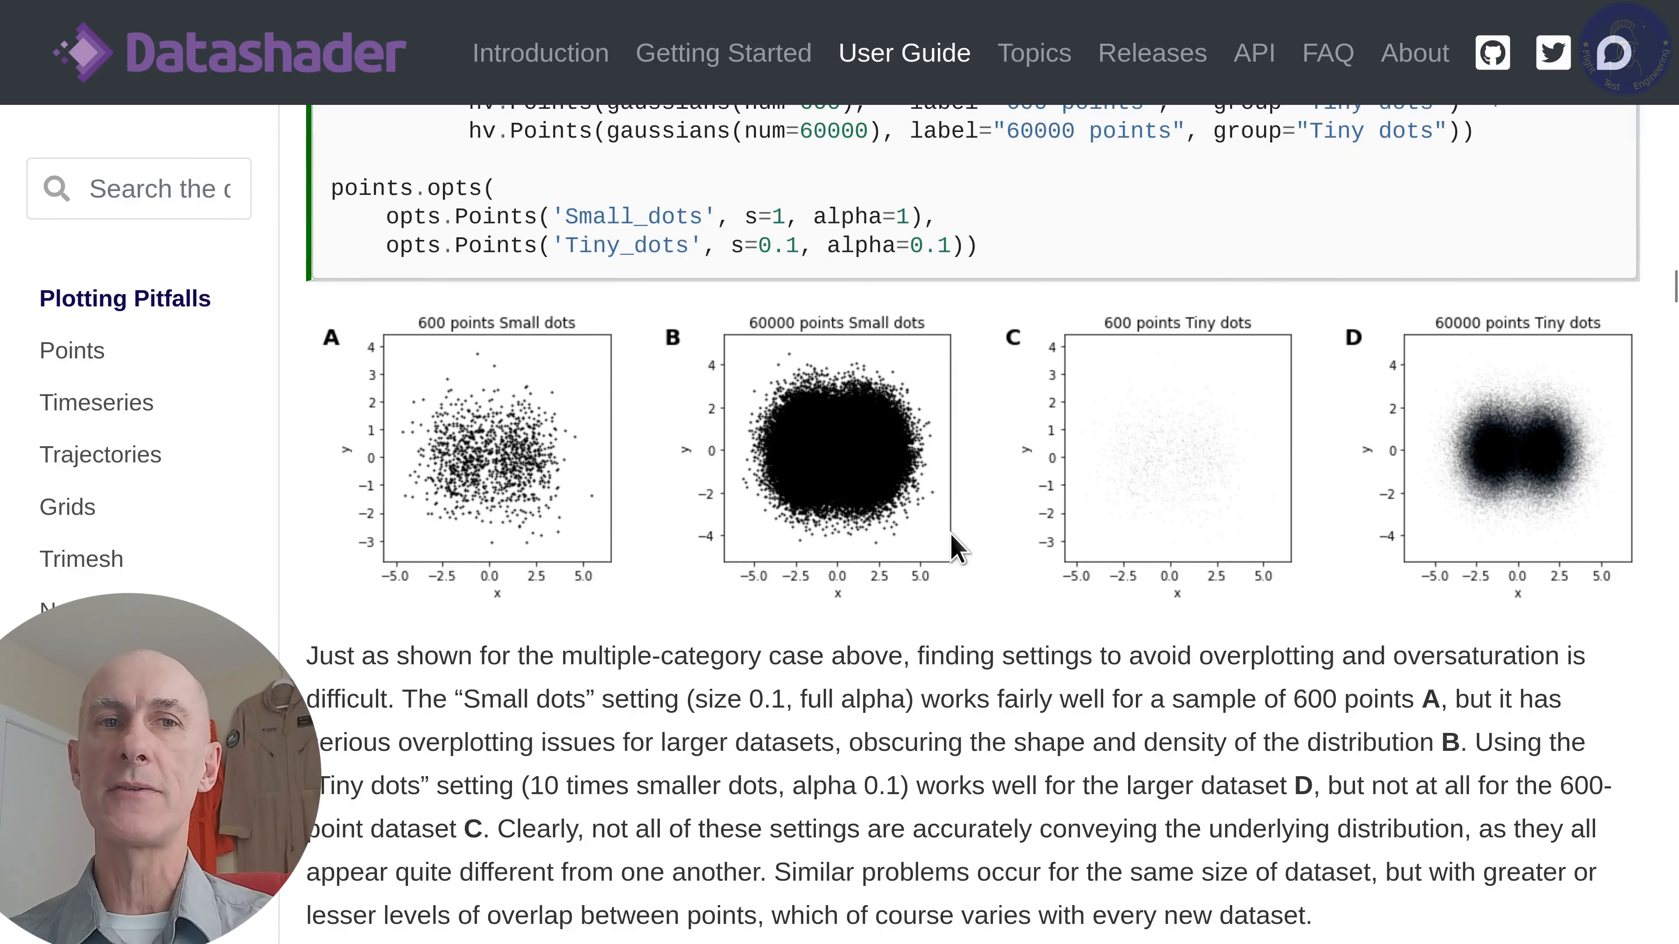
mouse_move(929, 582)
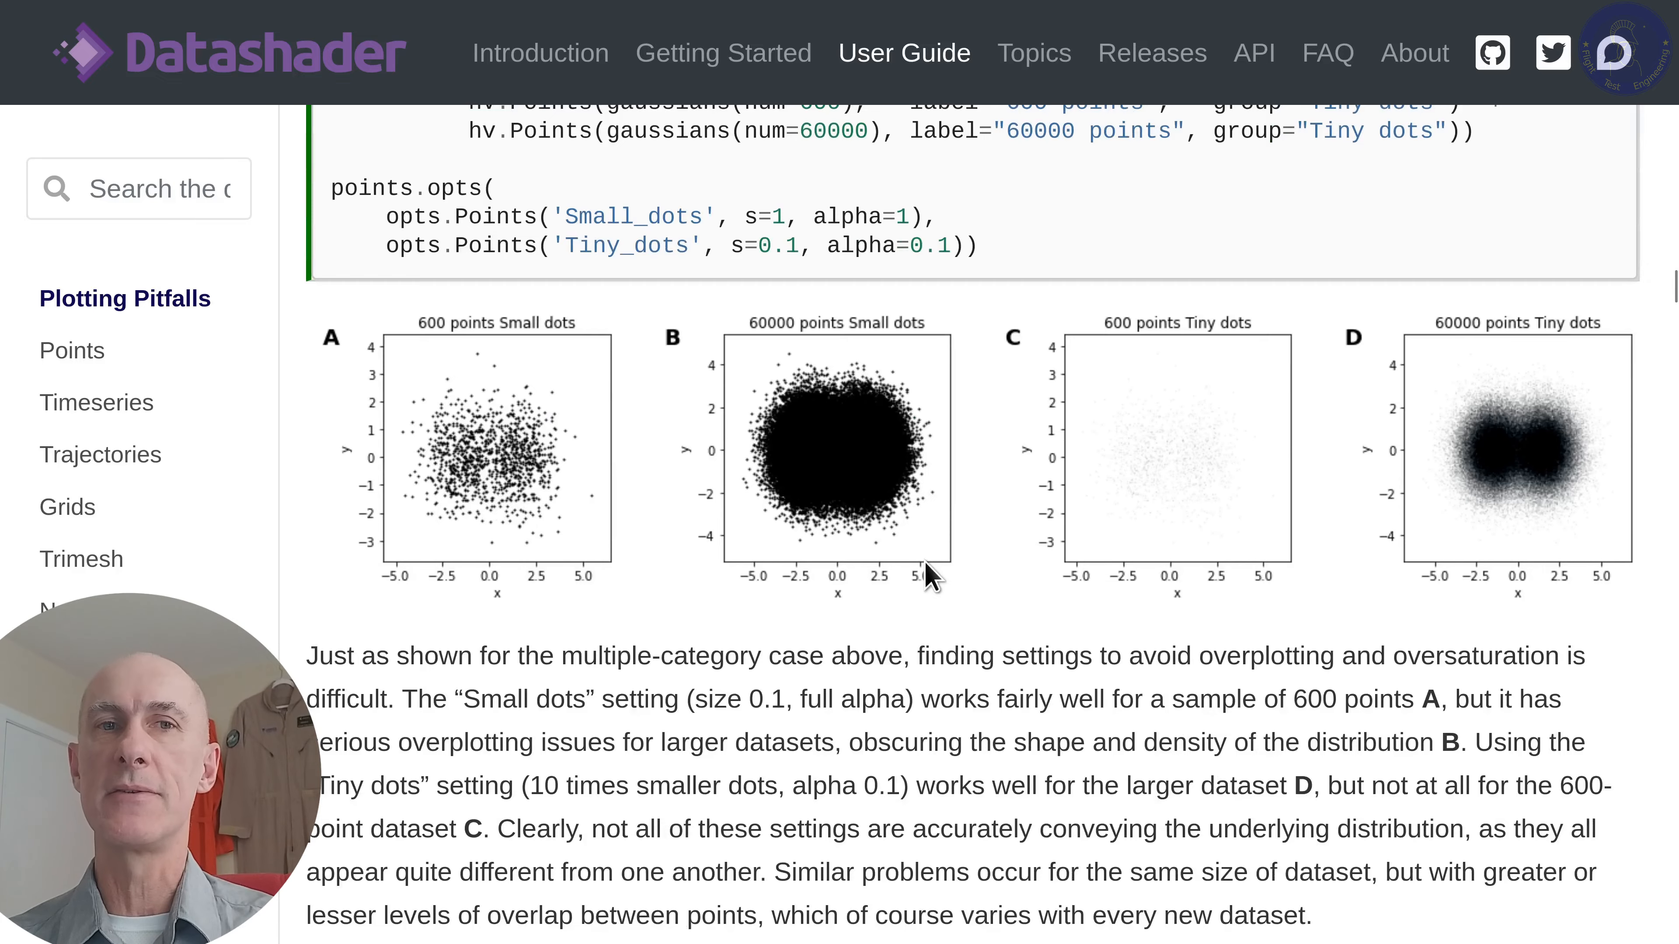
scroll(down, 3)
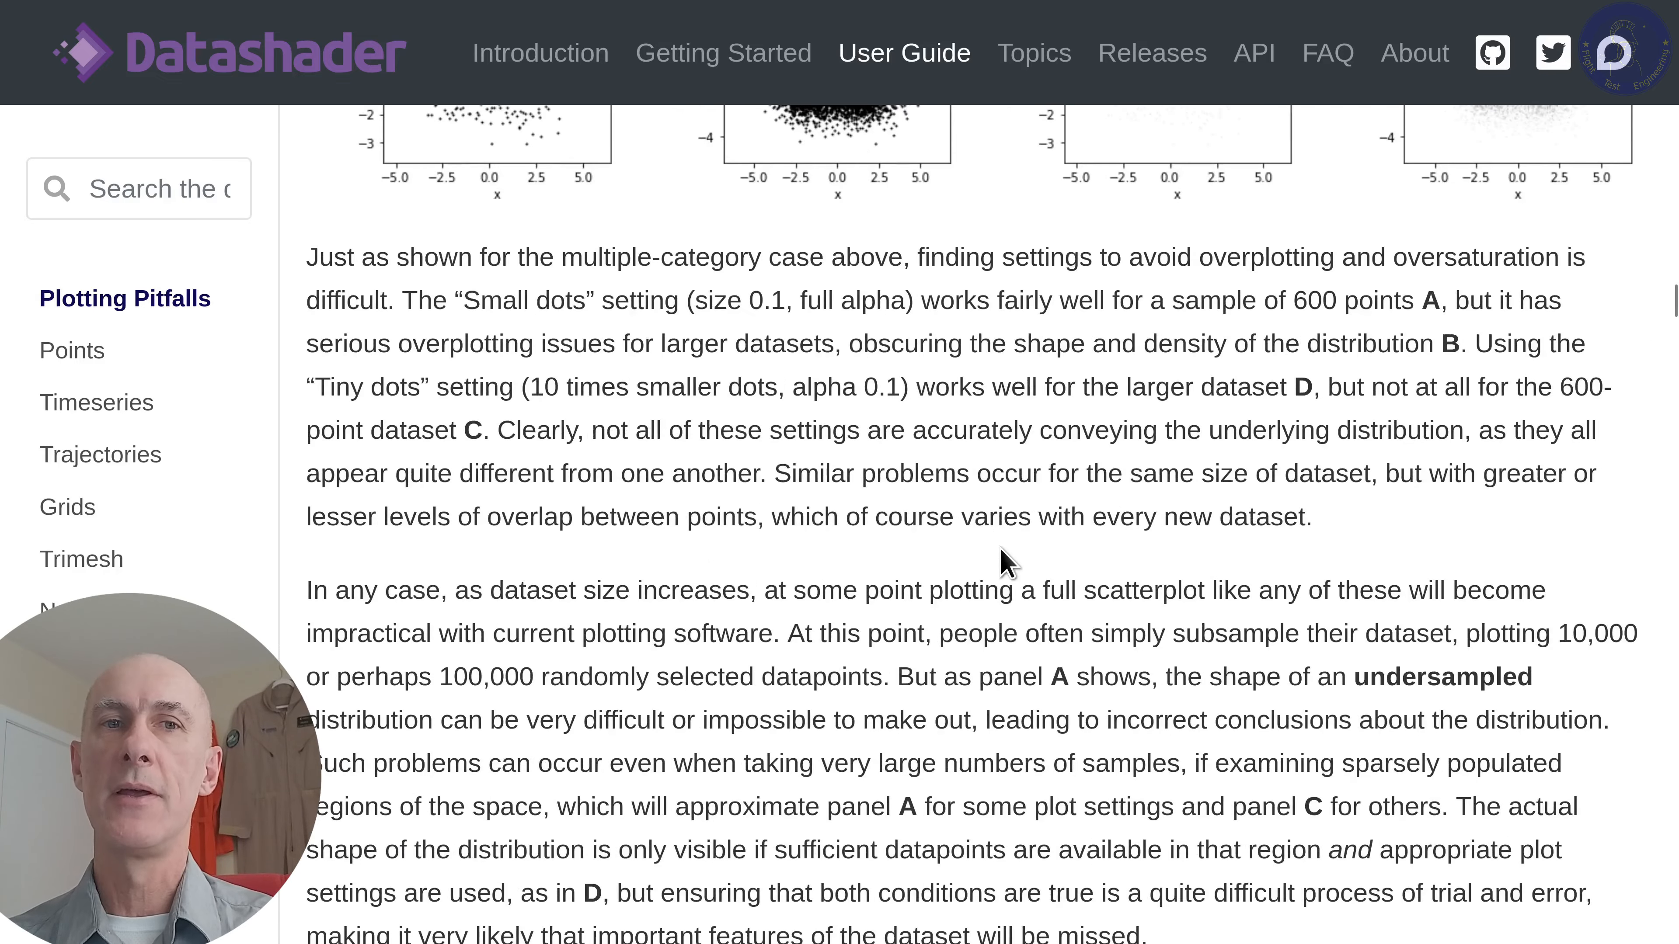
scroll(down, 3)
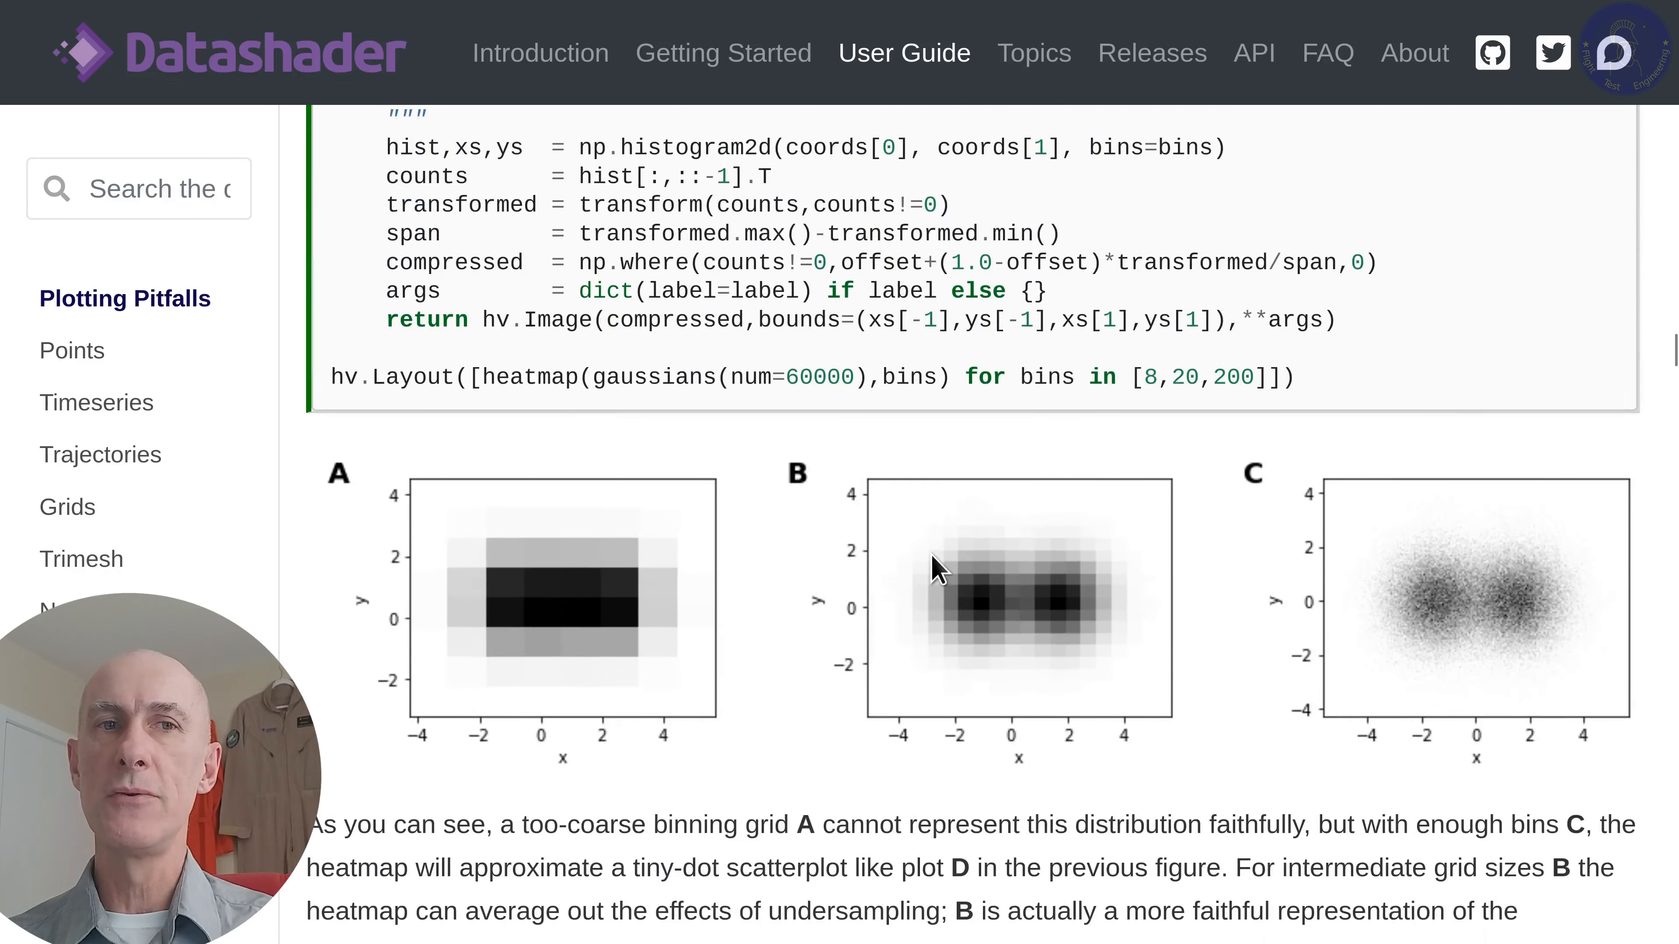
- Scroll through the Undersaturation section to the heatmap example using an offset of 0.2
scroll(down, 3)
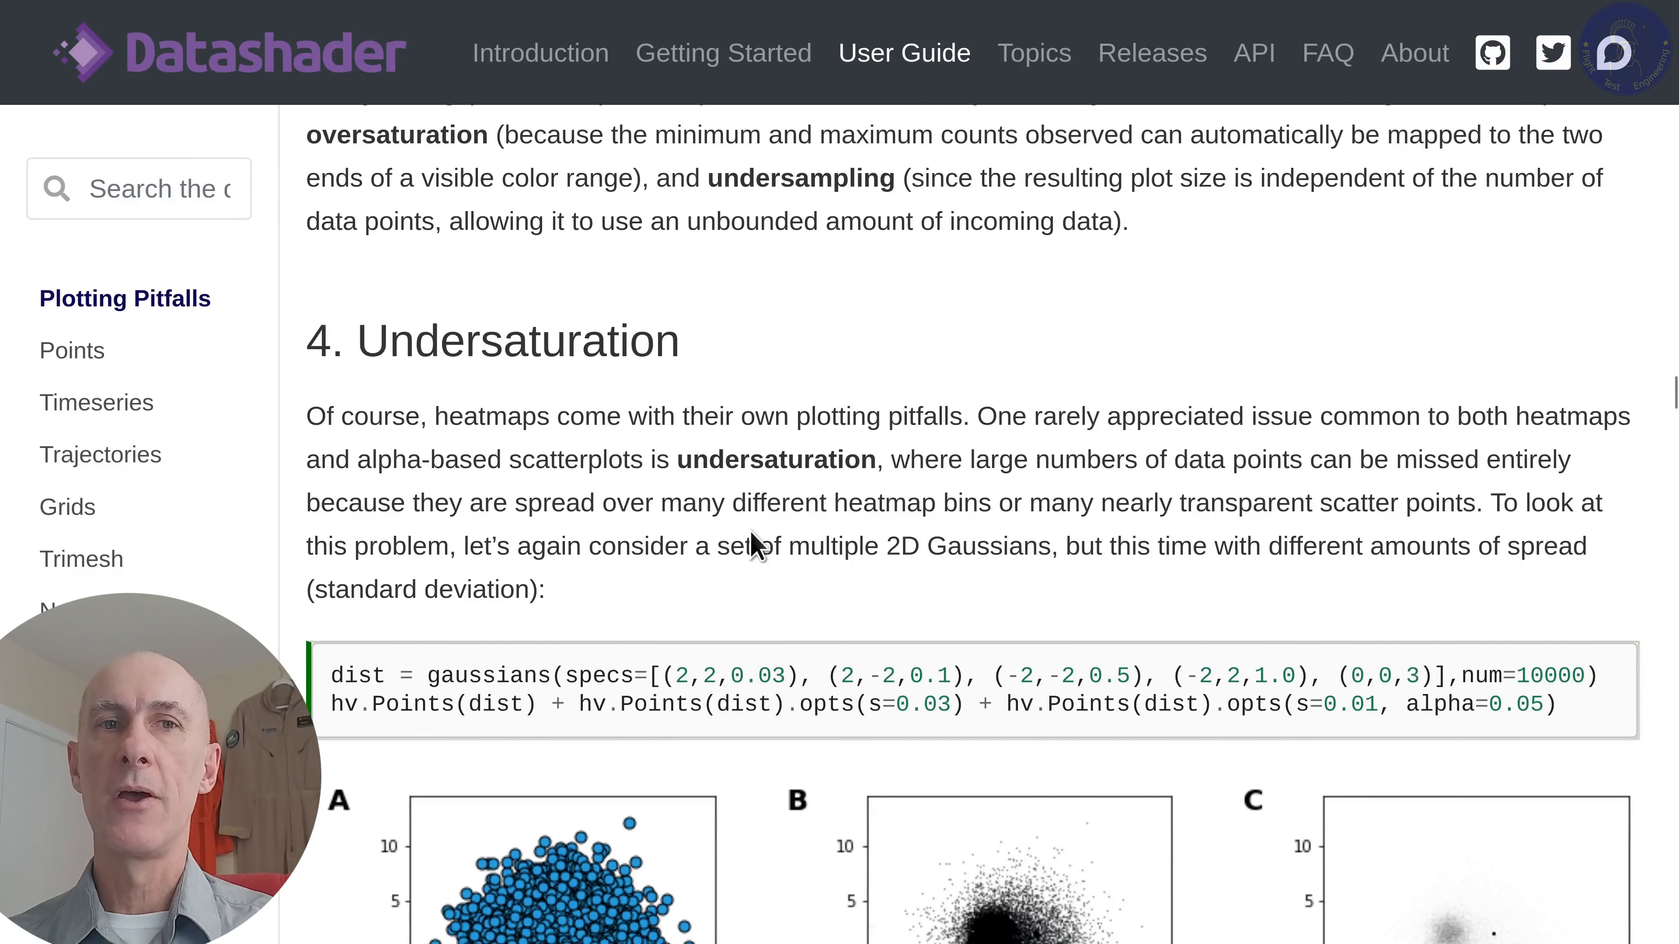
mouse_move(766, 332)
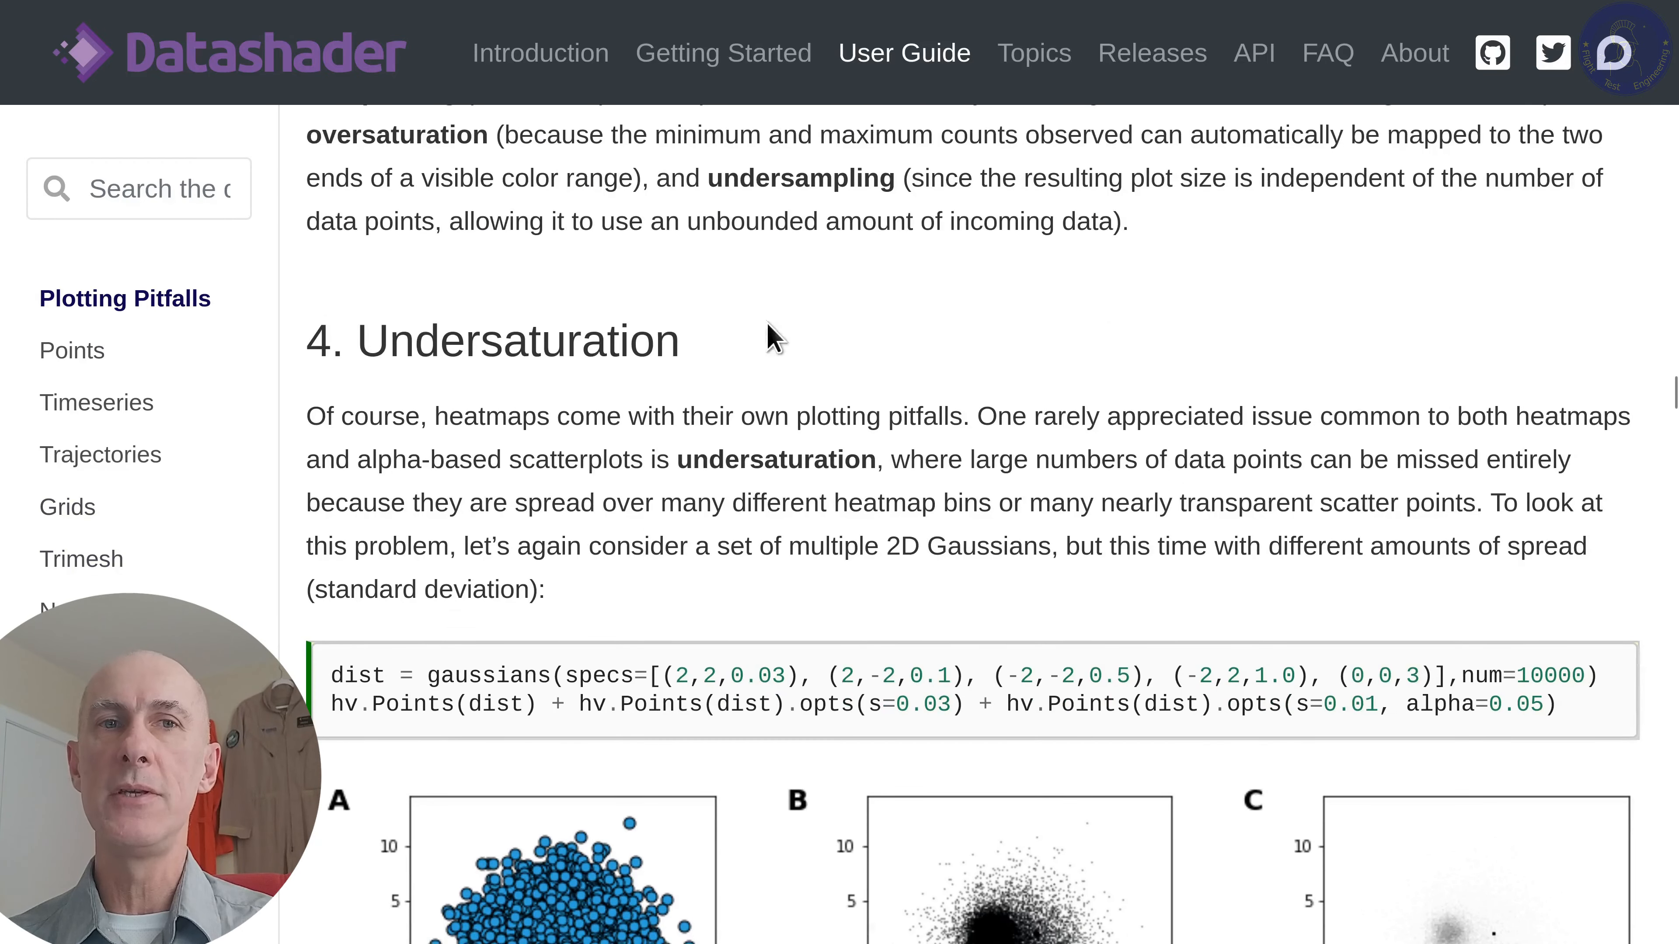
mouse_move(858, 458)
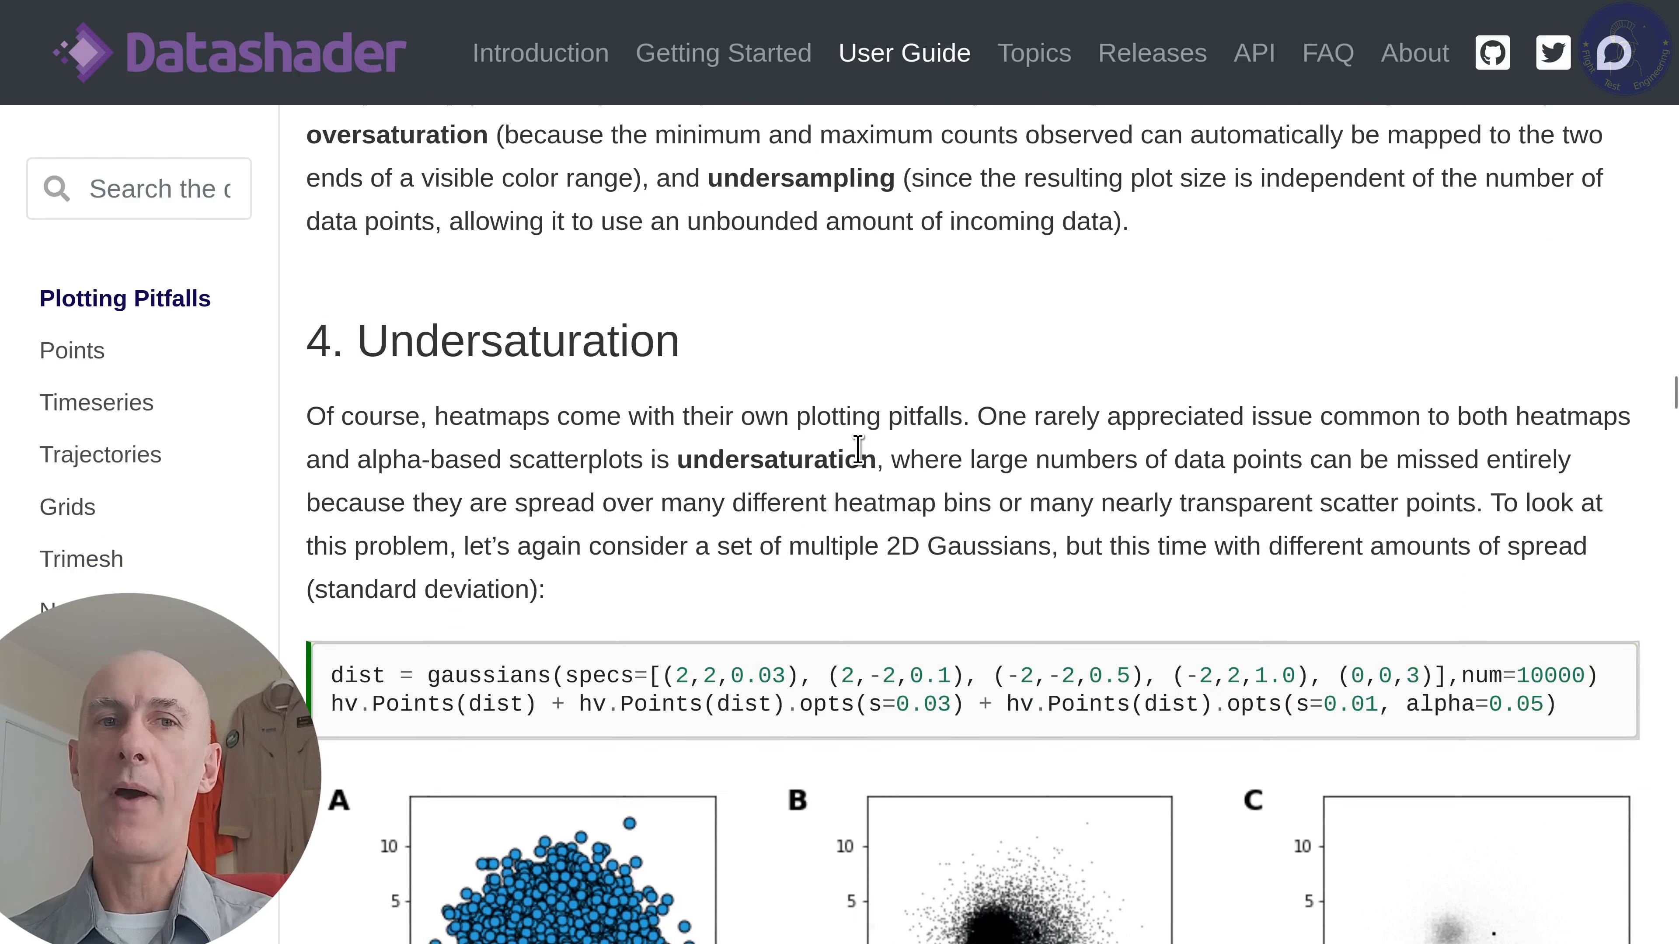
scroll(down, 3)
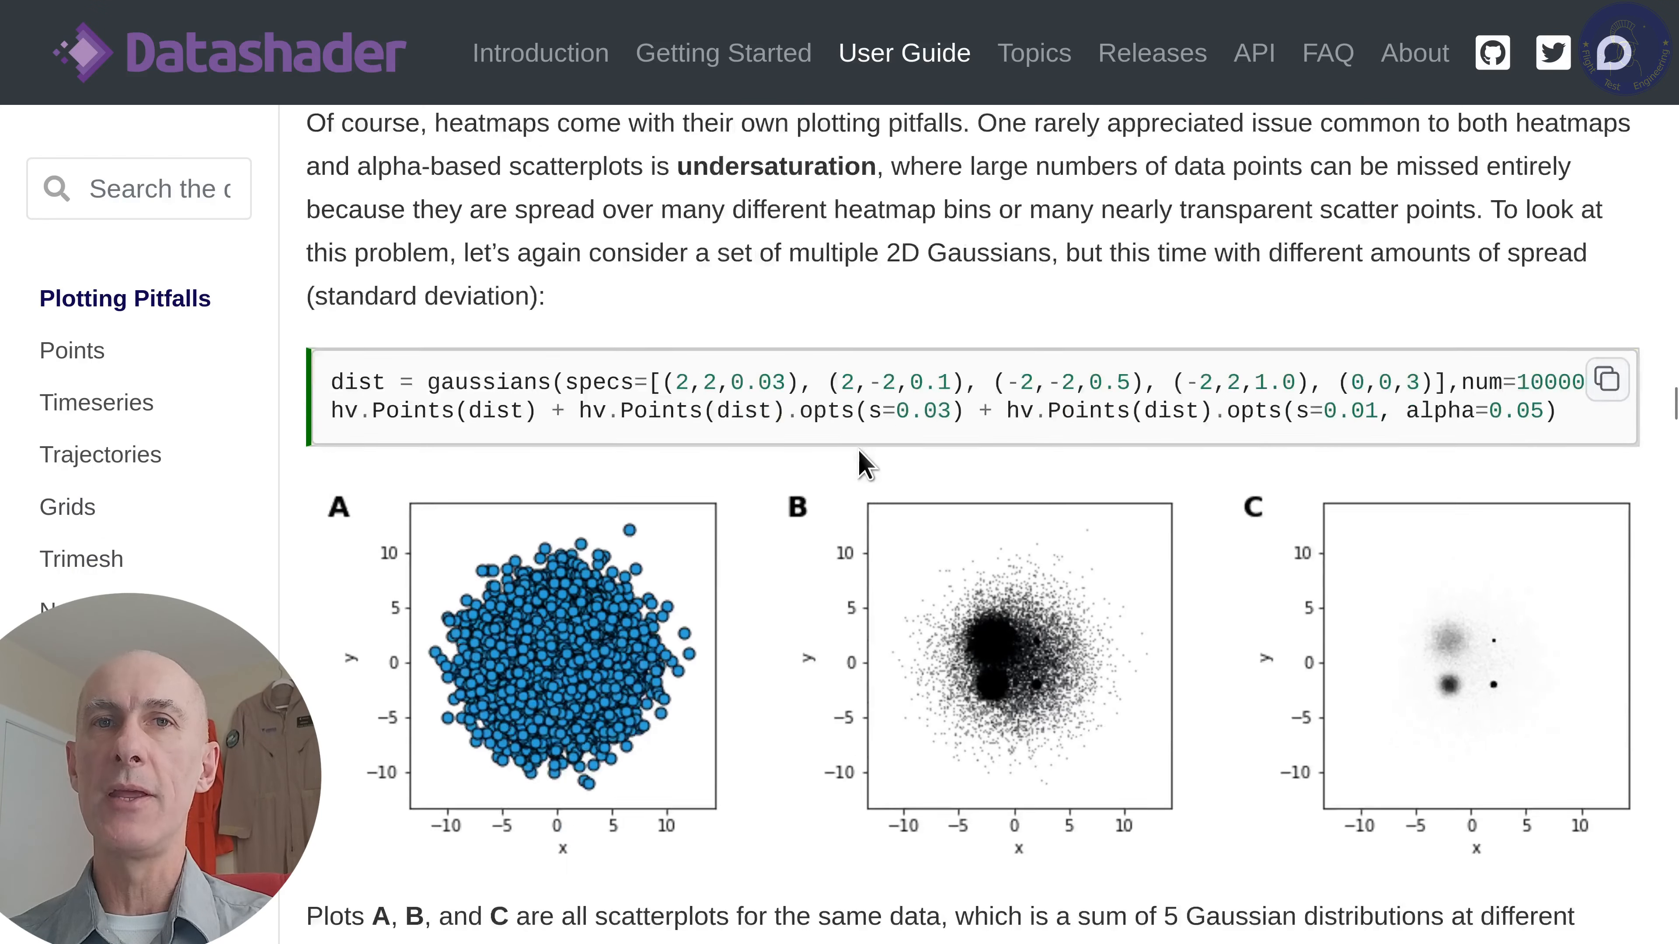
scroll(down, 3)
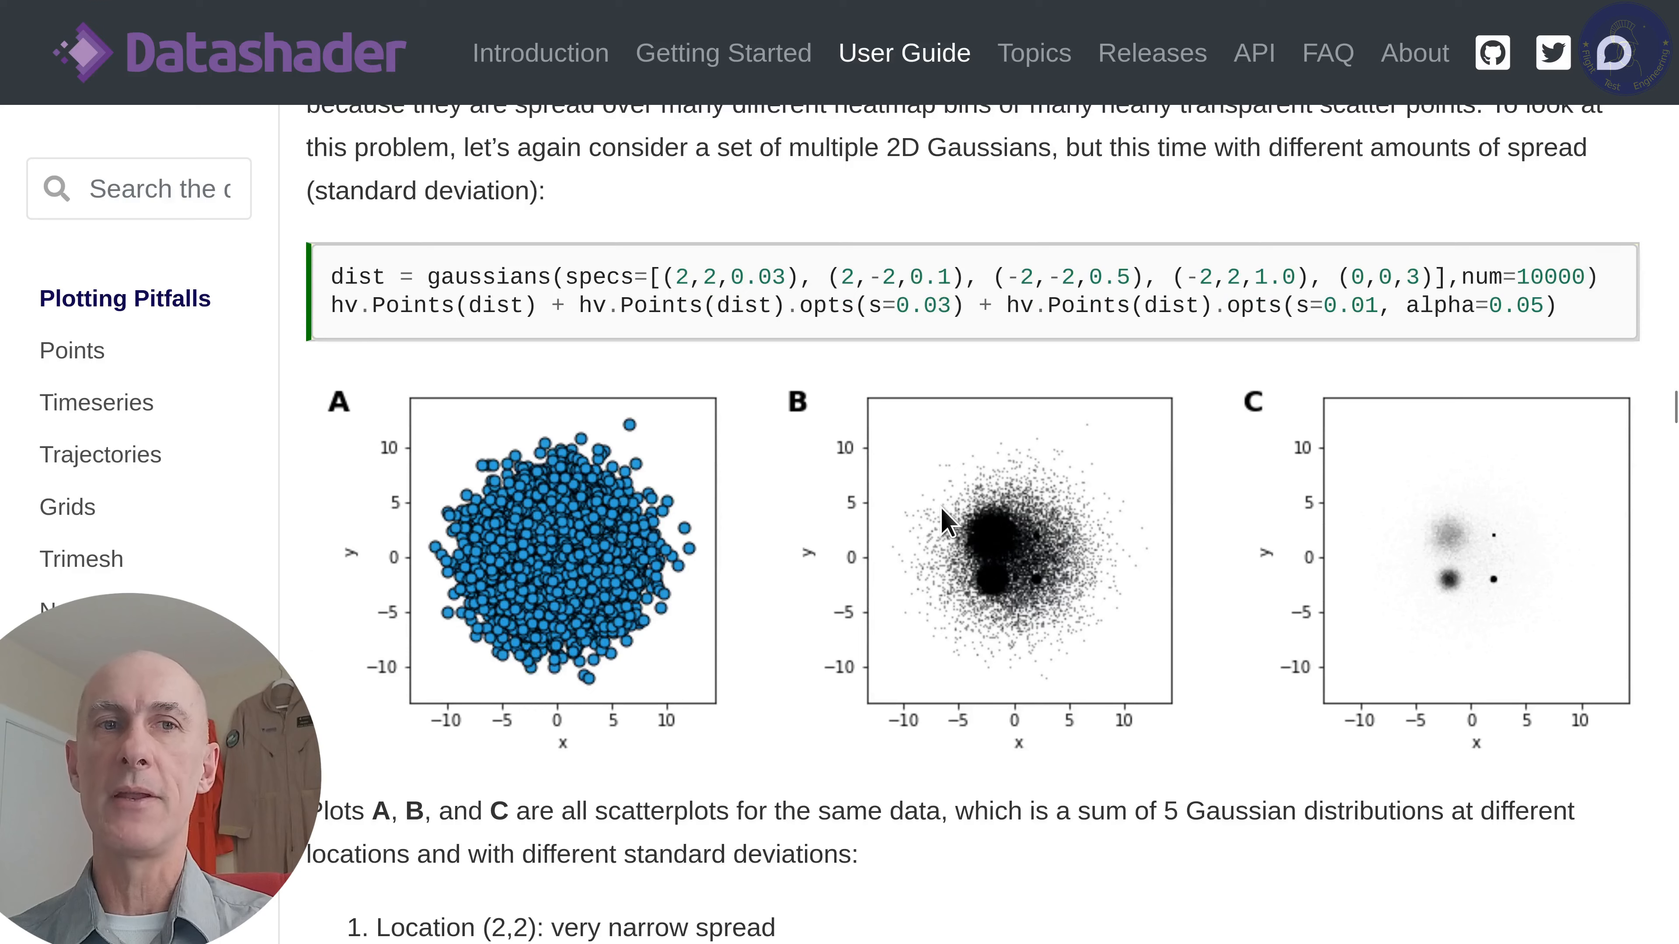
scroll(down, 3)
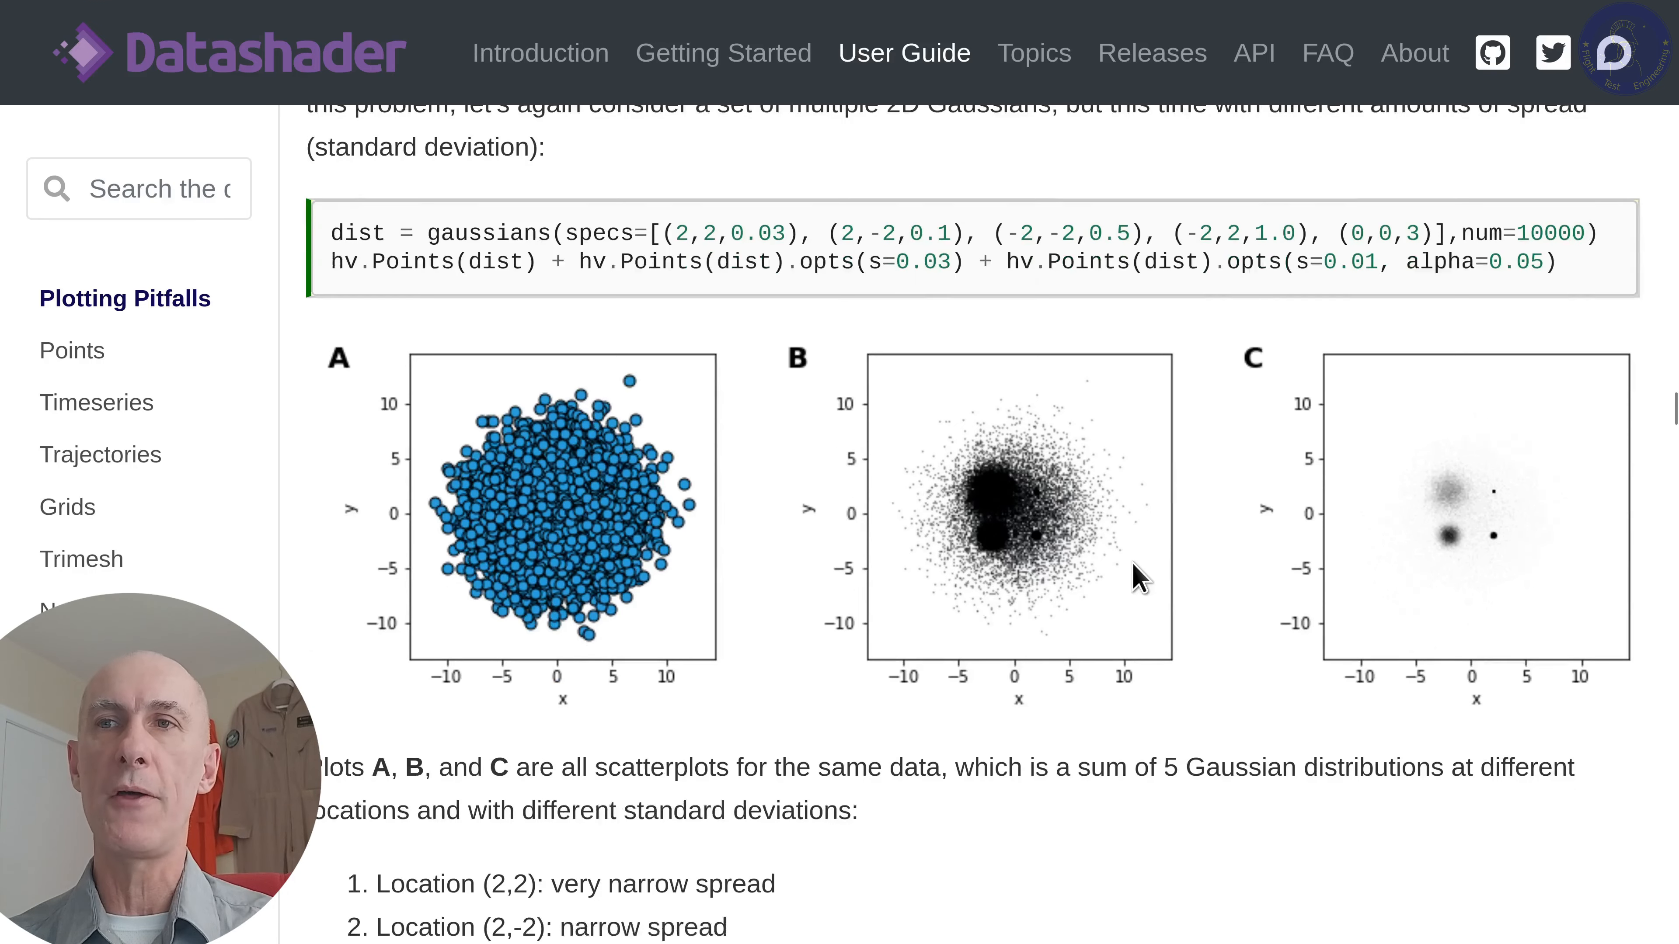
scroll(down, 3)
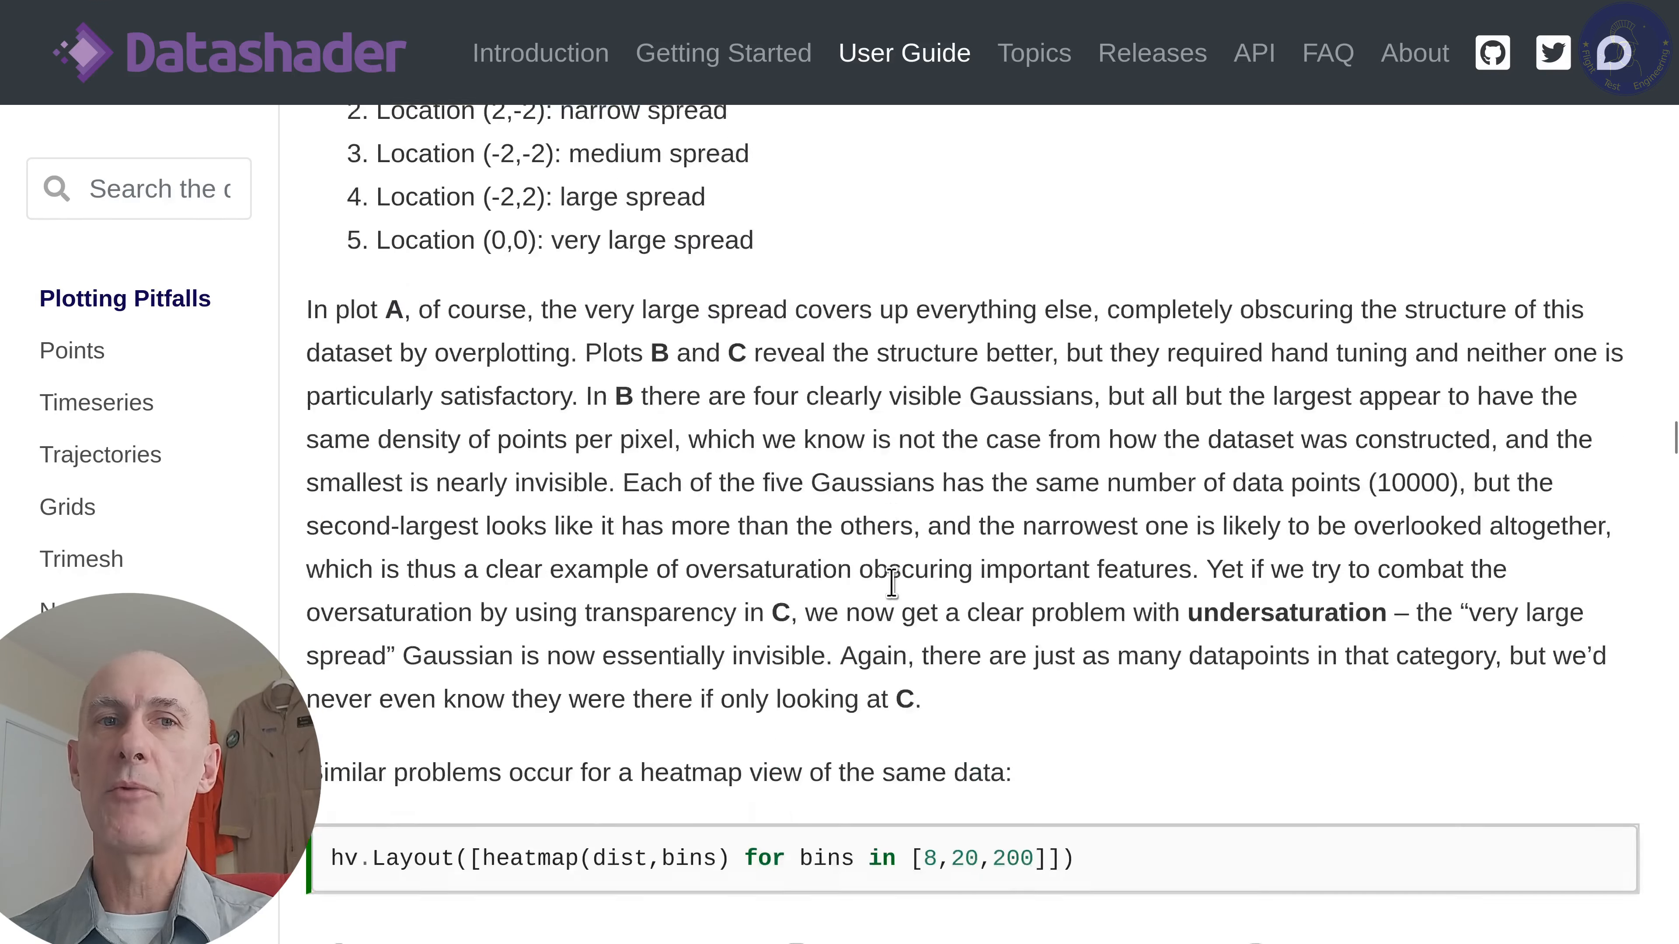
scroll(down, 3)
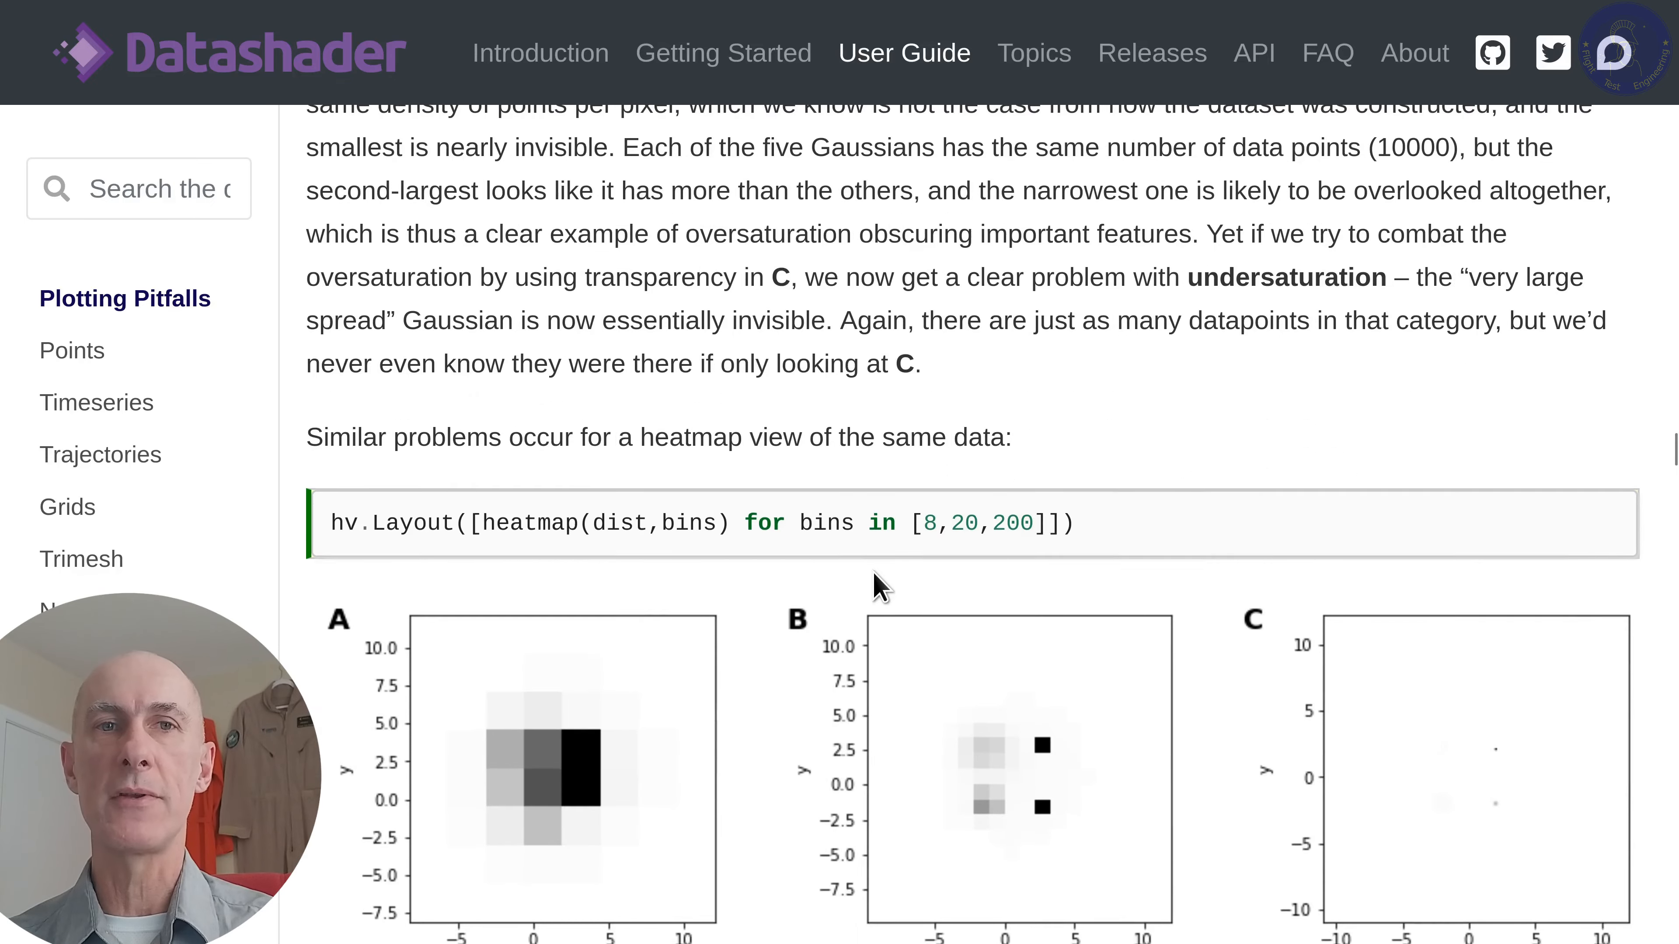
mouse_move(670, 431)
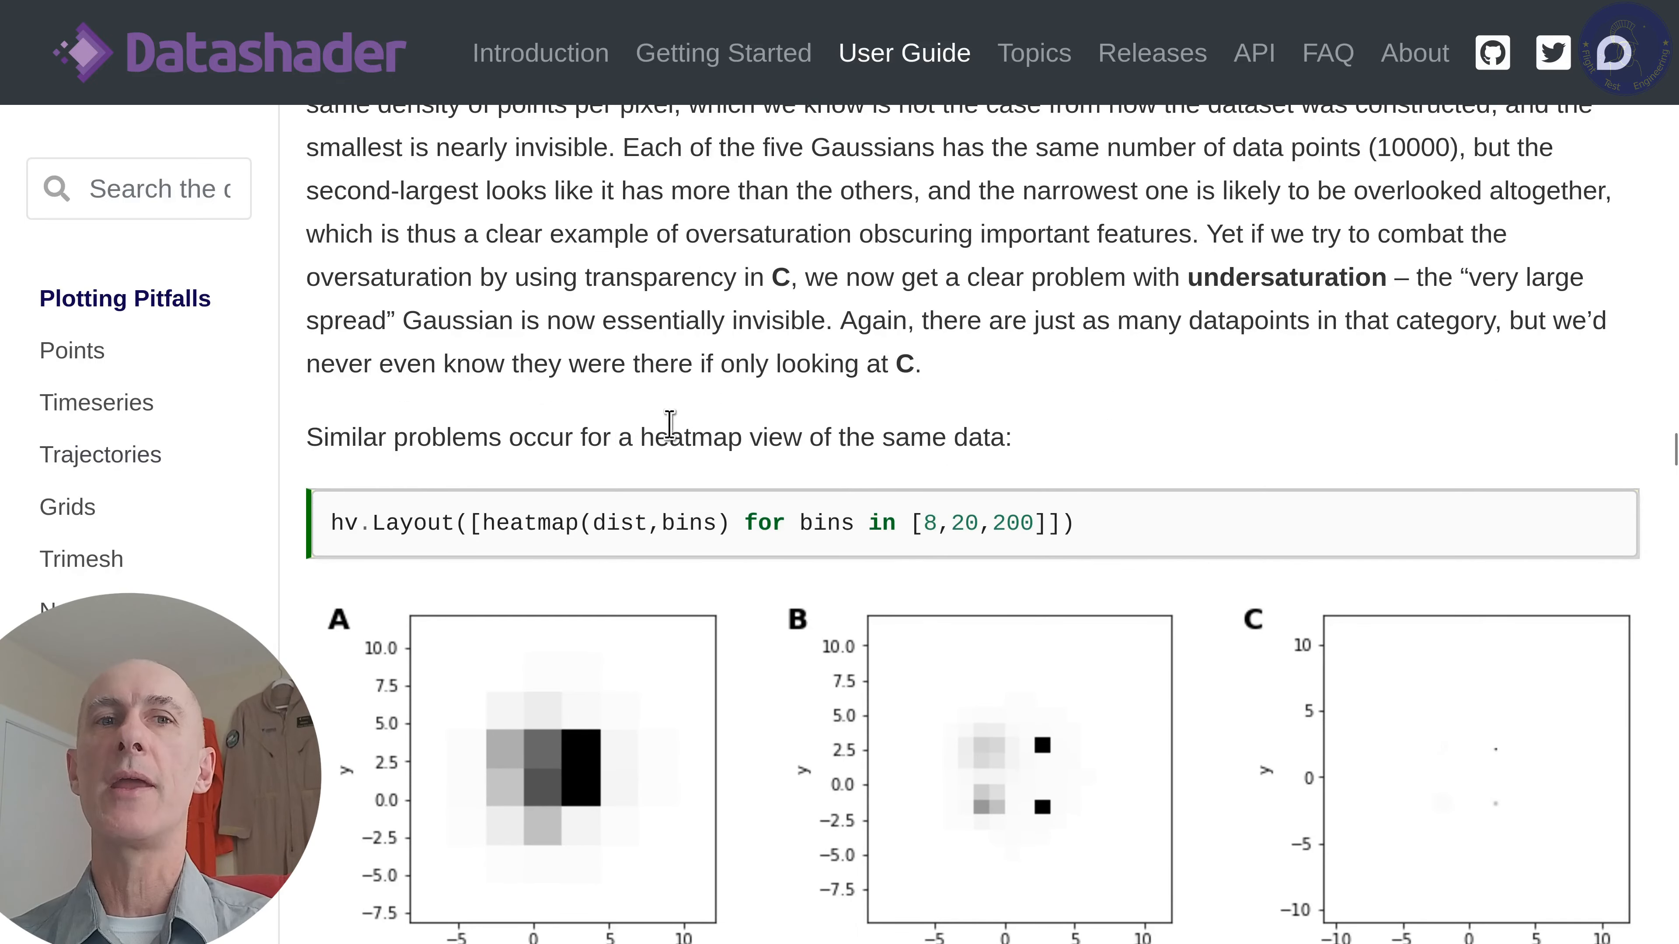
scroll(down, 3)
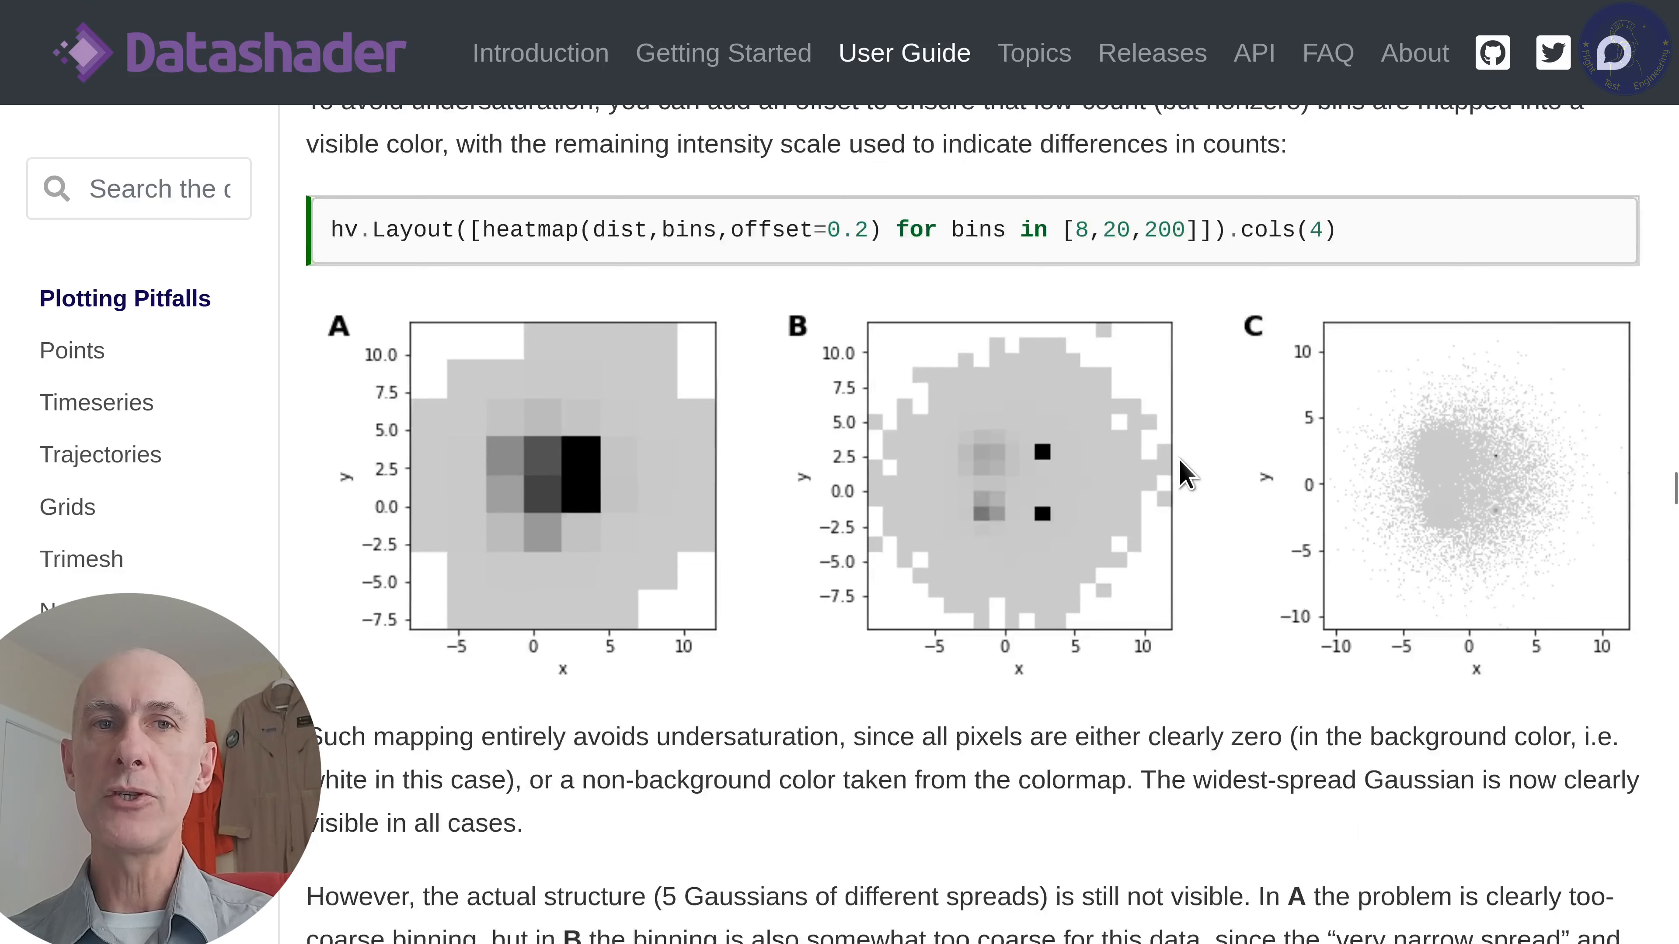
scroll(down, 3)
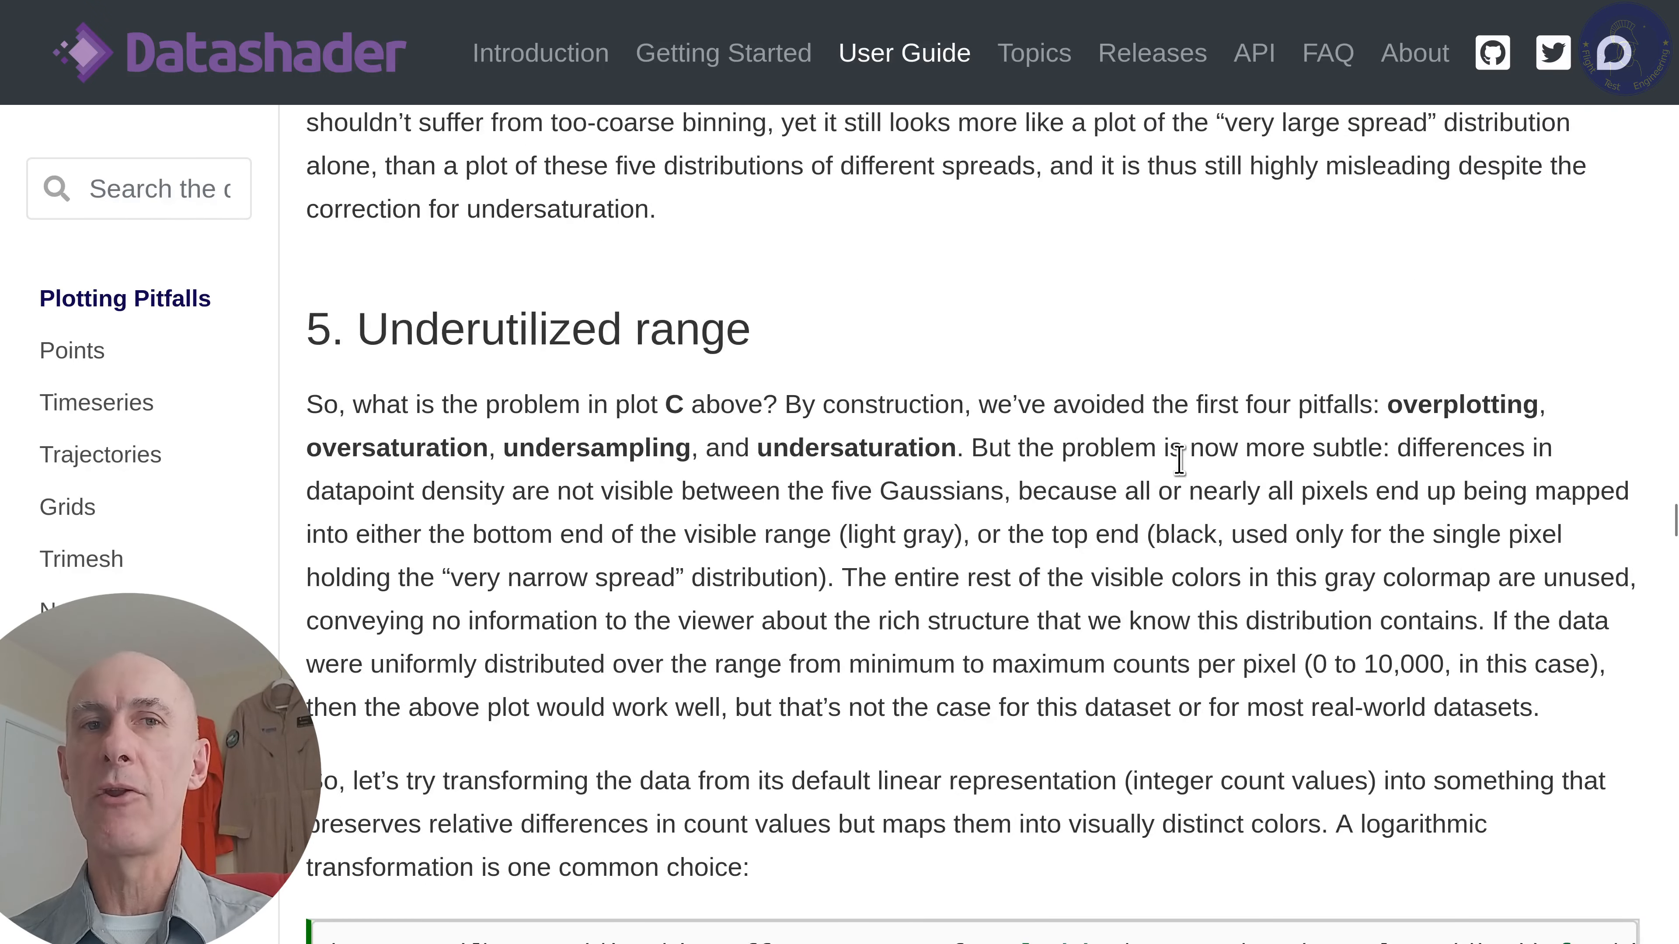
scroll(down, 3)
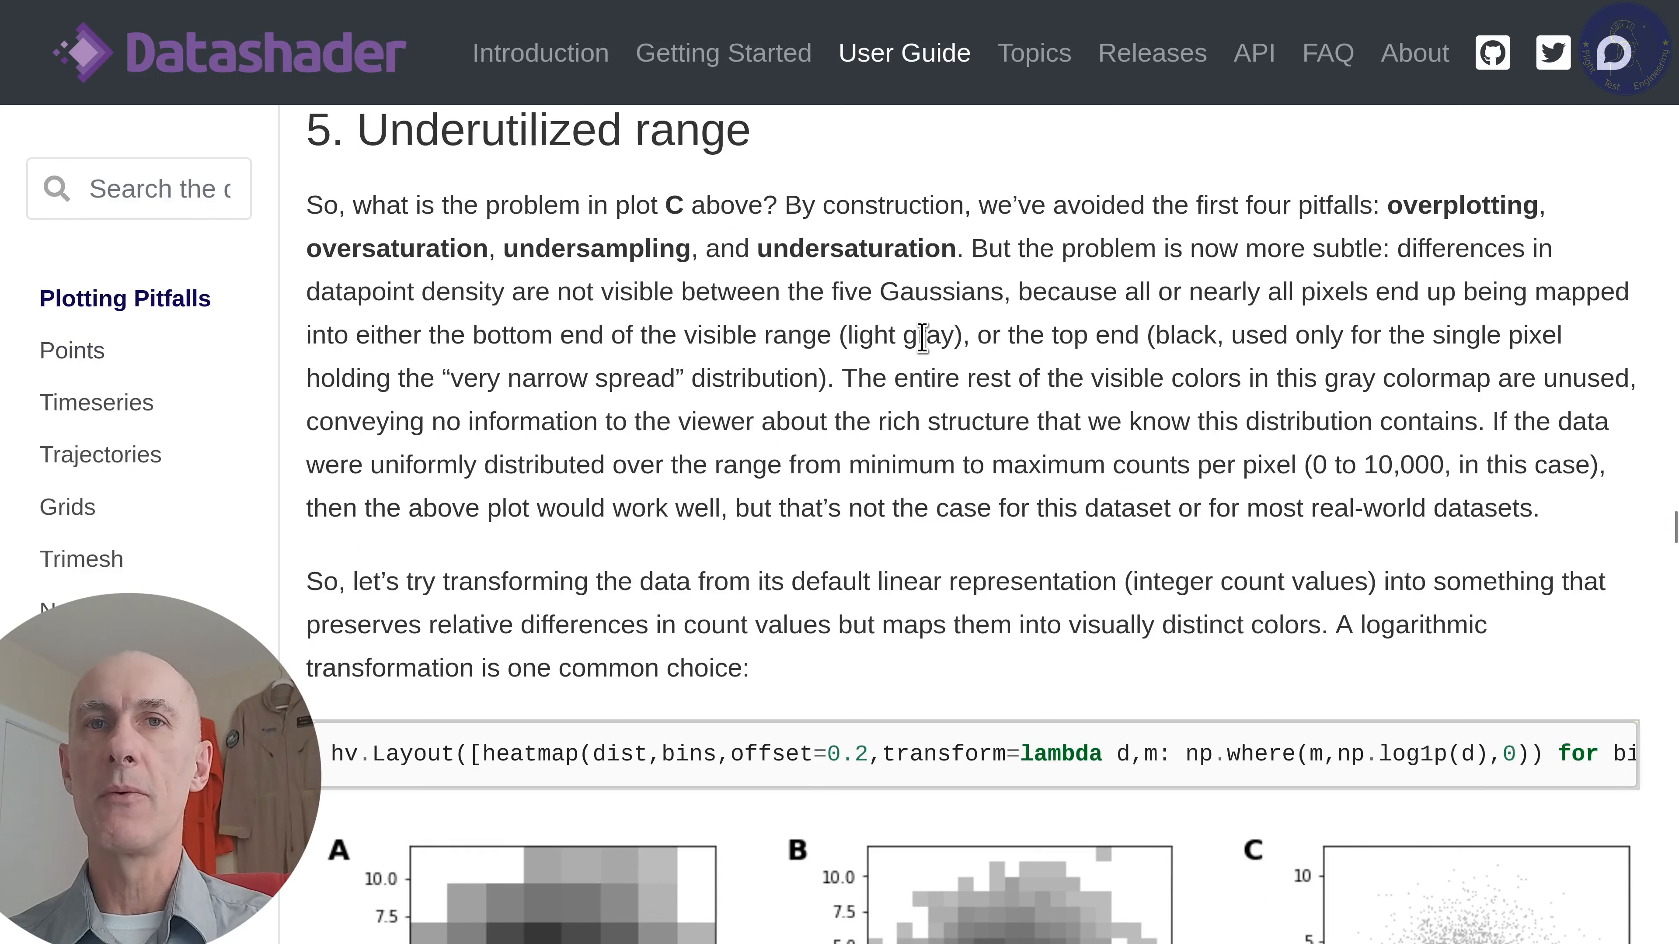
mouse_move(1001, 372)
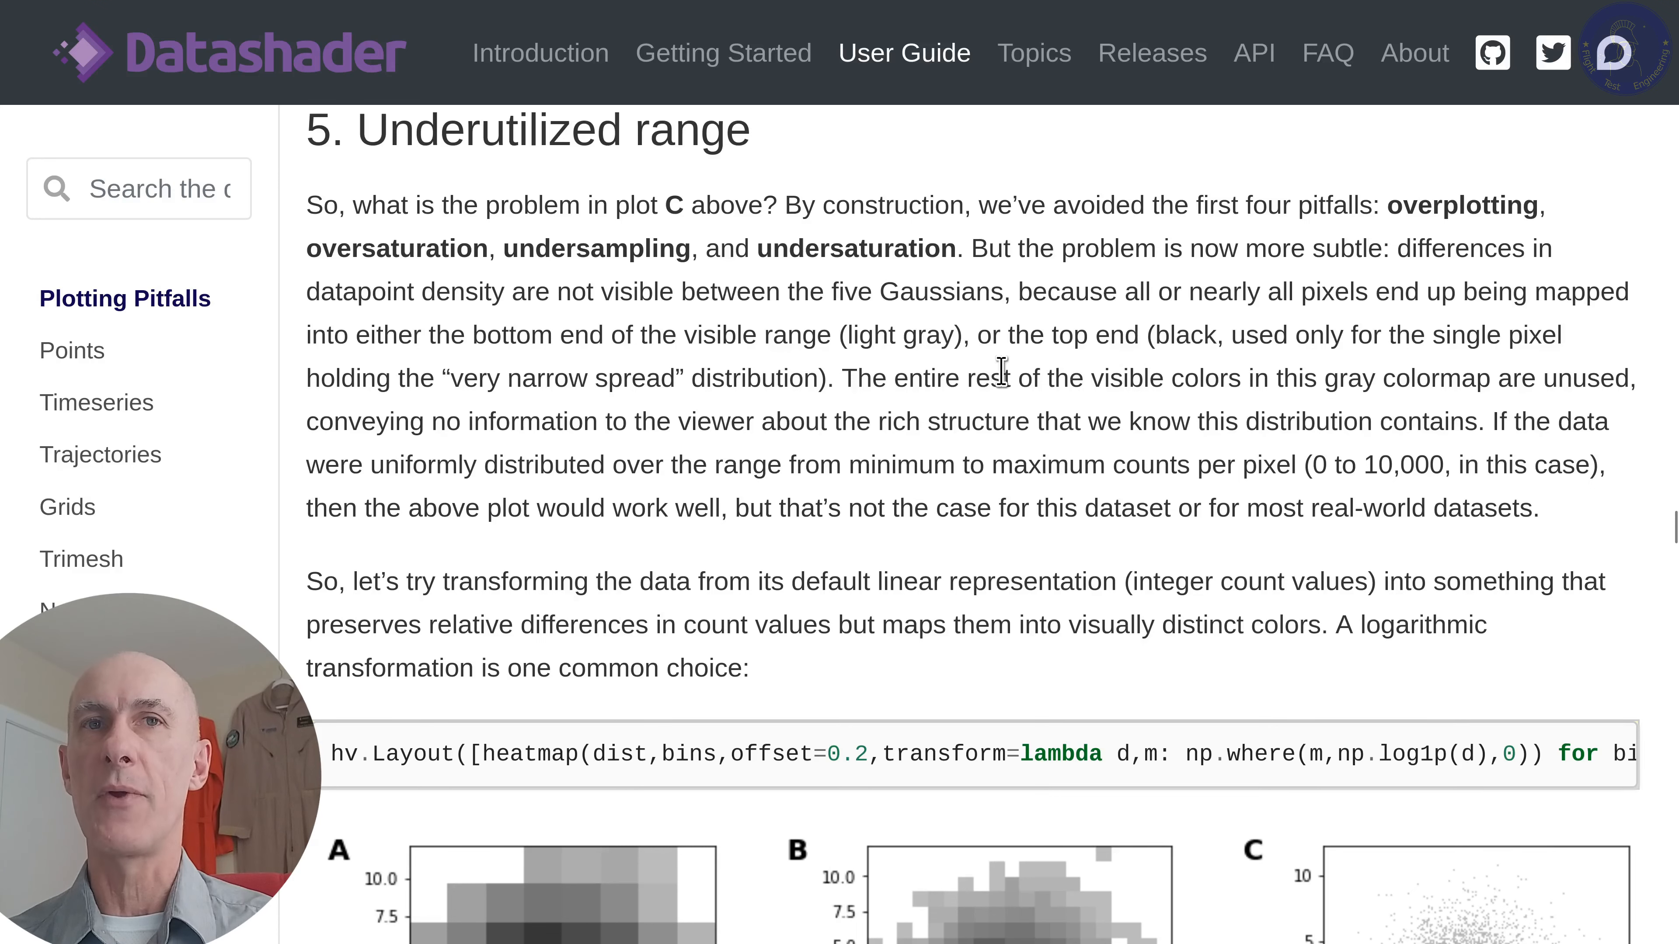
scroll(down, 3)
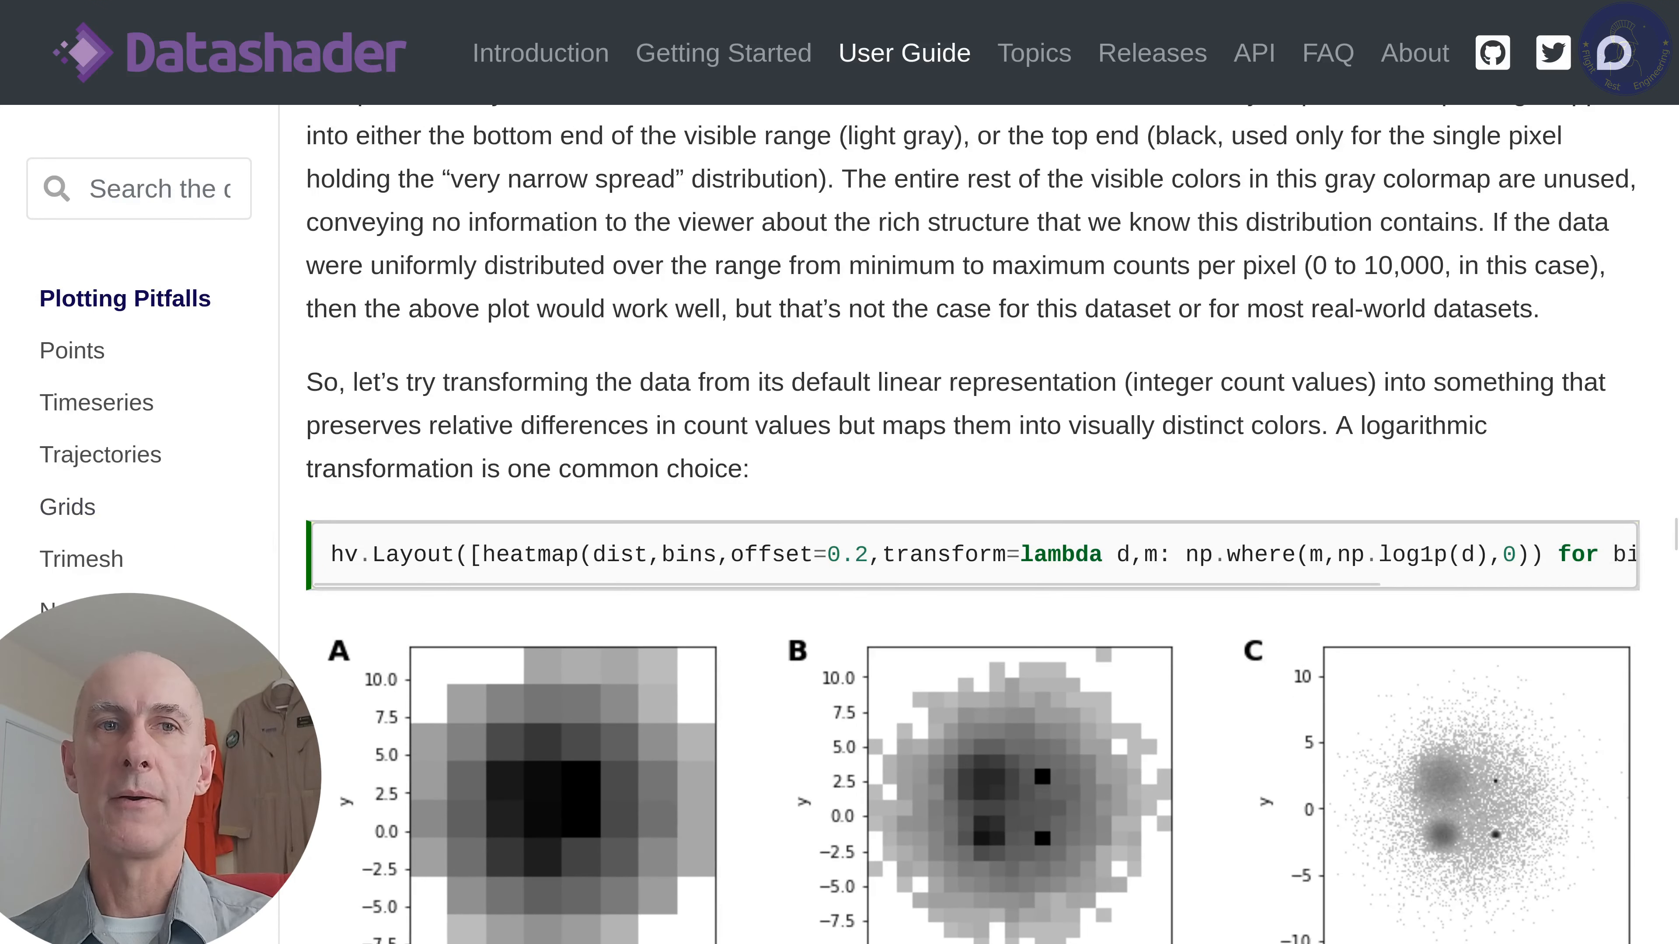
mouse_move(1079, 363)
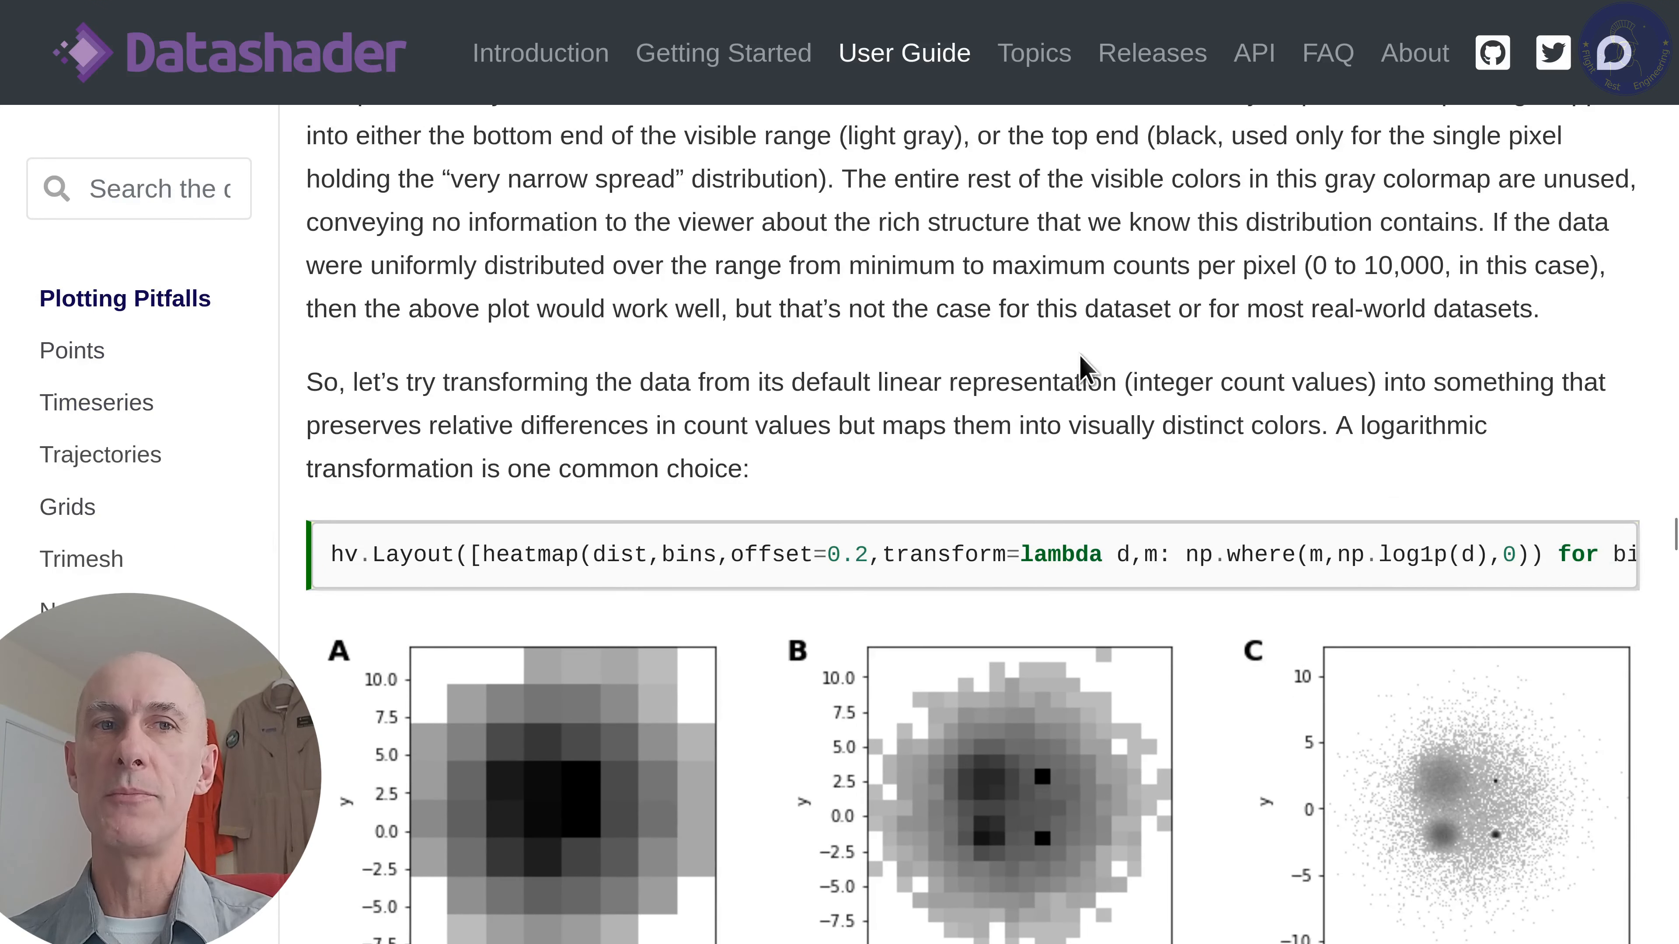
scroll(down, 3)
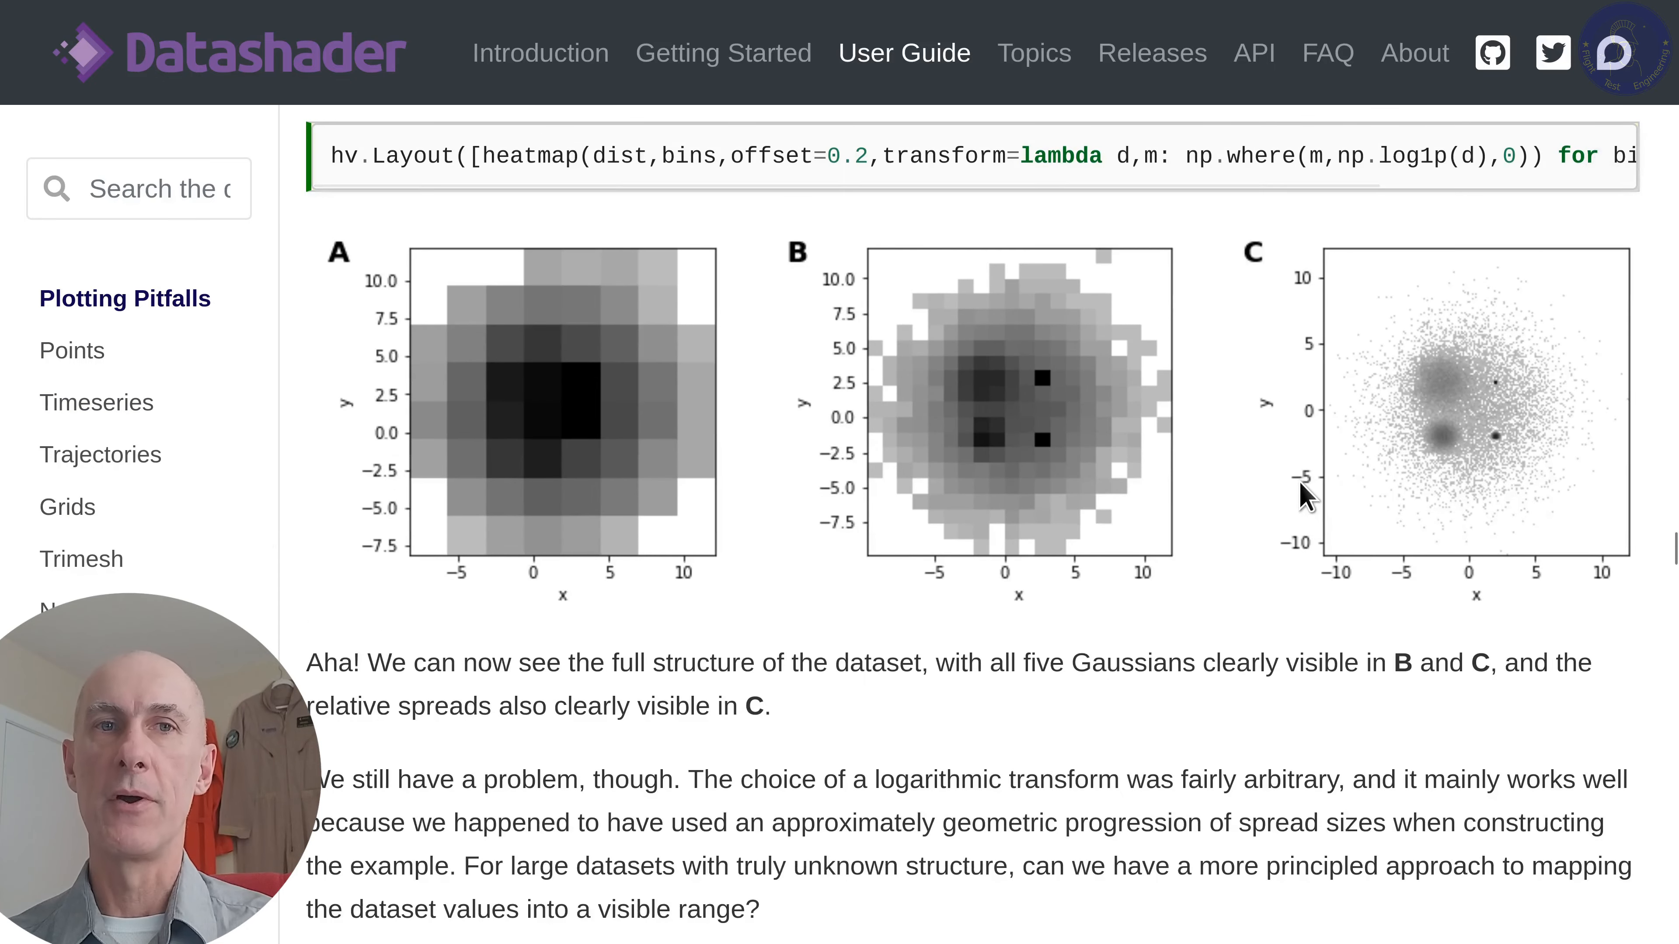
mouse_move(1264, 470)
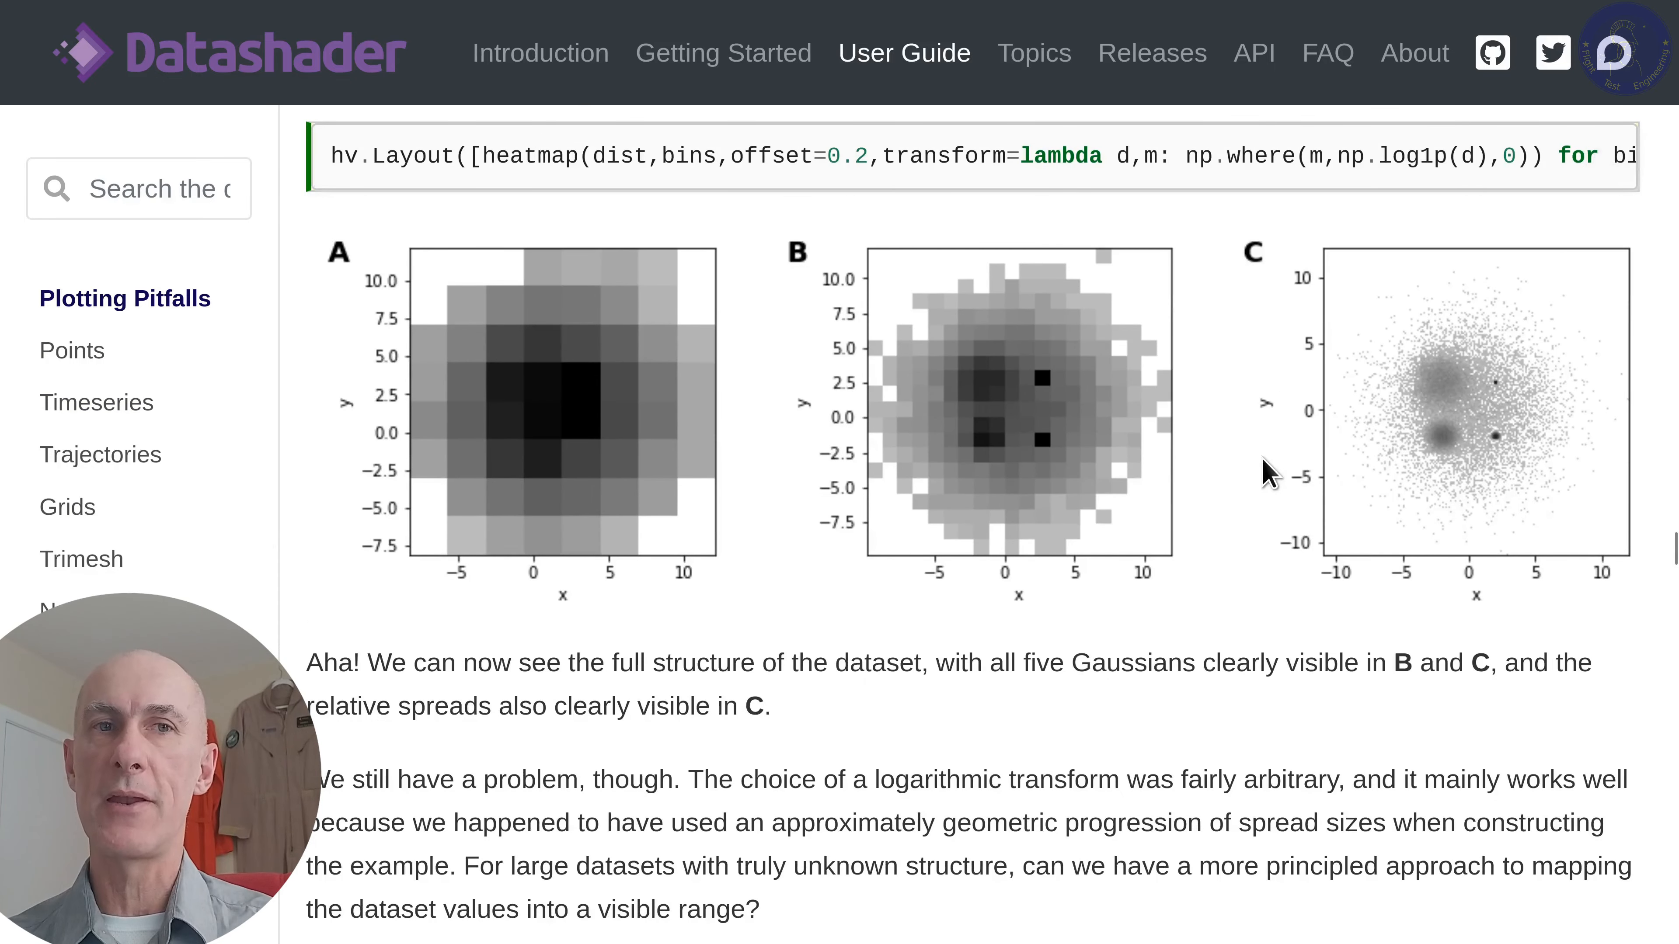
scroll(down, 3)
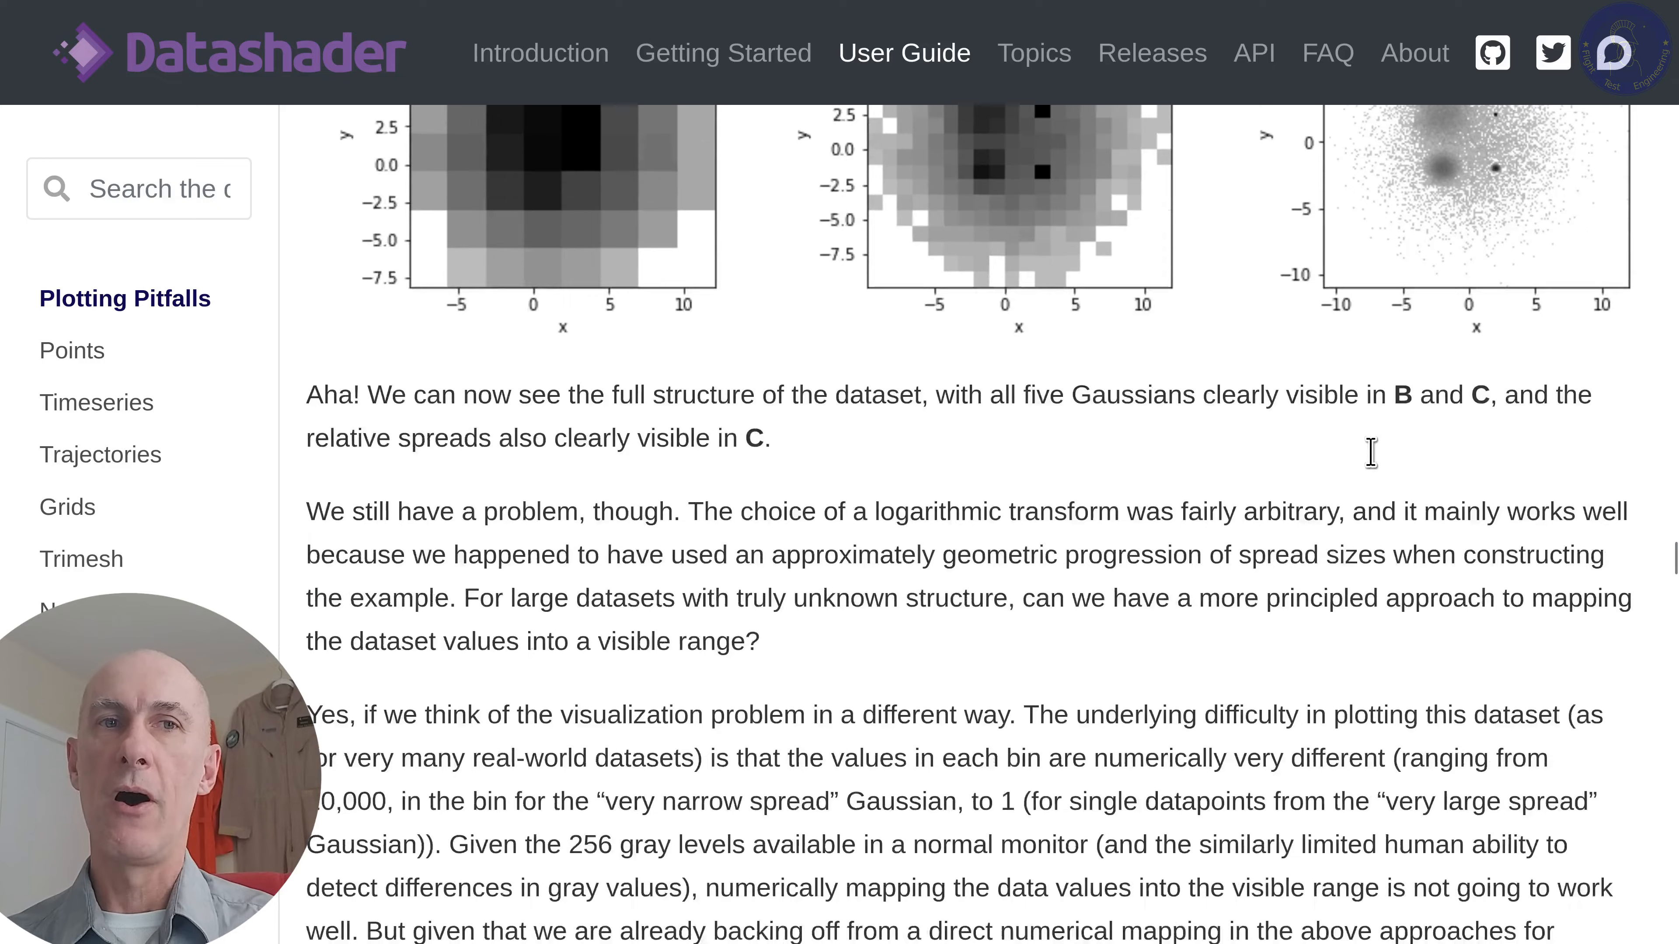
scroll(down, 3)
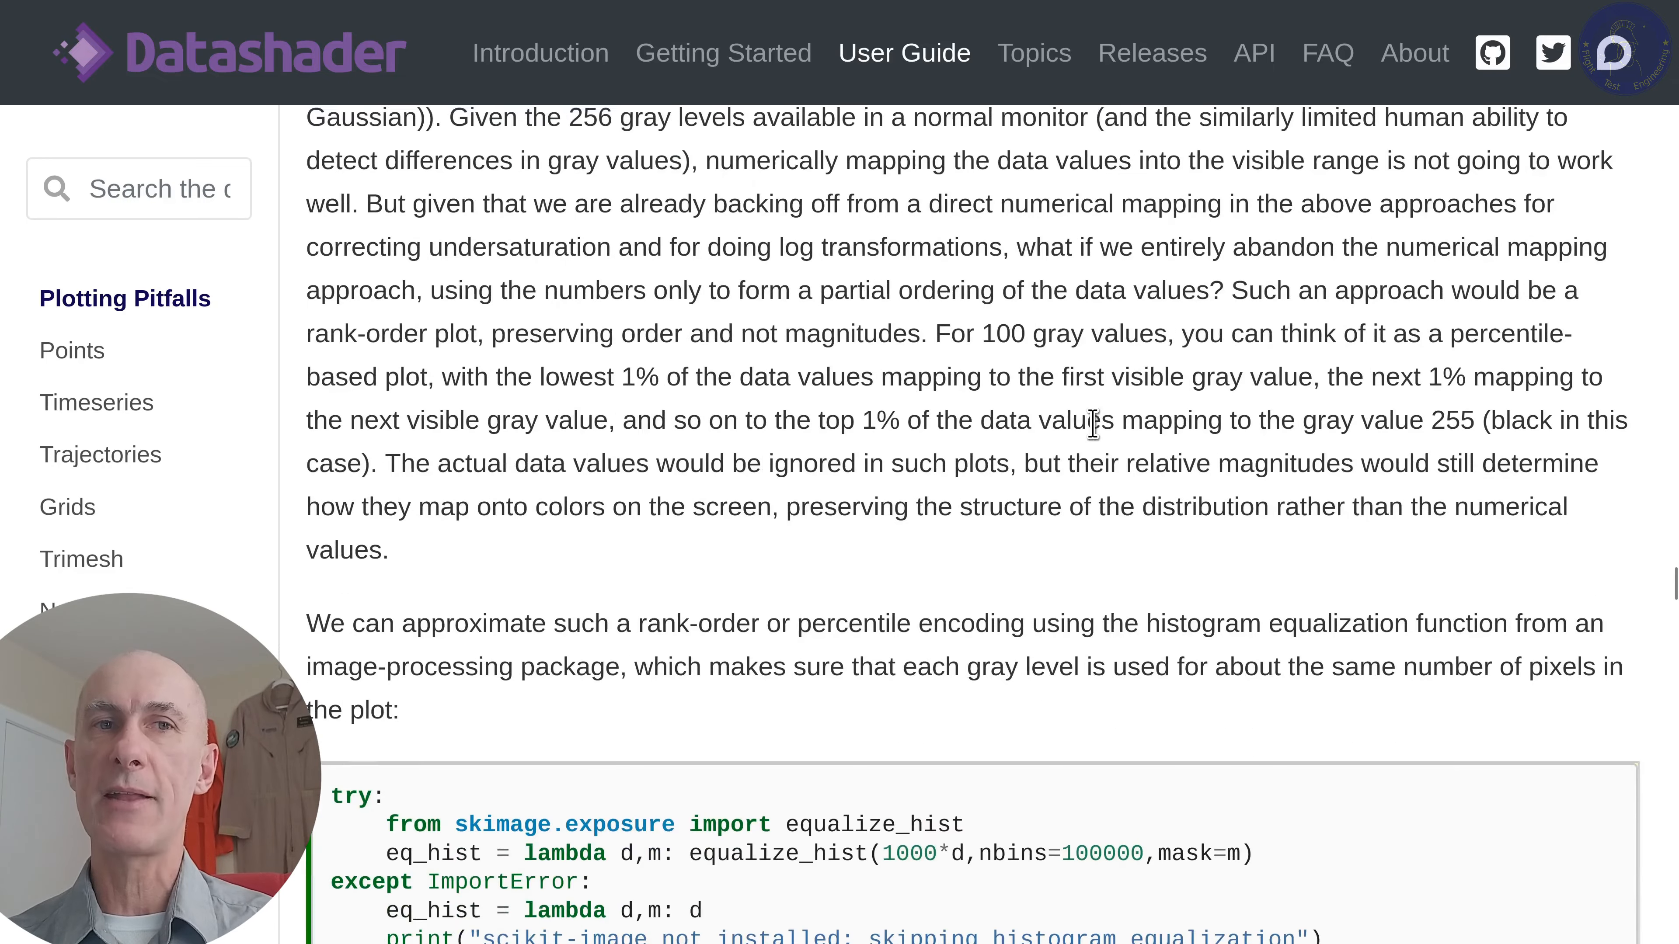
scroll(down, 3)
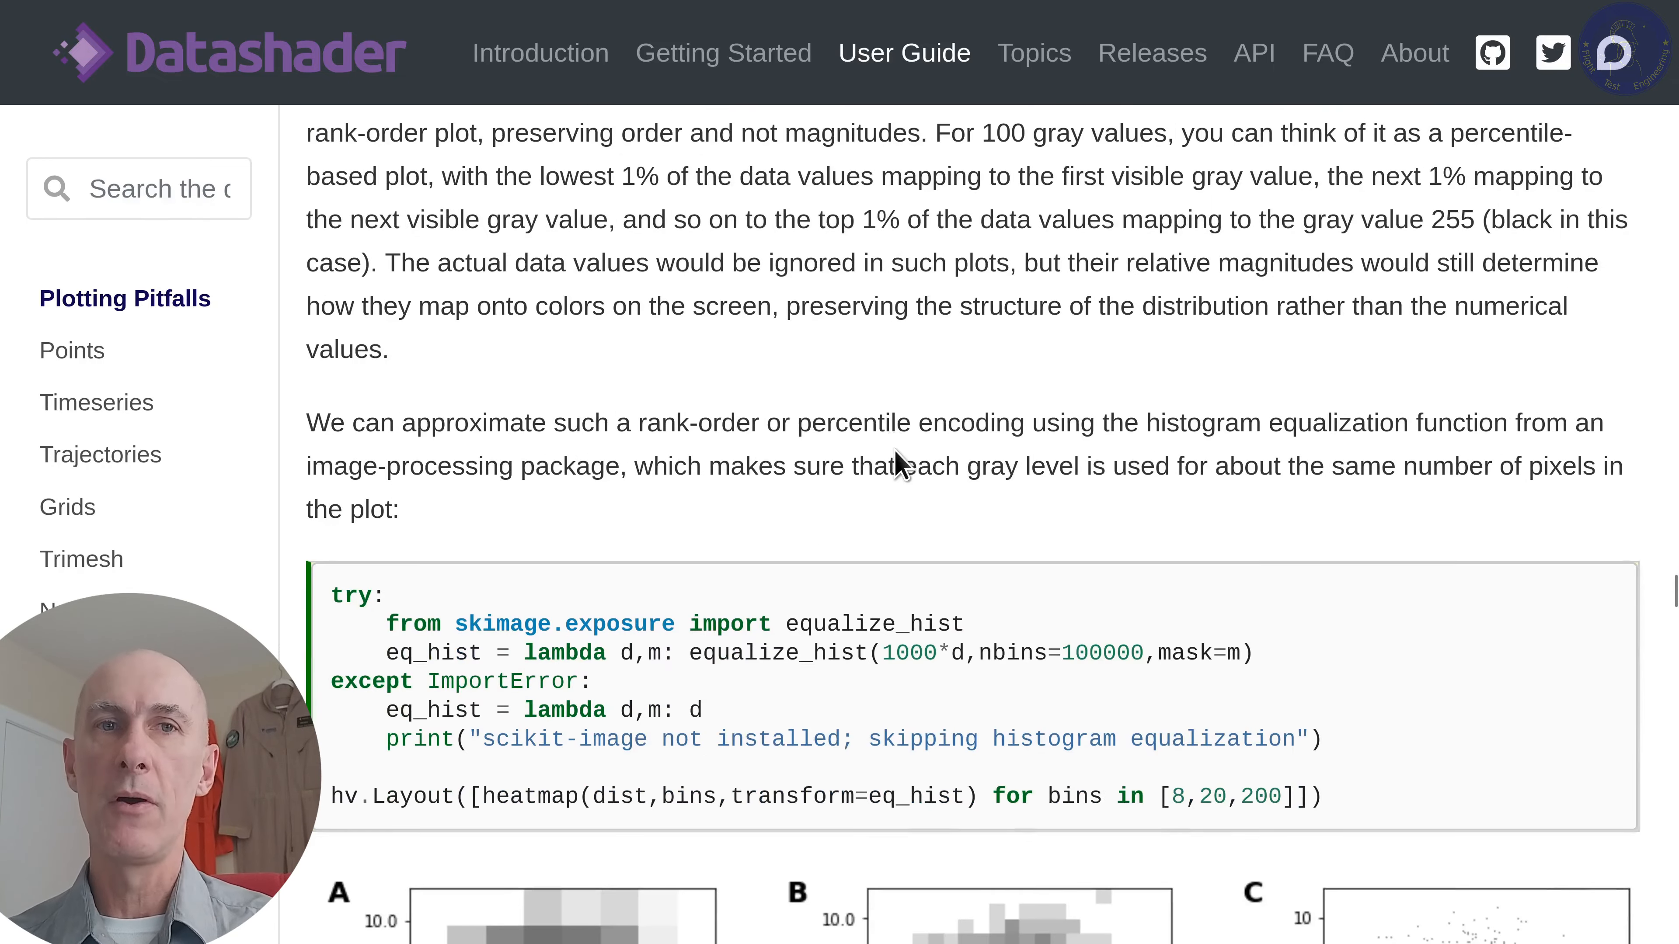
scroll(down, 3)
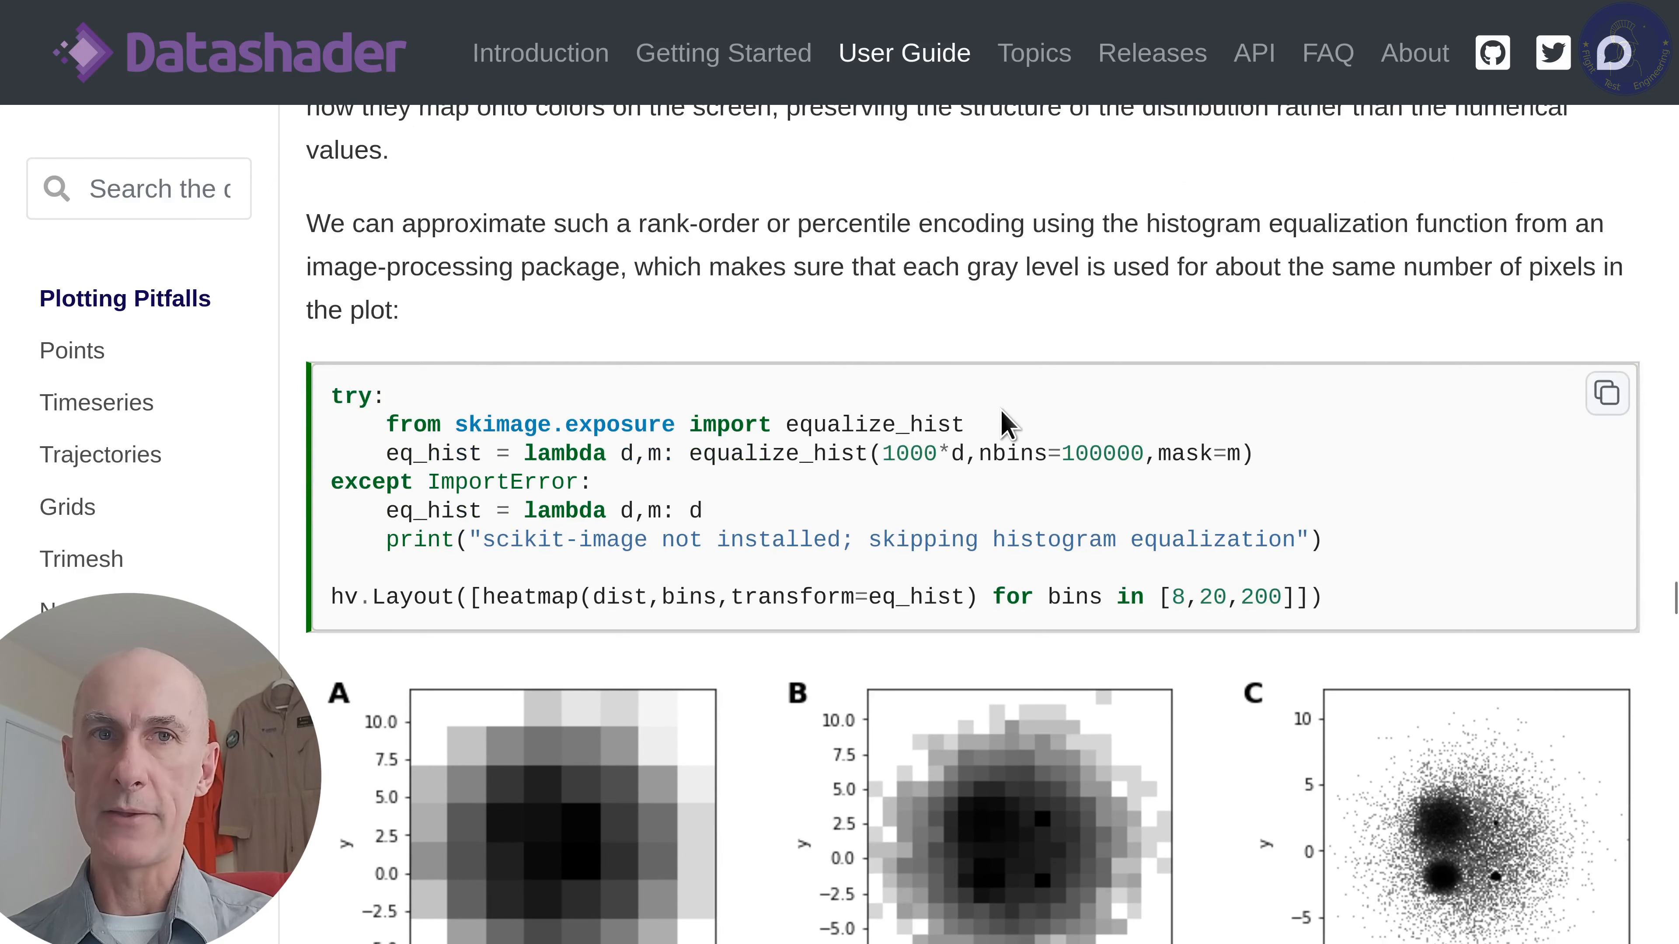
scroll(down, 3)
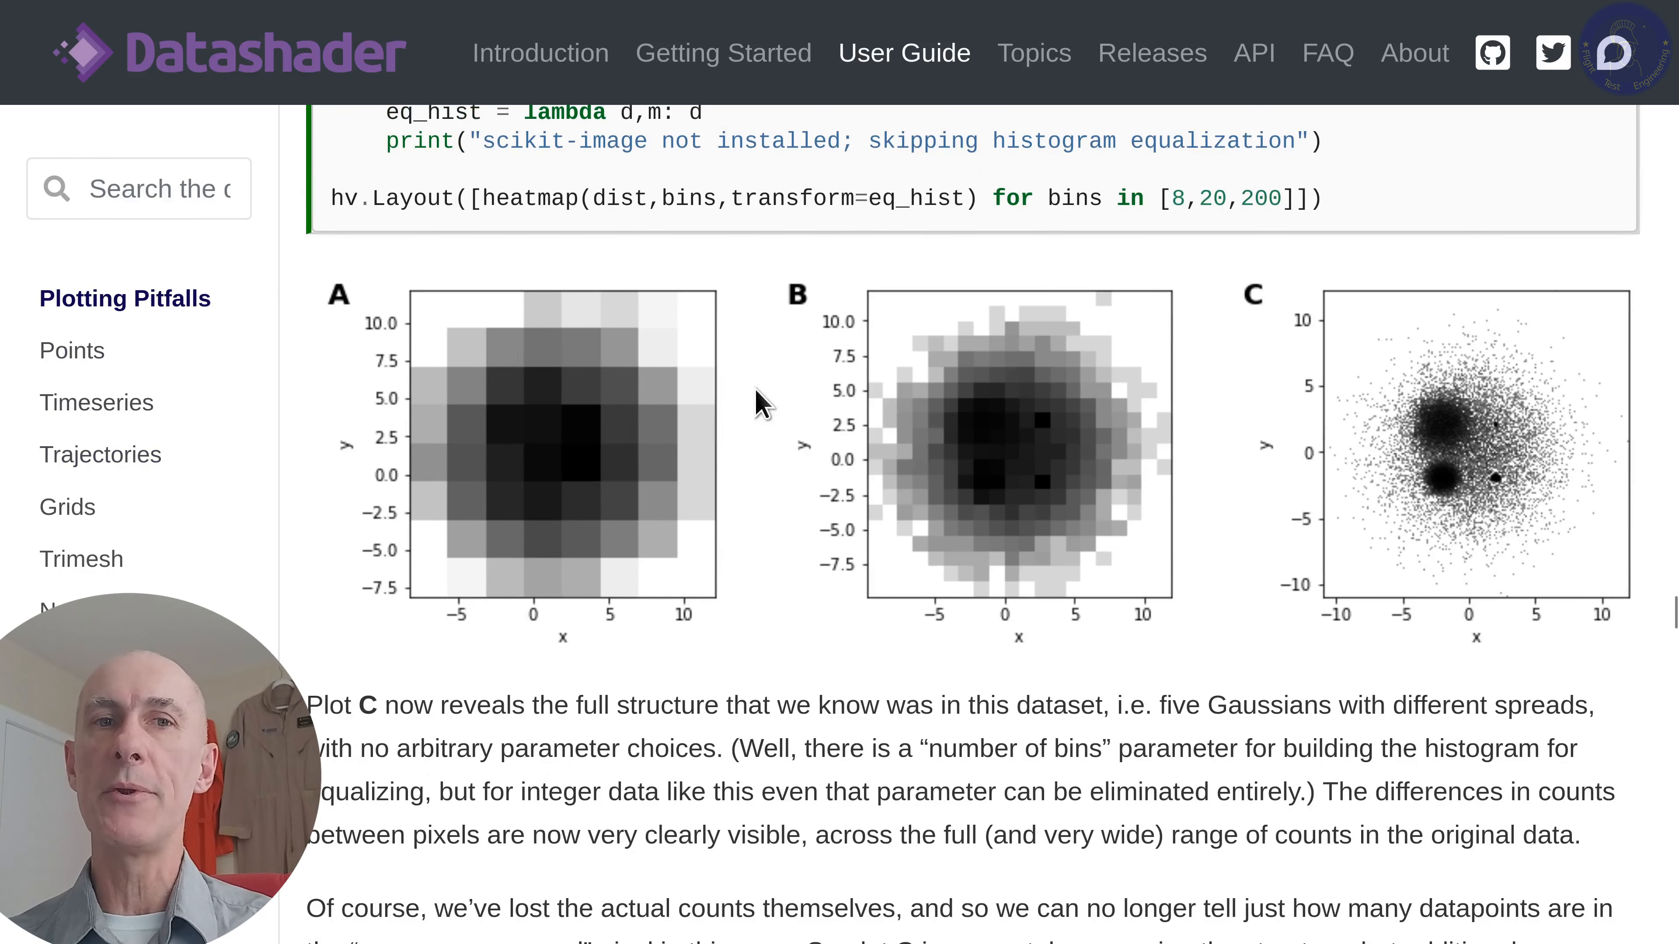
scroll(down, 3)
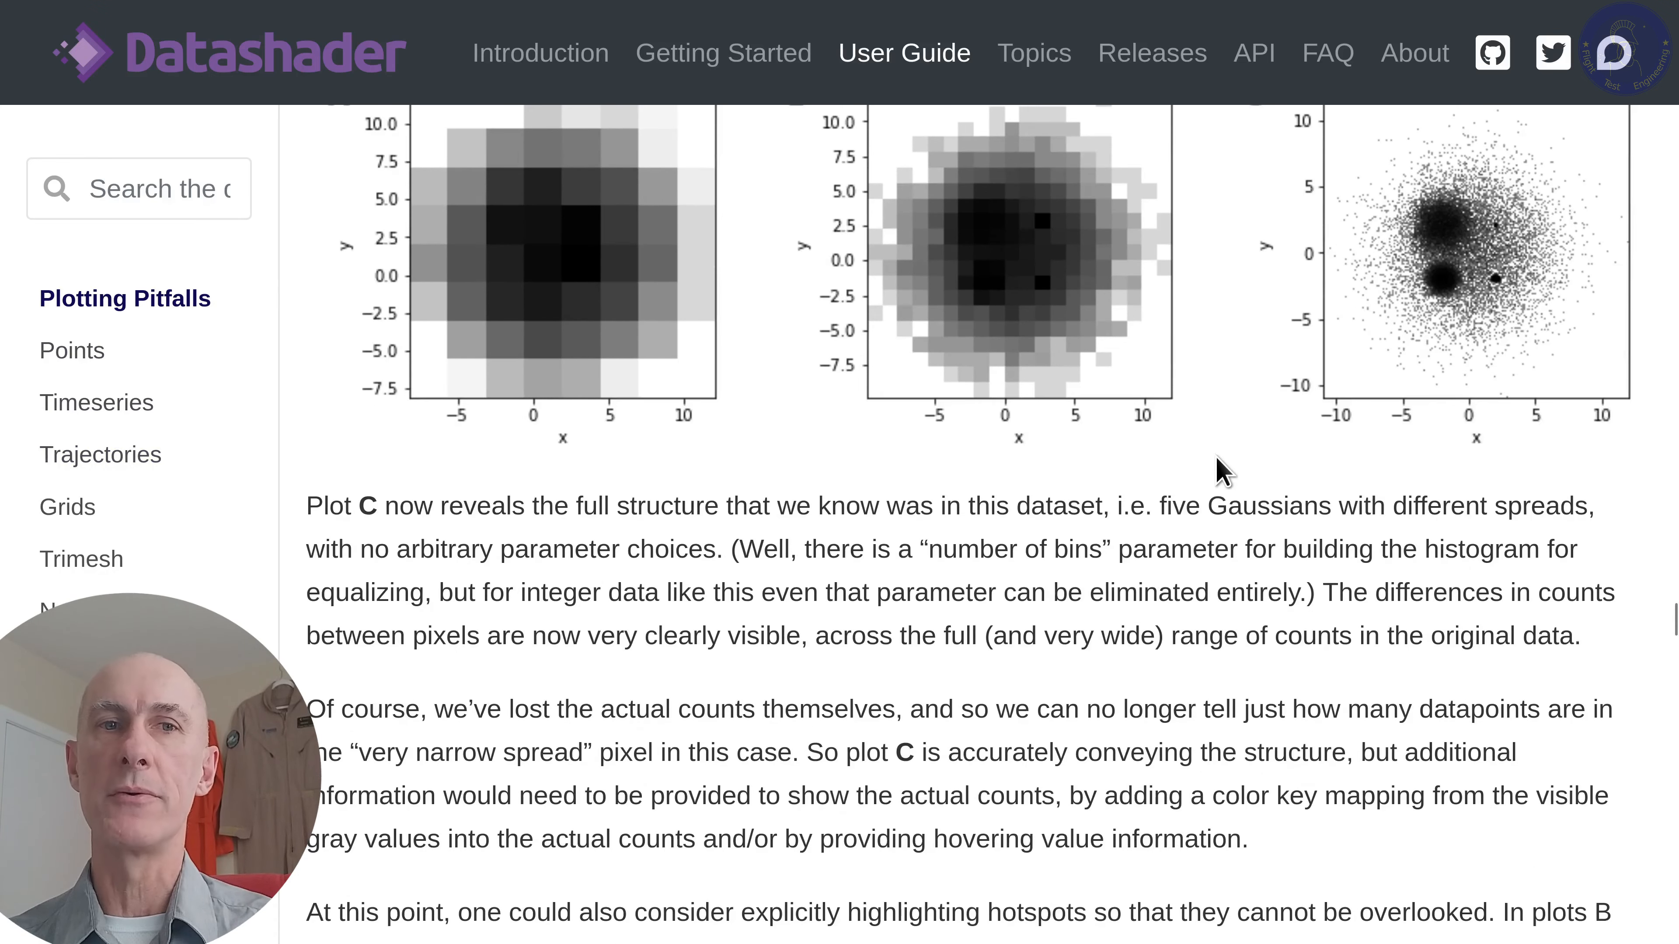
scroll(down, 3)
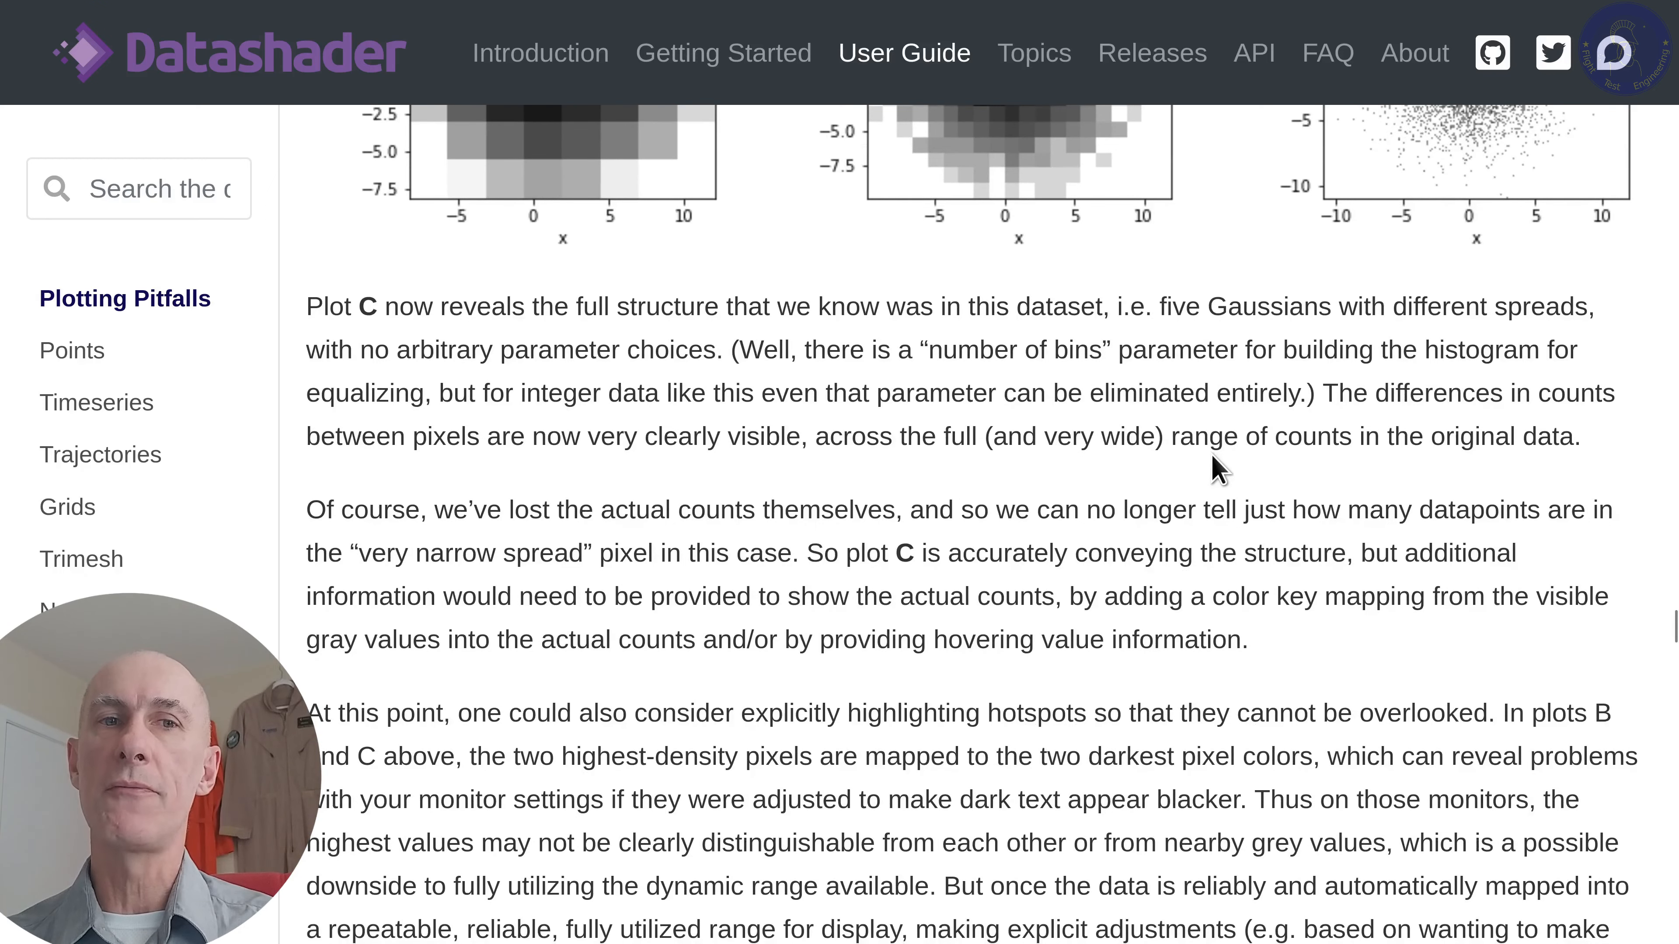
scroll(down, 3)
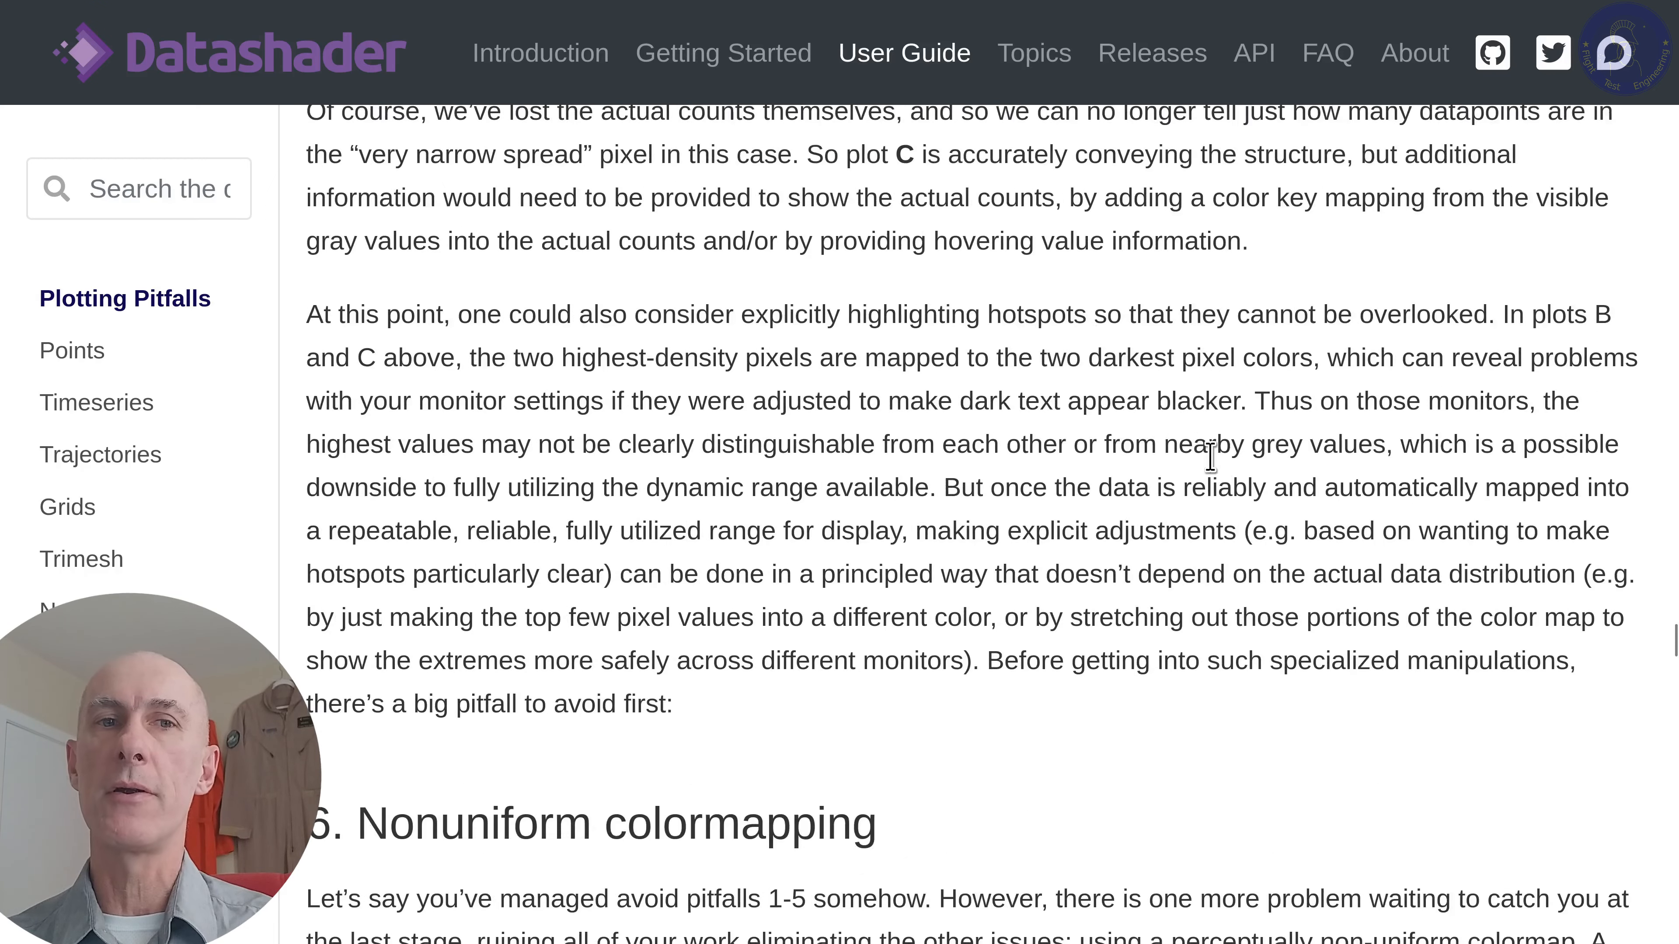
scroll(down, 3)
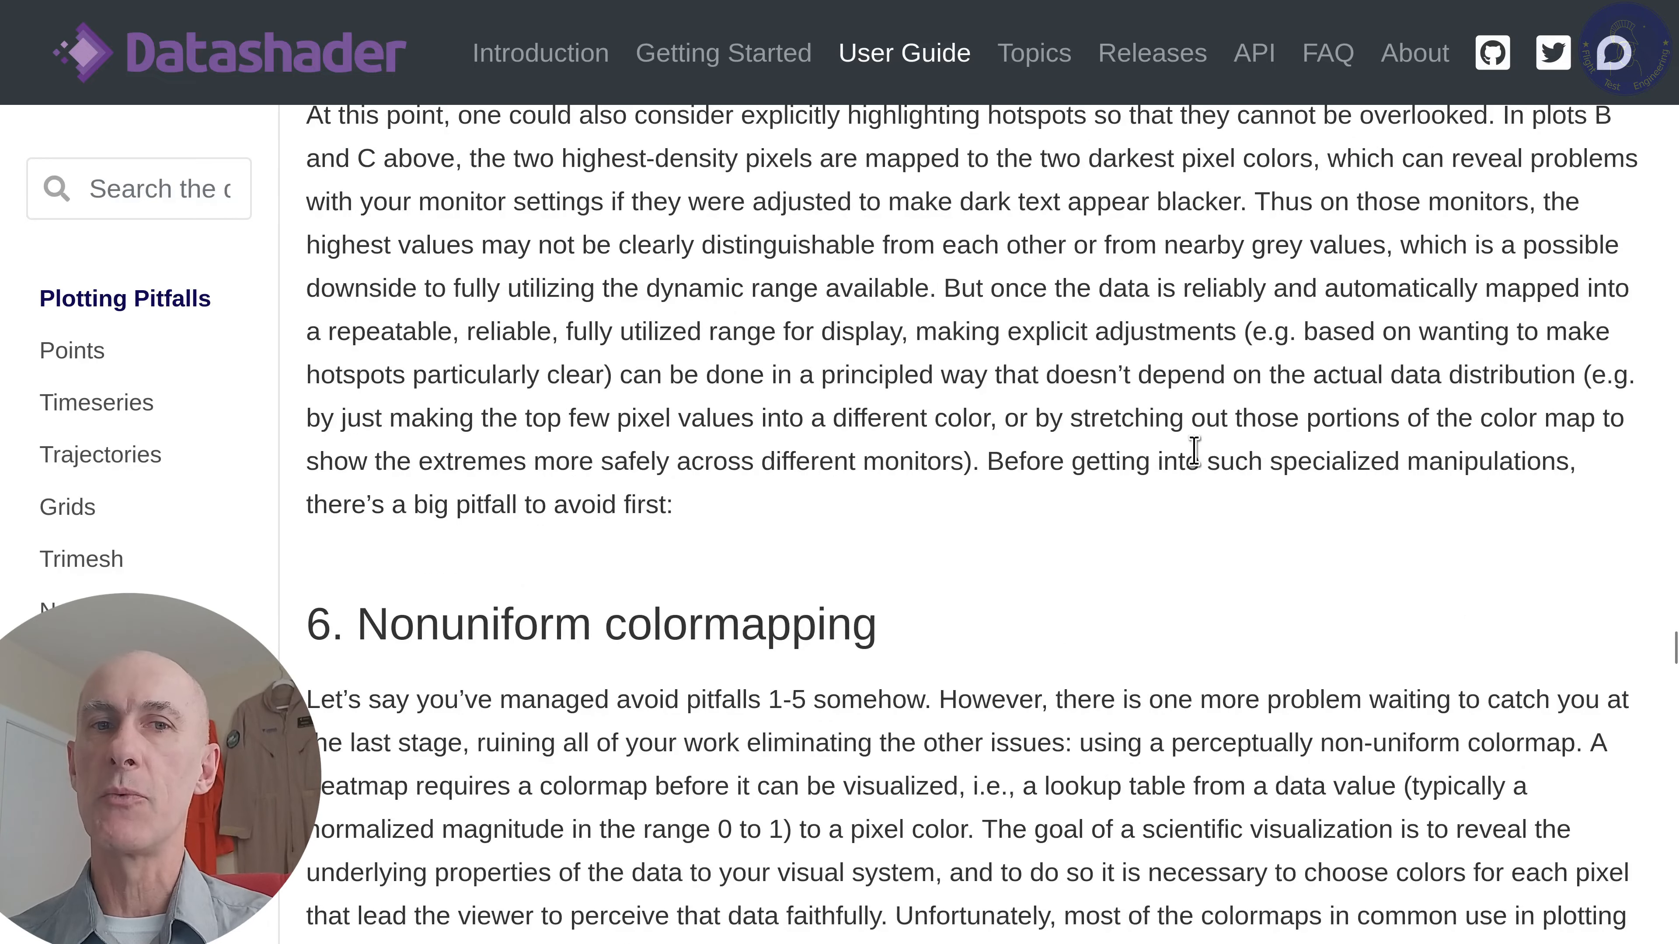
scroll(down, 3)
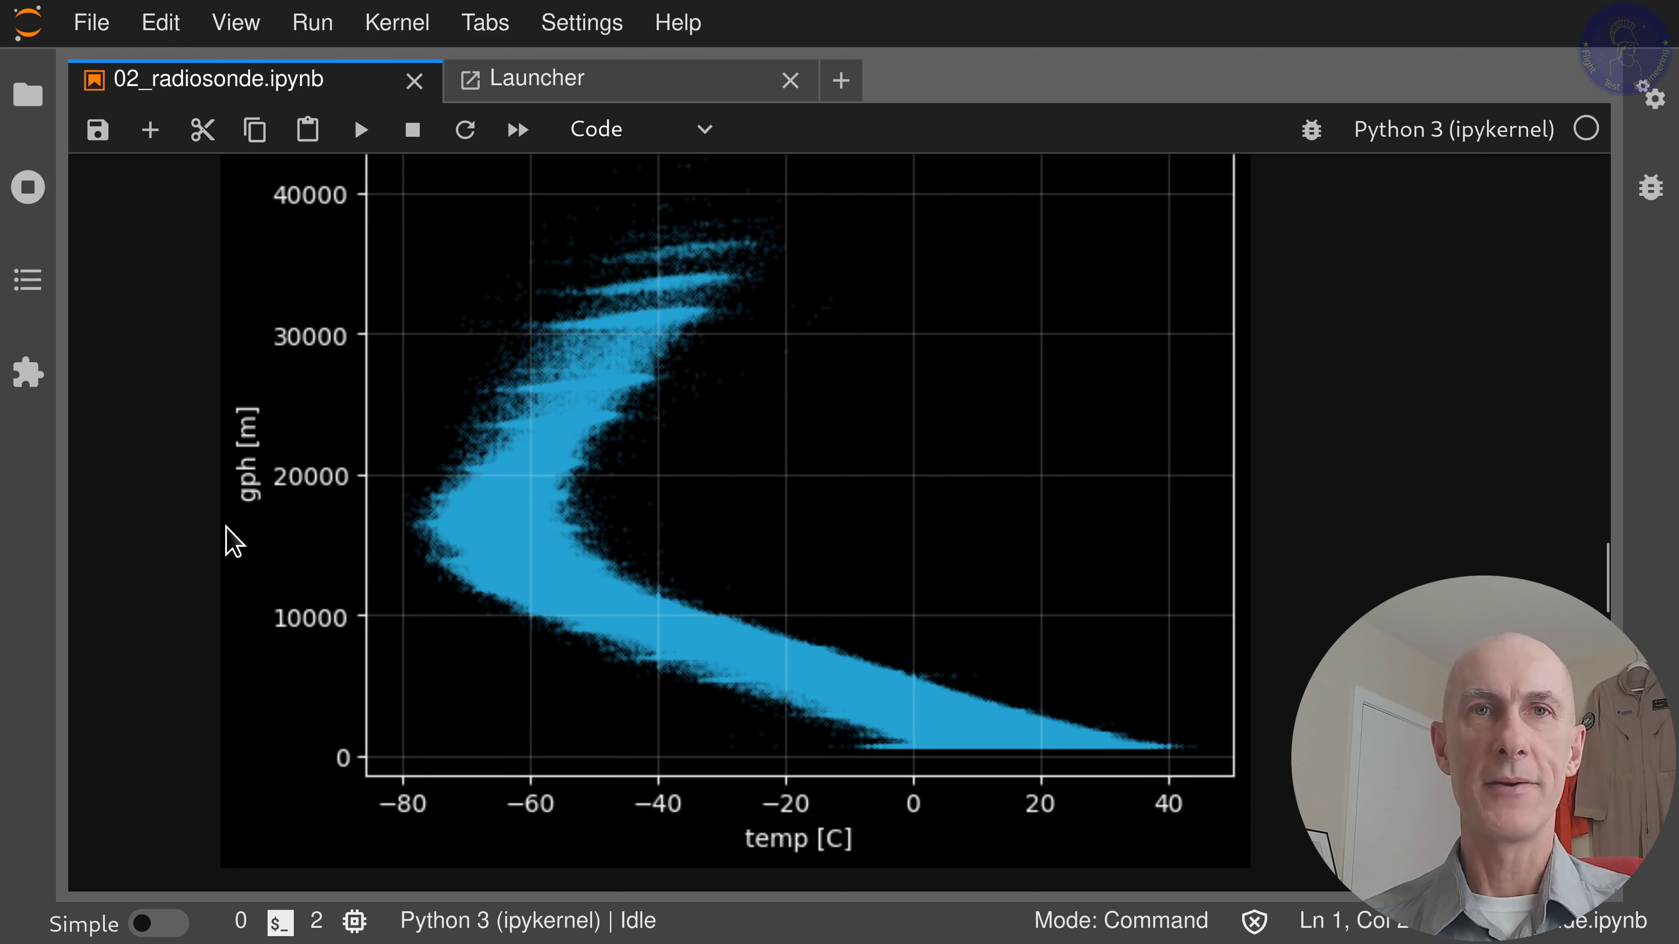
mouse_move(549, 508)
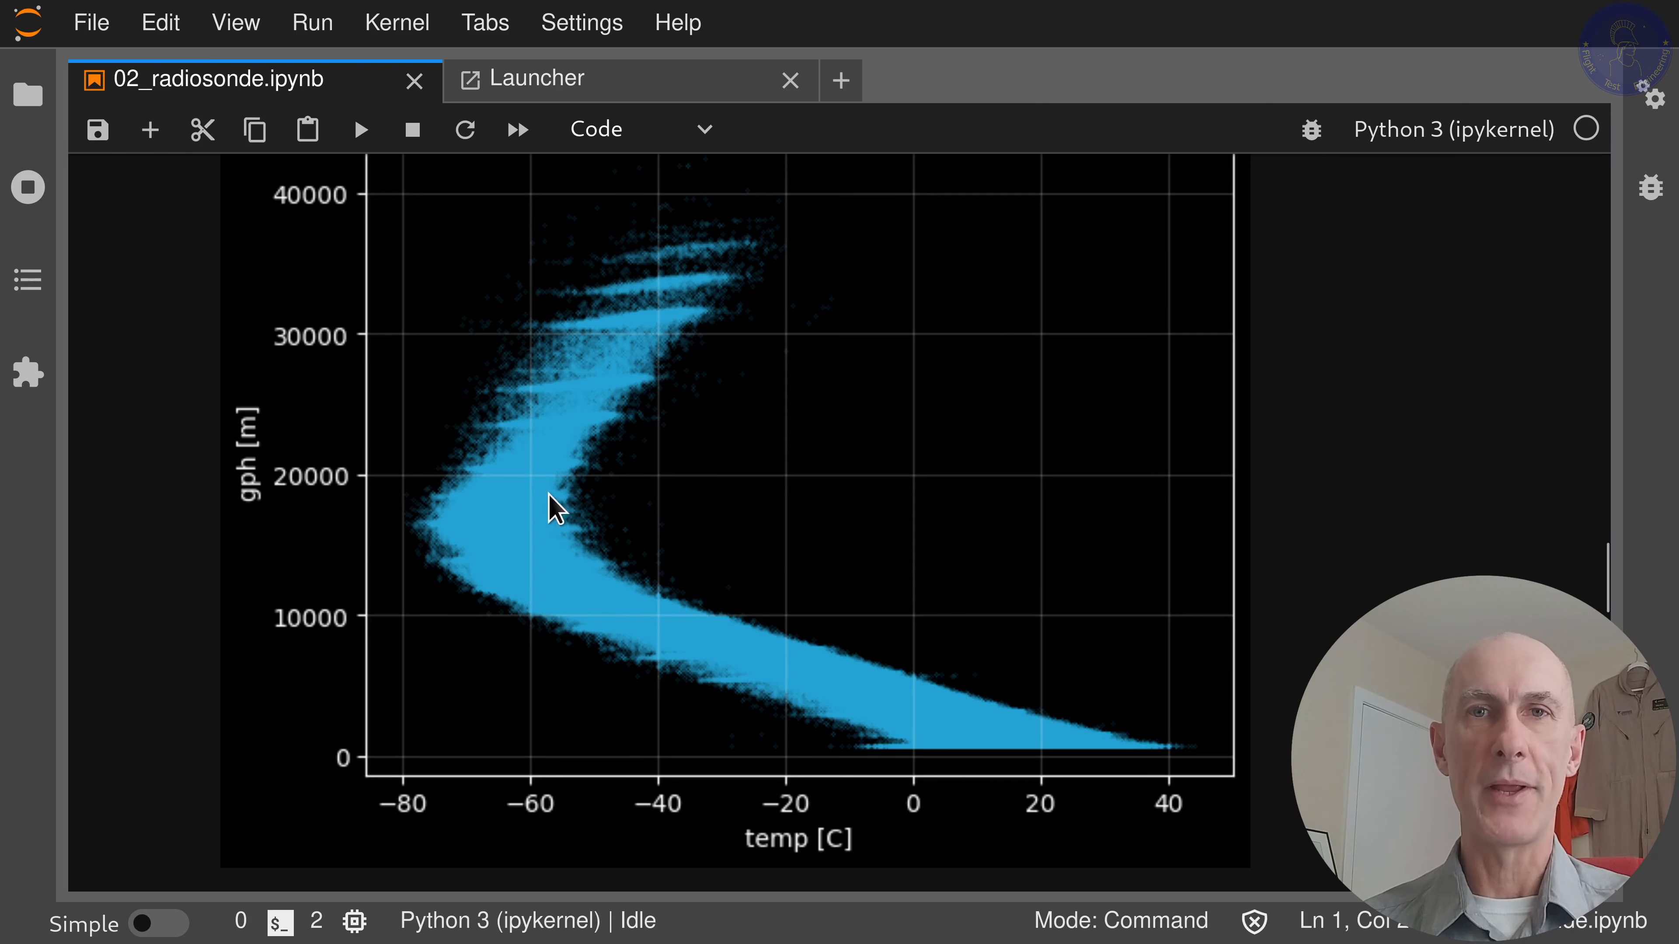
mouse_move(529, 554)
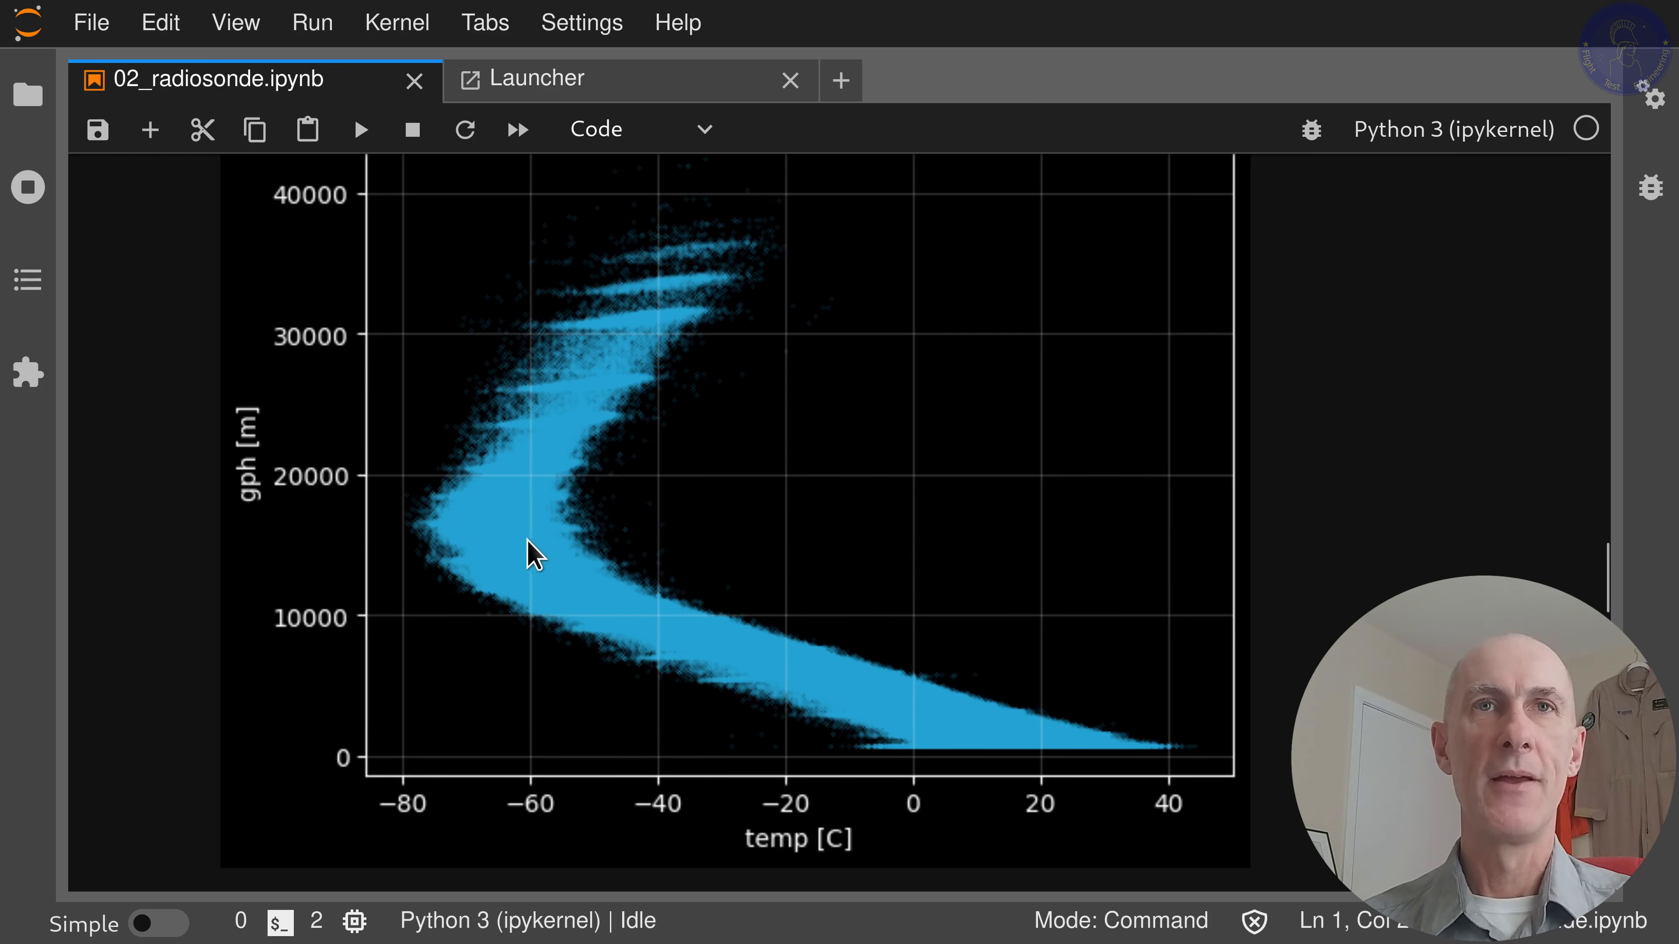
mouse_move(432, 564)
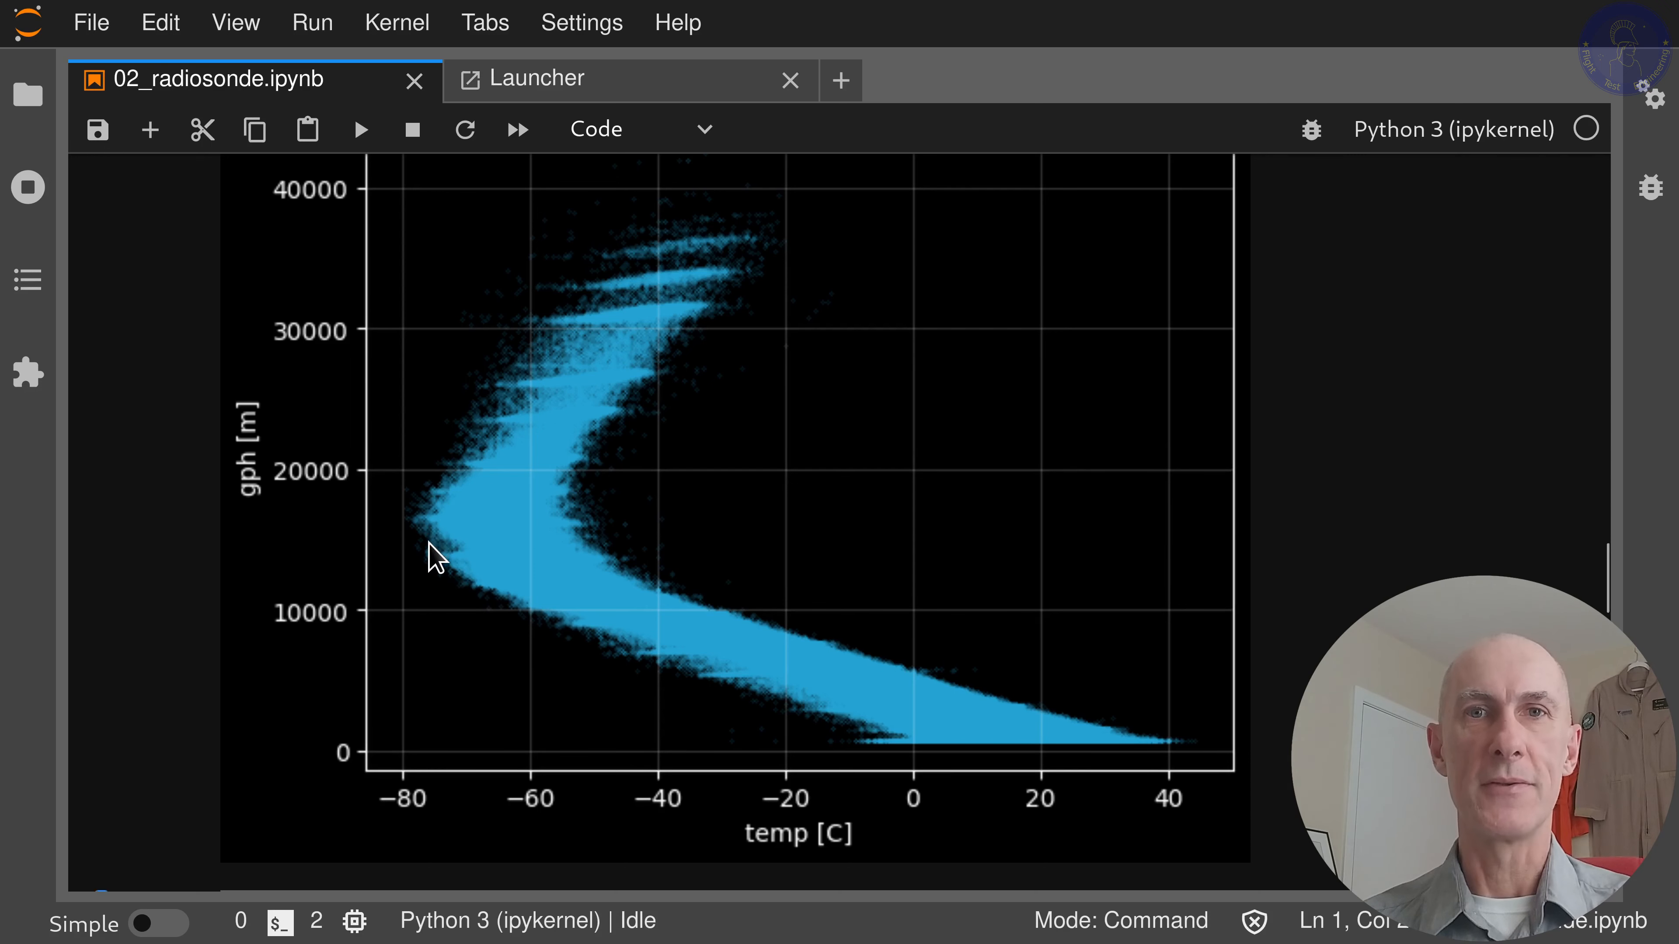
- Scroll the temperature plot before switching to the Launcher
scroll(down, 3)
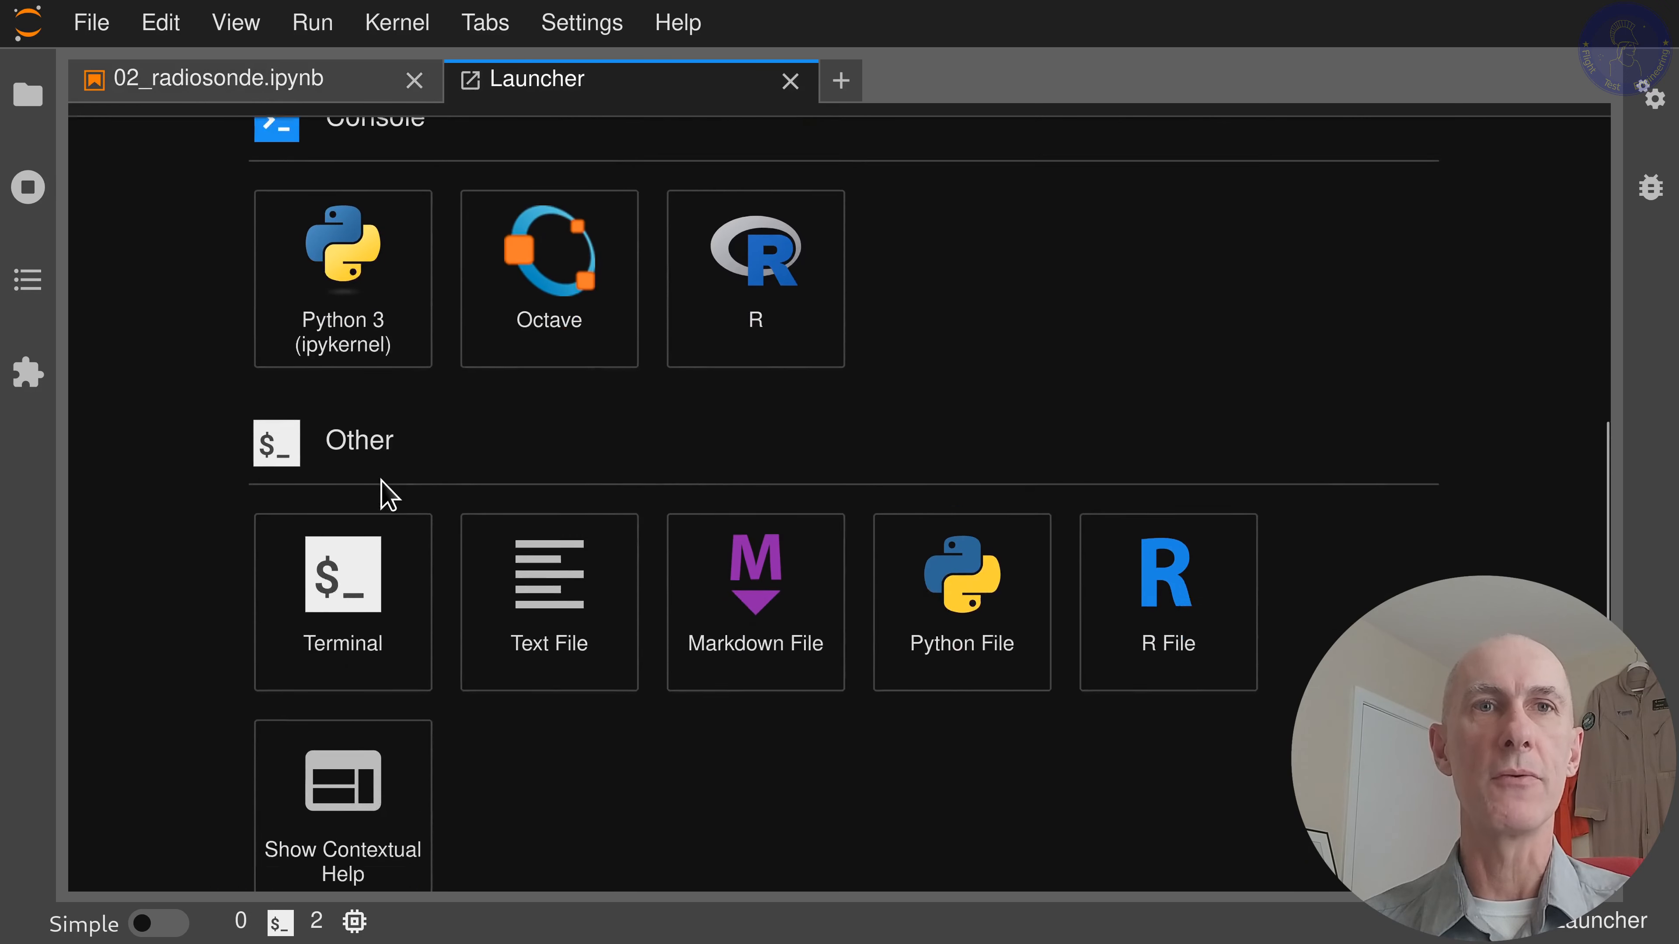
- Start a terminal from the Launcher and run pip install hvplot
click(341, 587)
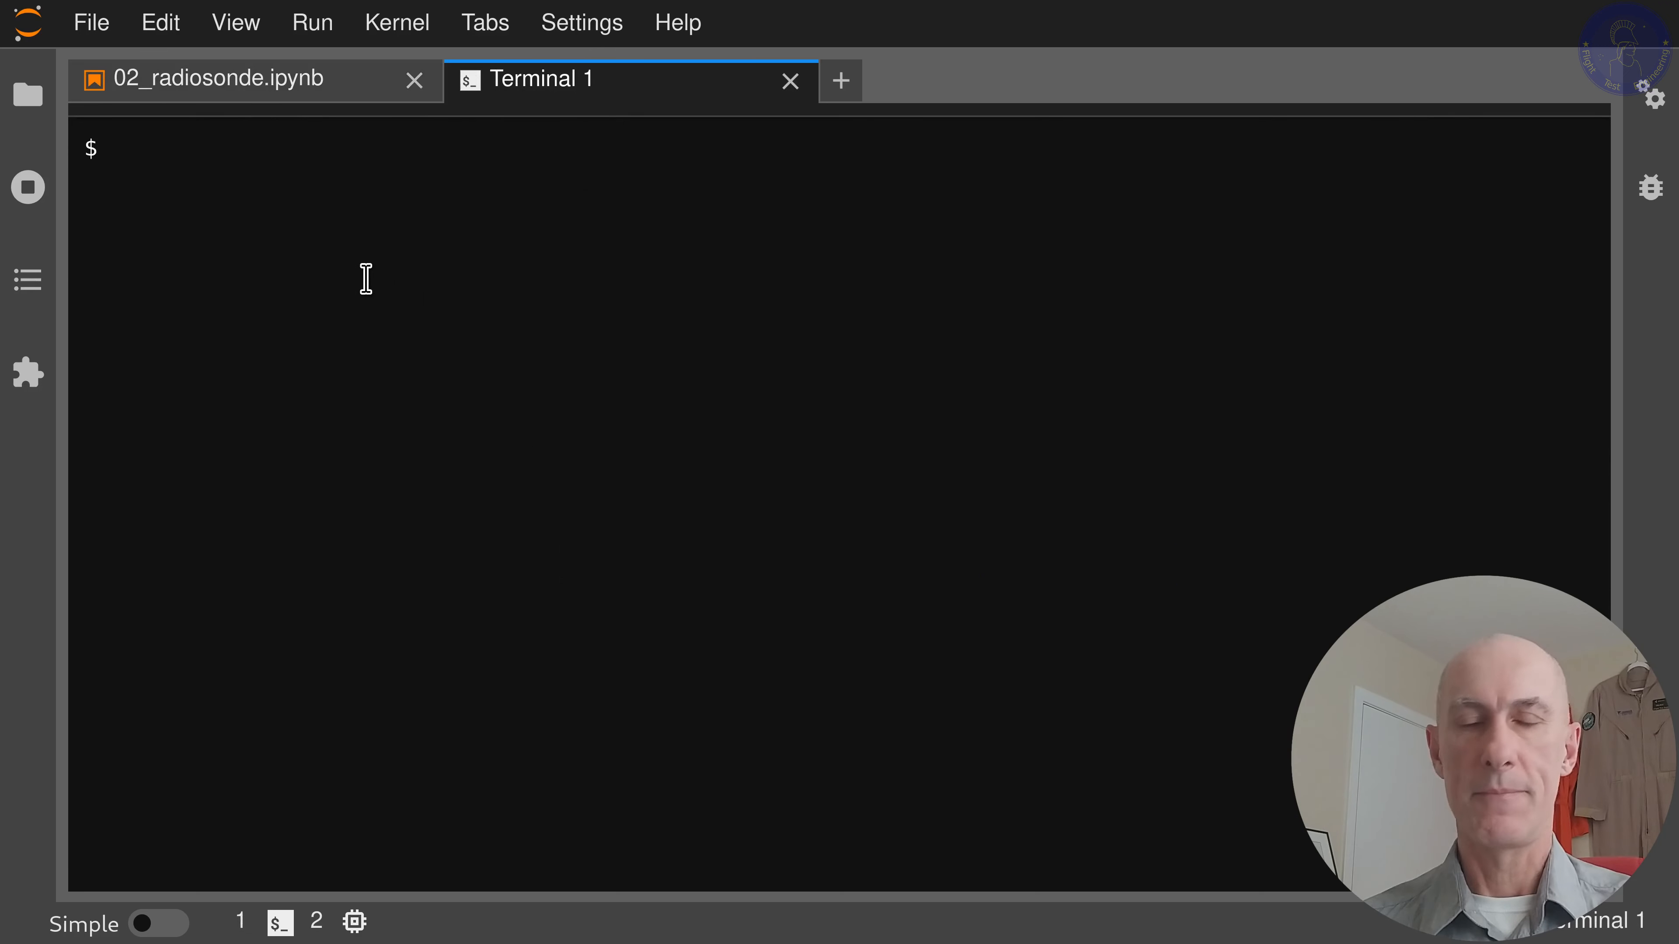
text(pip install)
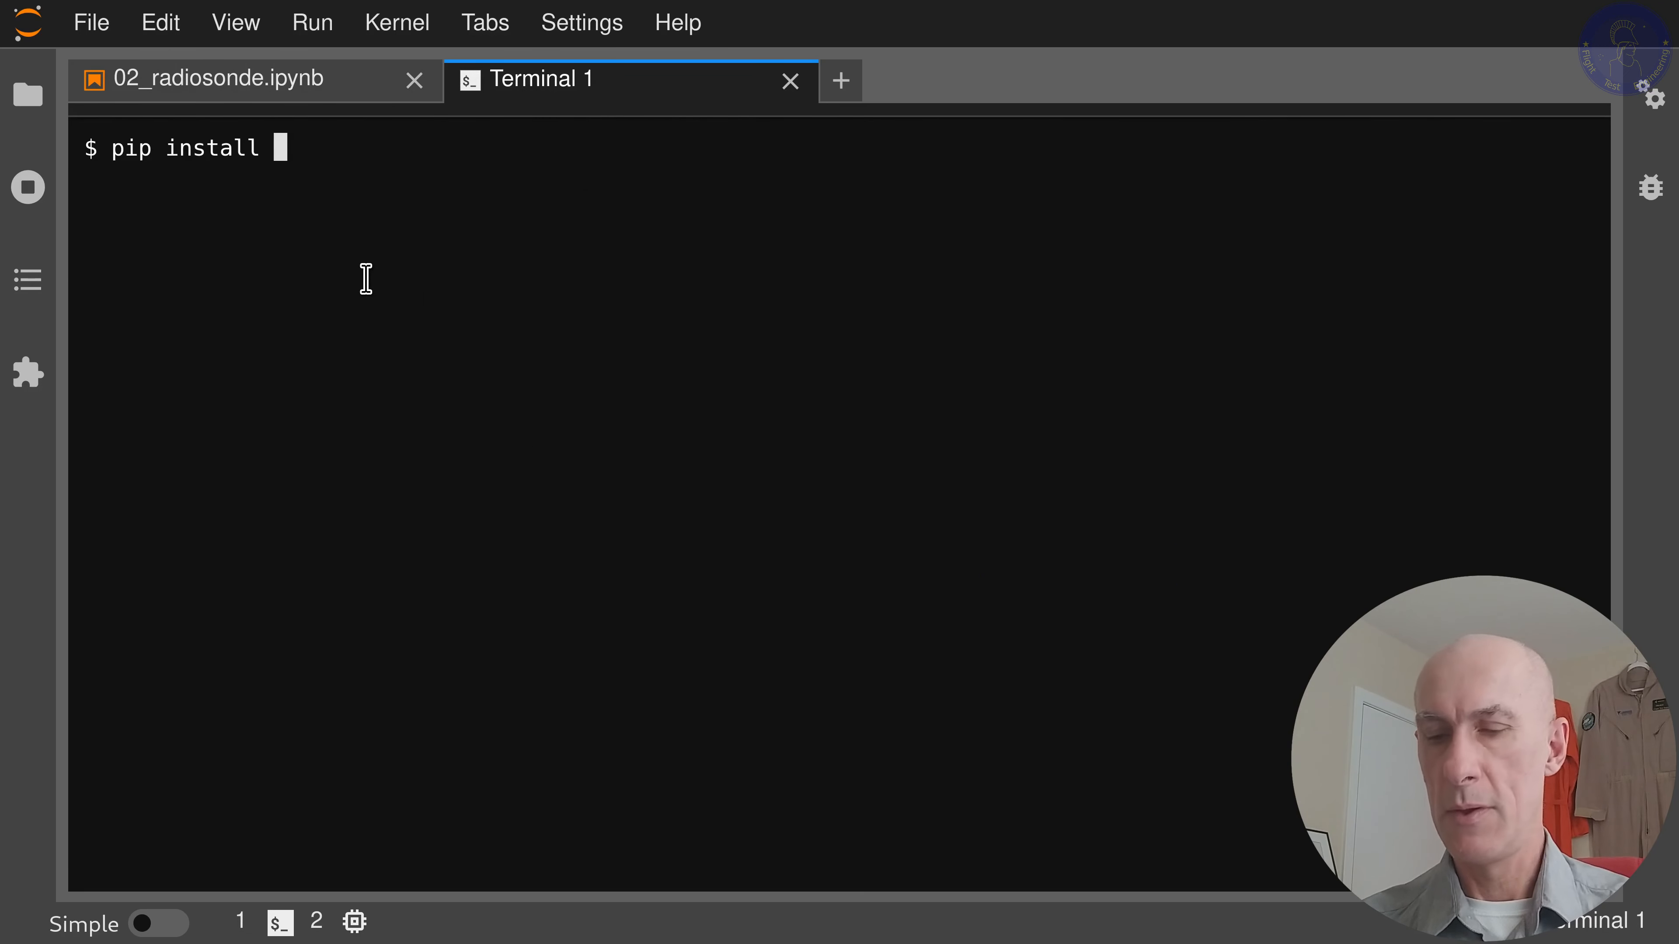
text(hvpl)
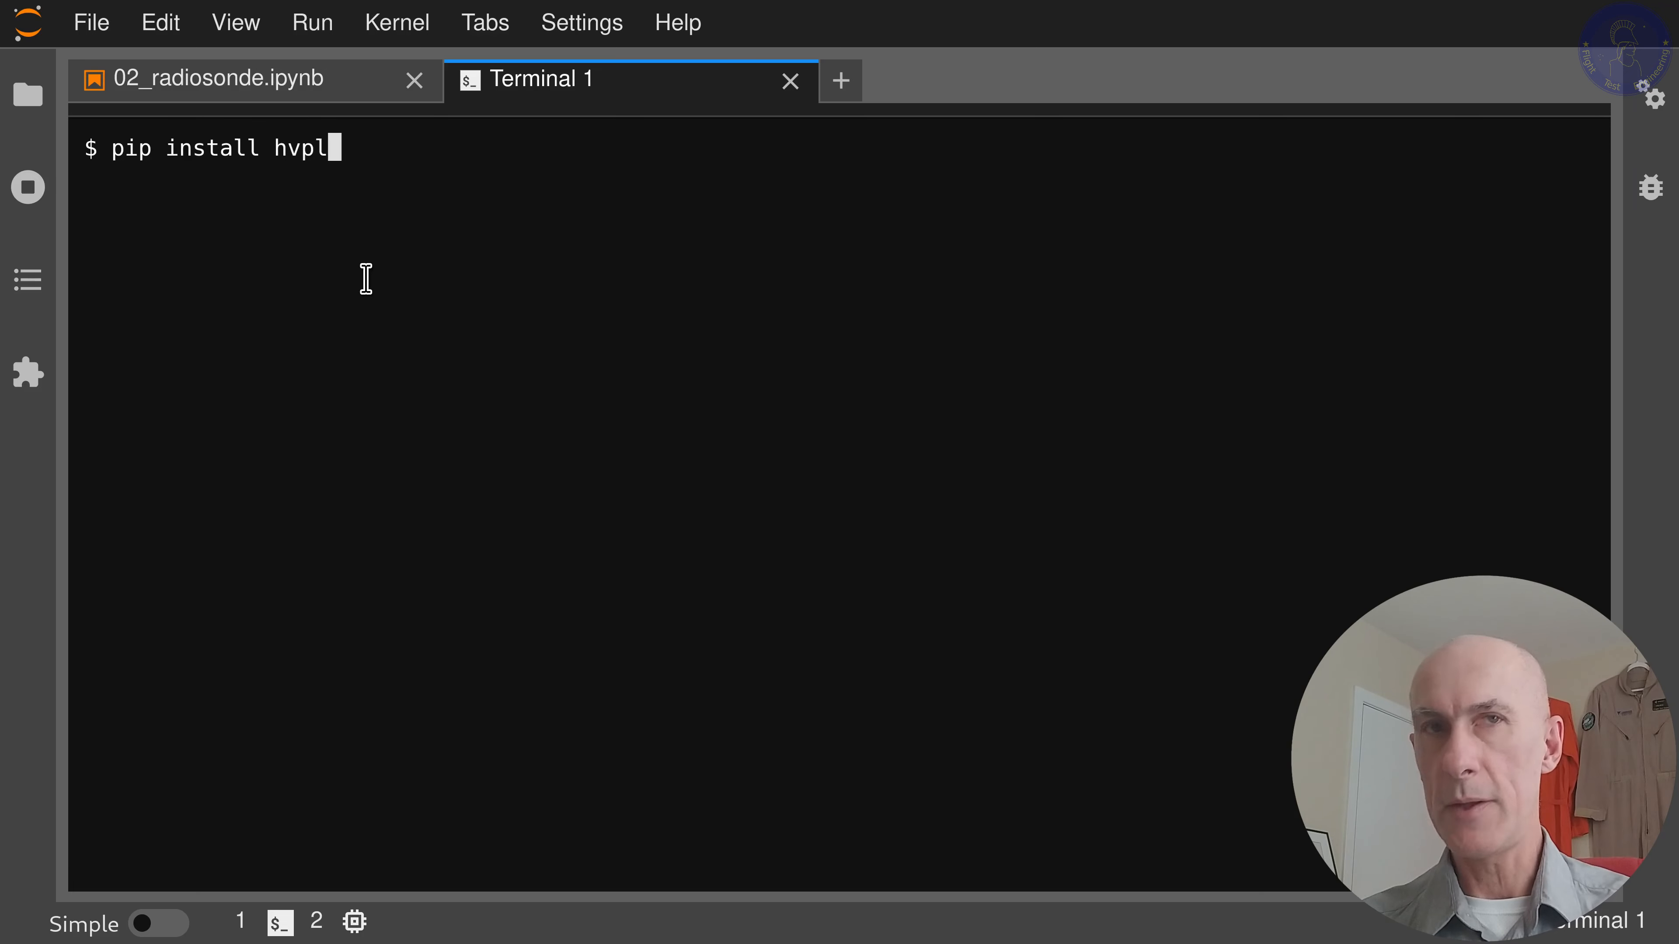
key(Enter)
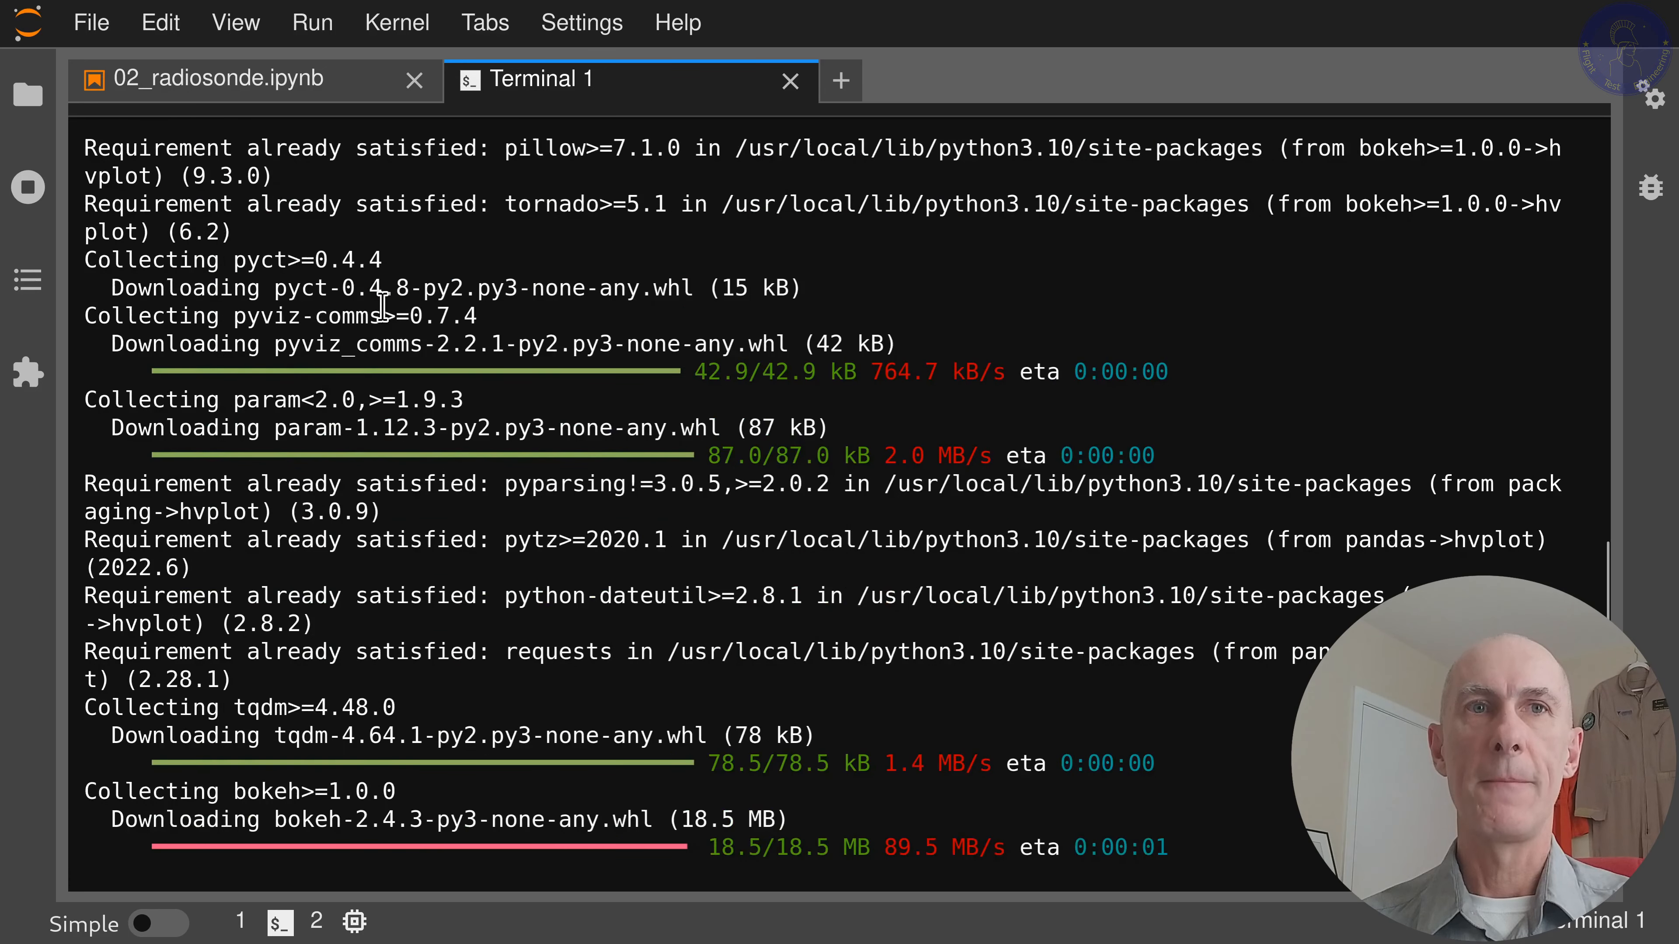
- Run pip install datashader in the terminal
click(219, 79)
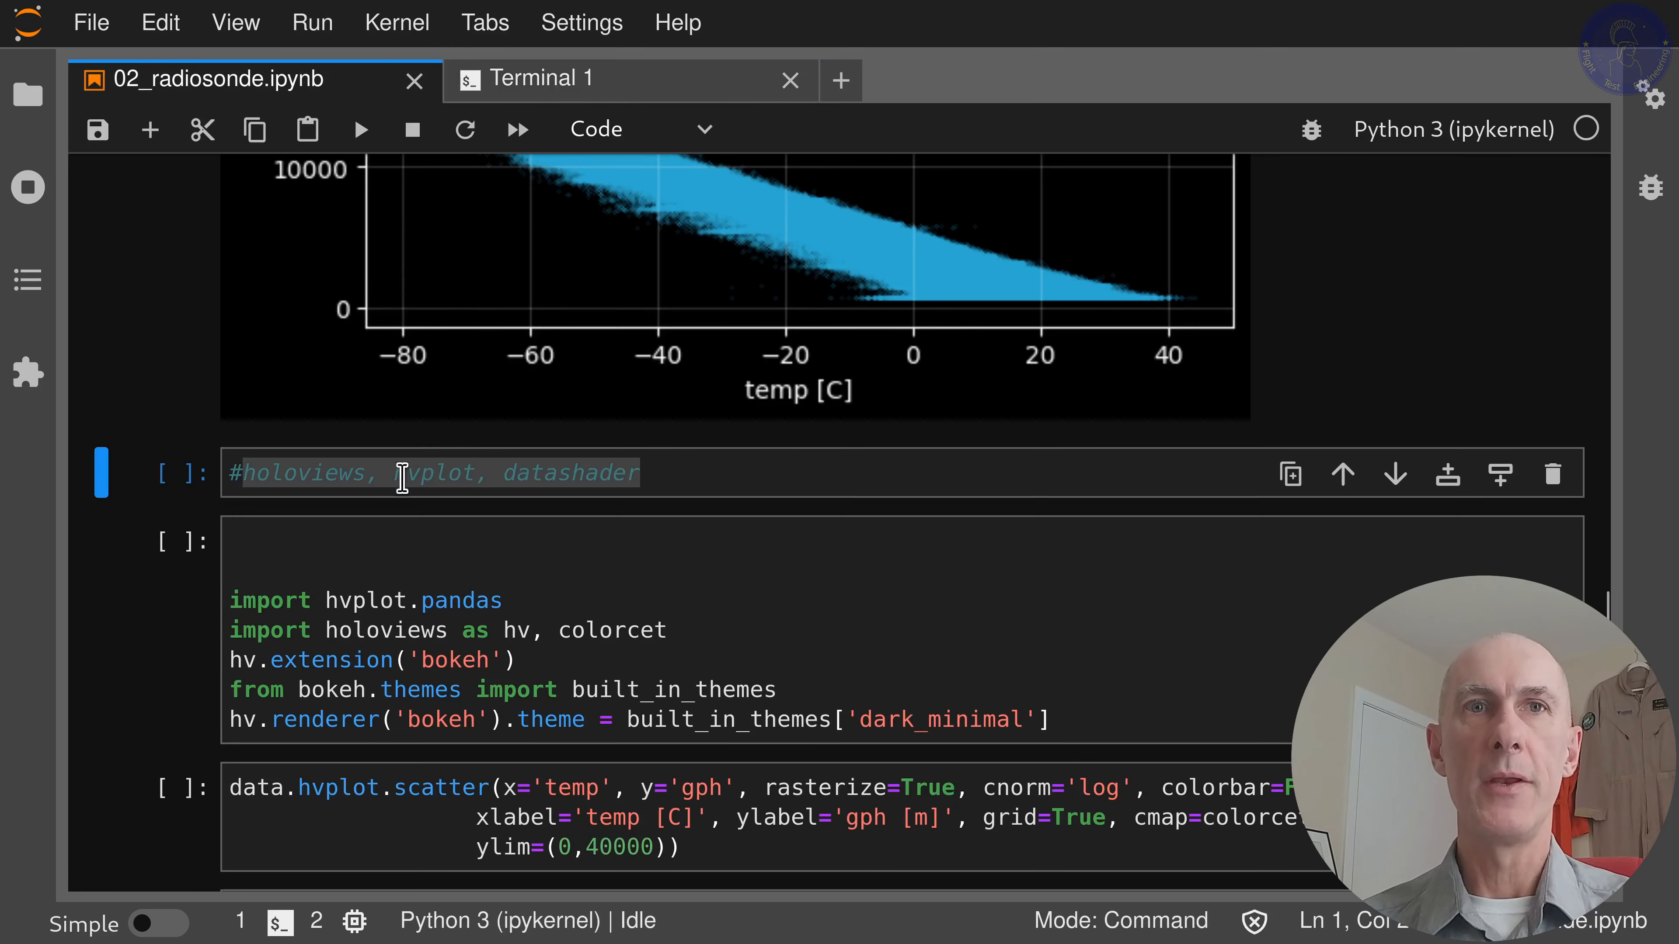
mouse_move(404, 467)
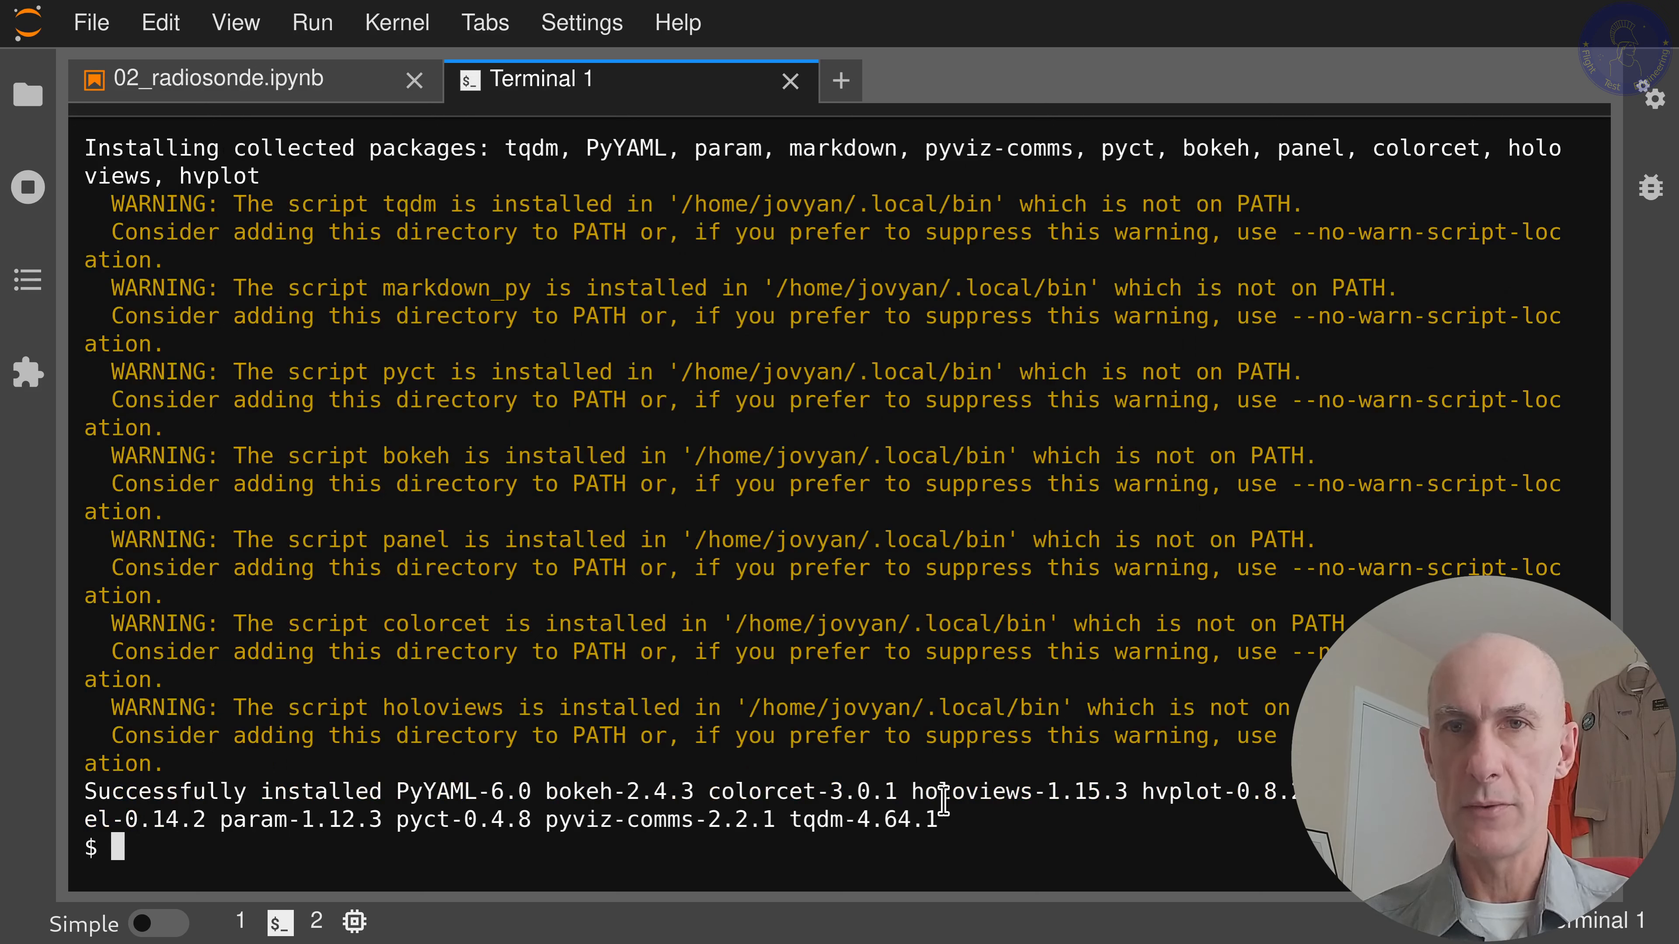
mouse_move(734, 702)
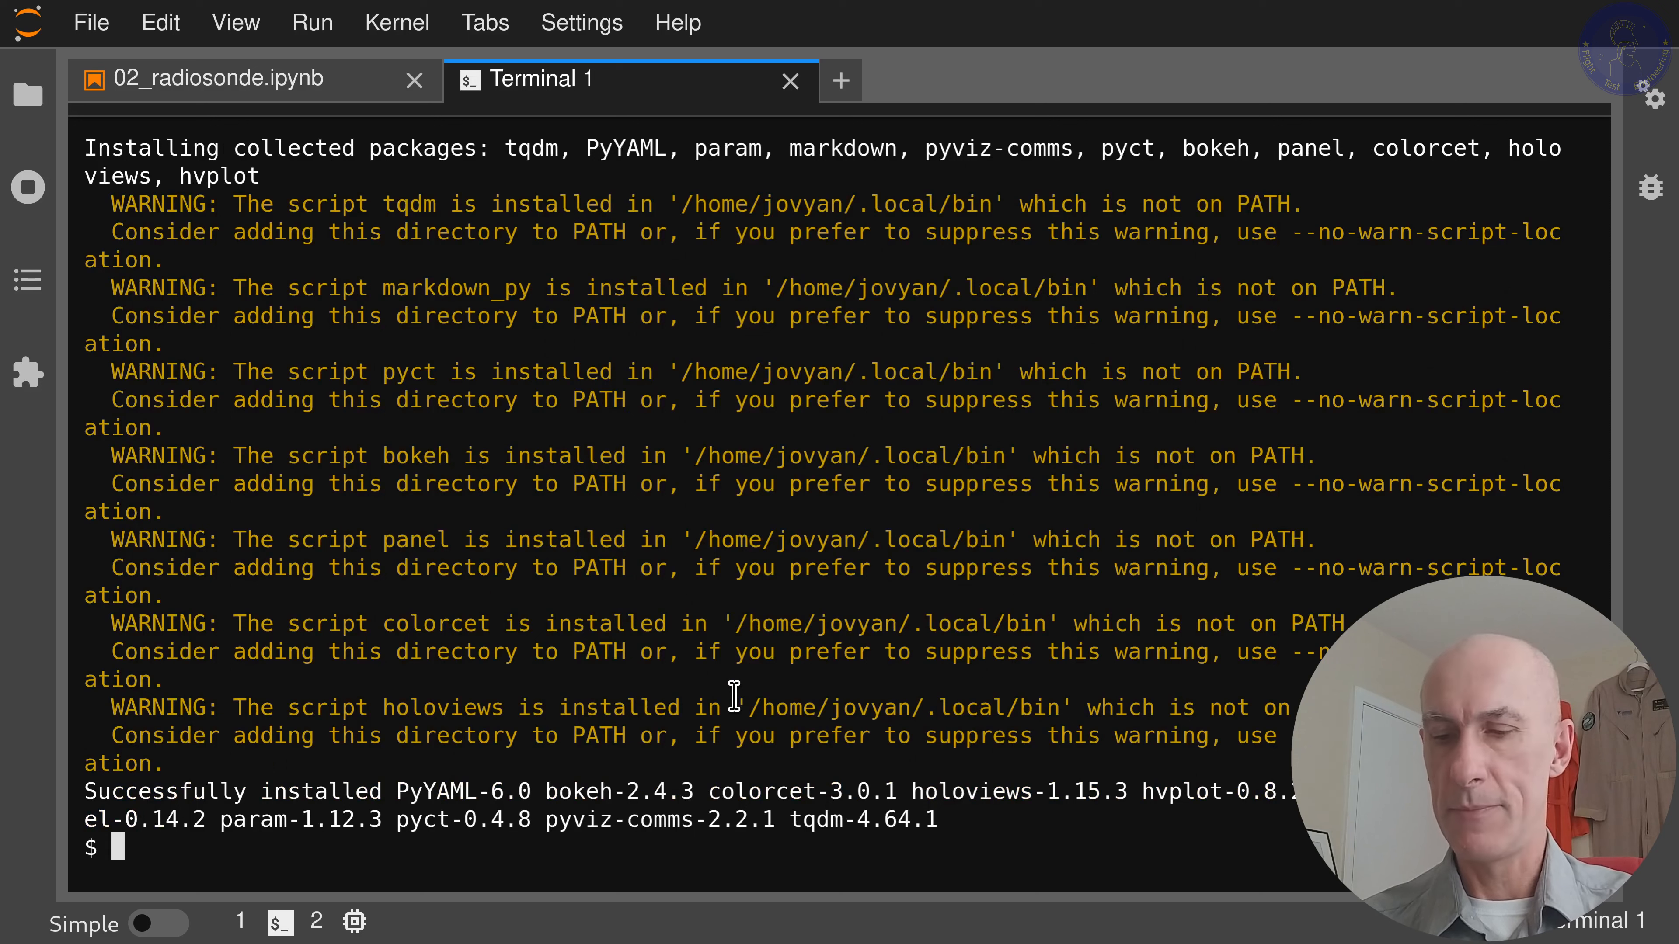
text(pip i)
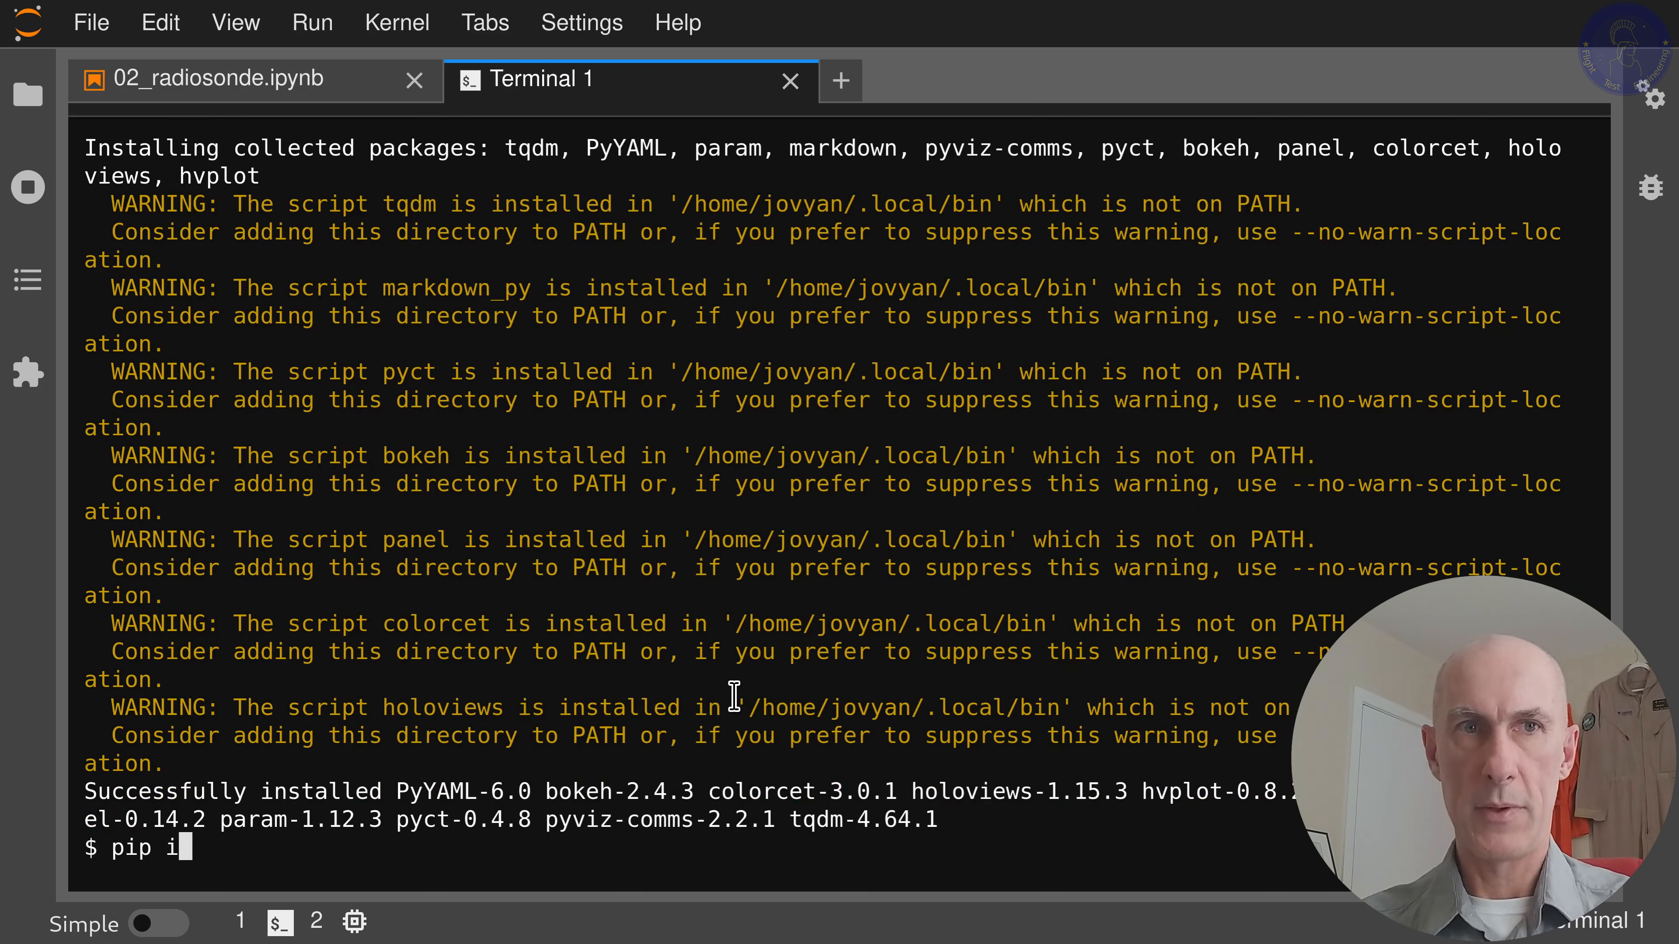
text(nstall da)
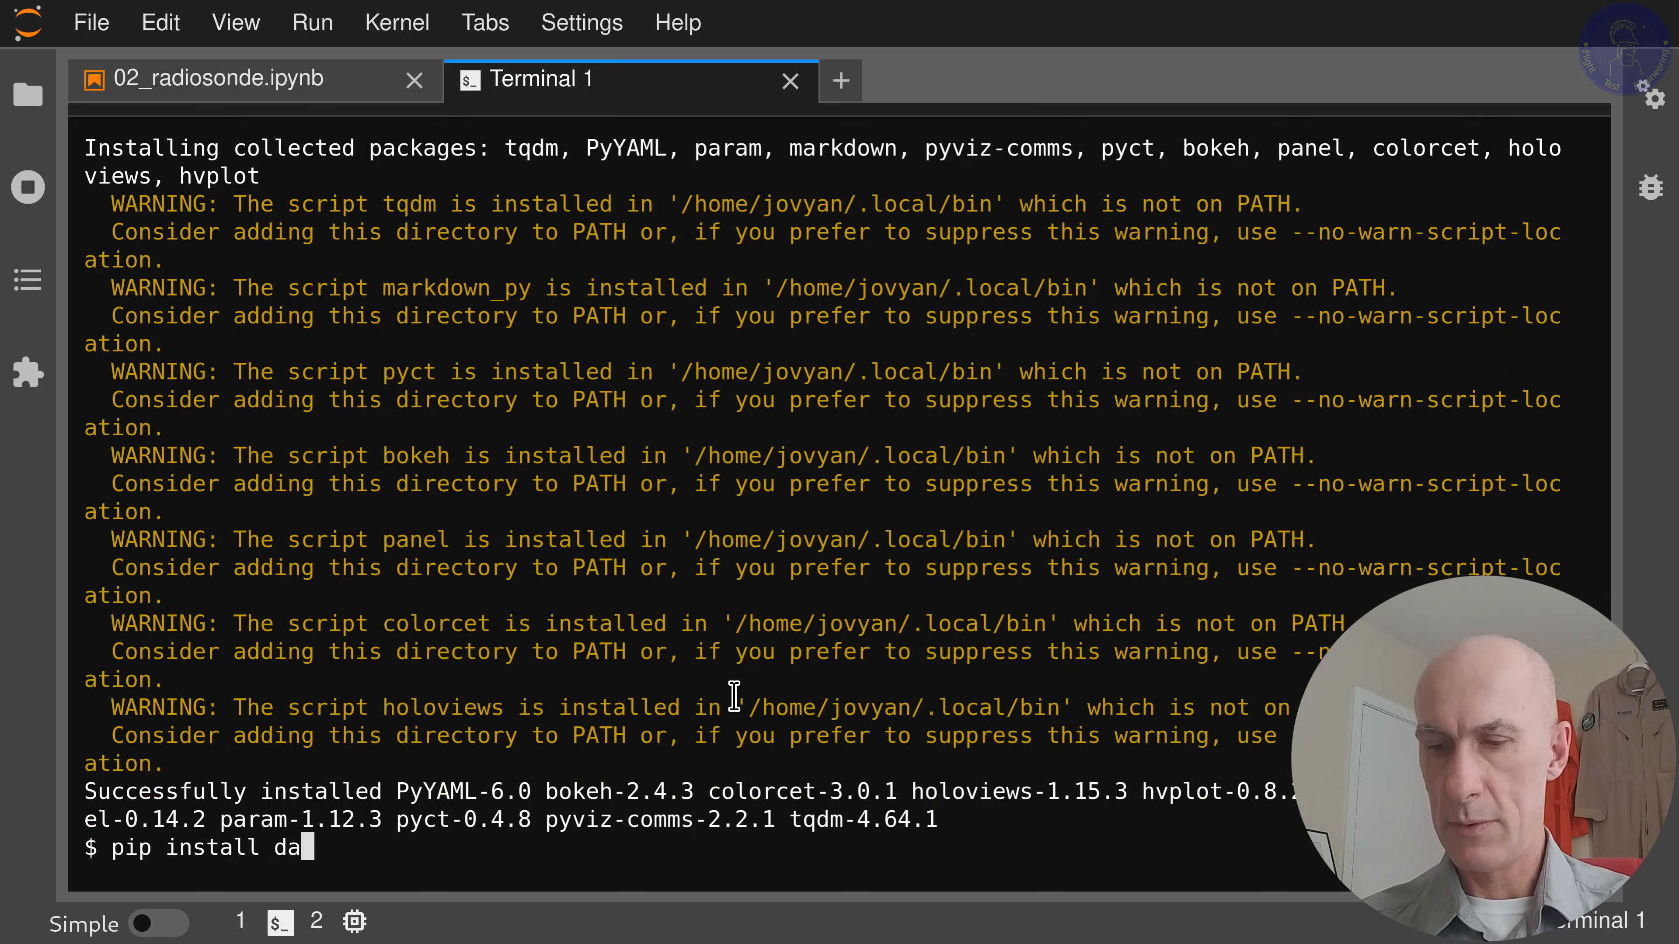
key(Enter)
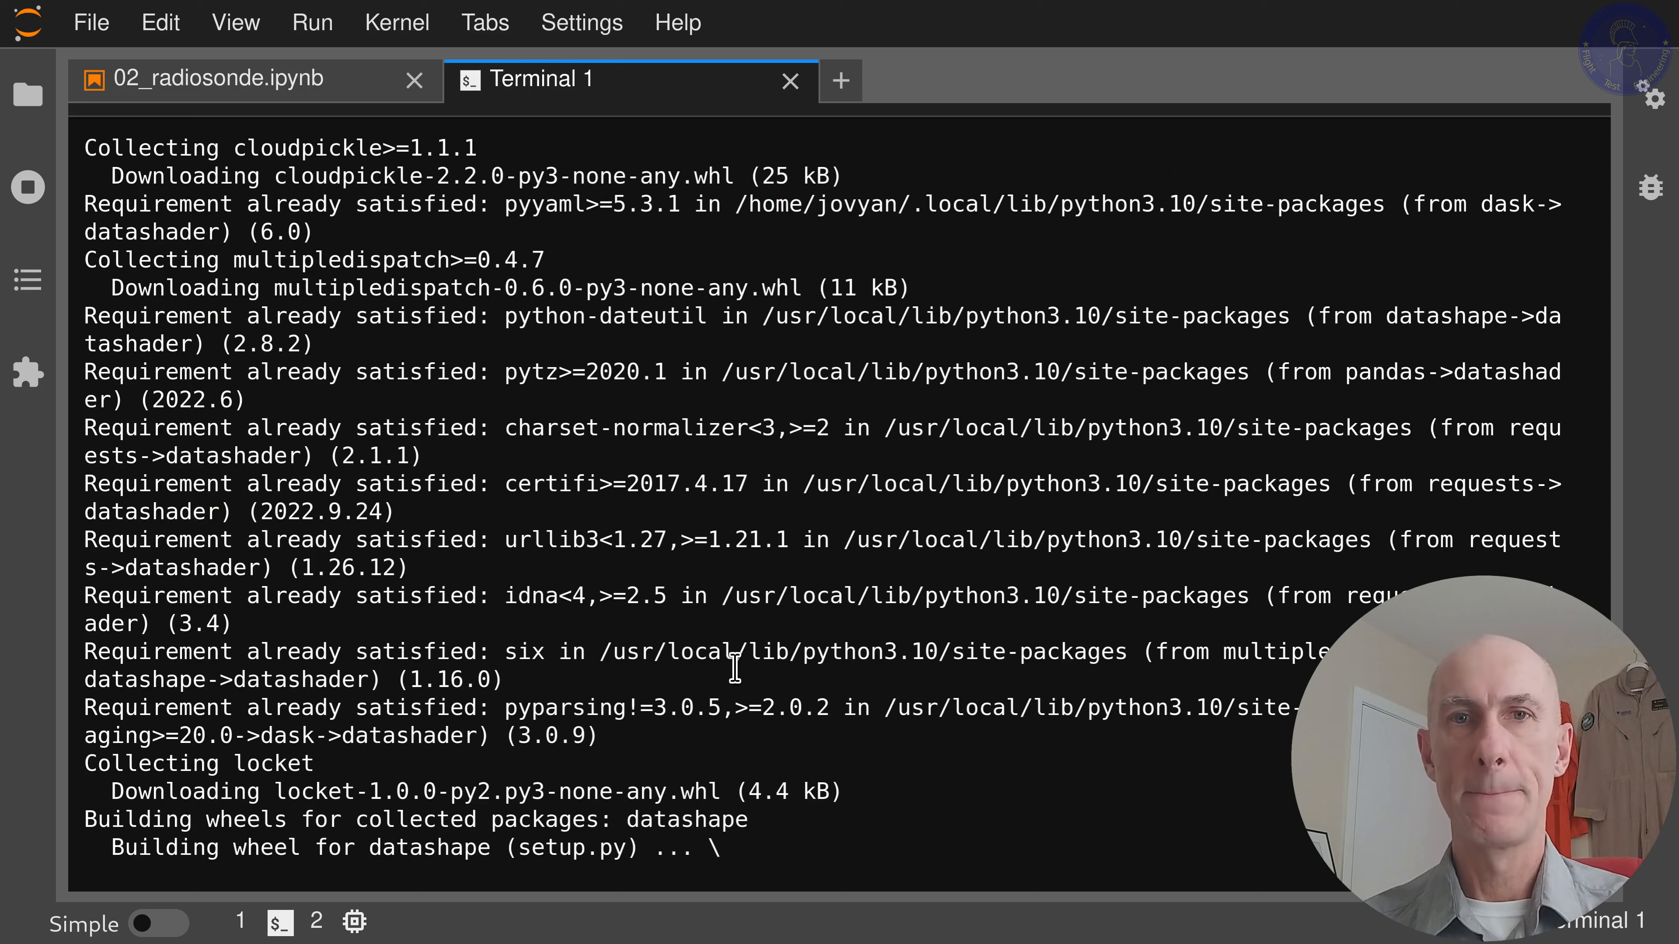
mouse_move(877, 725)
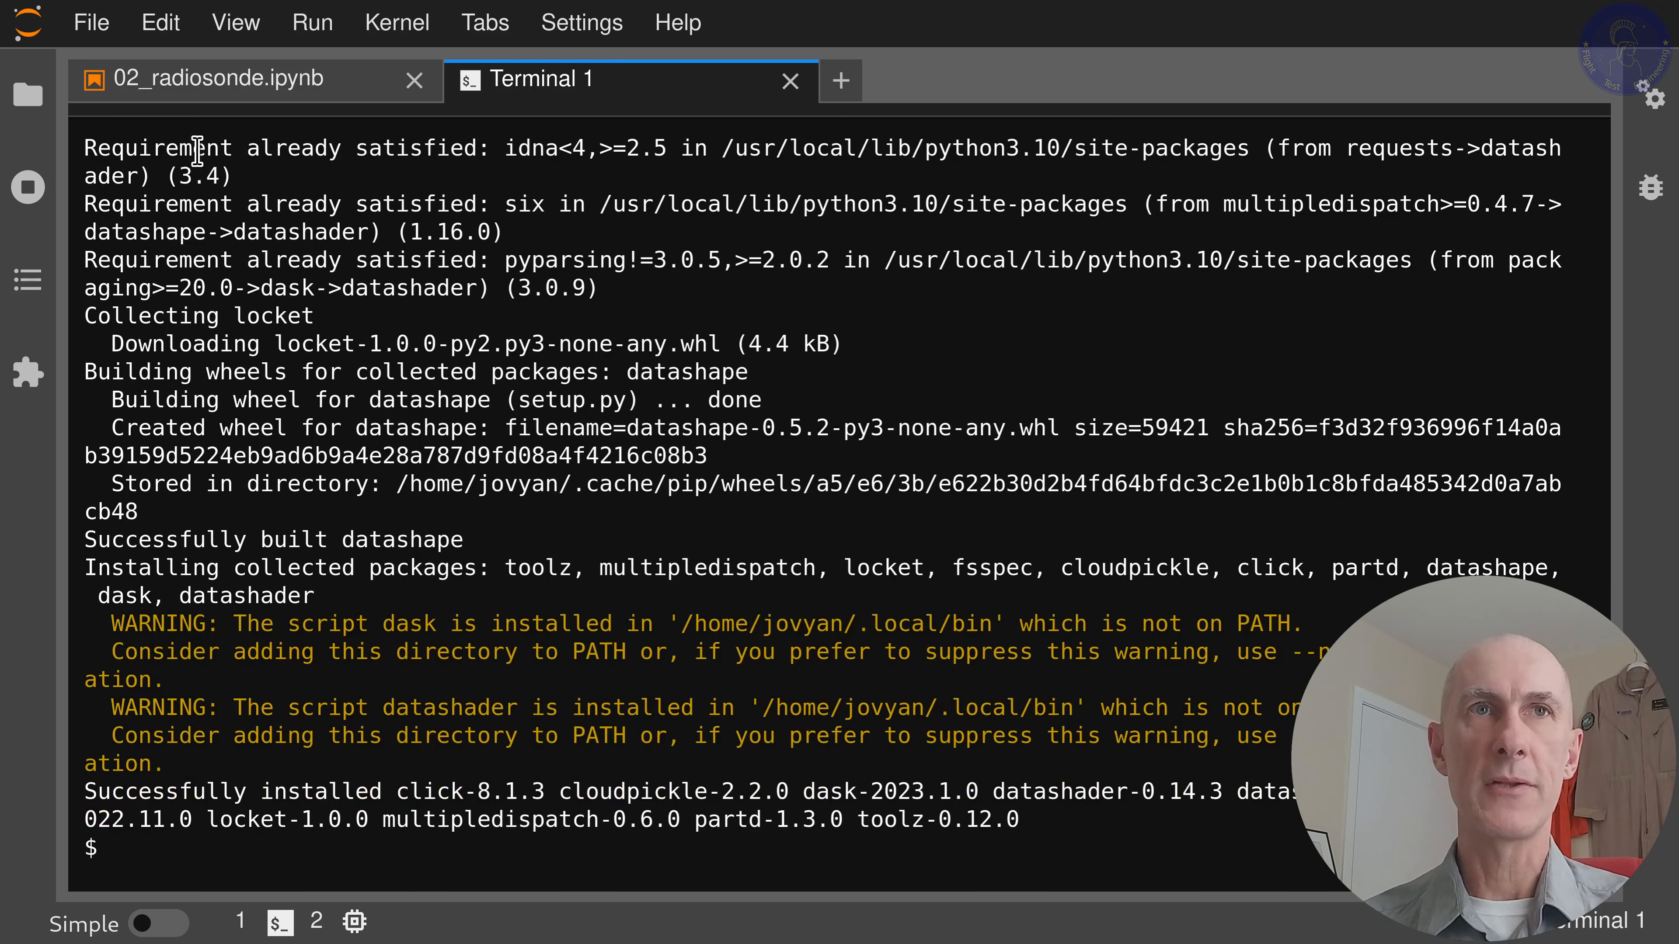
- Return to the radiosonde notebook and restart its kernel
click(218, 78)
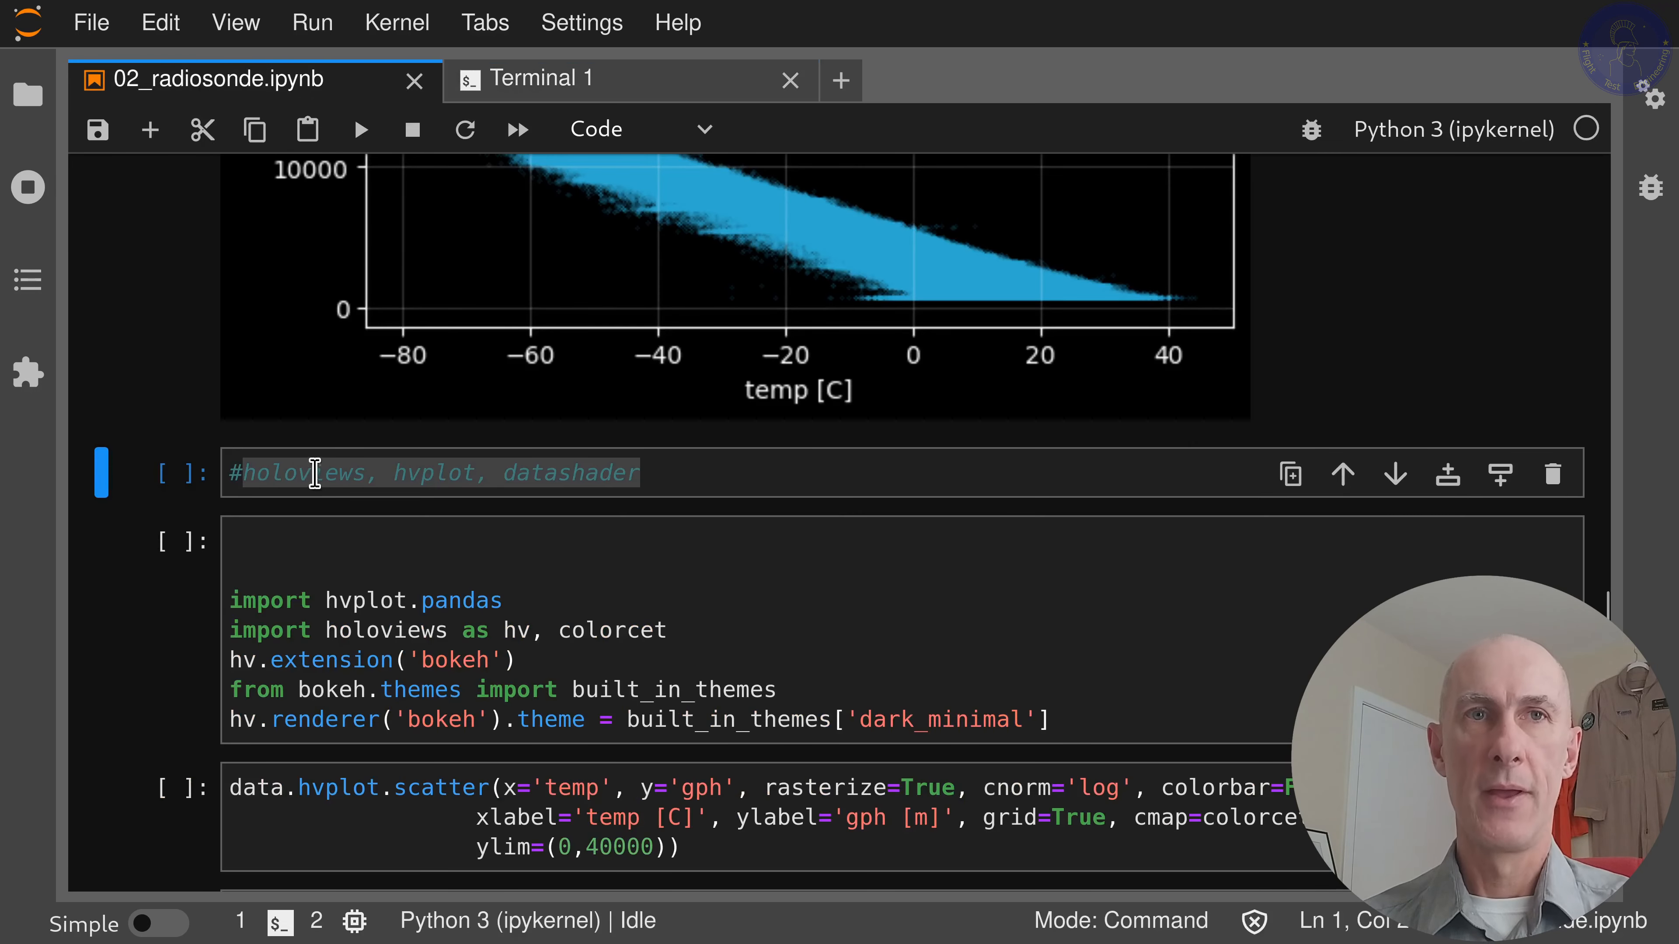
click(396, 22)
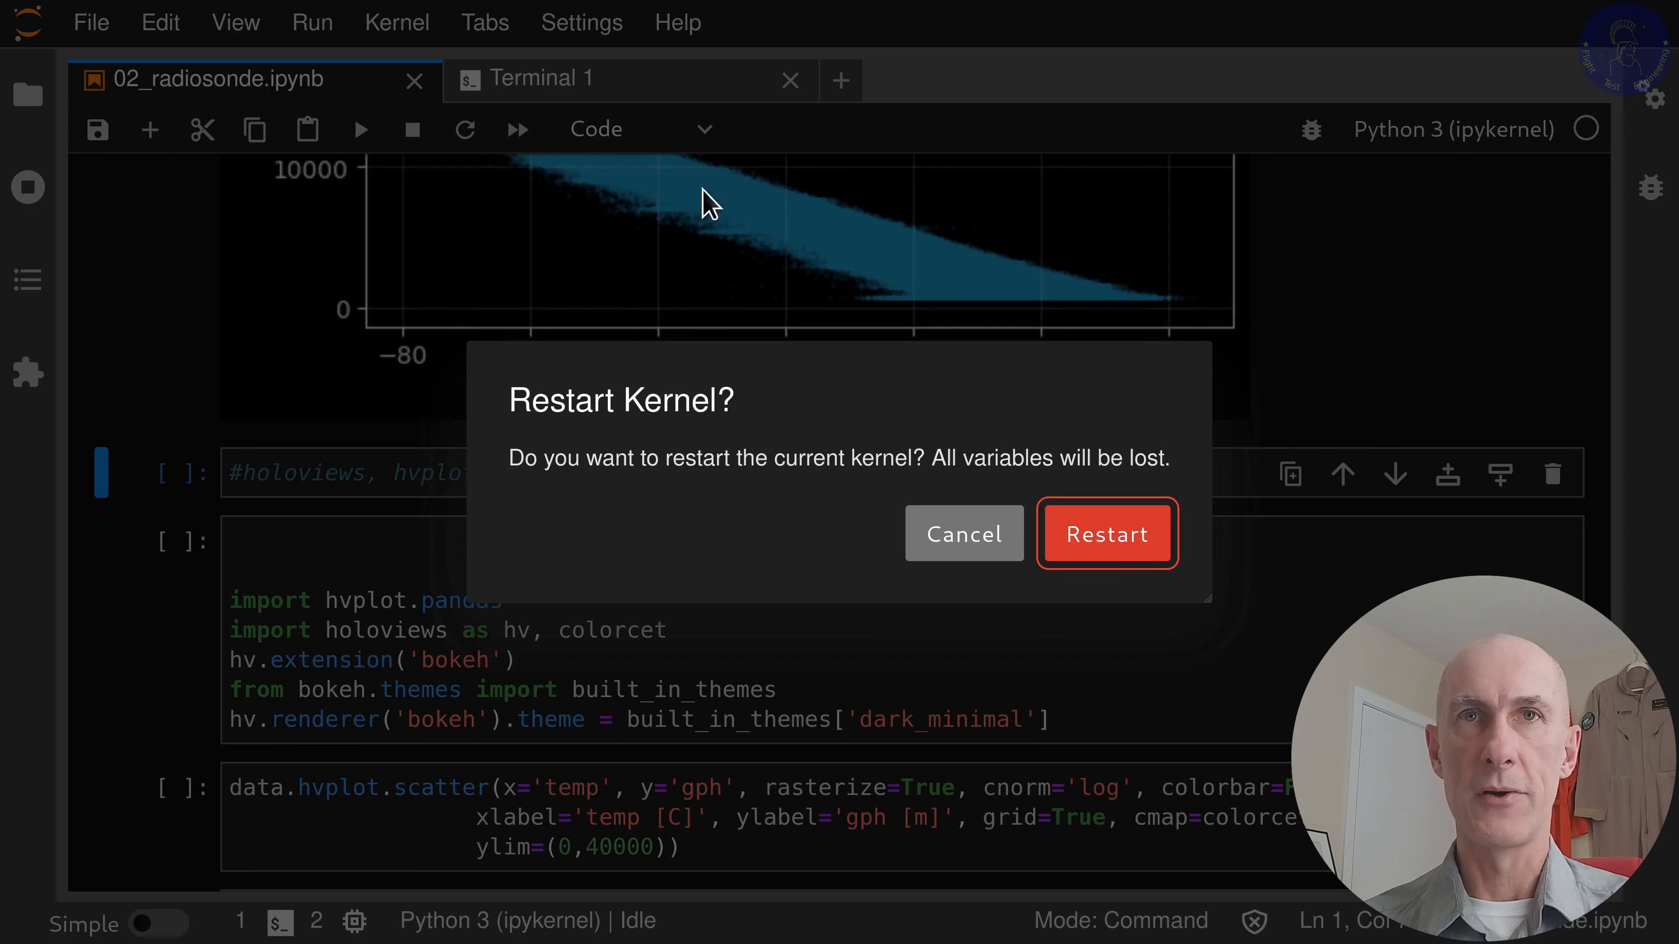
click(1107, 534)
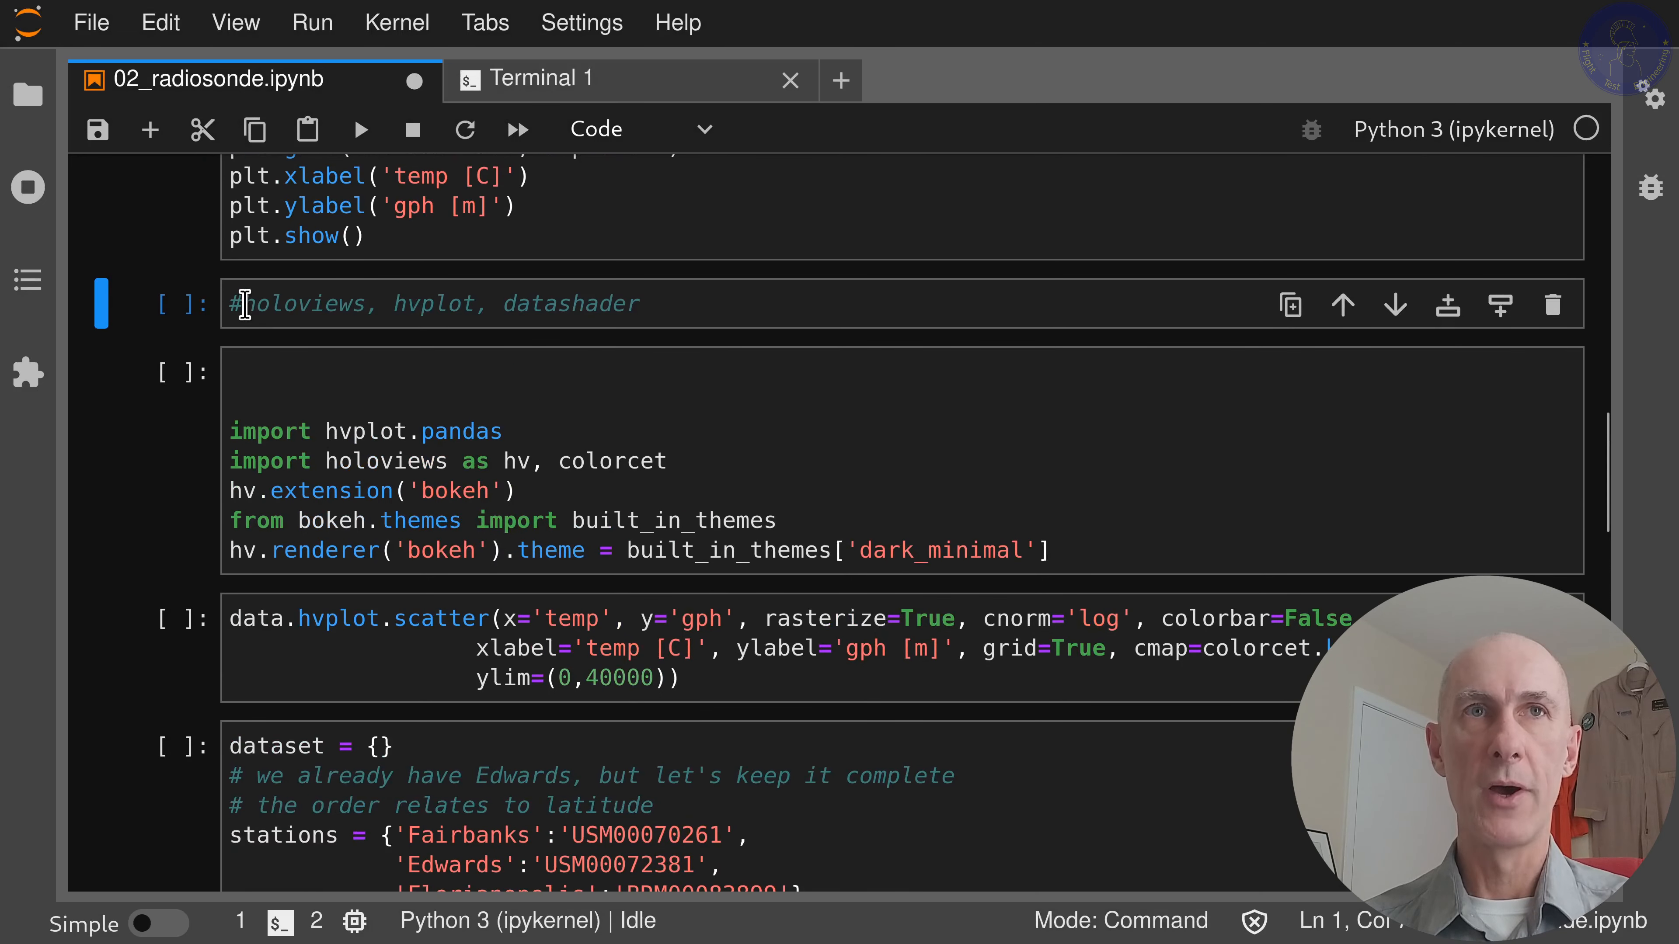
- Run all cells above the holoviews note and scroll down past the redrawn temperature scatter
click(311, 22)
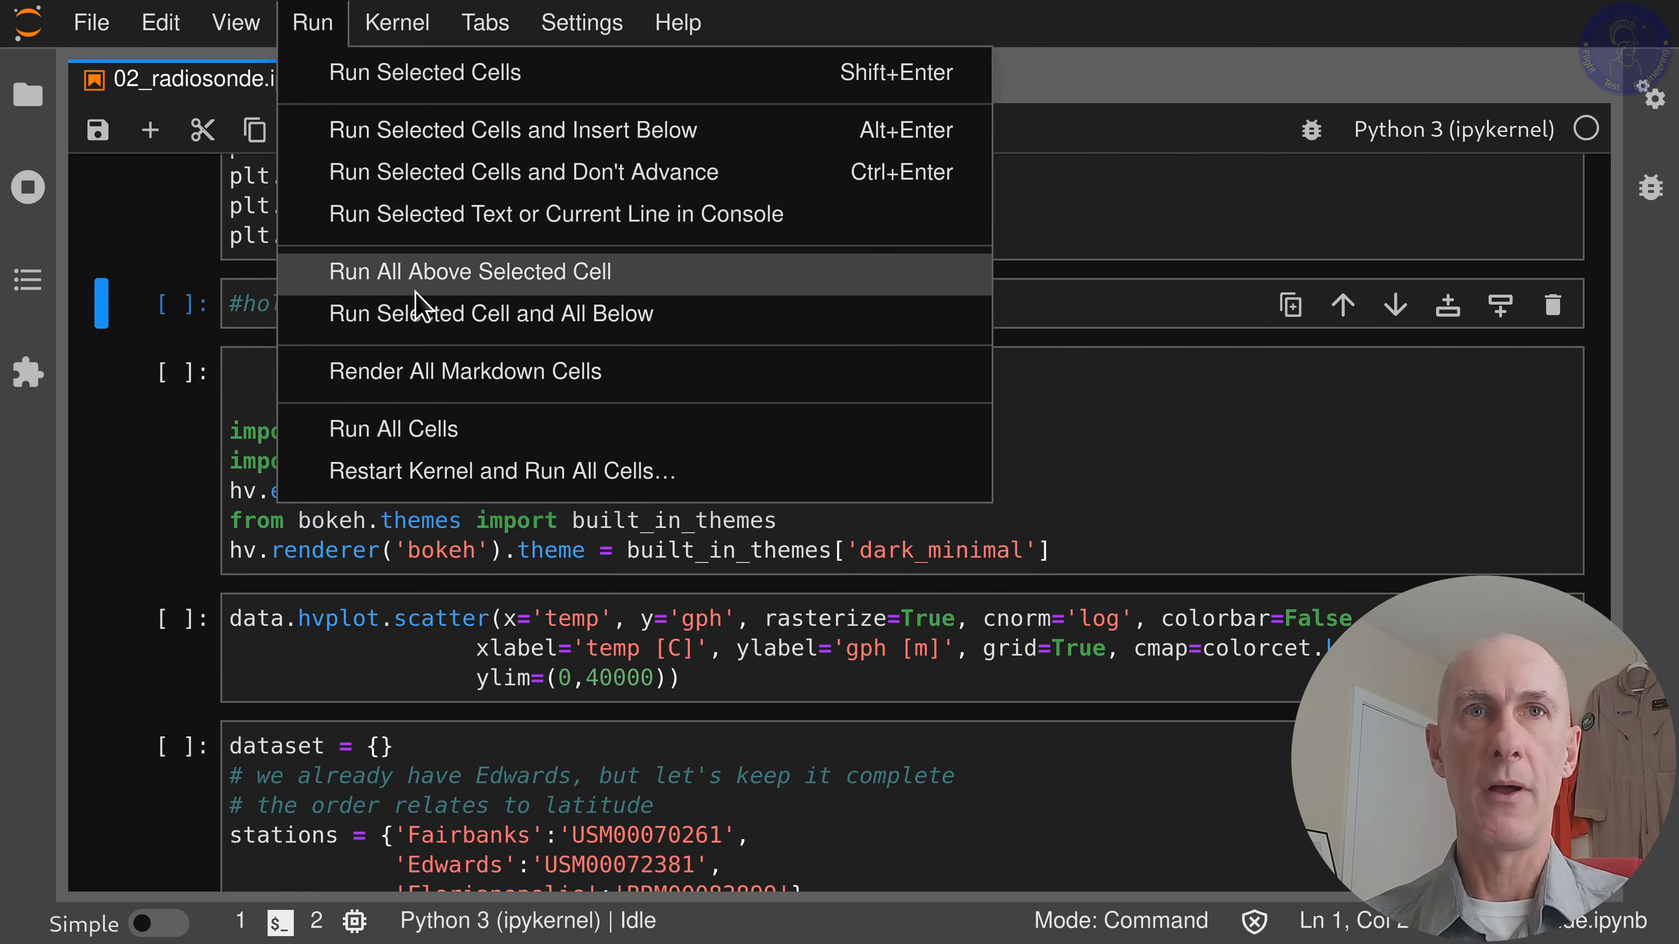
click(471, 271)
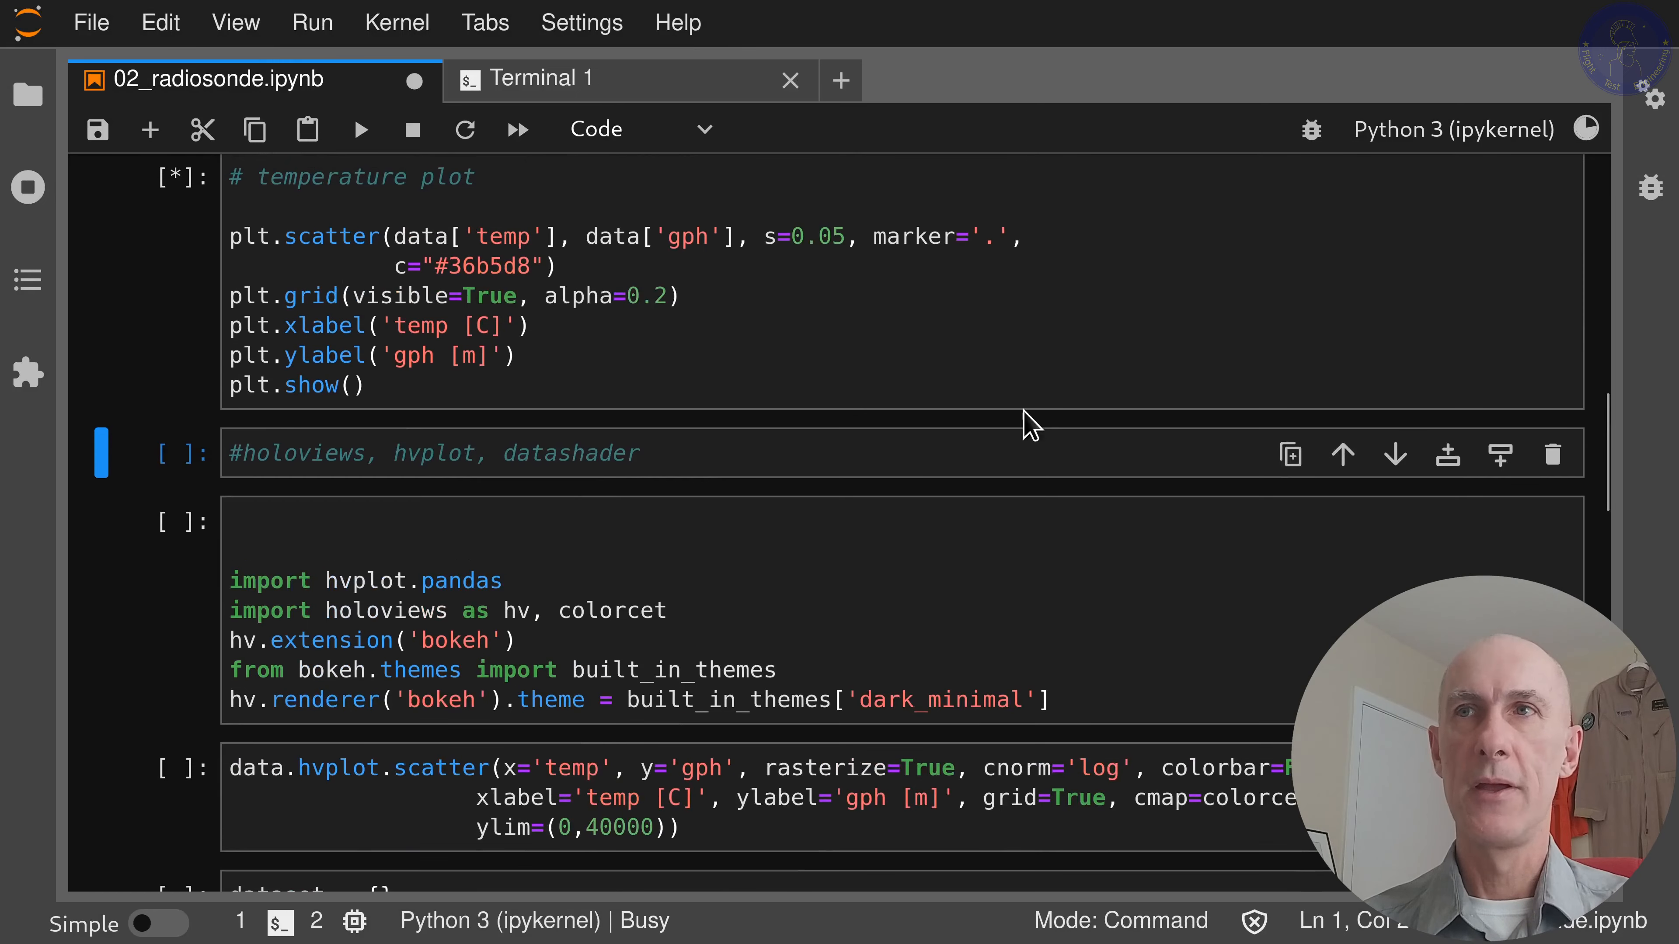
mouse_move(1609, 139)
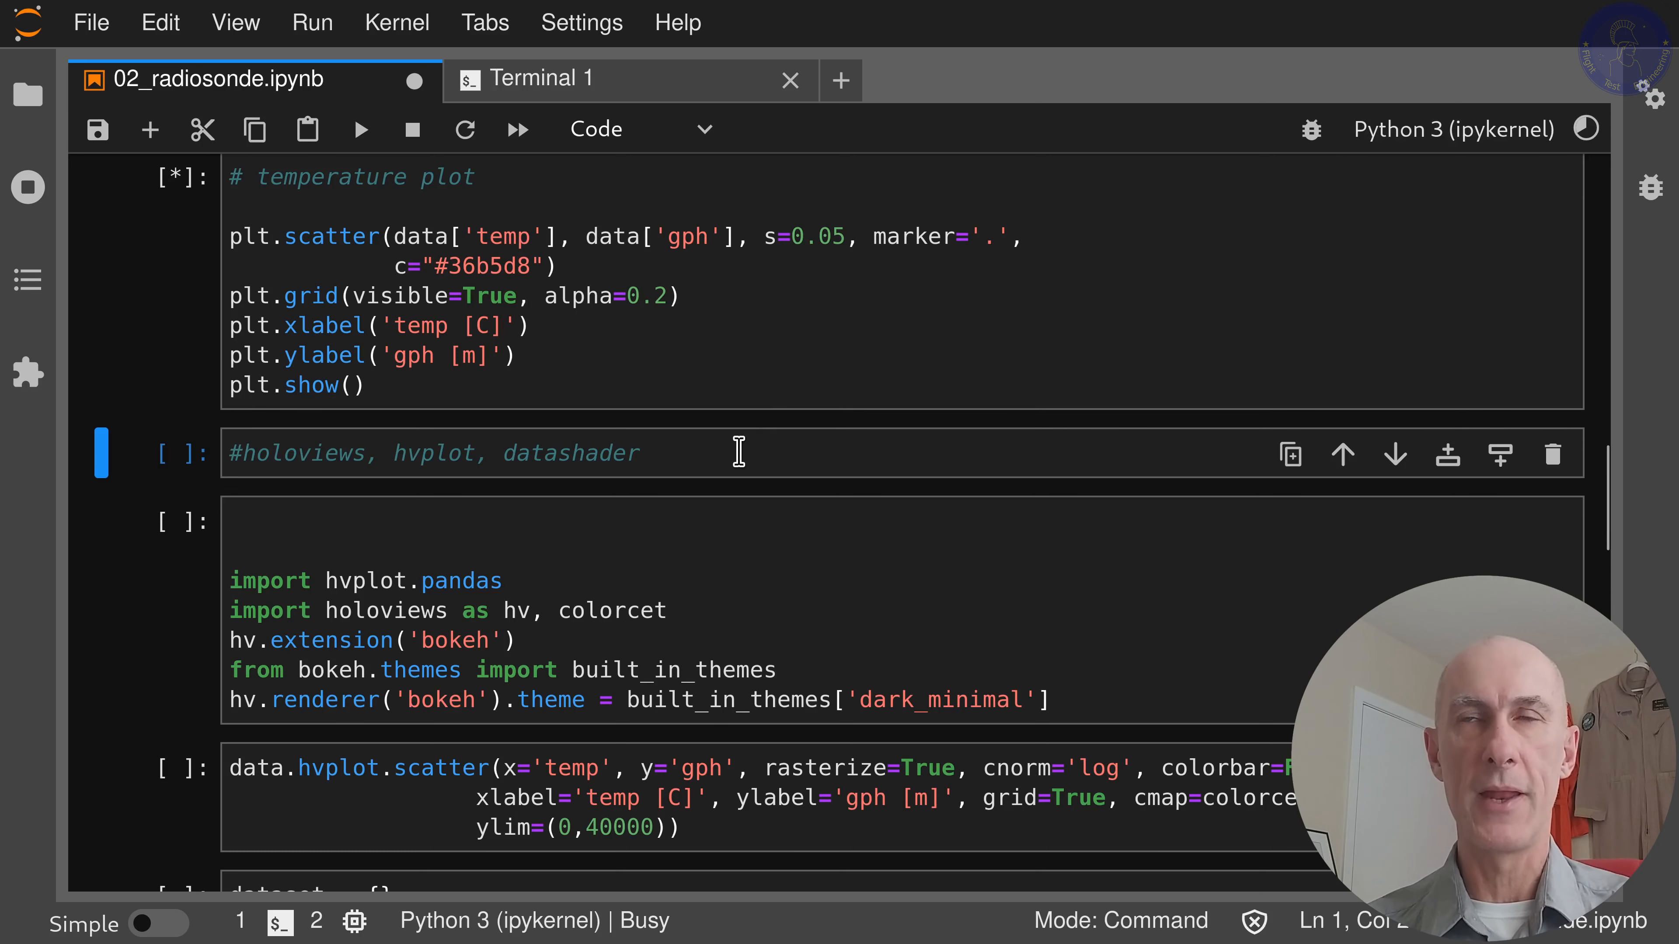
click(361, 129)
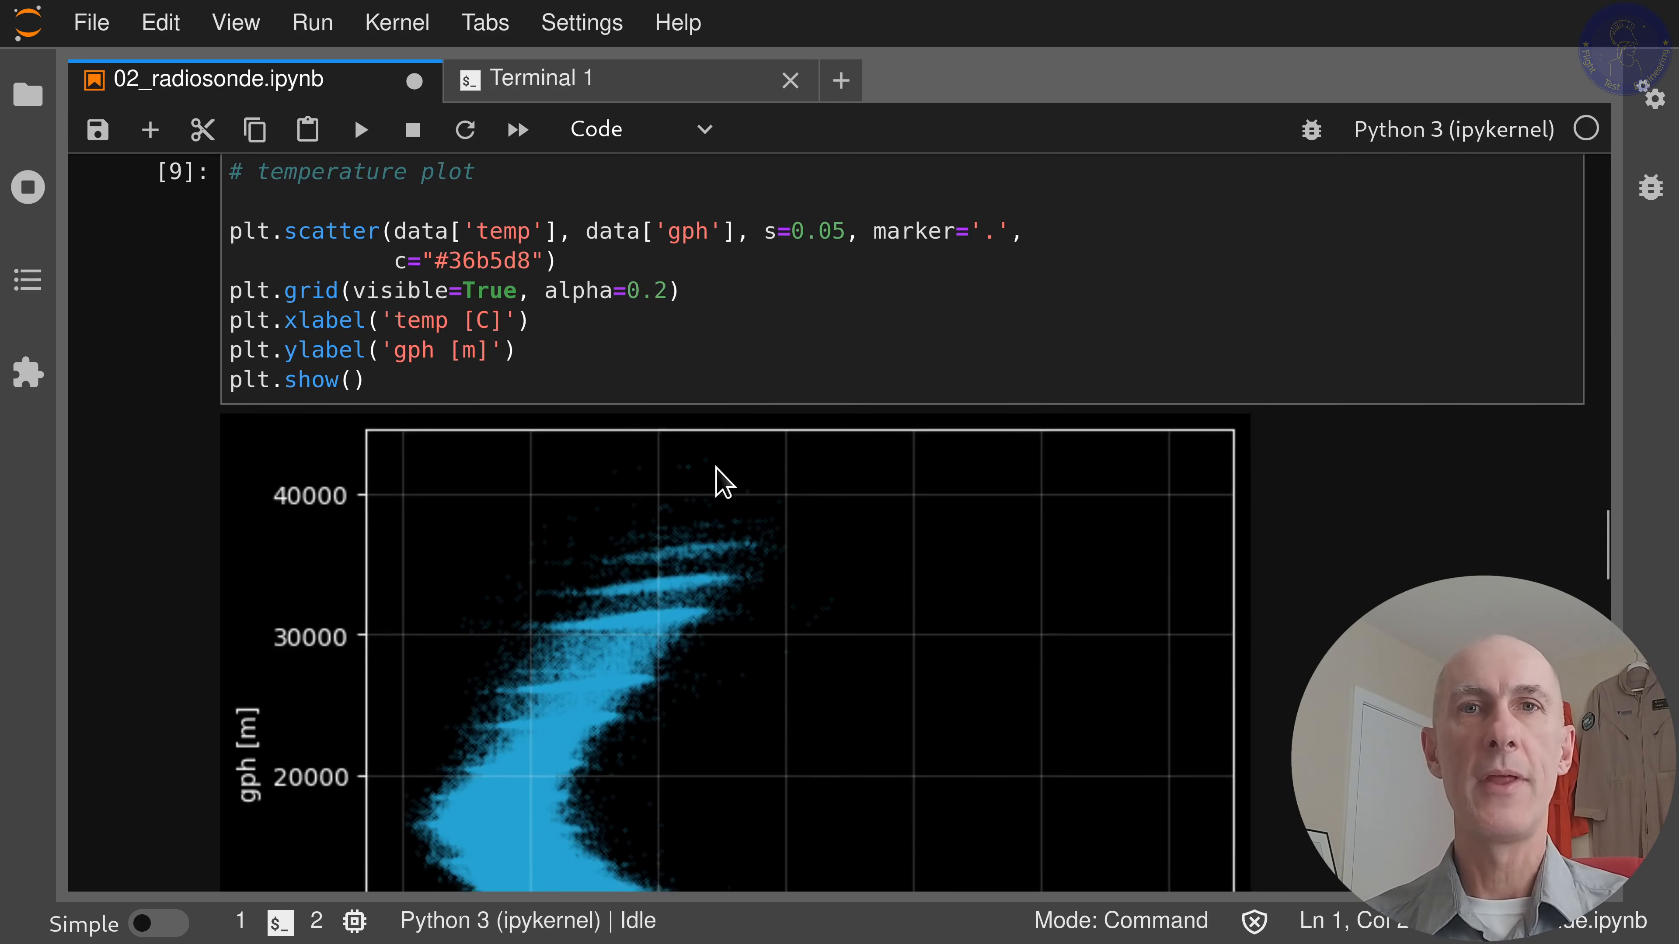
scroll(down, 3)
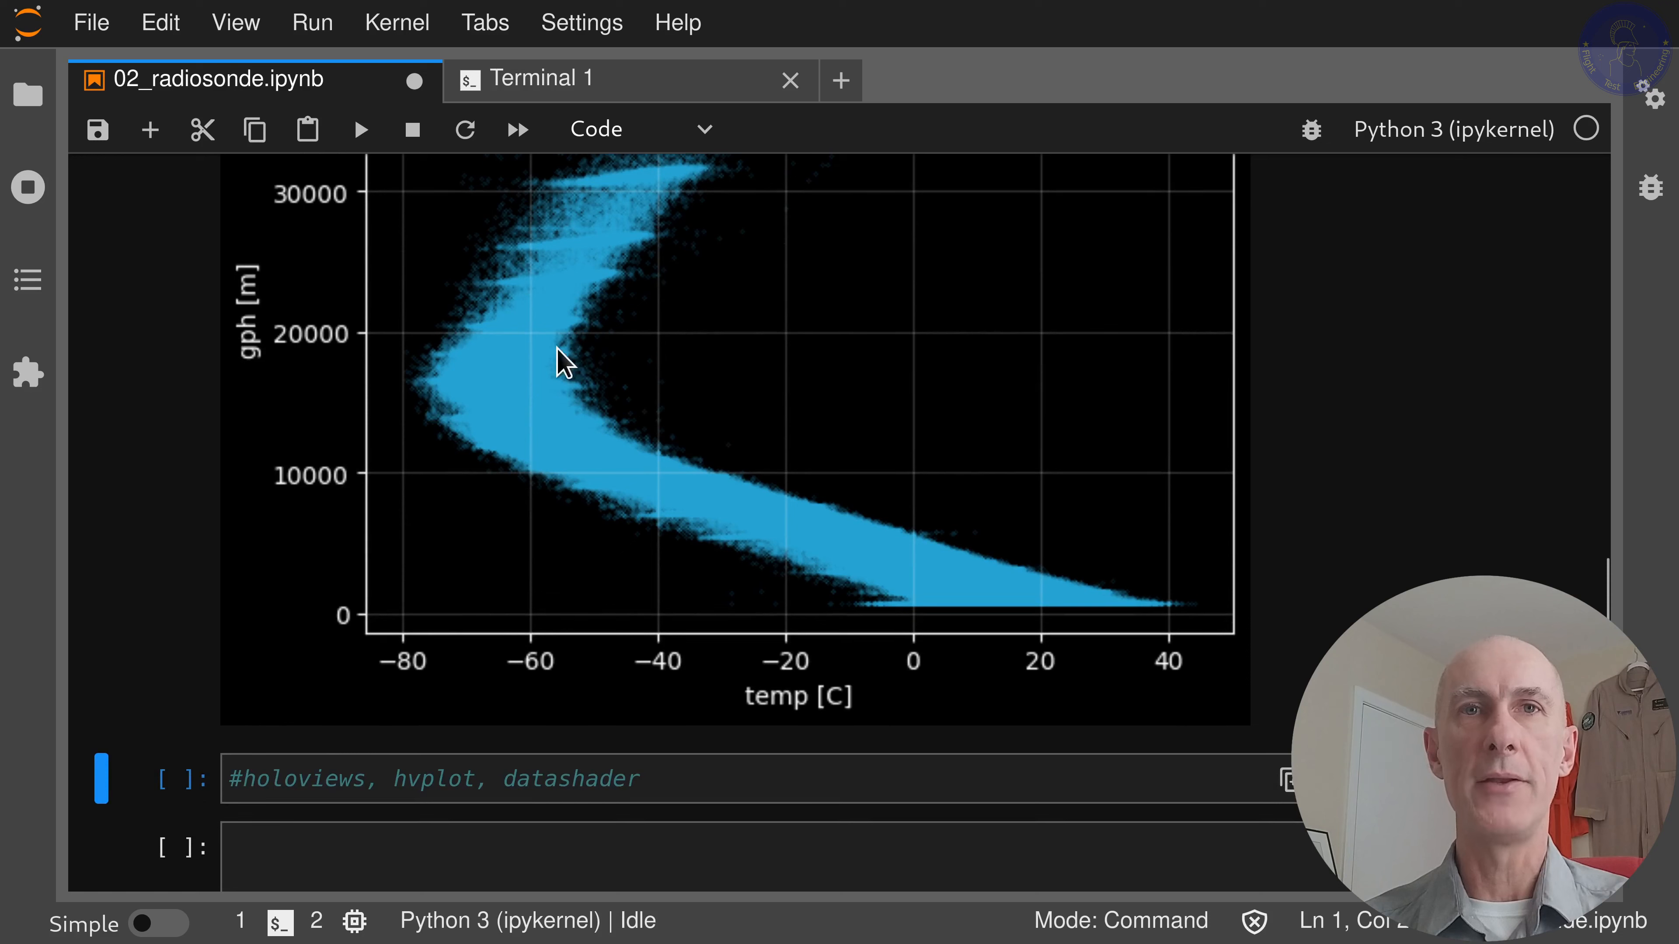
scroll(down, 3)
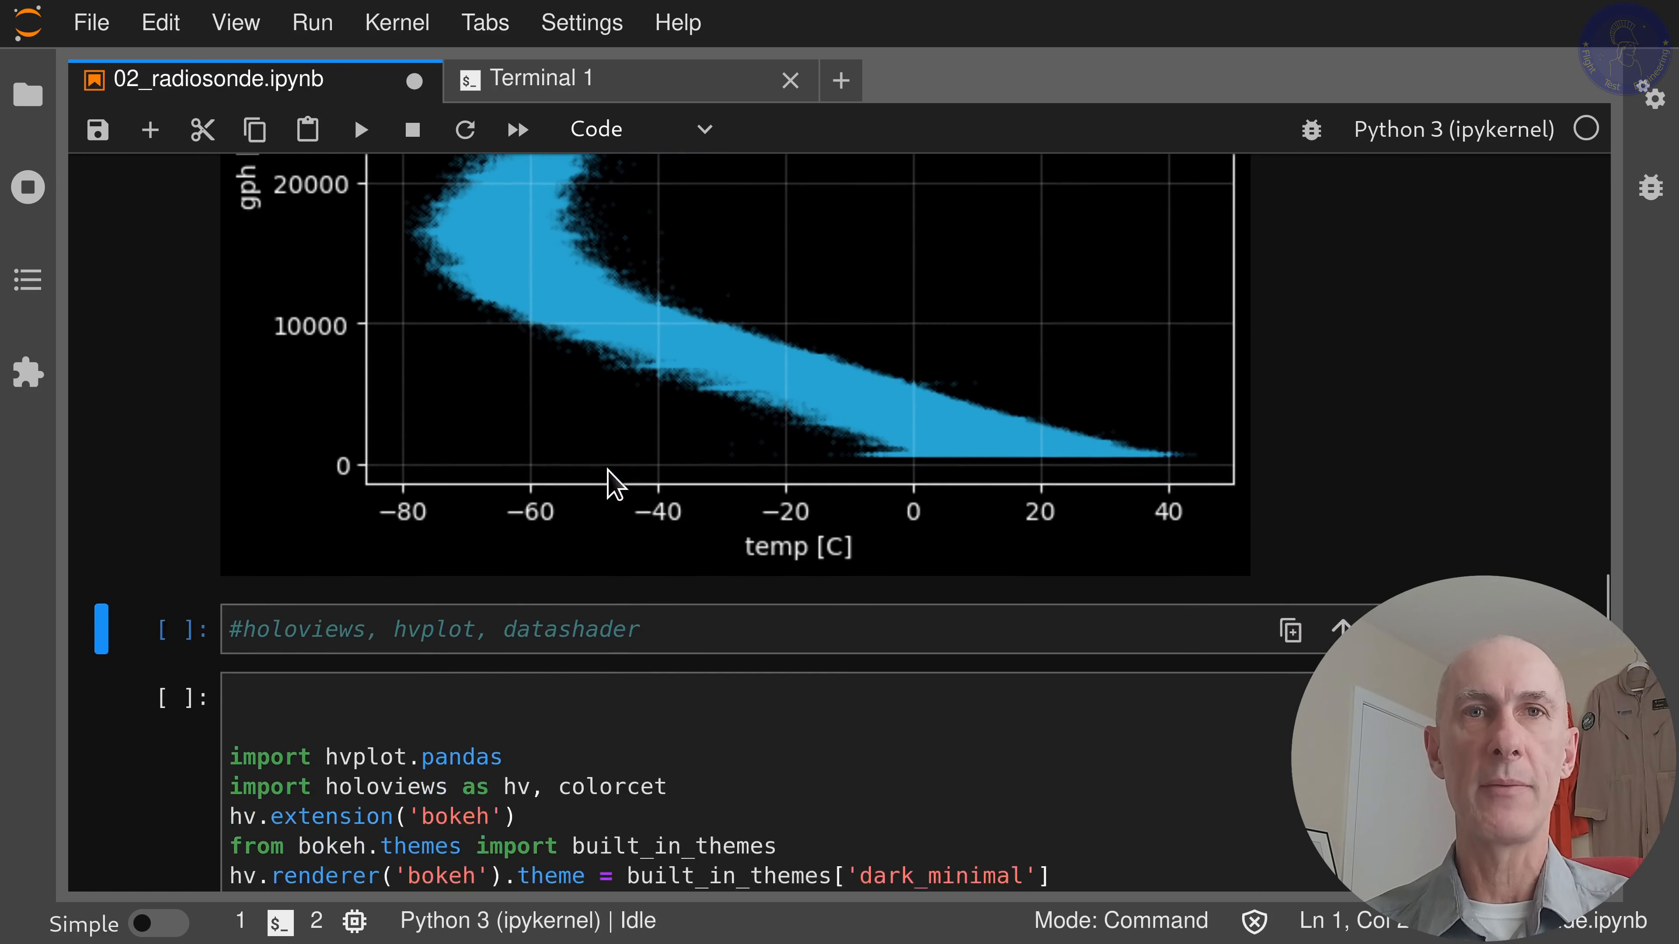
- Run the hvplot, holoviews and bokeh dark_minimal theme import cell
scroll(down, 3)
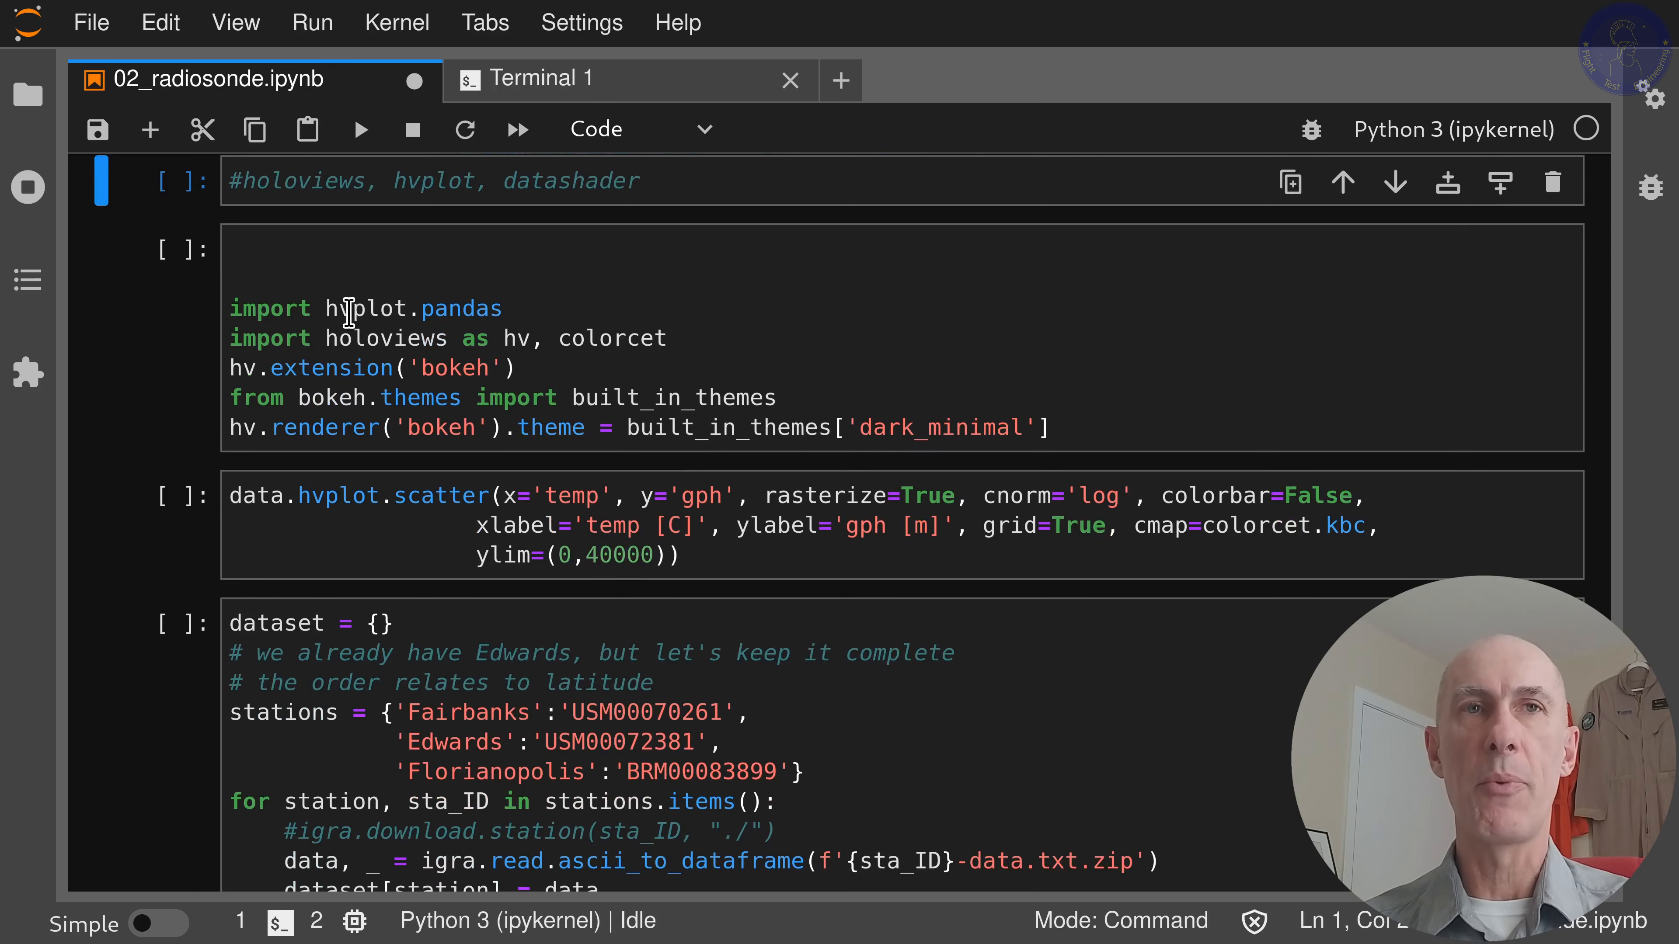
mouse_move(320, 296)
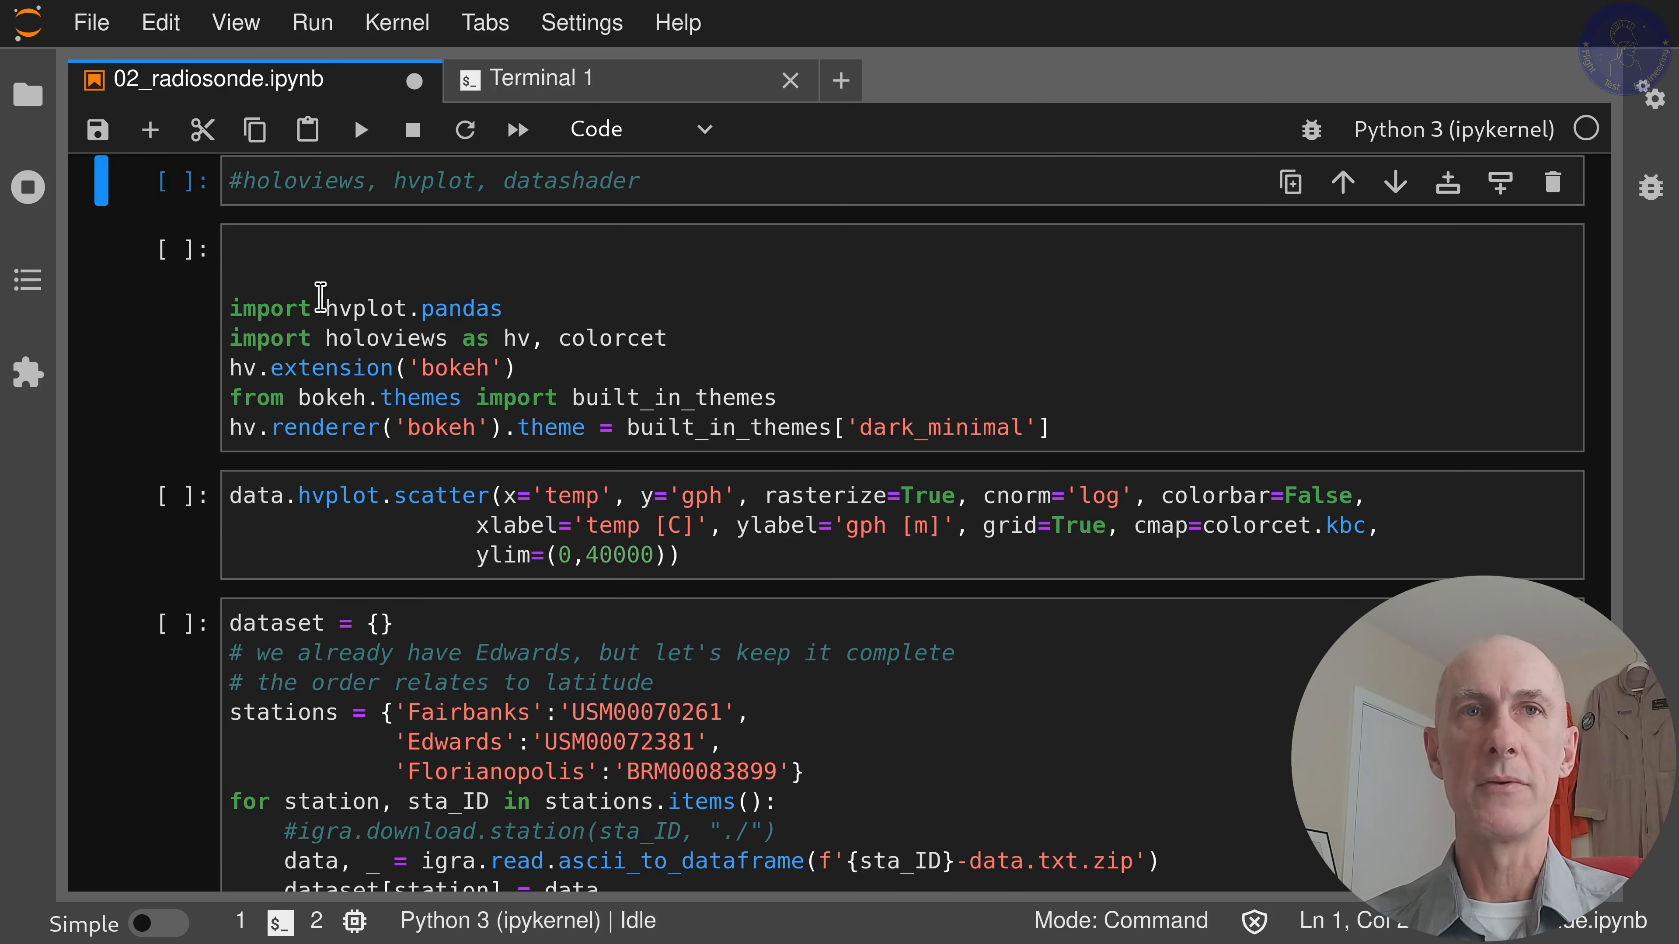
mouse_move(352, 344)
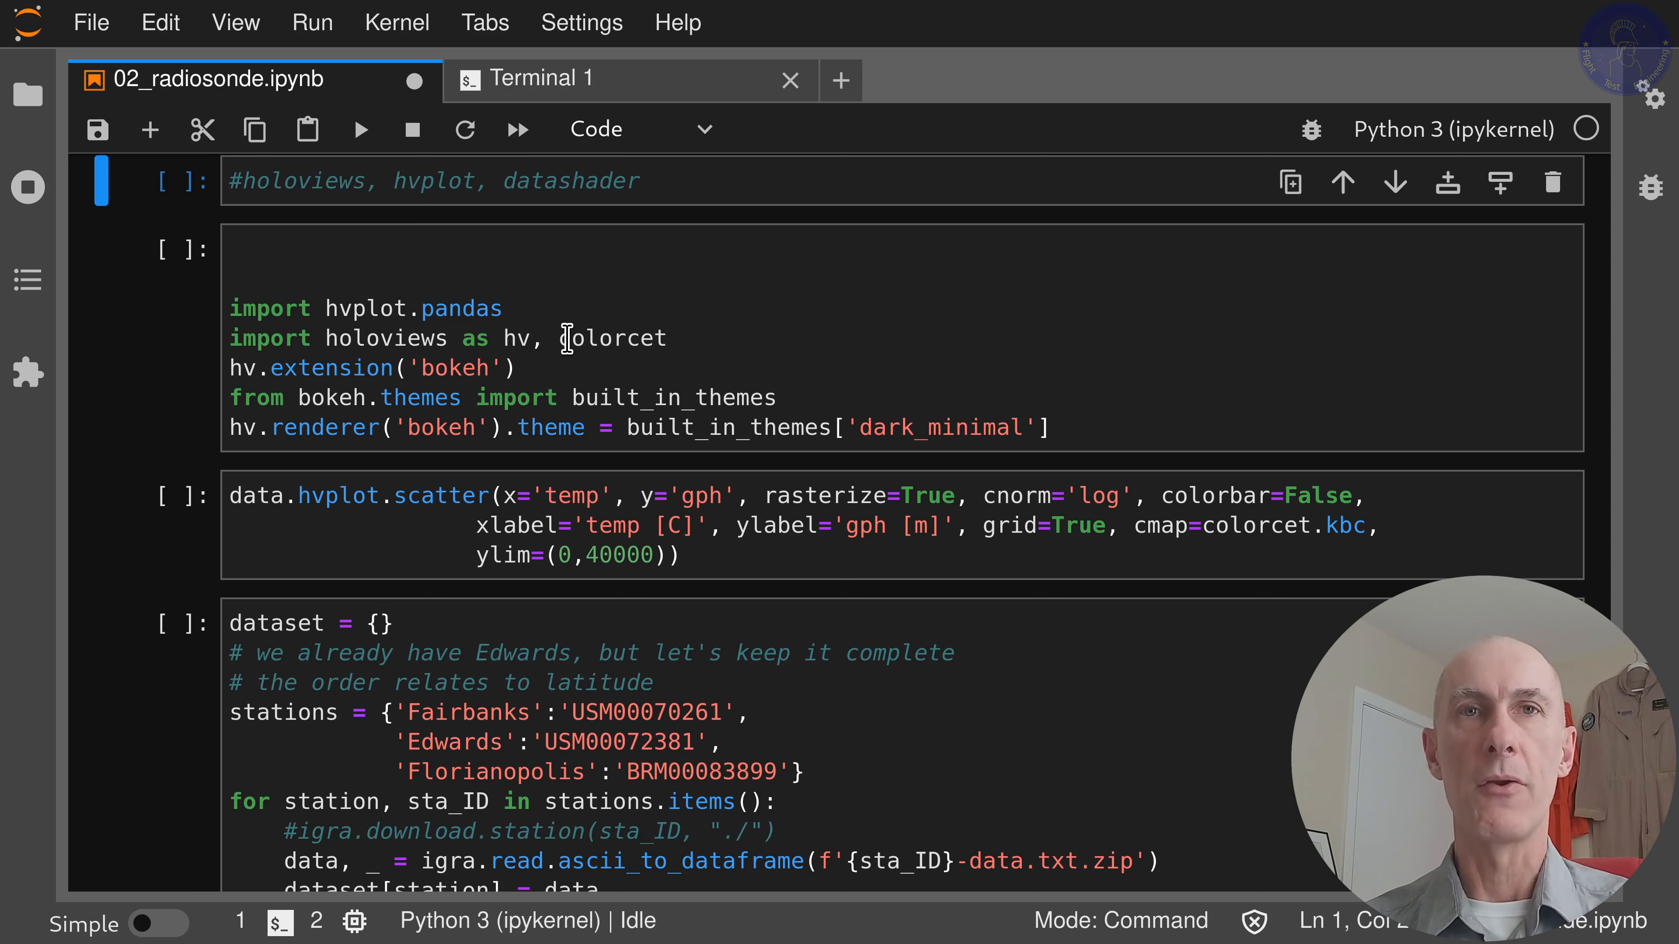
click(521, 368)
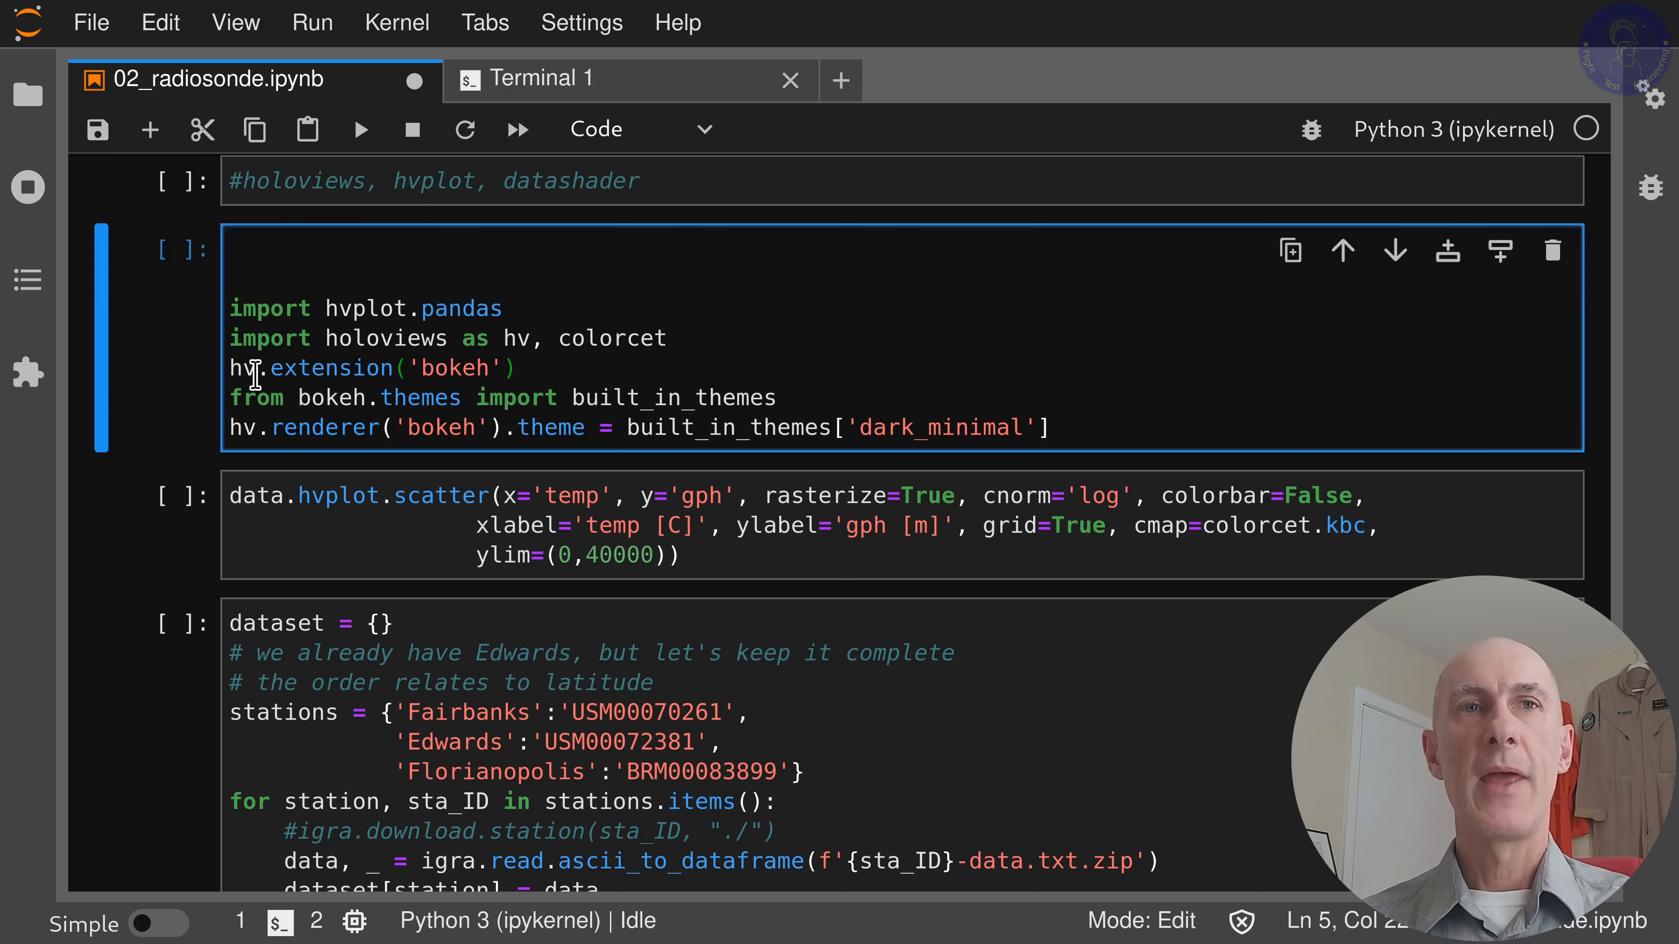
mouse_move(425, 327)
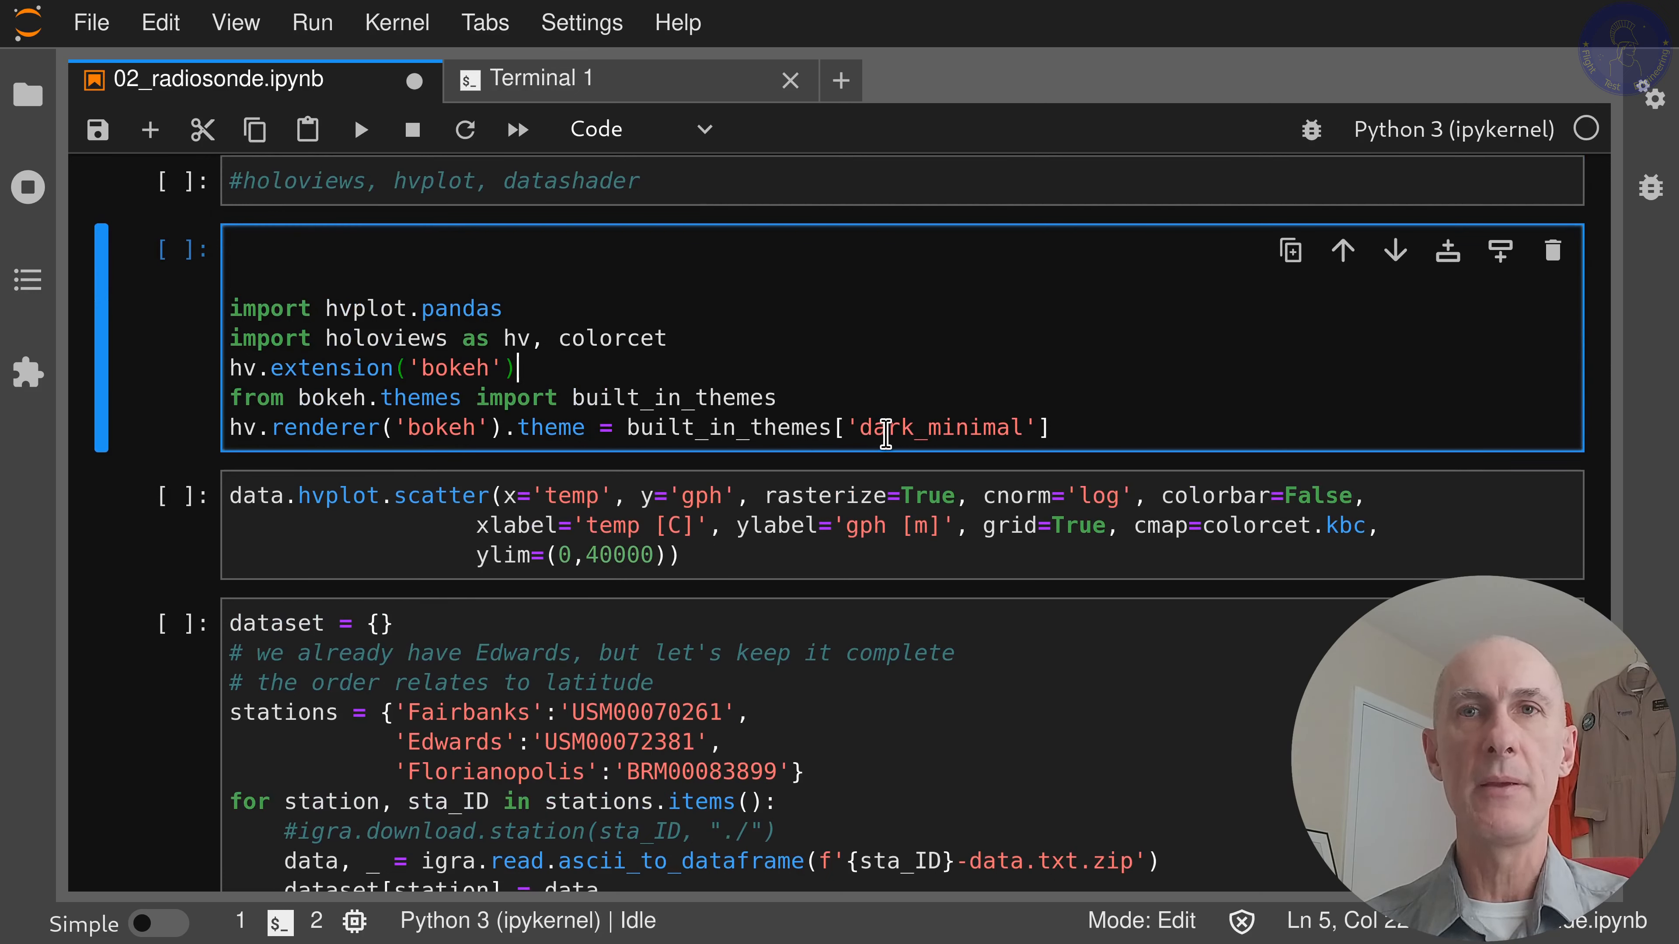
double_click(954, 429)
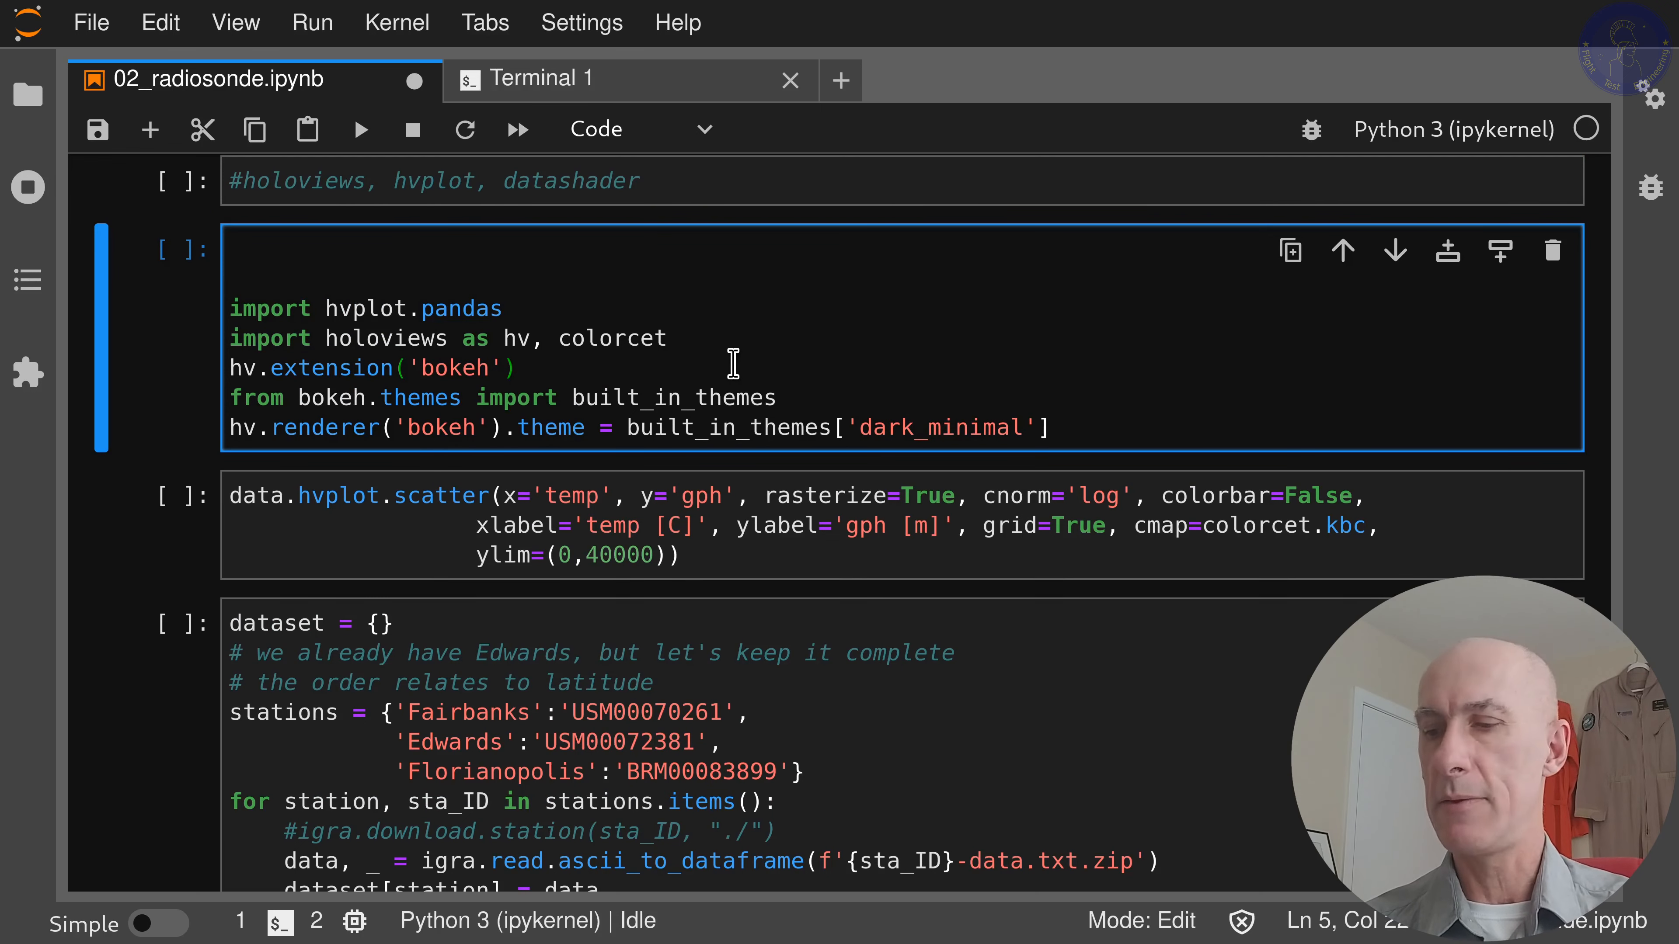
key(Shift+Enter)
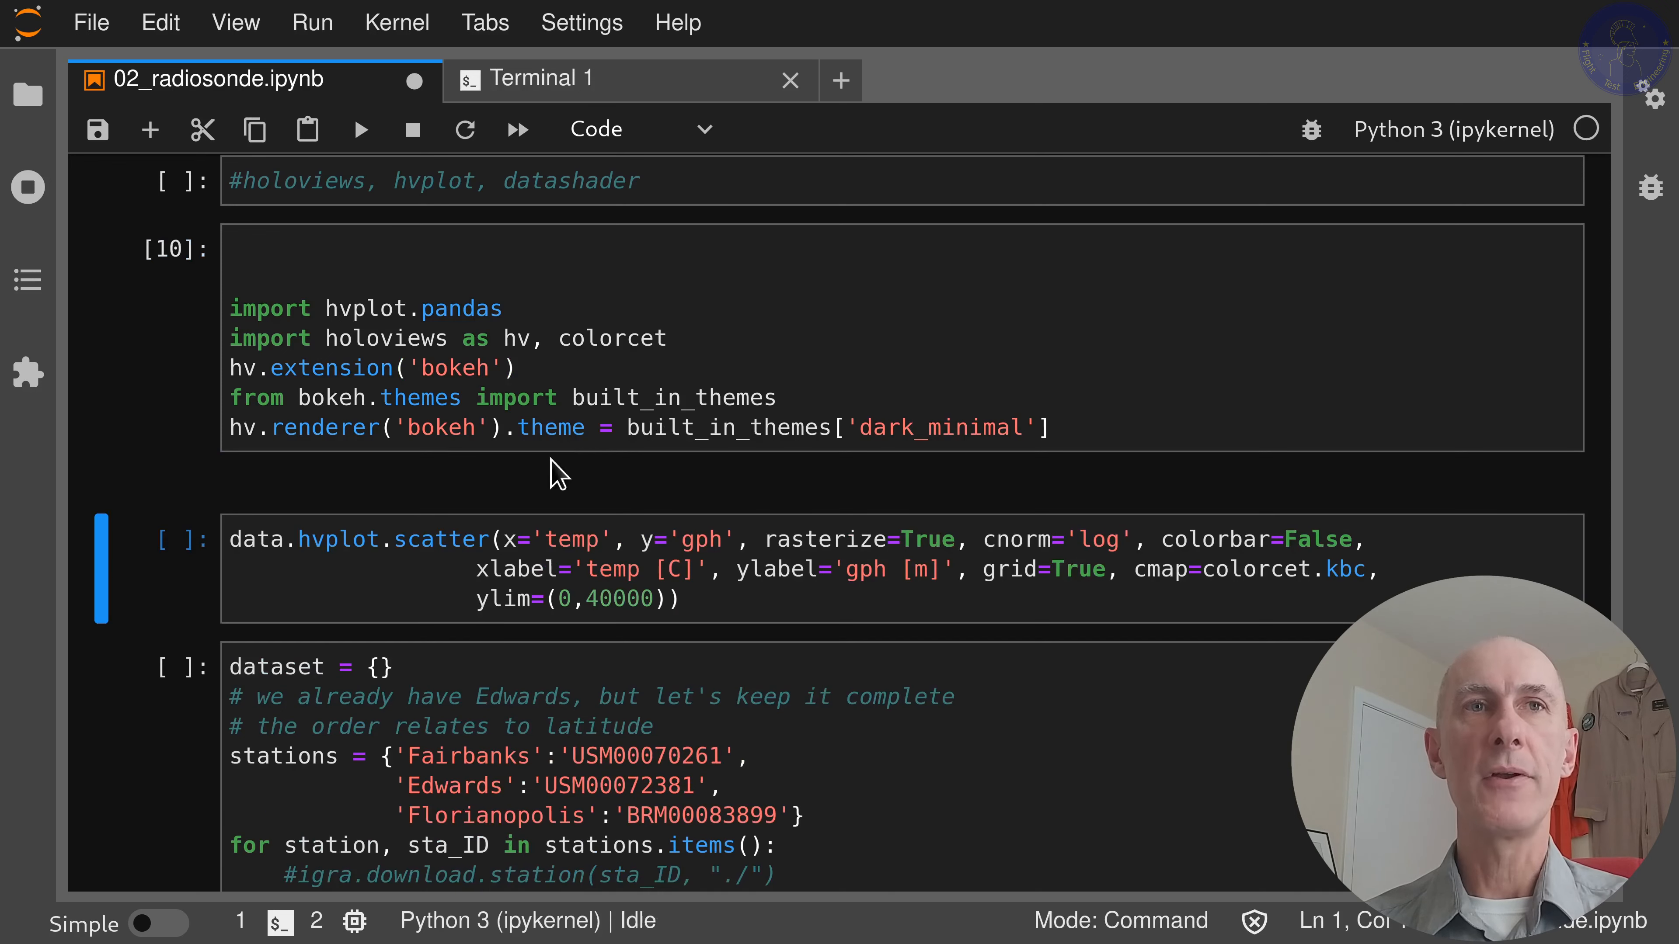
scroll(down, 3)
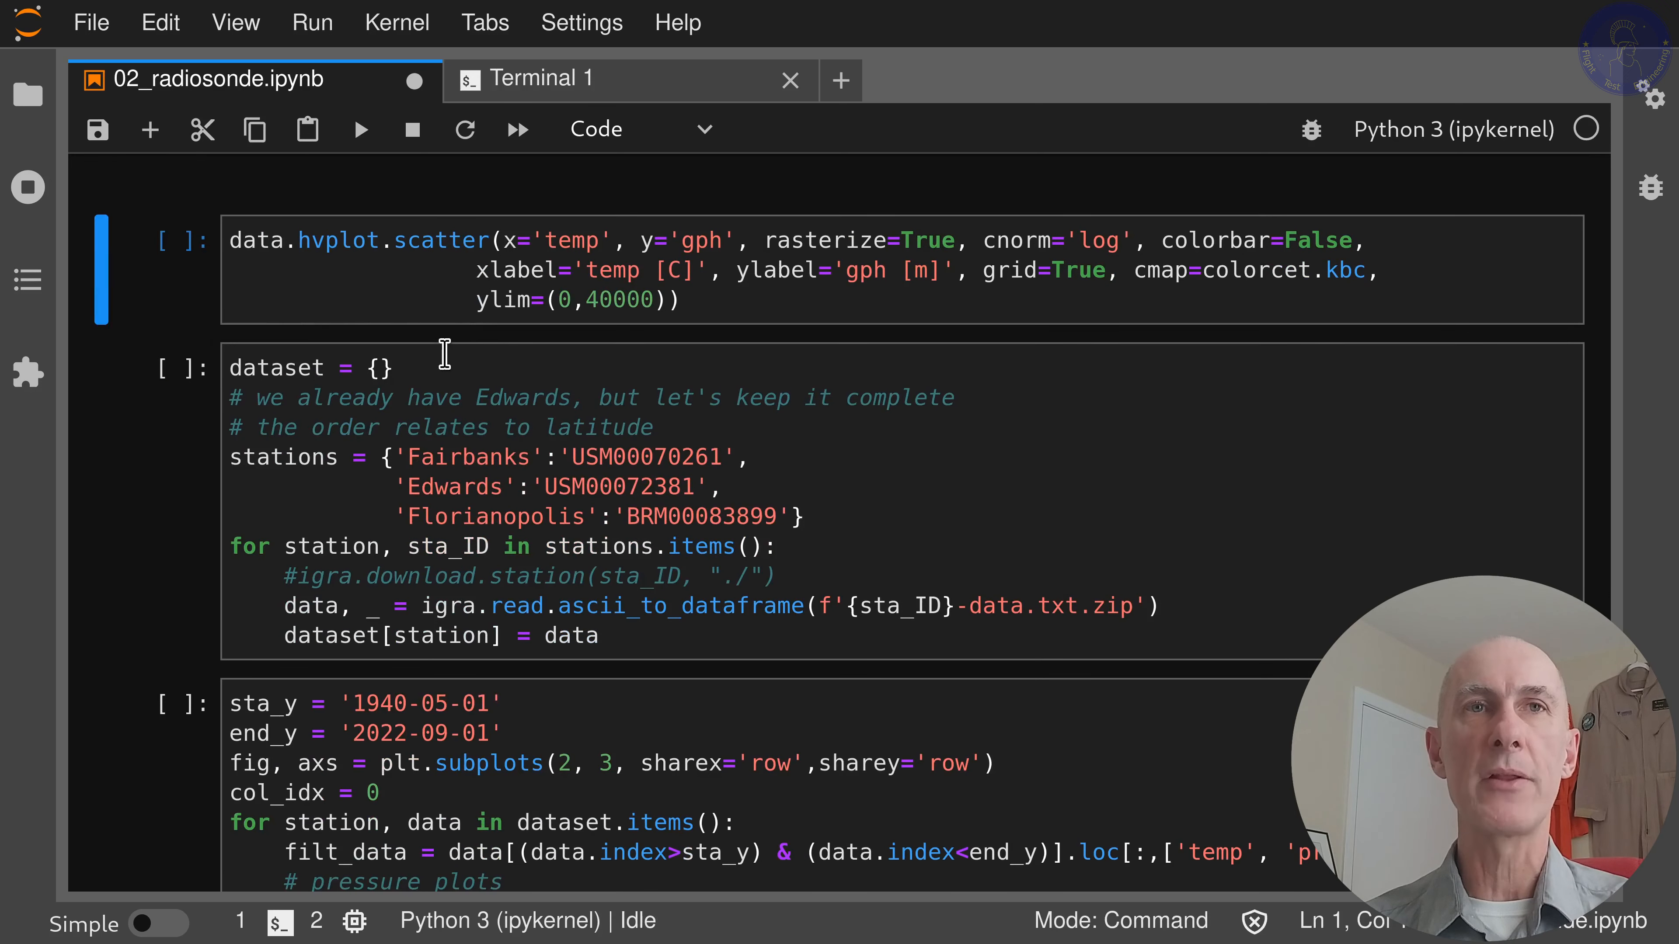
mouse_move(334, 262)
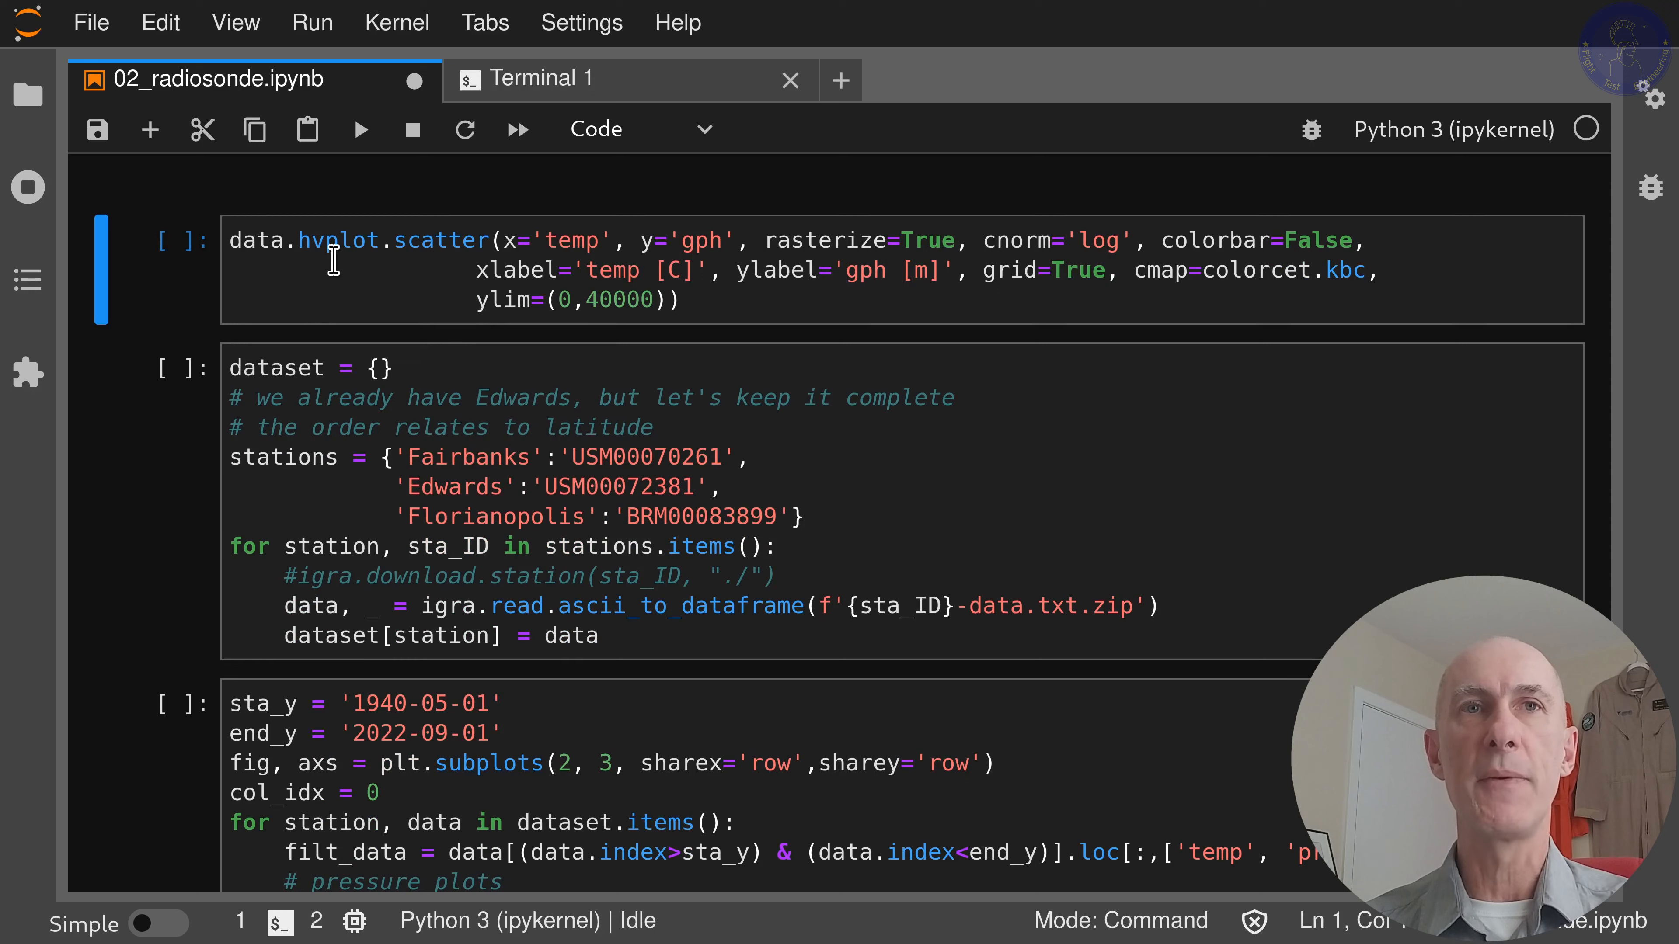
mouse_move(450, 251)
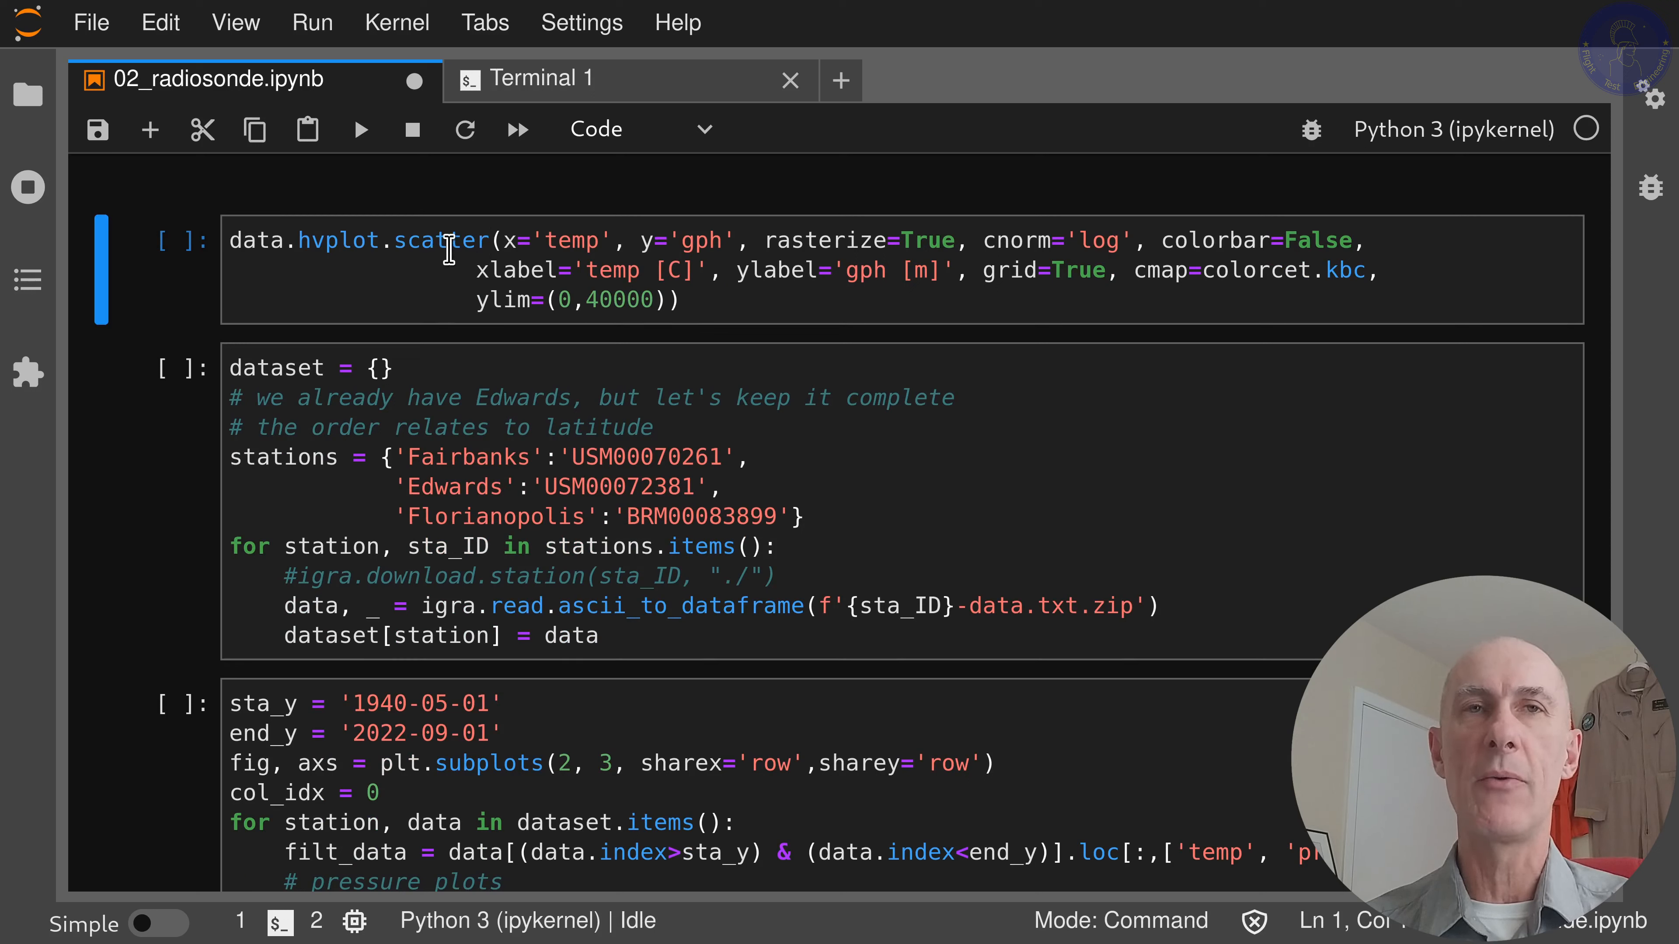
mouse_move(587, 252)
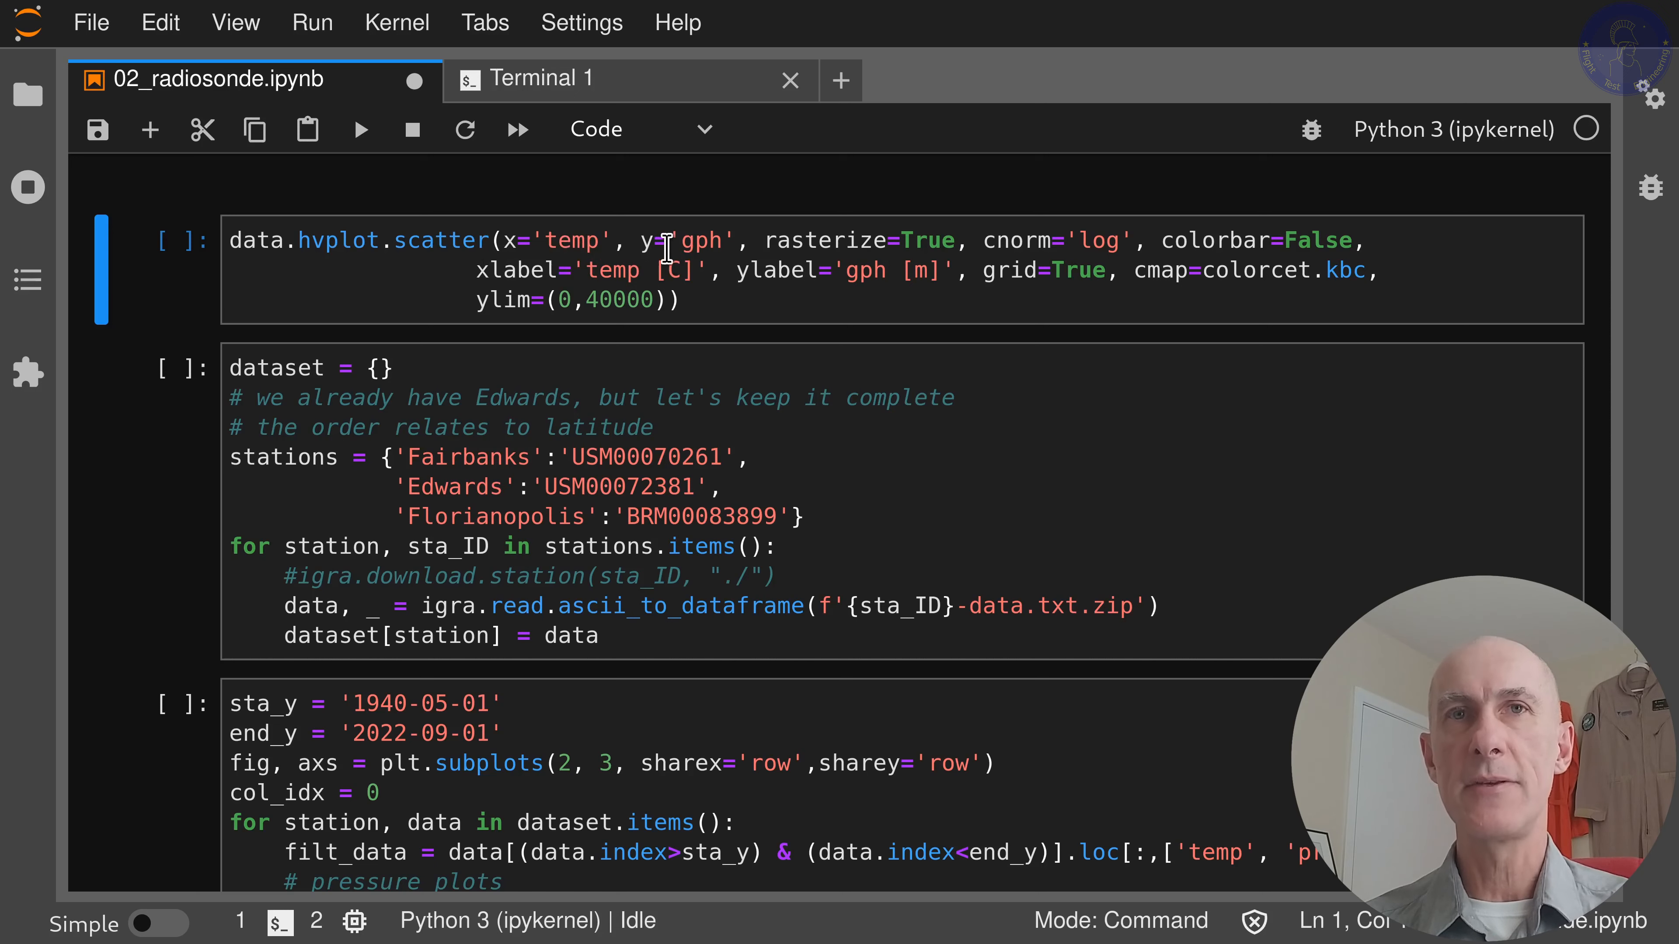
mouse_move(687, 271)
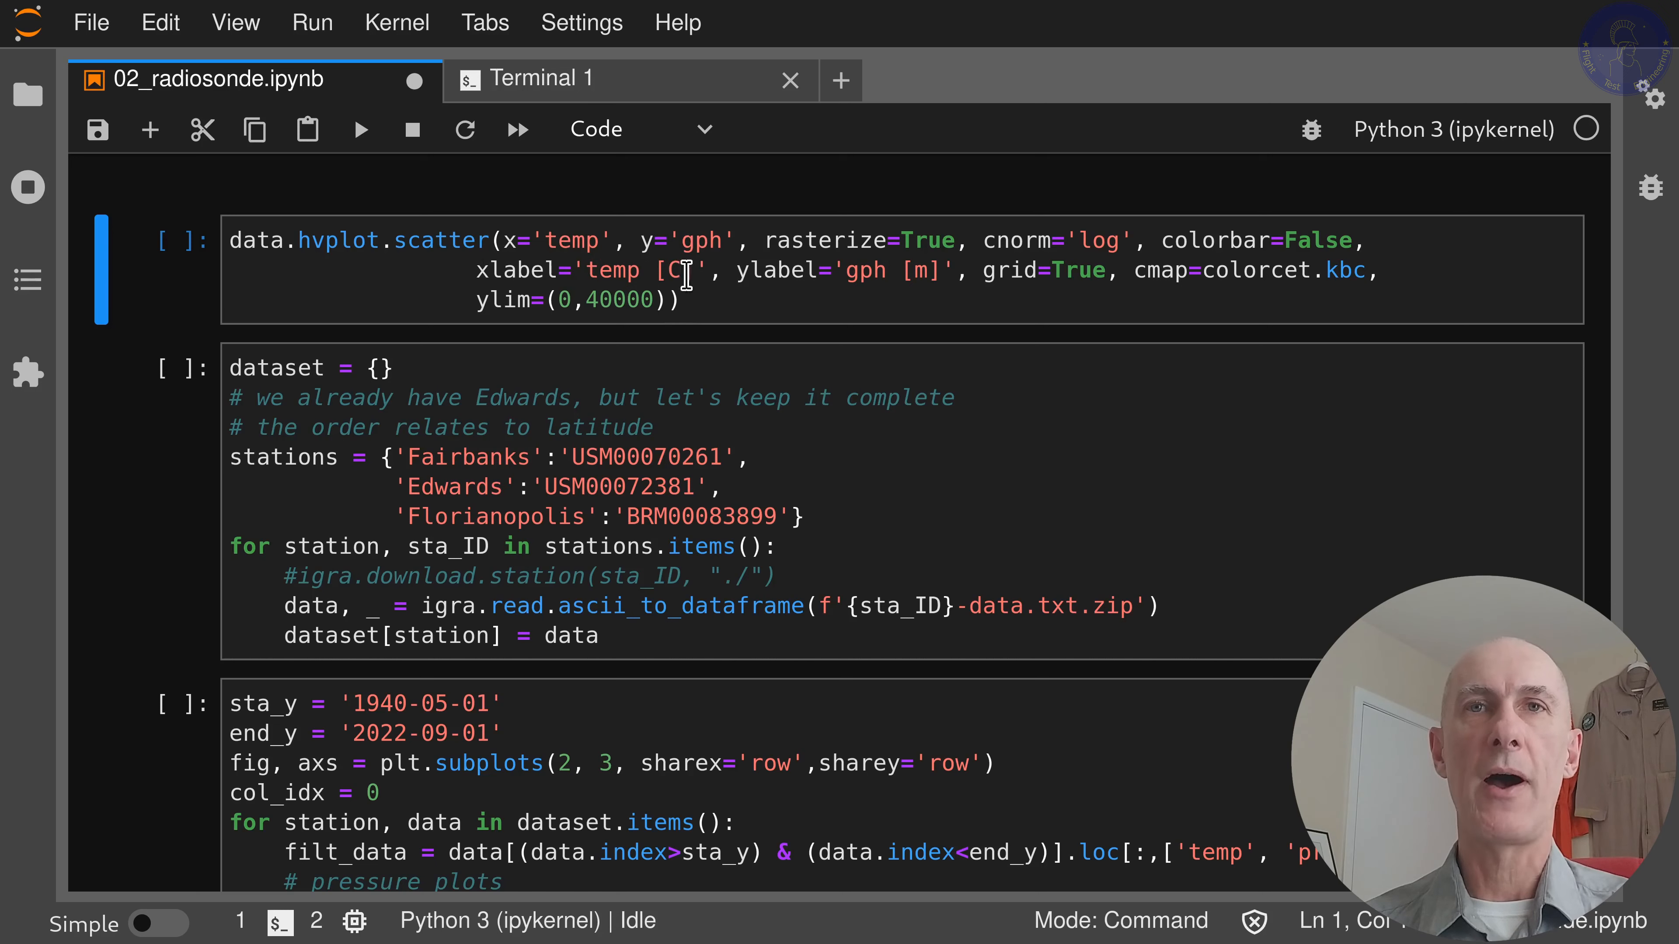
mouse_move(749, 296)
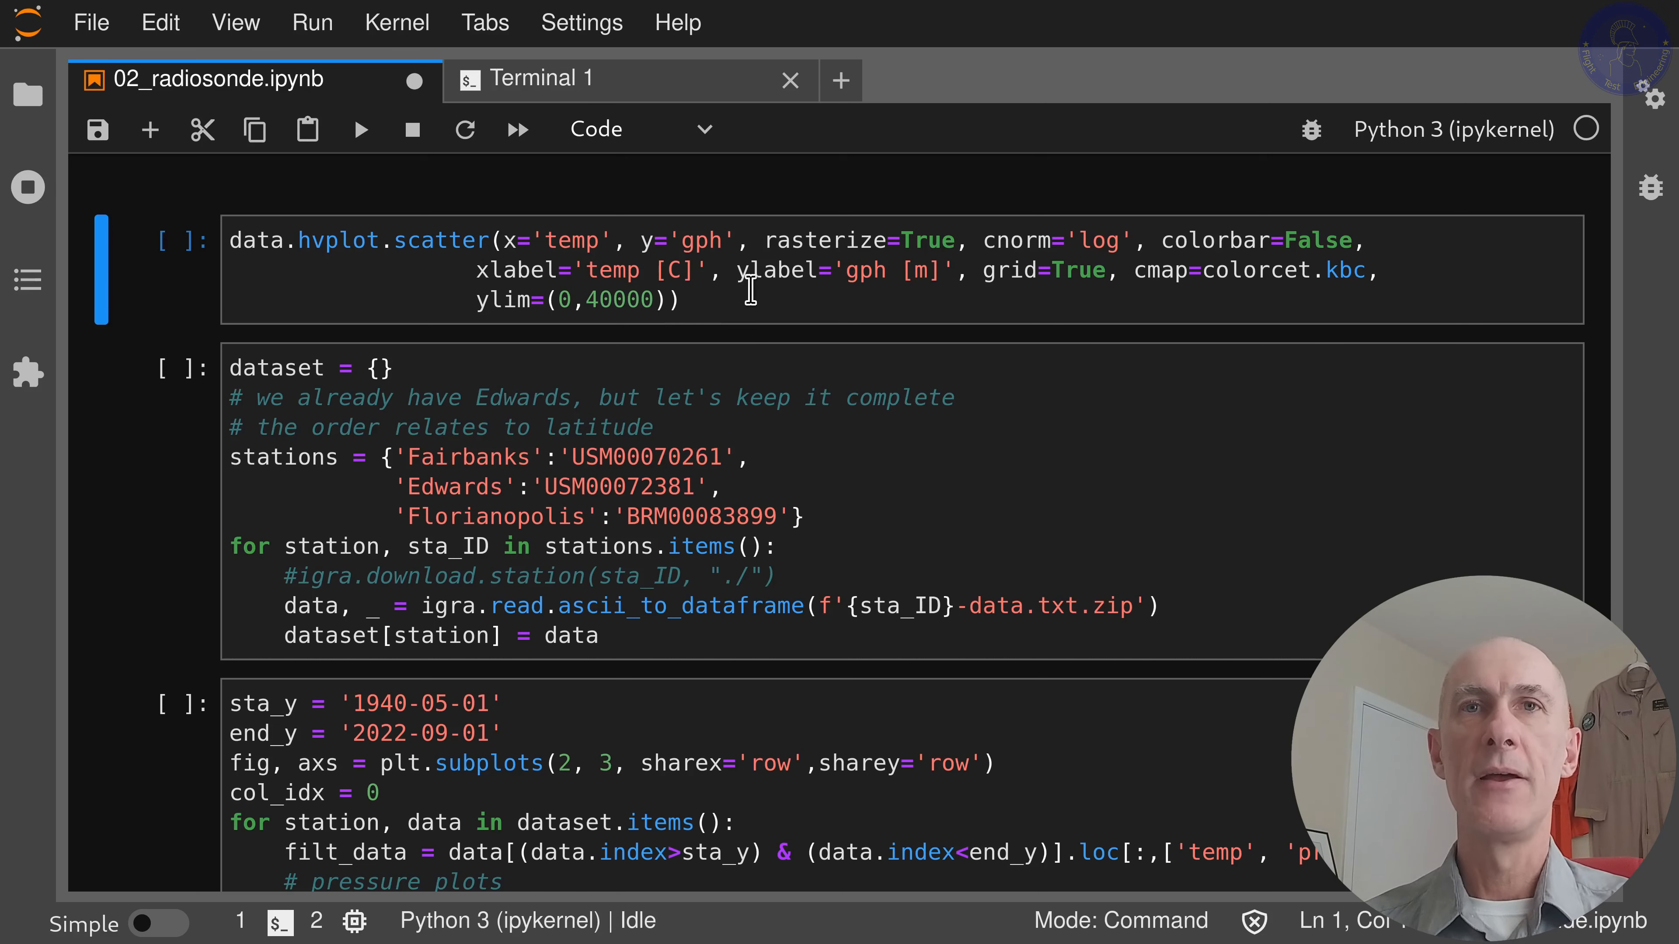
mouse_move(929, 247)
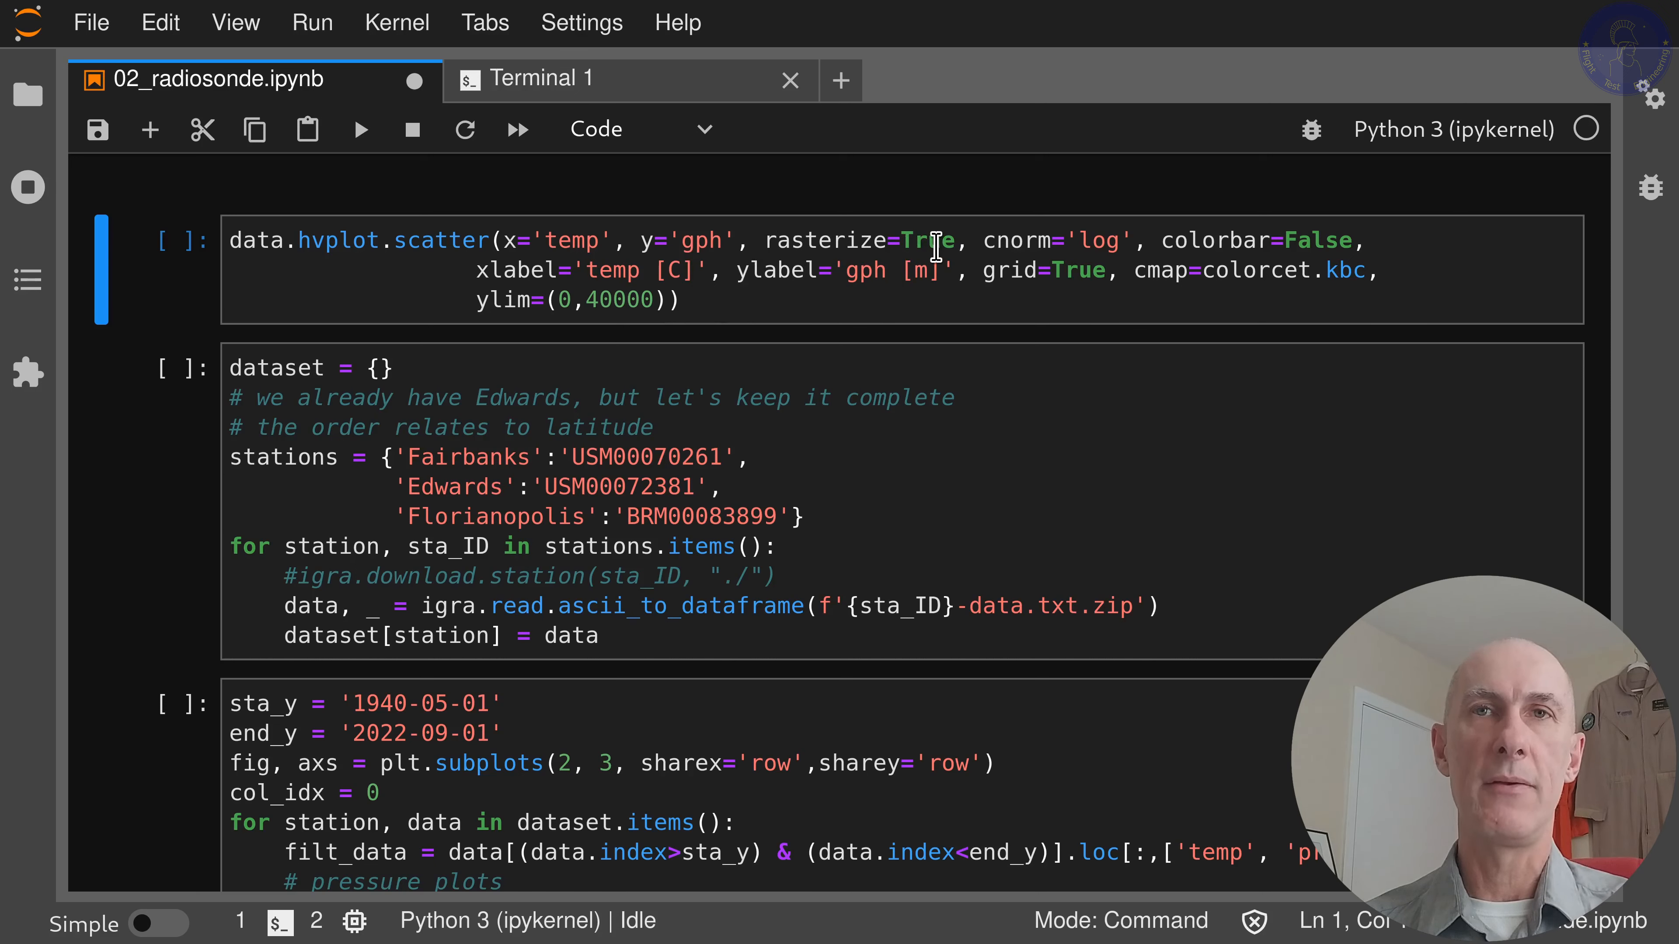
mouse_move(980, 271)
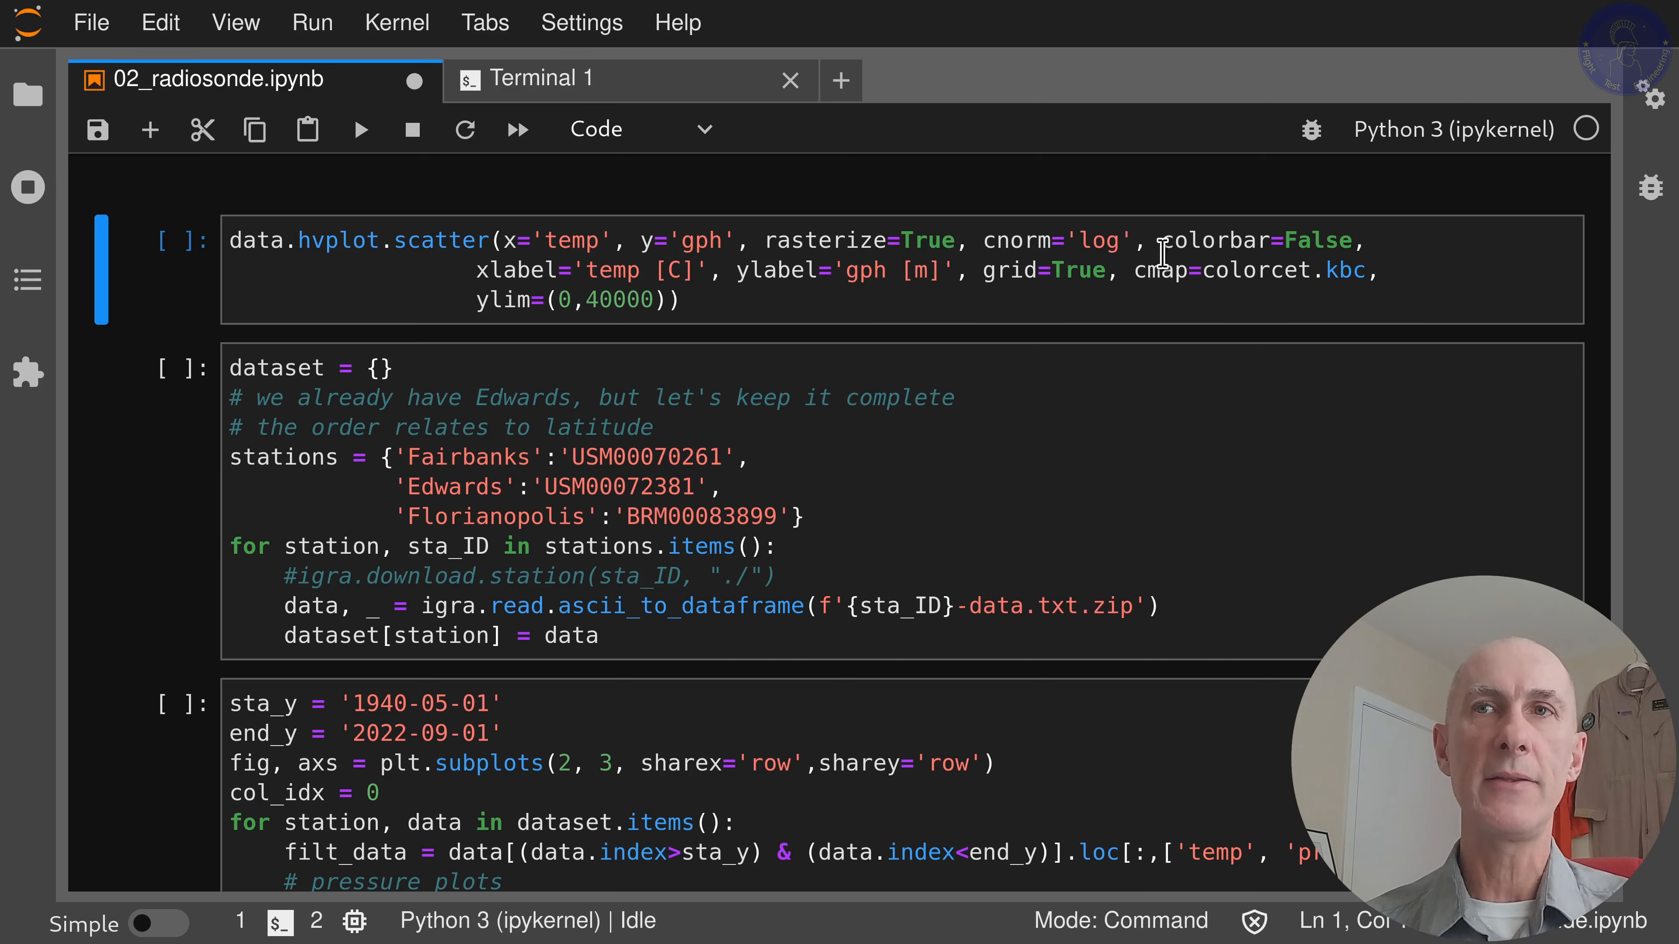
mouse_move(1341, 255)
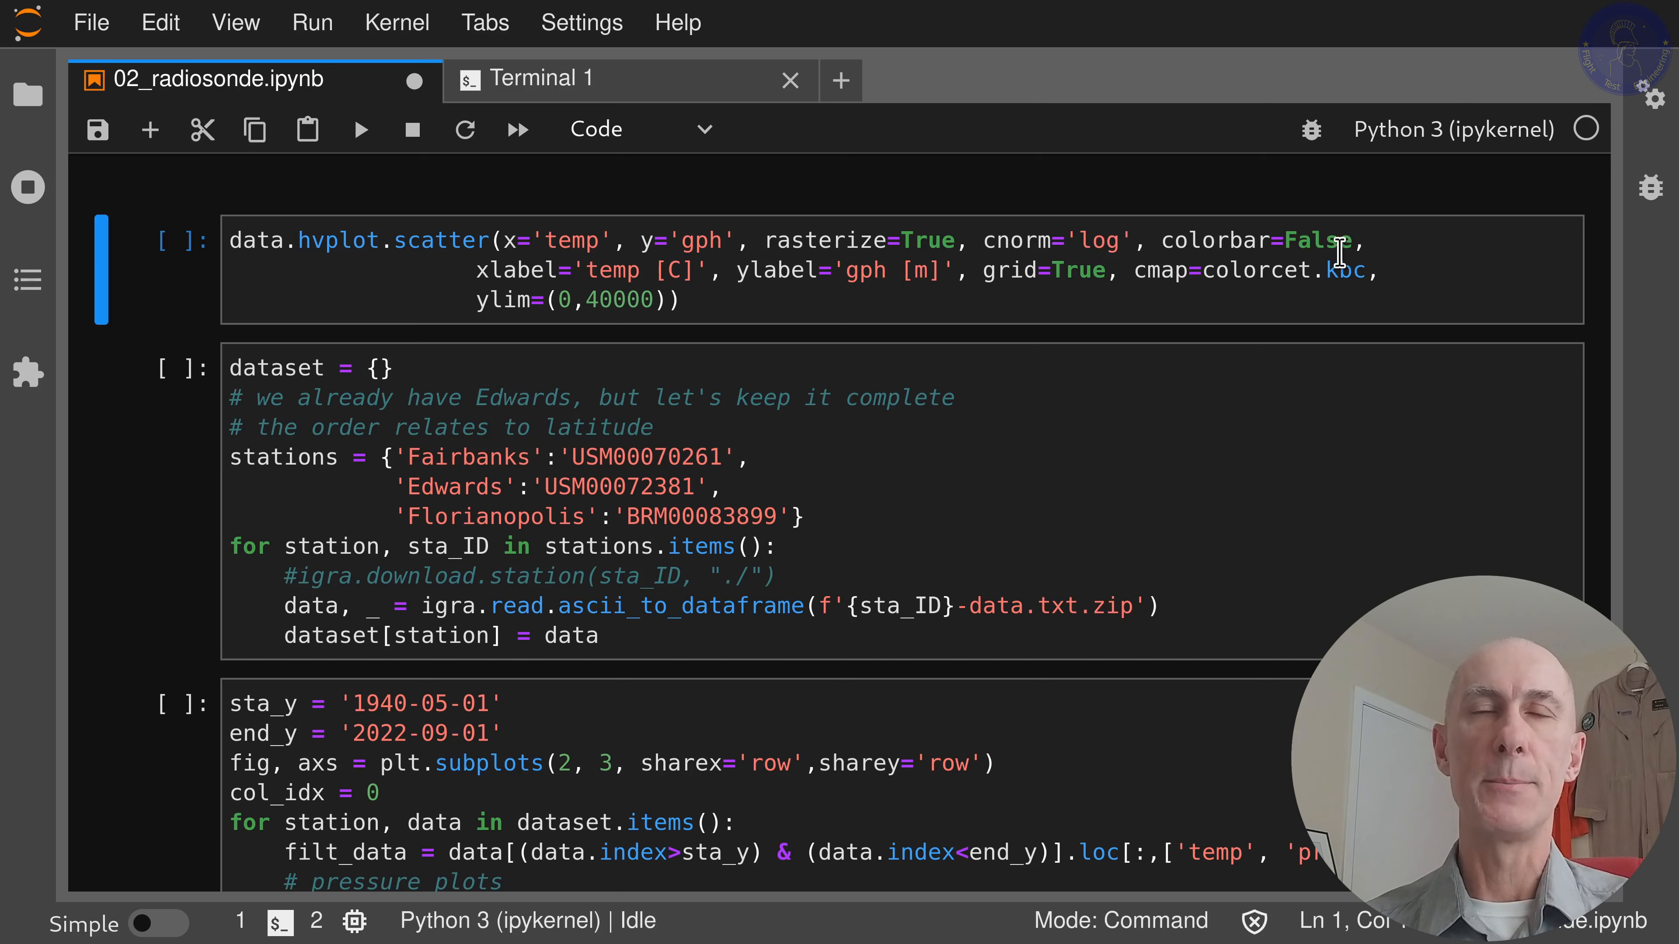
mouse_move(824, 311)
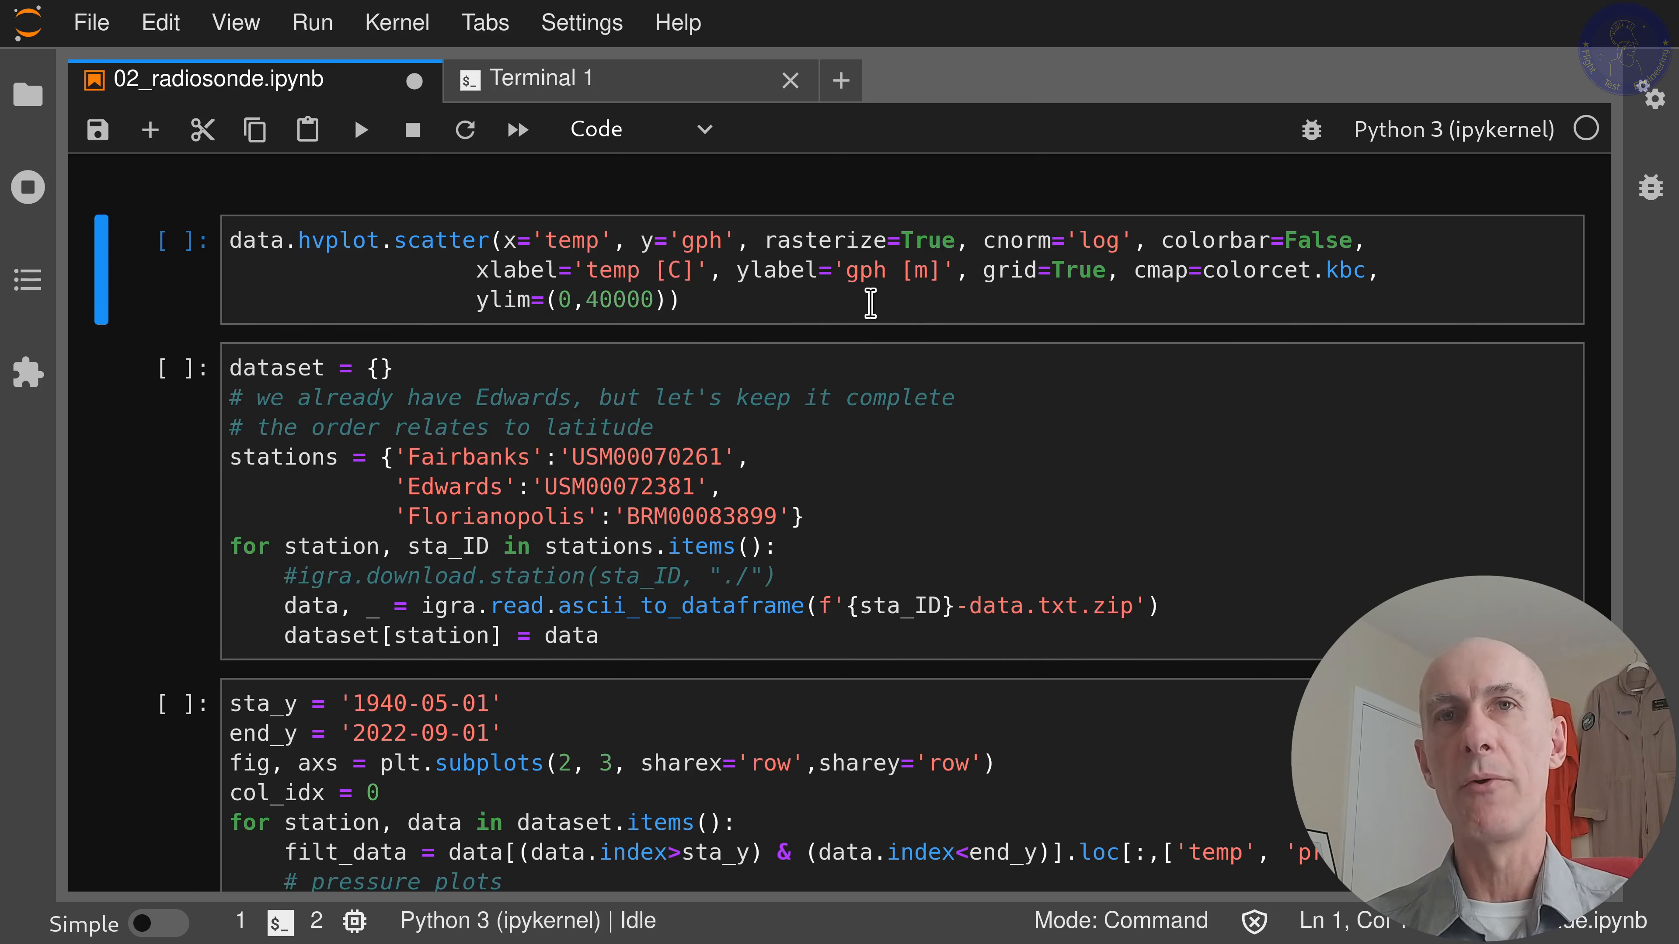
mouse_move(922, 288)
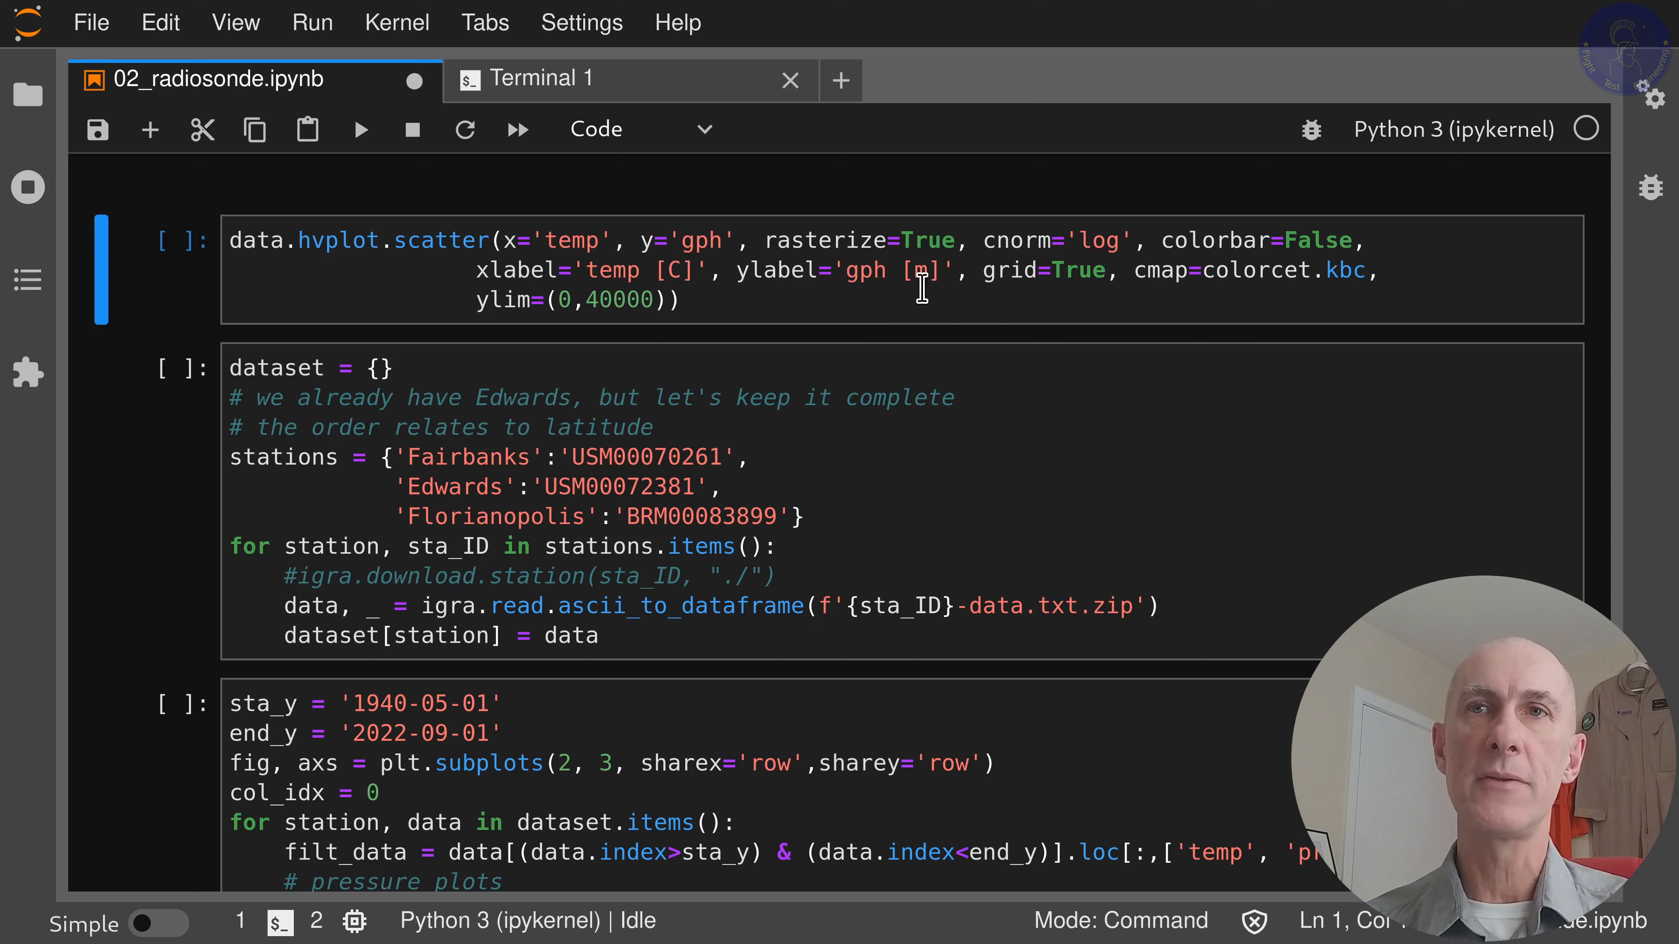
mouse_move(1142, 303)
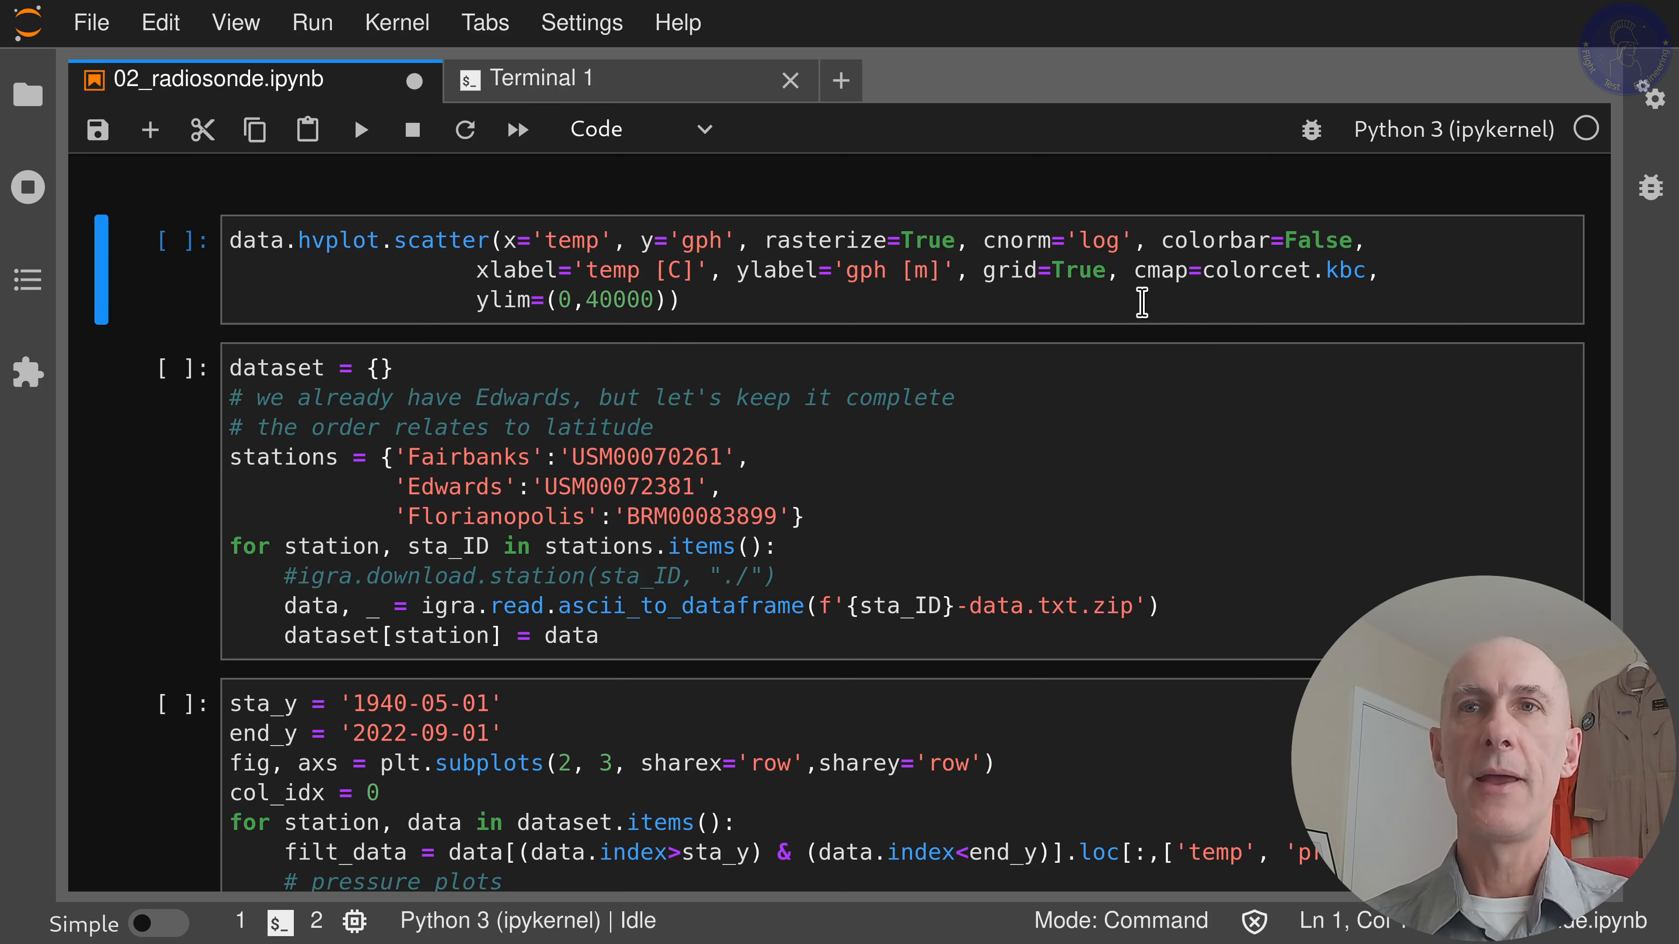
mouse_move(1218, 272)
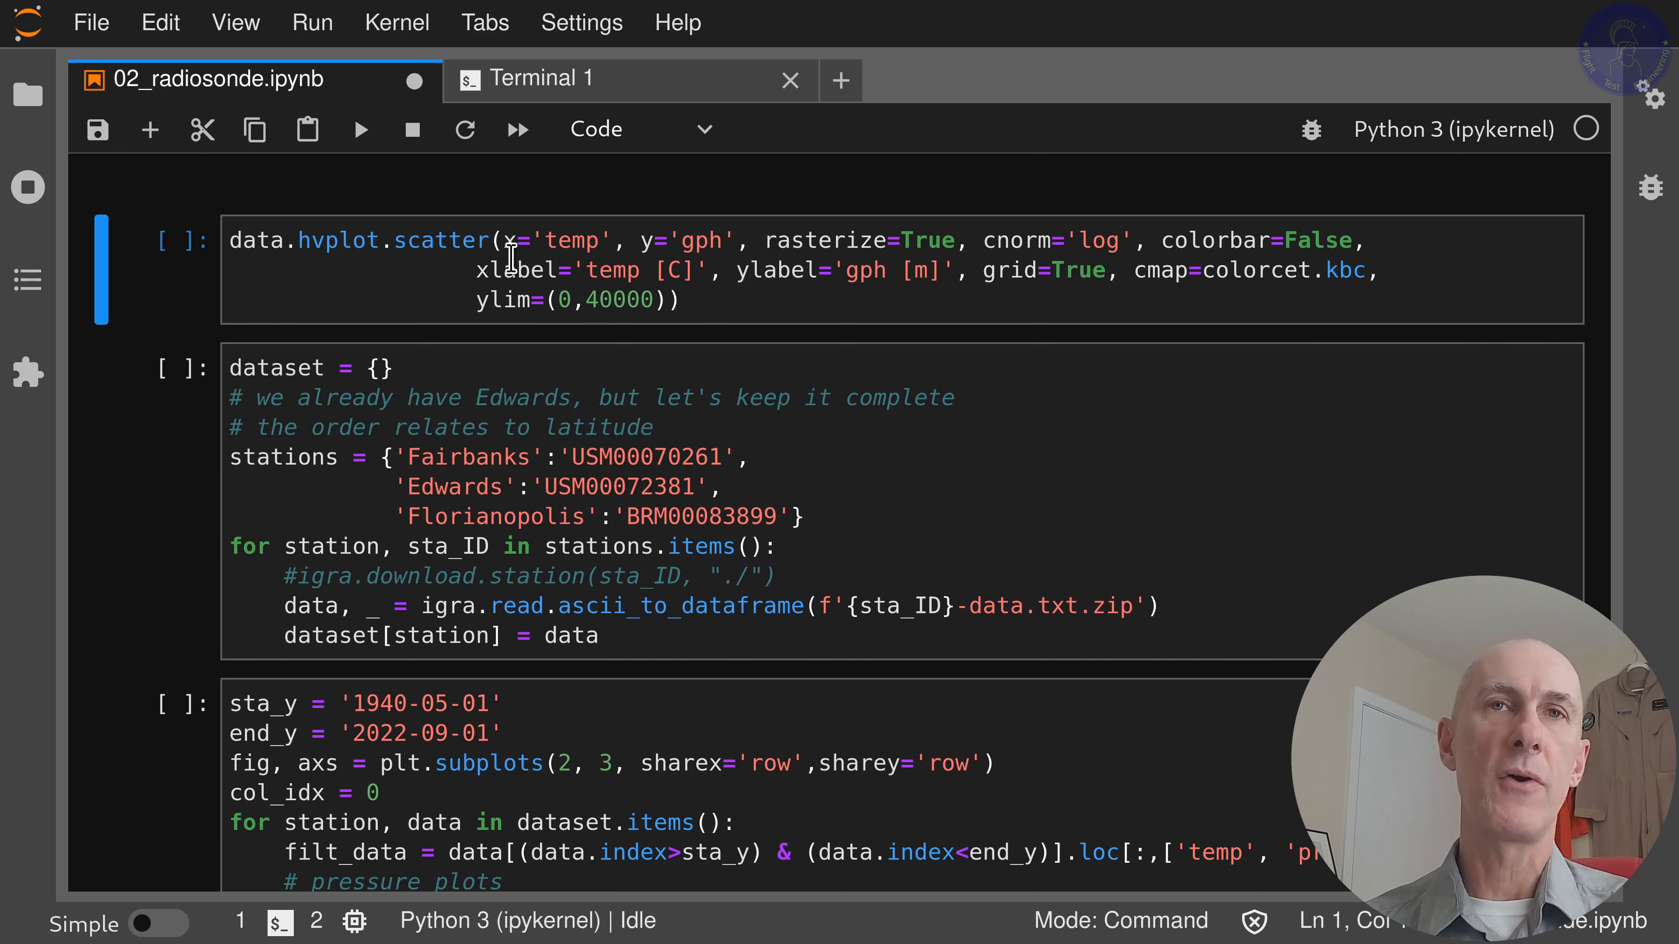
mouse_move(627, 311)
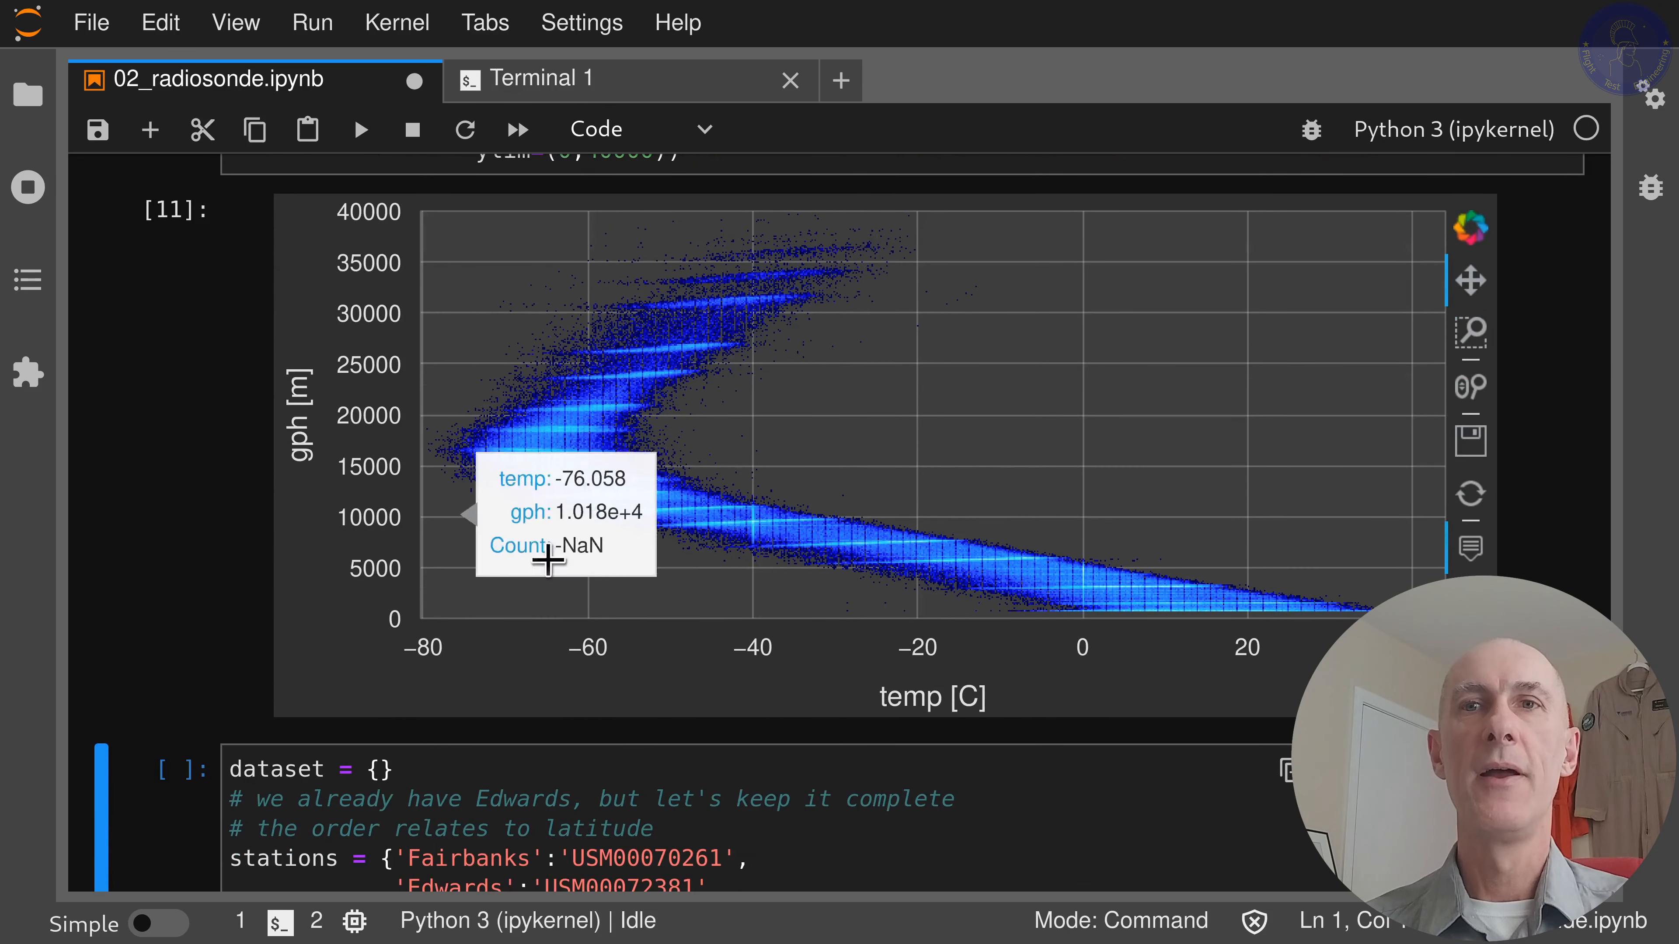
mouse_move(603, 481)
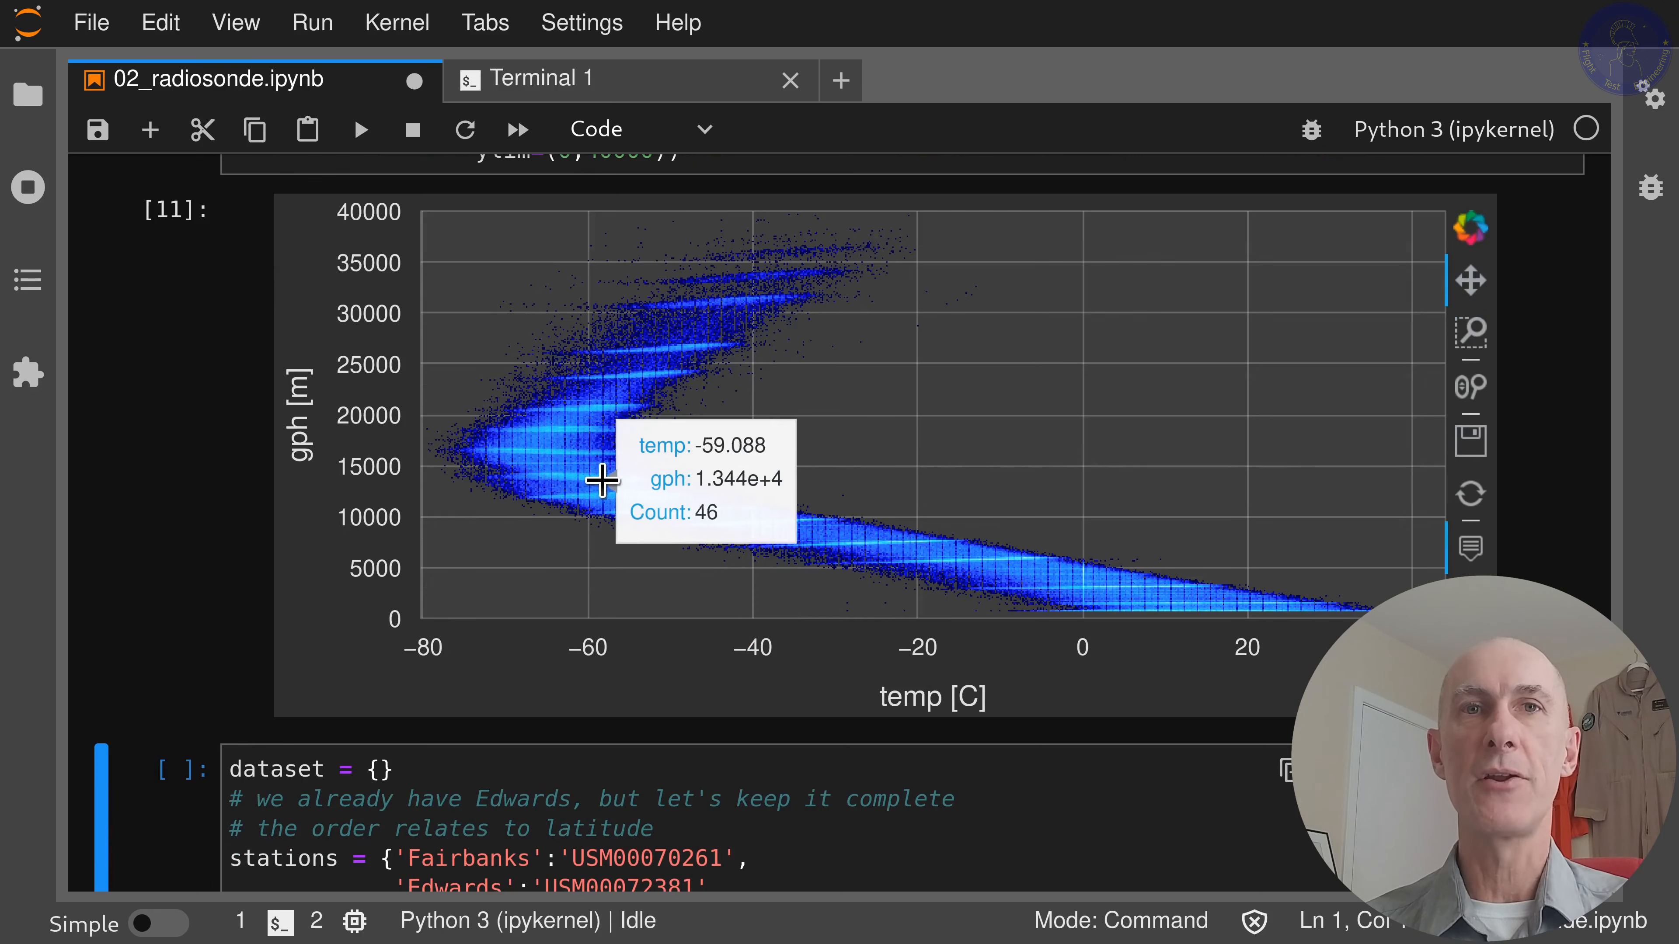
mouse_move(1051, 636)
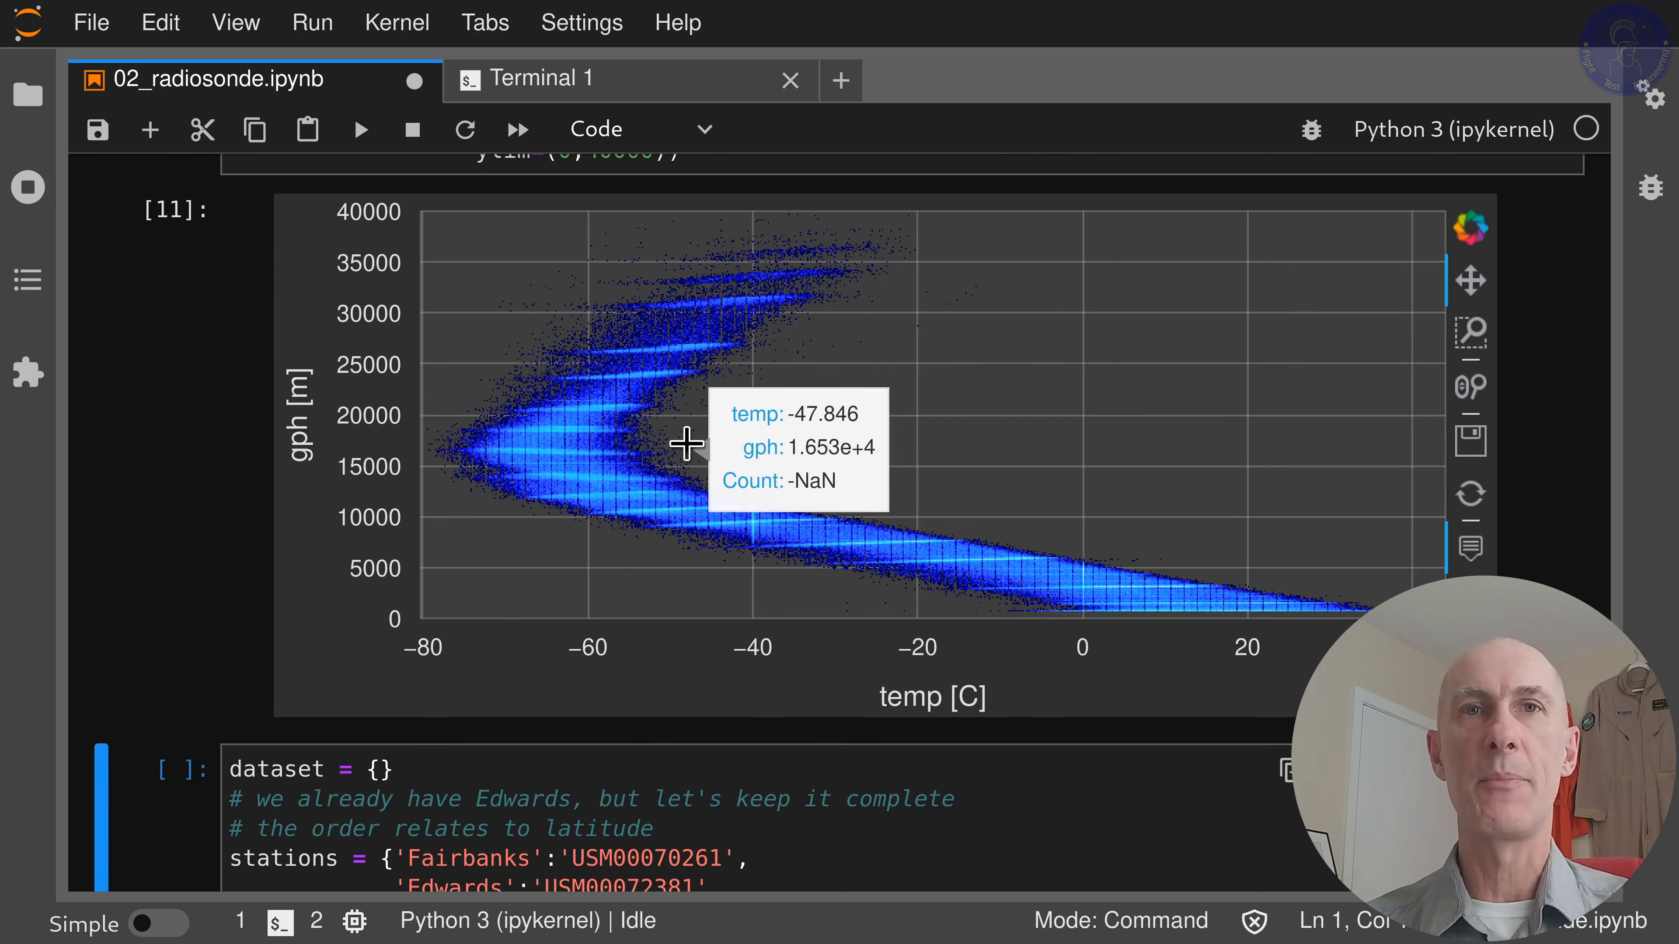
mouse_move(714, 349)
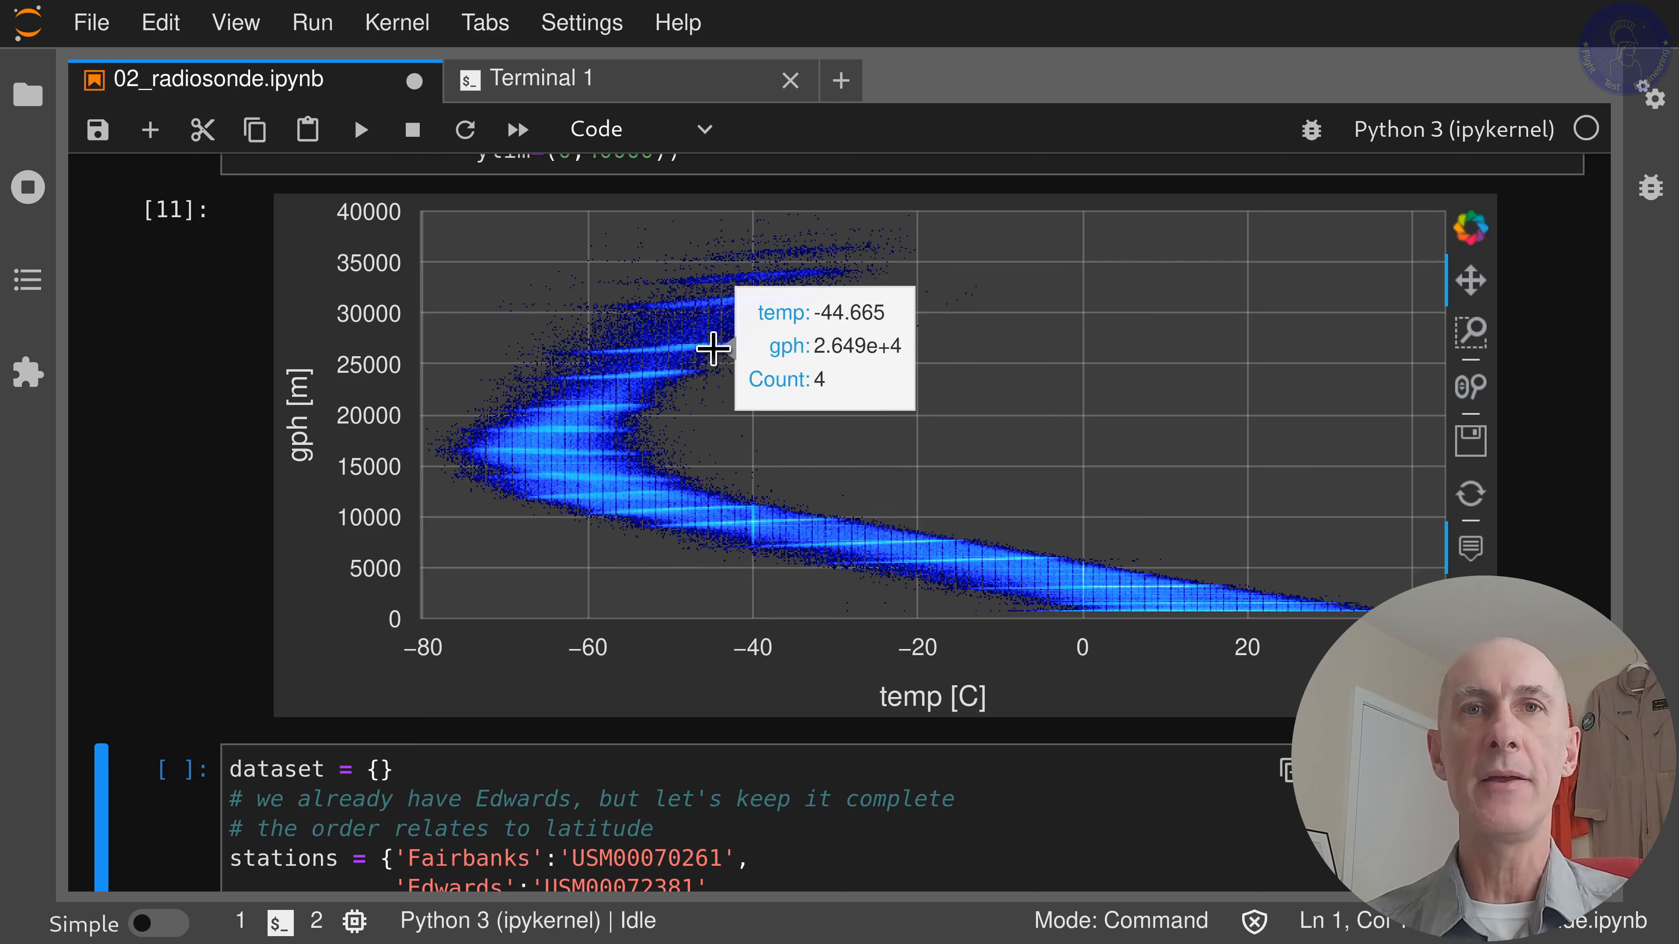
mouse_move(803, 333)
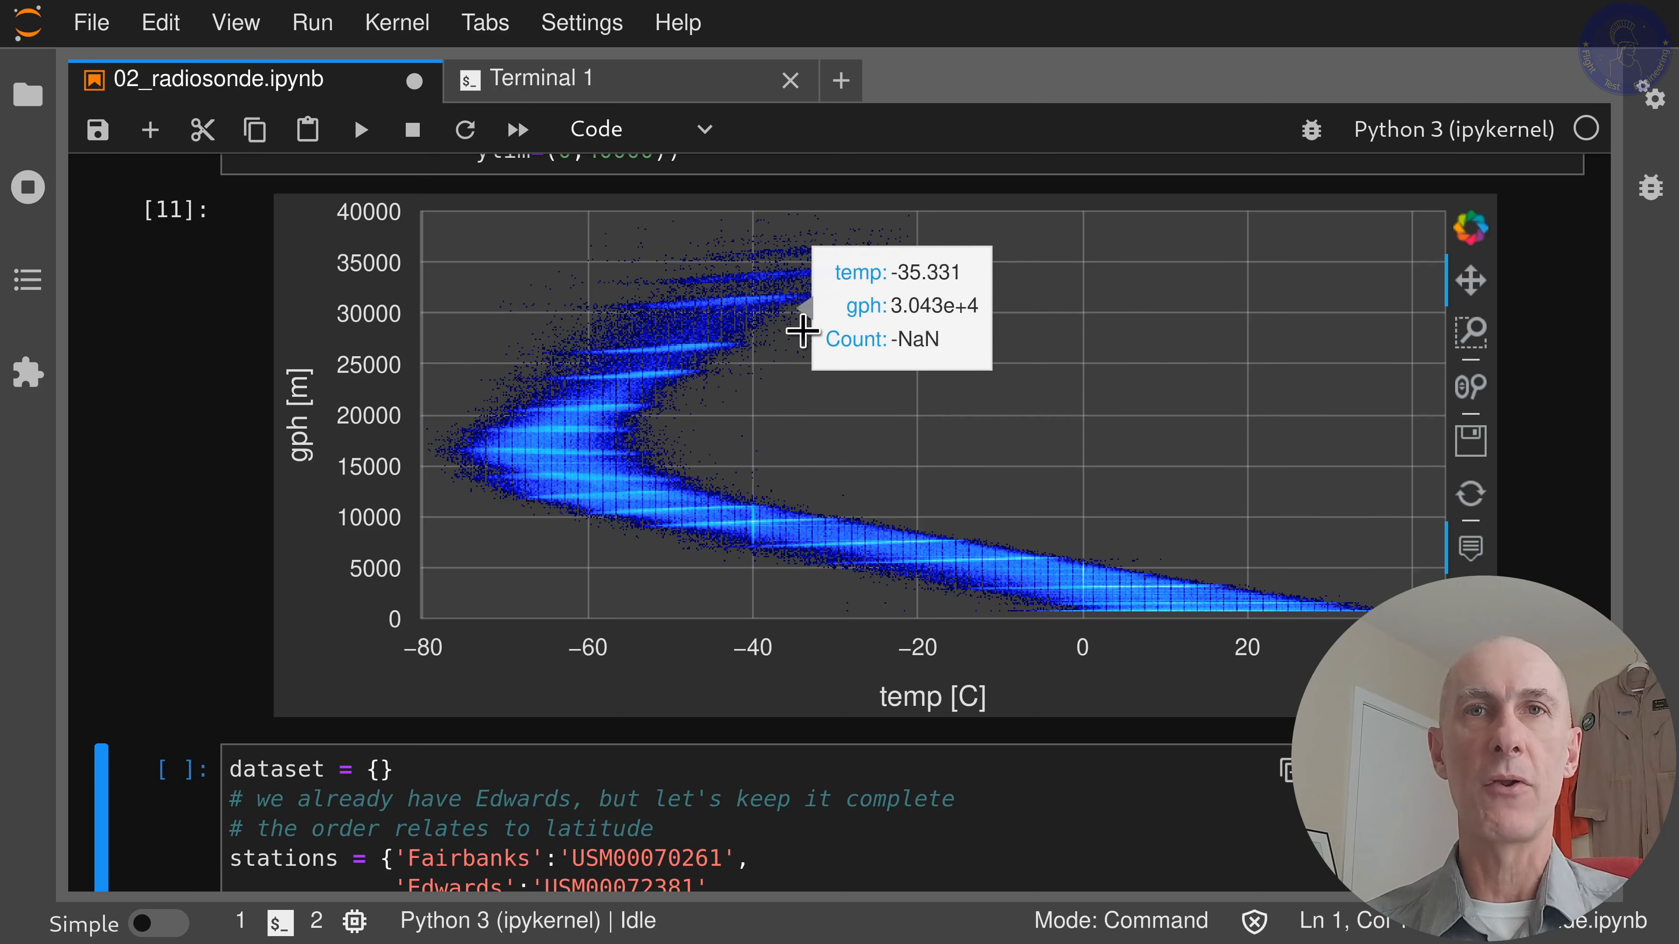
mouse_move(843, 426)
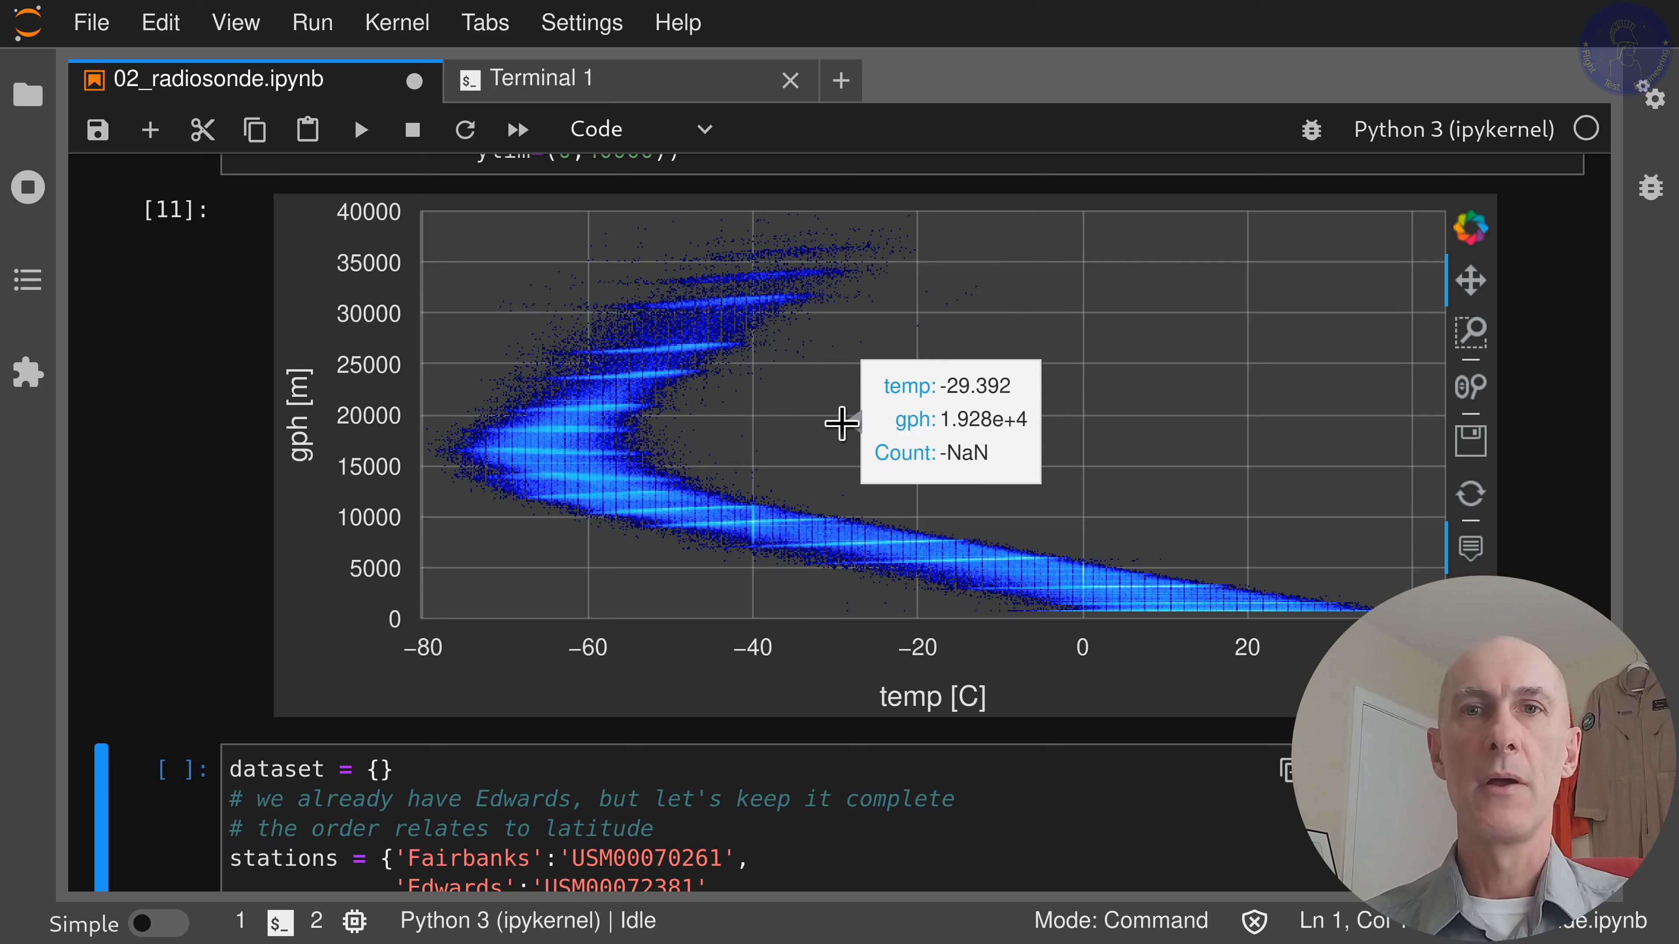
mouse_move(349, 349)
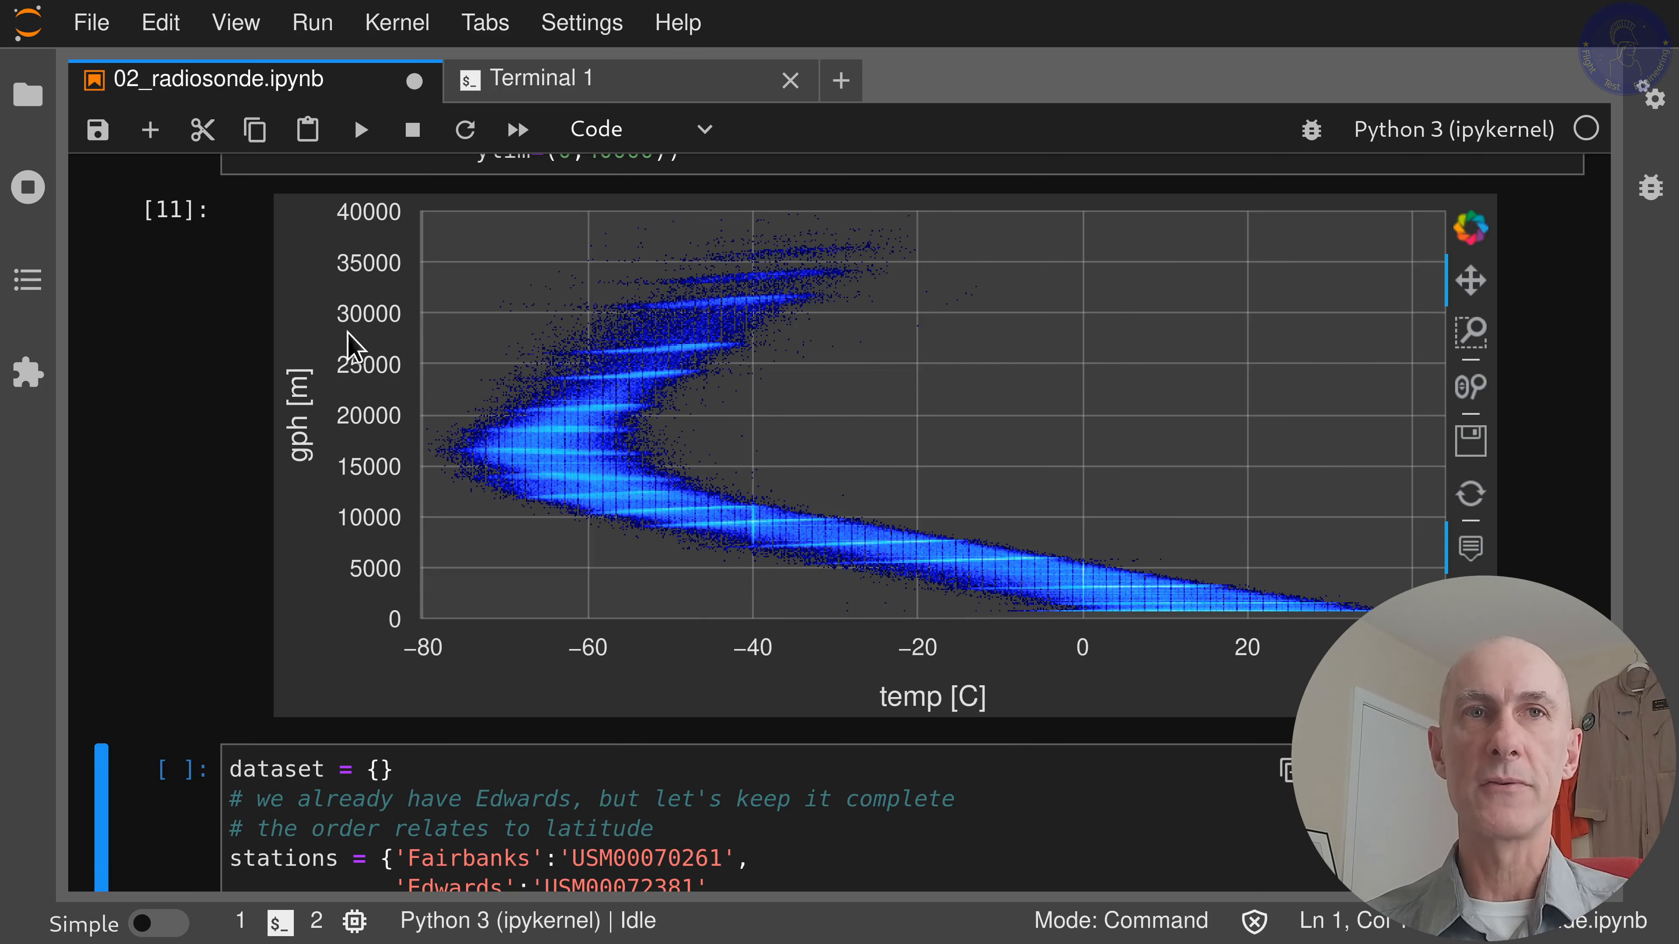
mouse_move(351, 448)
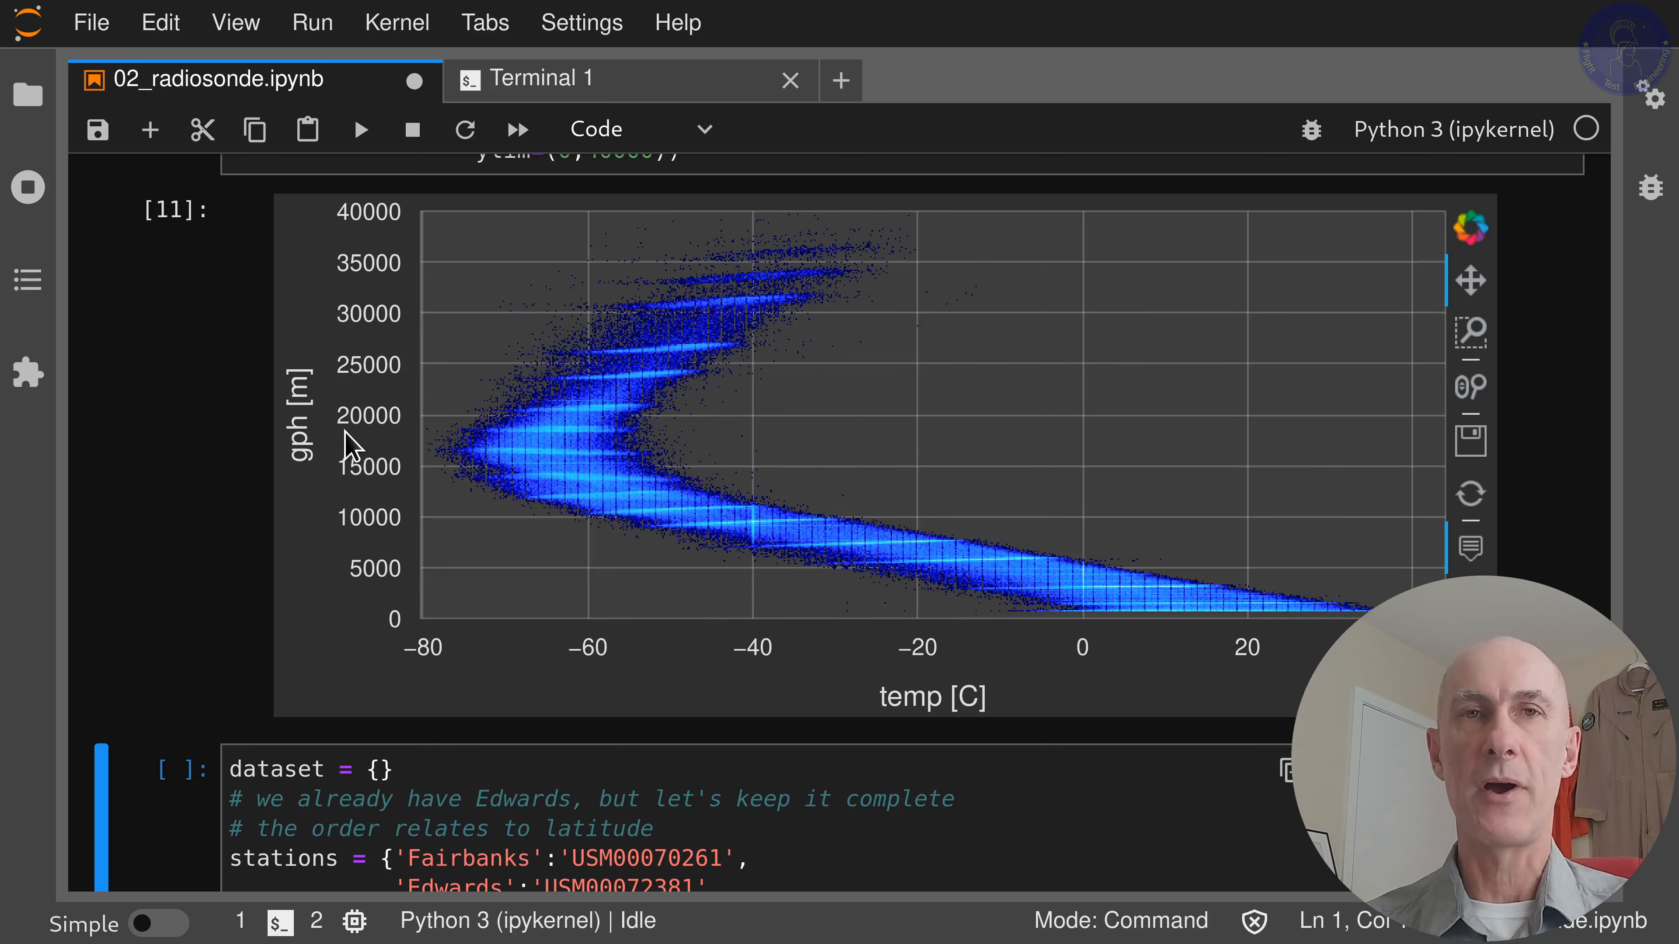
mouse_move(563, 411)
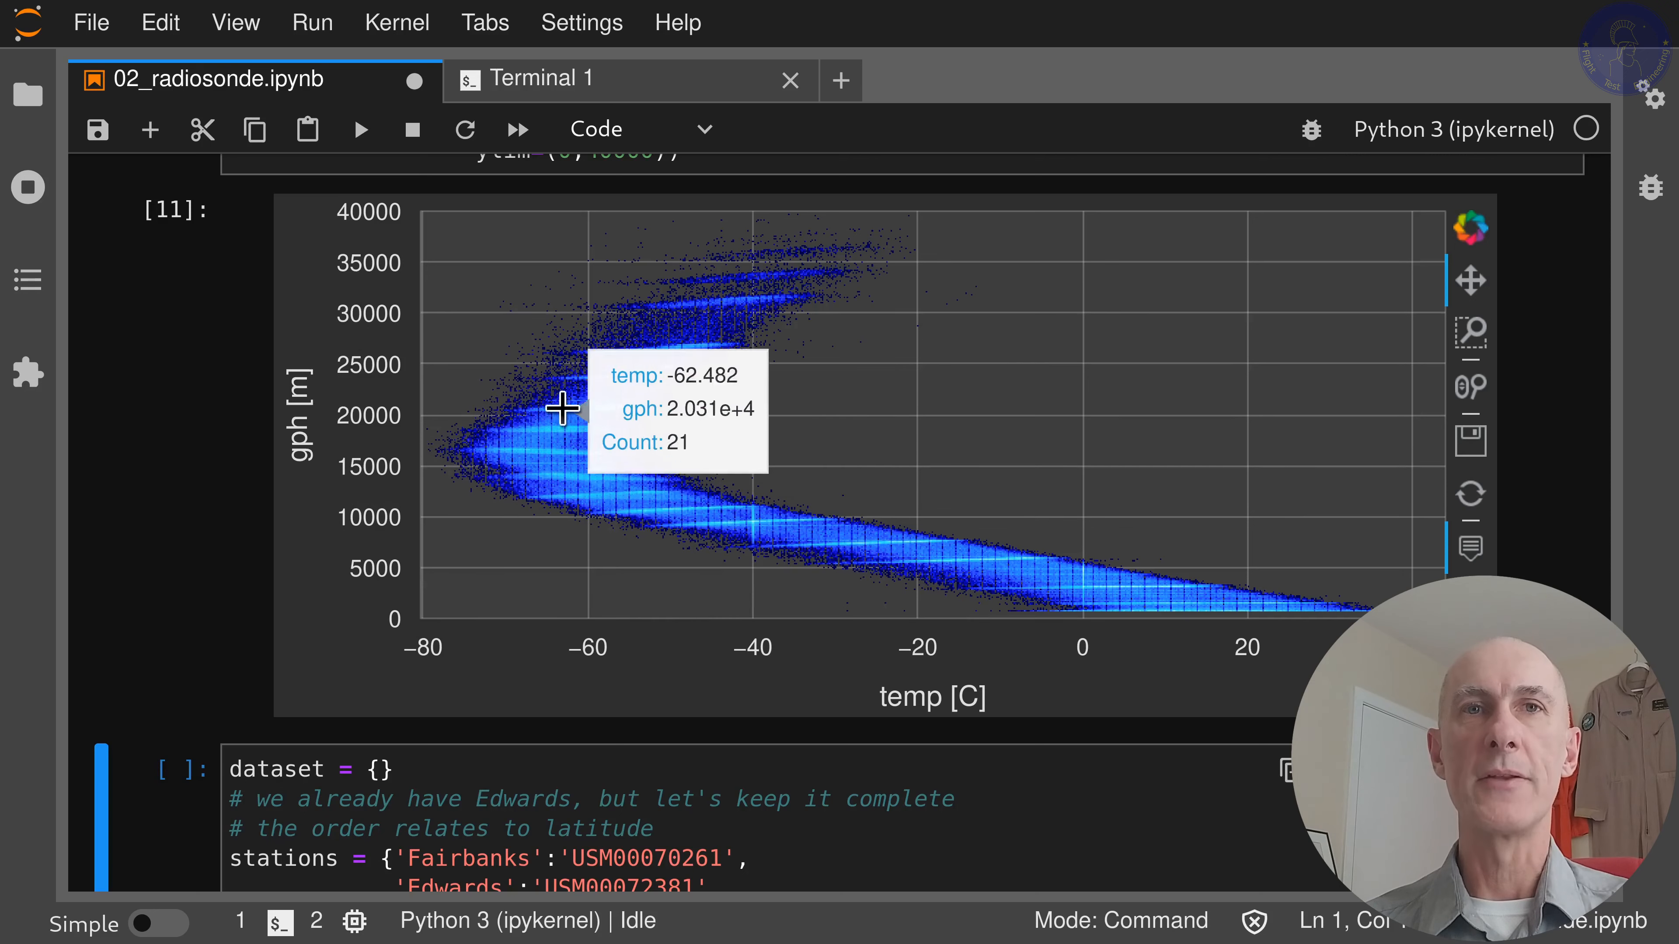
mouse_move(556, 376)
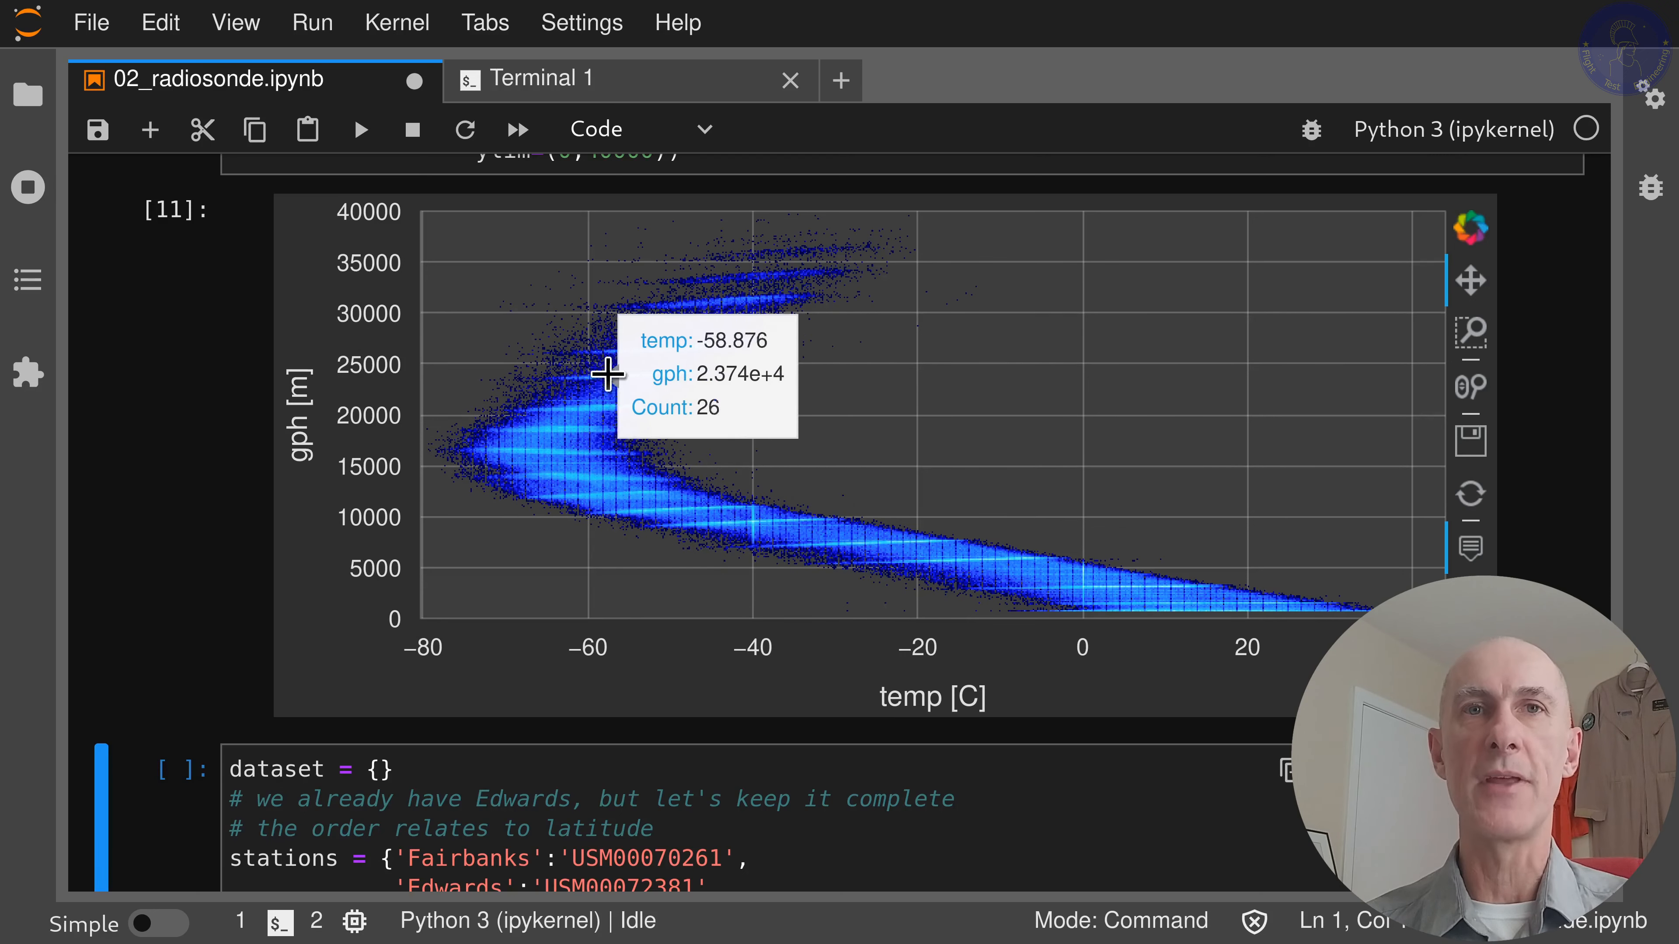
mouse_move(658, 378)
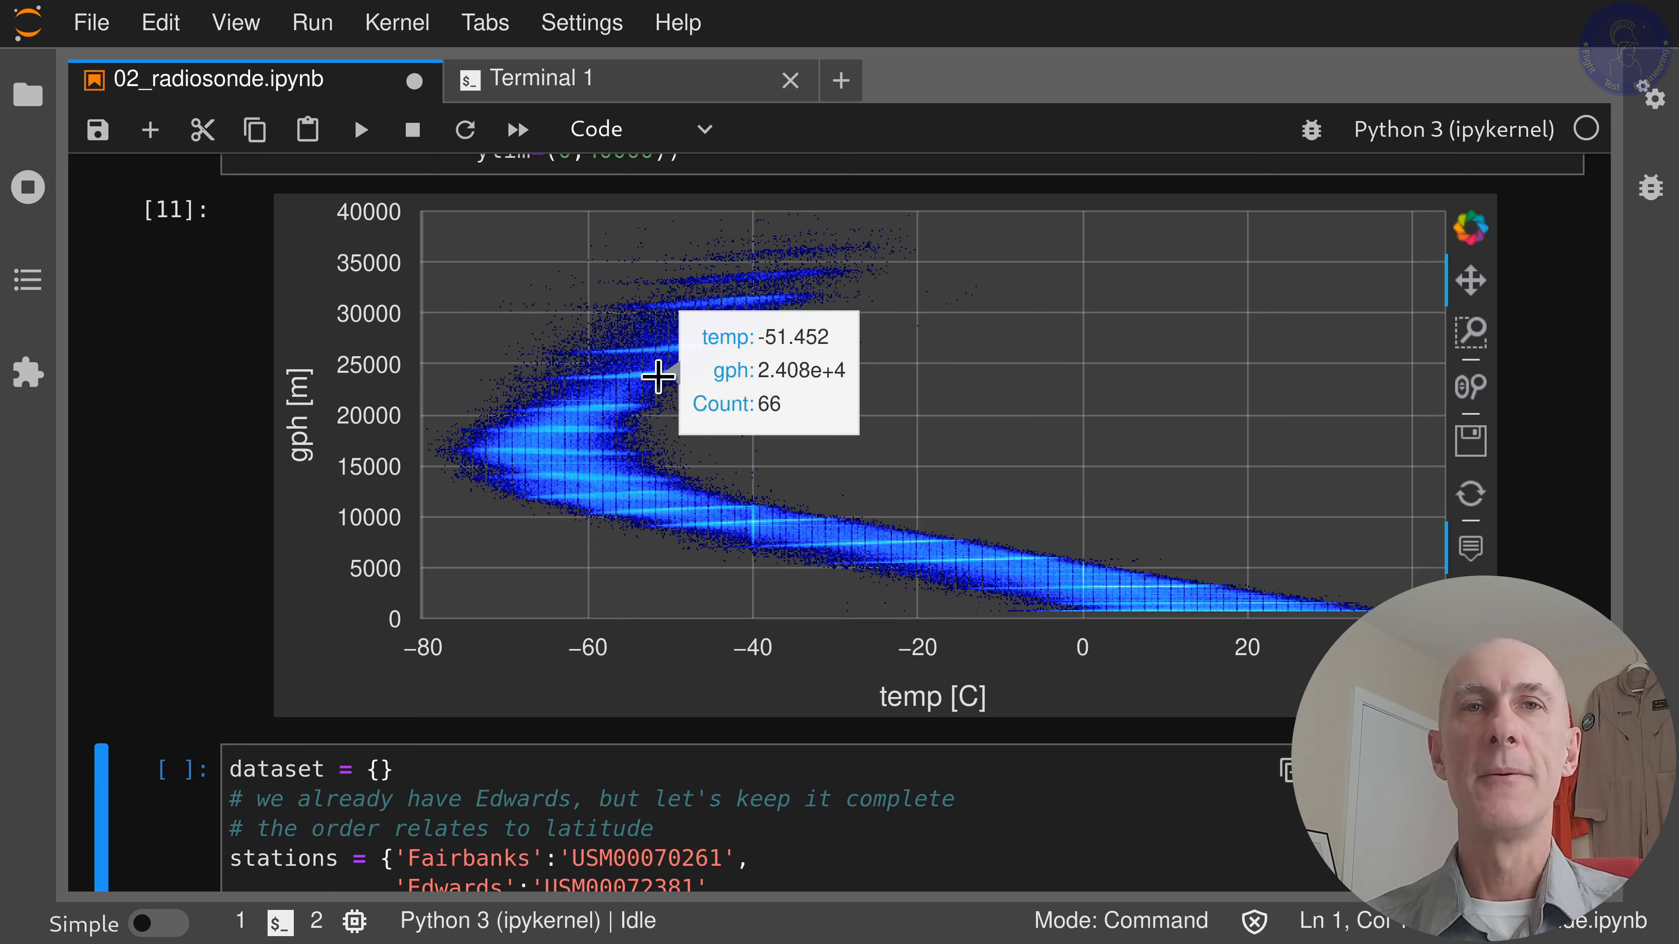
mouse_move(640, 362)
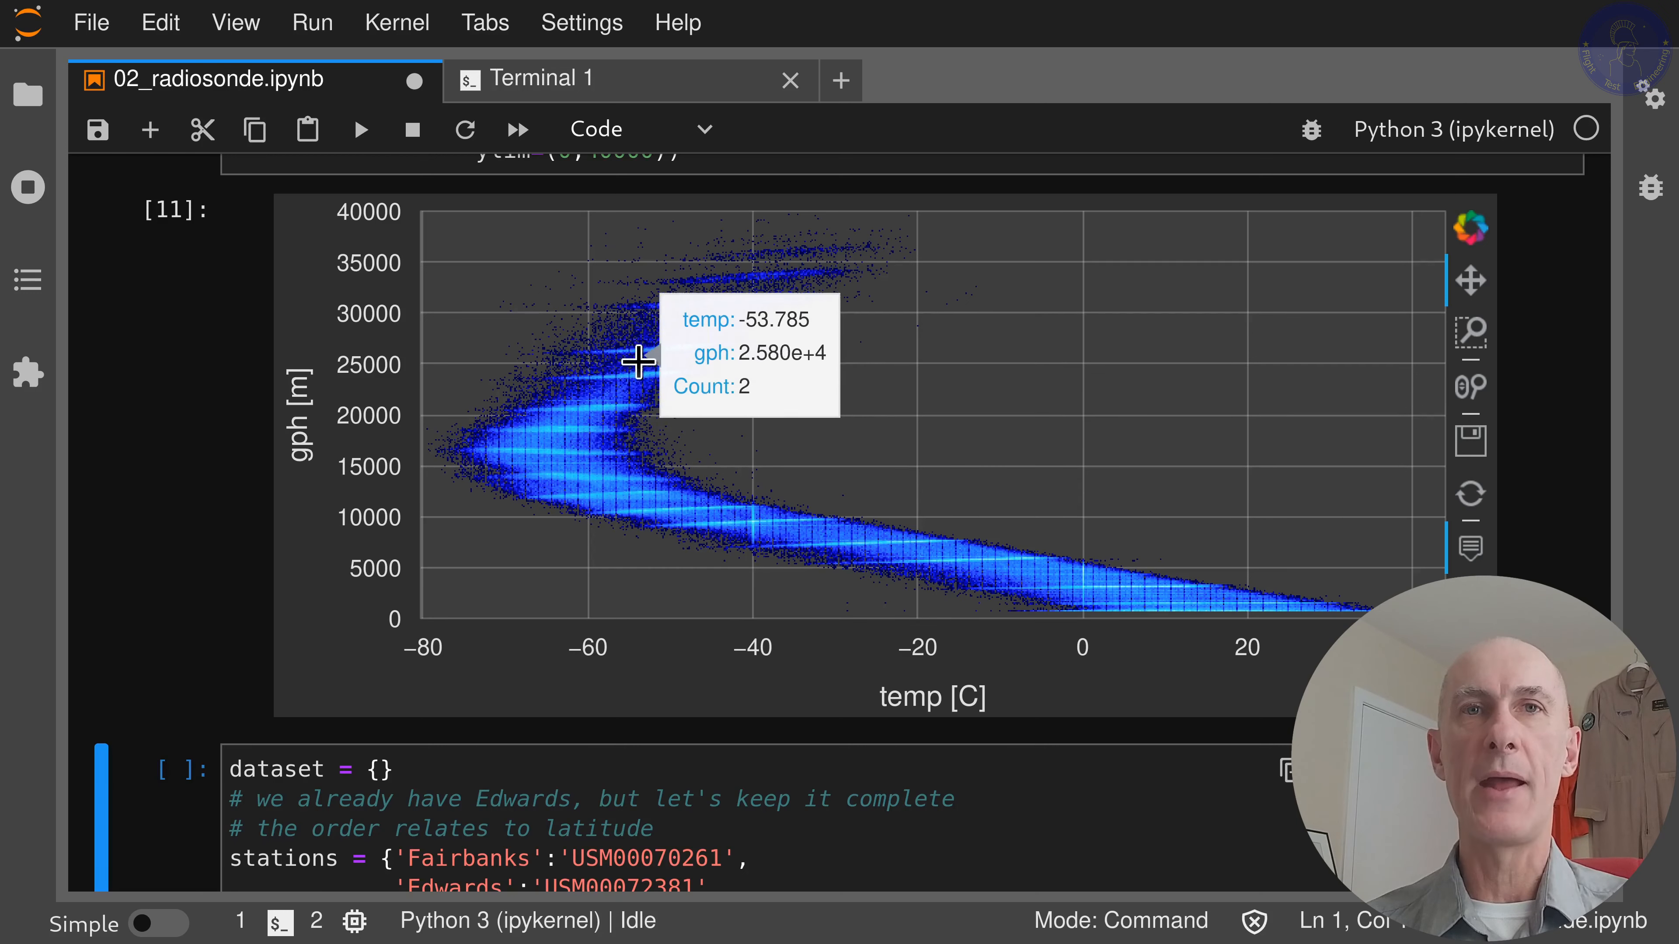
mouse_move(796, 419)
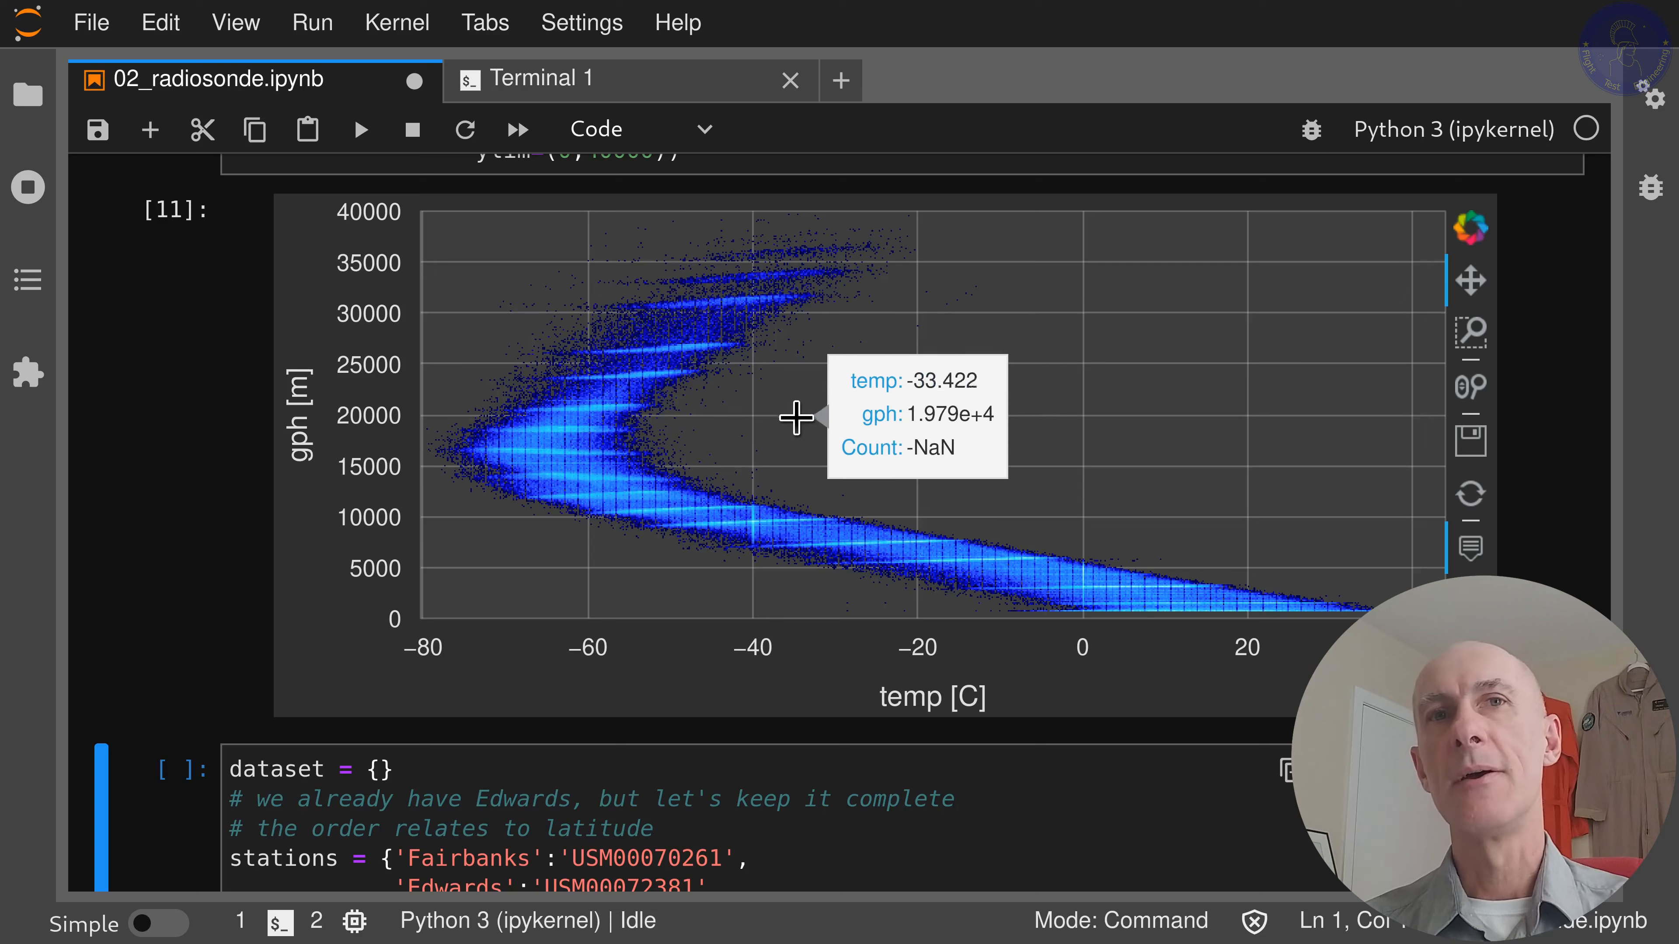
mouse_move(729, 390)
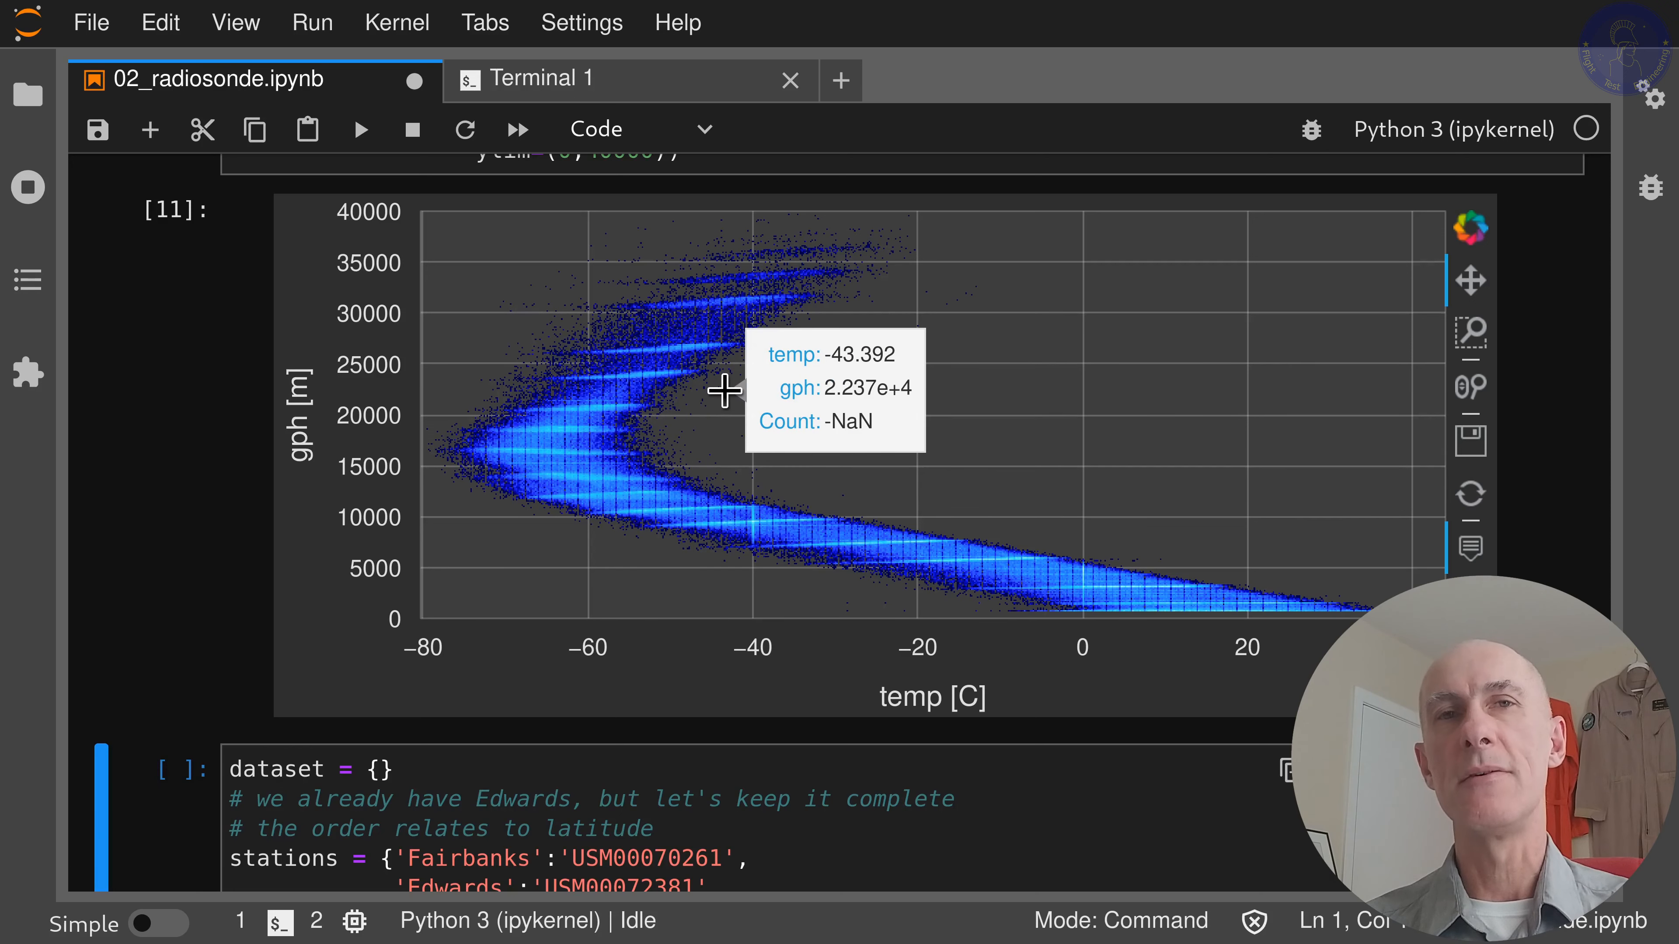
mouse_move(615, 377)
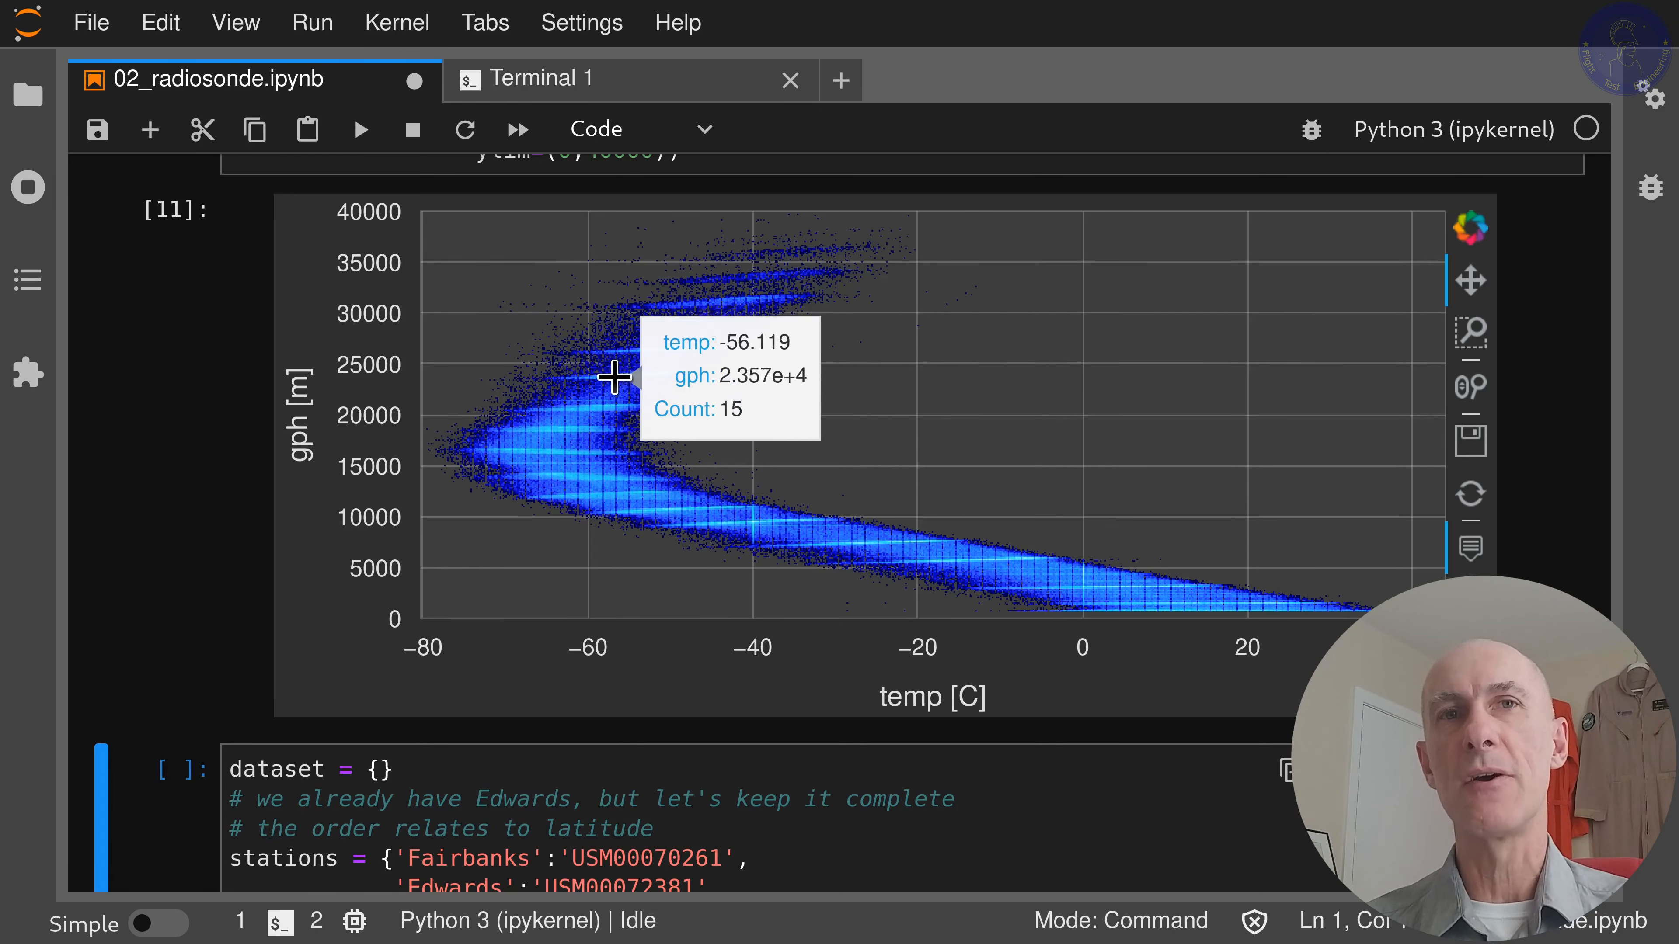
mouse_move(712, 379)
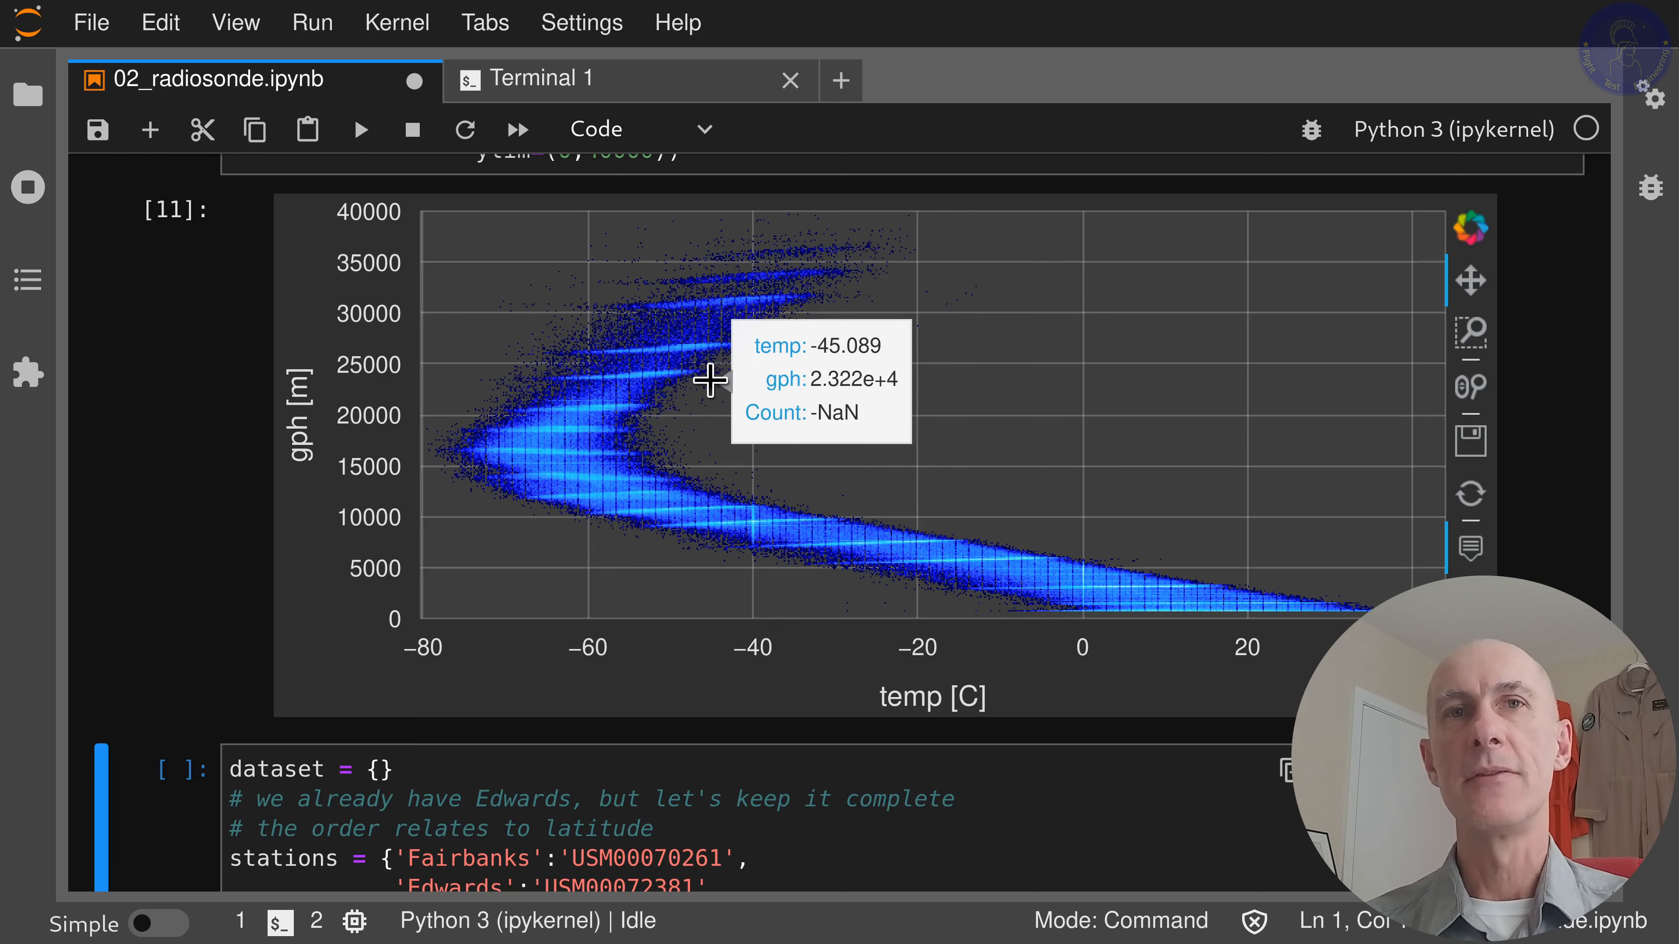
mouse_move(694, 366)
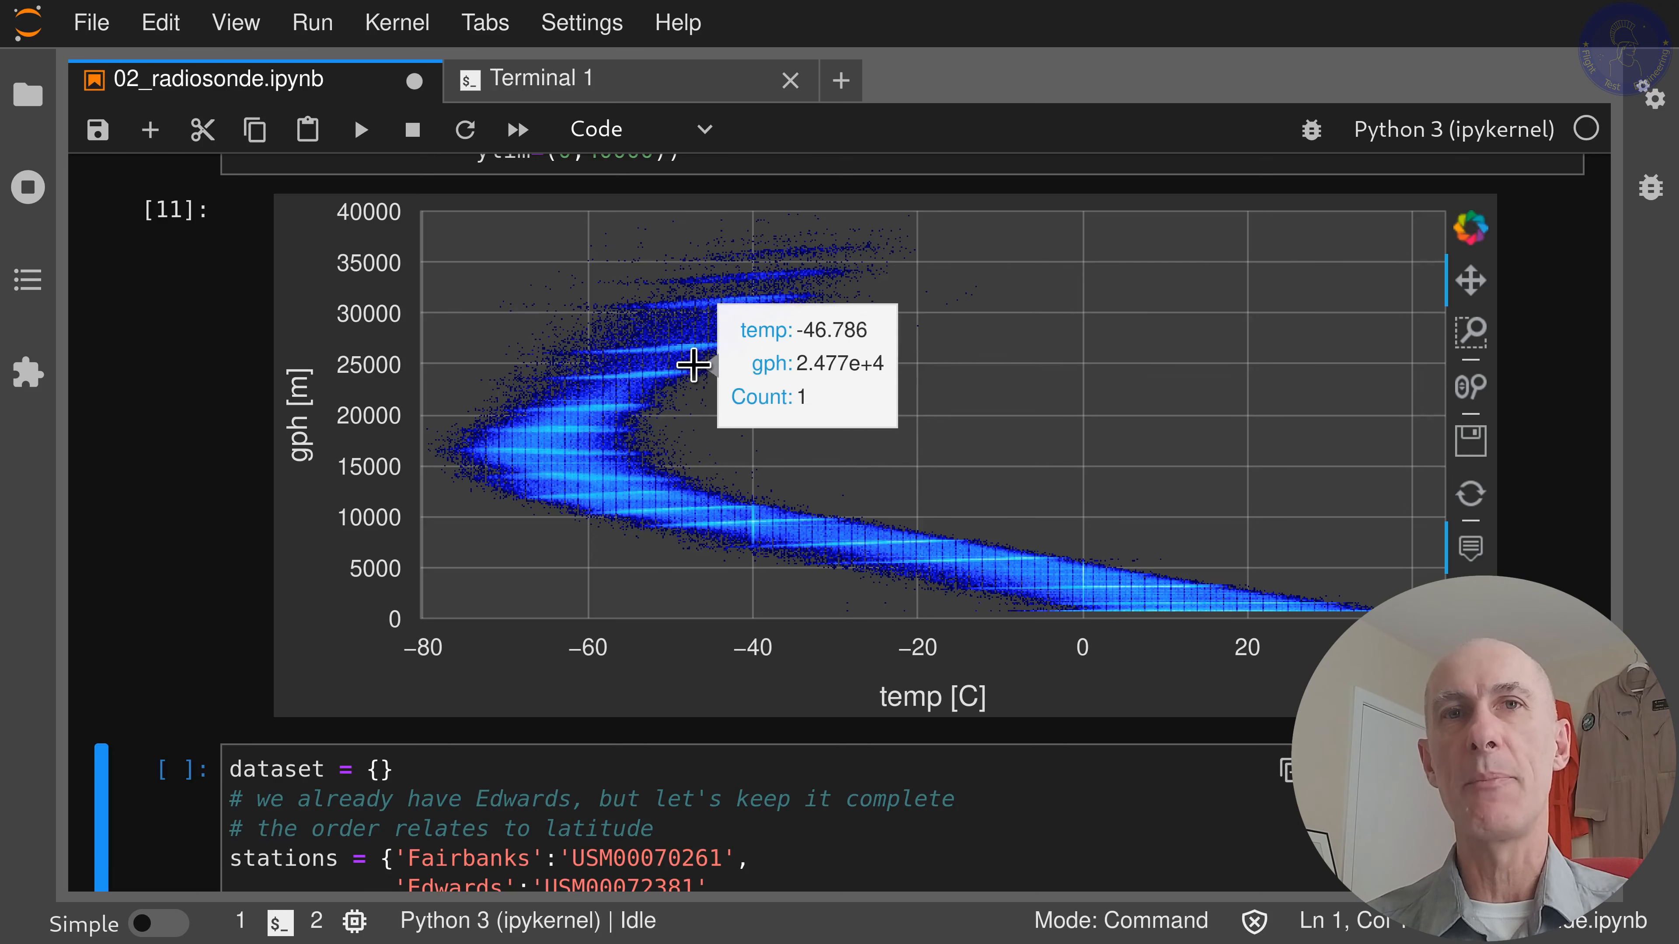
mouse_move(699, 425)
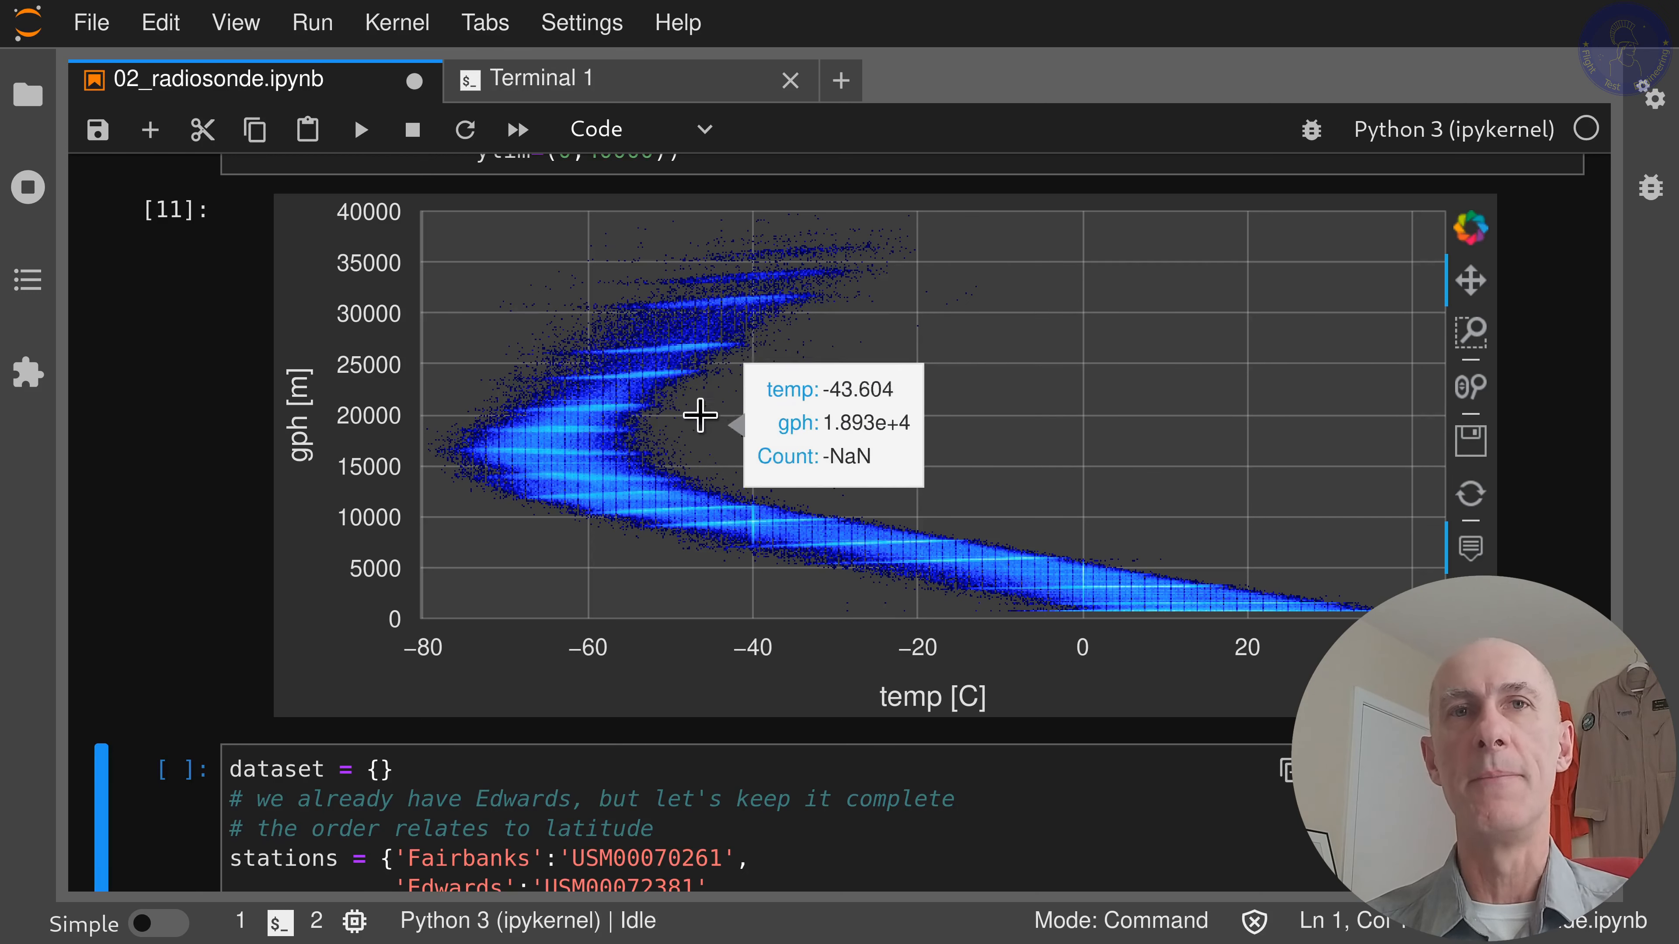
mouse_move(631, 437)
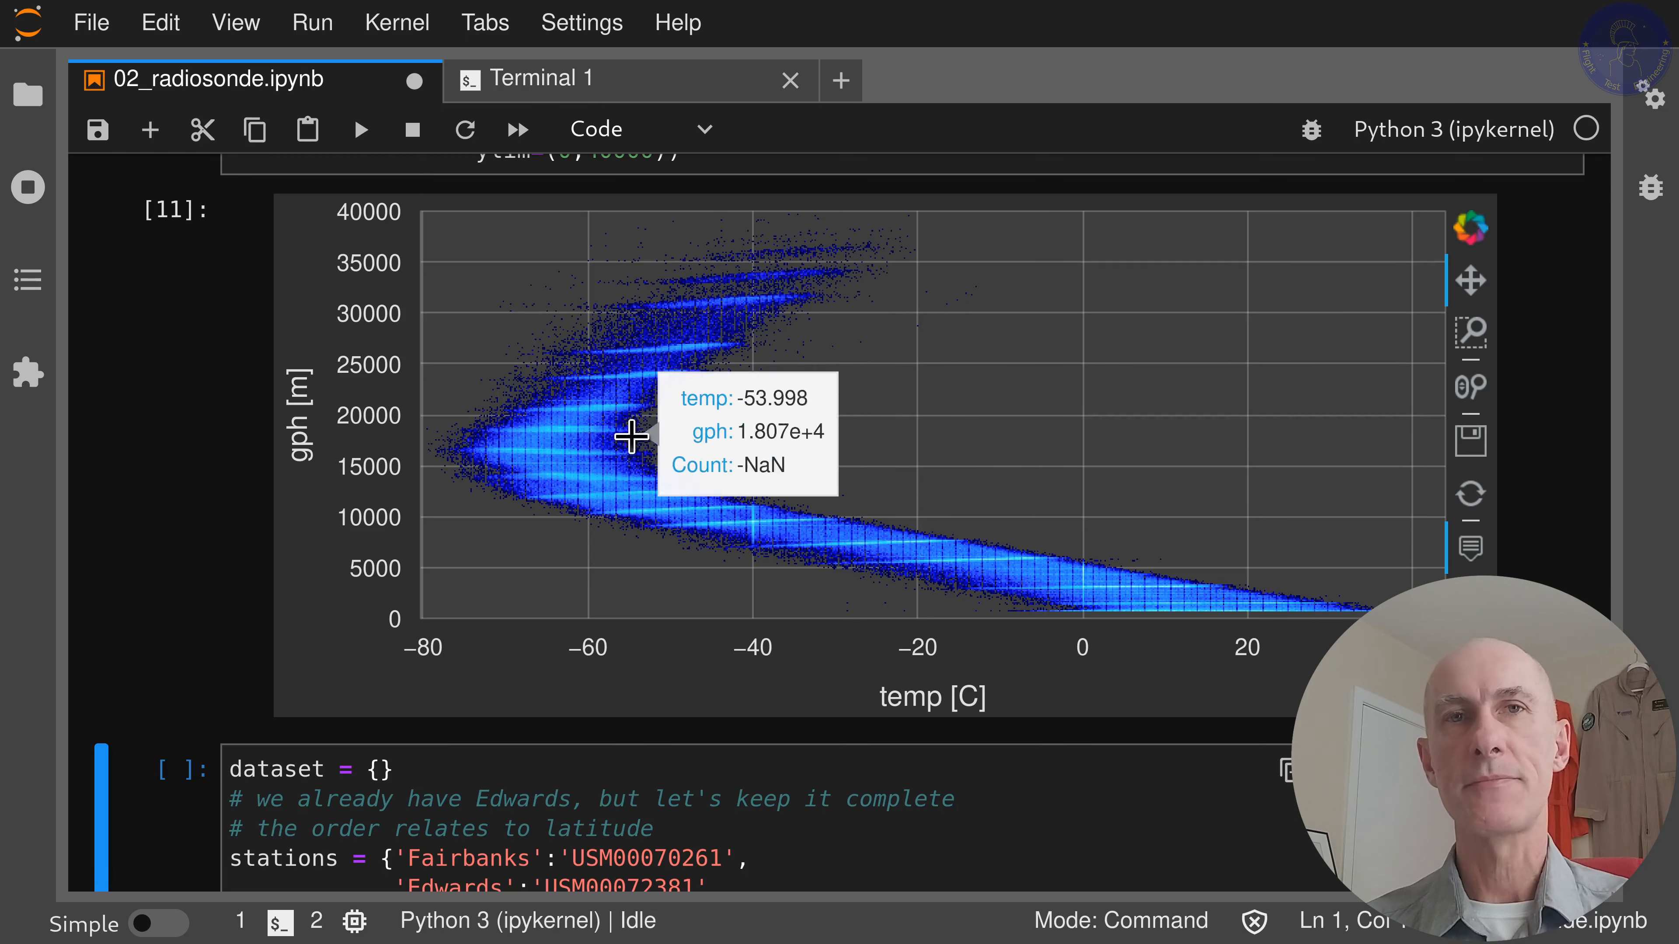
mouse_move(803, 421)
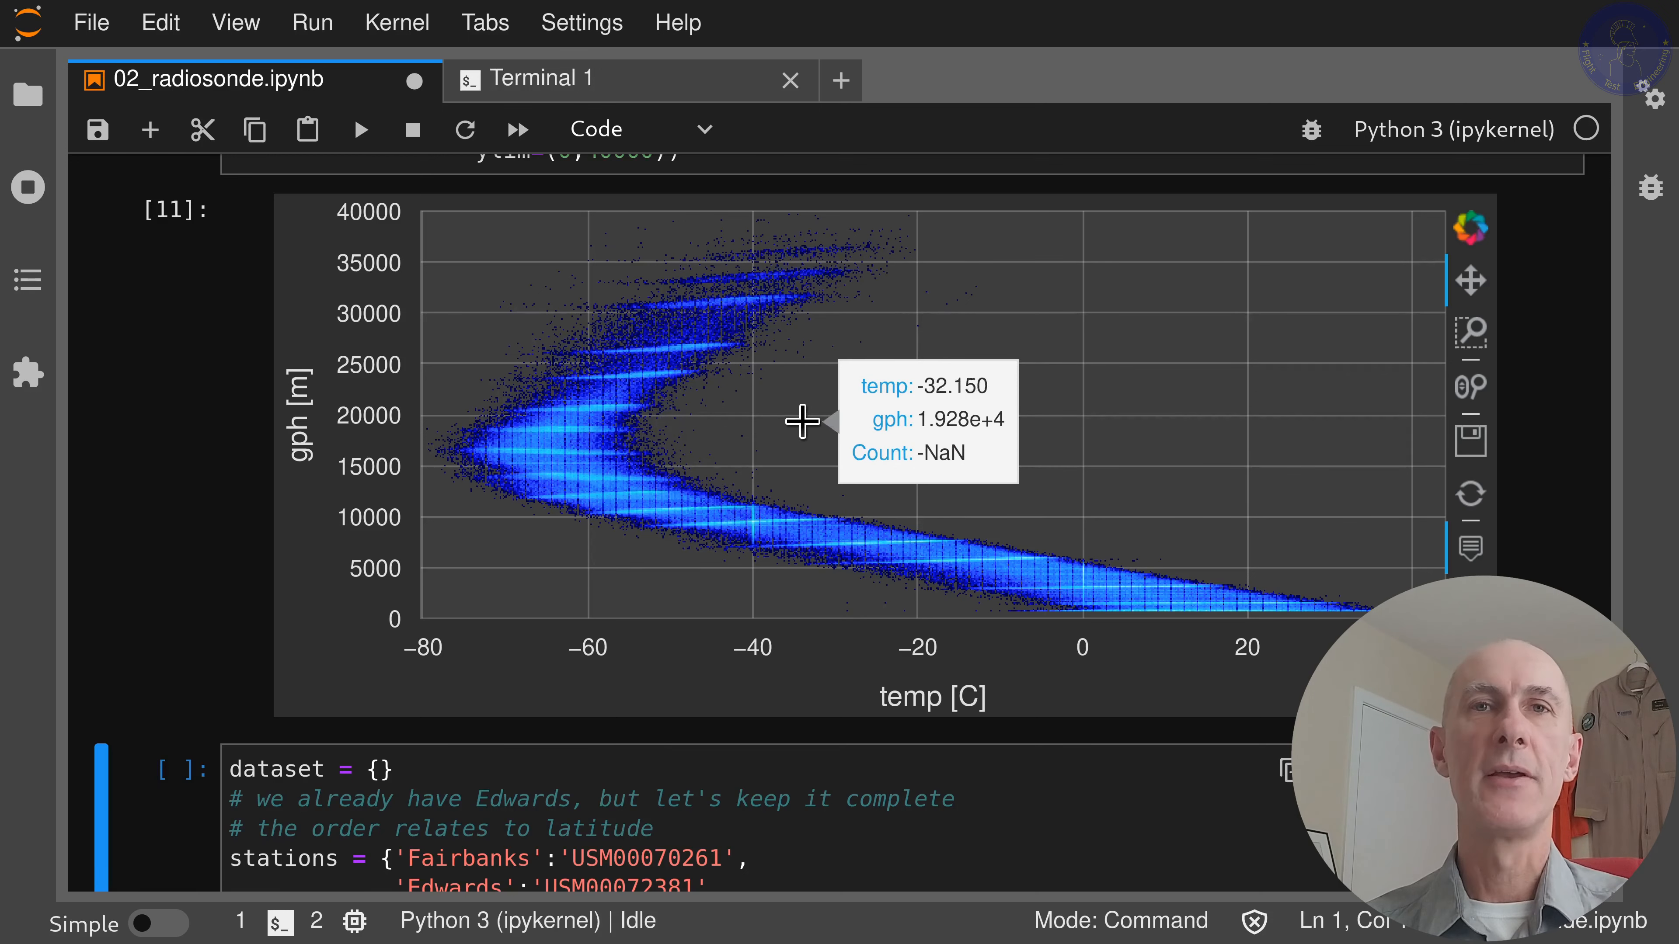
mouse_move(749, 445)
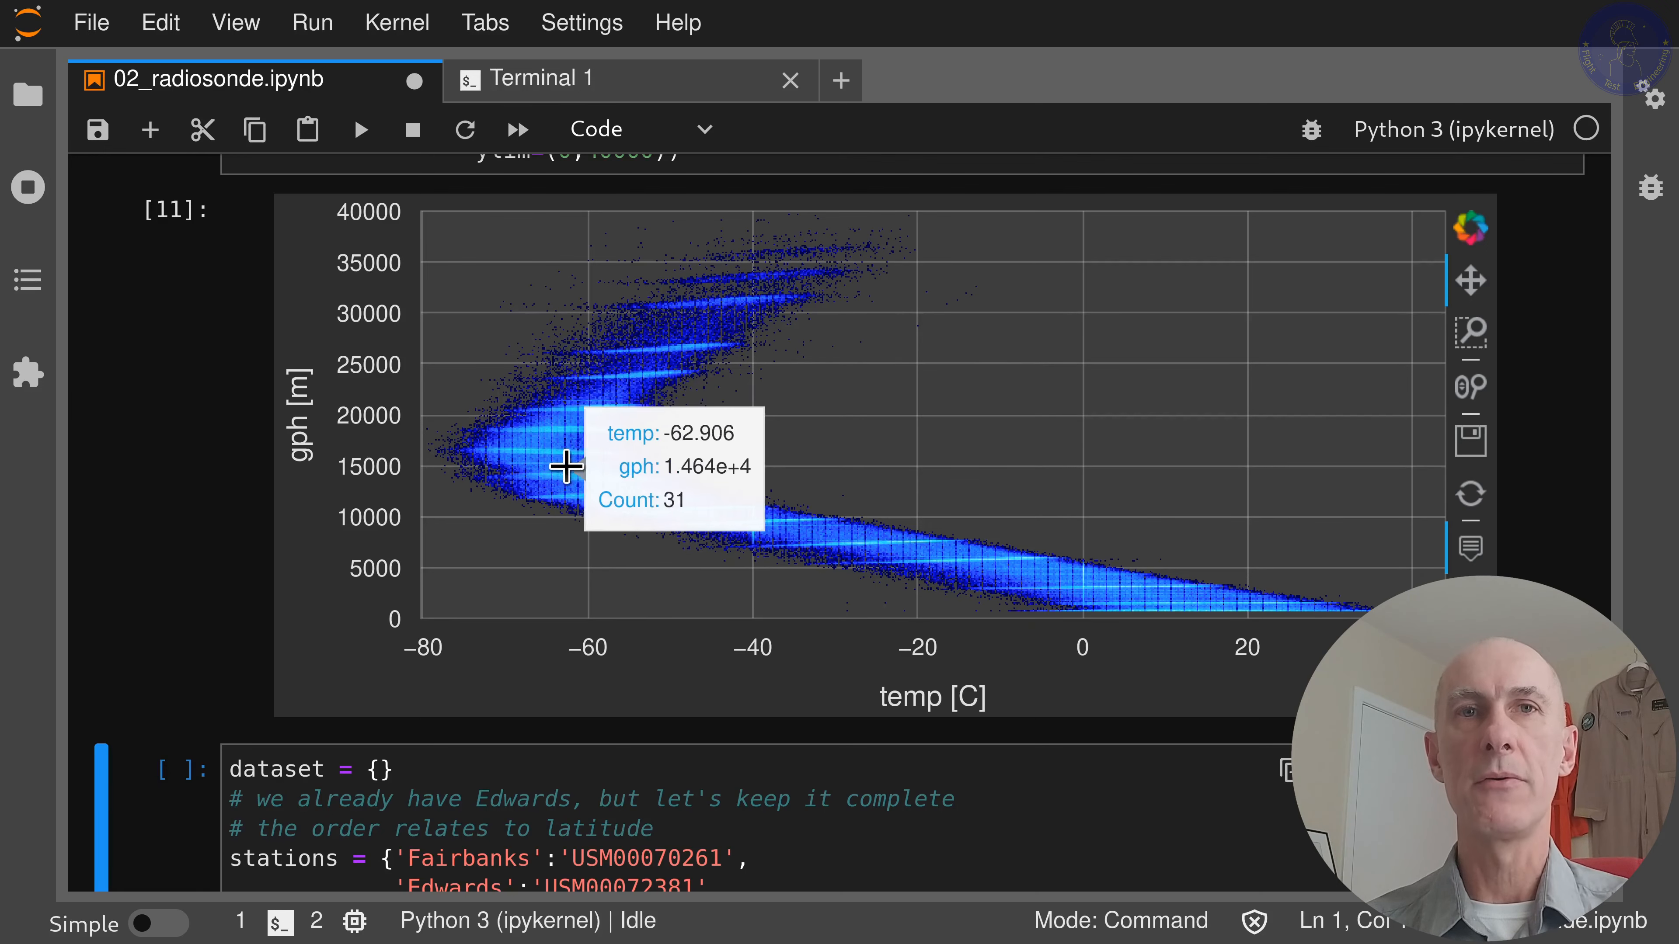
mouse_move(1003, 489)
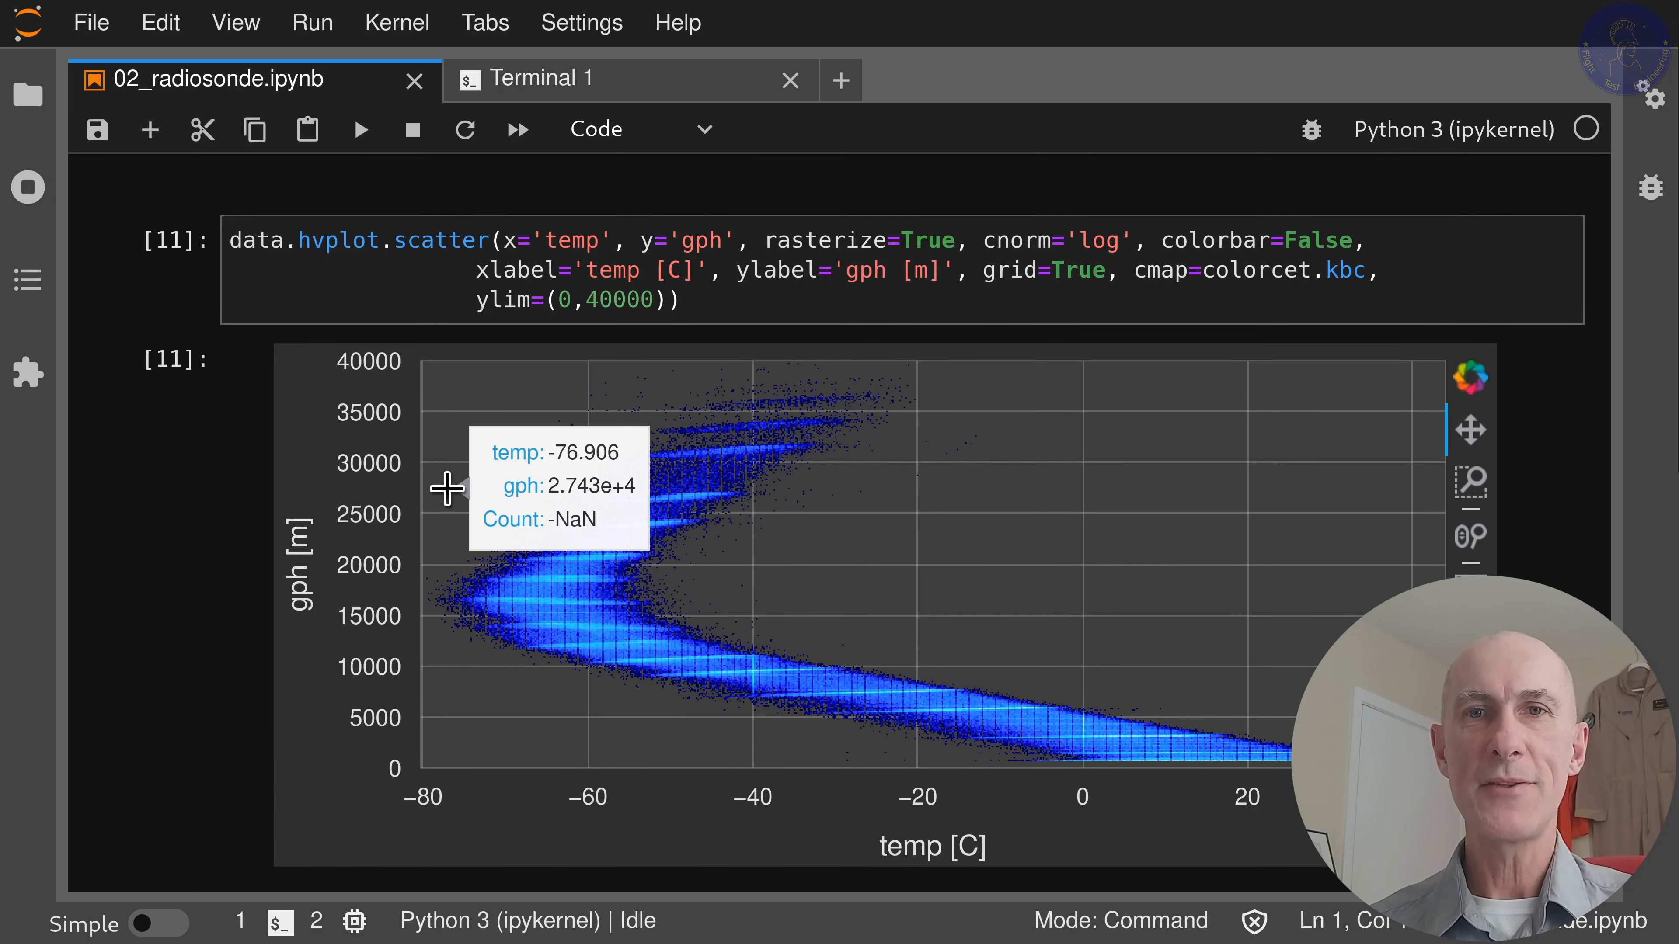
mouse_move(815, 503)
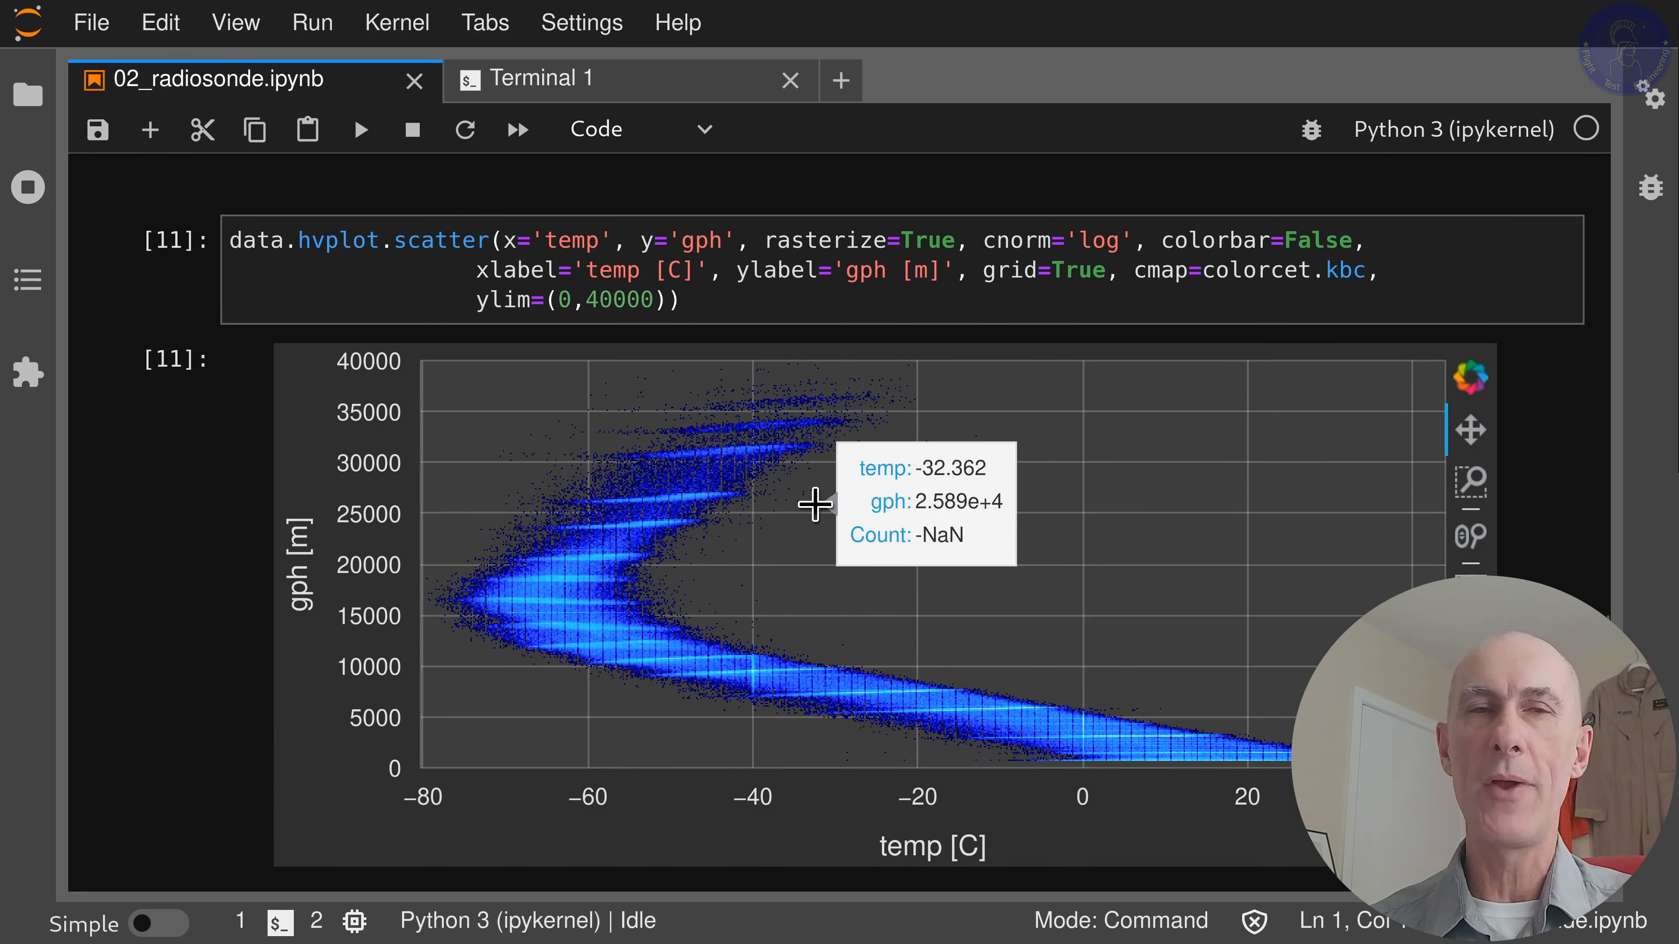
mouse_move(896, 514)
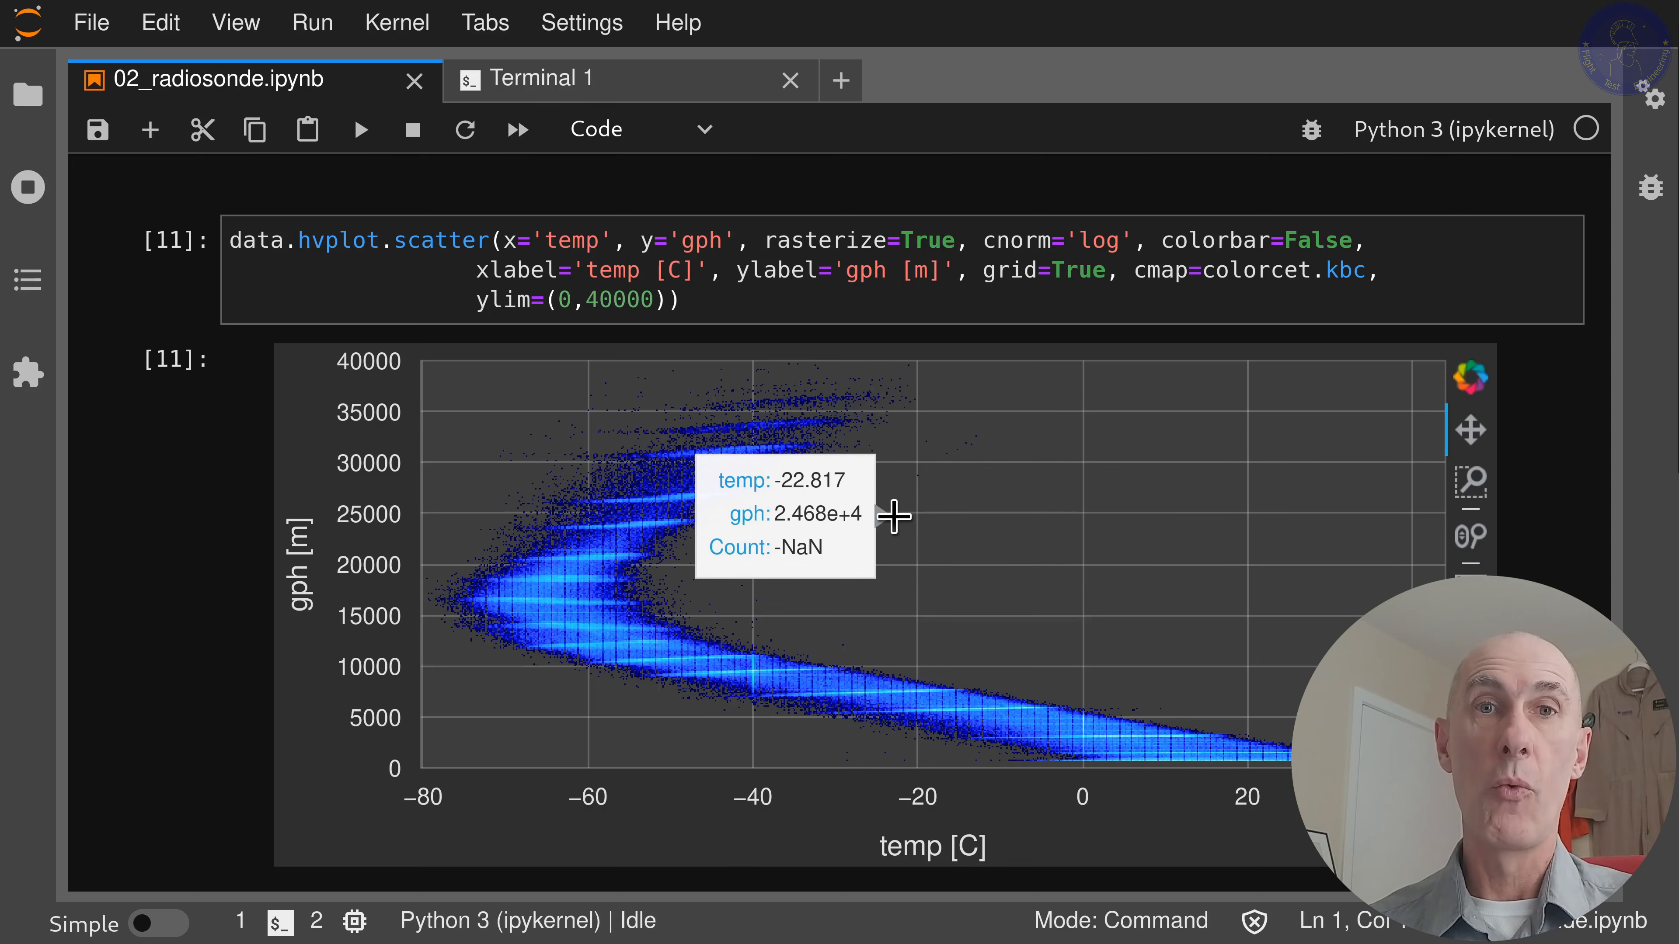
mouse_move(401, 554)
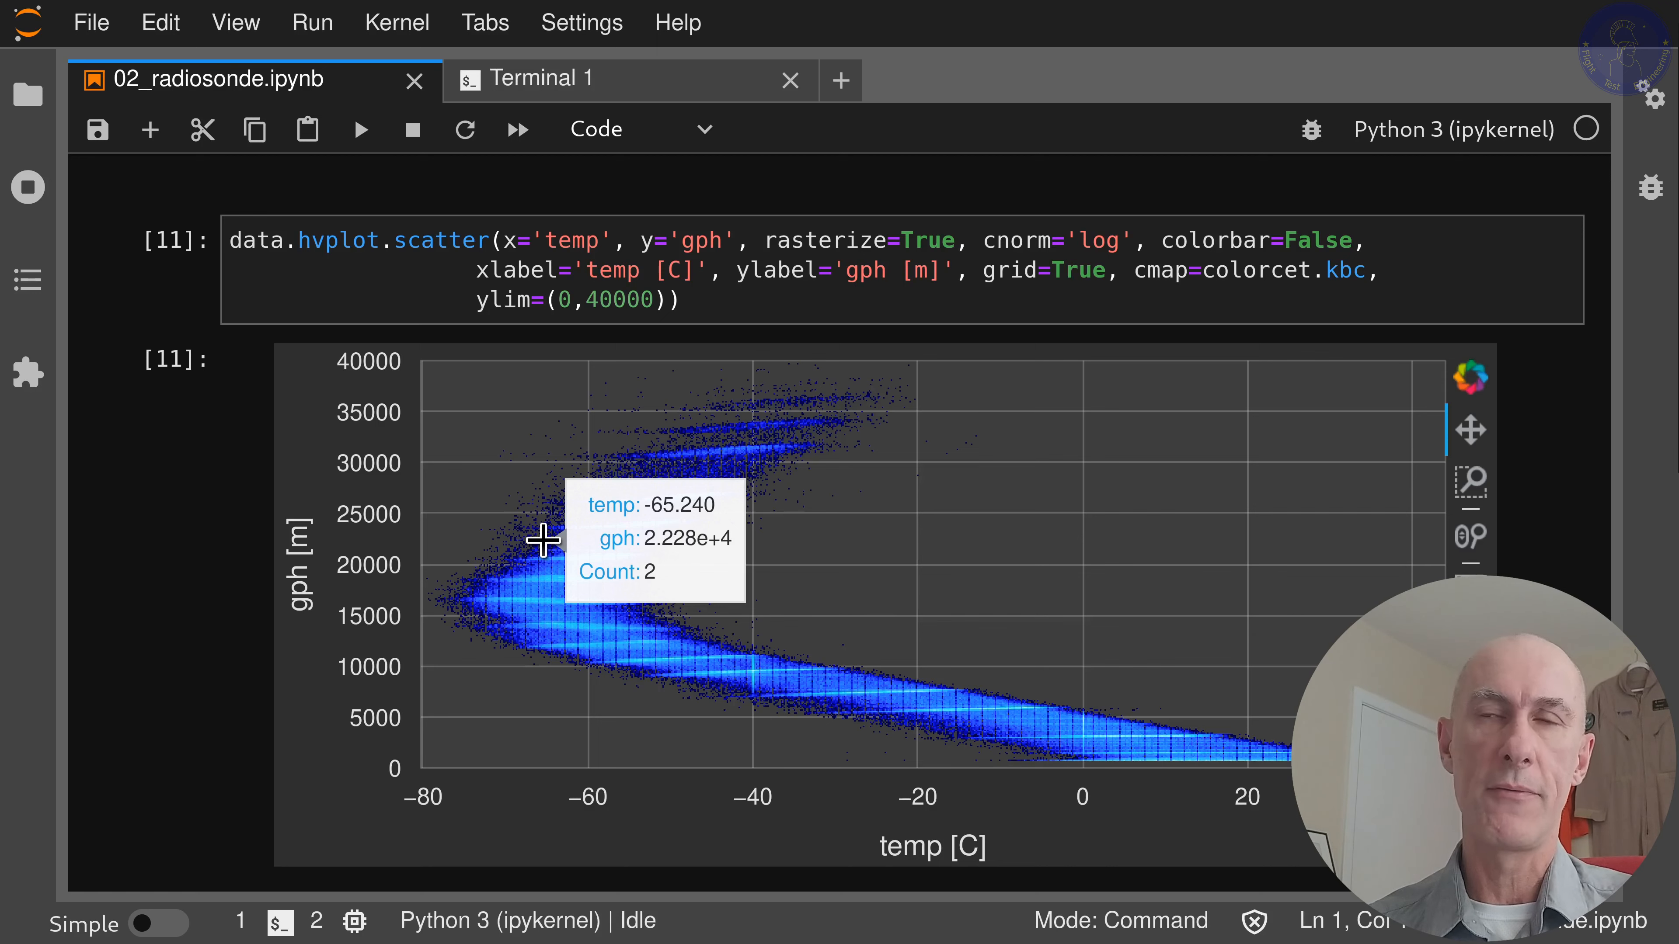
scroll(down, 3)
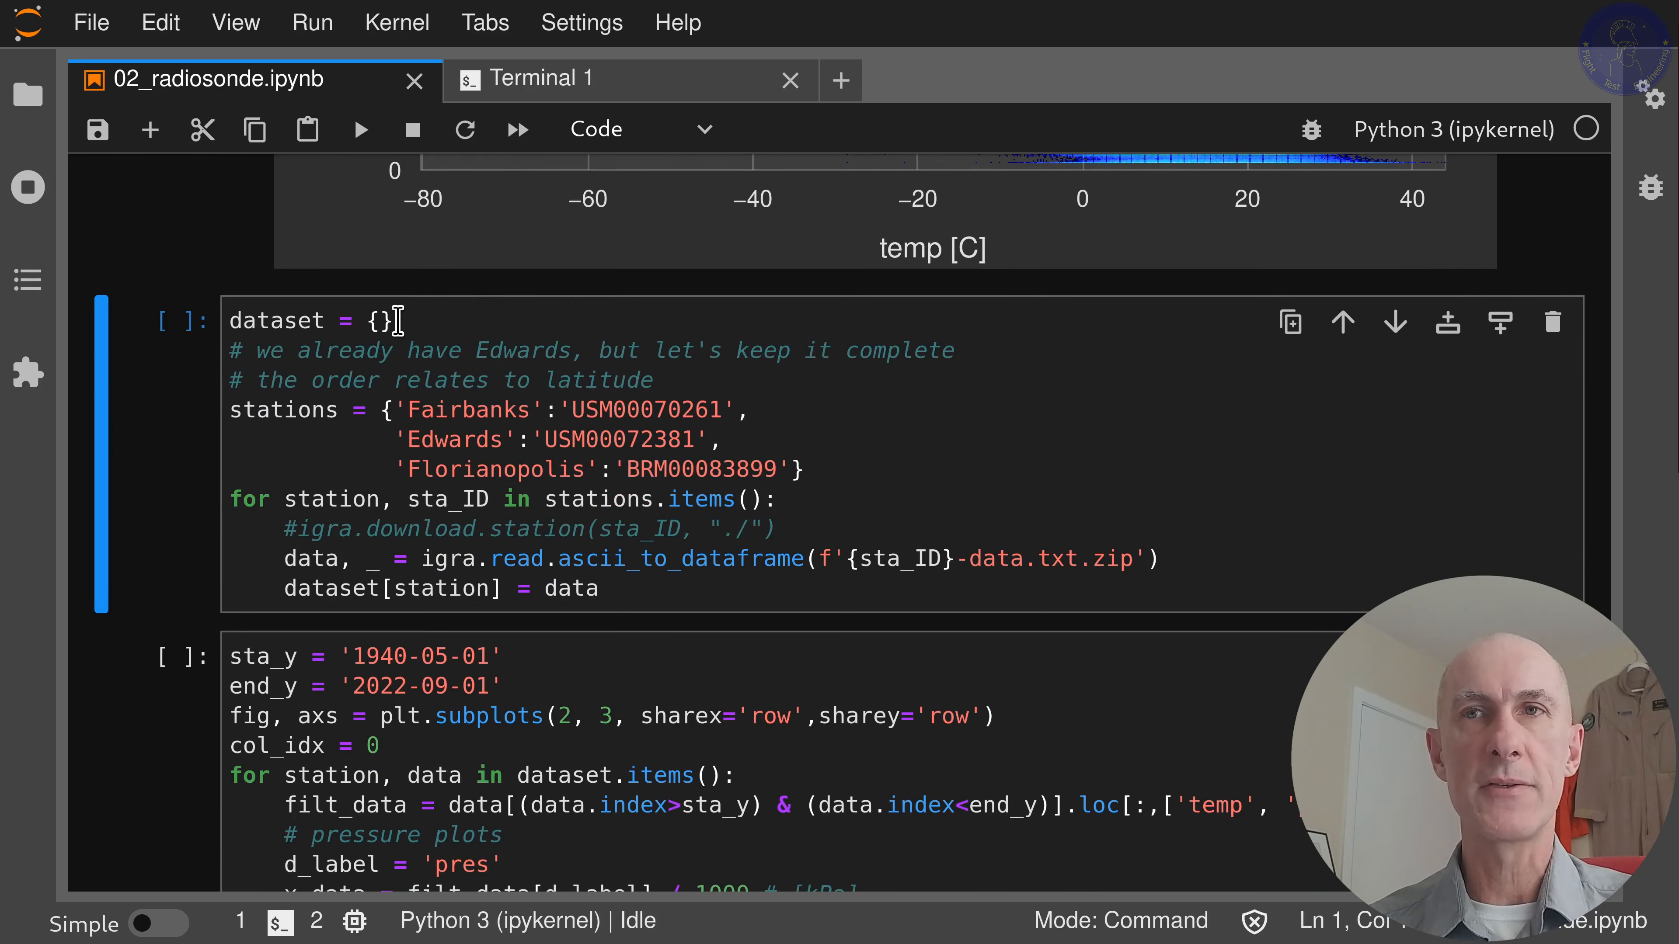
mouse_move(434, 332)
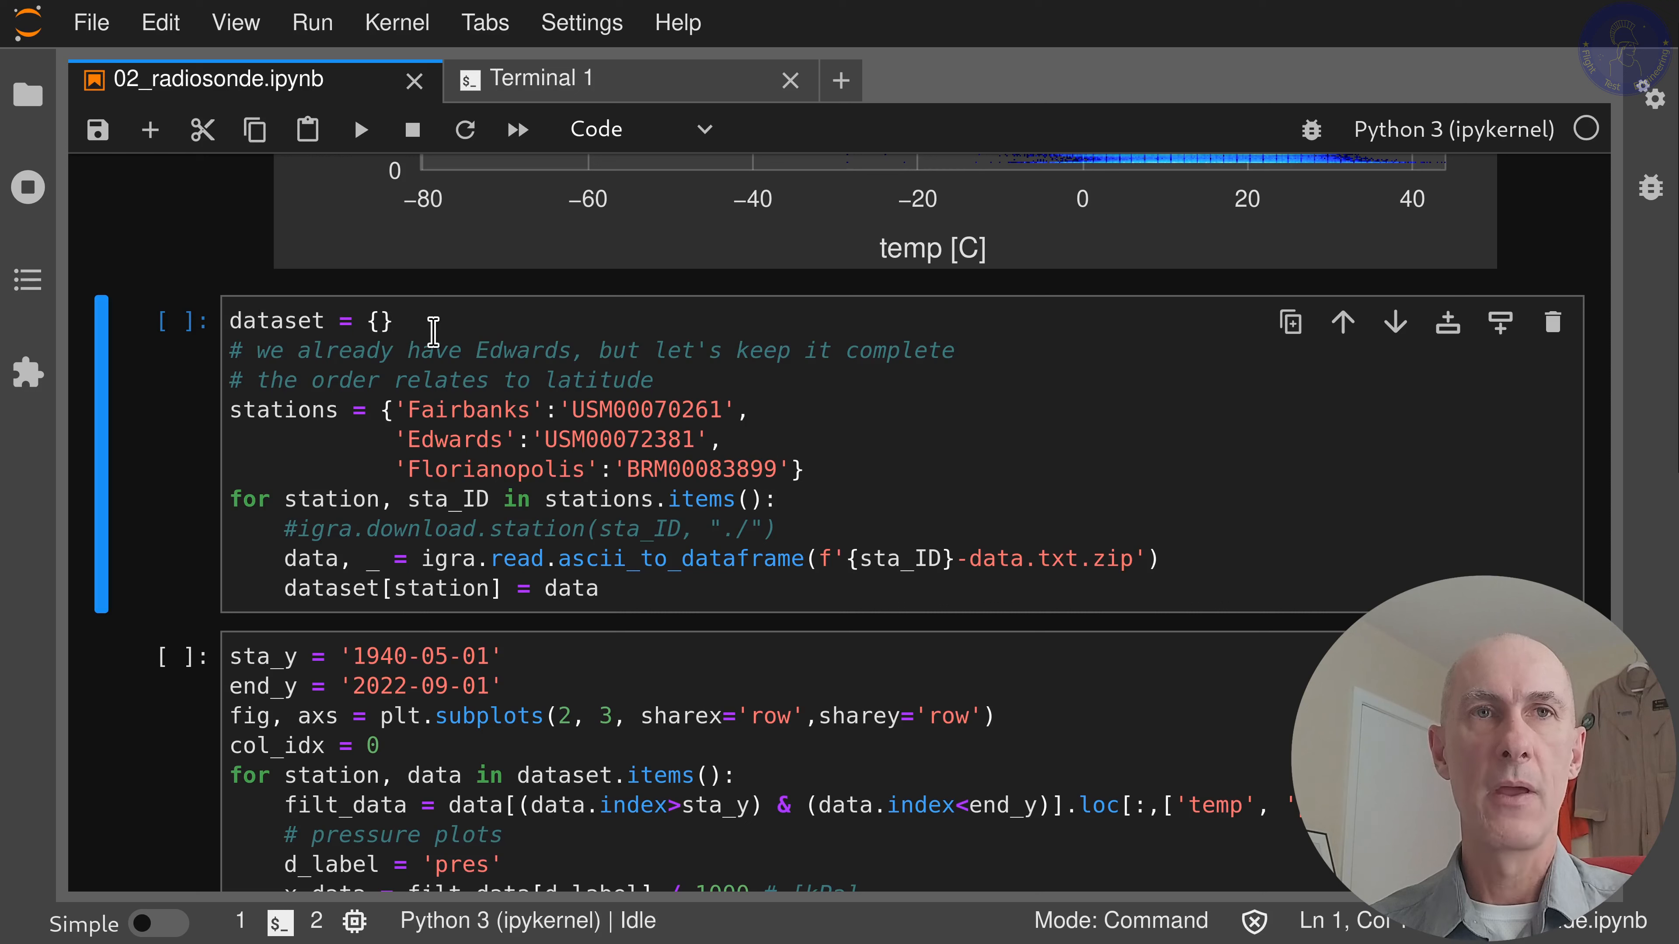
mouse_move(712, 349)
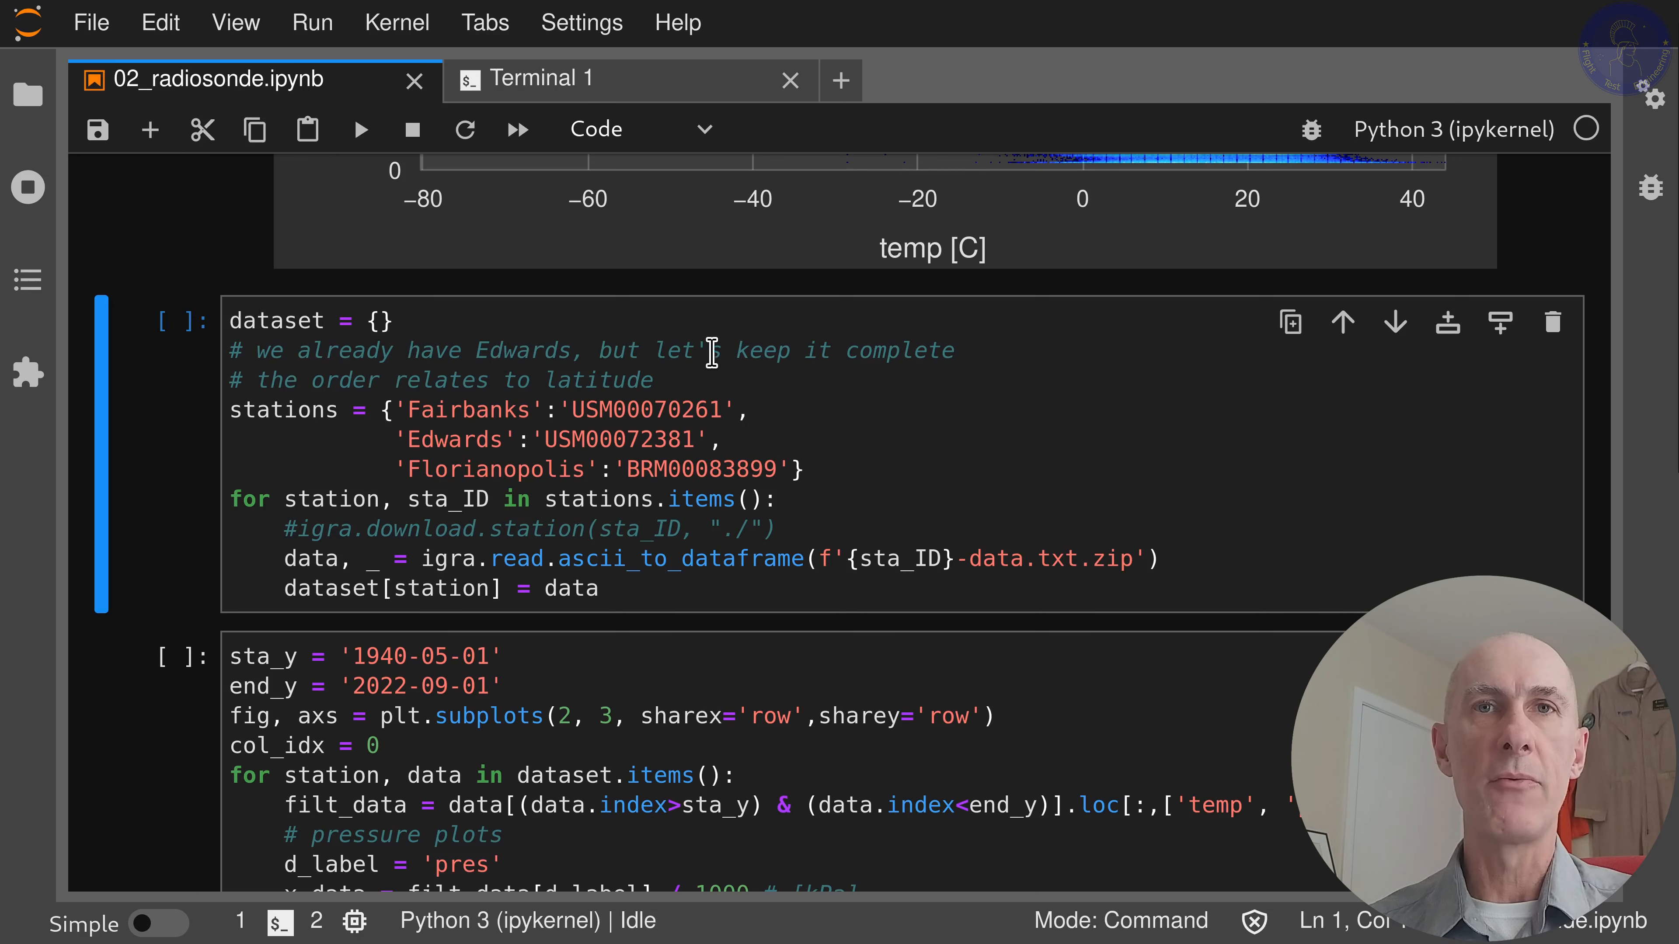
mouse_move(462, 372)
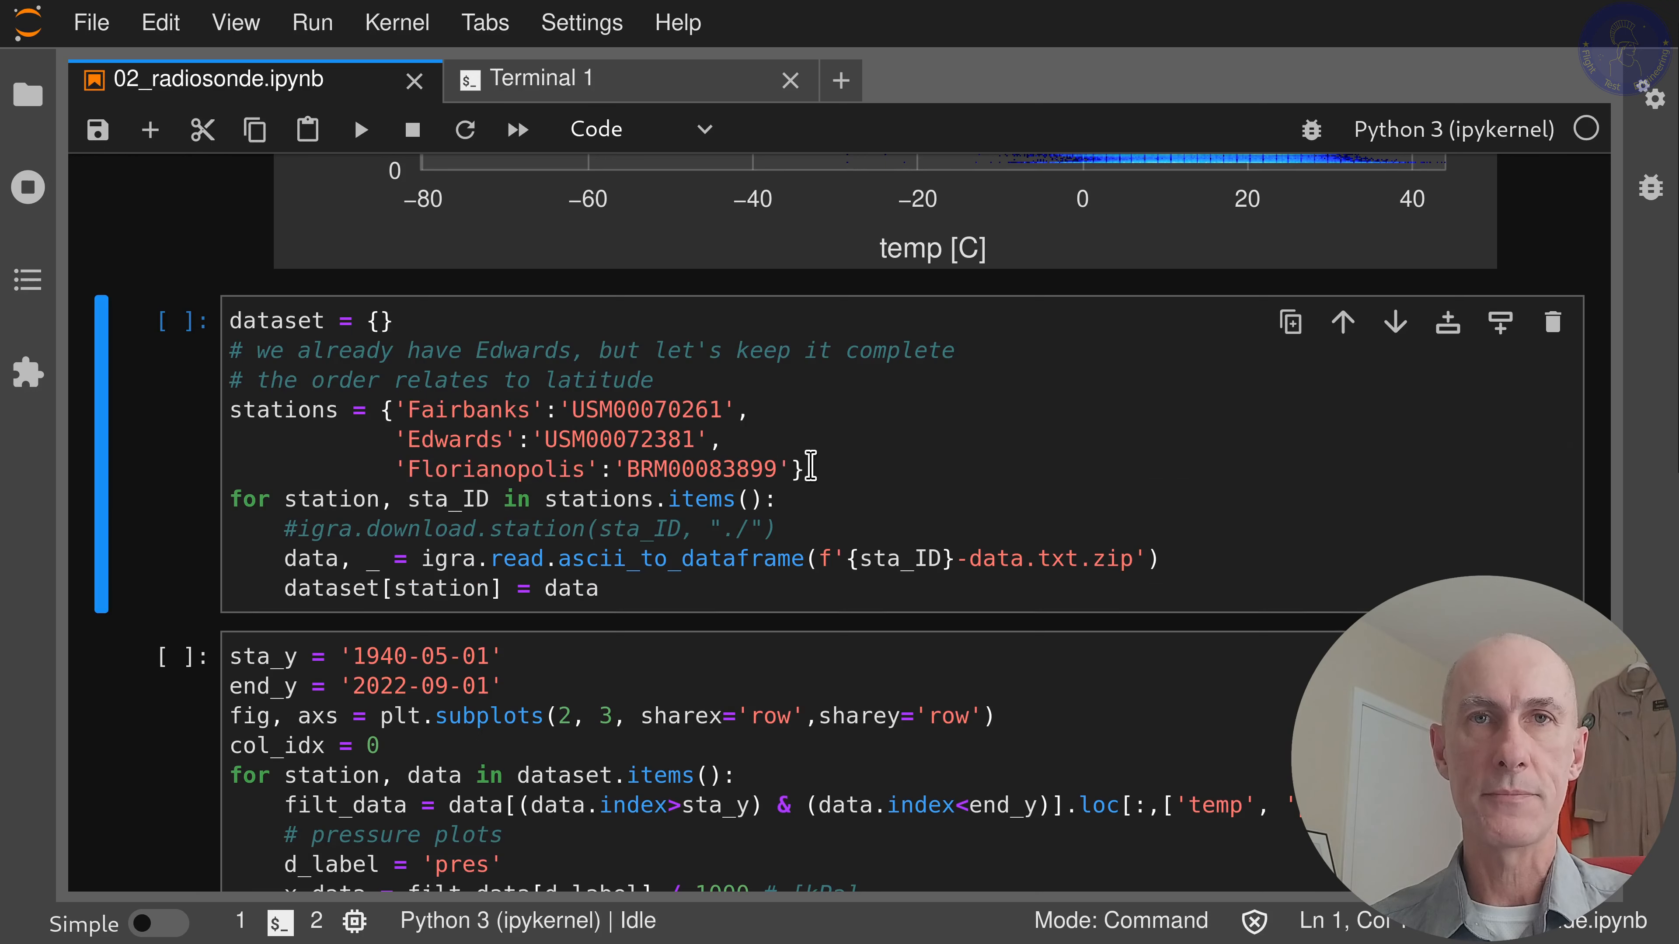
scroll(down, 3)
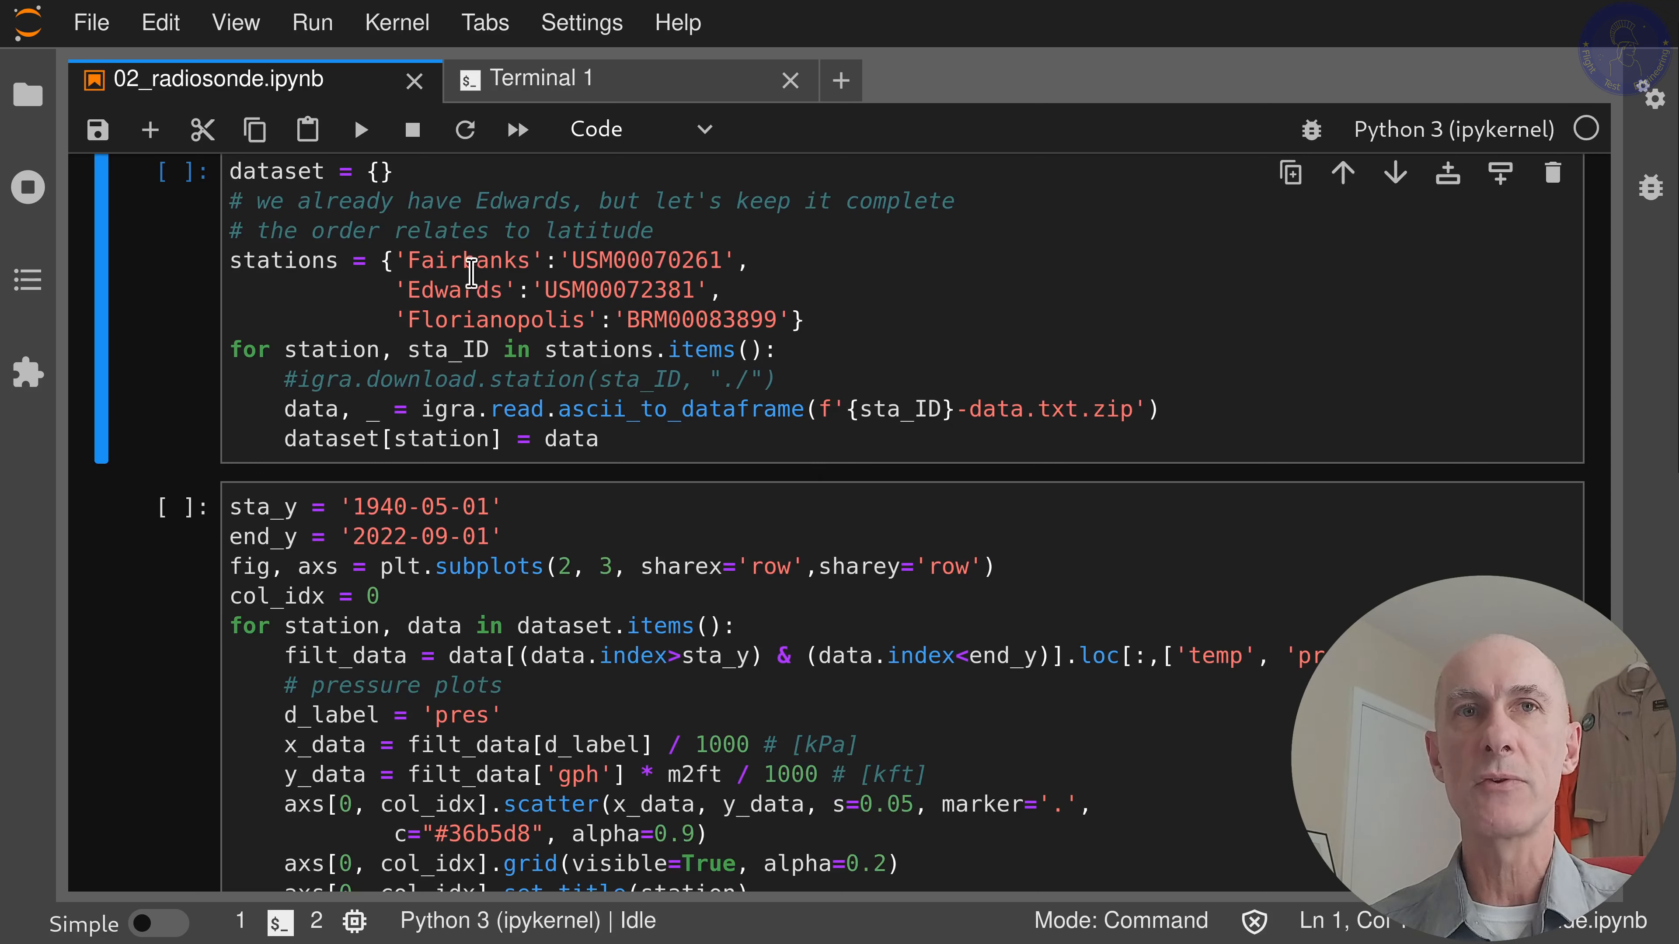
mouse_move(590, 260)
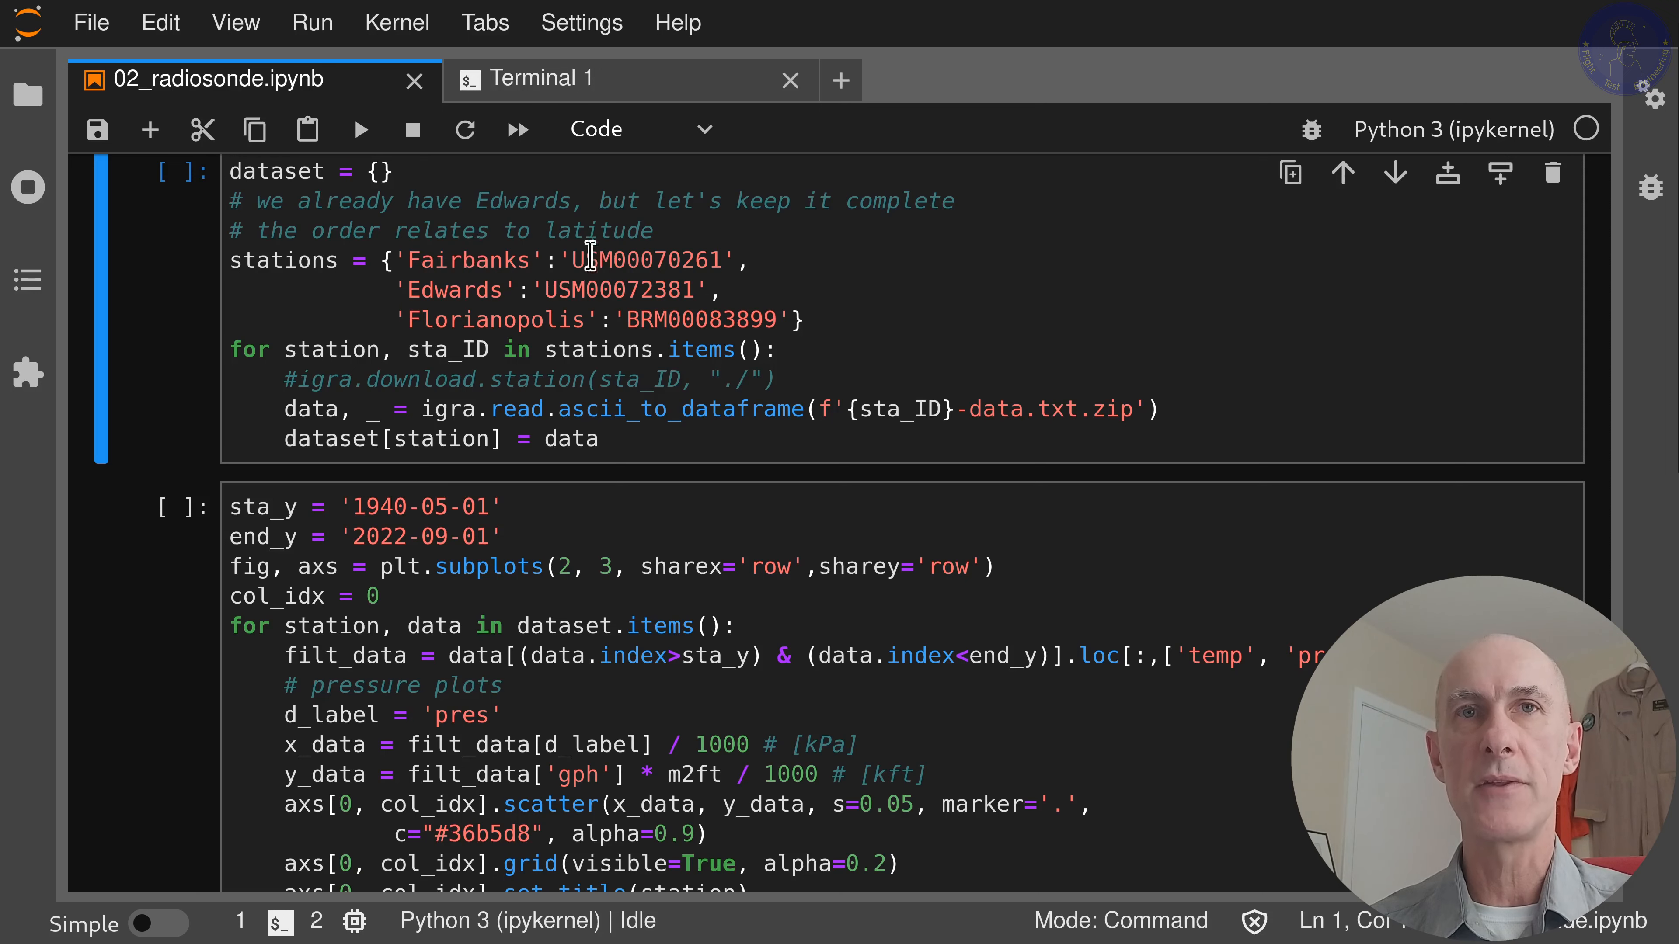
mouse_move(562, 288)
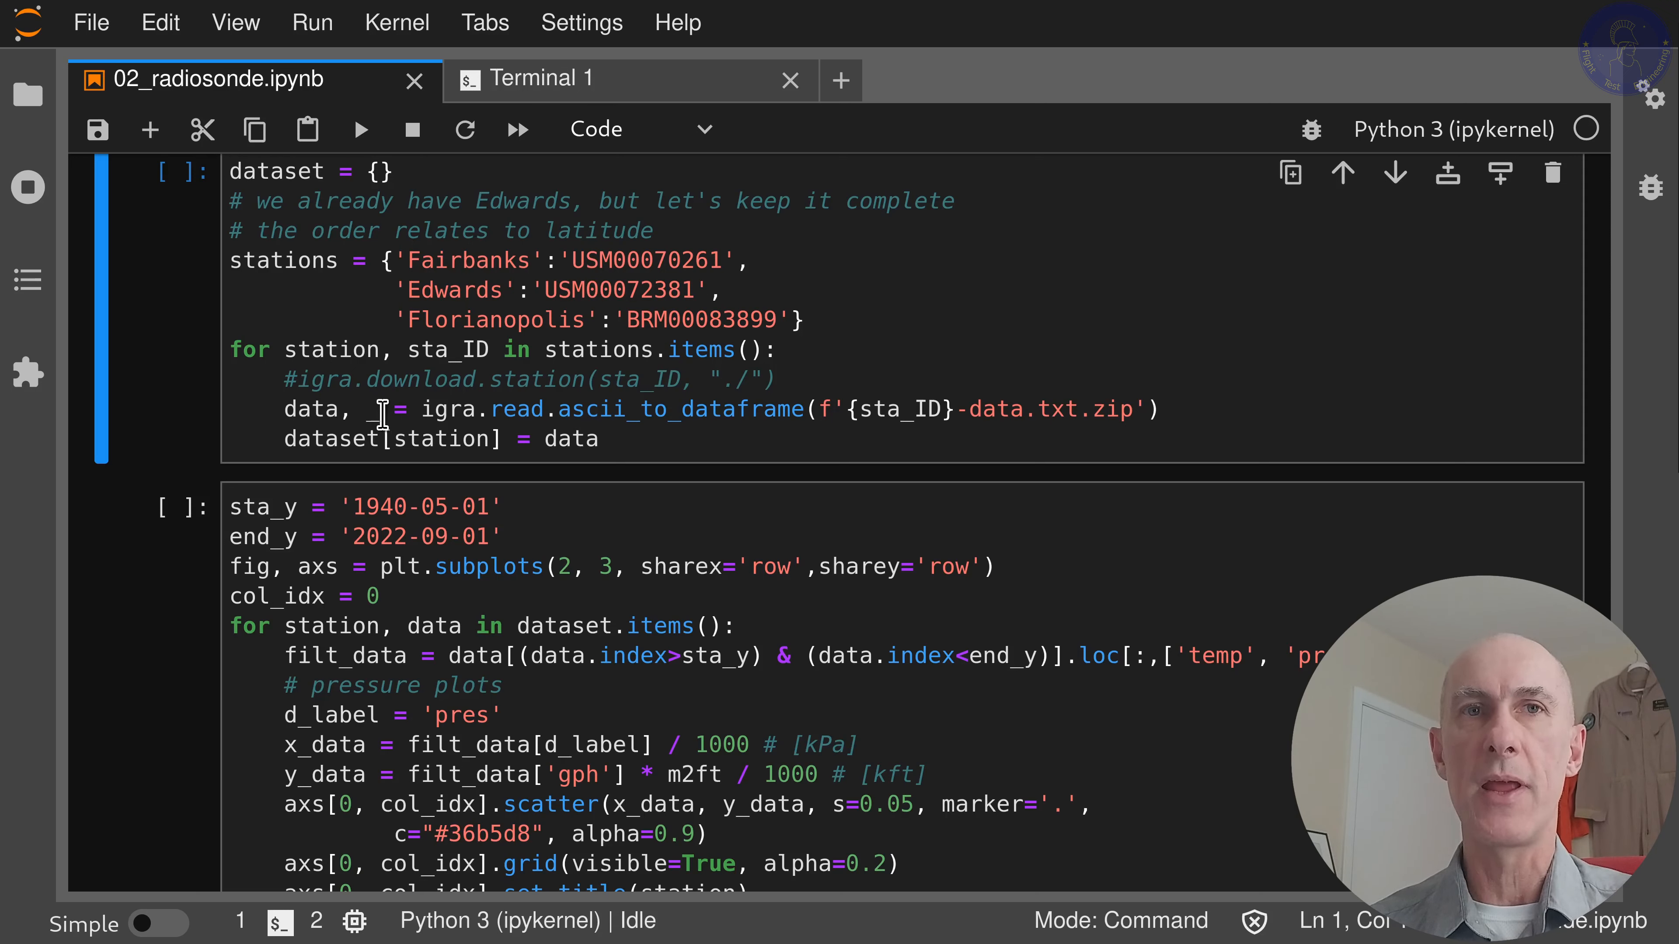
mouse_move(501, 409)
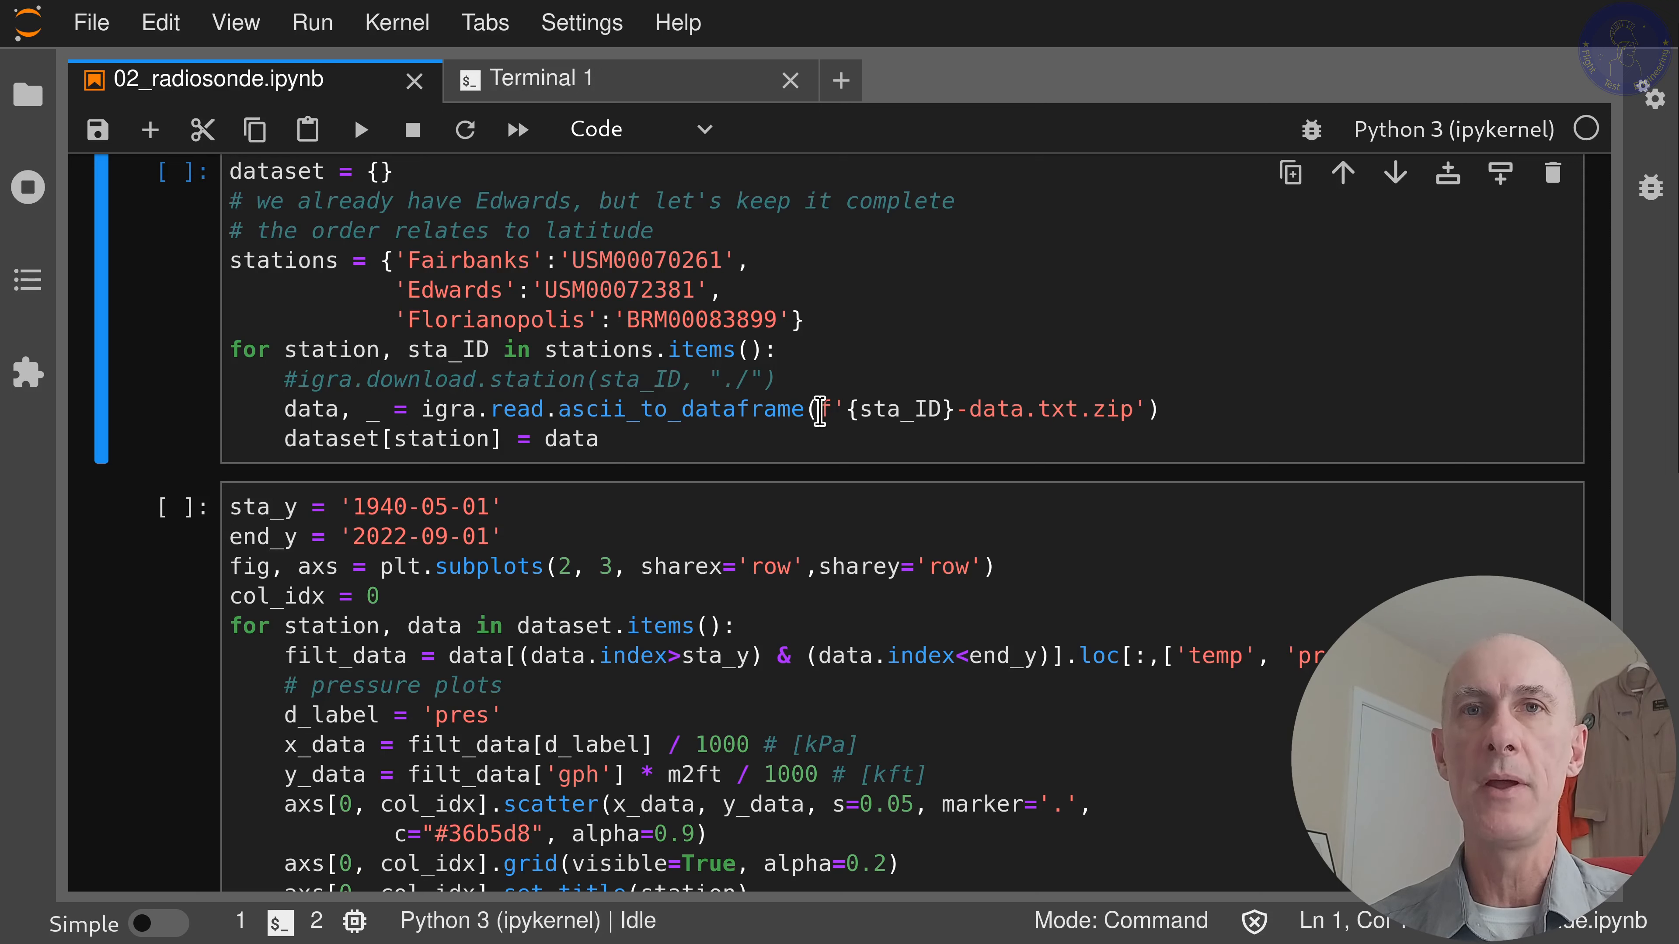
mouse_move(910, 407)
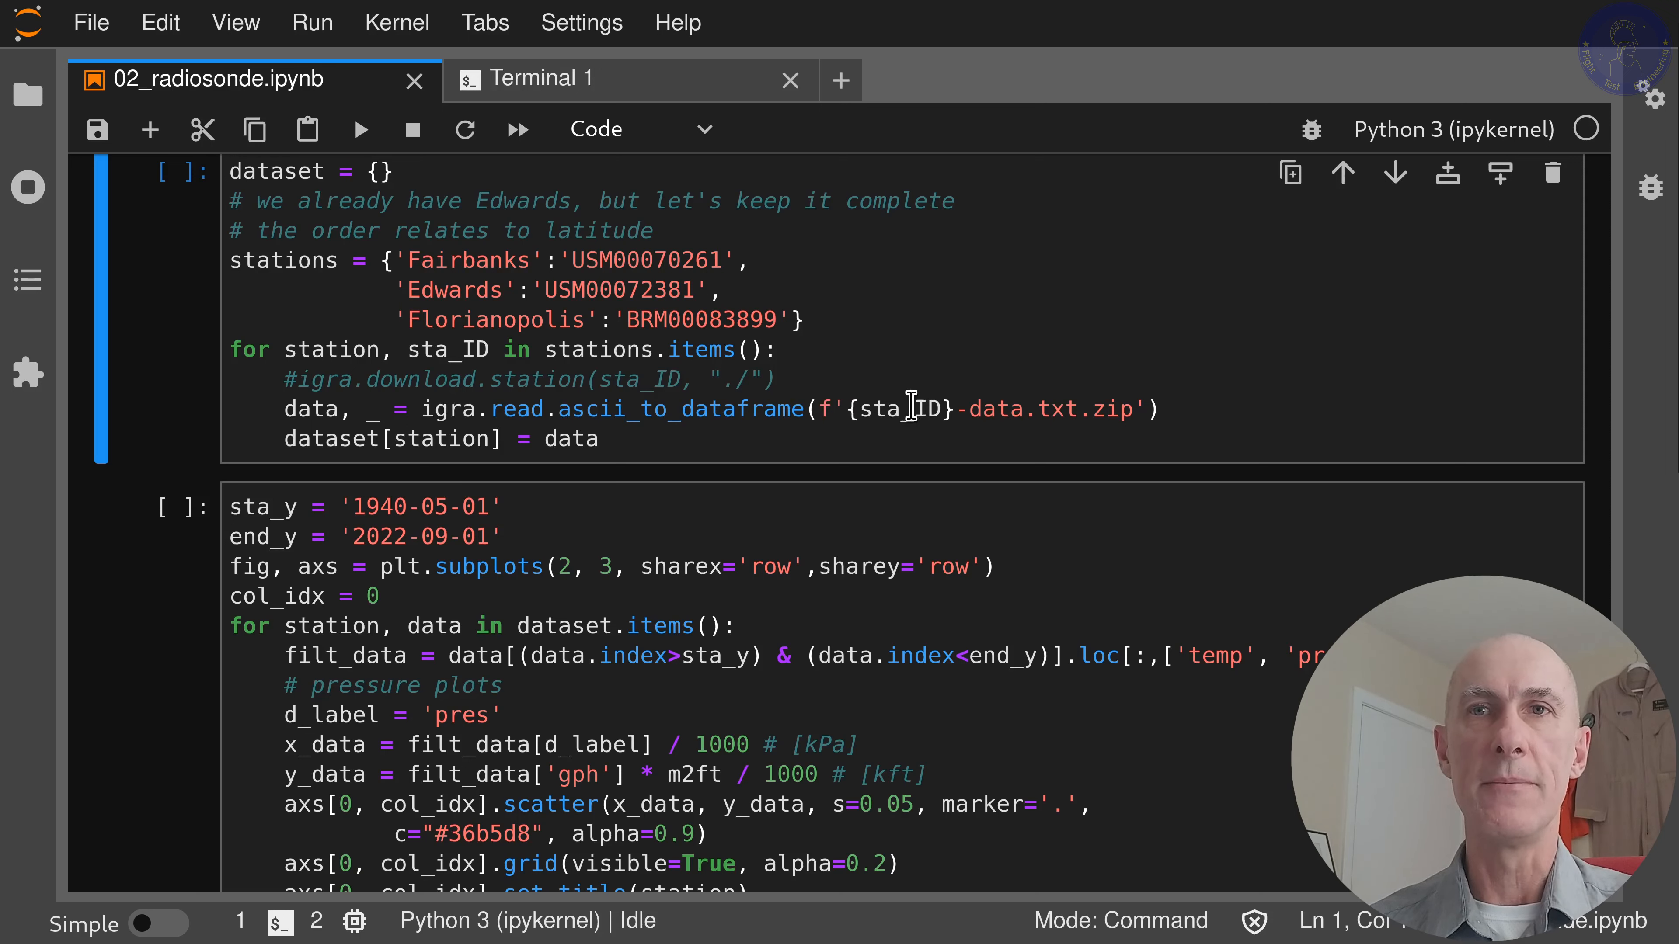
mouse_move(311, 439)
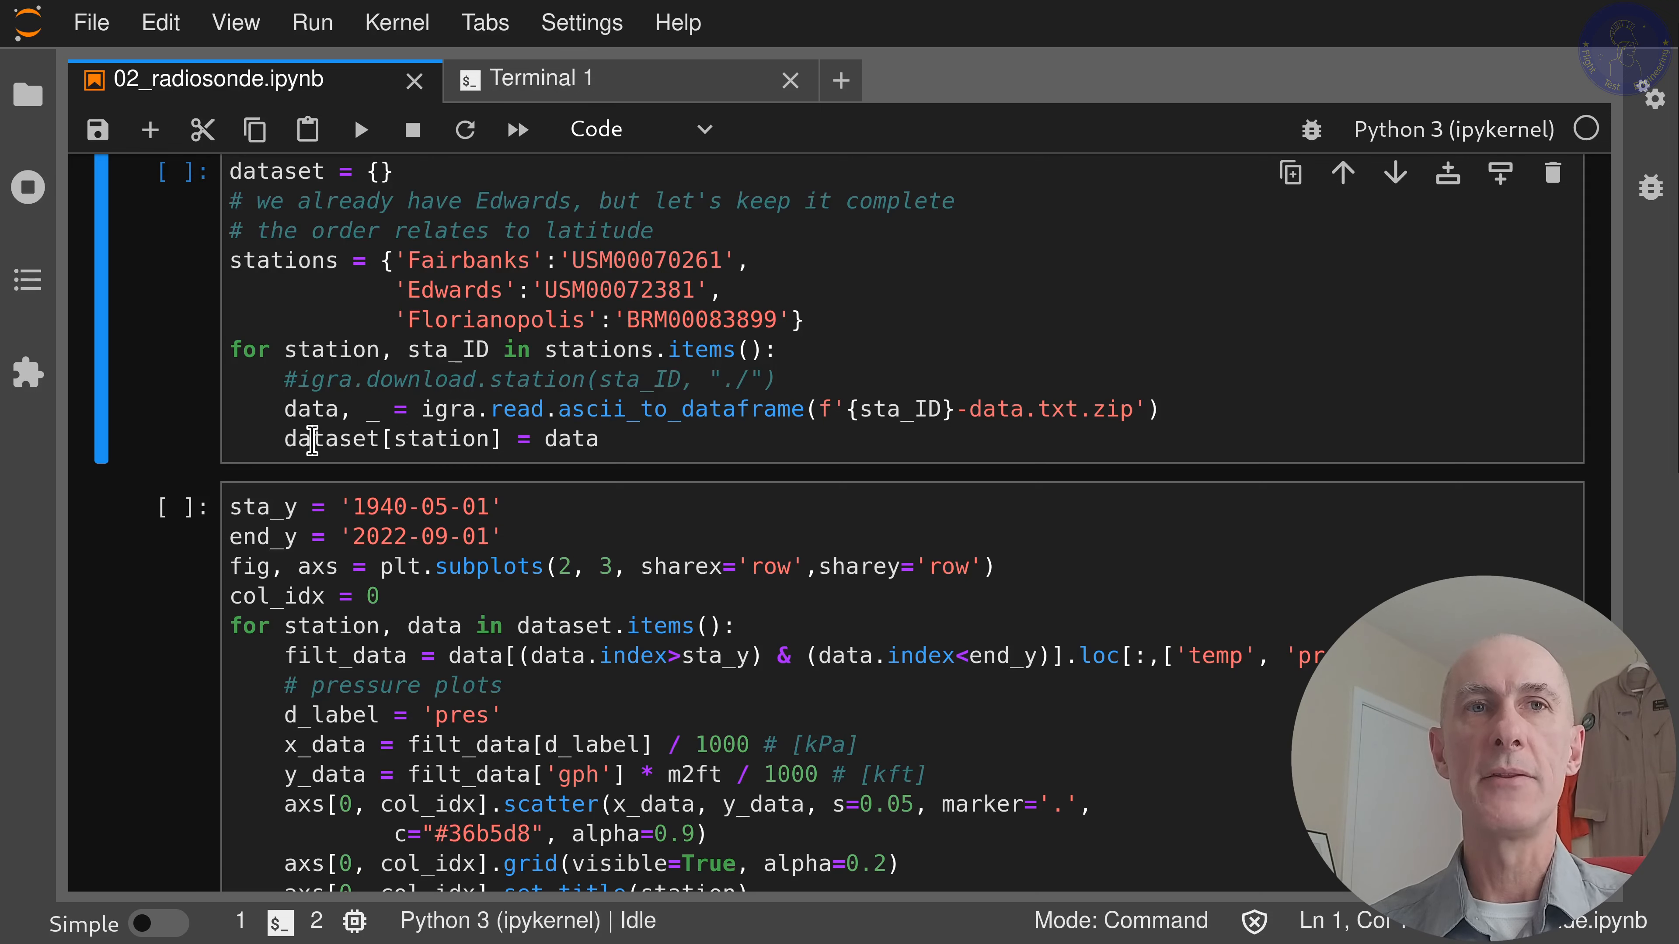
mouse_move(467, 409)
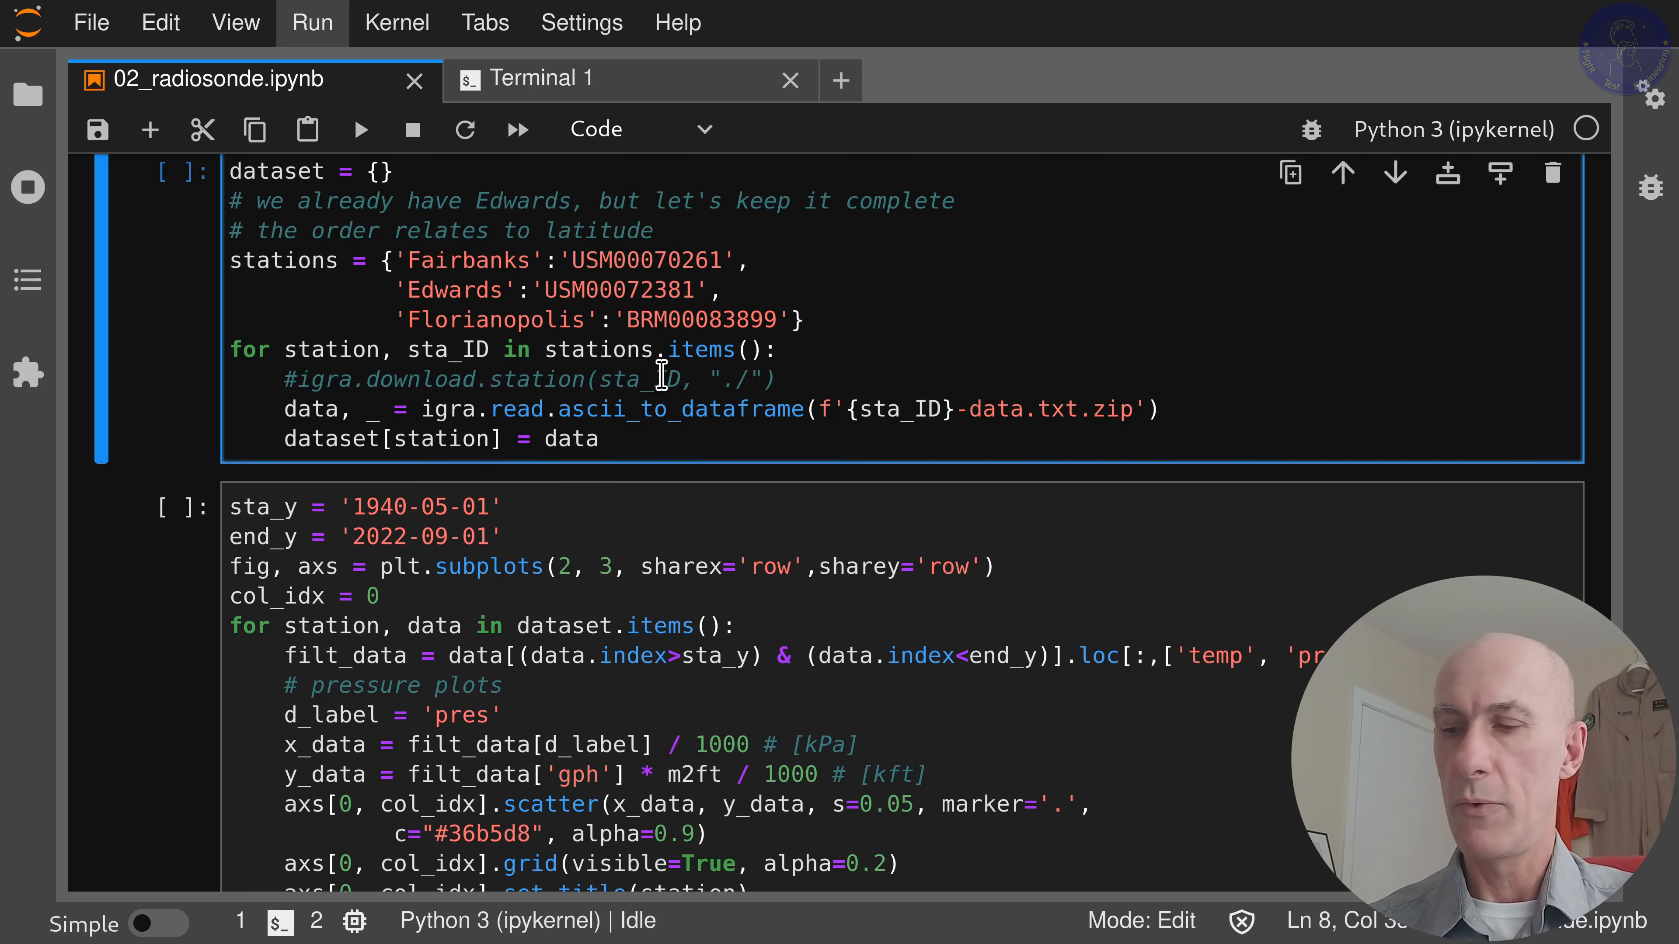
- Execute the cell loading the Fairbanks, Edwards and Florianopolis soundings into the dataset
key(Shift+Enter)
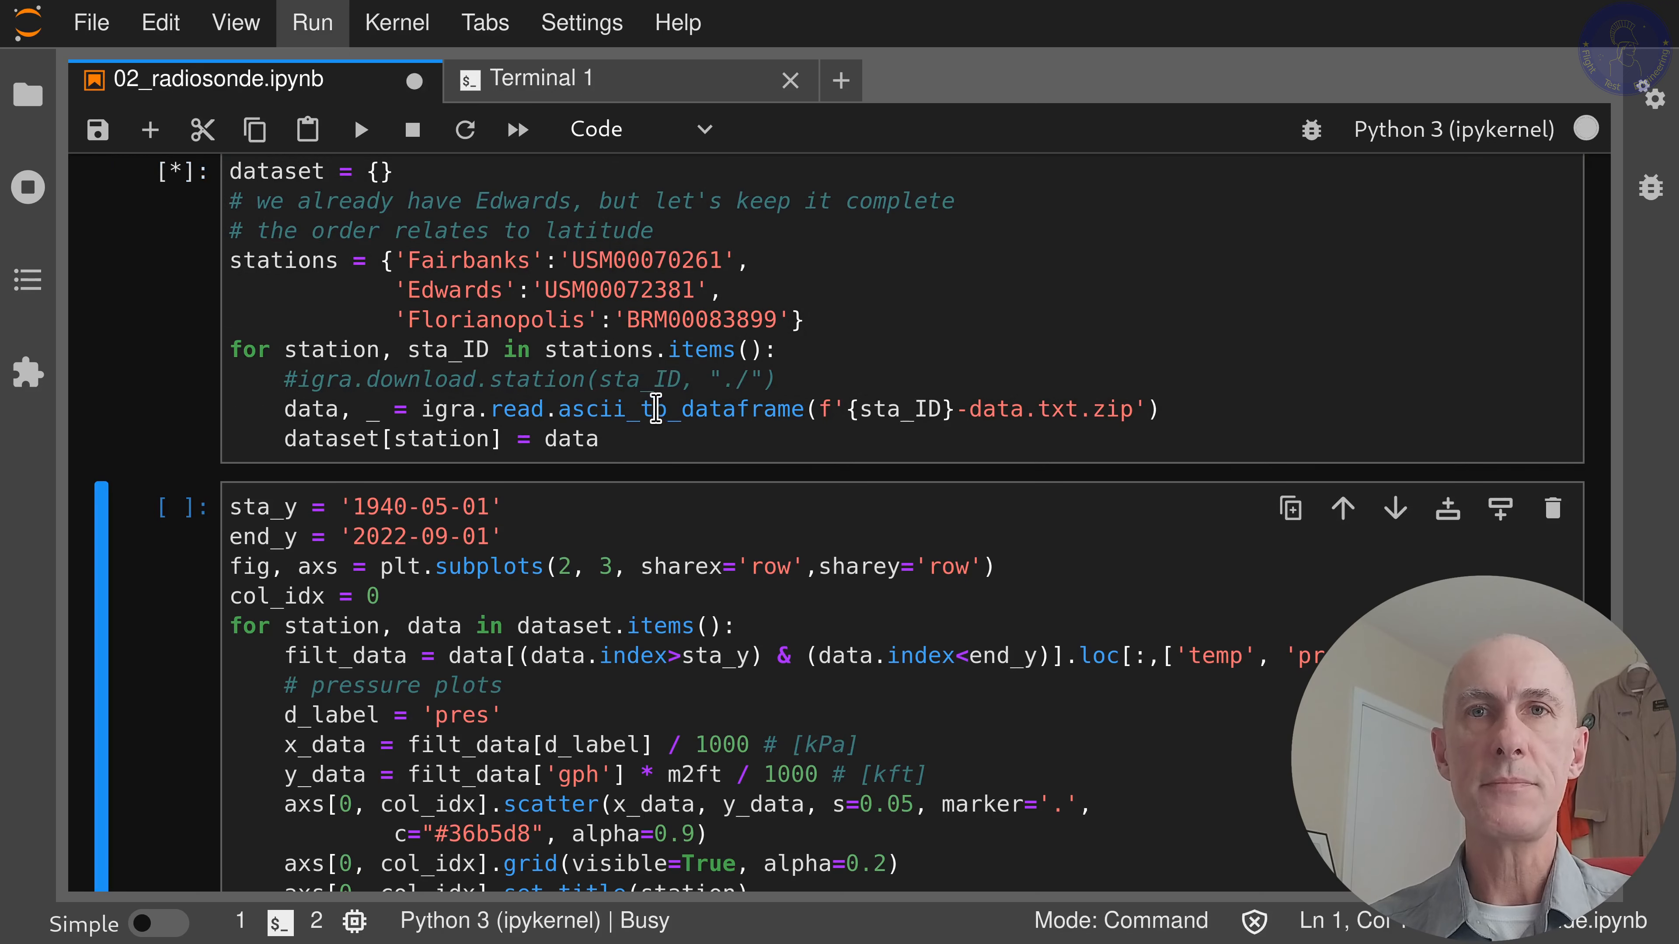
mouse_move(448, 426)
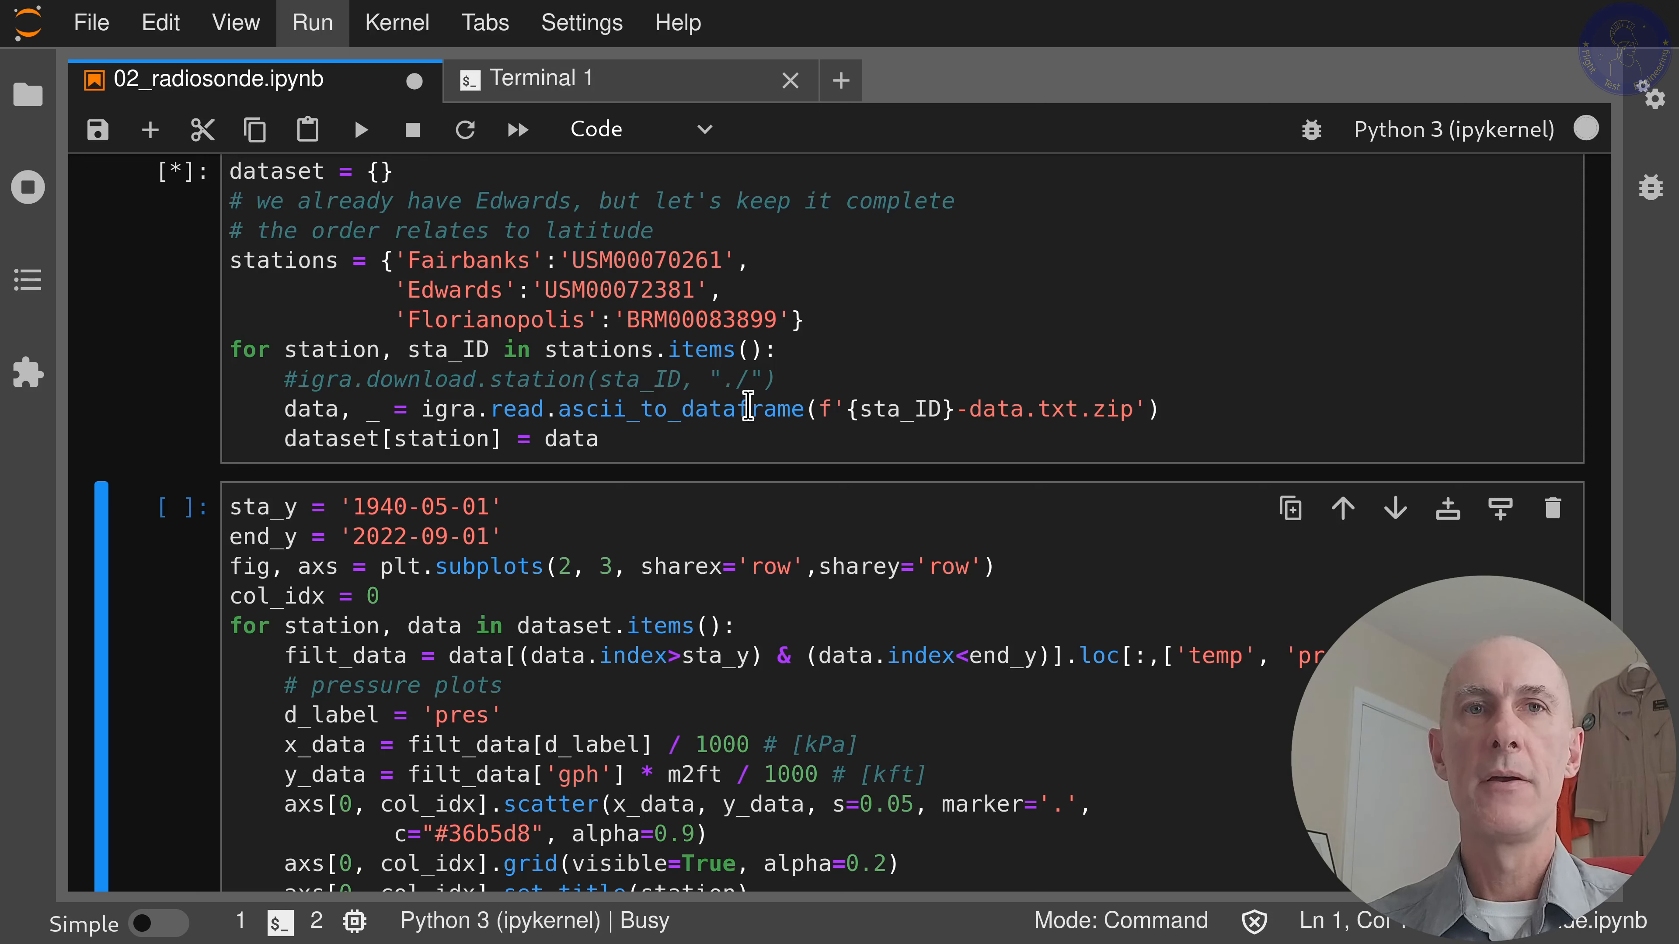
mouse_move(939, 443)
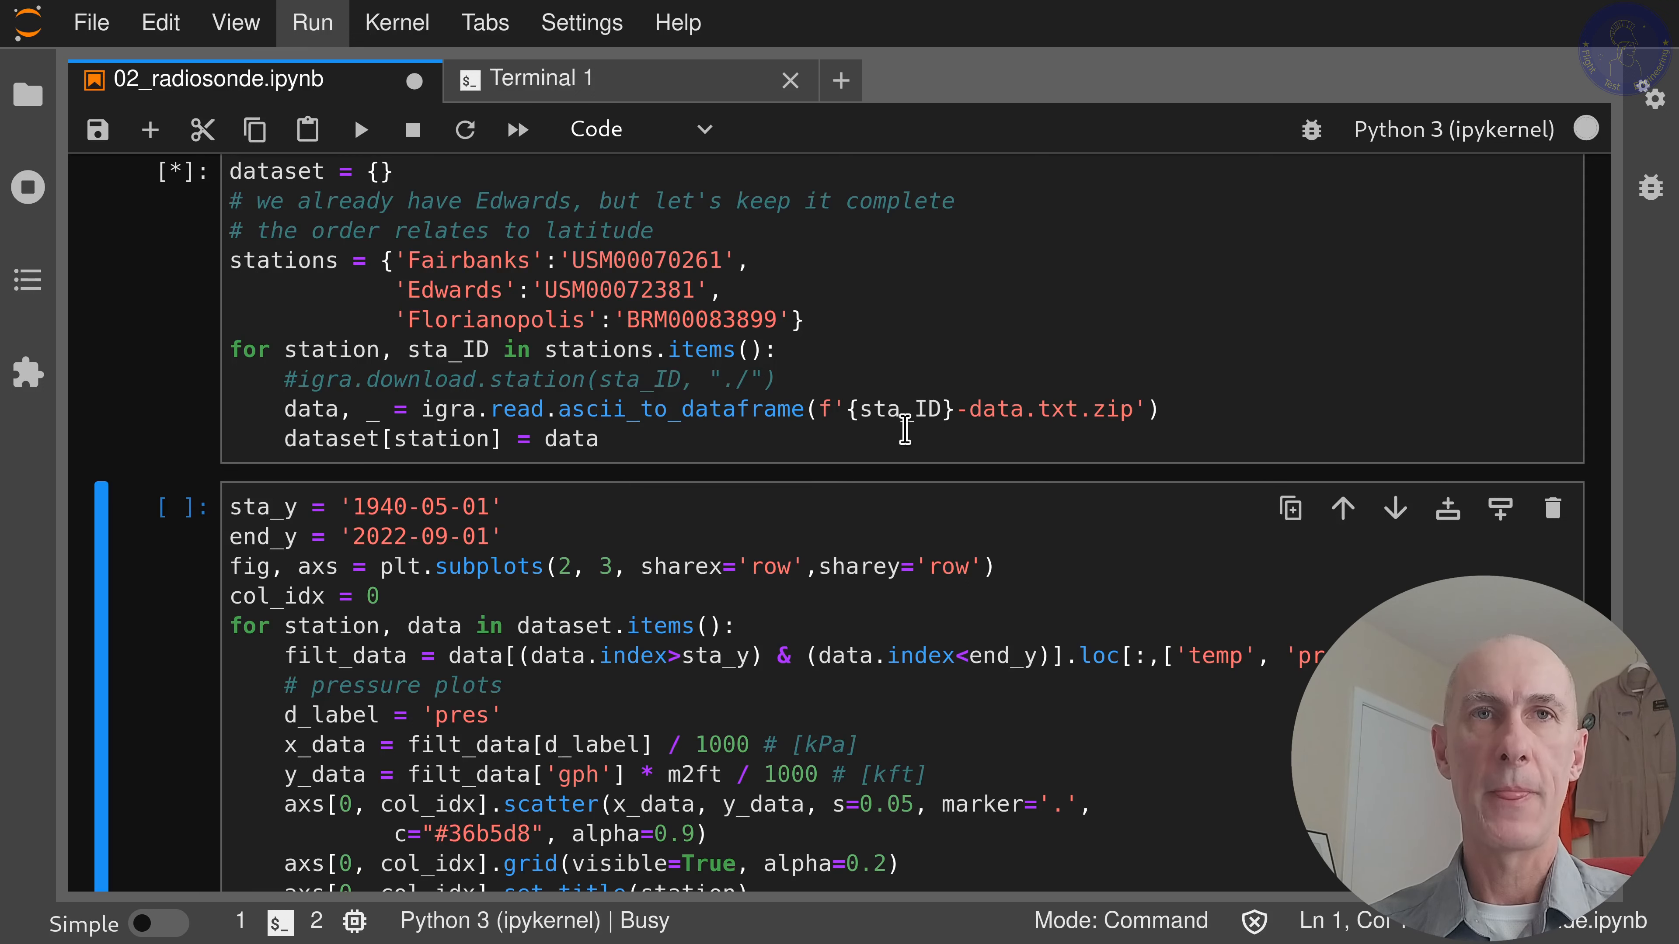
mouse_move(836, 392)
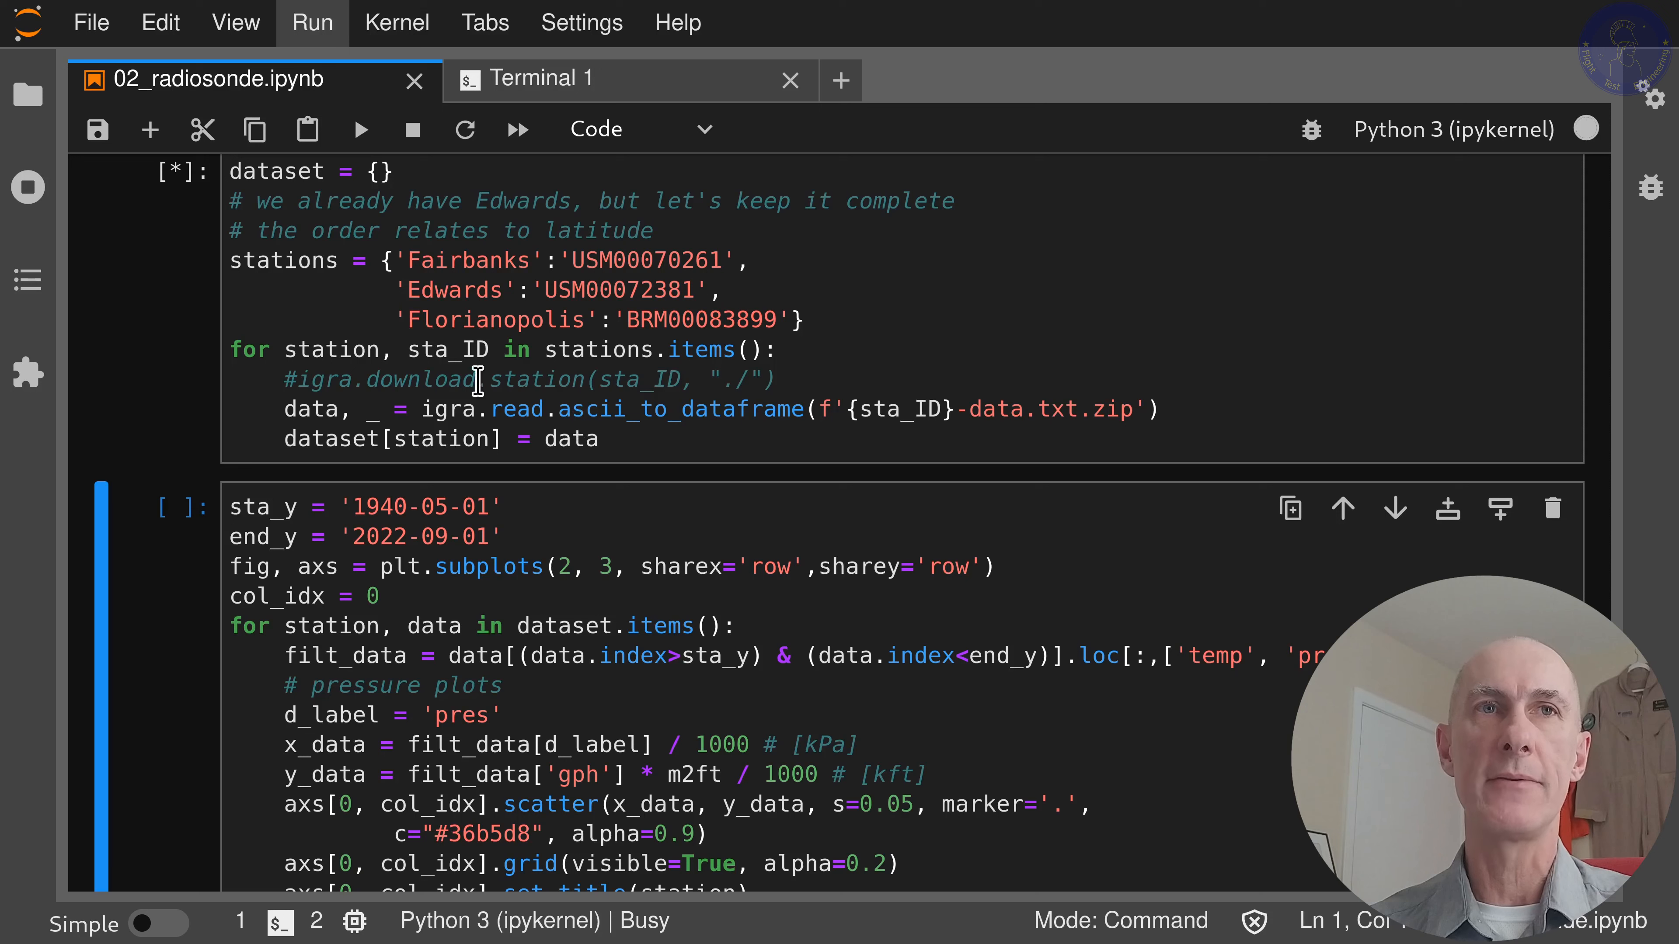
mouse_move(319, 266)
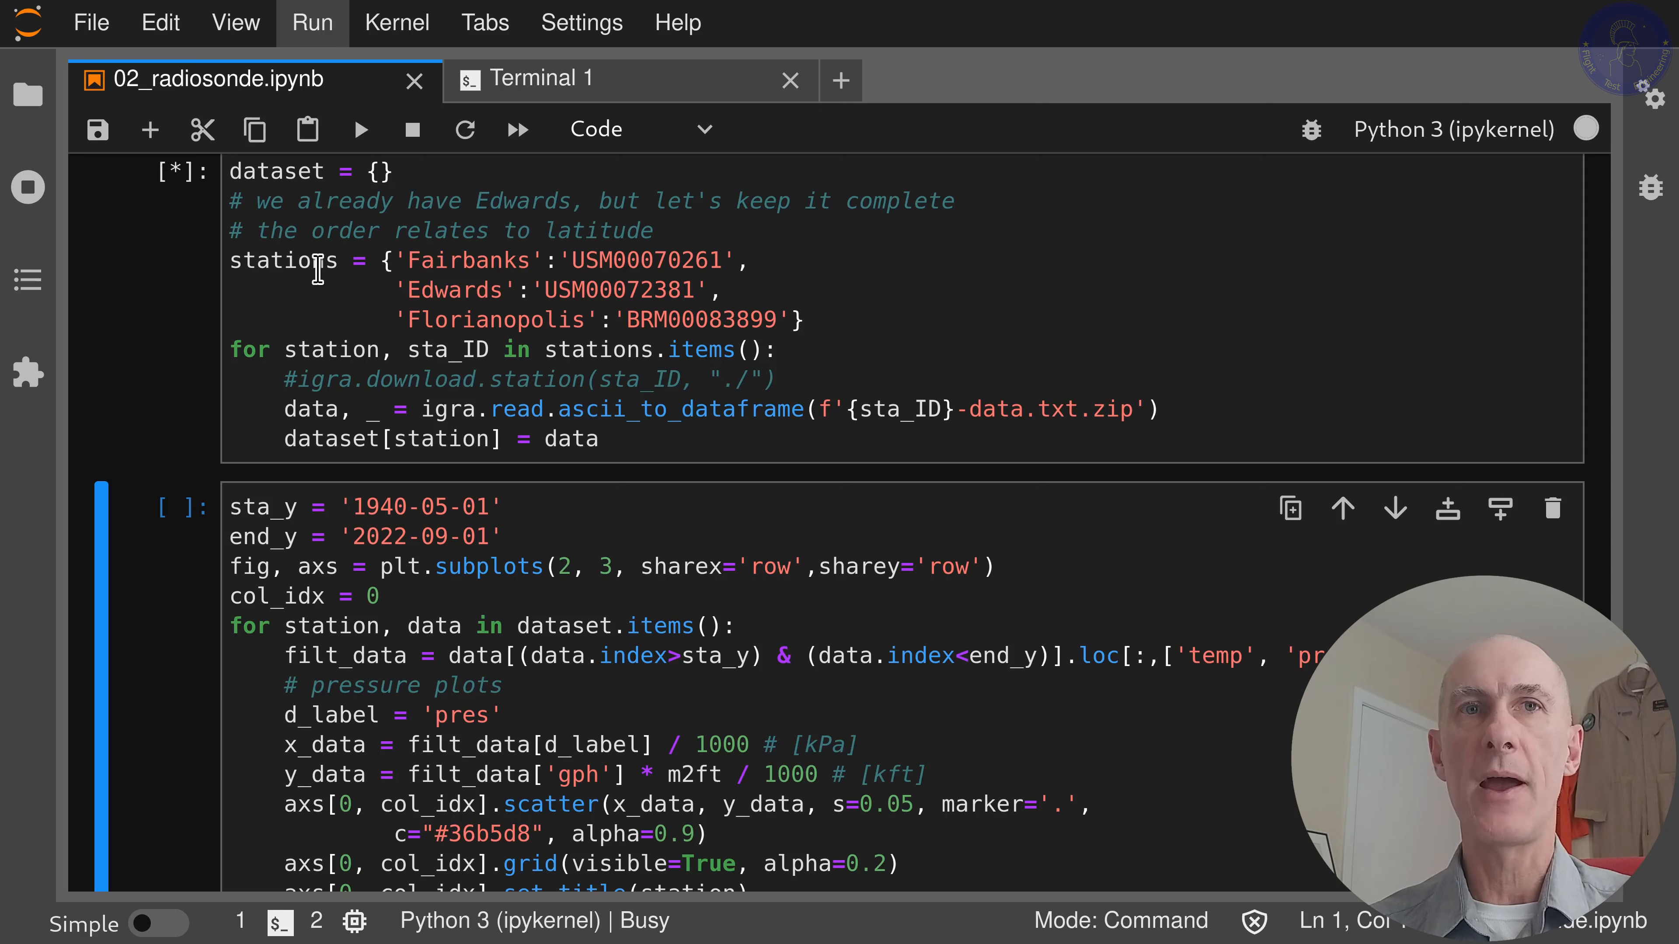
mouse_move(545, 335)
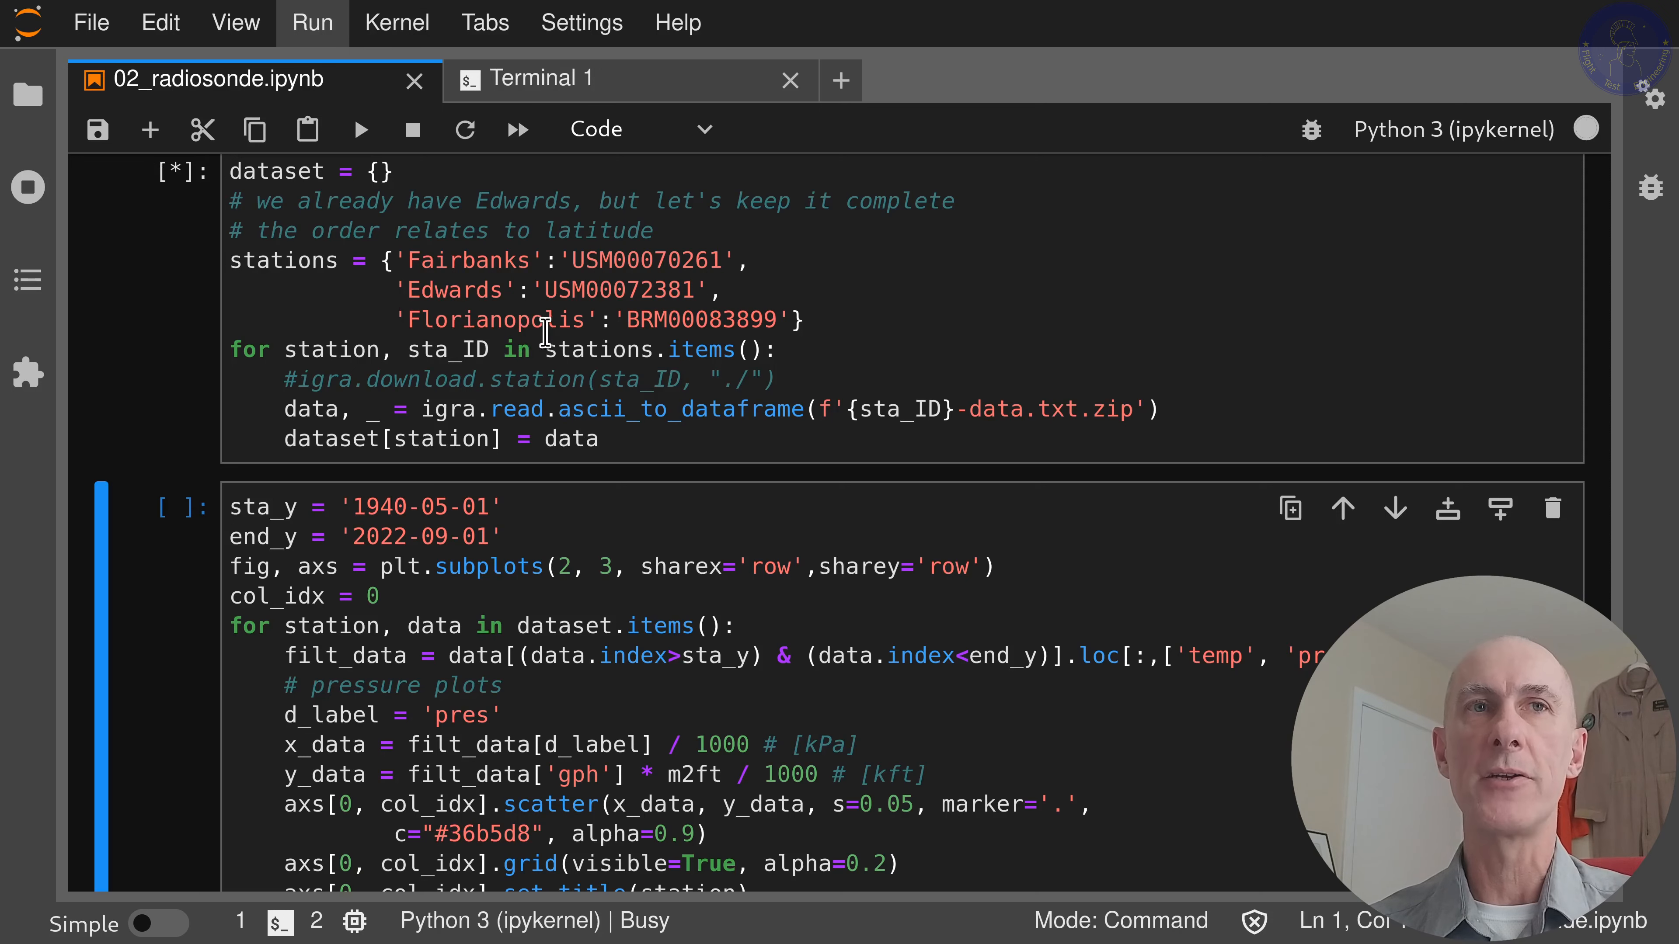
mouse_move(703, 378)
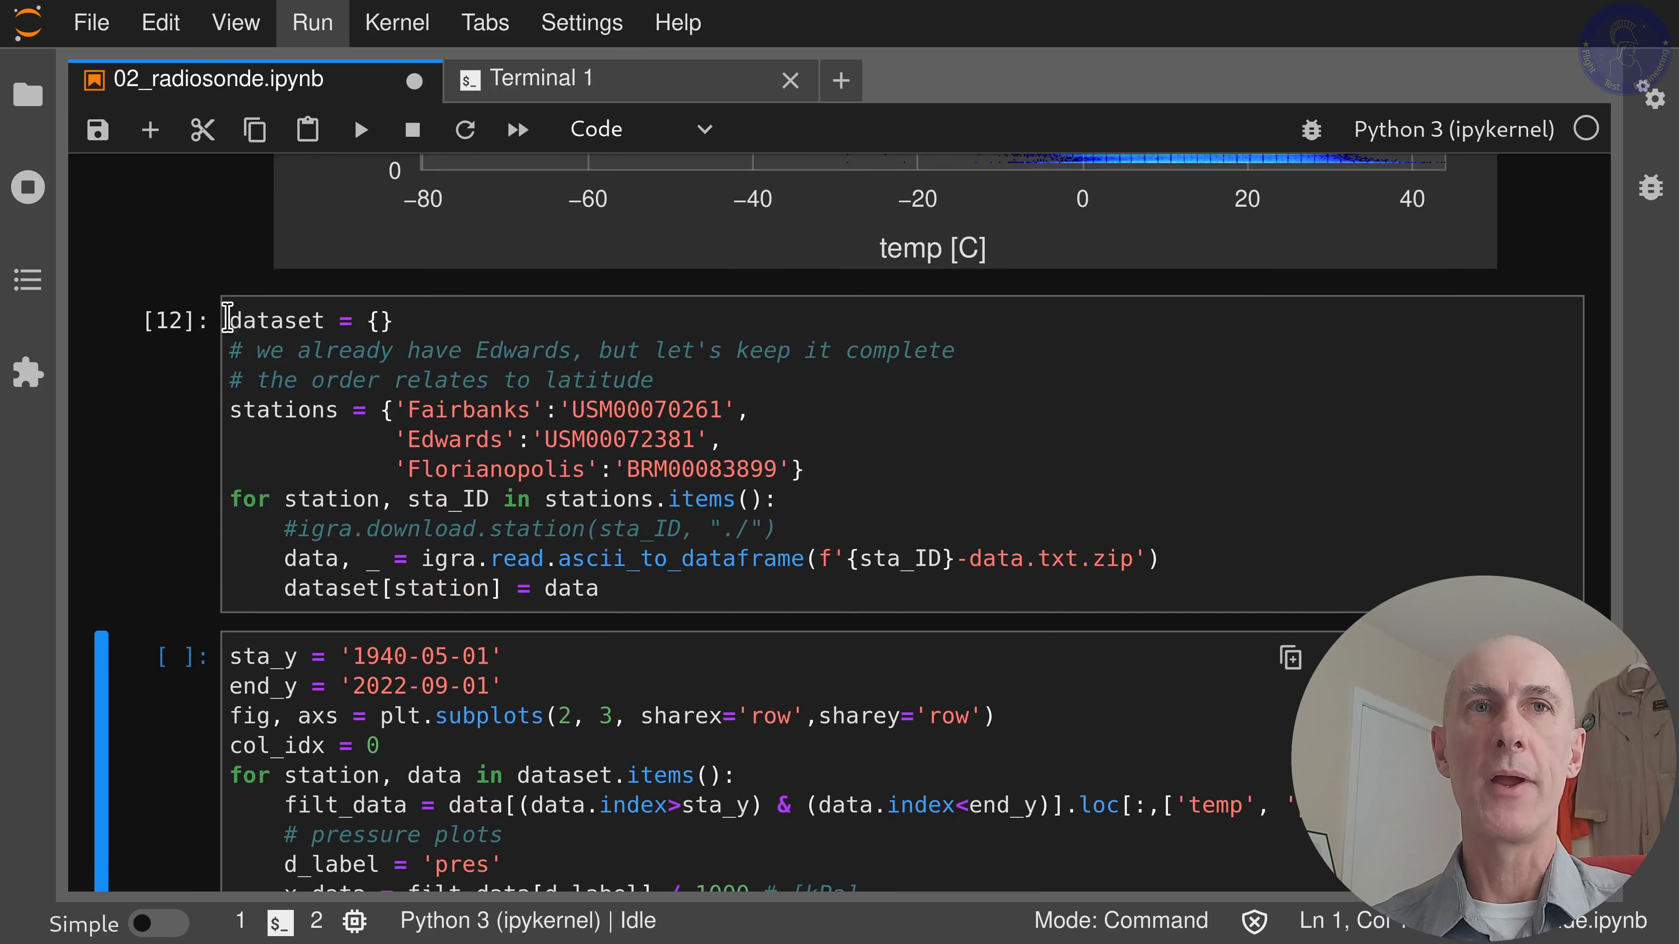
scroll(down, 3)
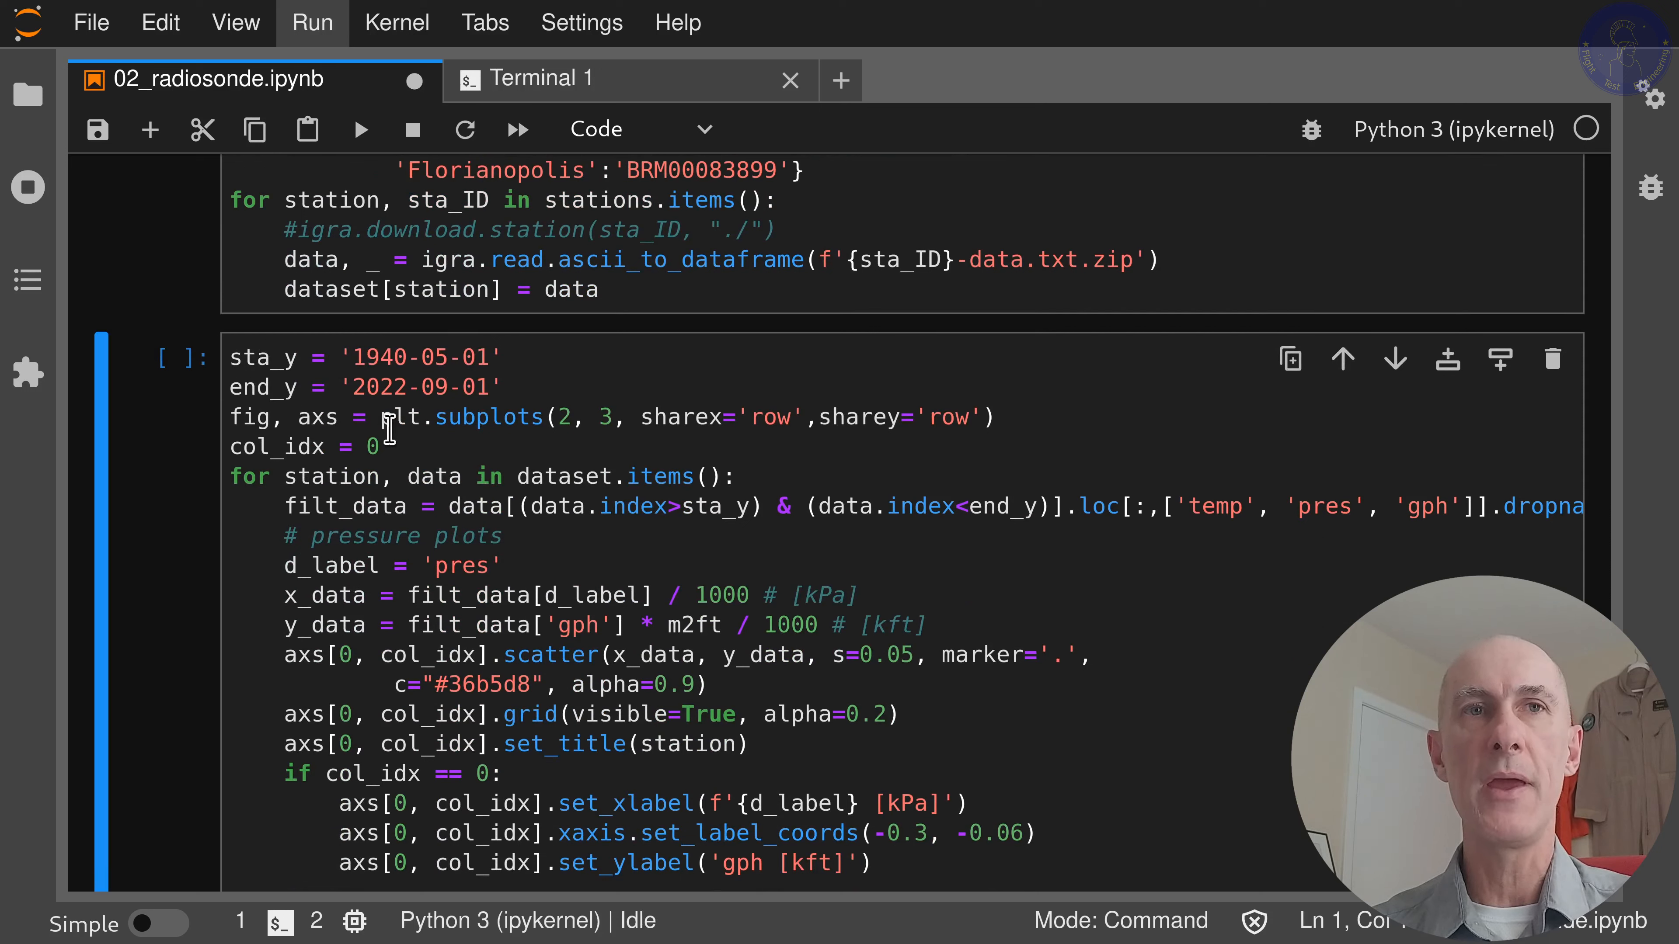
mouse_move(371, 402)
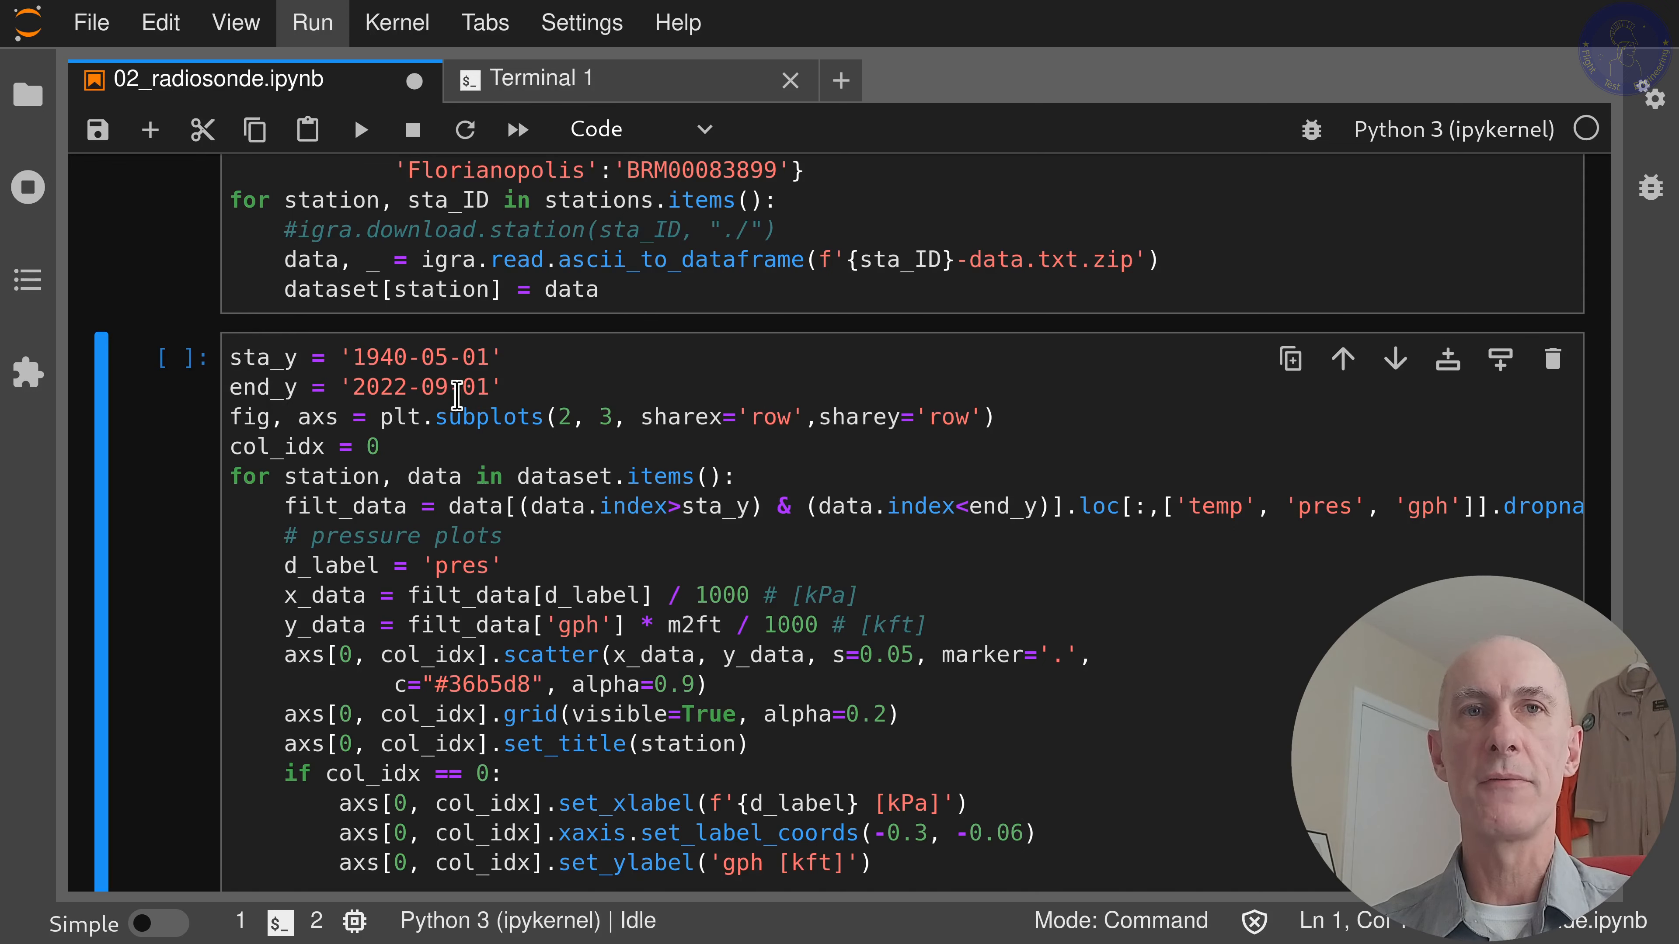
scroll(down, 3)
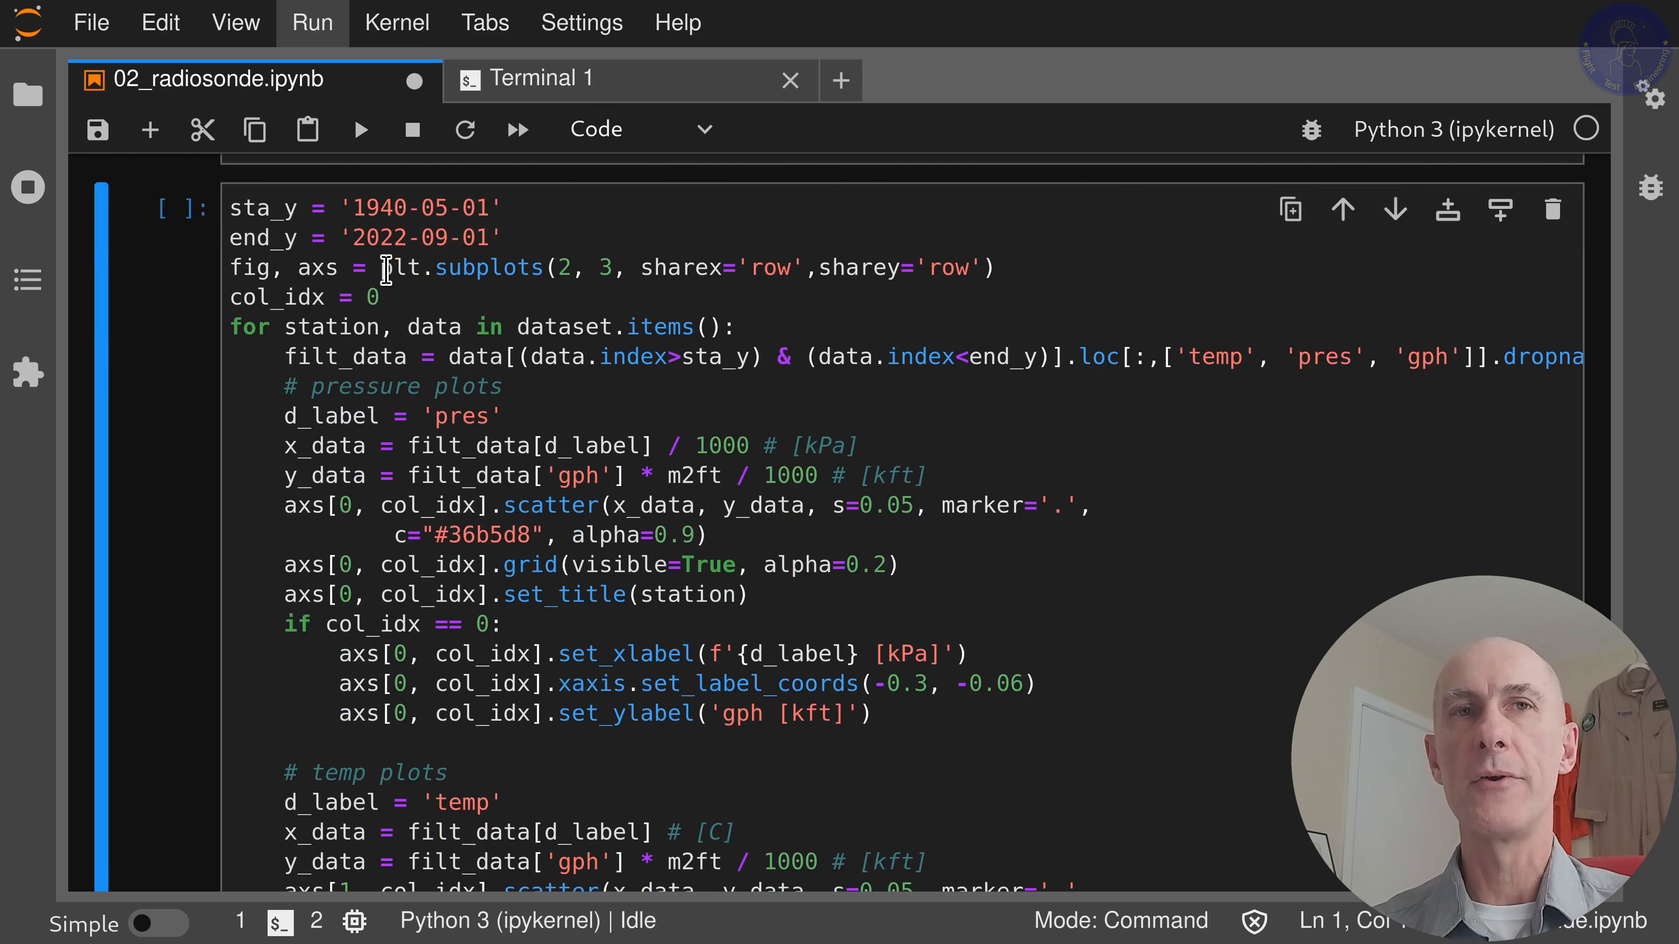
mouse_move(549, 268)
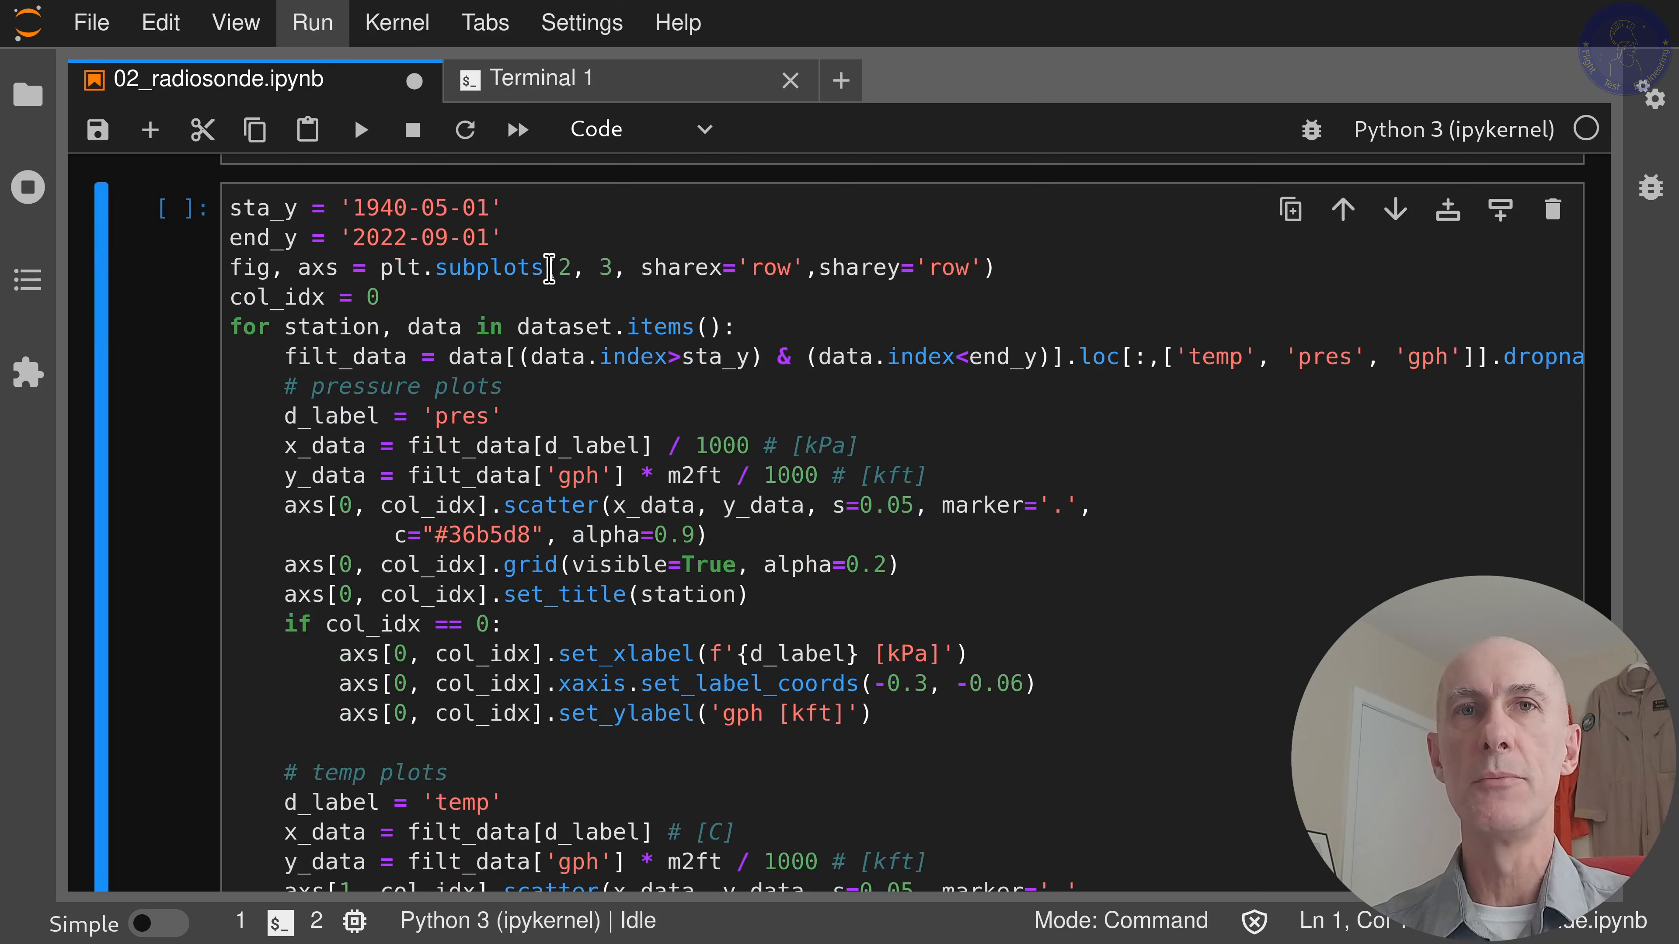
mouse_move(669, 300)
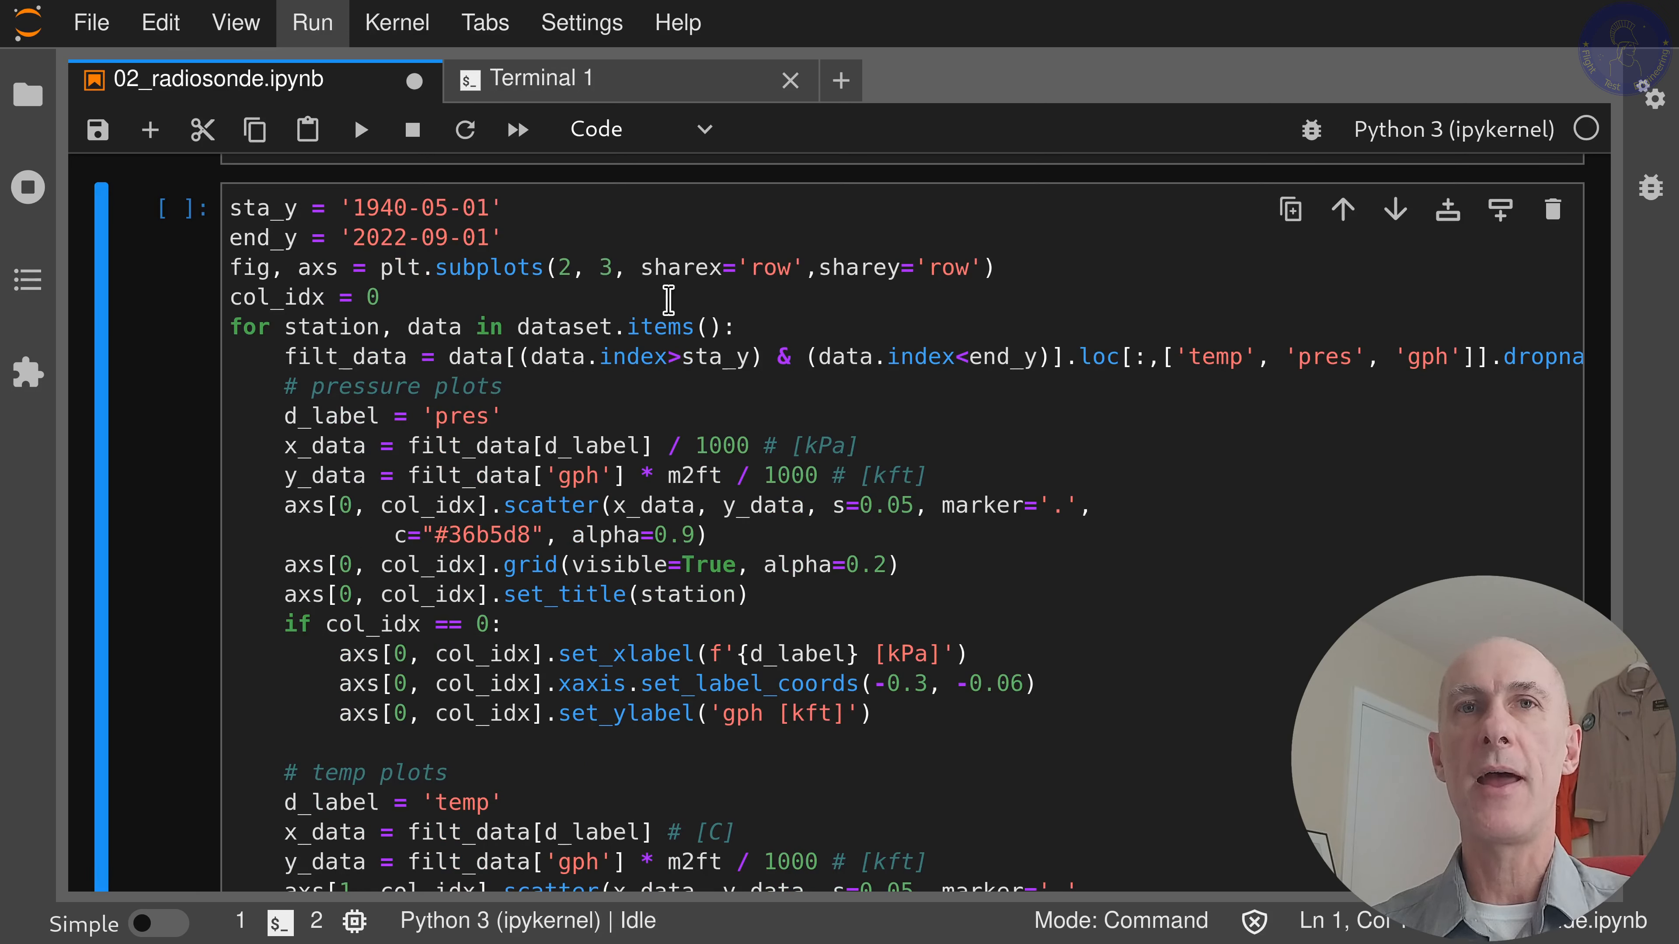
mouse_move(867, 255)
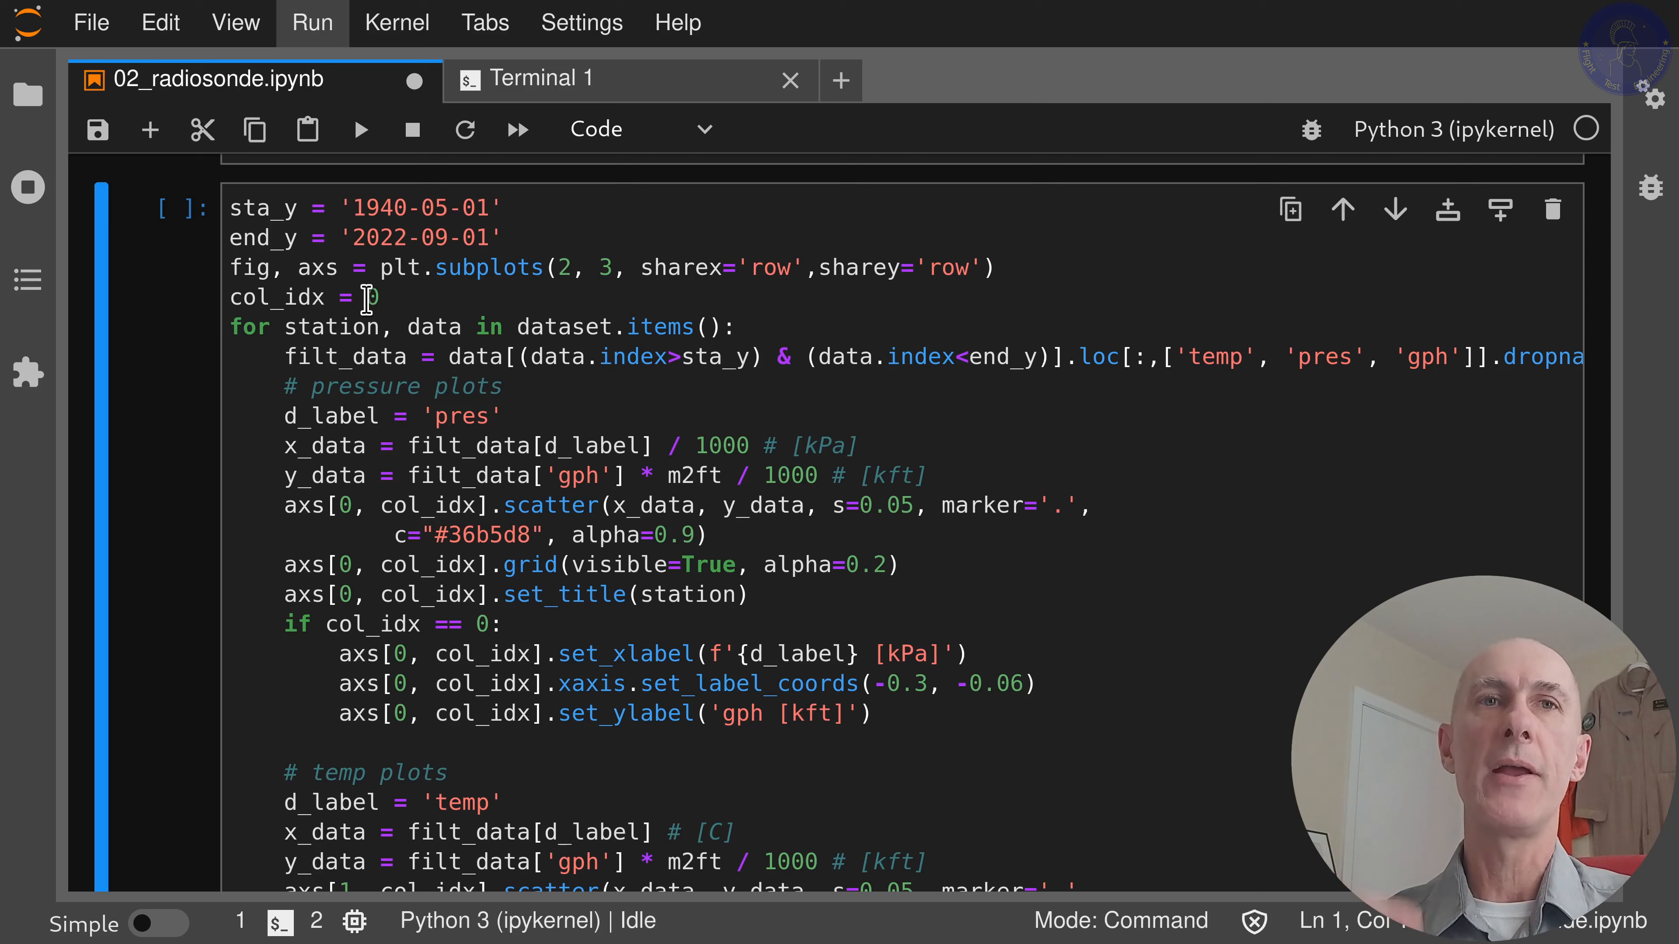
mouse_move(257, 327)
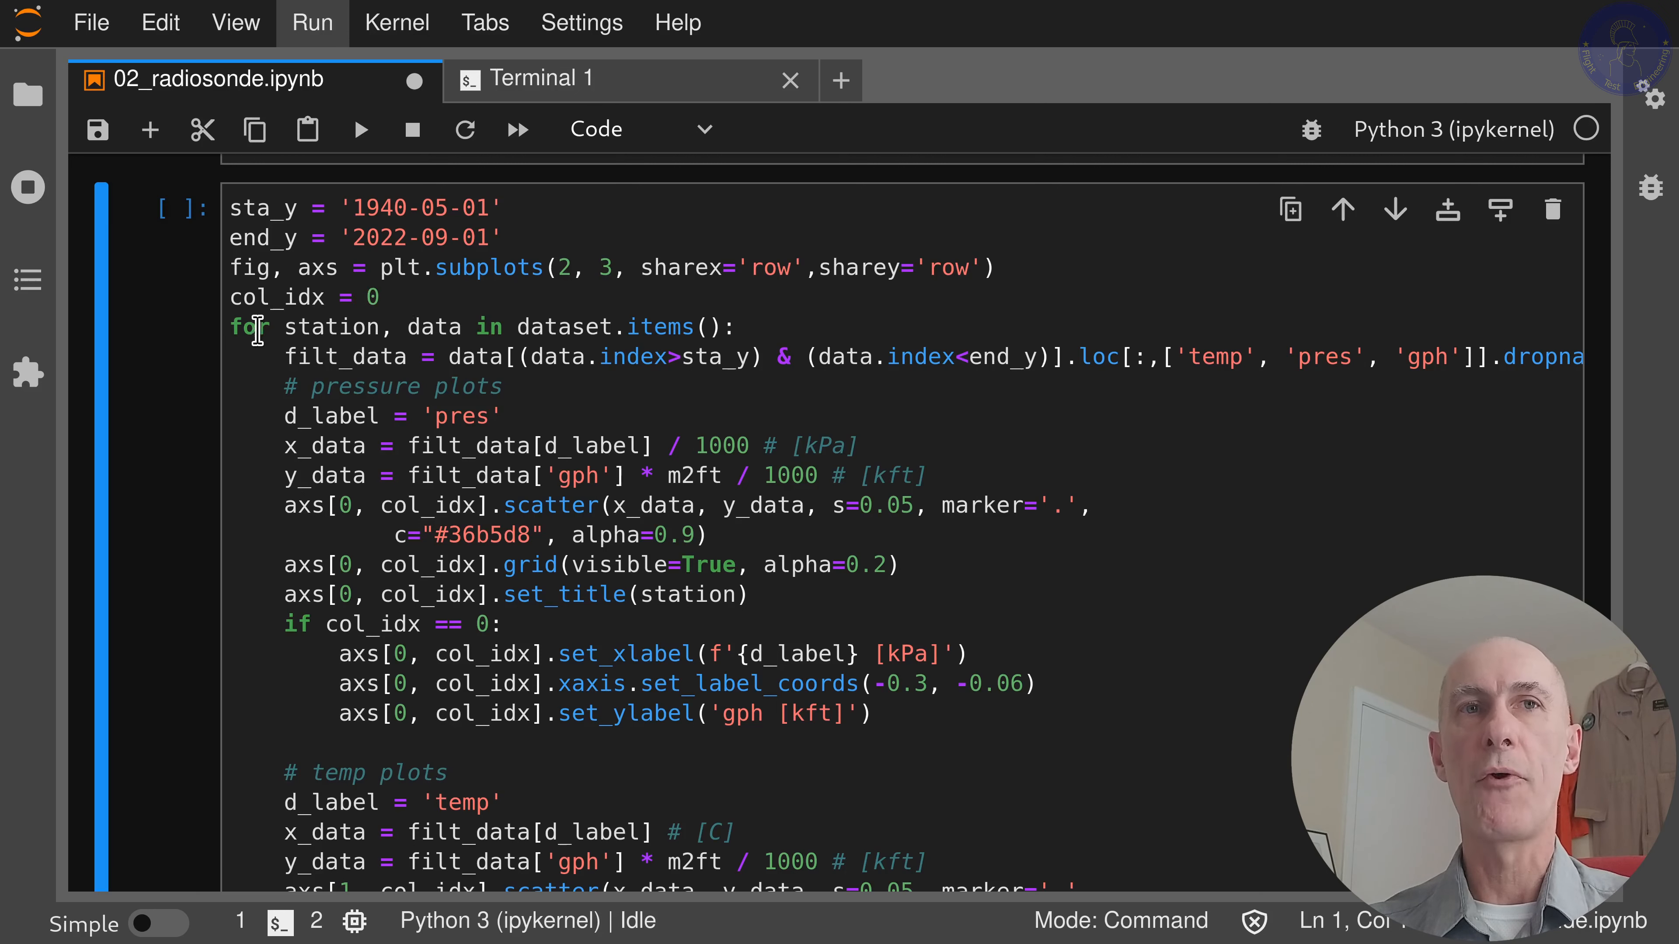
mouse_move(578, 326)
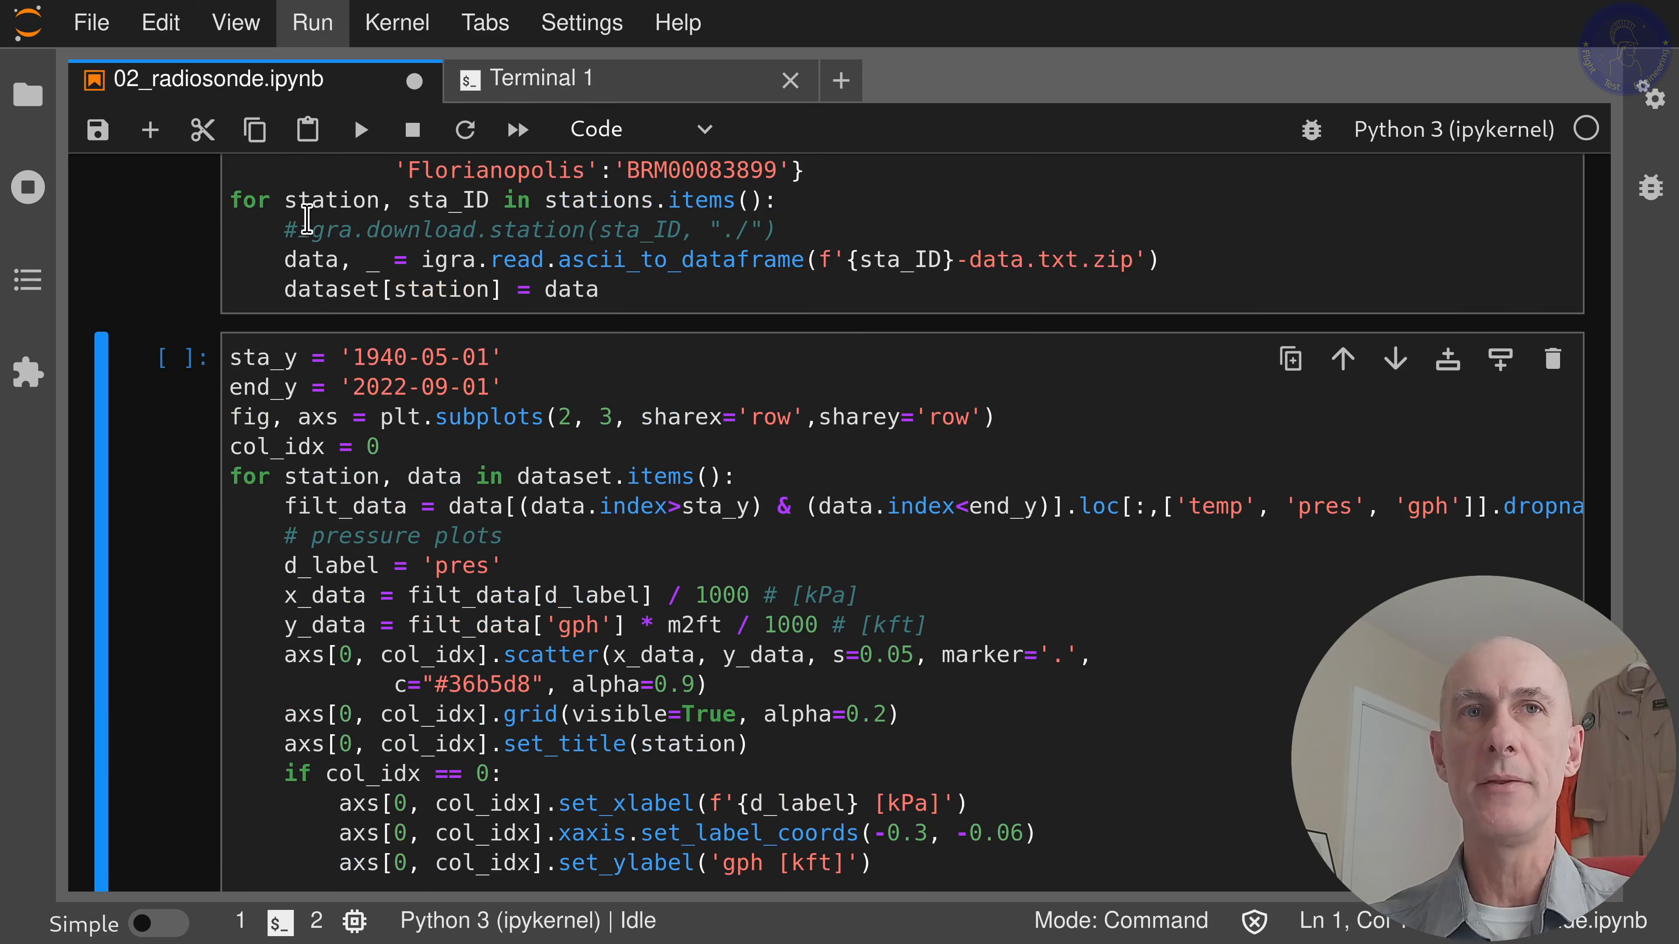
scroll(down, 3)
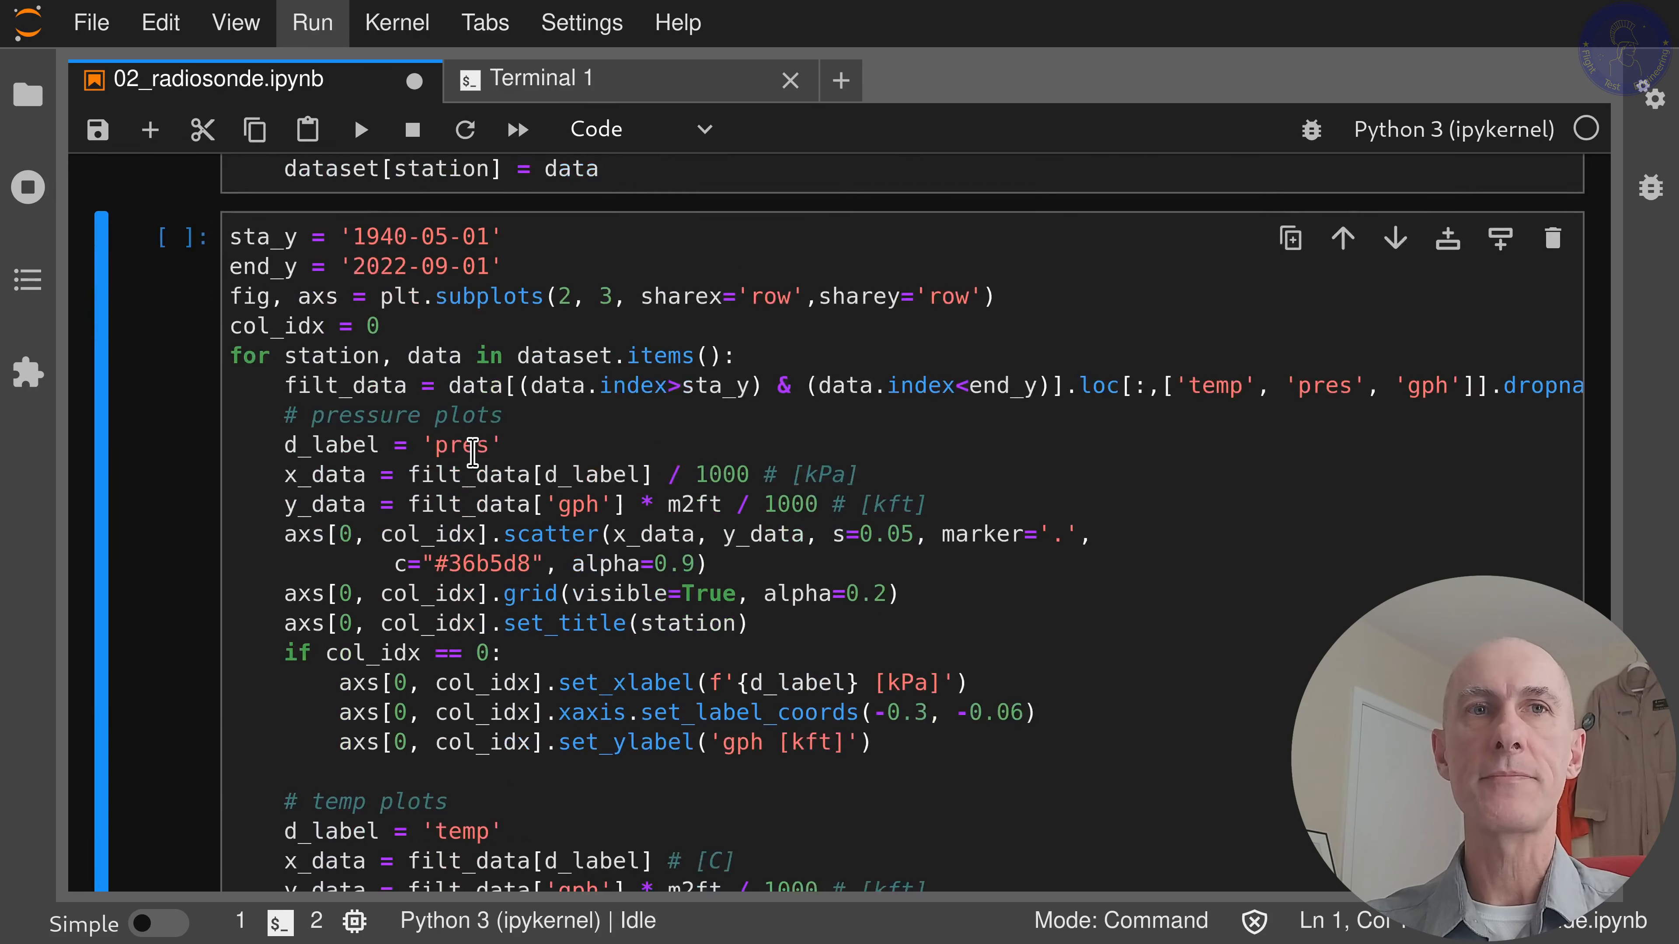
scroll(down, 3)
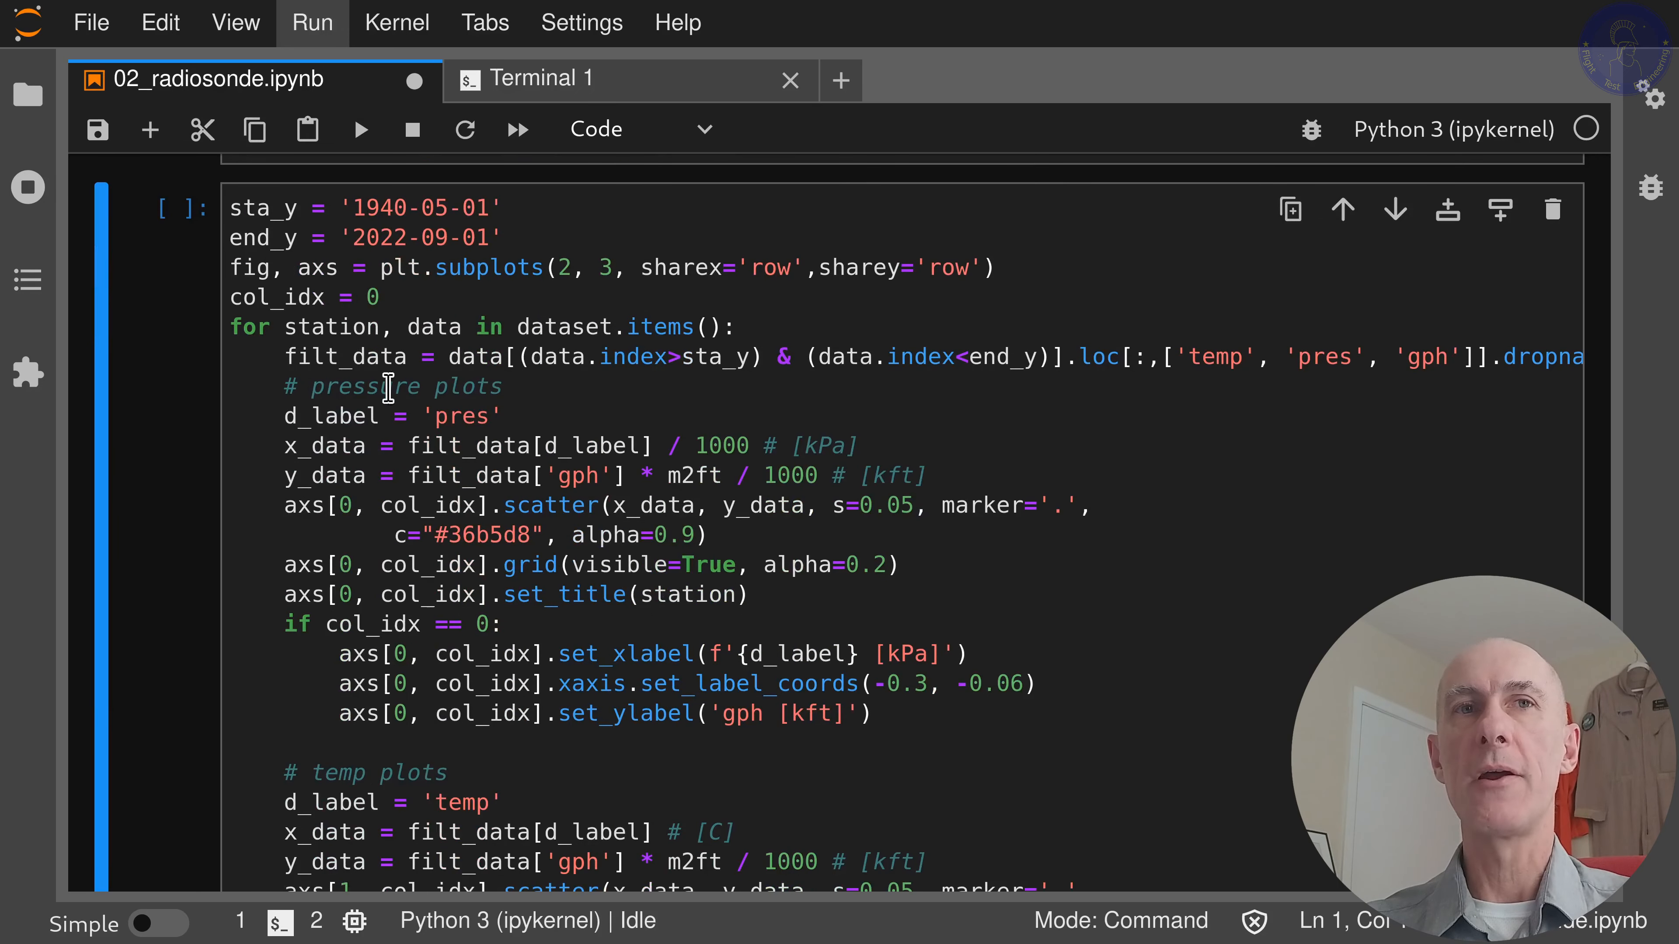
mouse_move(500, 360)
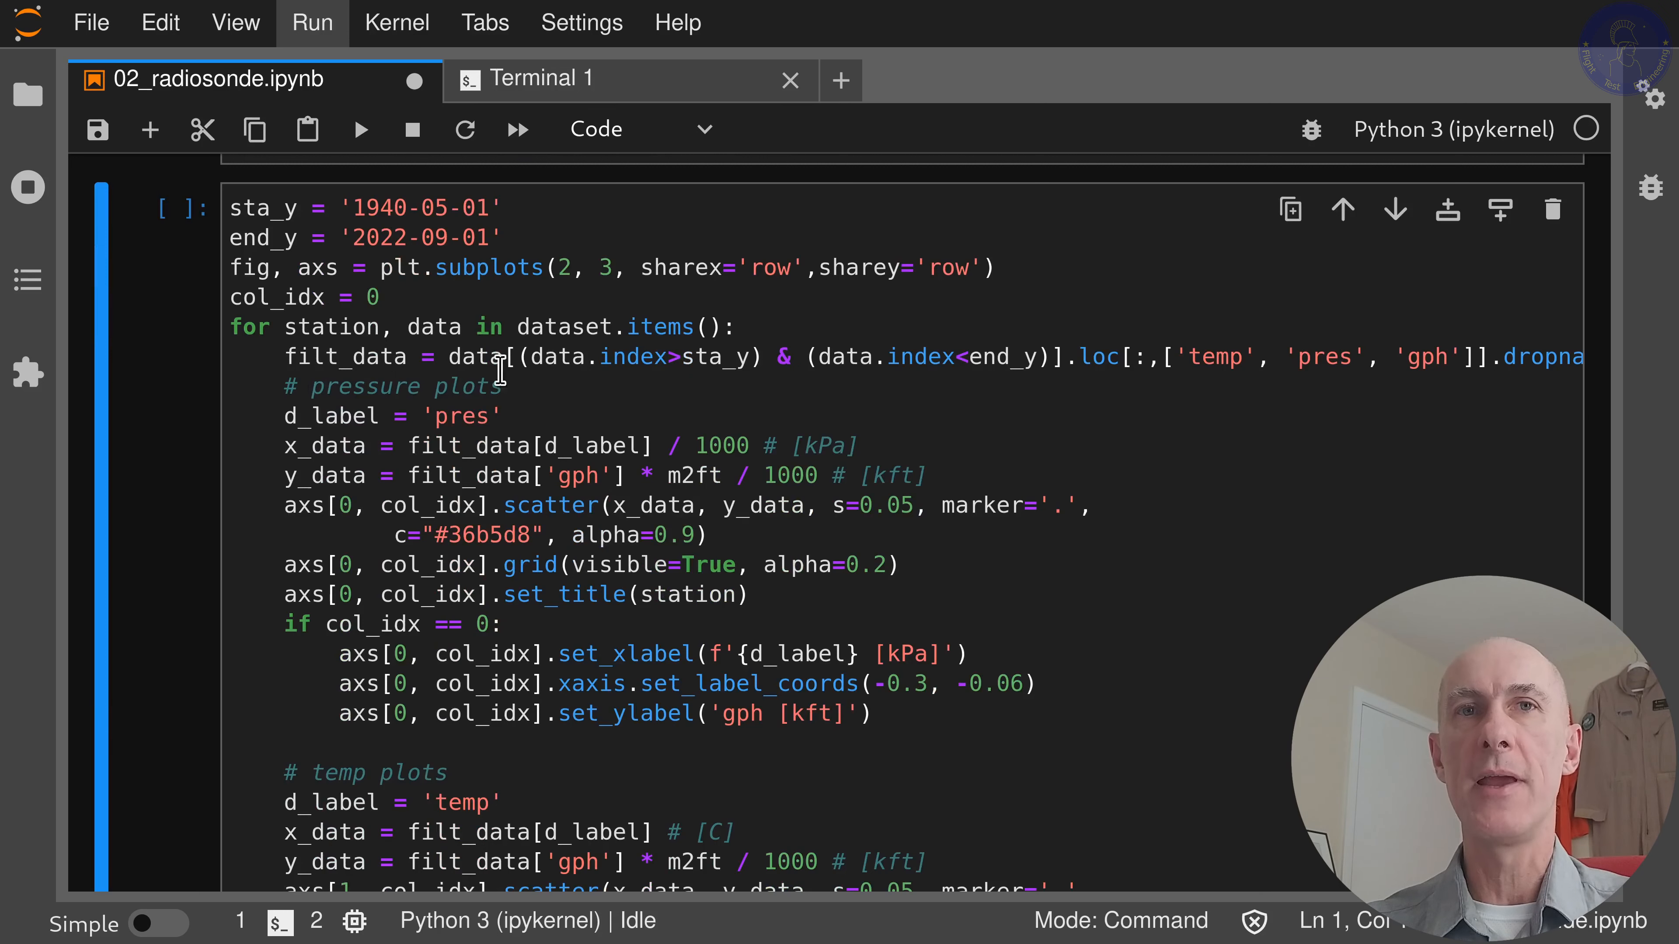
mouse_move(575, 373)
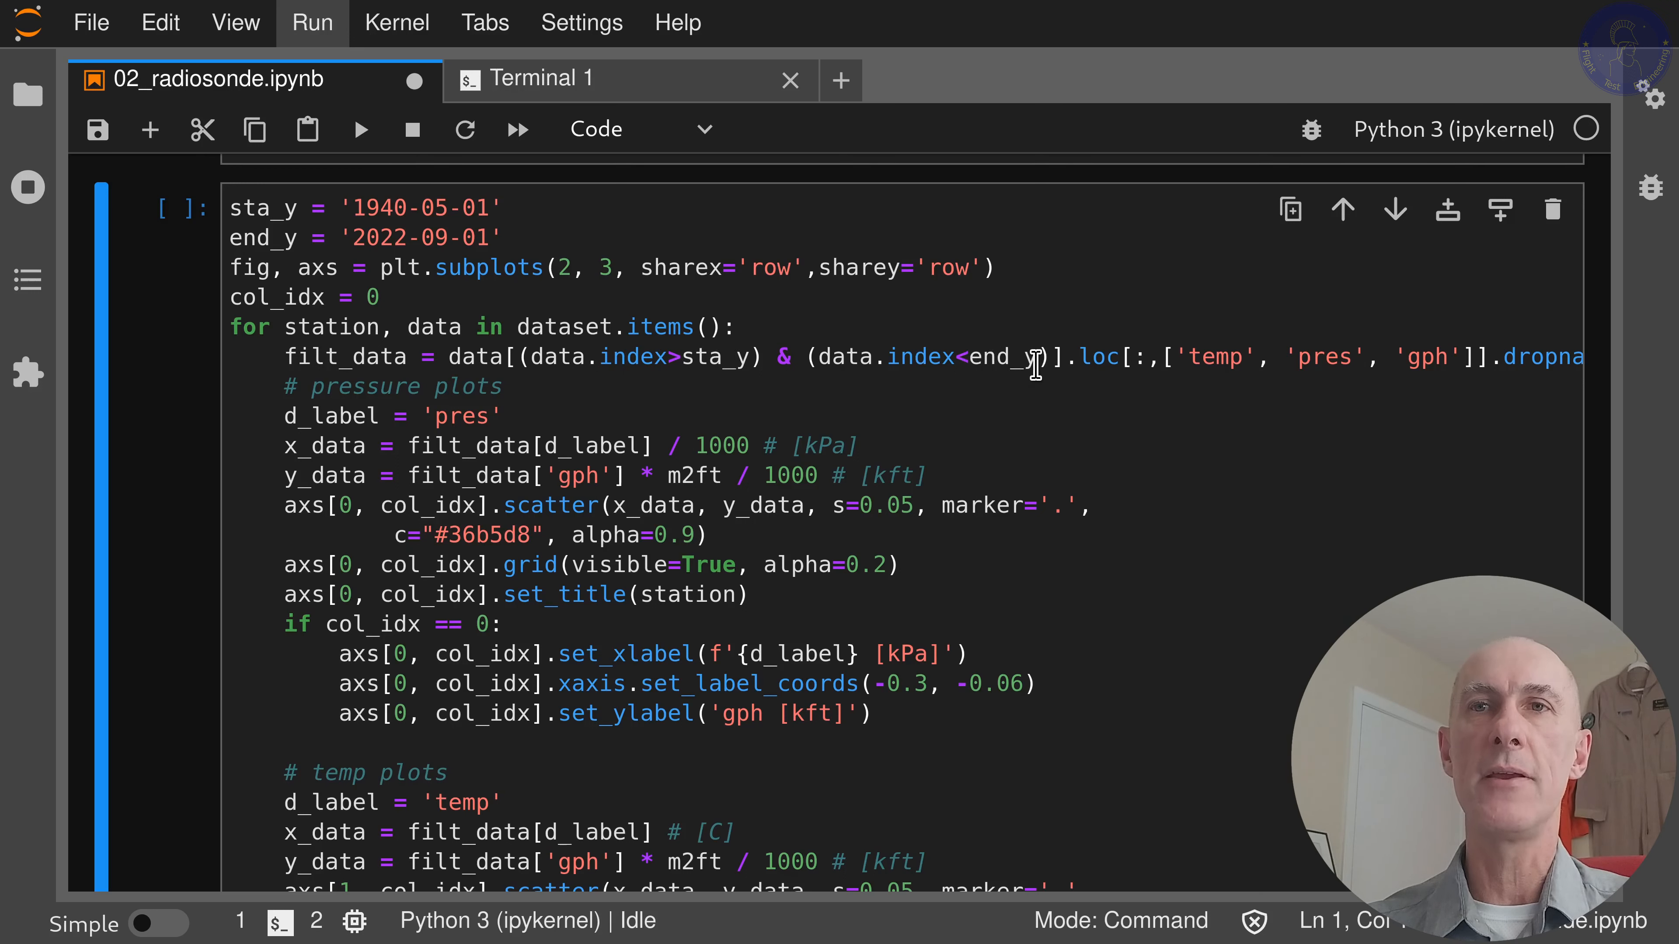
mouse_move(1207, 399)
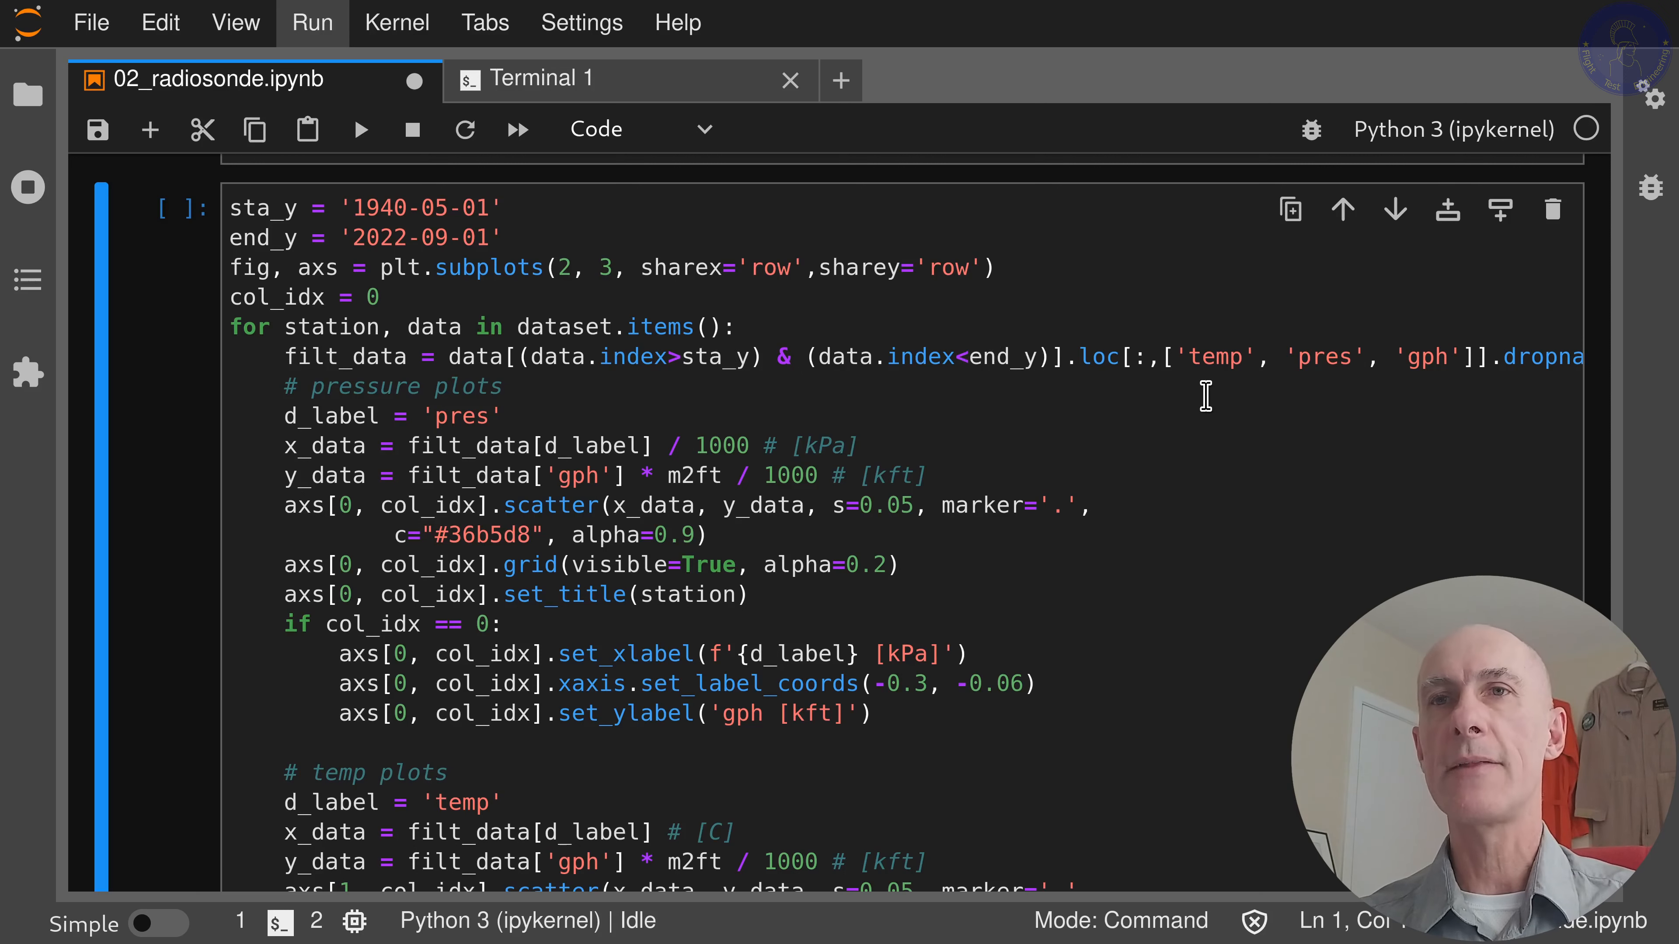
mouse_move(1443, 354)
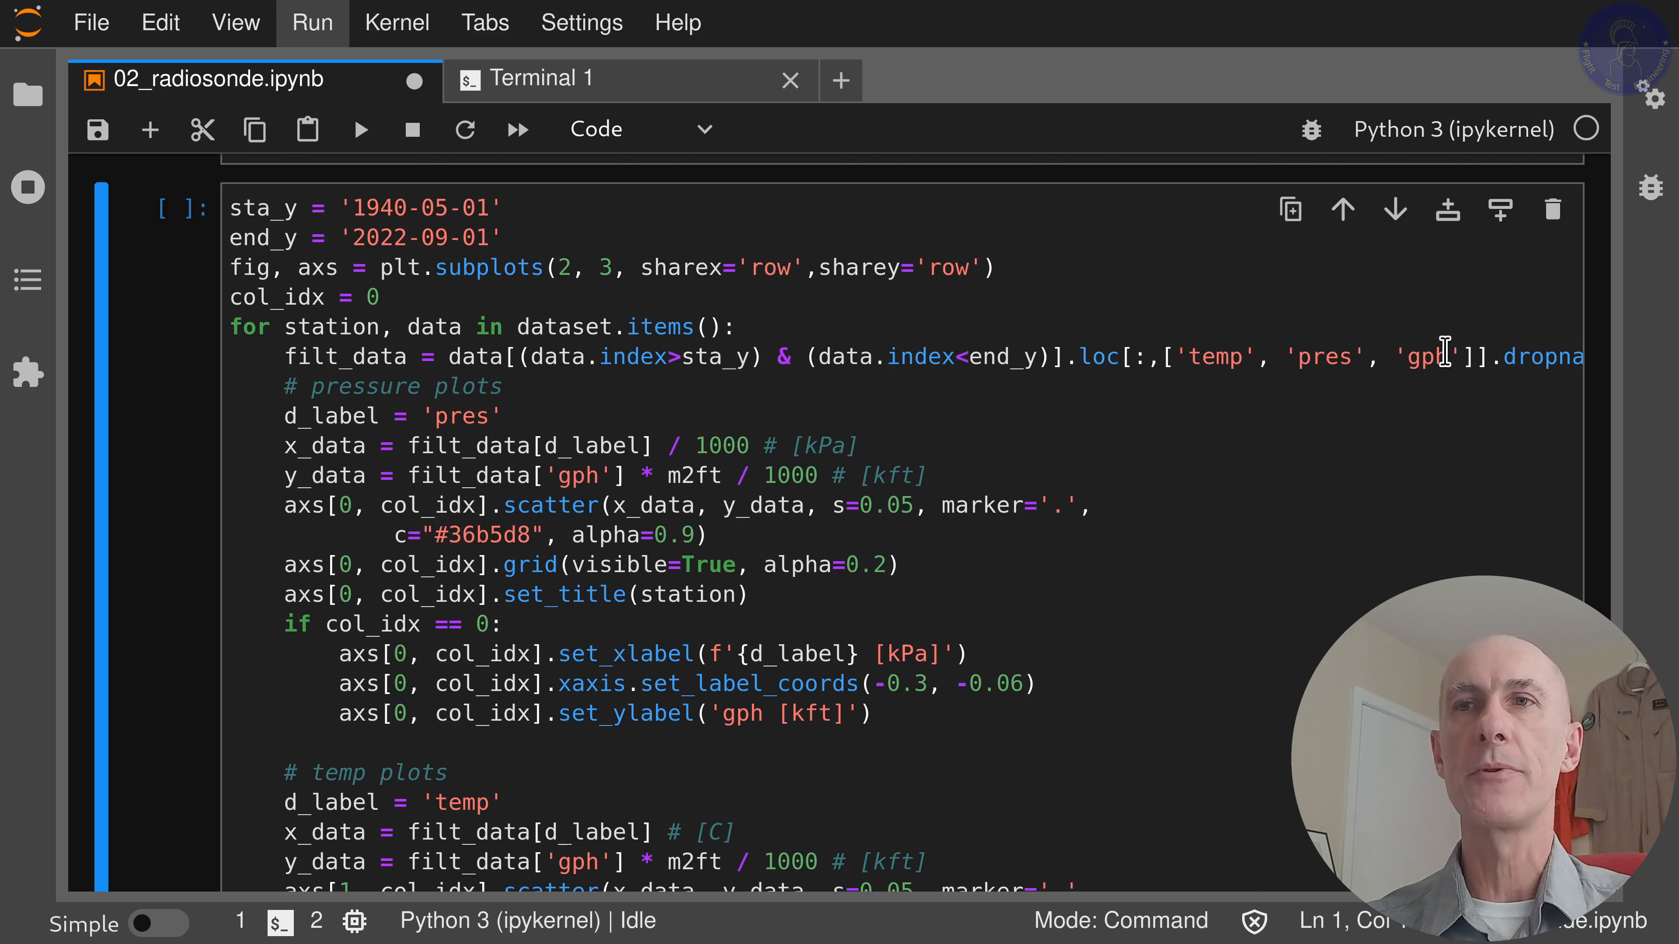
click(1272, 357)
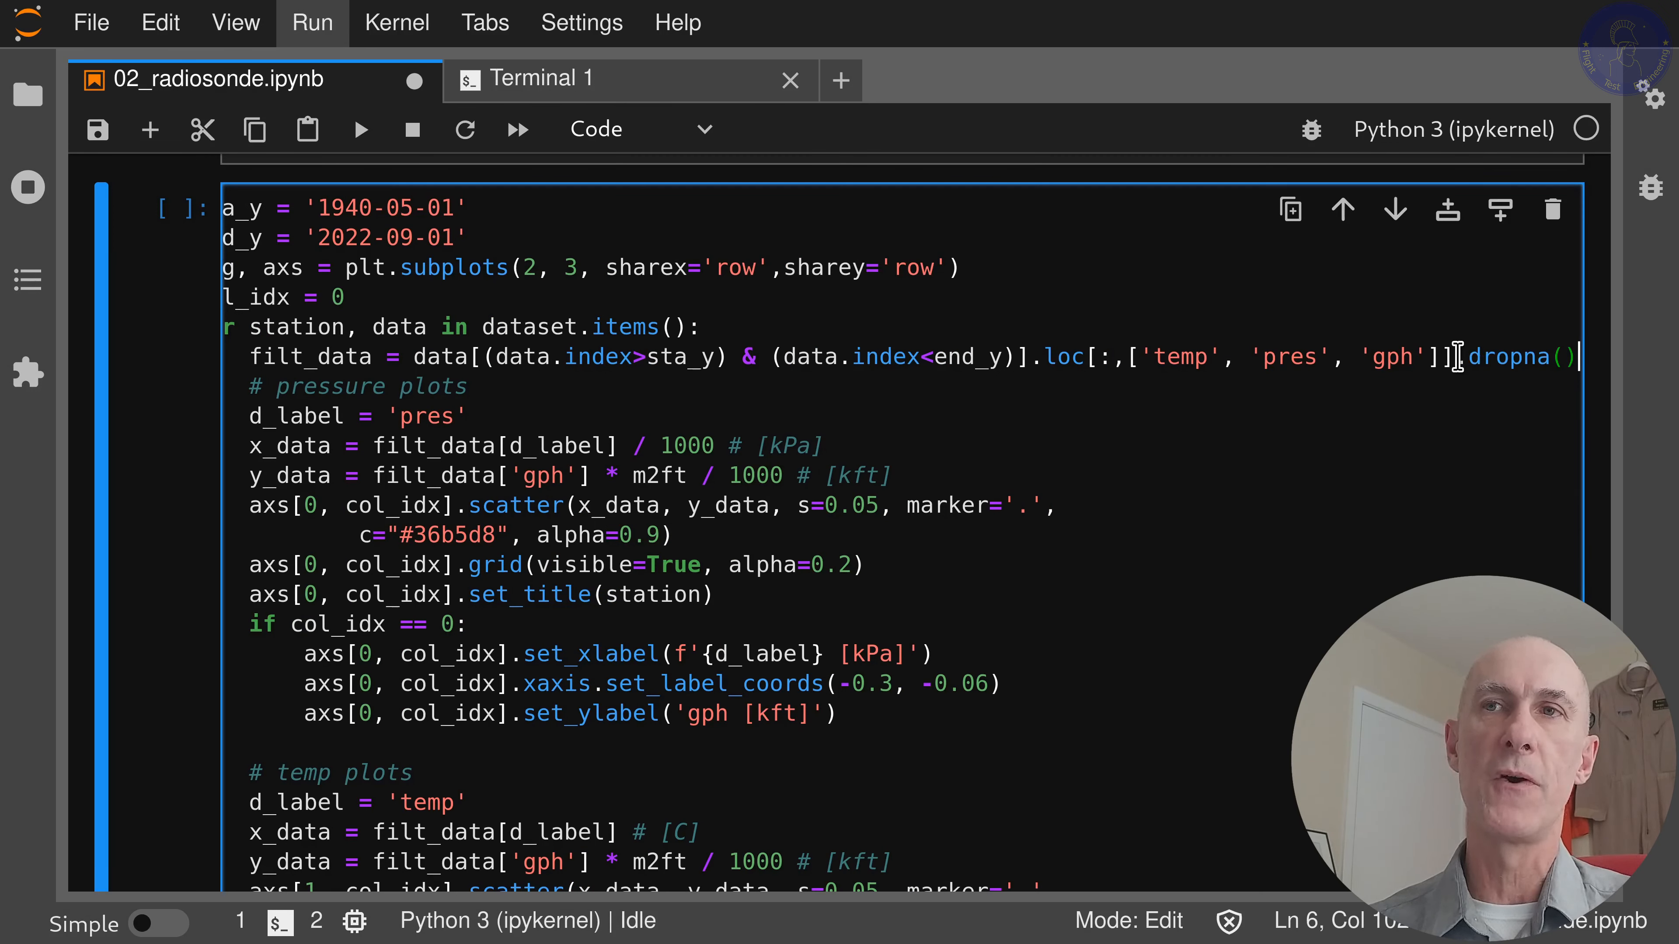
double_click(1509, 356)
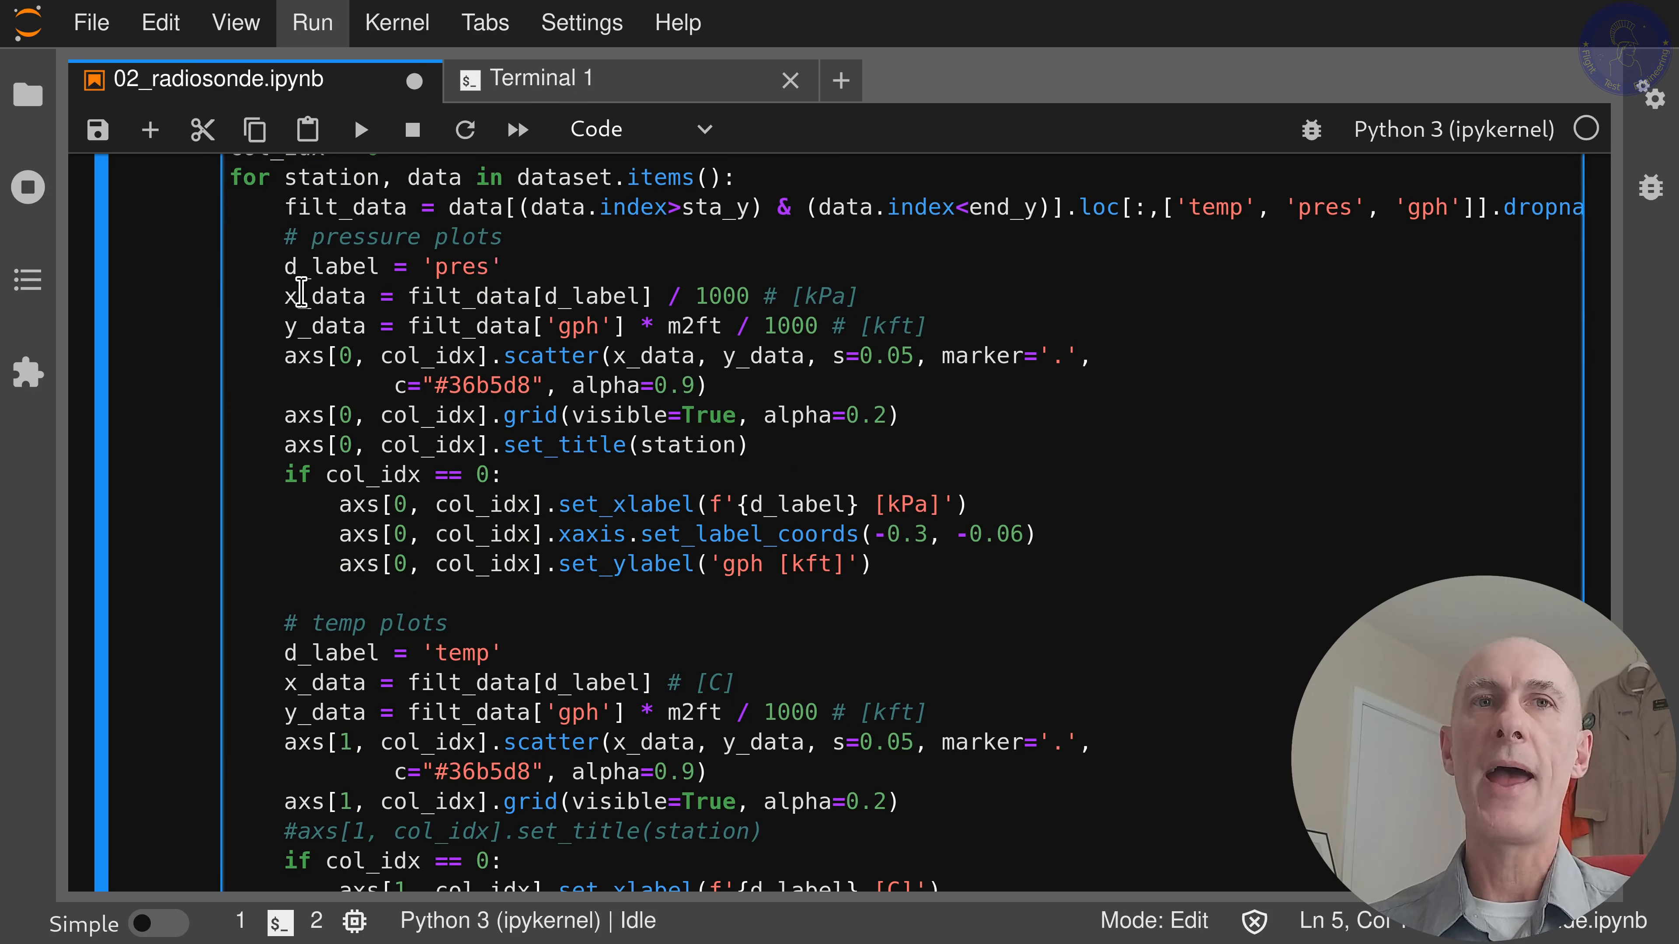
mouse_move(301, 208)
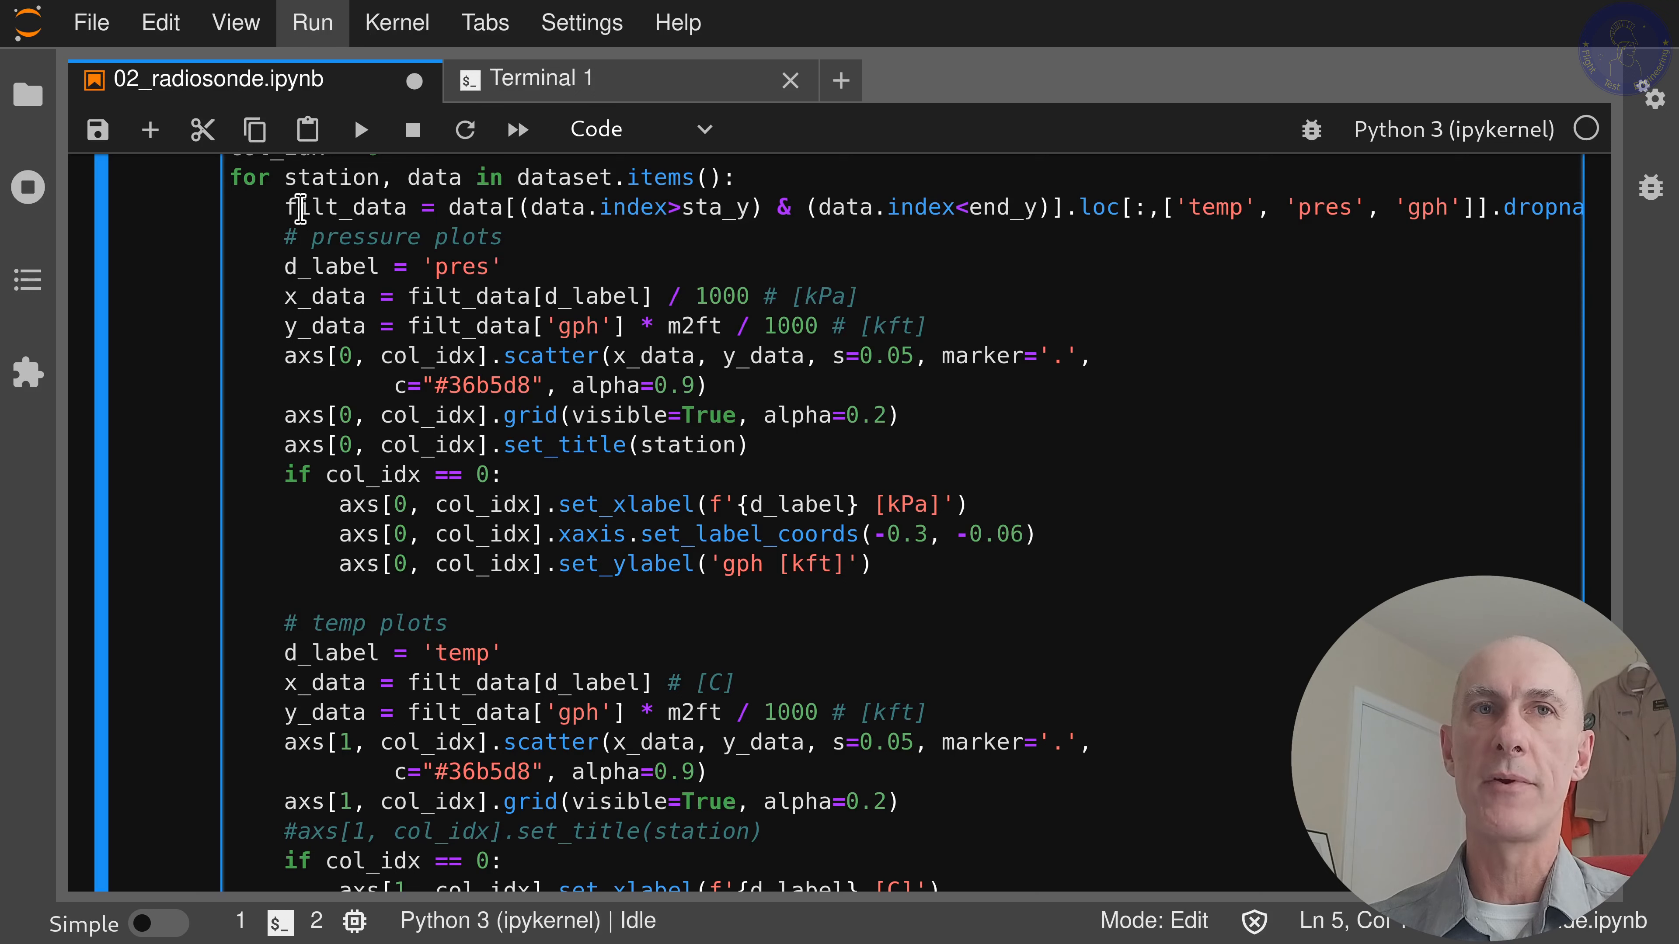
double_click(341, 207)
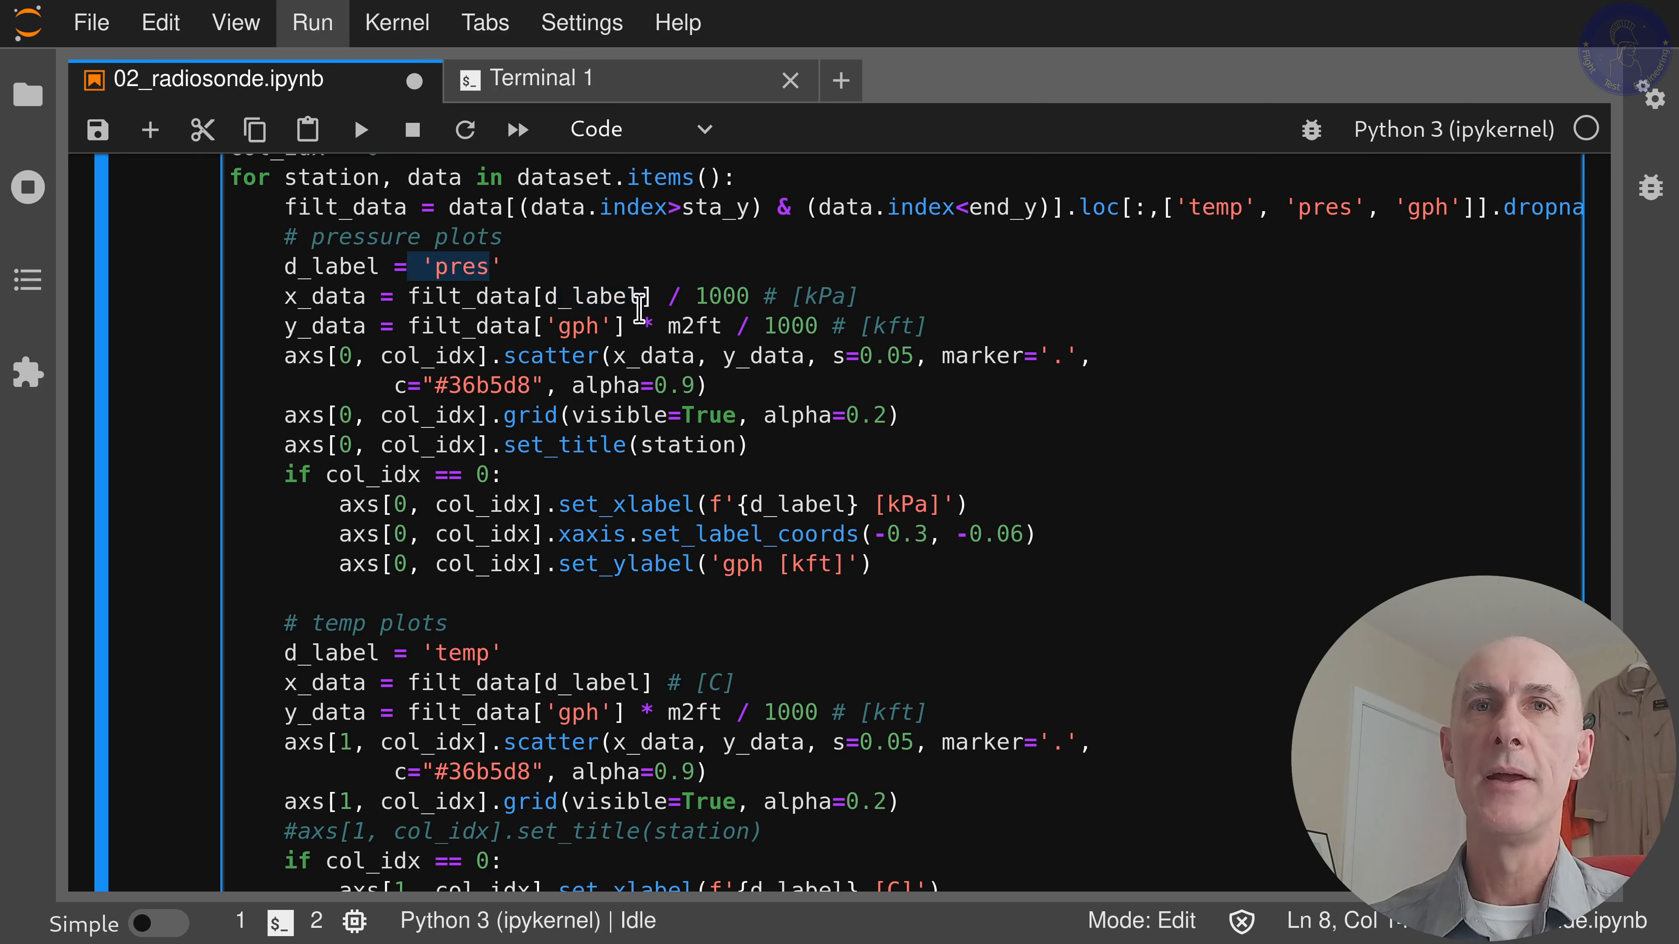
key(Ctrl+s)
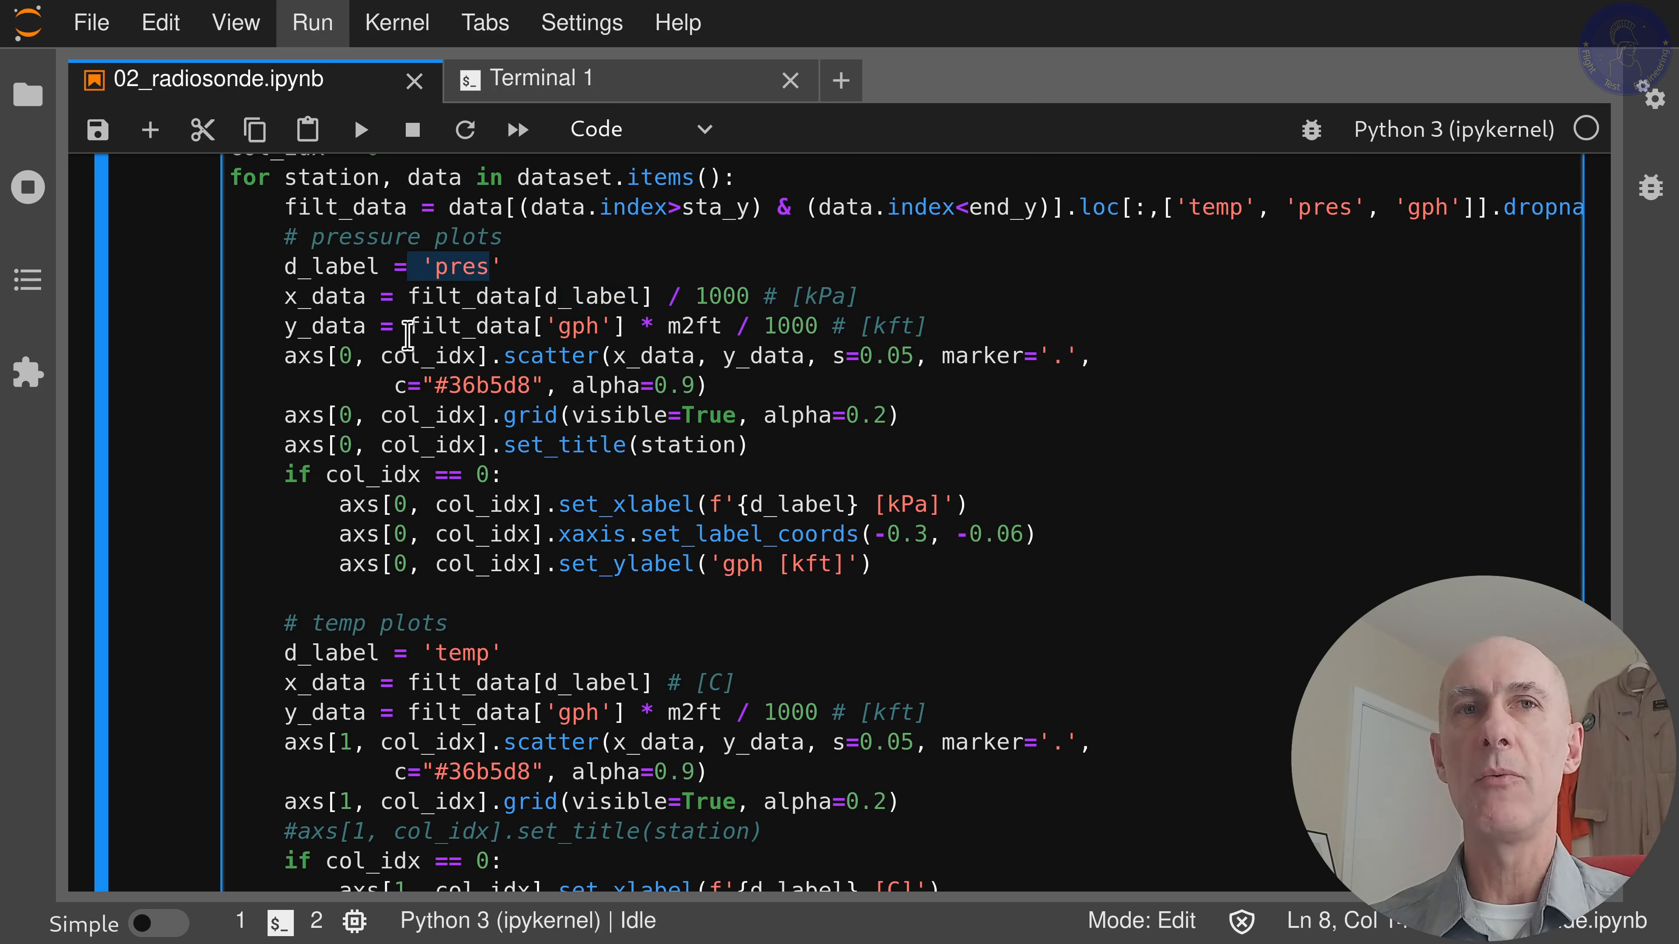
mouse_move(587, 332)
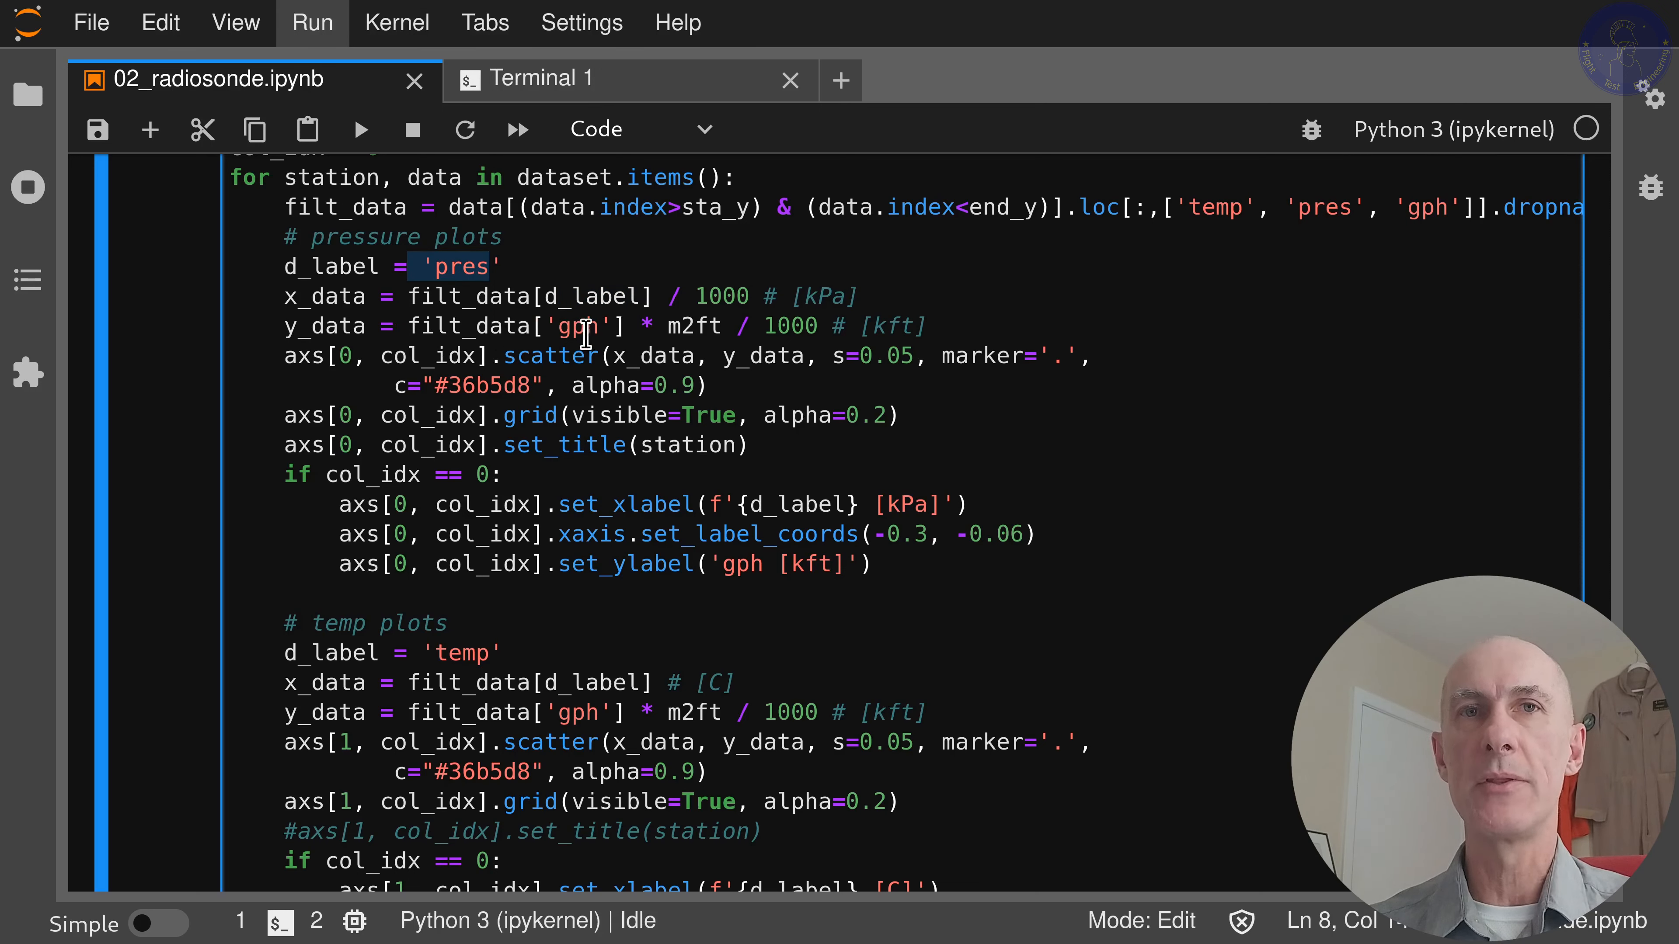
mouse_move(599, 355)
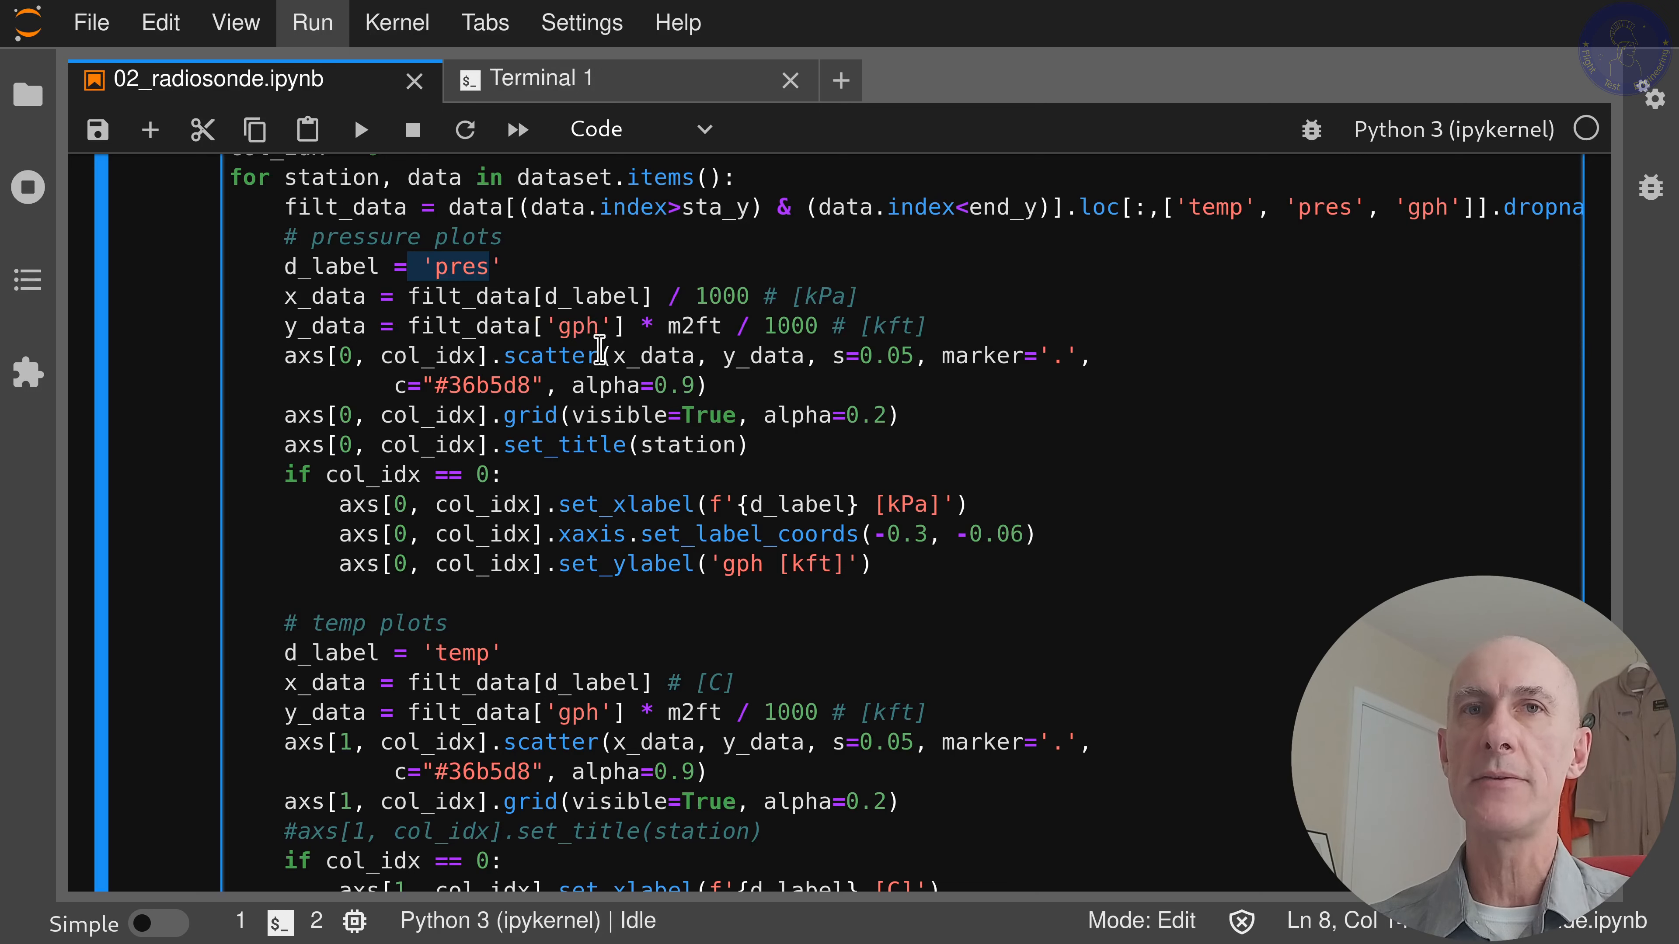
mouse_move(721, 326)
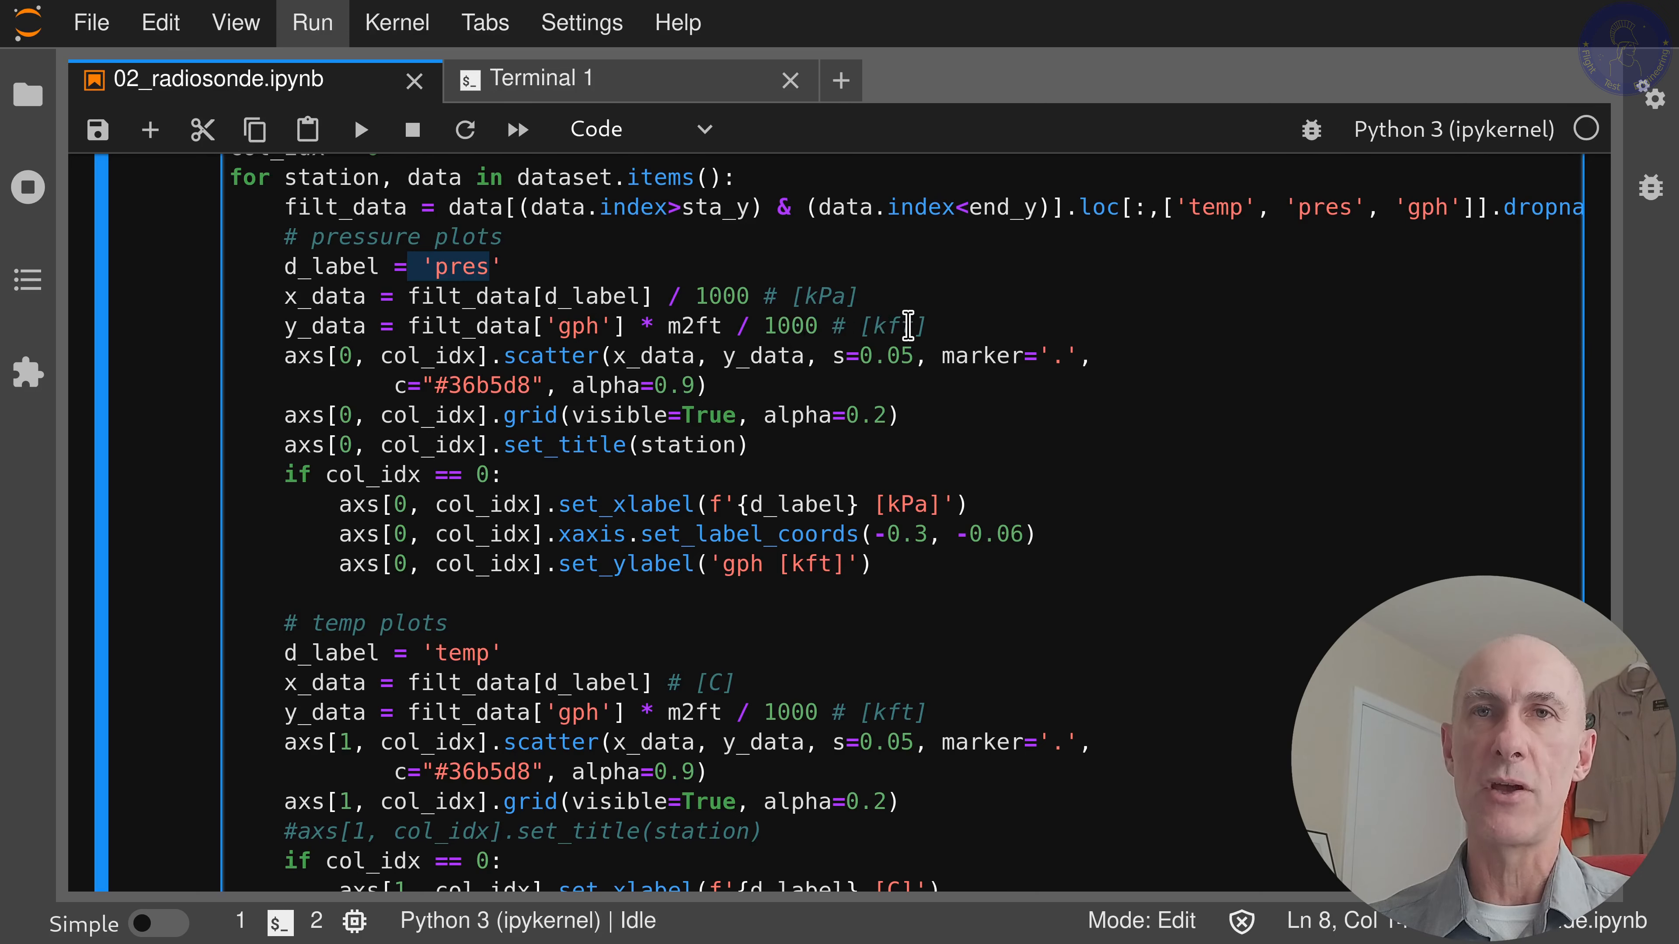
mouse_move(967, 356)
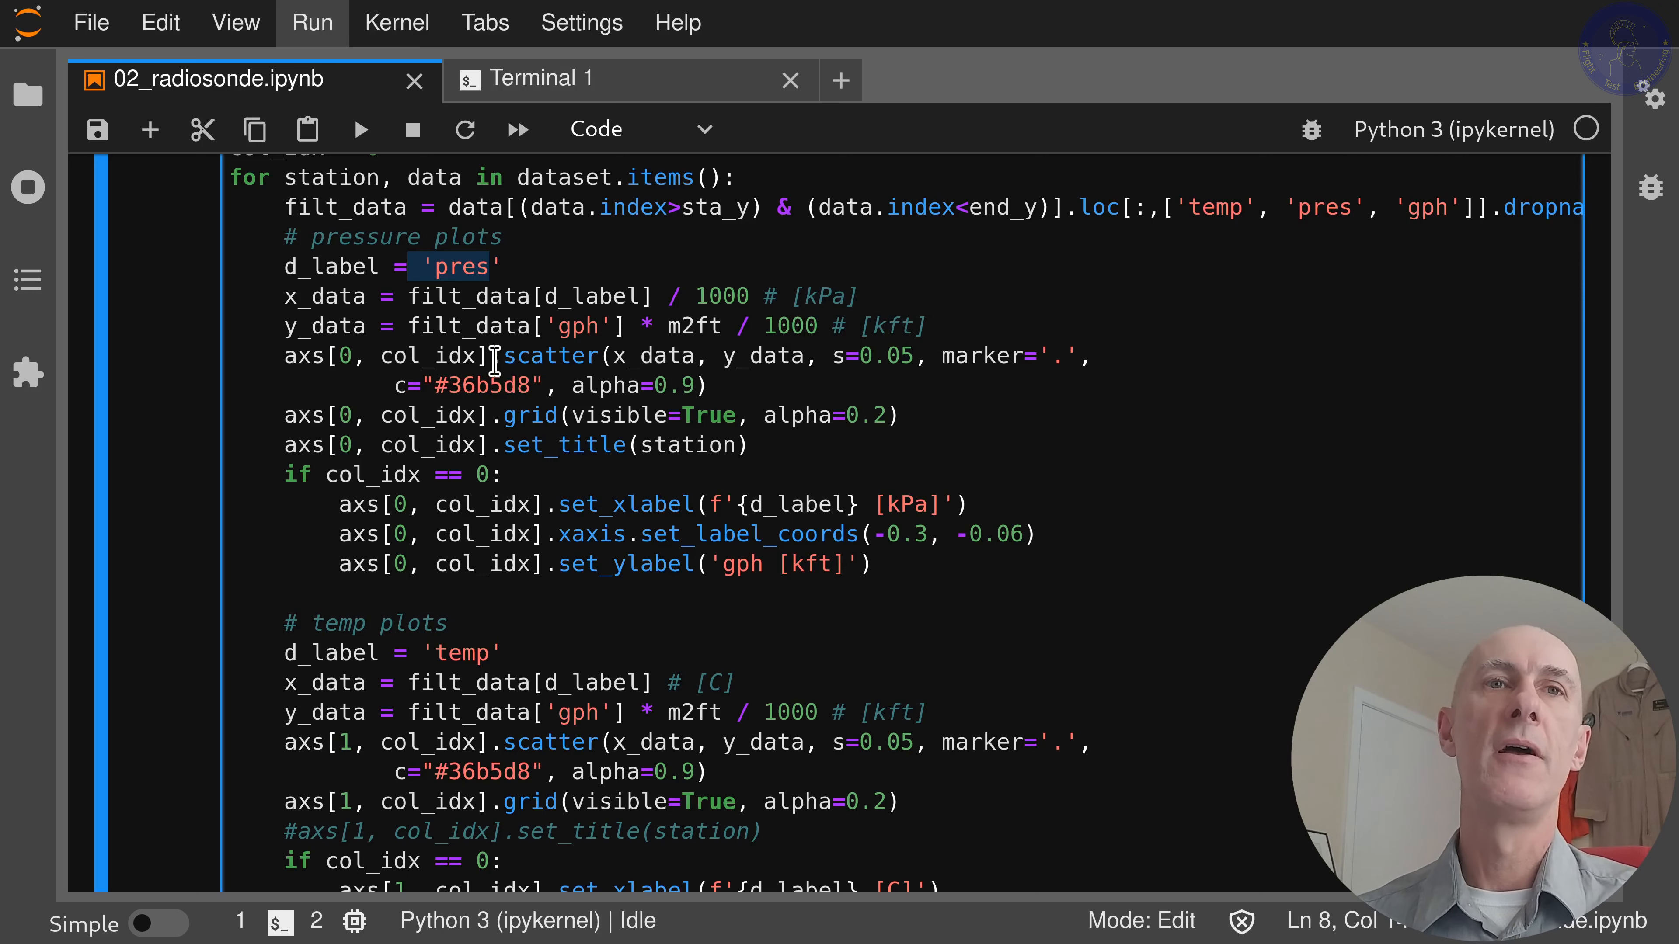
mouse_move(399, 386)
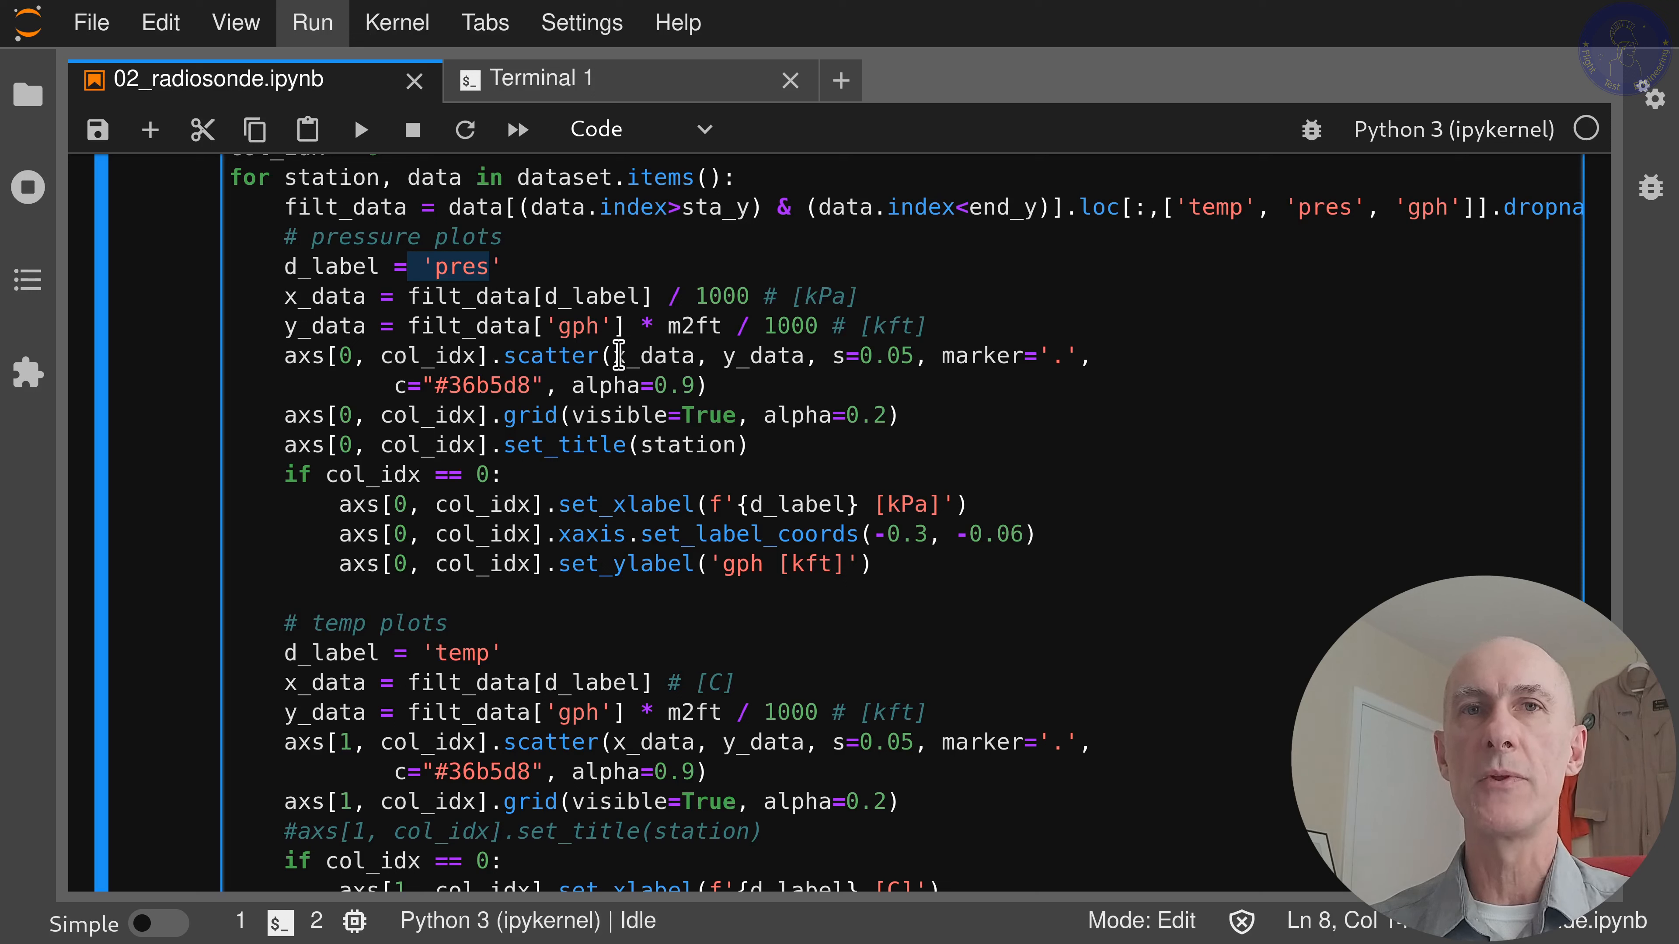
mouse_move(821, 381)
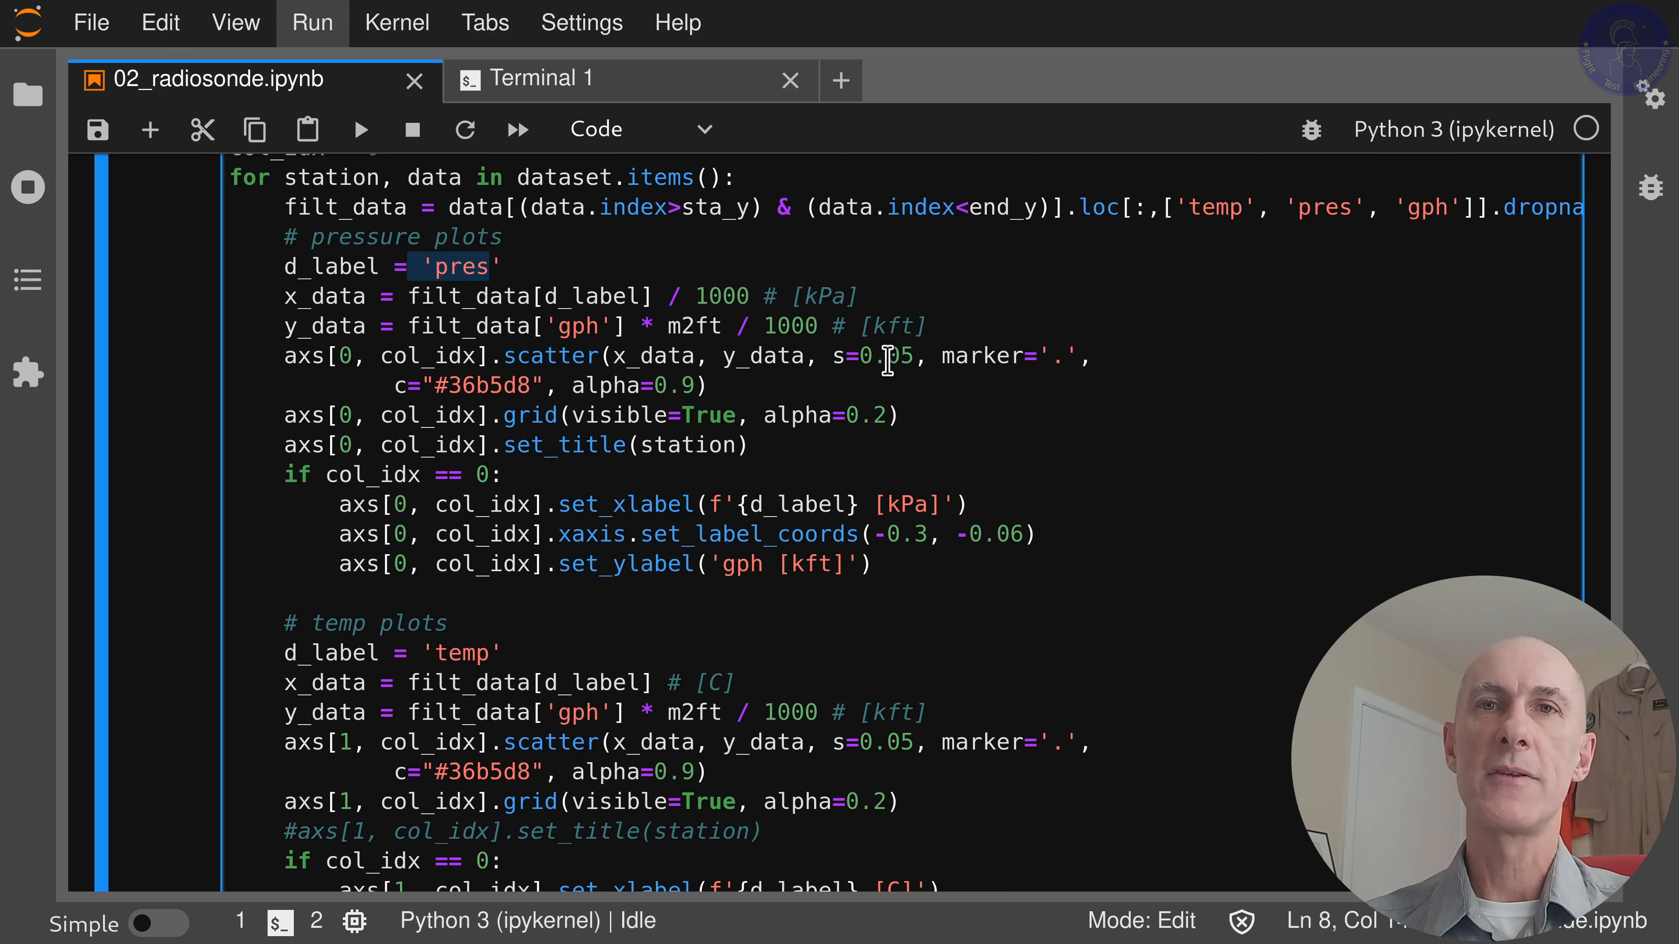
mouse_move(985, 377)
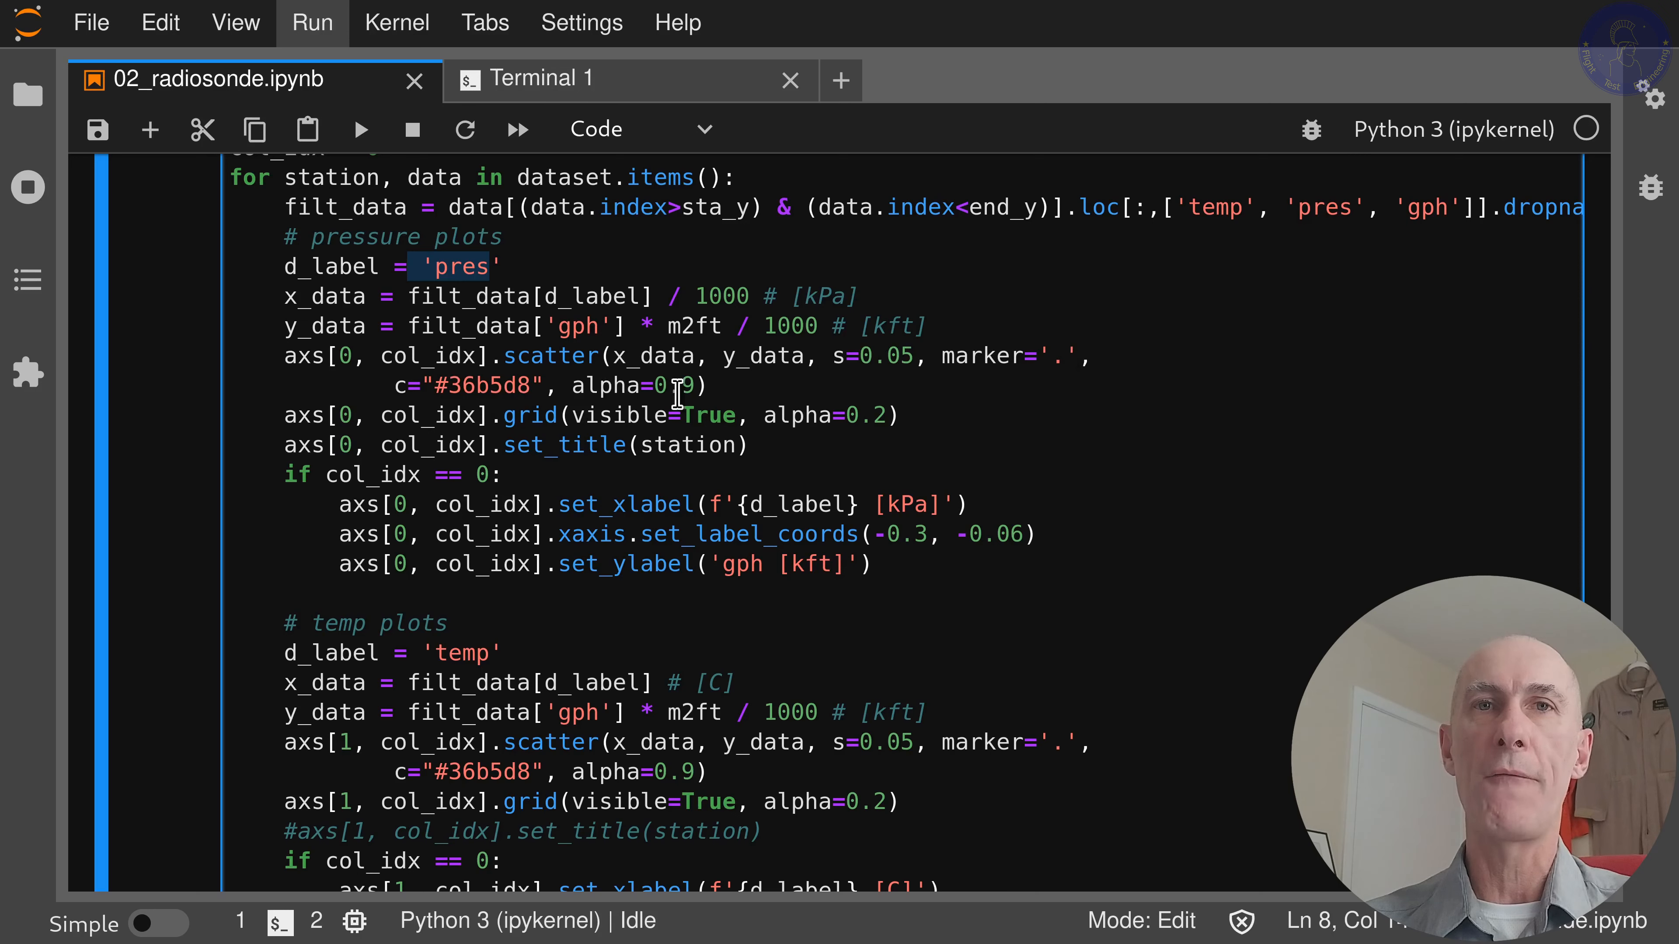
mouse_move(550, 454)
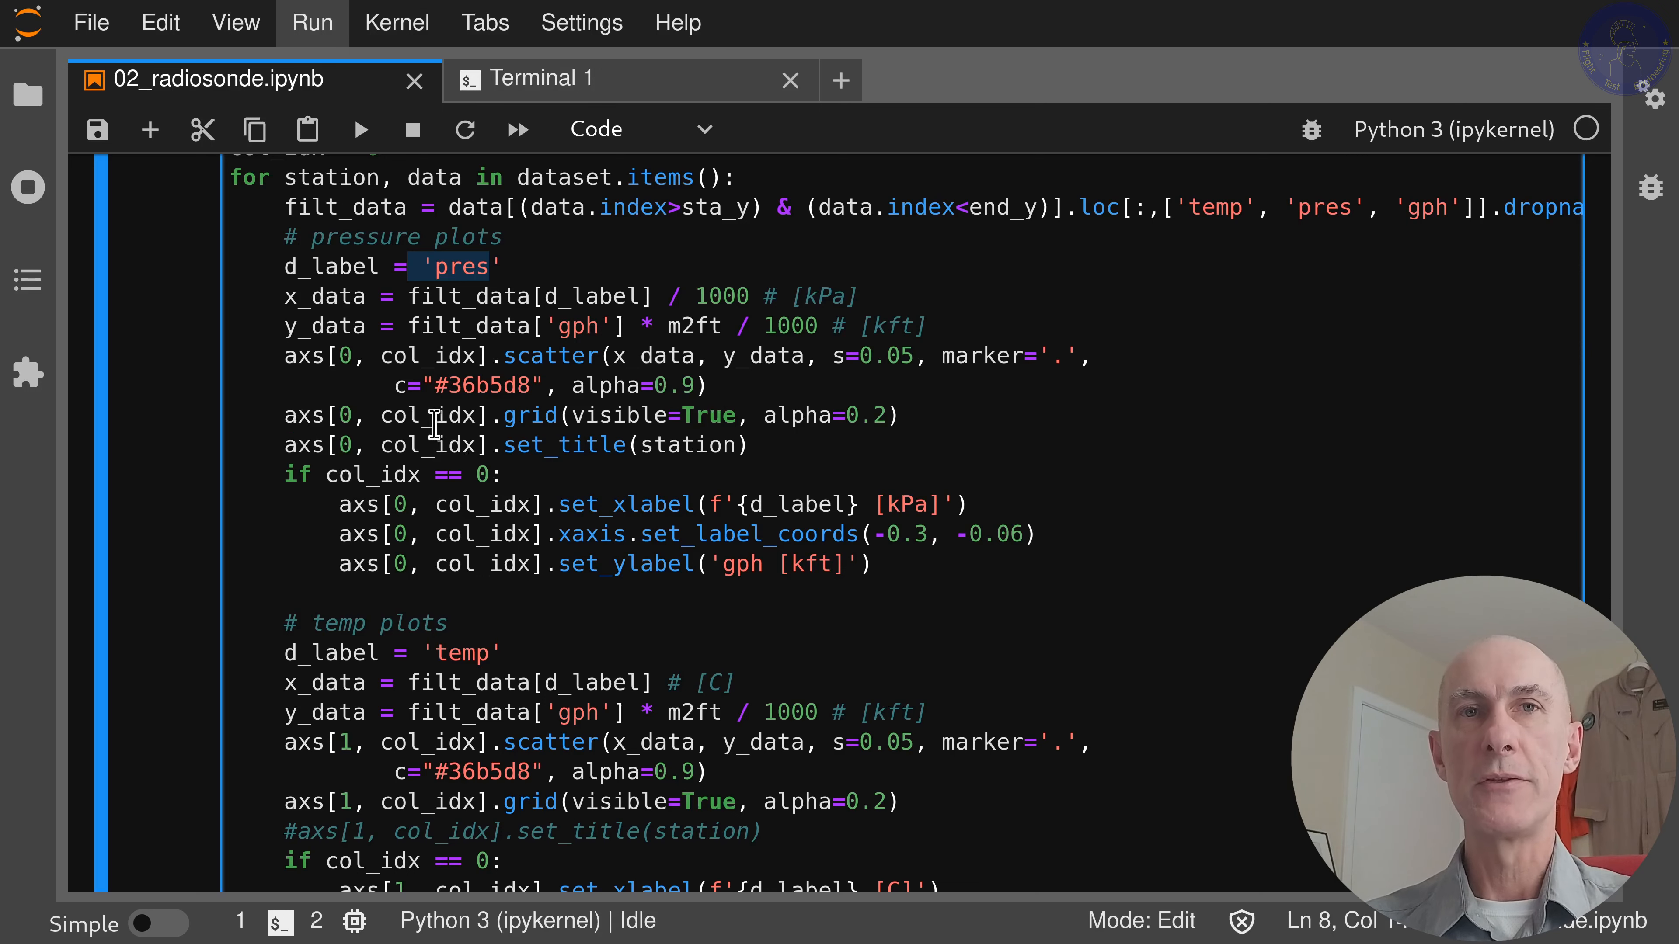
mouse_move(829, 439)
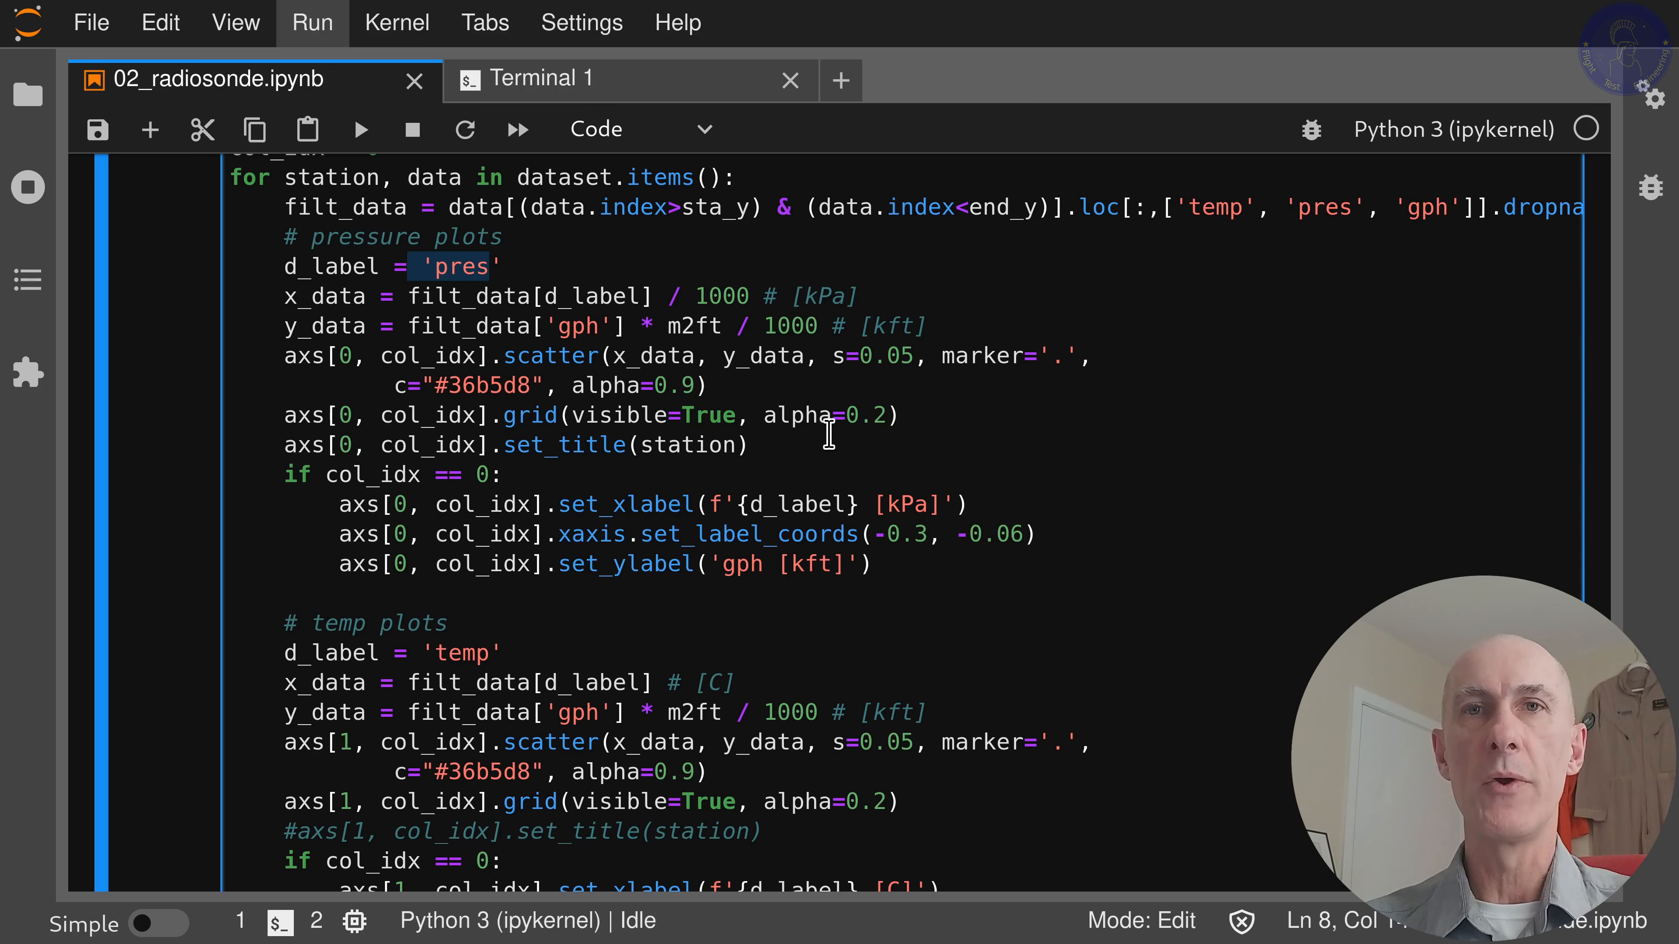
mouse_move(484, 448)
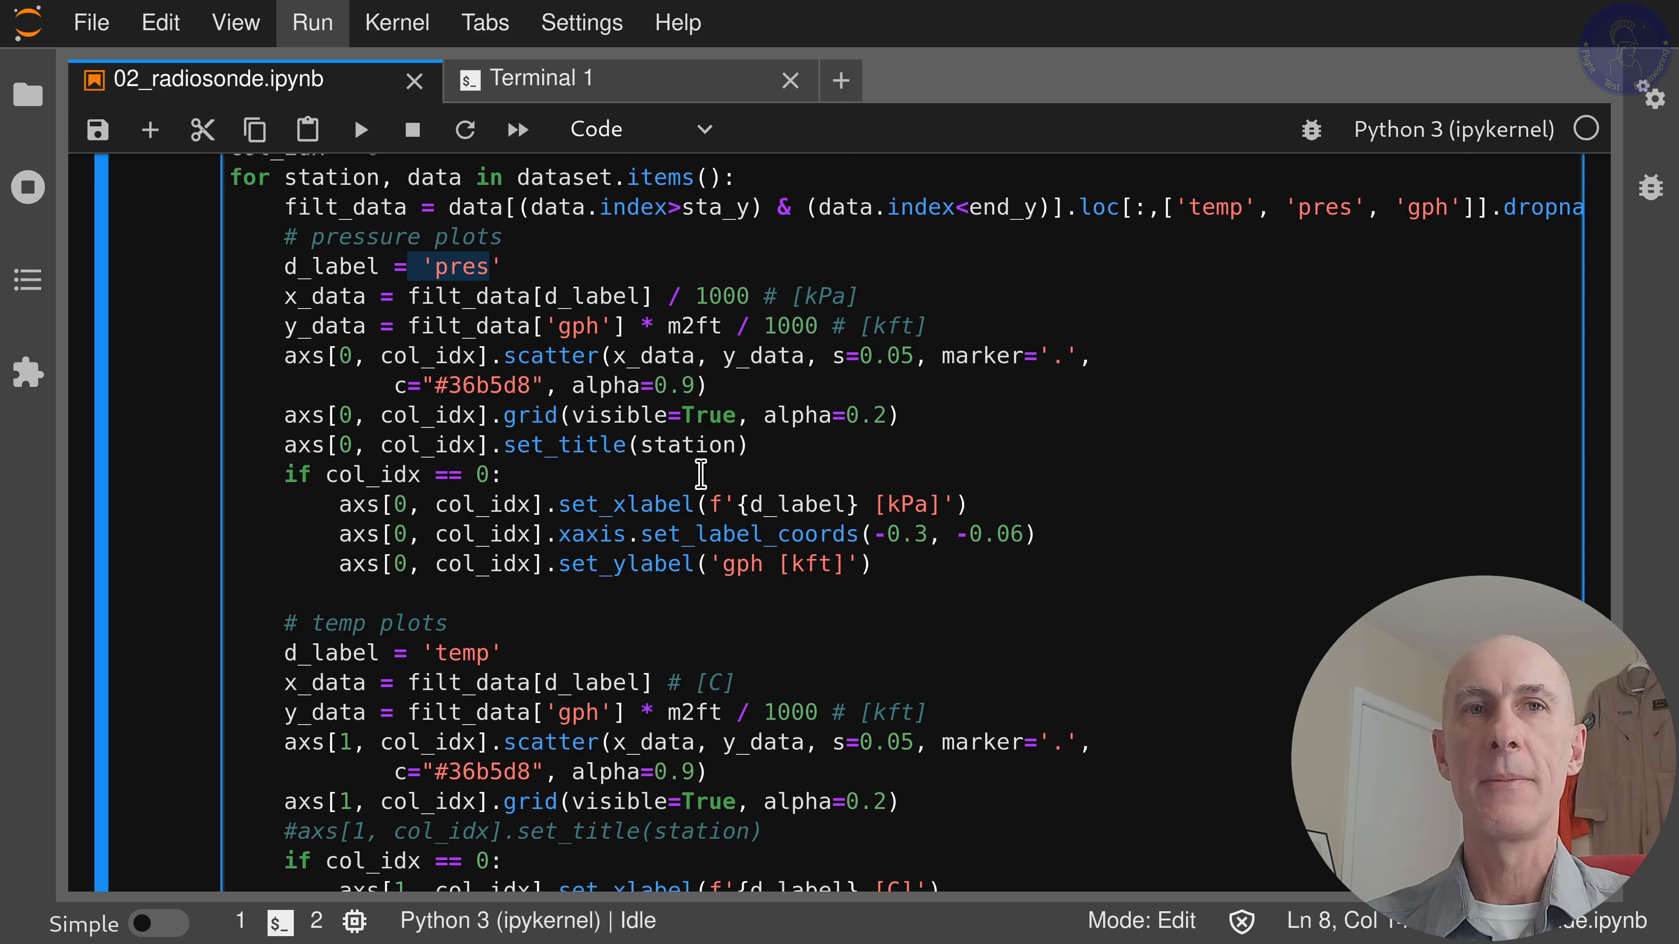
scroll(down, 3)
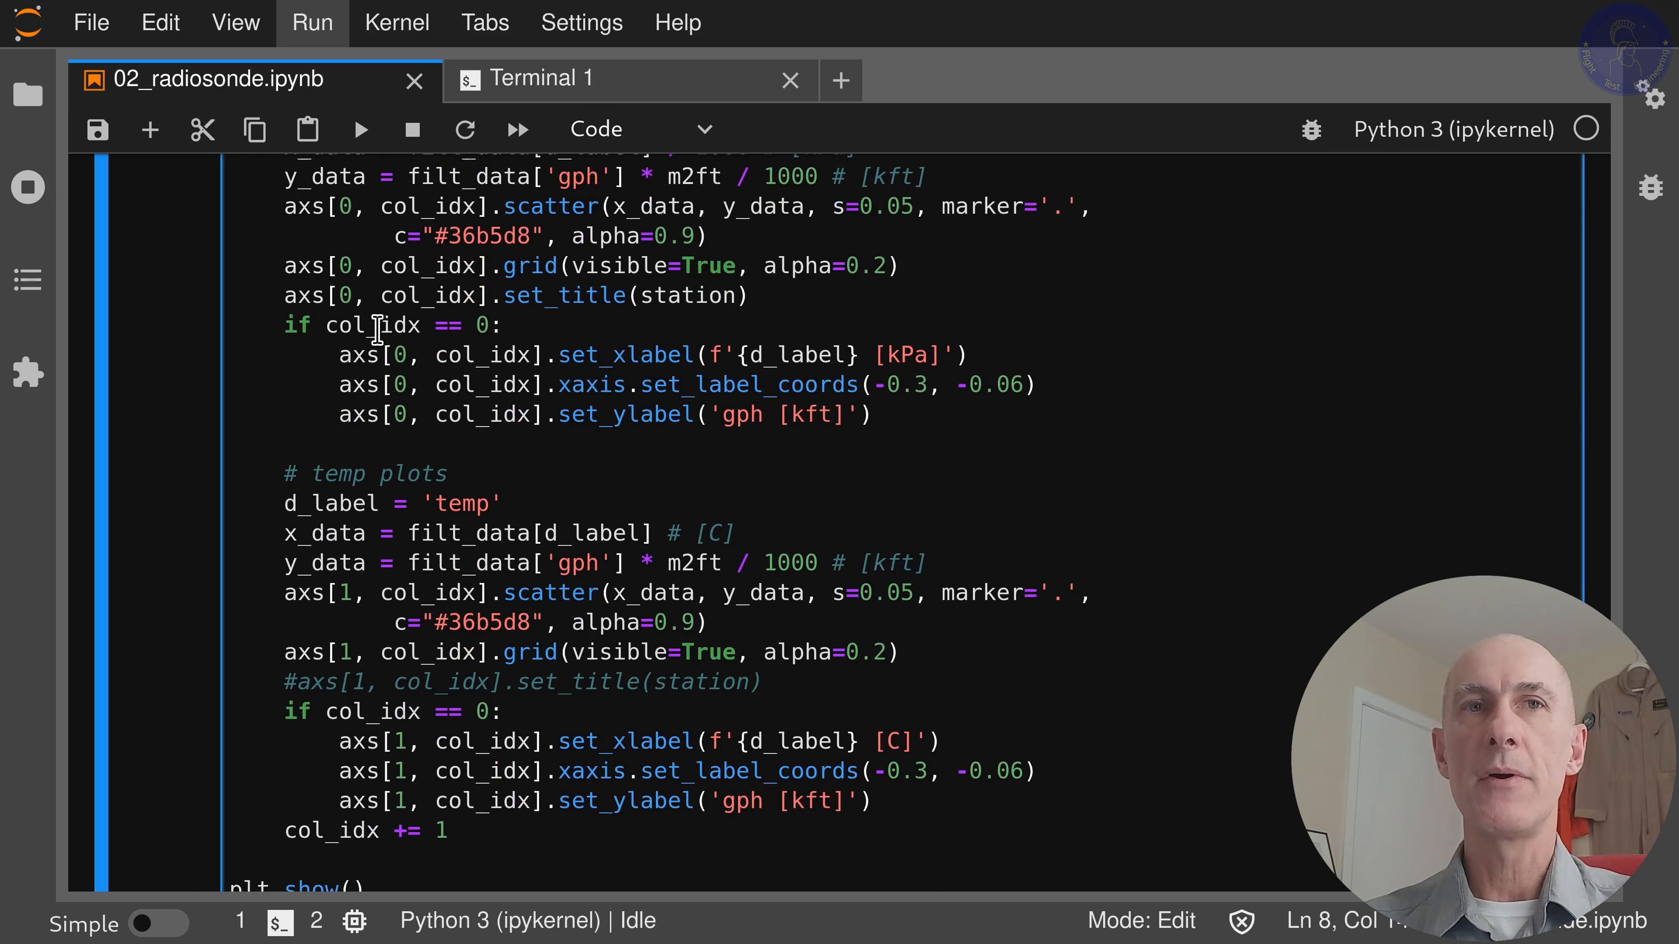
mouse_move(518, 325)
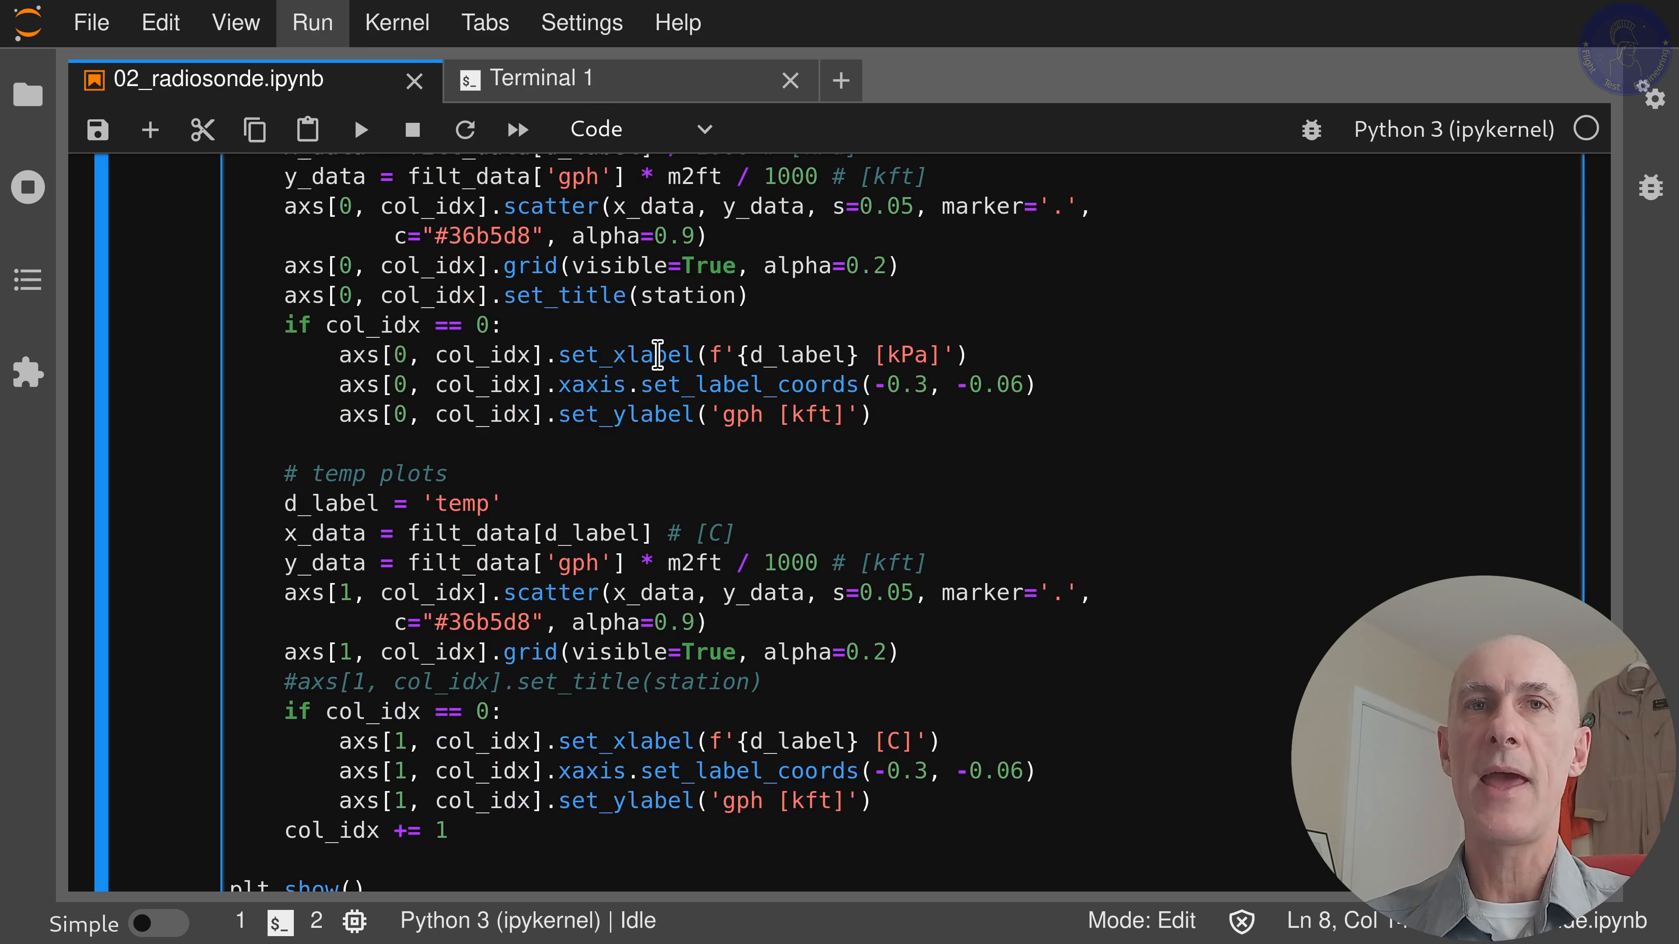
mouse_move(856, 355)
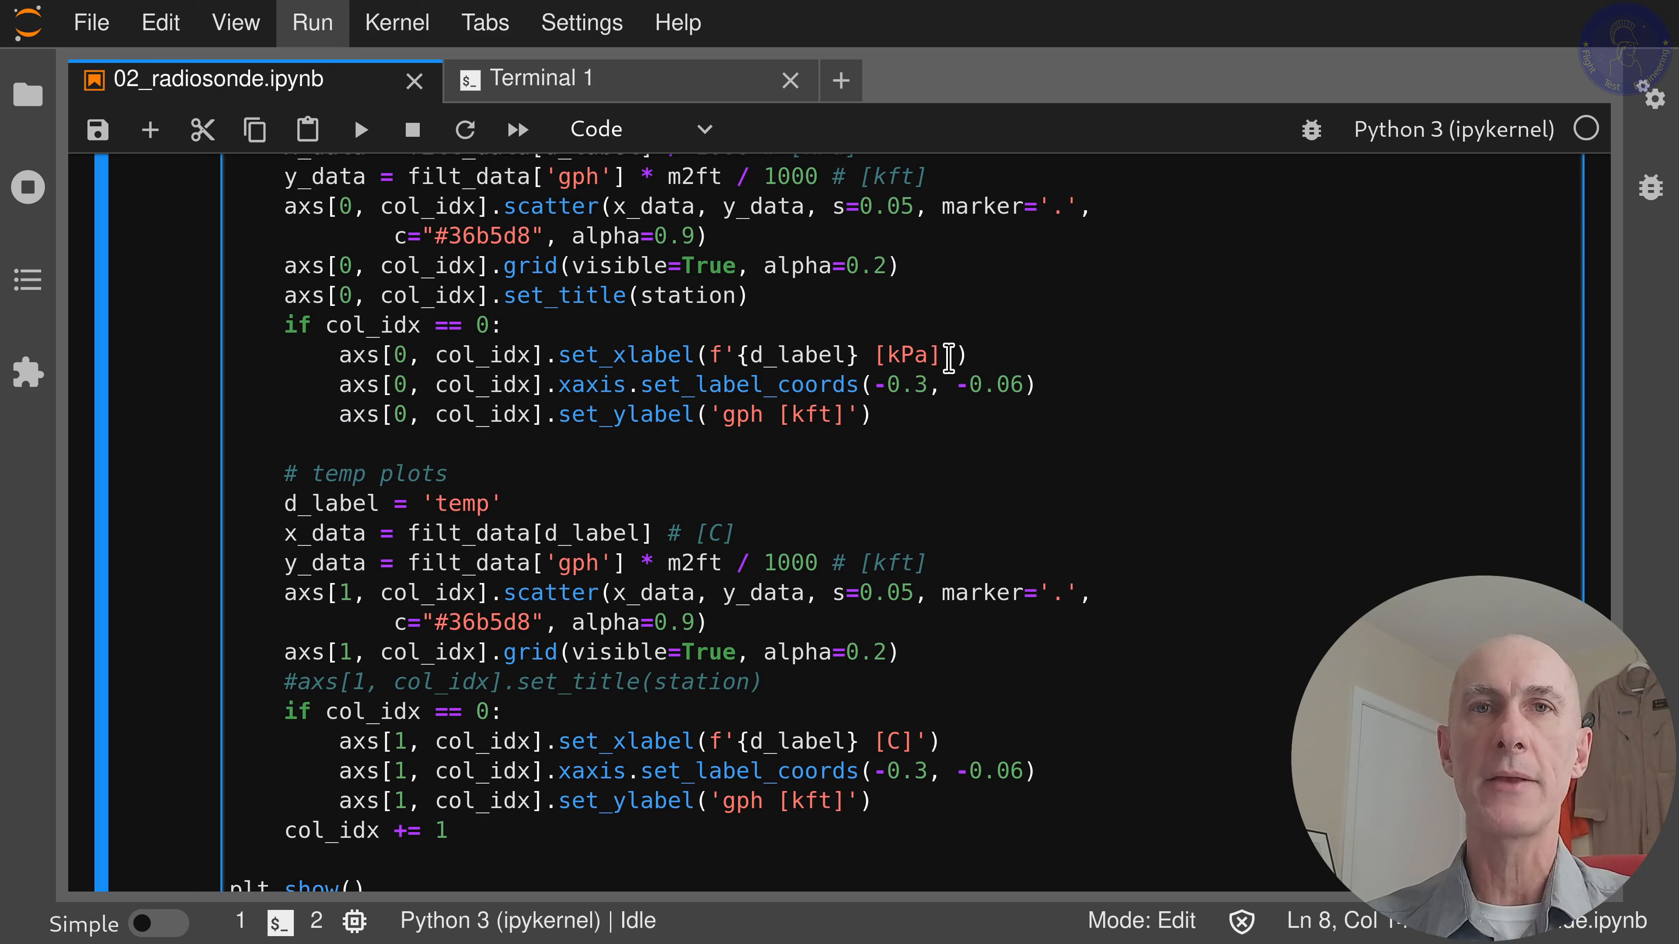
mouse_move(654, 414)
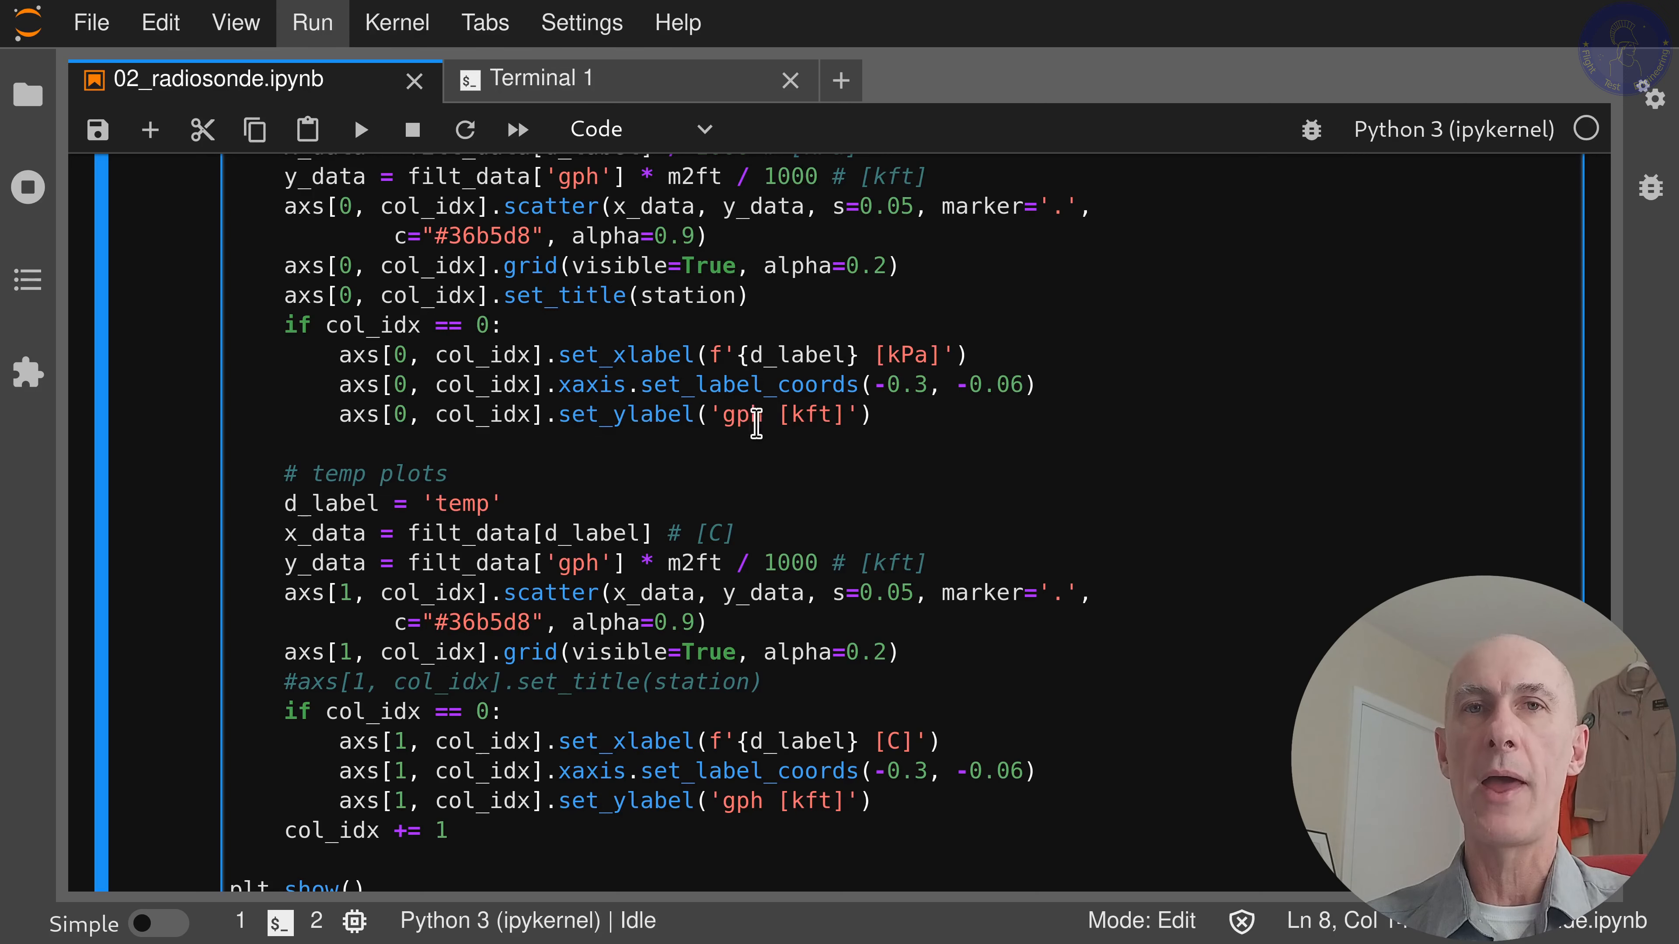
mouse_move(836, 421)
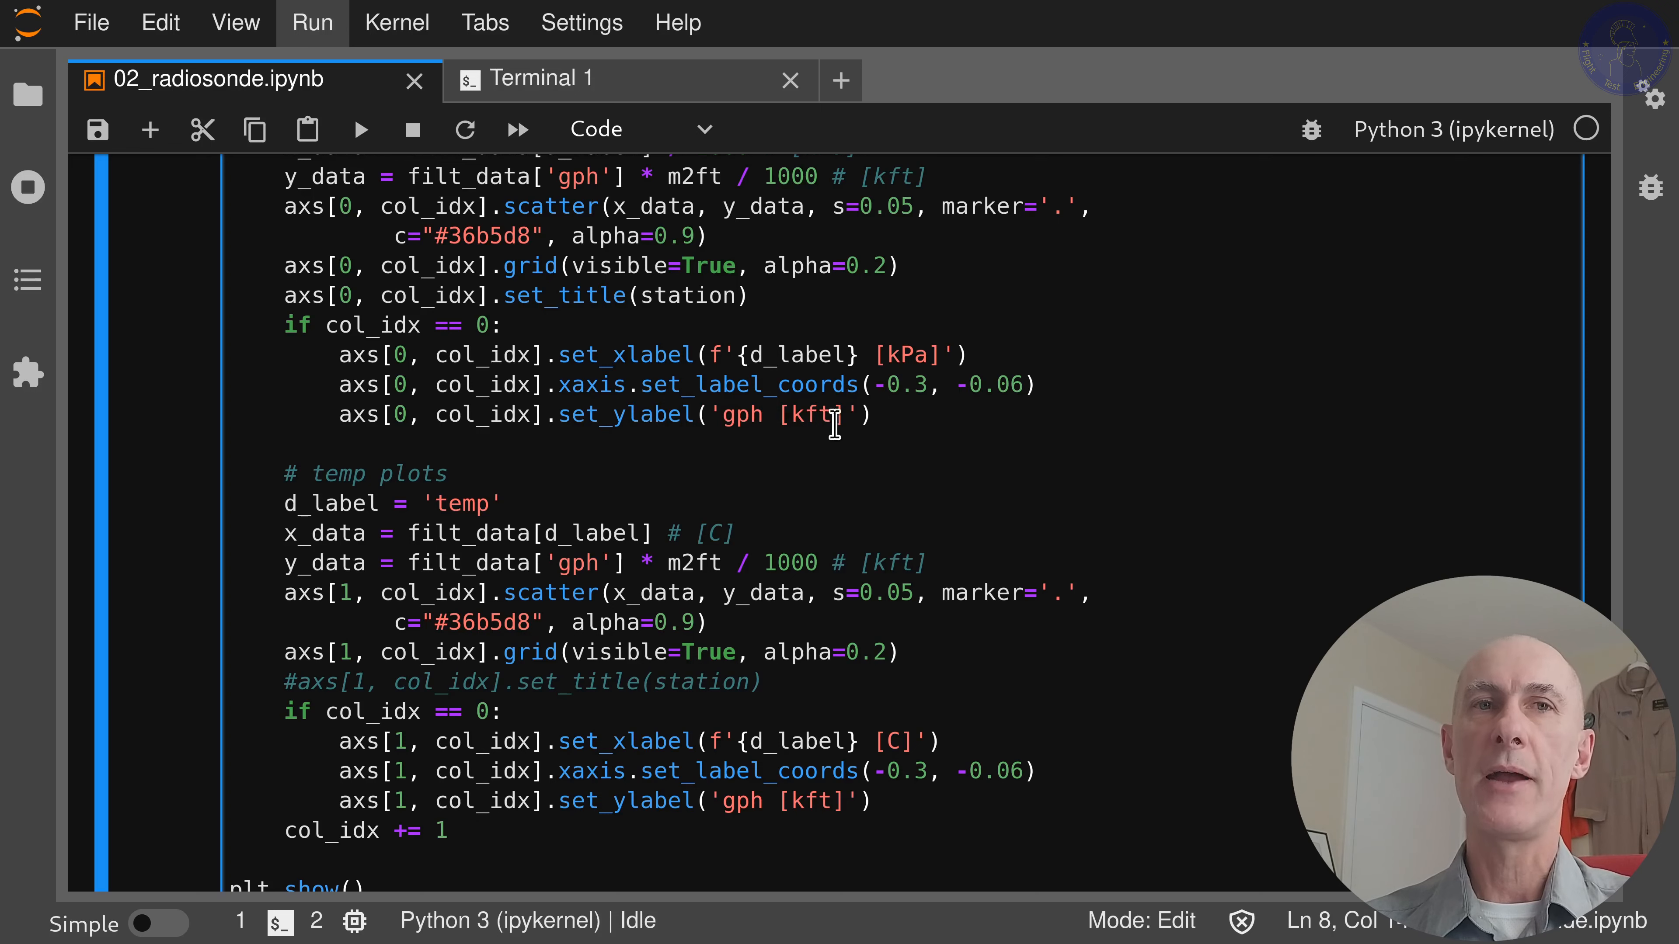
- Scroll to the end of the plotting cell where the temperature block closes with plt.show()
scroll(down, 3)
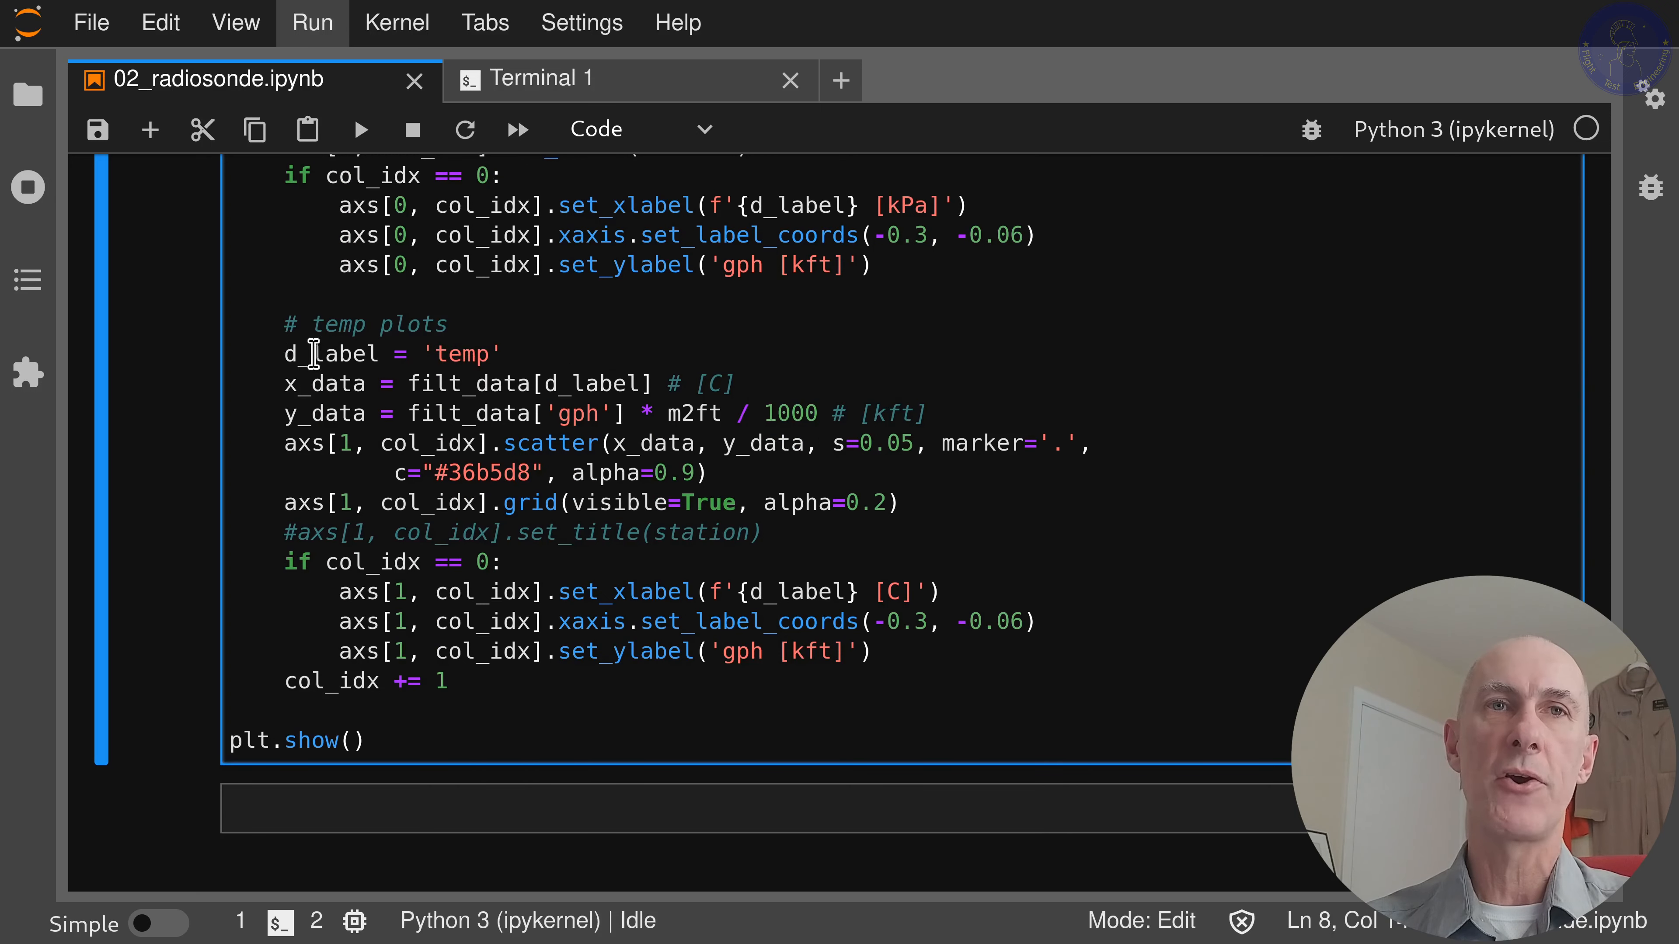
scroll(down, 3)
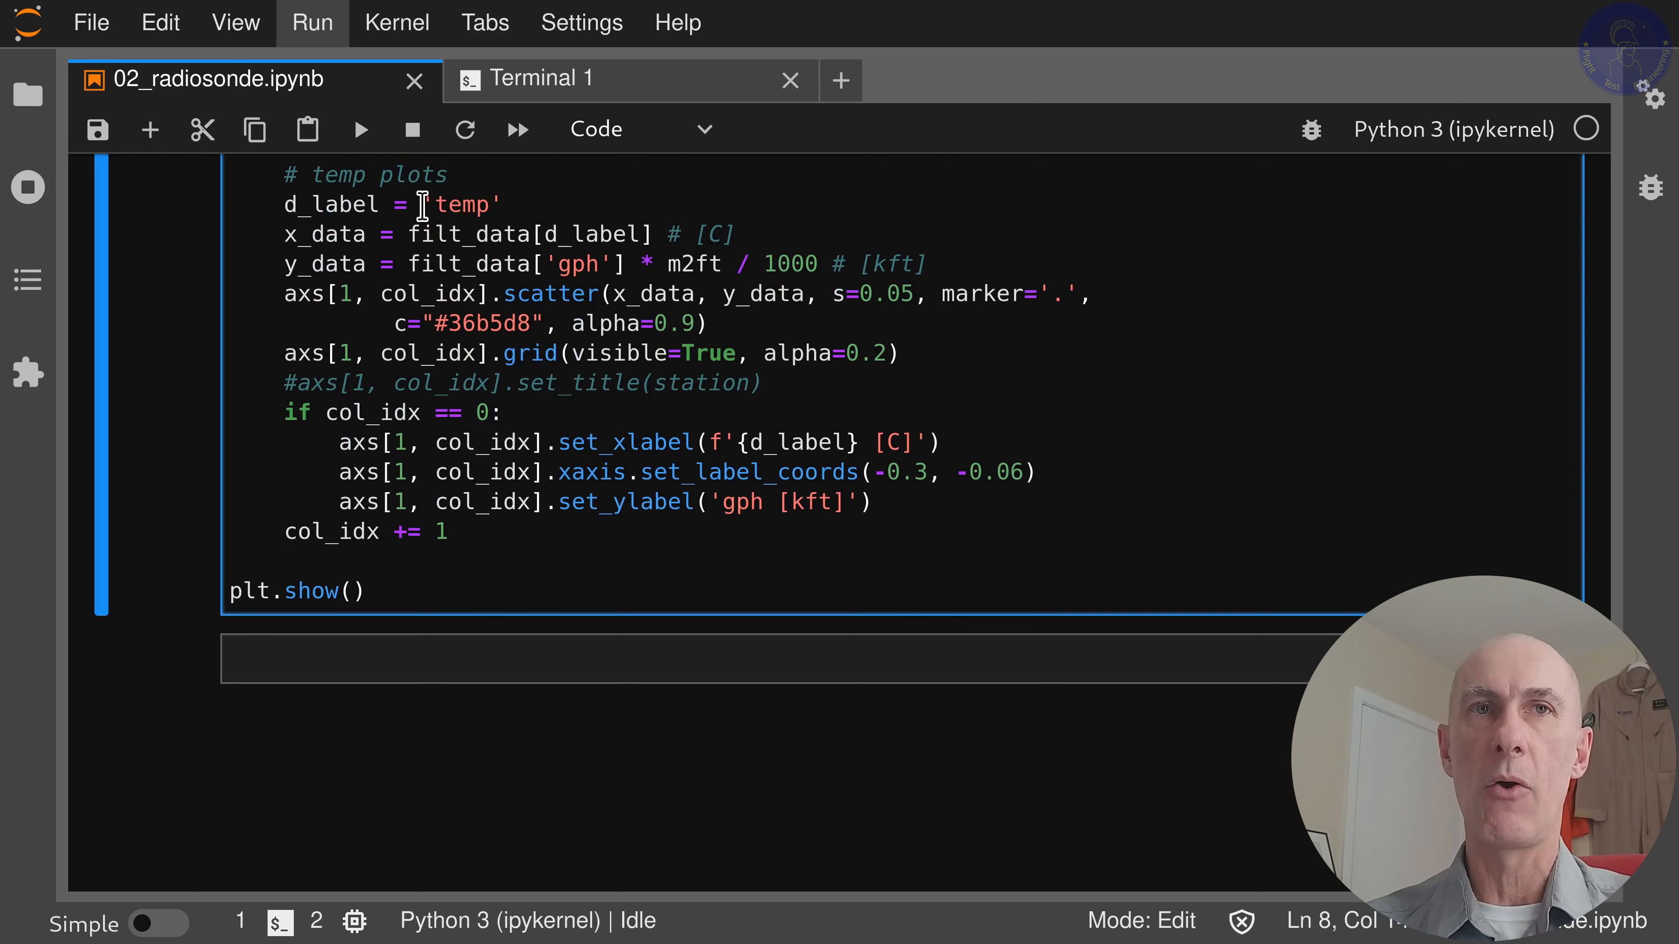
mouse_move(321, 254)
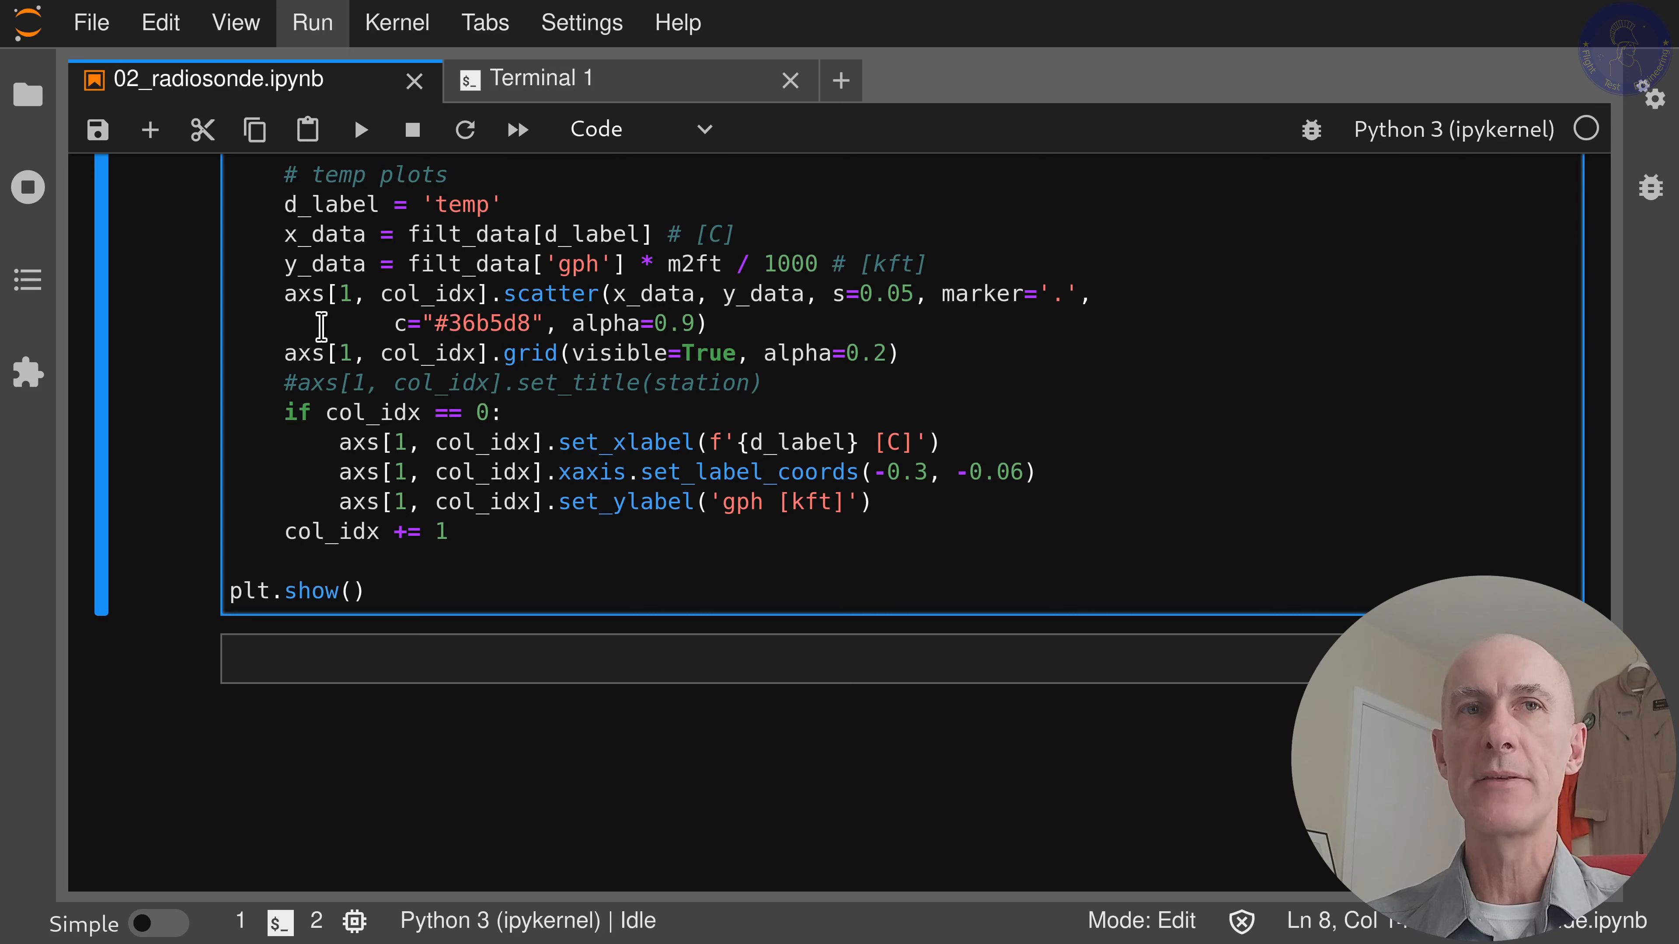
mouse_move(455, 294)
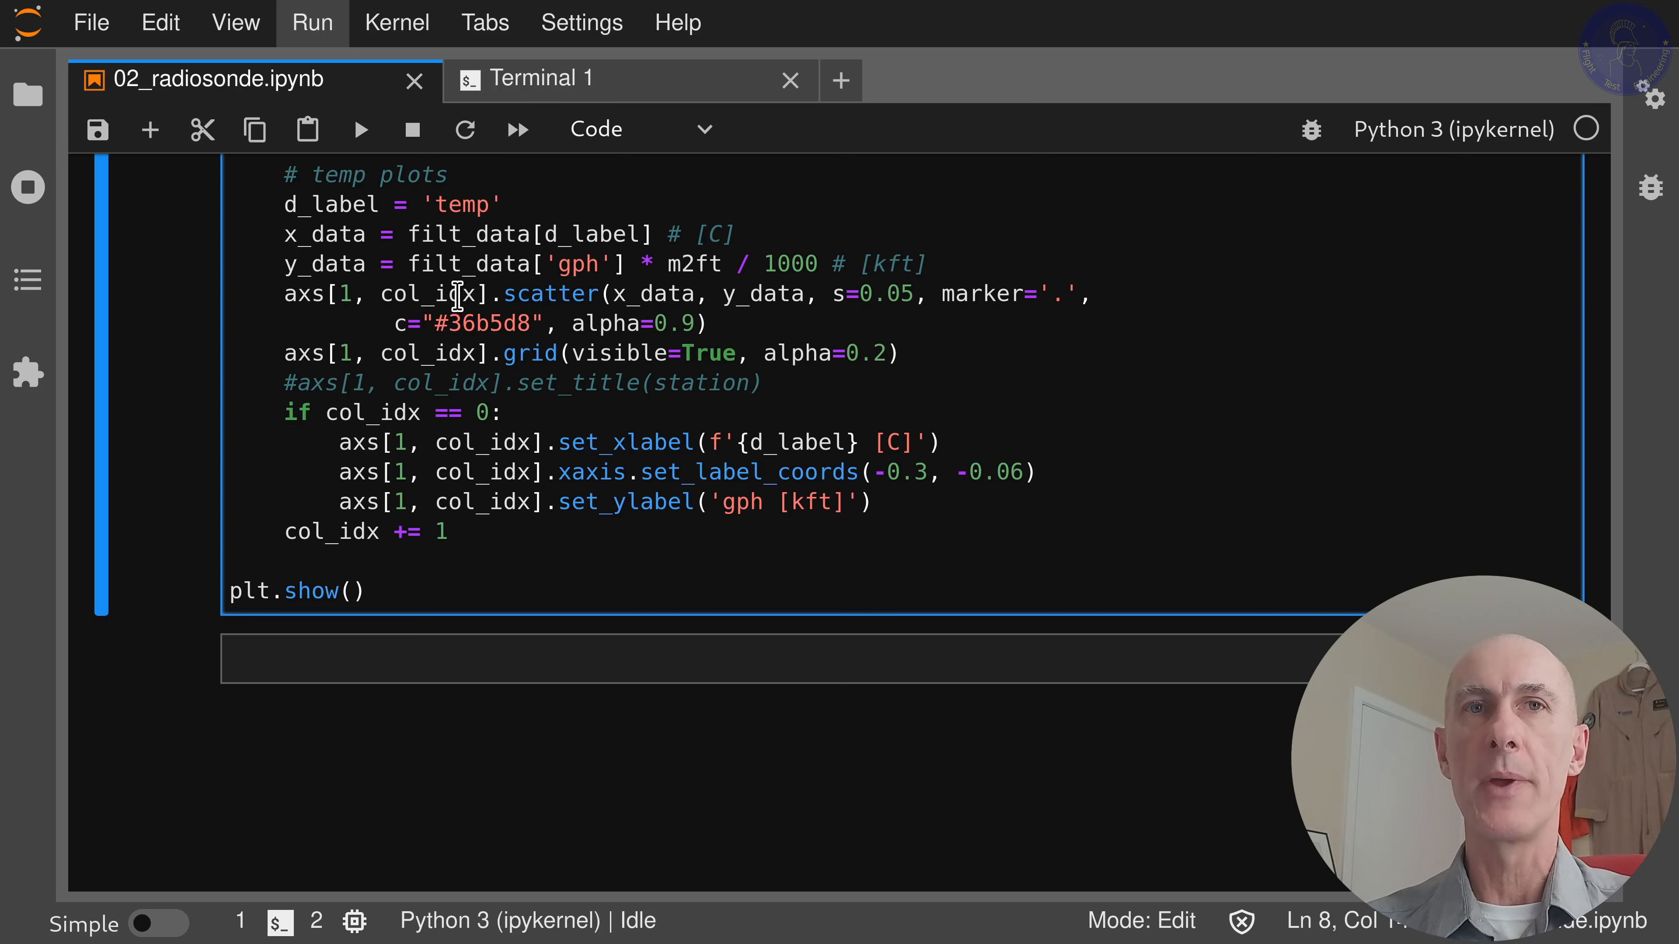
mouse_move(542, 292)
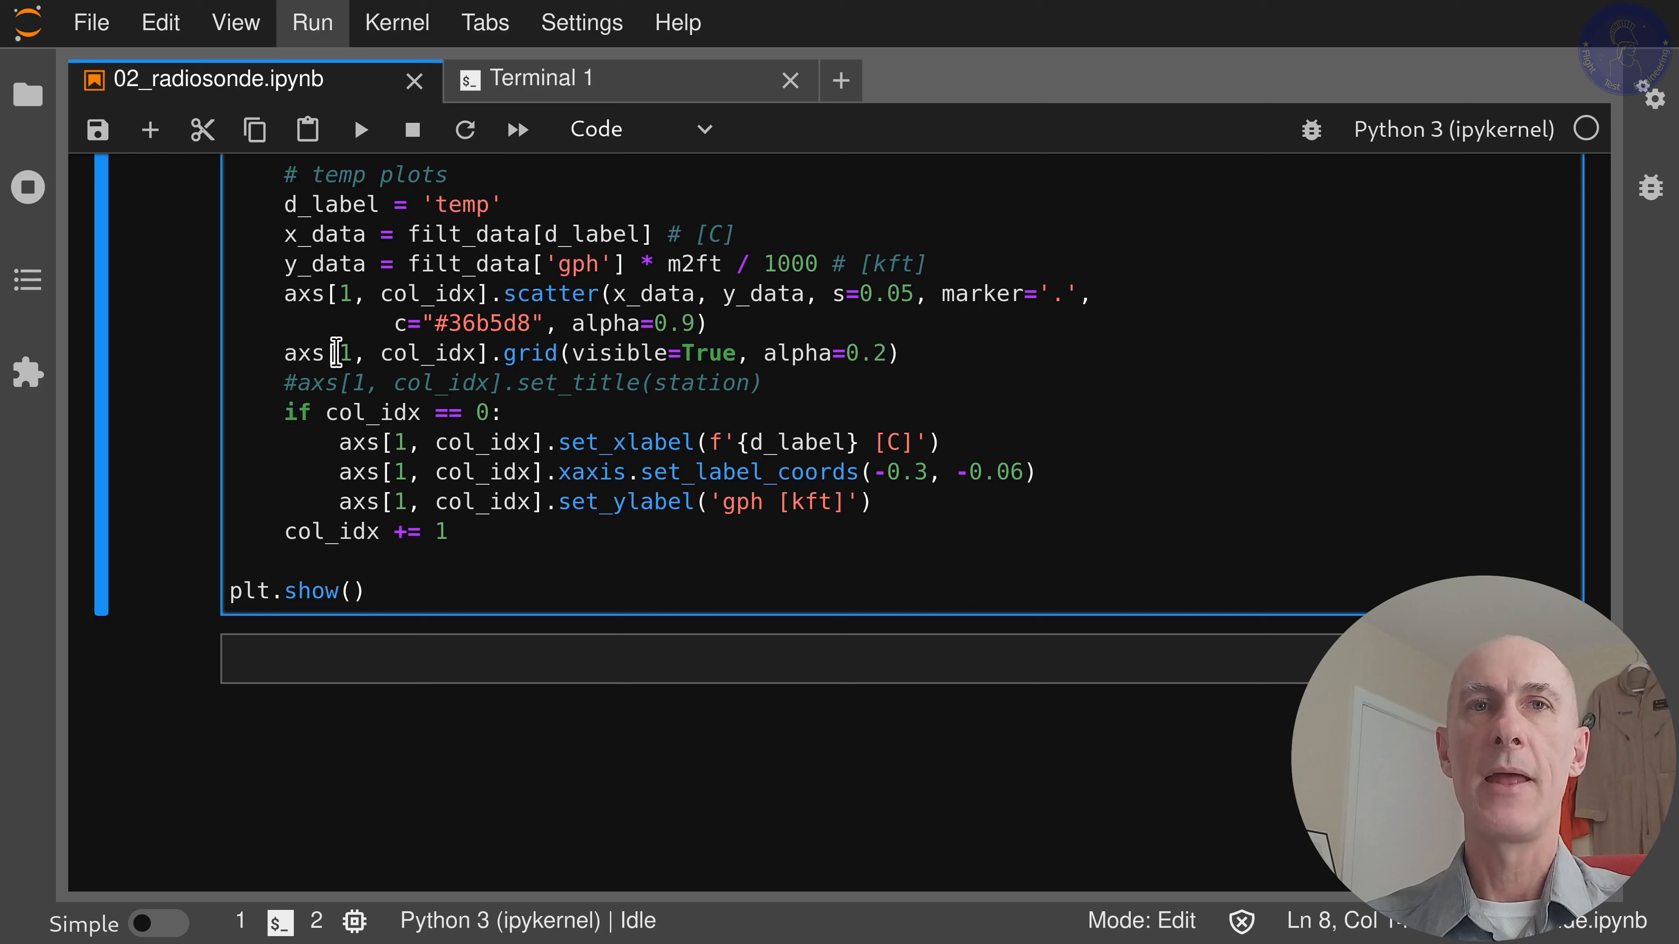
mouse_move(499, 358)
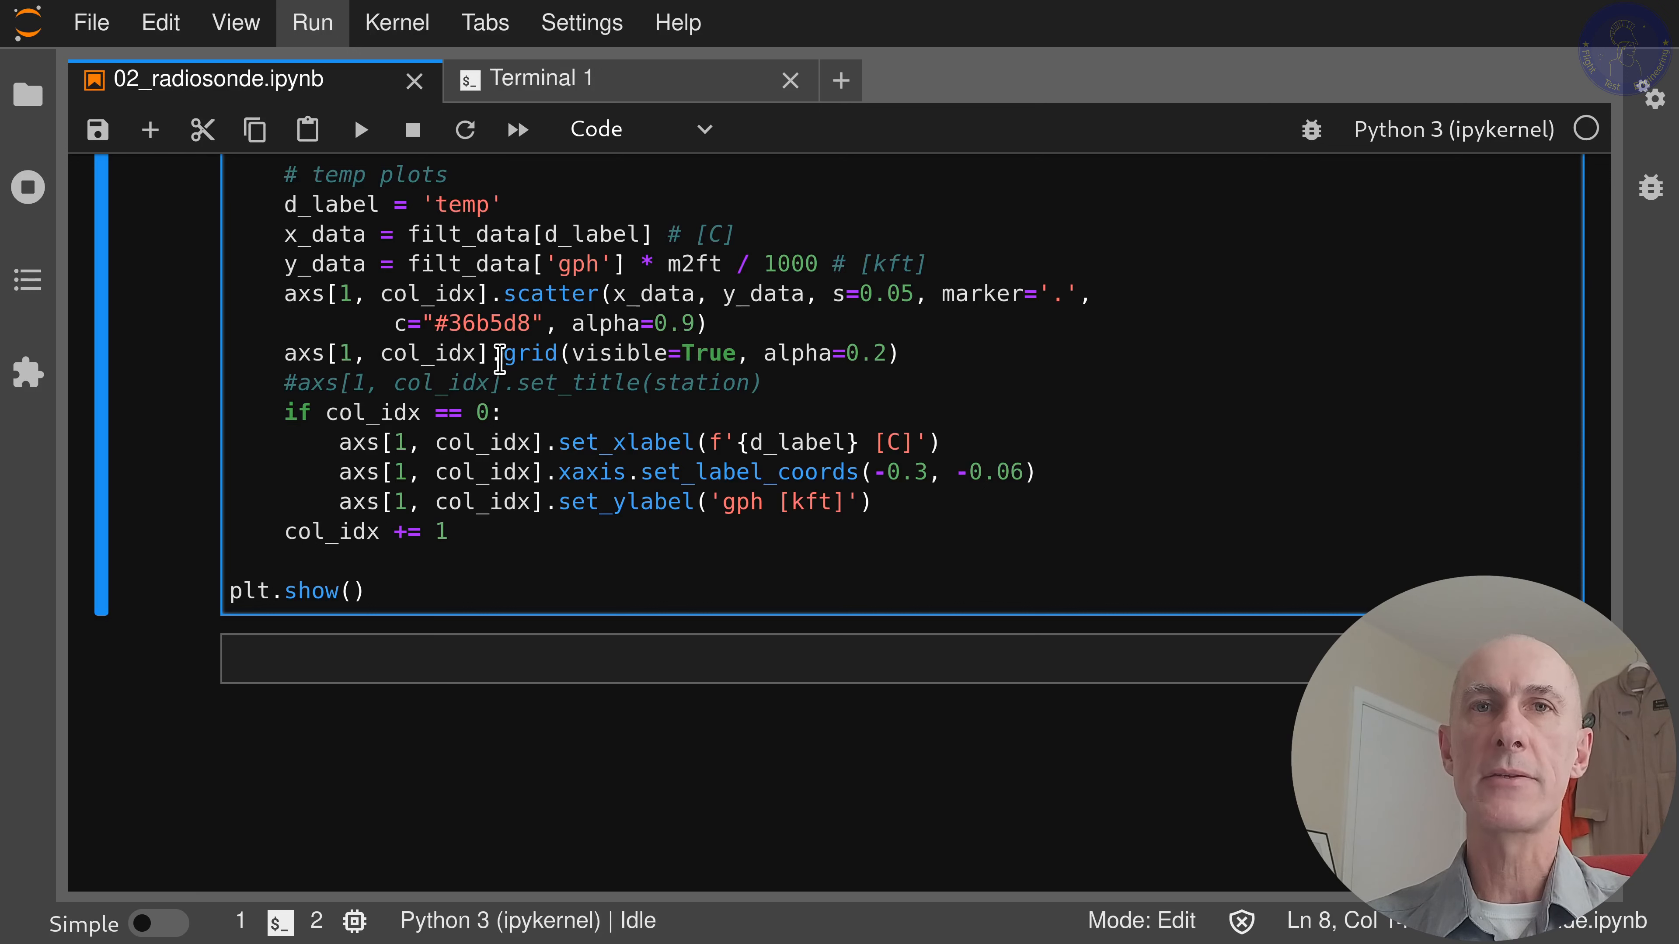
mouse_move(513, 377)
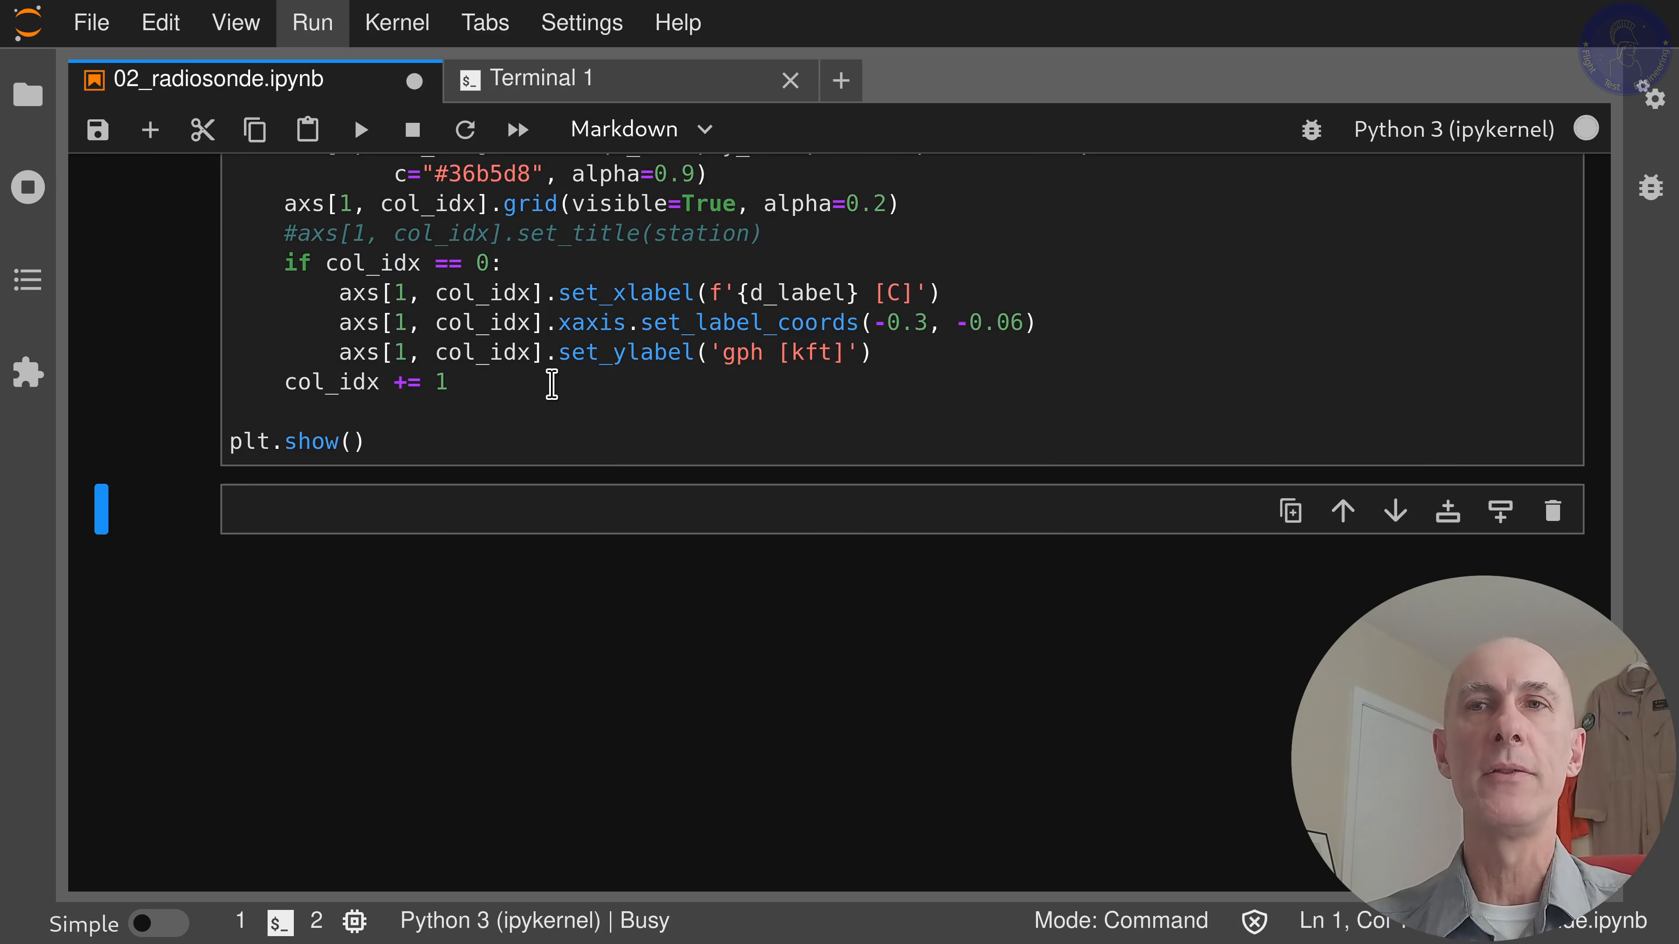
- Scroll down to inspect the rendered six pressure and temperature subplots for the three stations
scroll(down, 3)
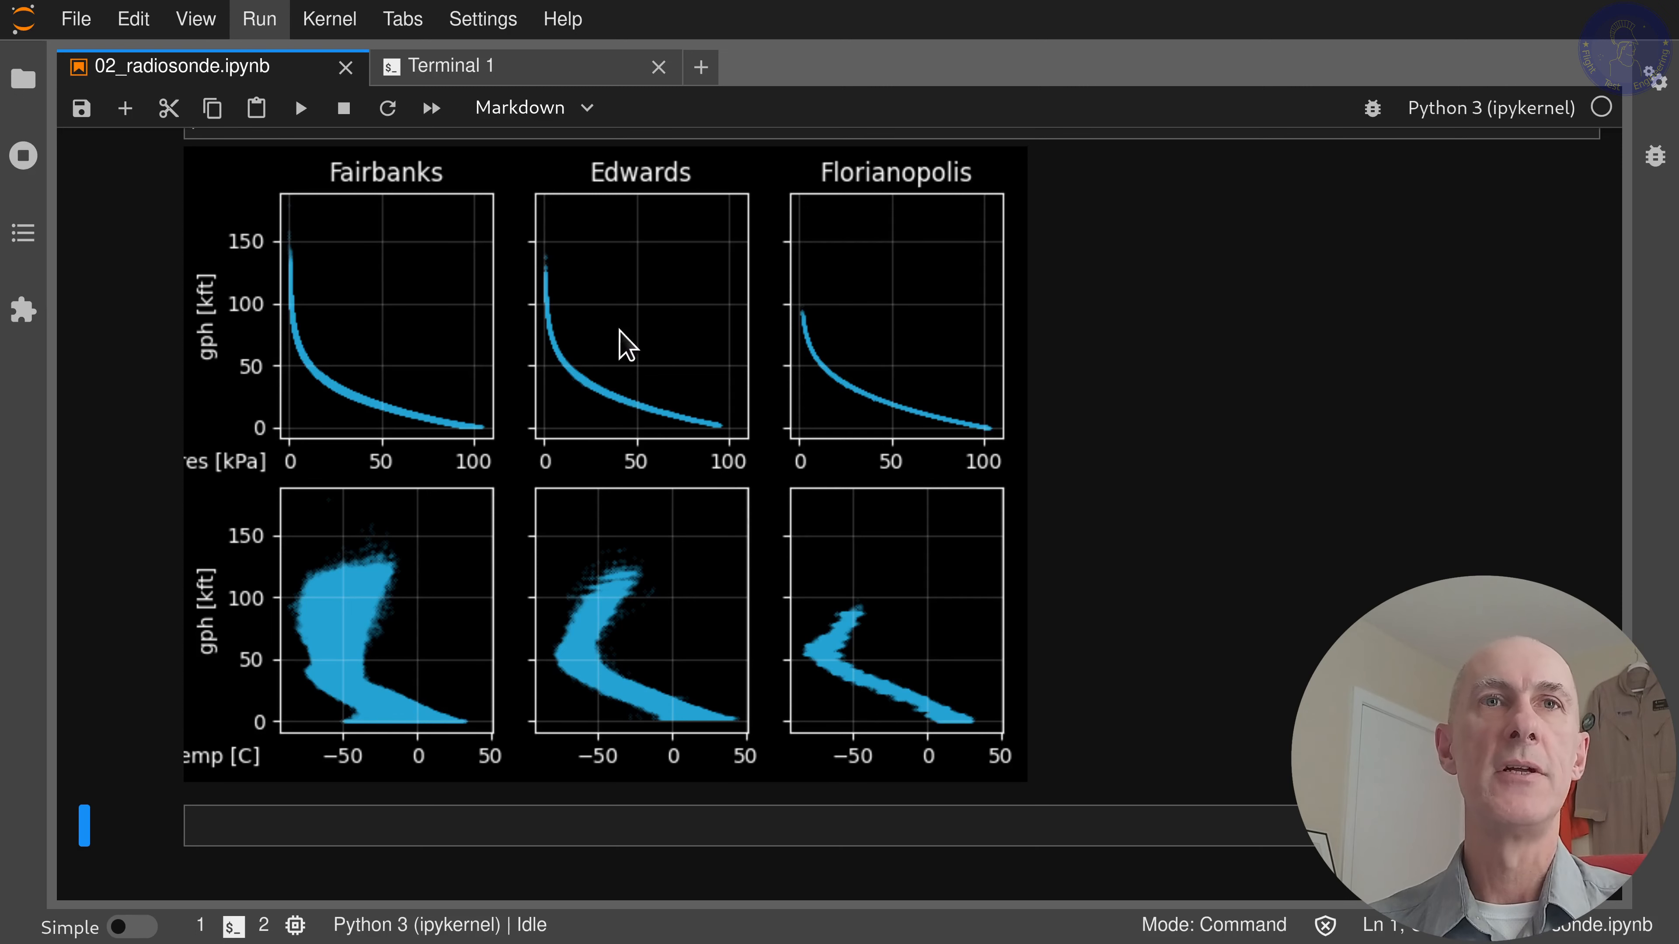
mouse_move(969, 265)
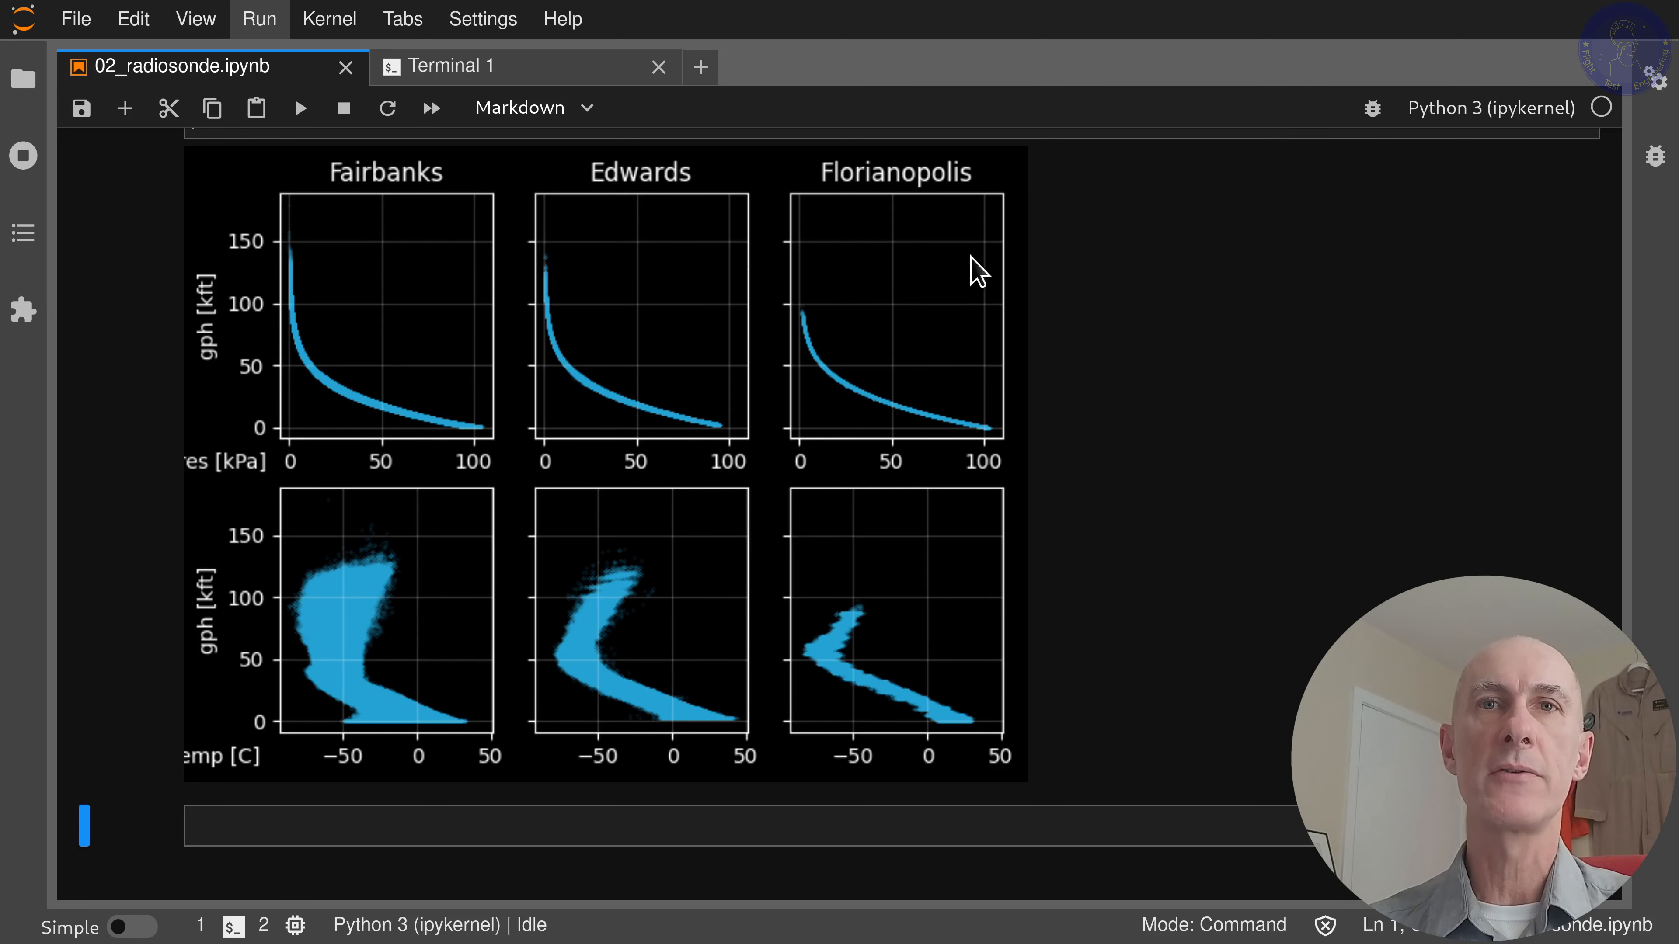
mouse_move(354, 426)
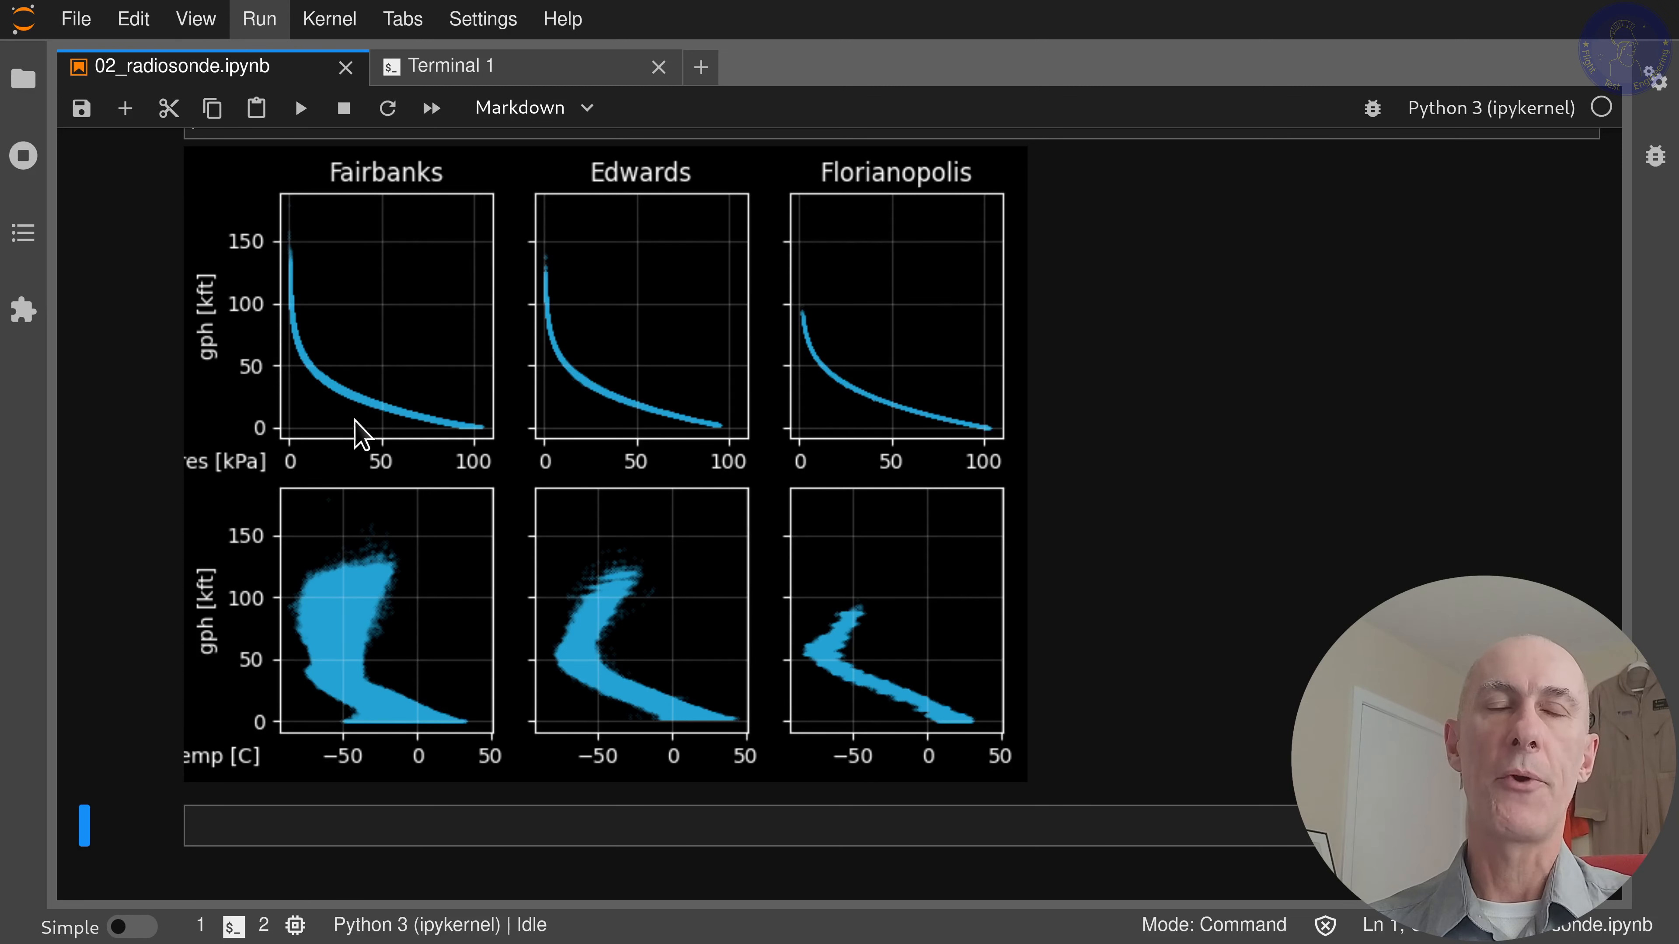
mouse_move(871, 465)
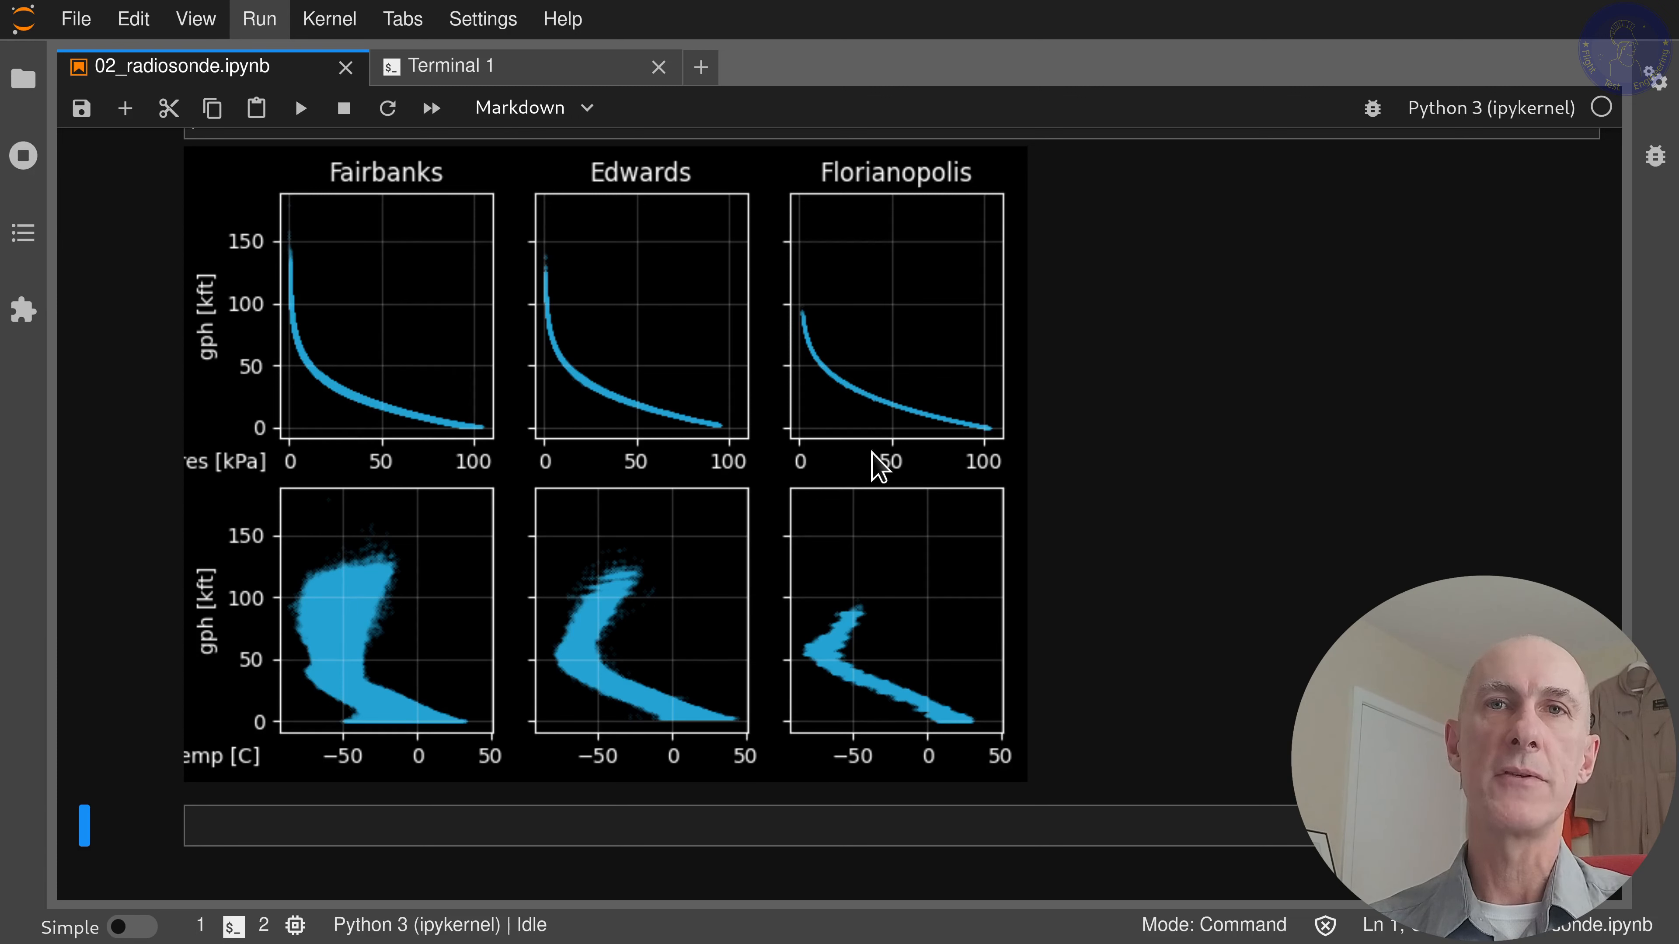
mouse_move(890, 432)
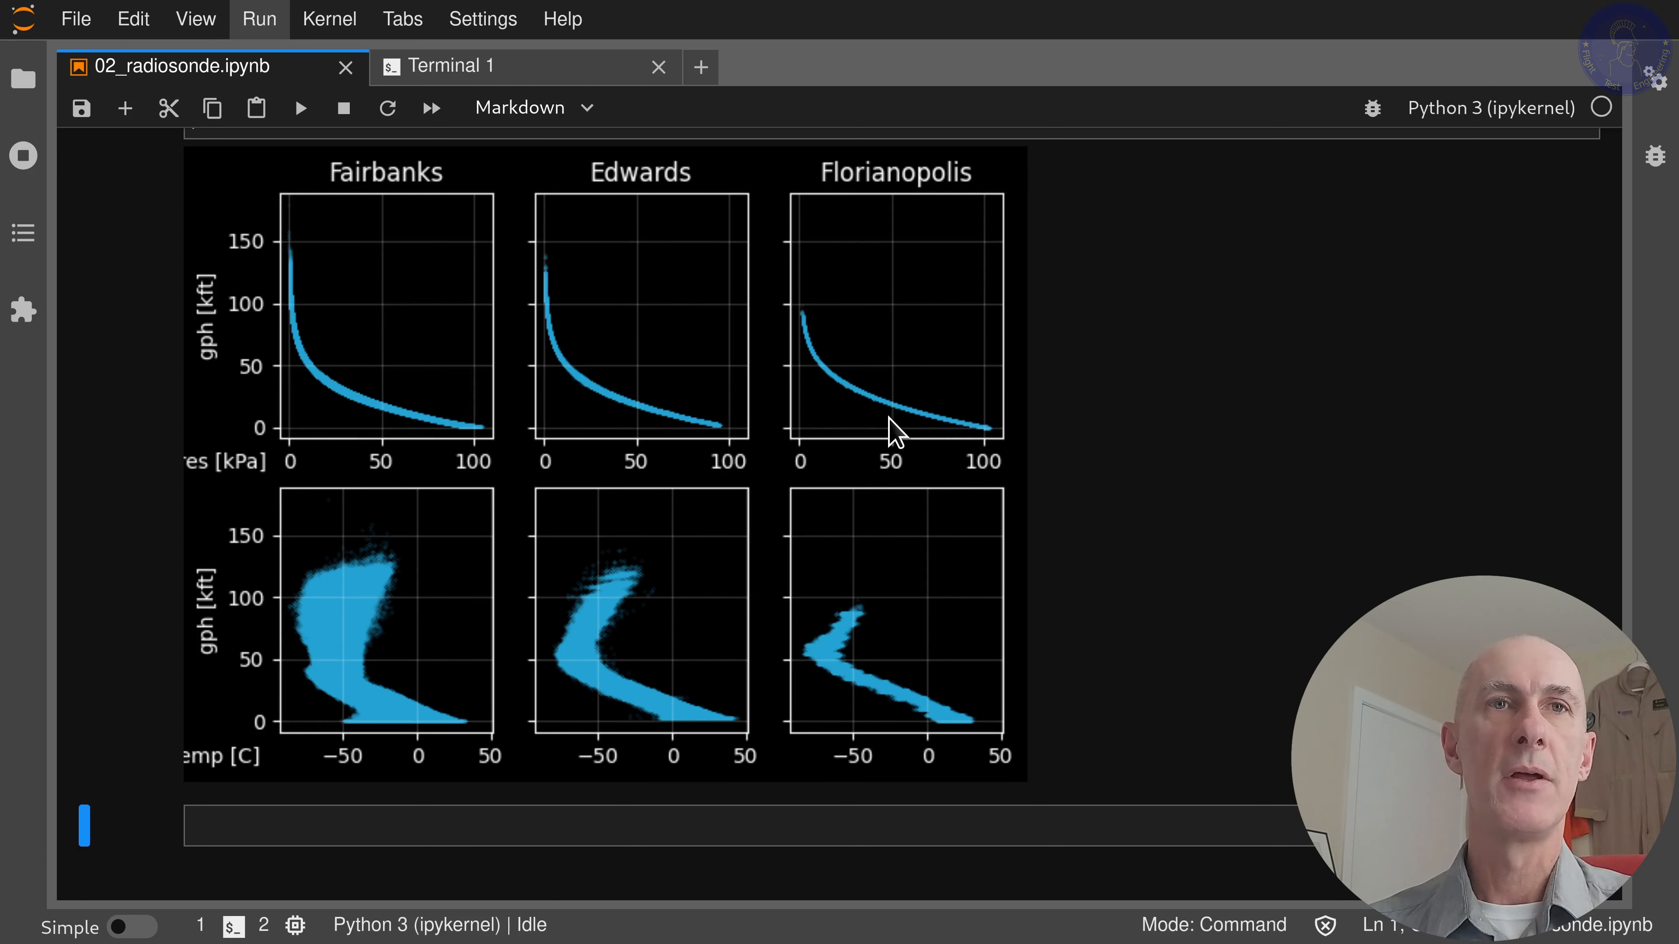
mouse_move(449, 353)
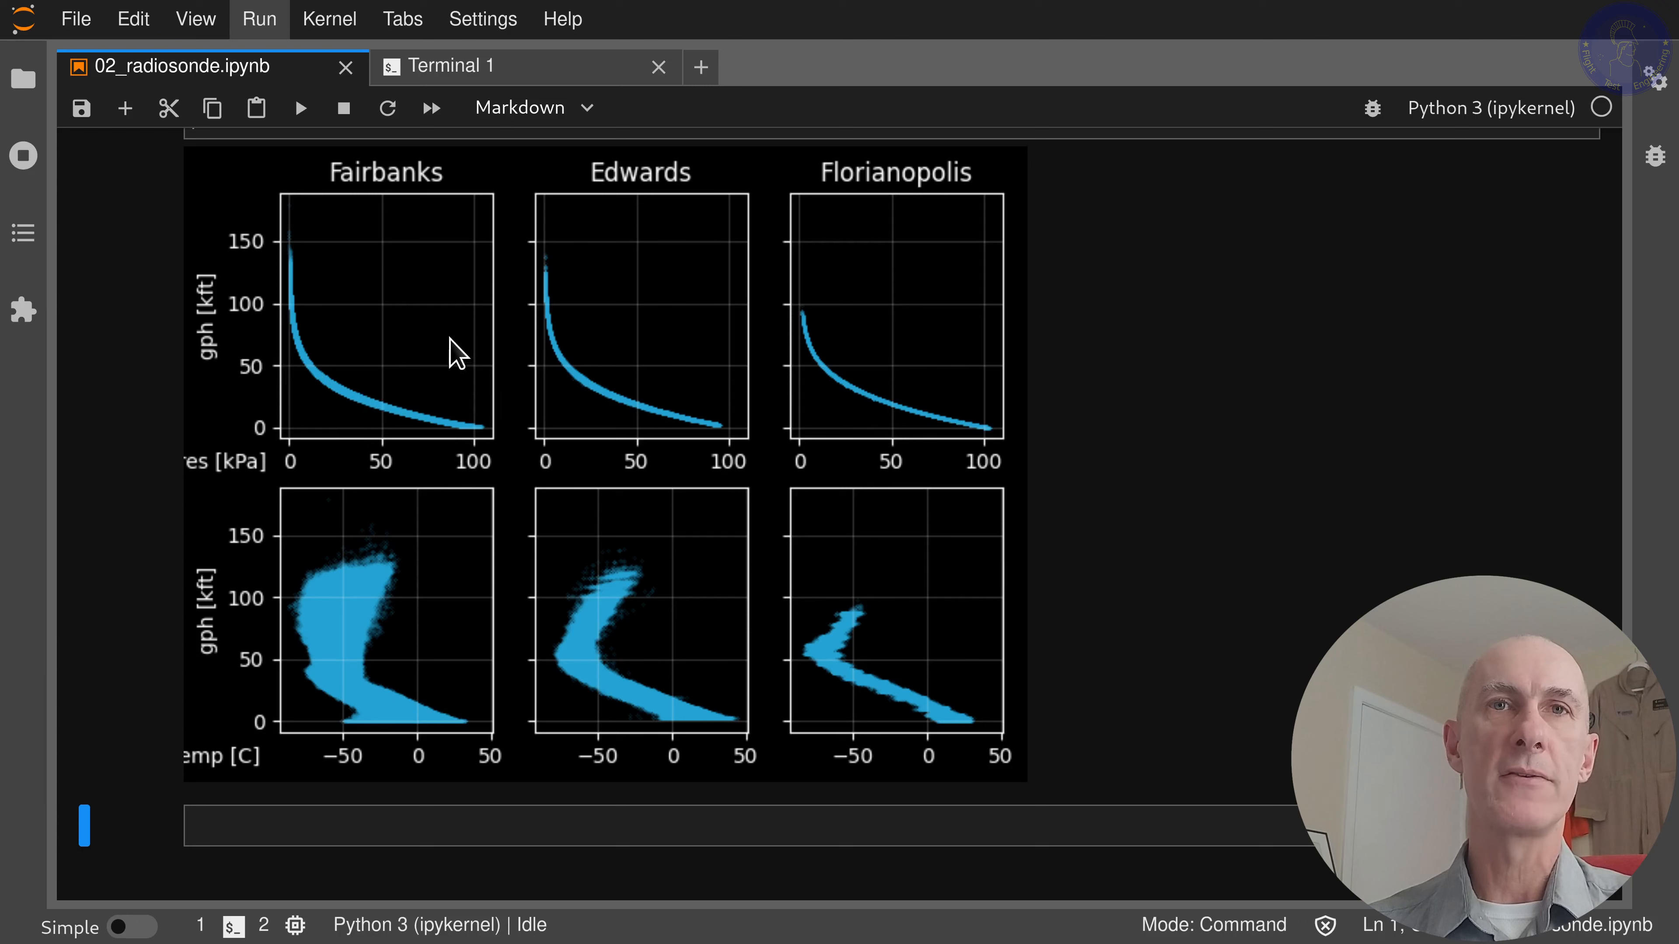
mouse_move(948, 388)
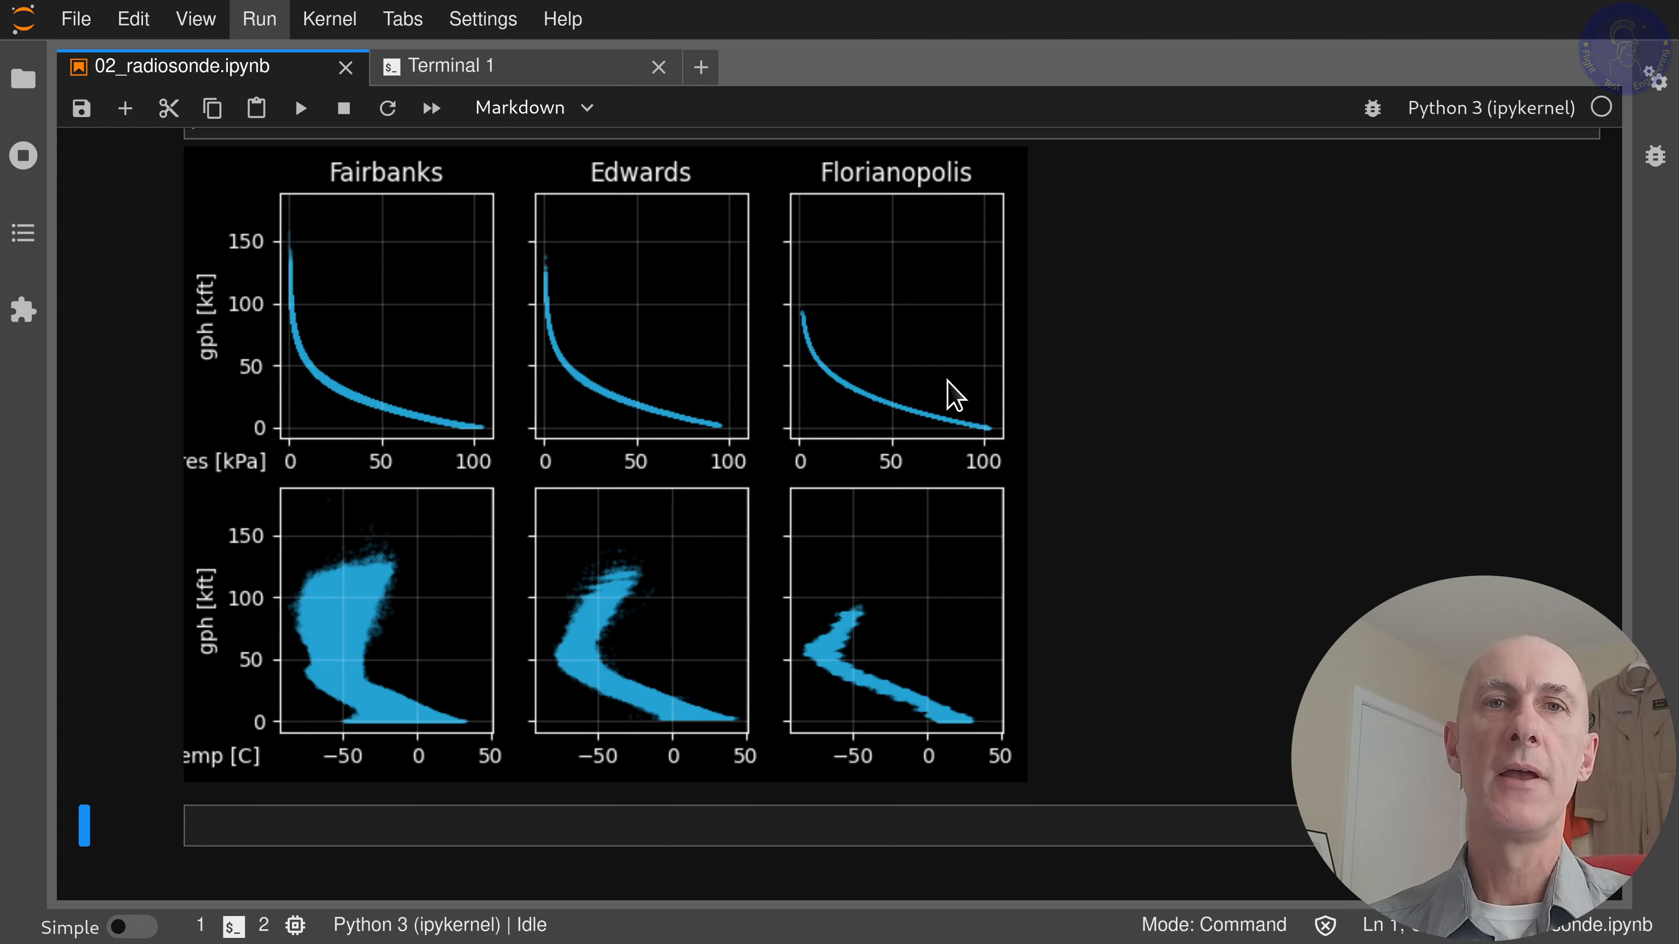
scroll(down, 3)
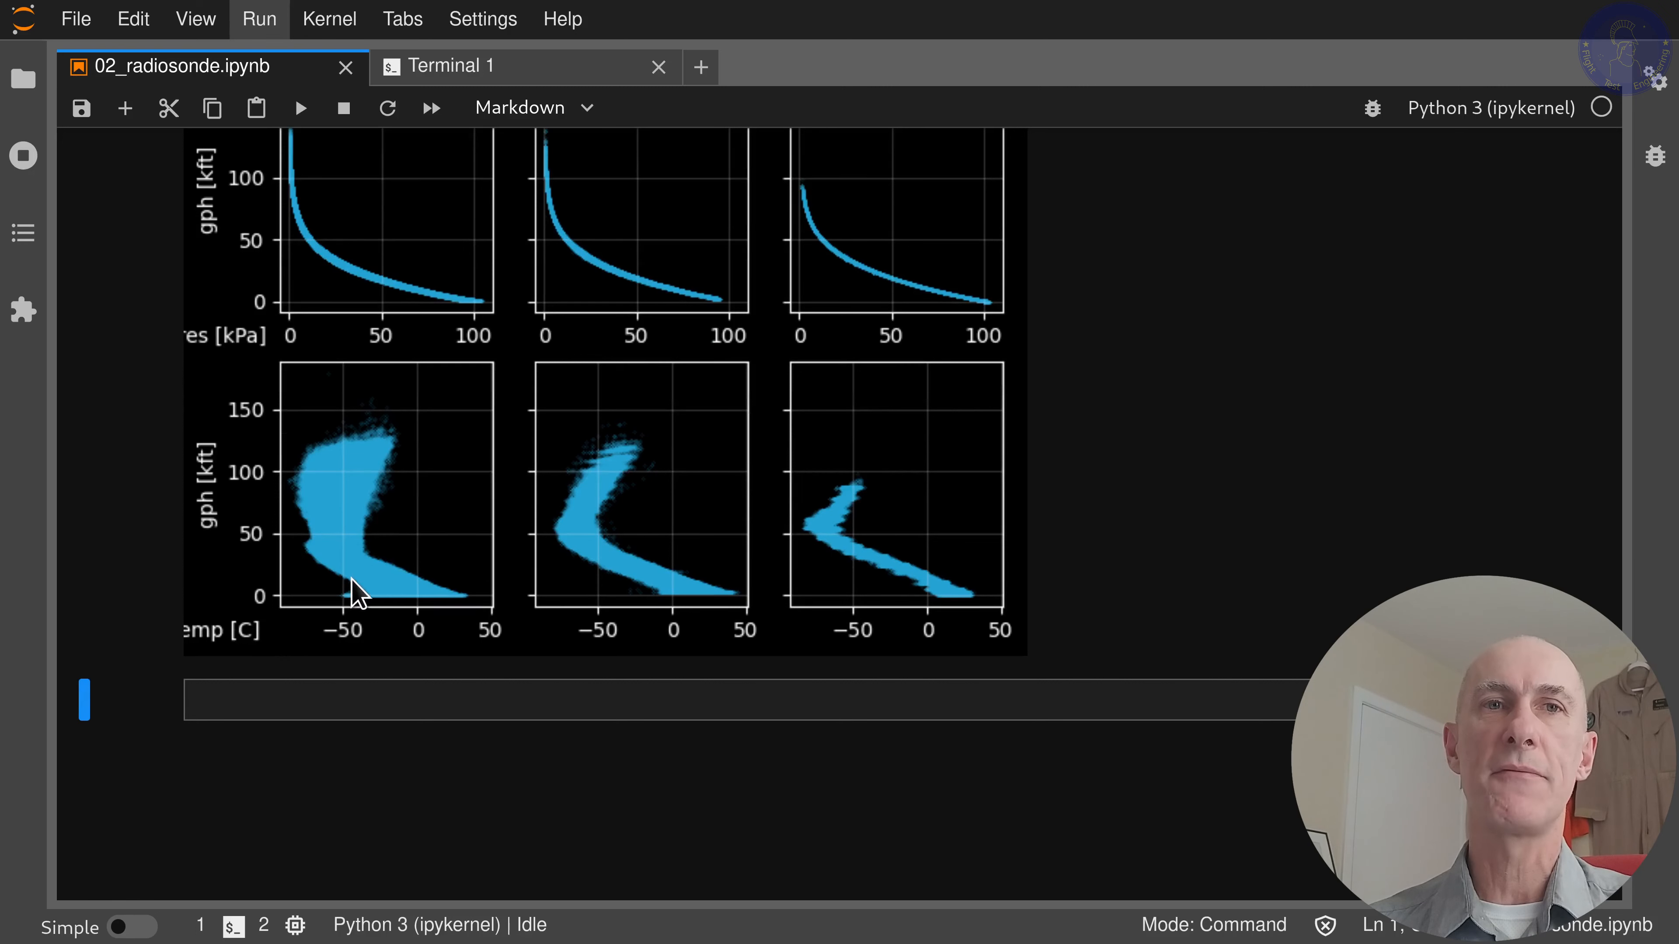
mouse_move(403, 607)
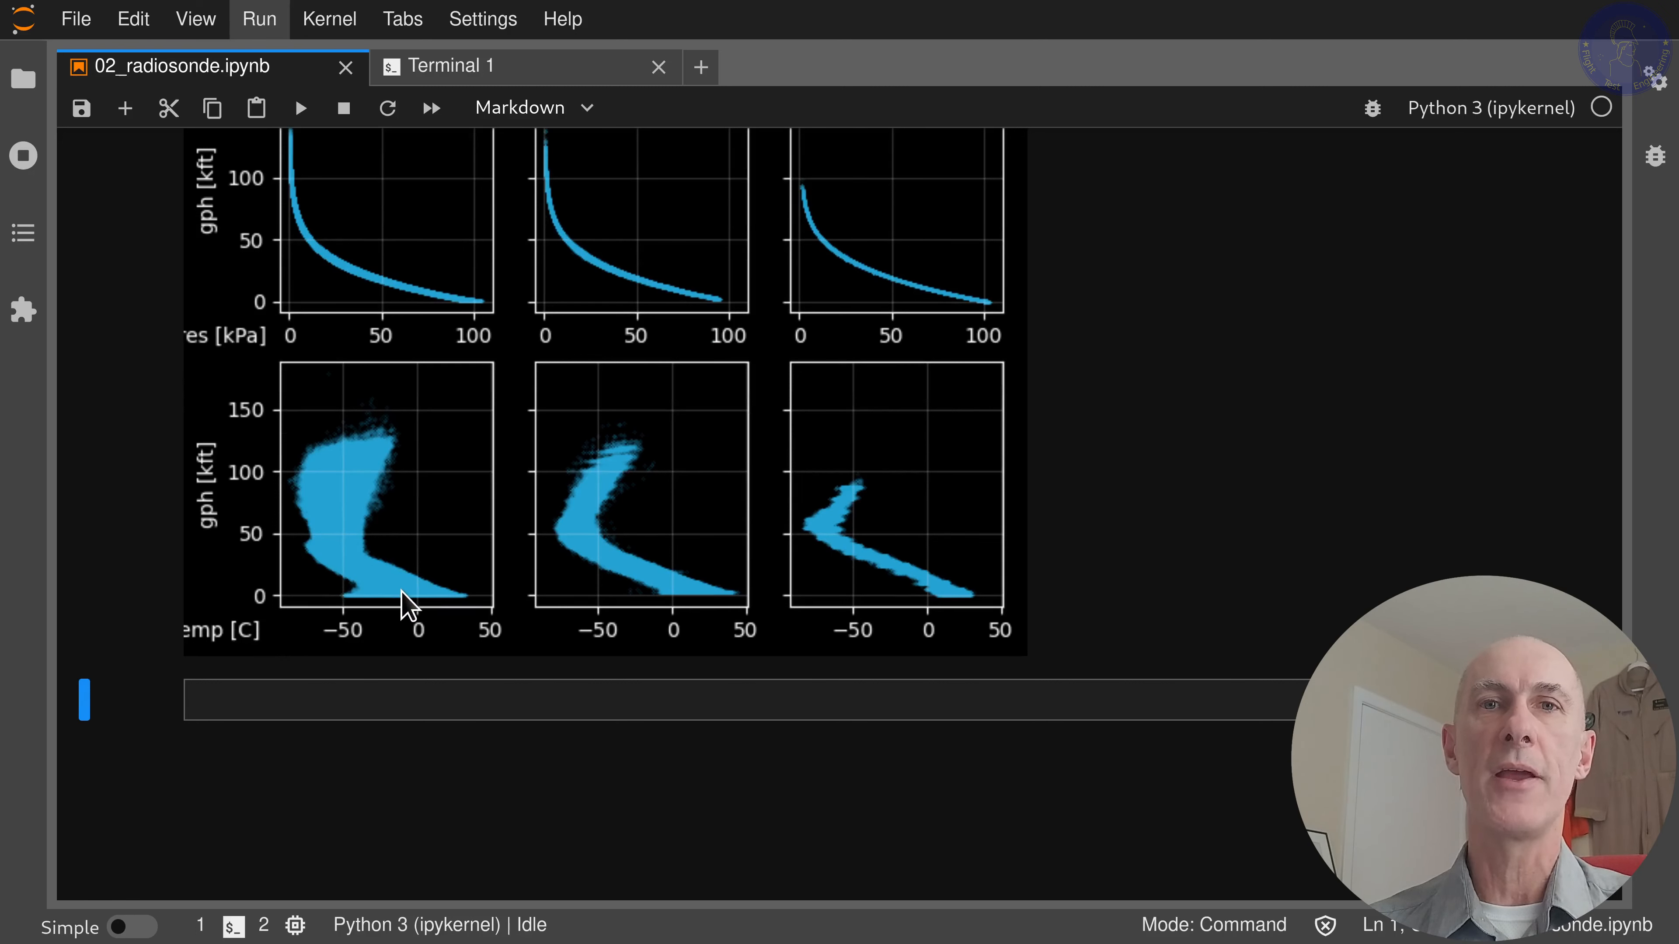
mouse_move(848, 496)
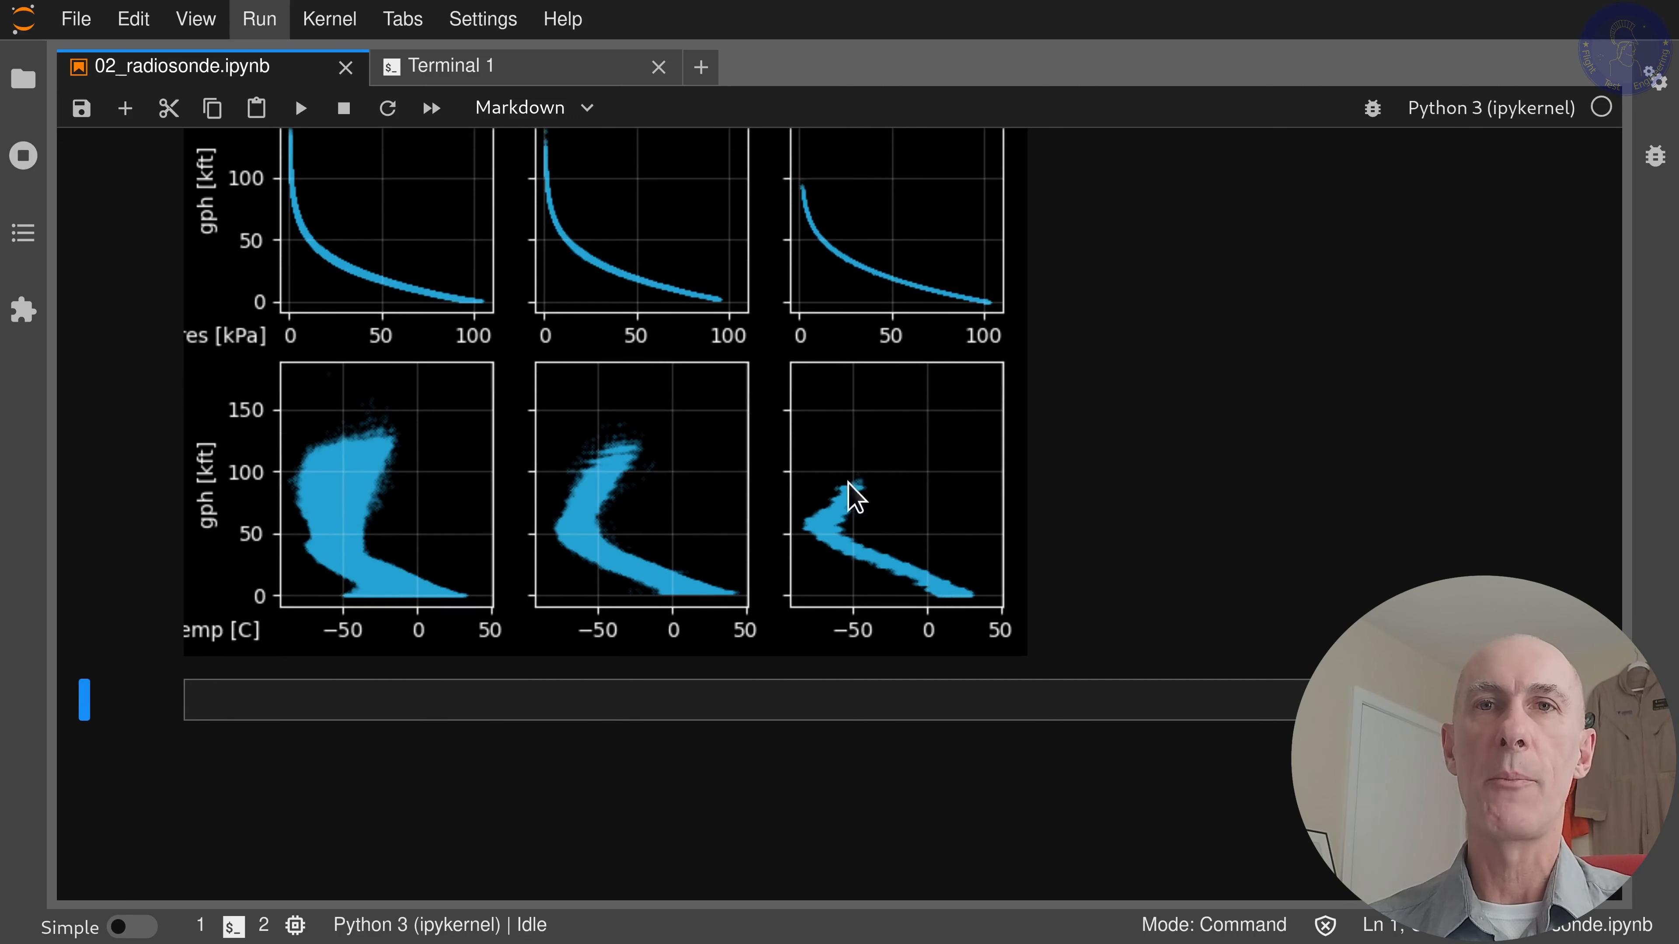
mouse_move(966, 588)
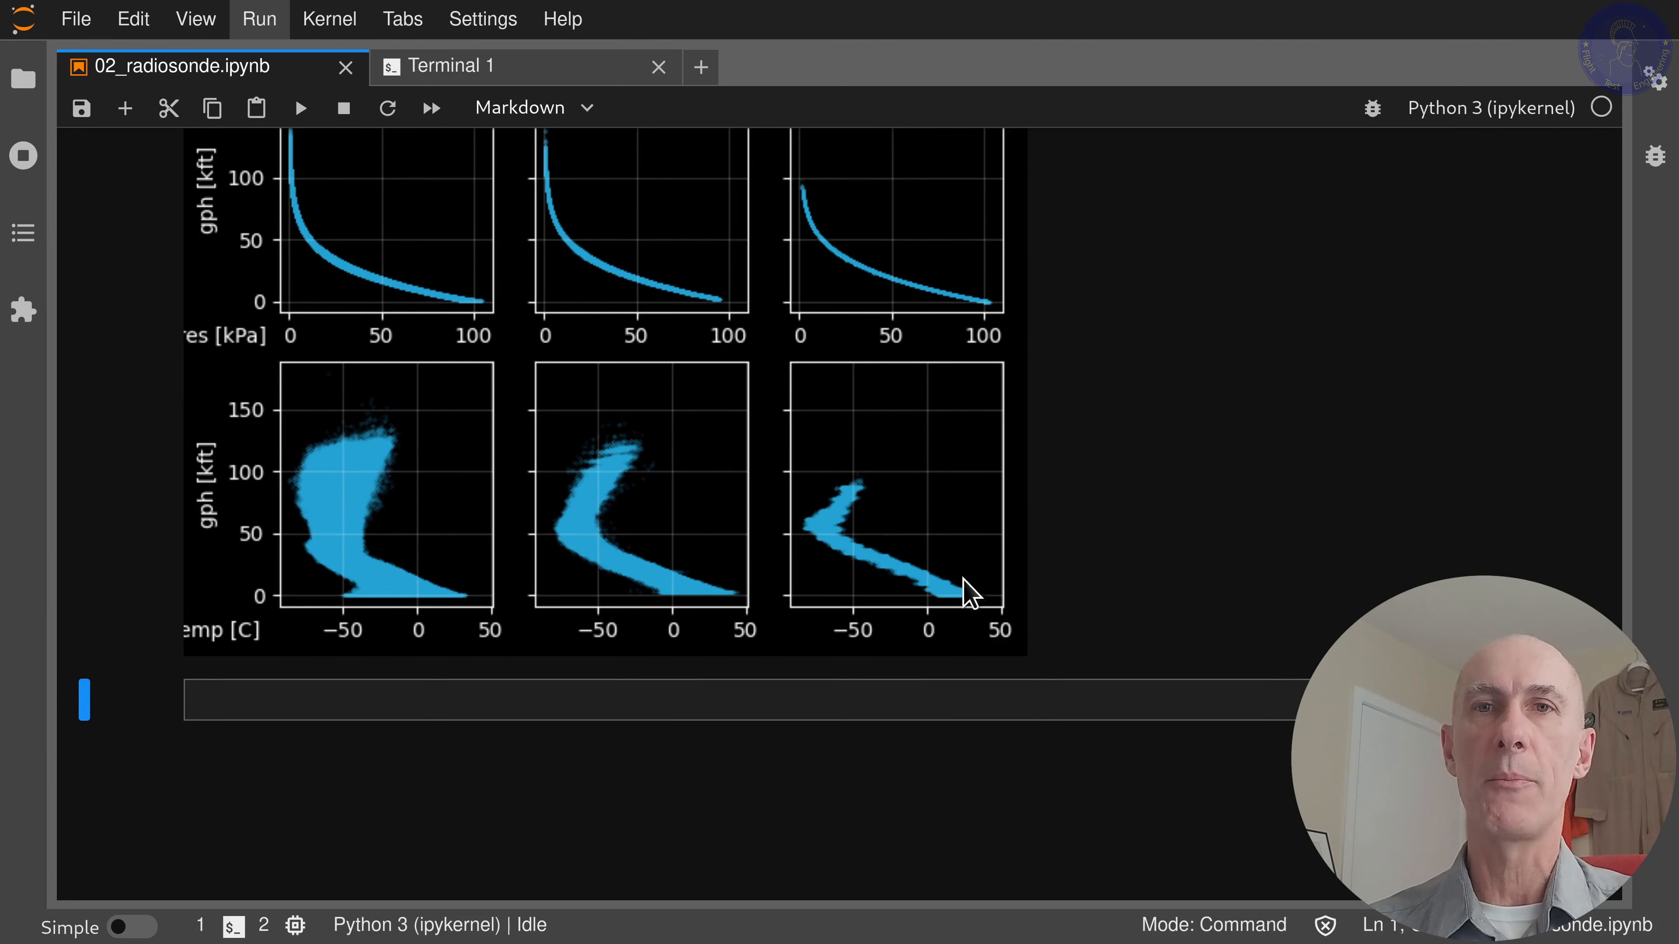
mouse_move(852, 530)
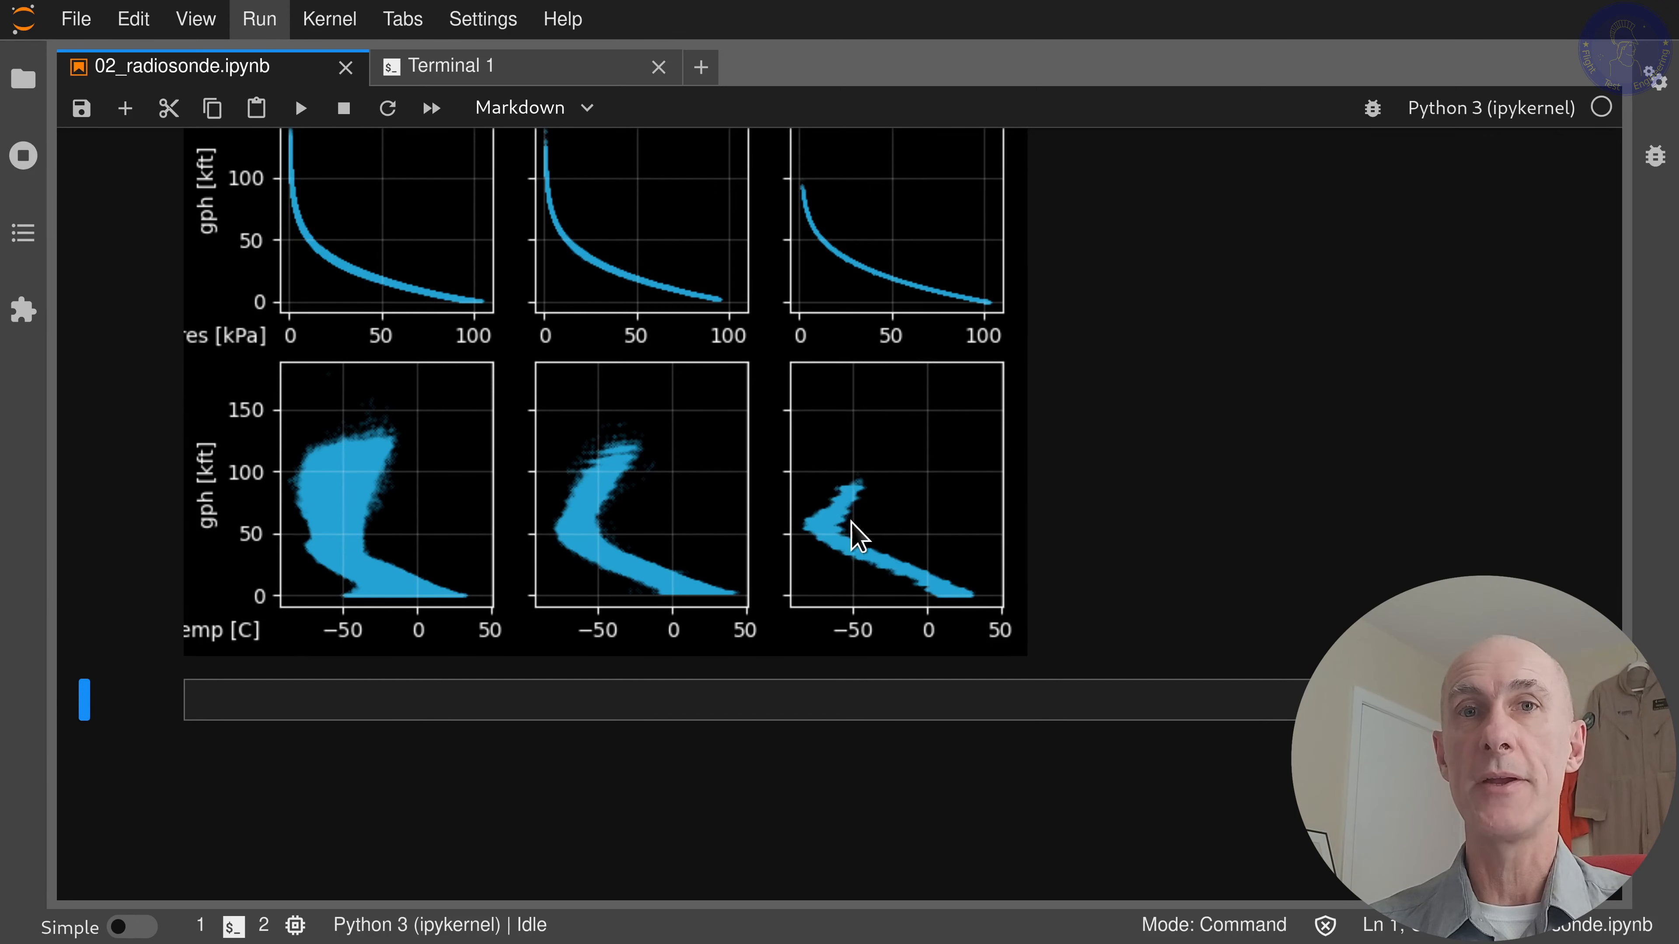